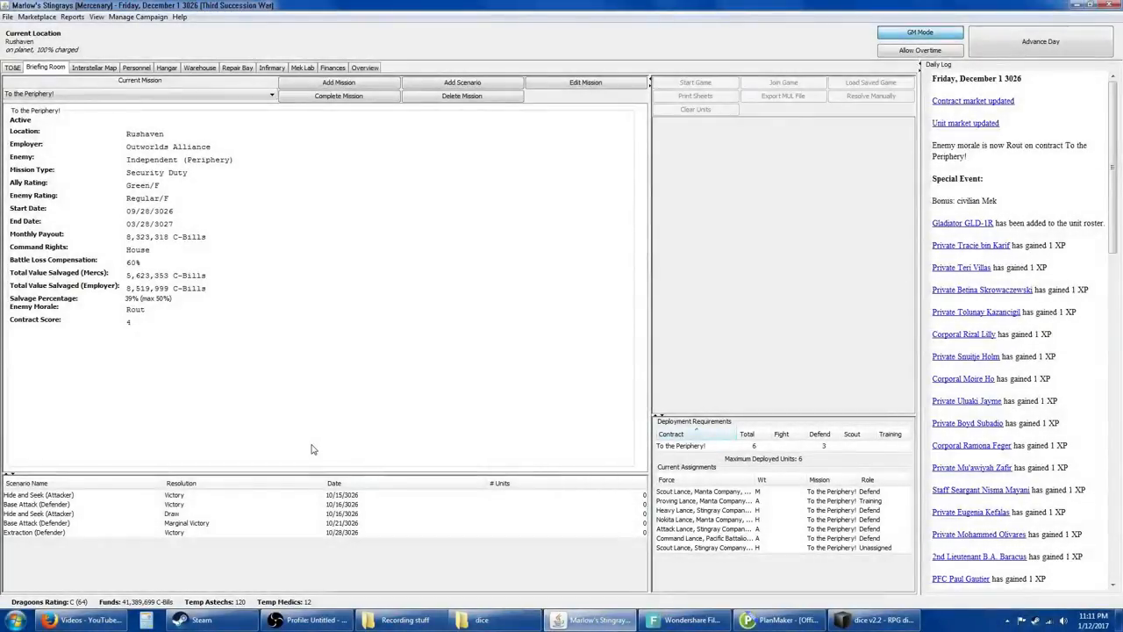
pyautogui.moveTo(821, 369)
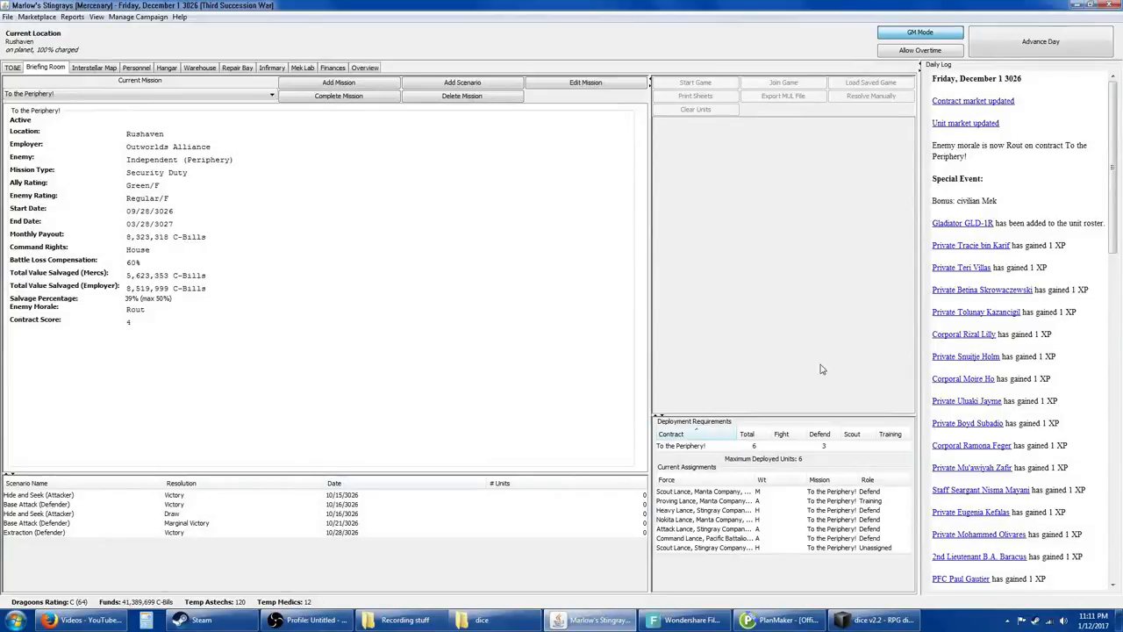
pyautogui.moveTo(909, 203)
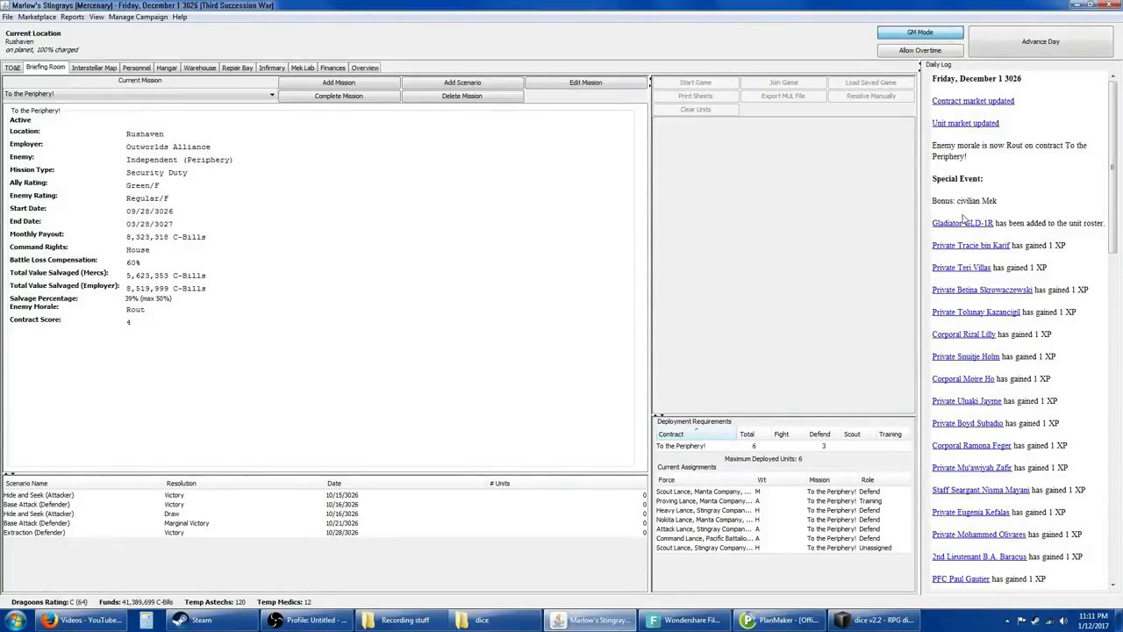
# Step: Browse the personnel roster and hangar, then bring up the Unit Market listing Meks for sale
pyautogui.scroll(-3)
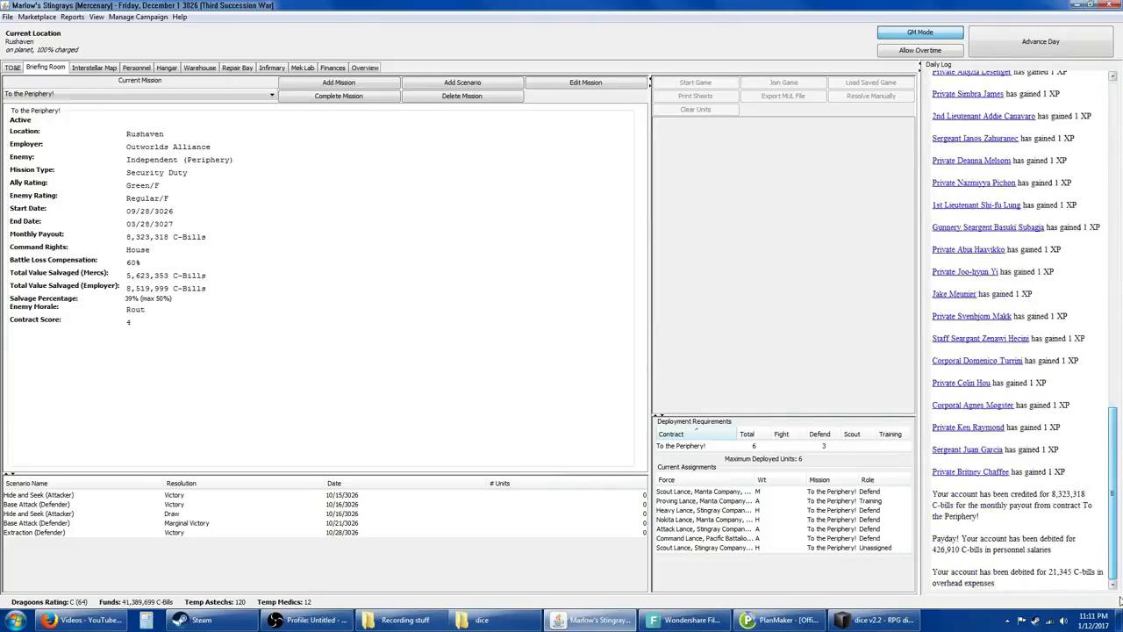
pyautogui.click(1041, 42)
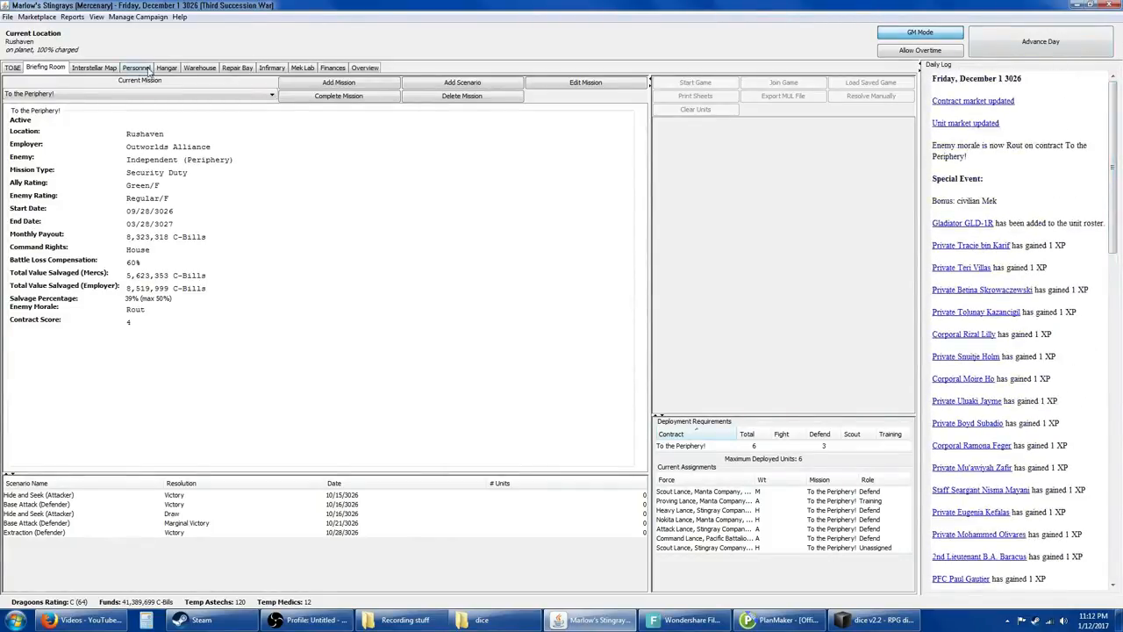
pyautogui.click(136, 66)
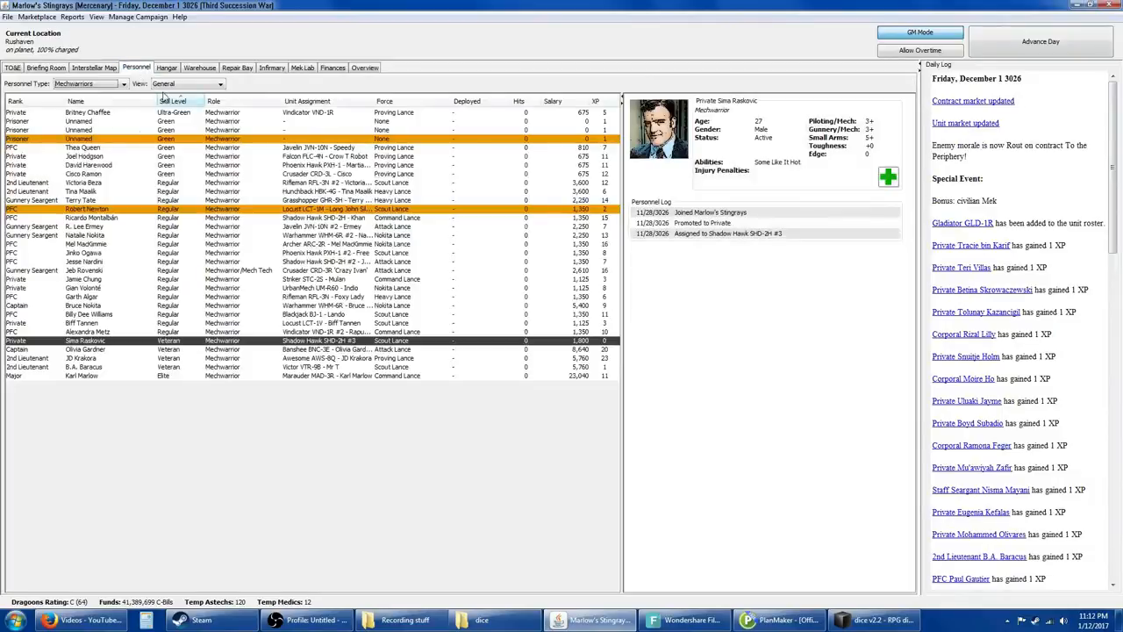
pyautogui.click(166, 67)
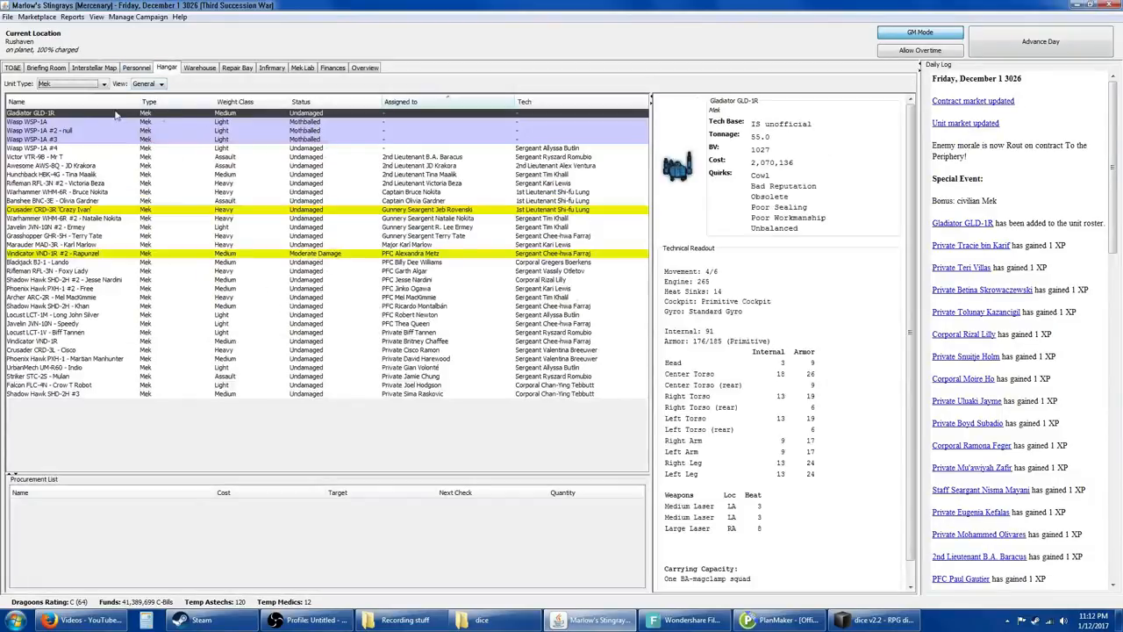
pyautogui.rightClick(114, 114)
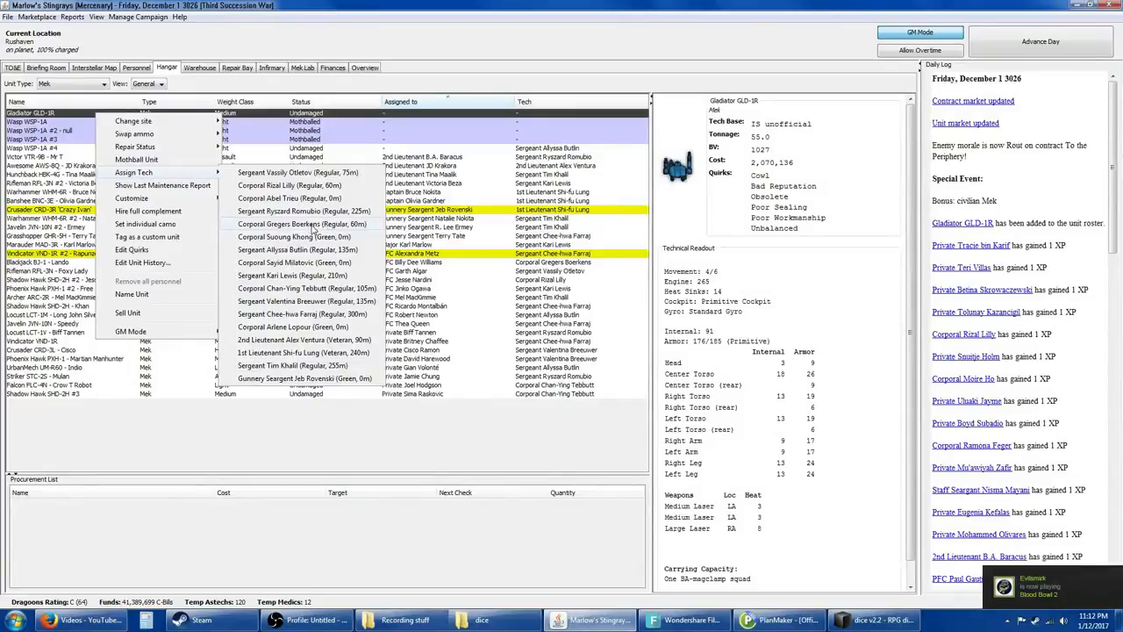
pyautogui.click(298, 225)
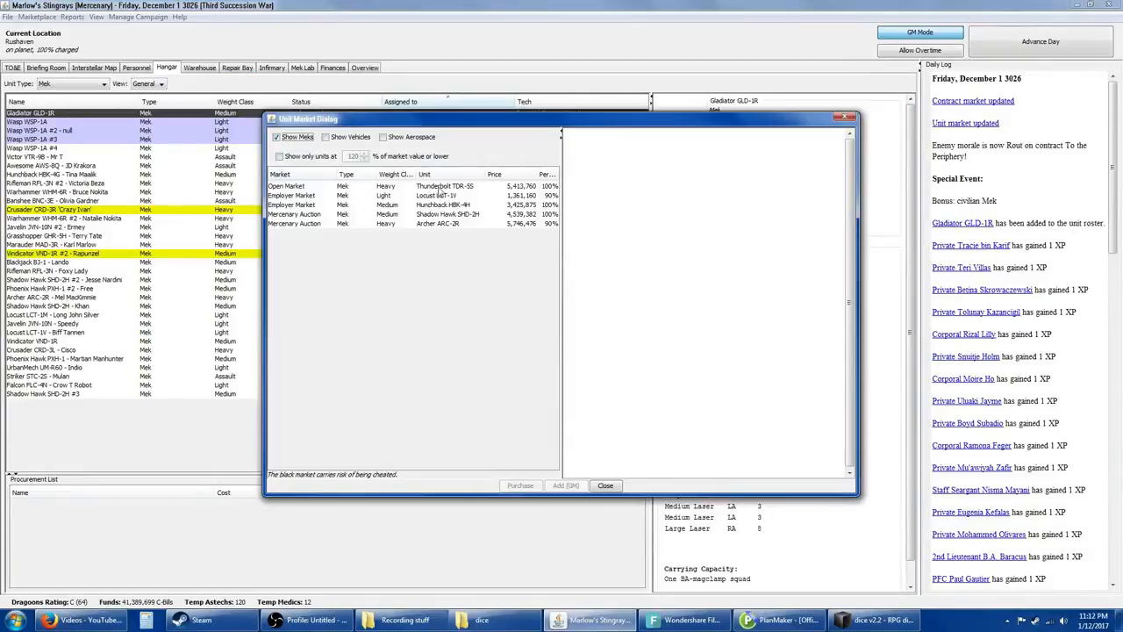
# Step: Review the Thunderbolt, Archer, Hunchback and Shadow Hawk offers, ending on the Thunderbolt TDR-5S spec sheet
pyautogui.click(447, 186)
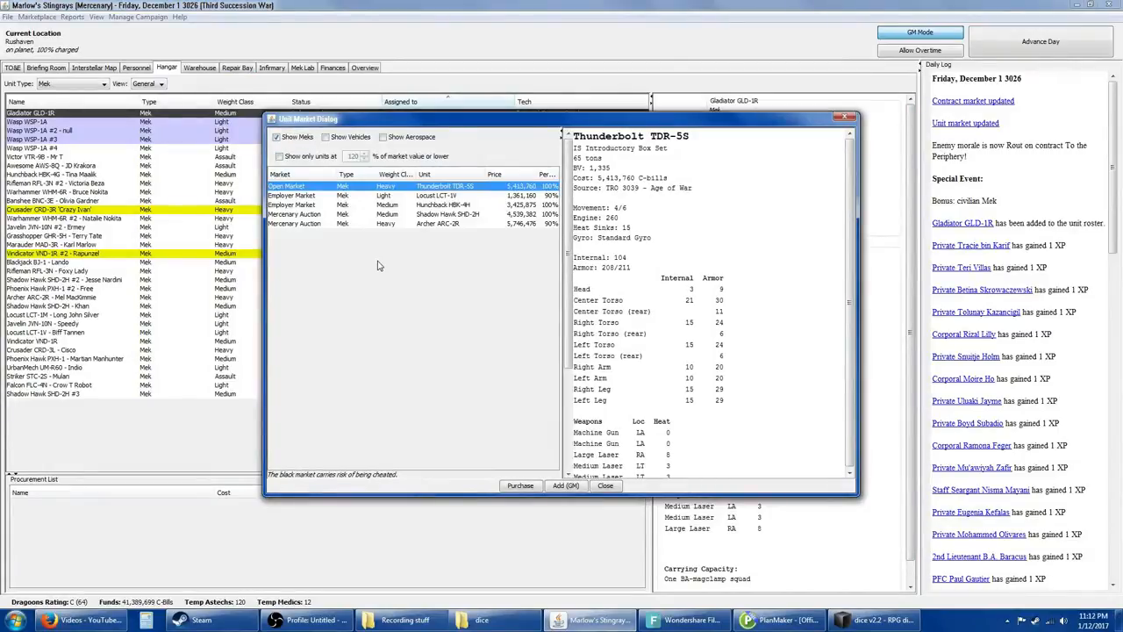
pyautogui.moveTo(428, 231)
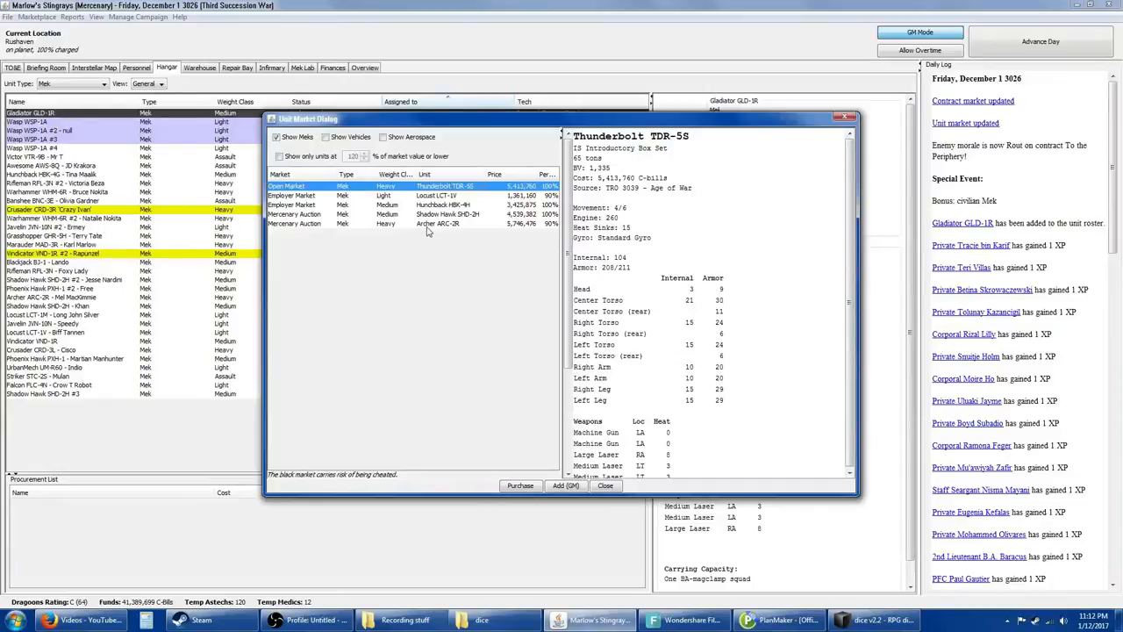
pyautogui.click(430, 223)
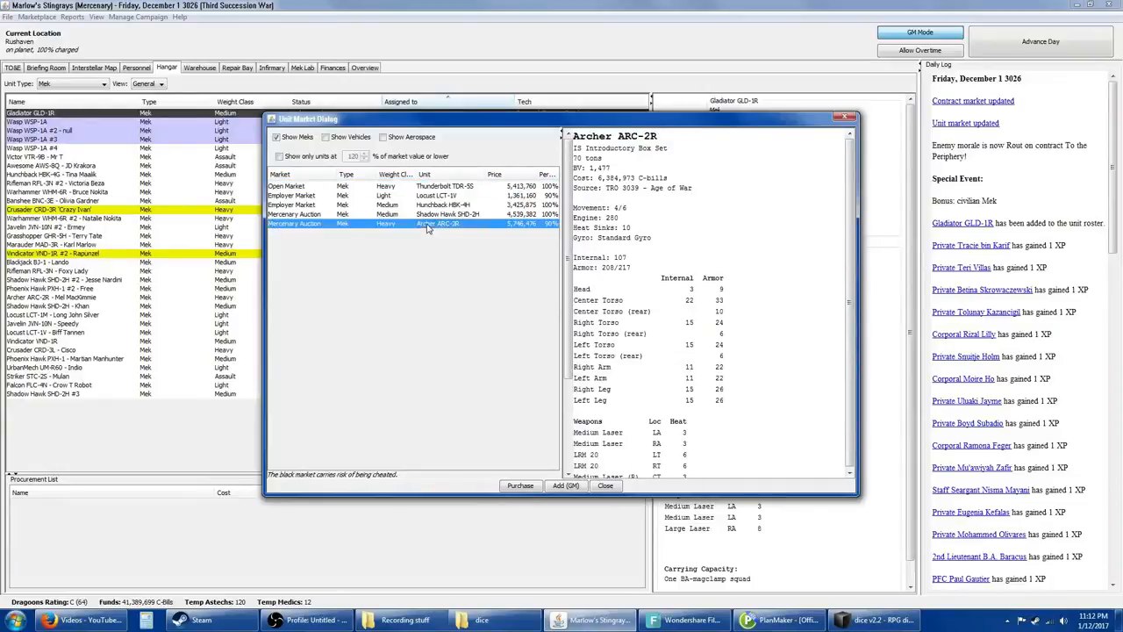
pyautogui.moveTo(424, 282)
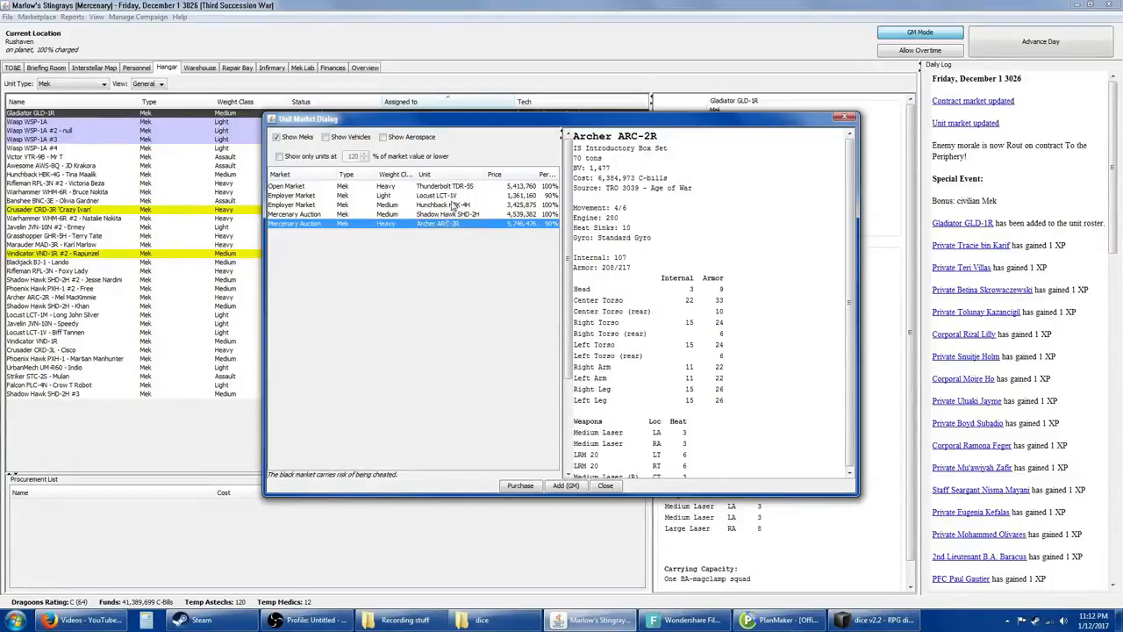
pyautogui.click(442, 203)
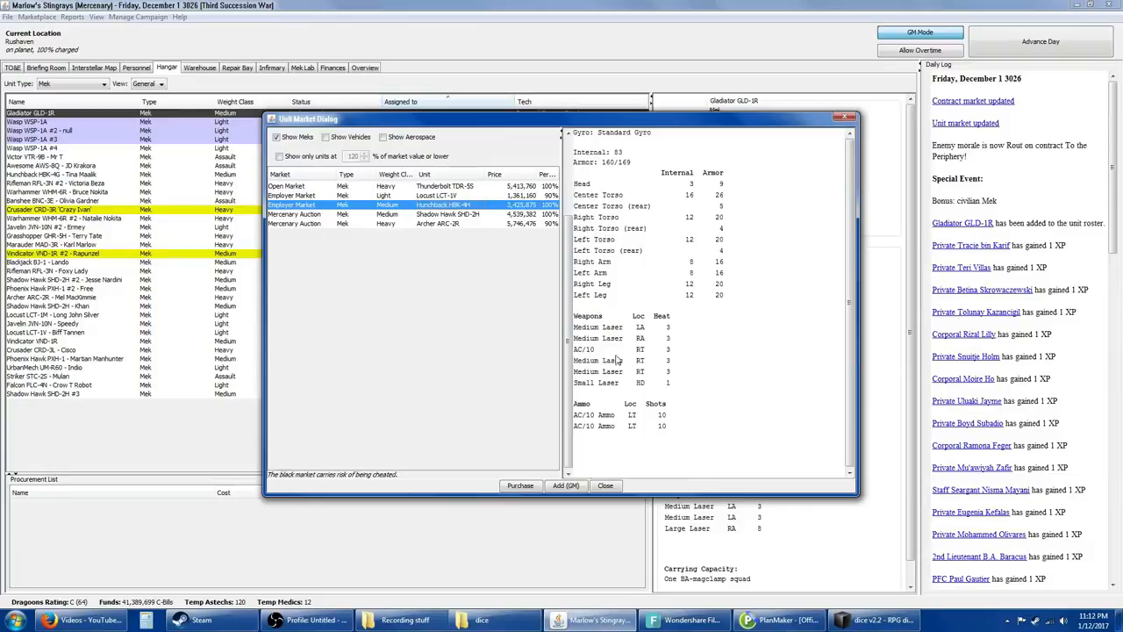
pyautogui.moveTo(615, 359)
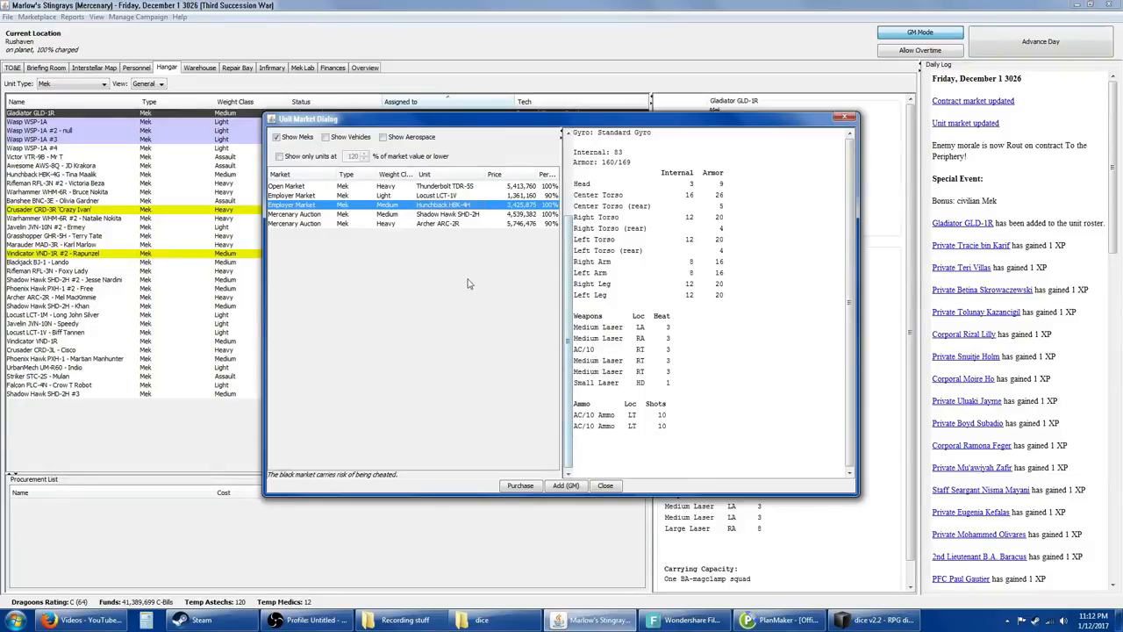
pyautogui.moveTo(456, 272)
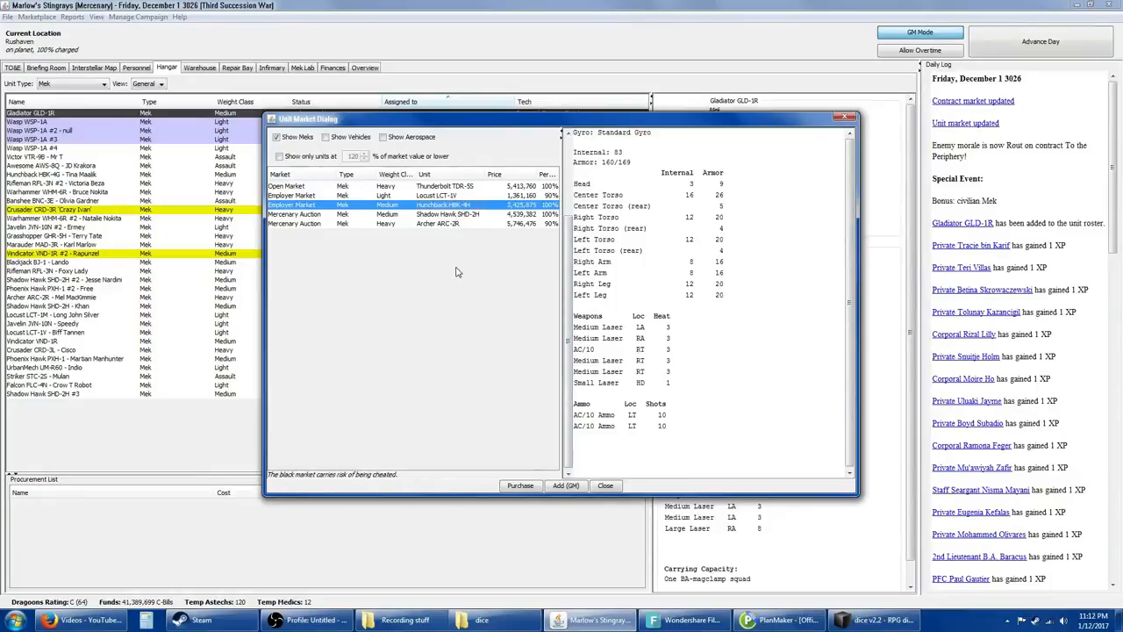
pyautogui.moveTo(412, 316)
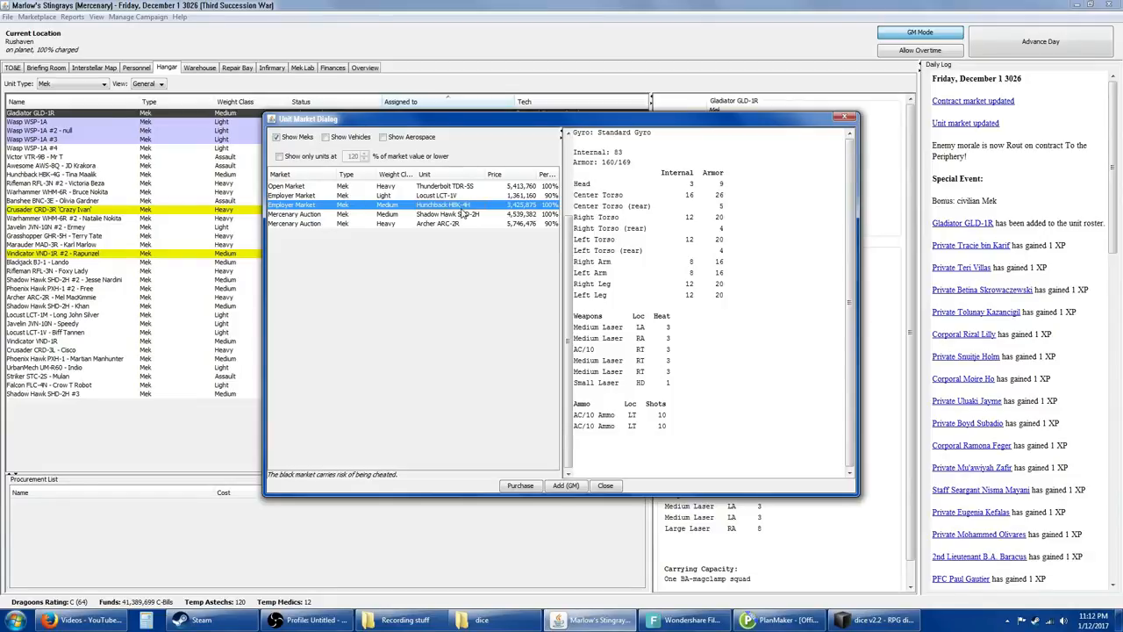
pyautogui.click(447, 214)
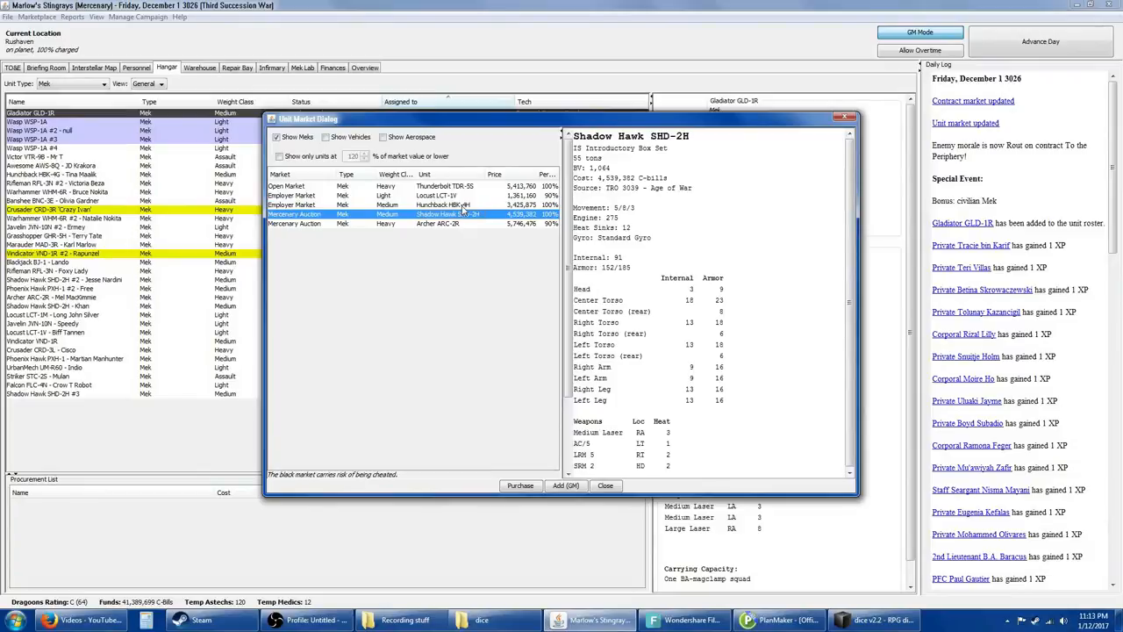
pyautogui.click(448, 186)
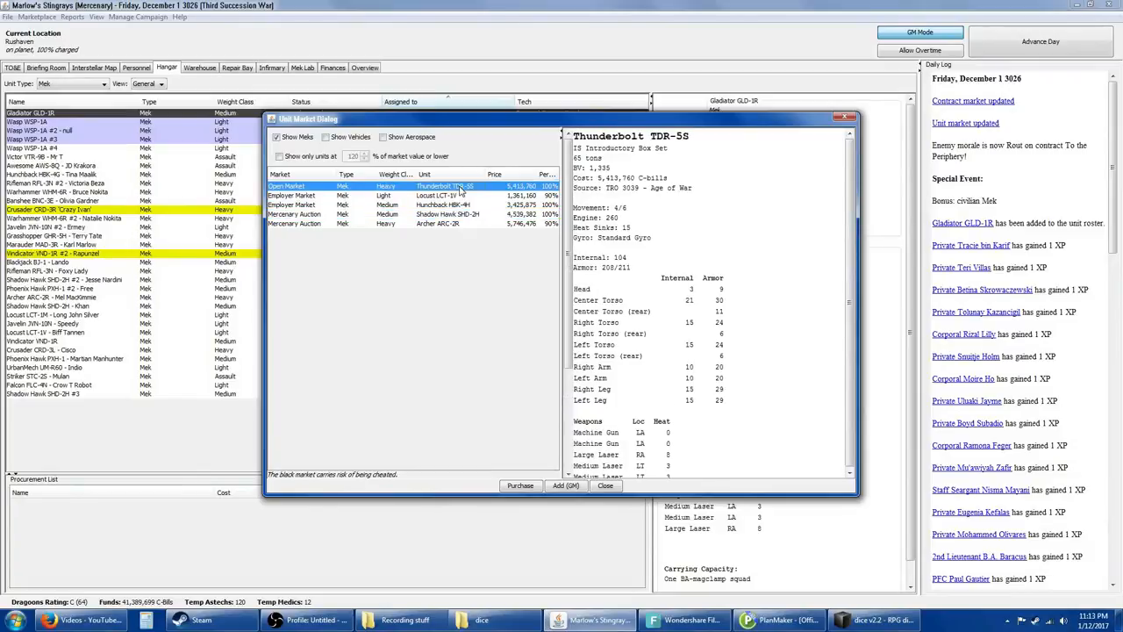
pyautogui.scroll(-3)
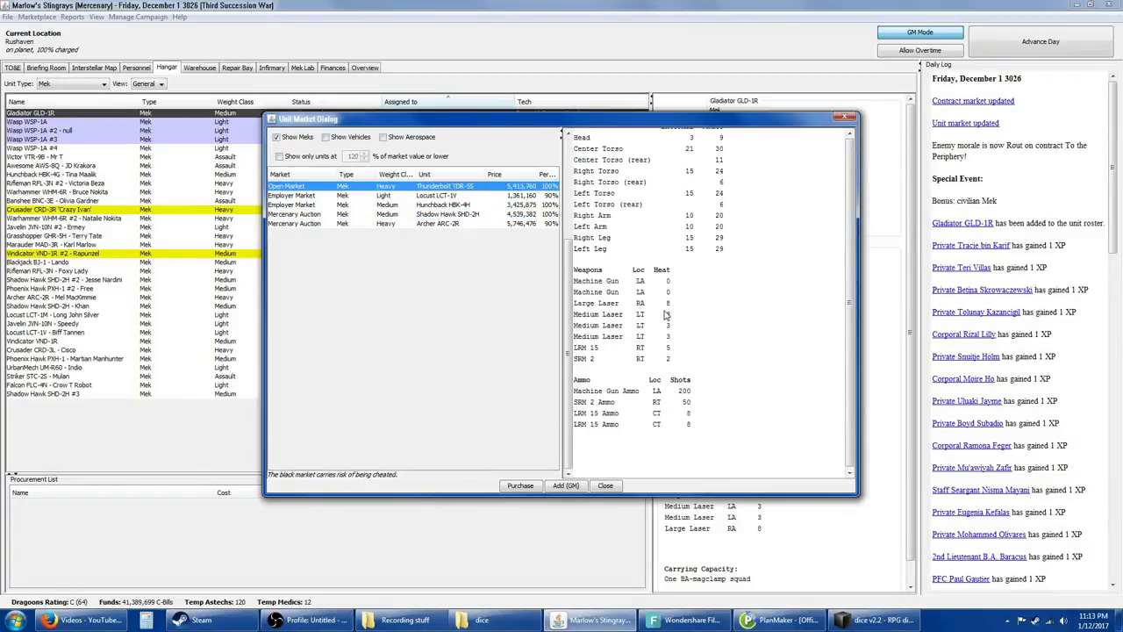
pyautogui.moveTo(610, 256)
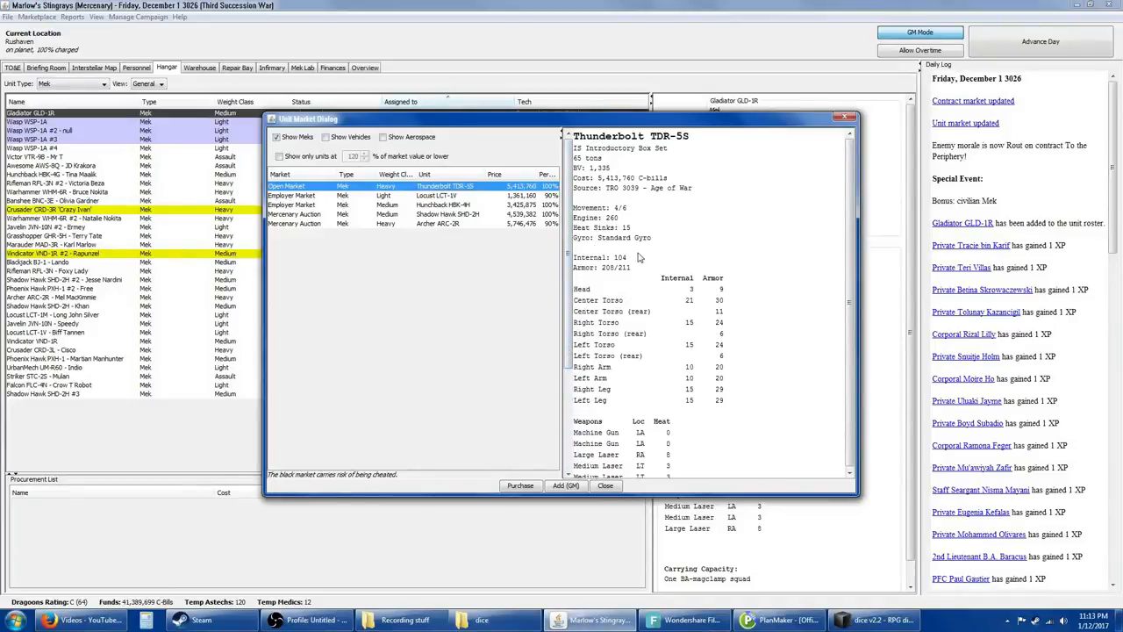
pyautogui.scroll(-3)
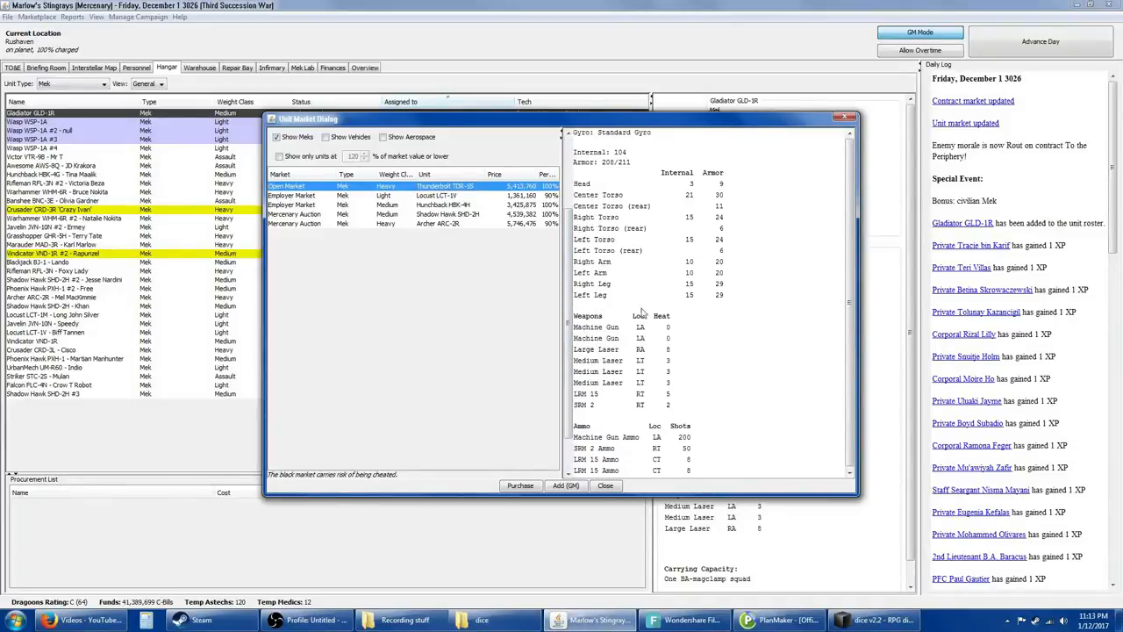
pyautogui.moveTo(635, 372)
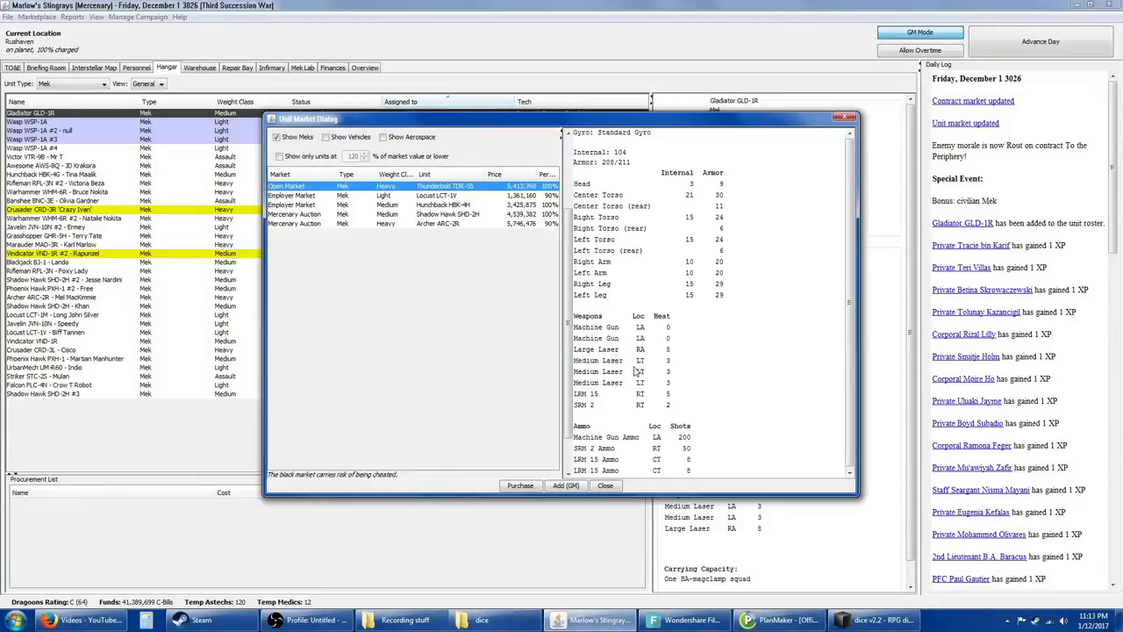
pyautogui.moveTo(652, 370)
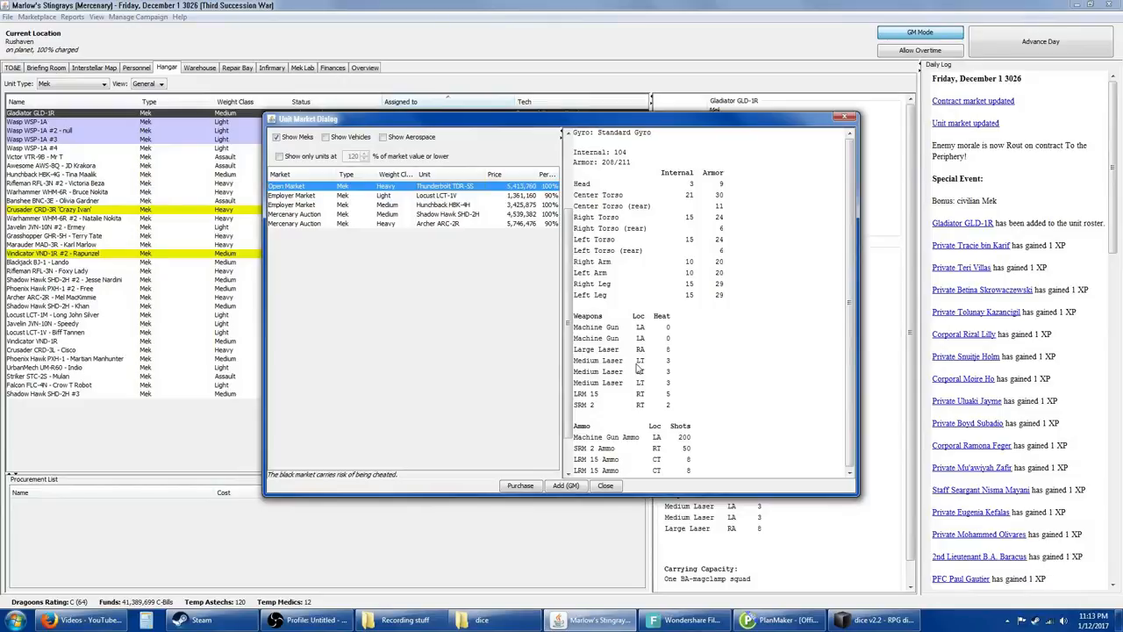
pyautogui.moveTo(611, 407)
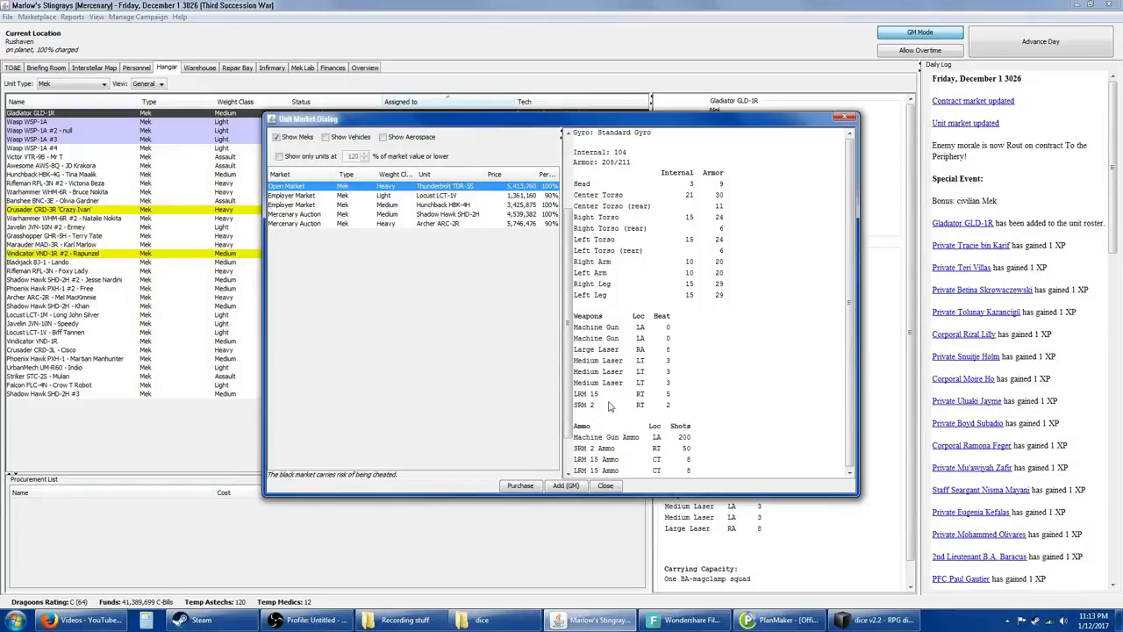
pyautogui.moveTo(635, 395)
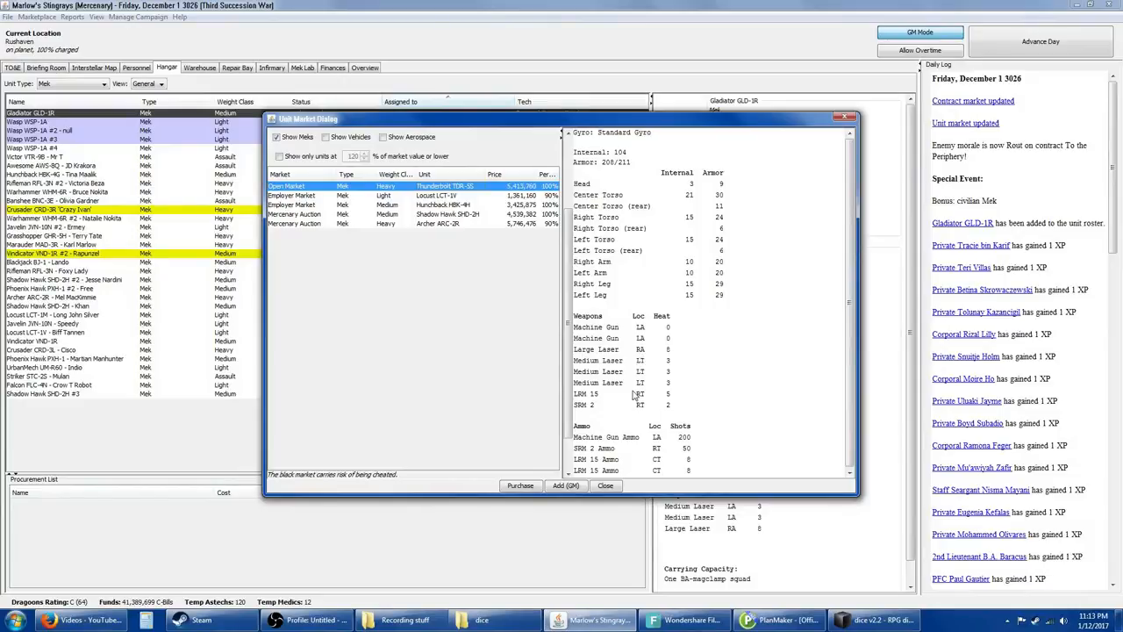
pyautogui.moveTo(638, 406)
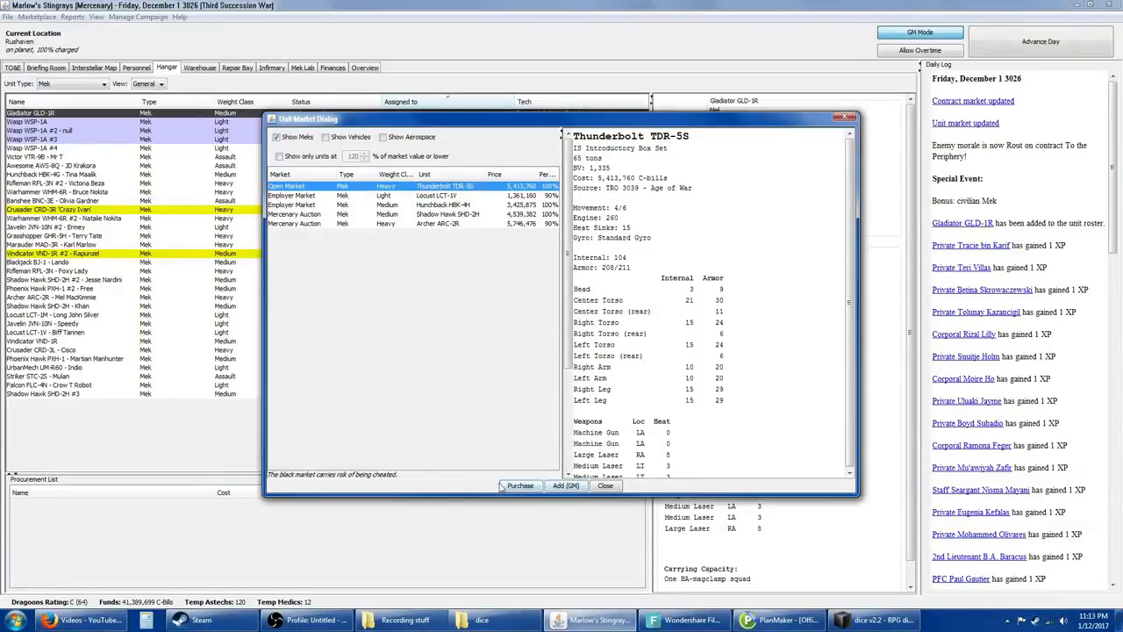
# Step: Purchase the Thunderbolt TDR-5S and Archer ARC-2R, browse the remaining offers, and close the market
pyautogui.click(520, 485)
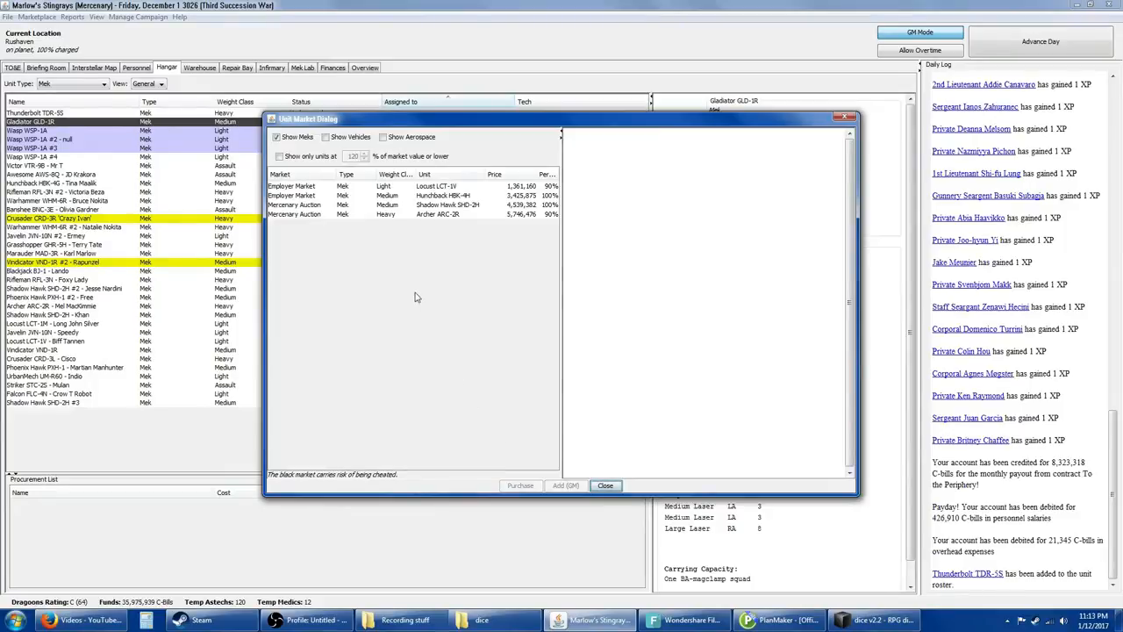
pyautogui.moveTo(442, 218)
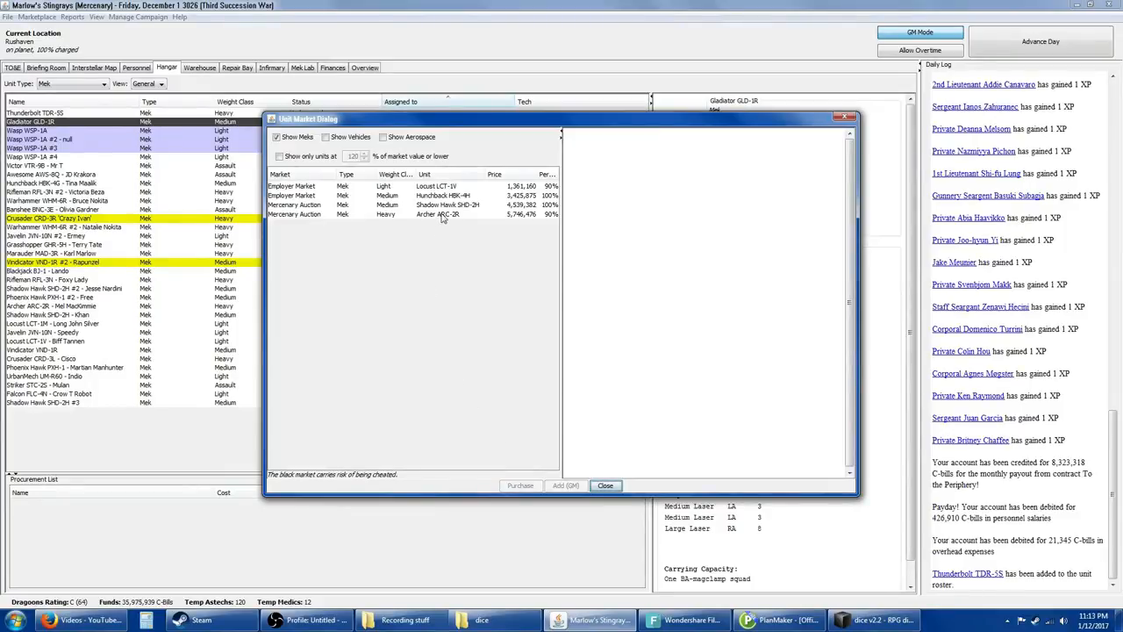
pyautogui.click(438, 214)
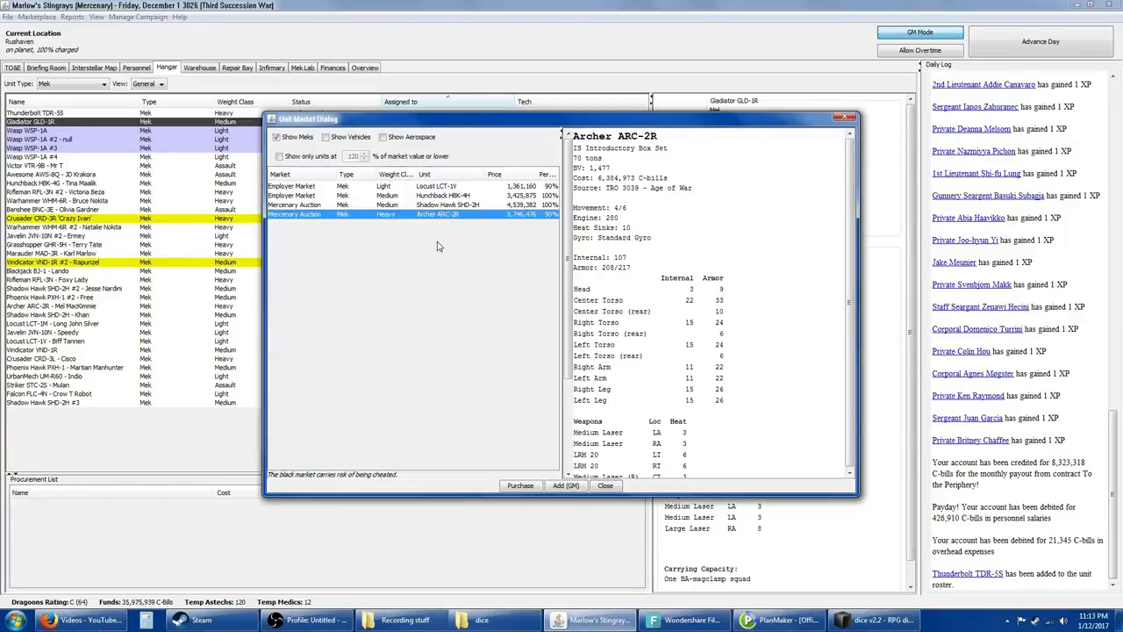
pyautogui.moveTo(632, 394)
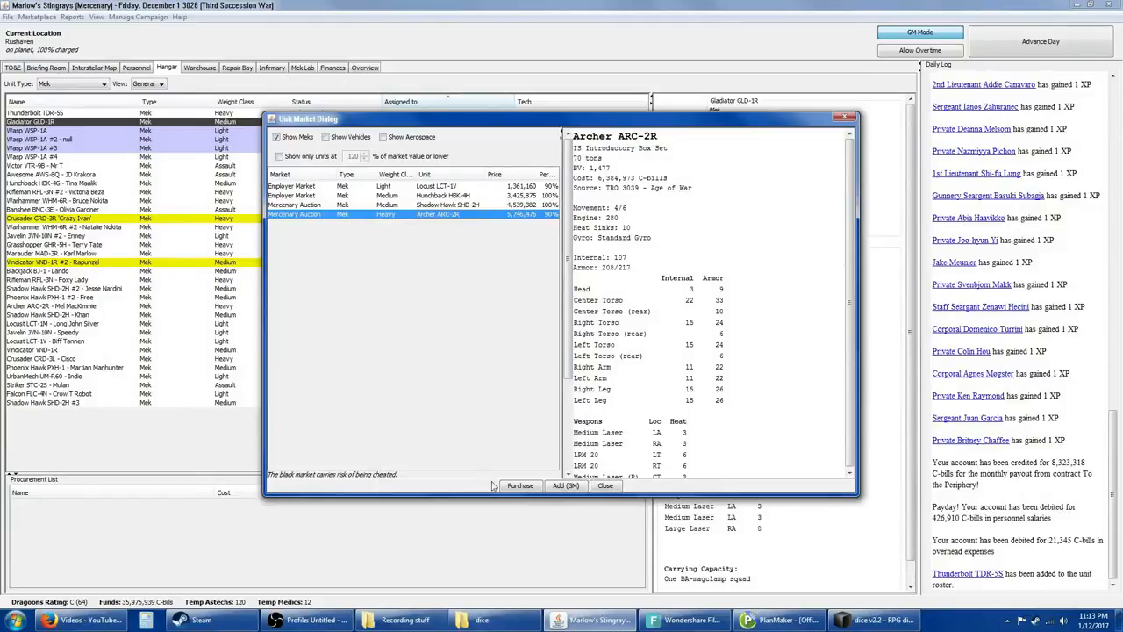
pyautogui.click(520, 484)
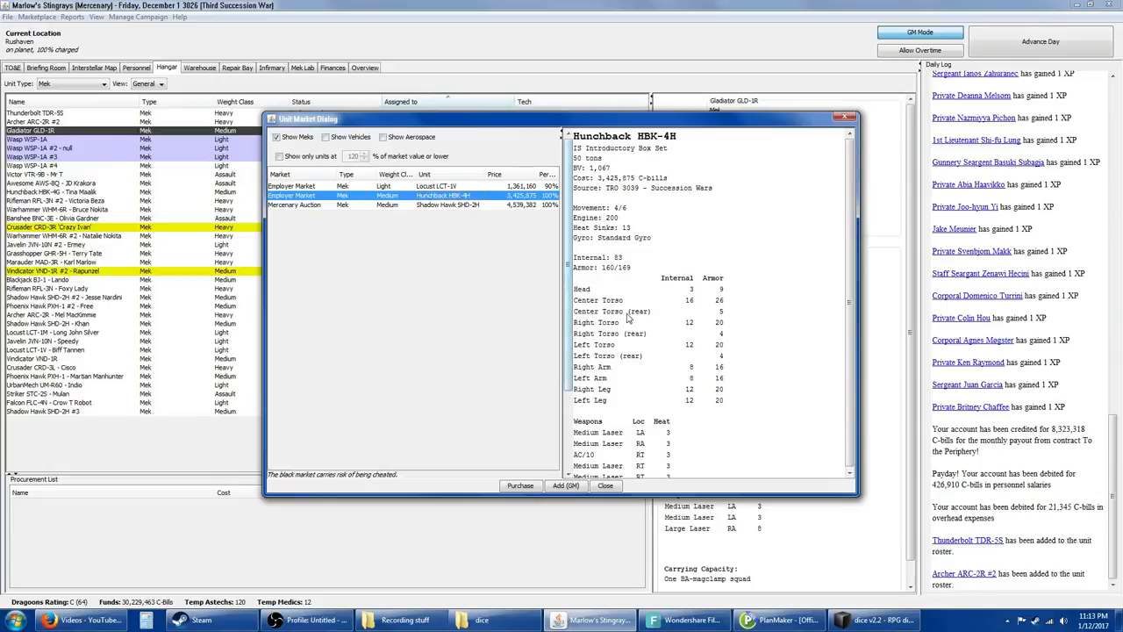
pyautogui.moveTo(477, 188)
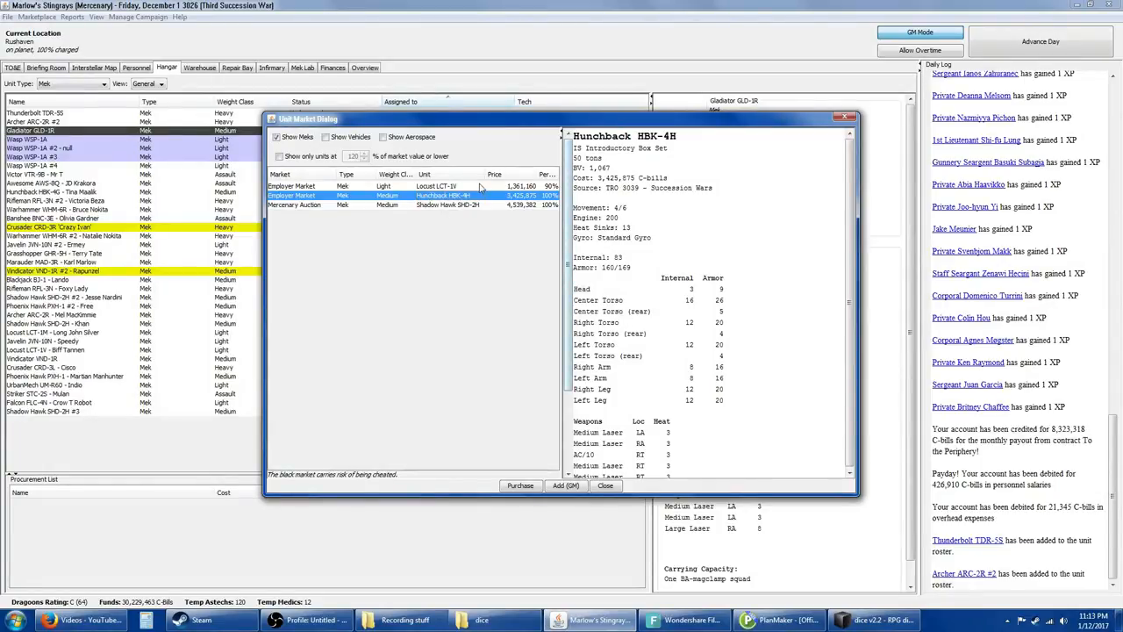
pyautogui.click(435, 186)
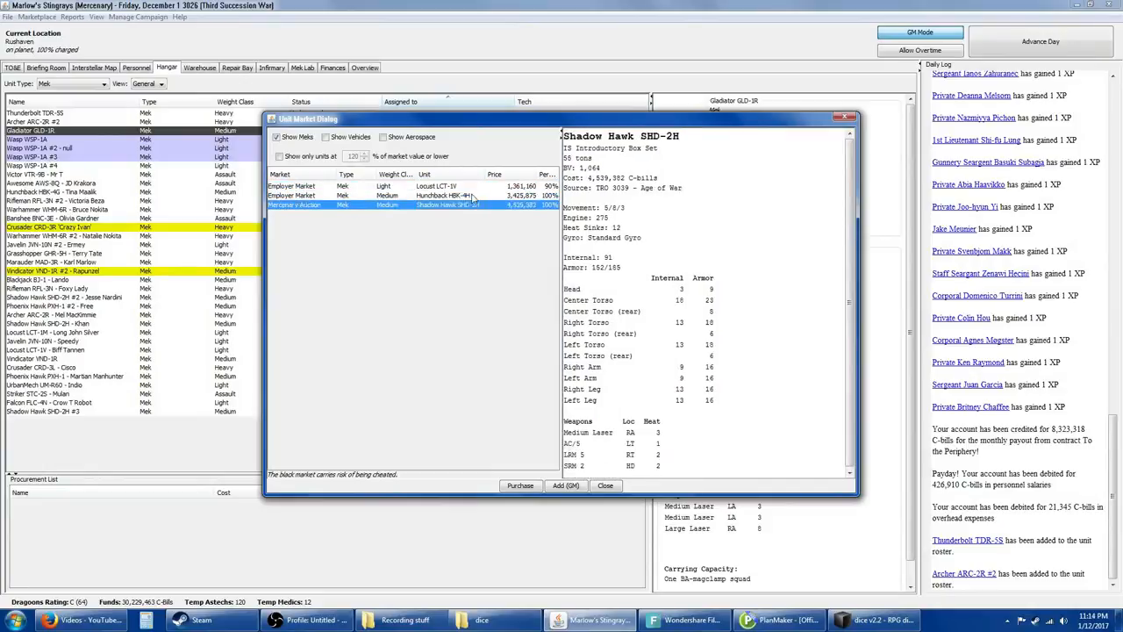
pyautogui.click(465, 195)
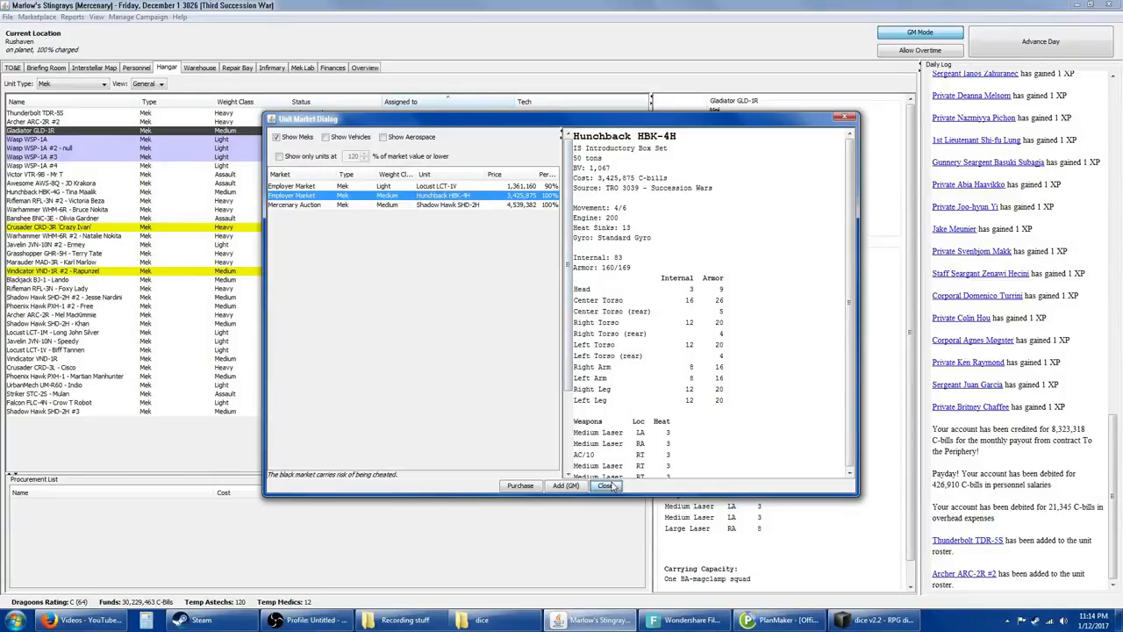
pyautogui.click(606, 484)
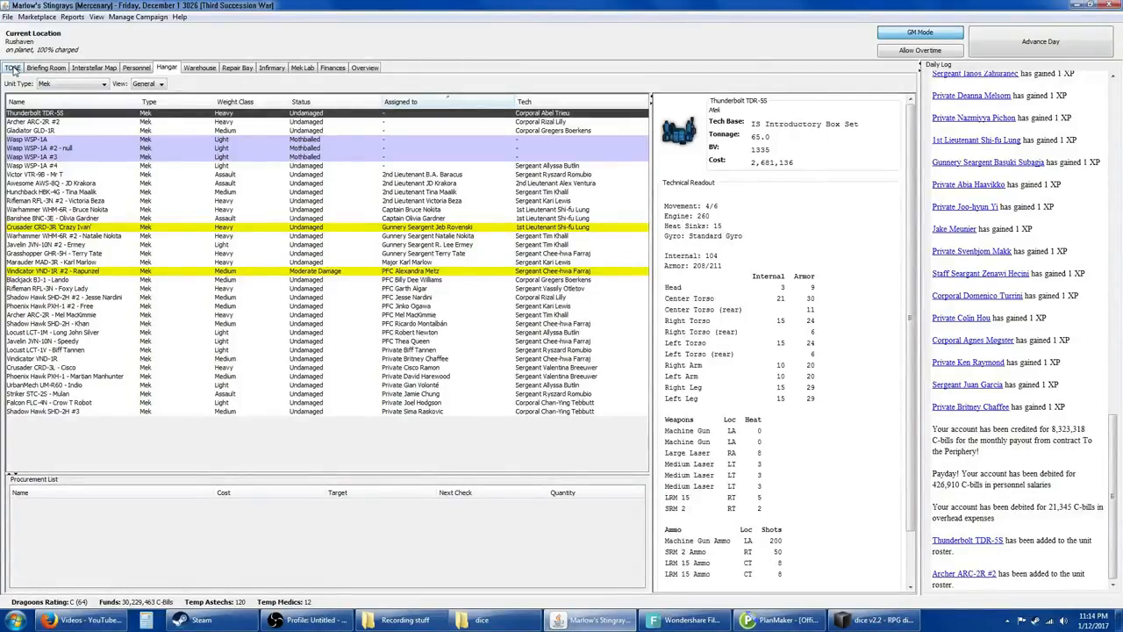
# Step: Reassign the Shadow Hawk #3 mechwarrior as pilot of the Thunderbolt TDR-5S and show the TO&E chart
pyautogui.click(137, 66)
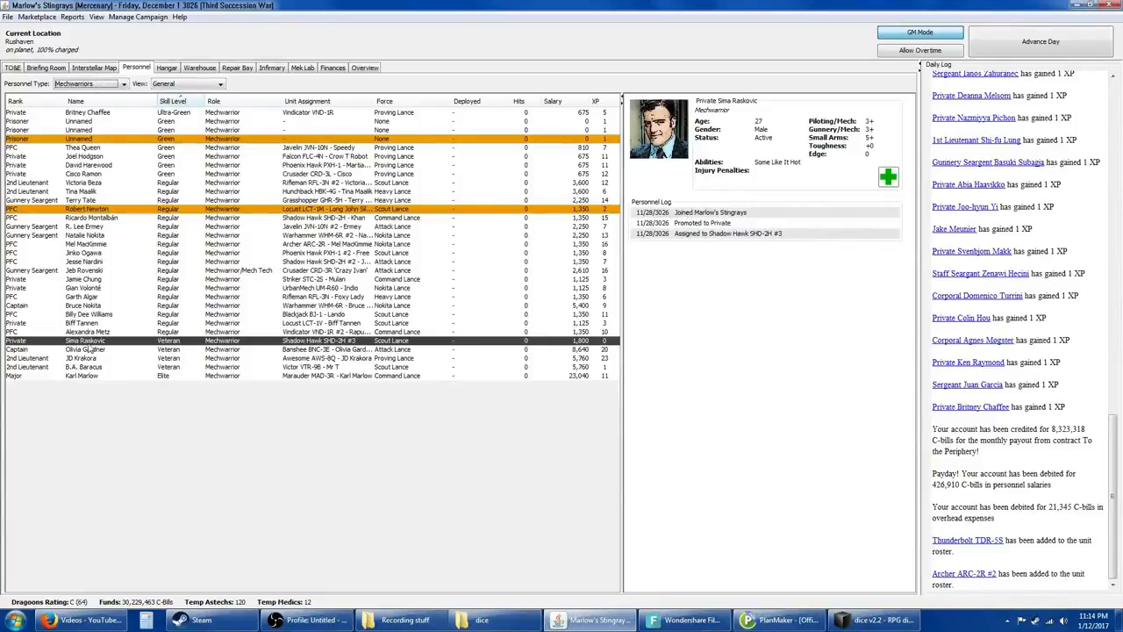
pyautogui.rightClick(87, 341)
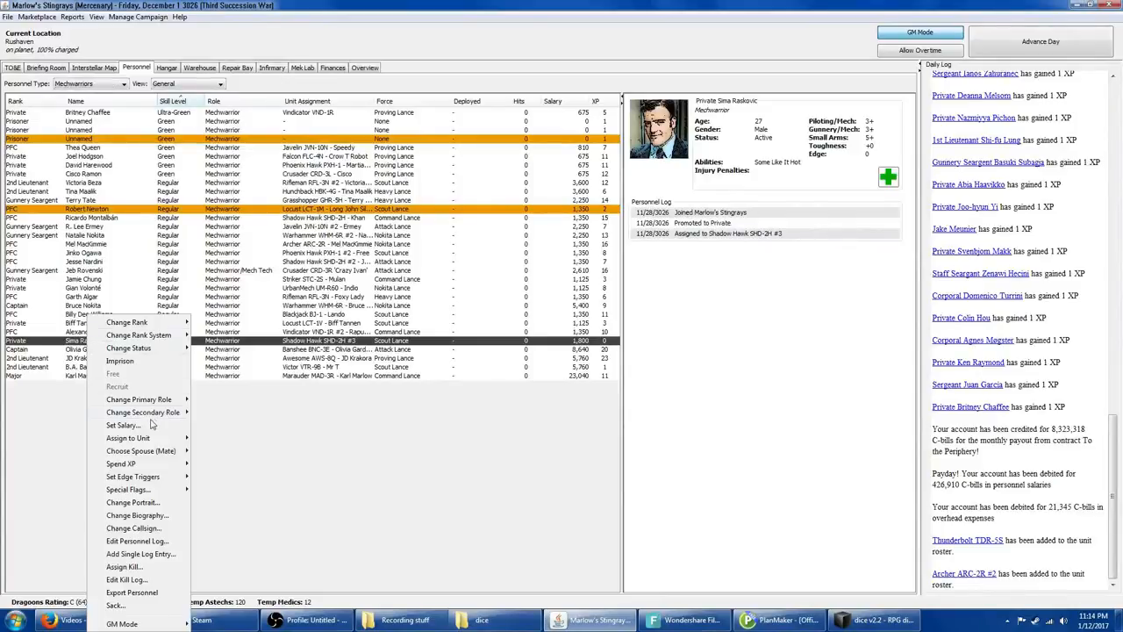
pyautogui.moveTo(219, 439)
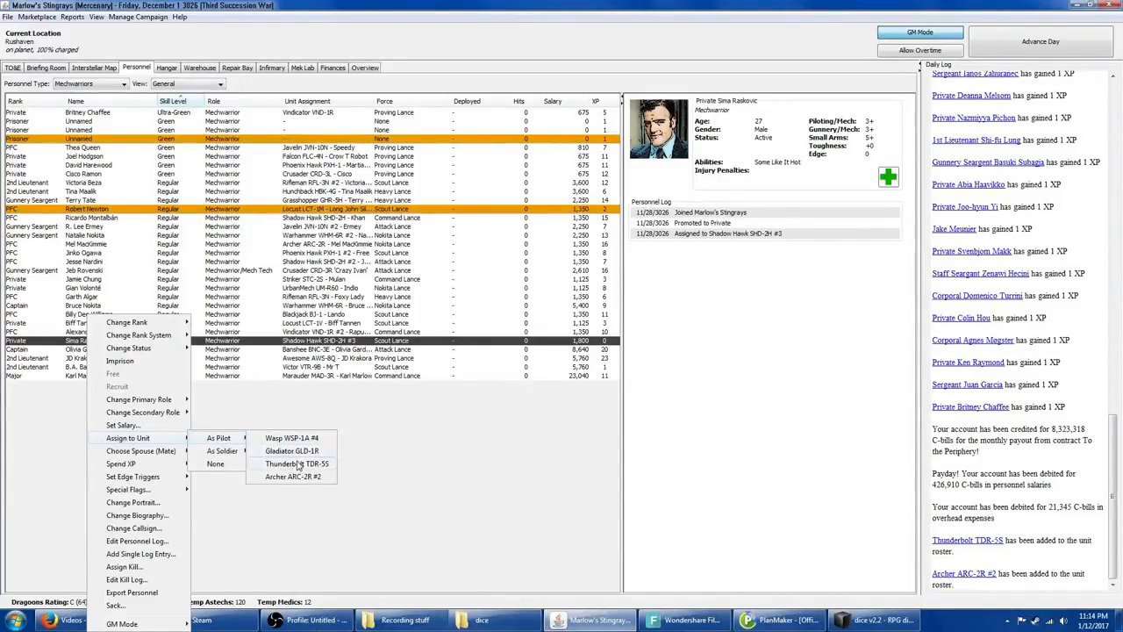
pyautogui.click(295, 463)
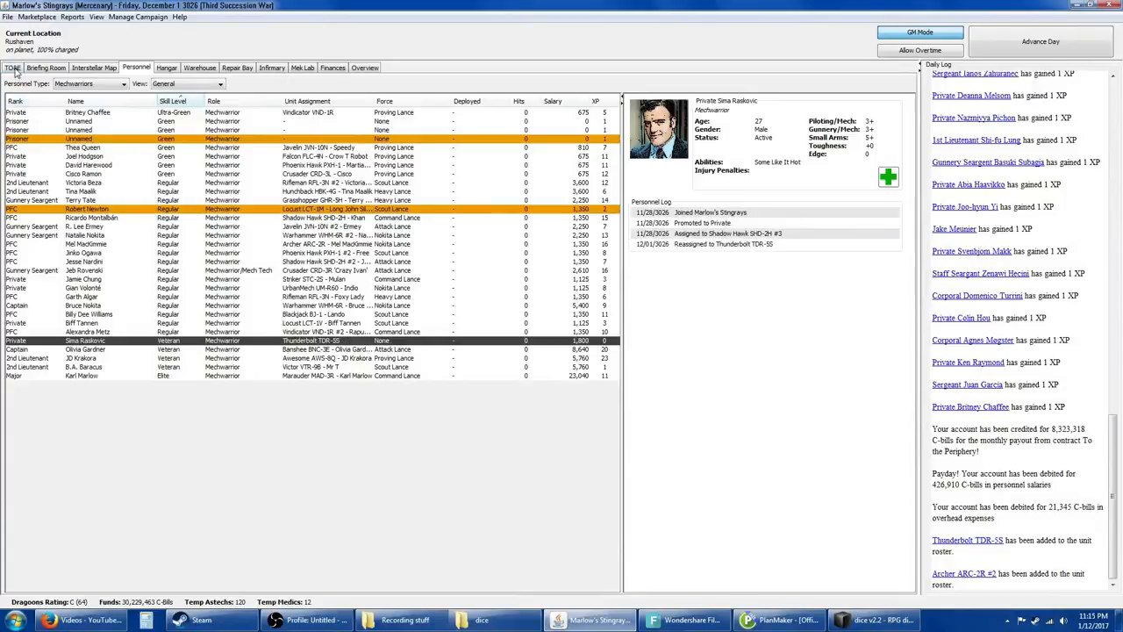
pyautogui.click(12, 66)
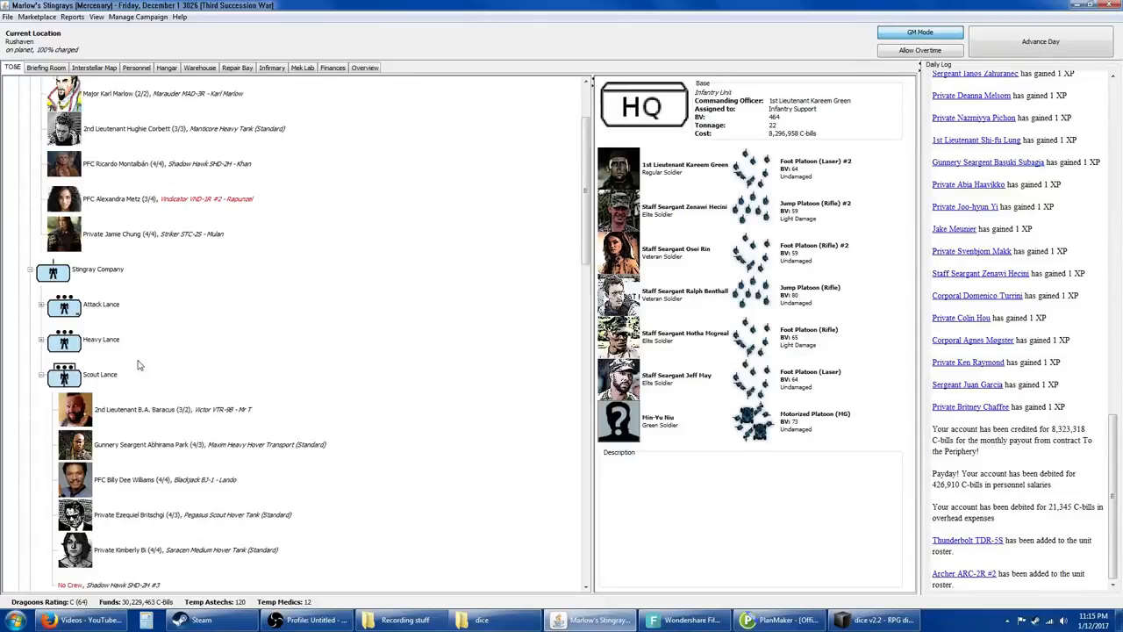
# Step: Add the Thunderbolt TDR-5S to Scout Lance, then expand Nakita Lance to list its members
pyautogui.click(155, 374)
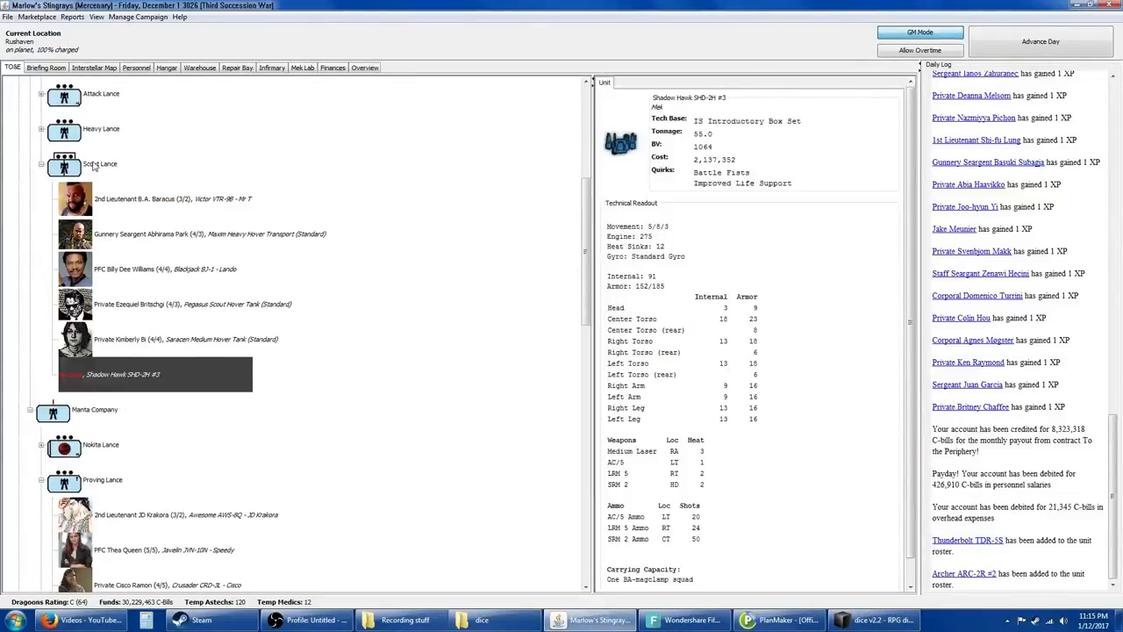
pyautogui.click(100, 165)
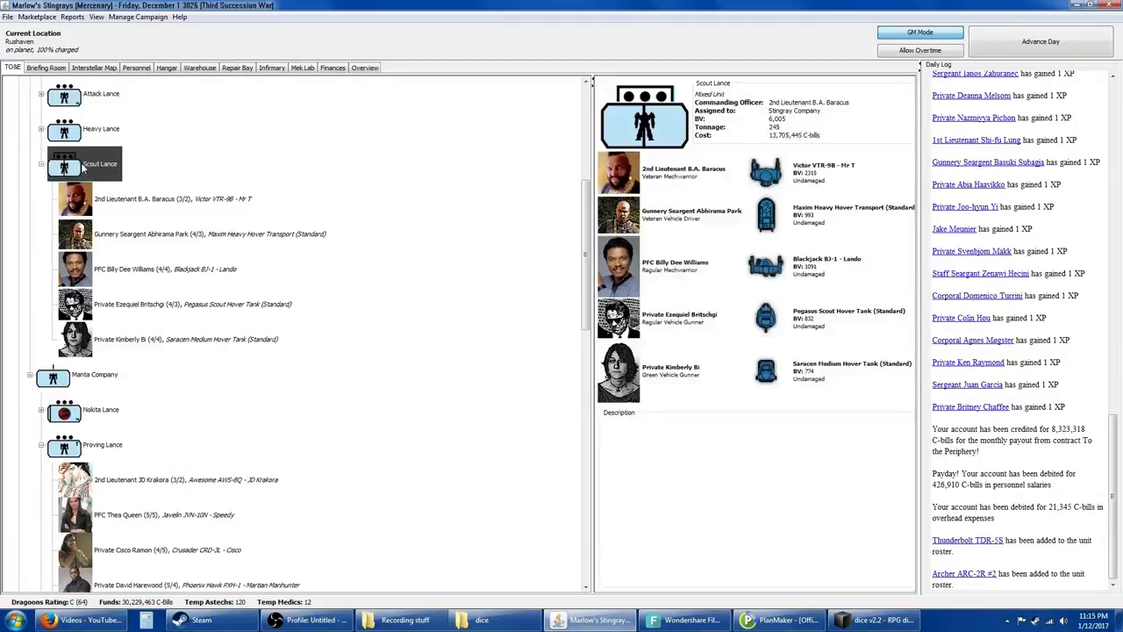
pyautogui.rightClick(85, 163)
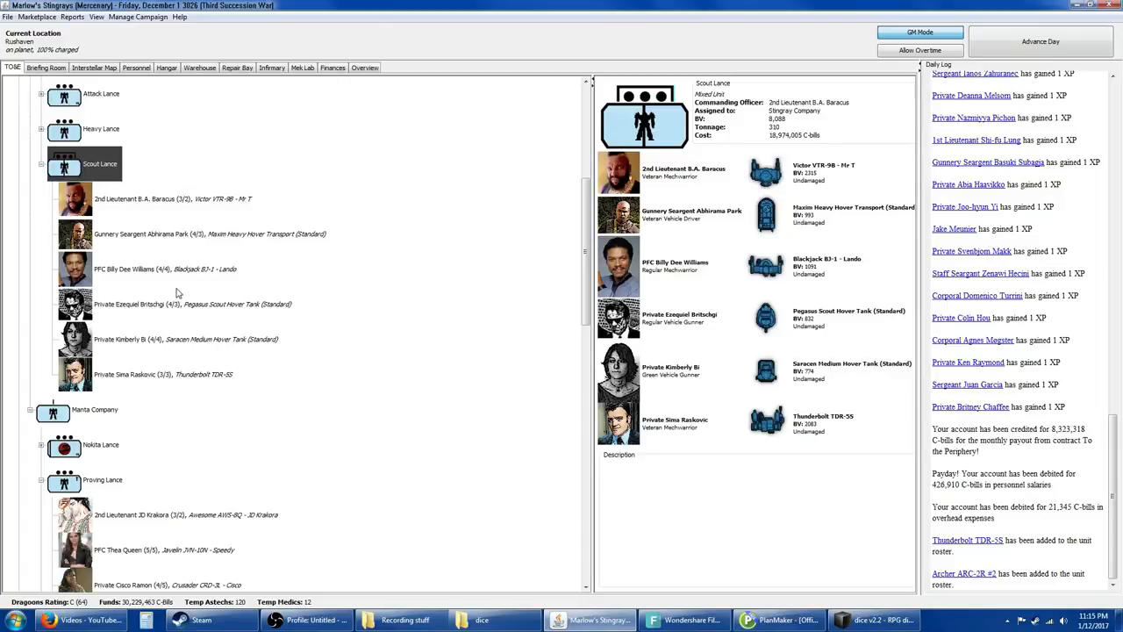
pyautogui.scroll(-3)
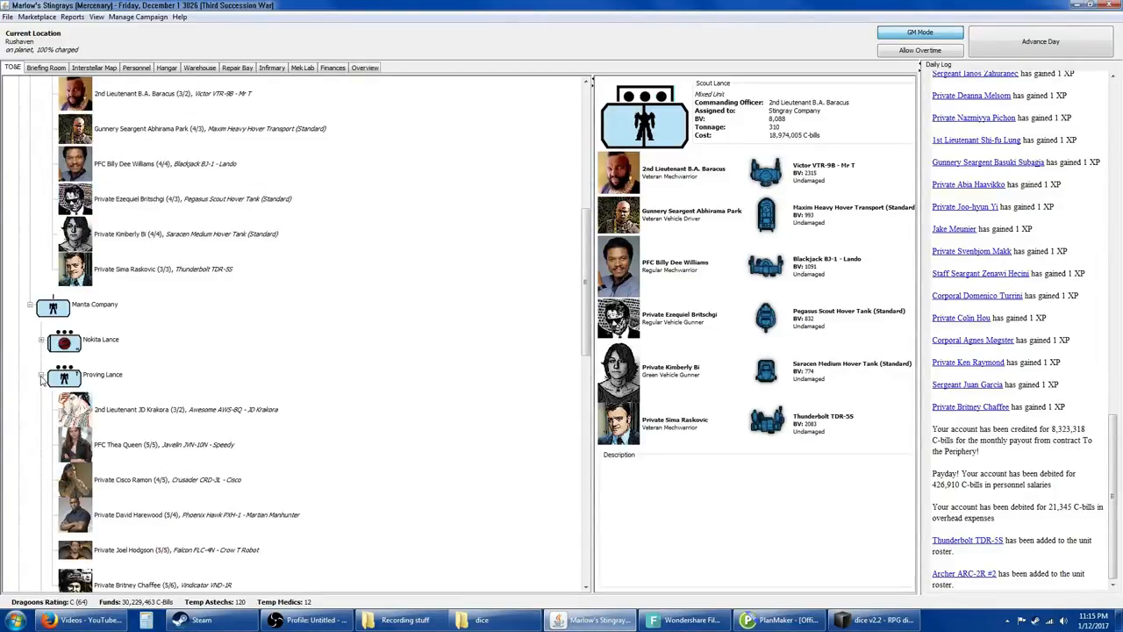
pyautogui.click(41, 341)
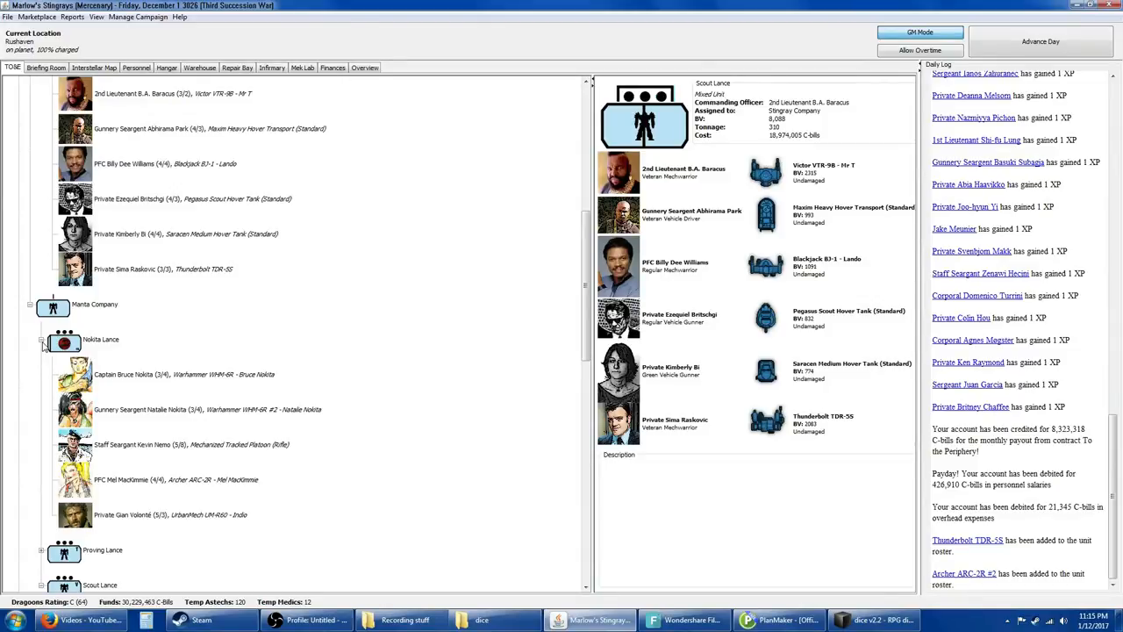
pyautogui.moveTo(139, 358)
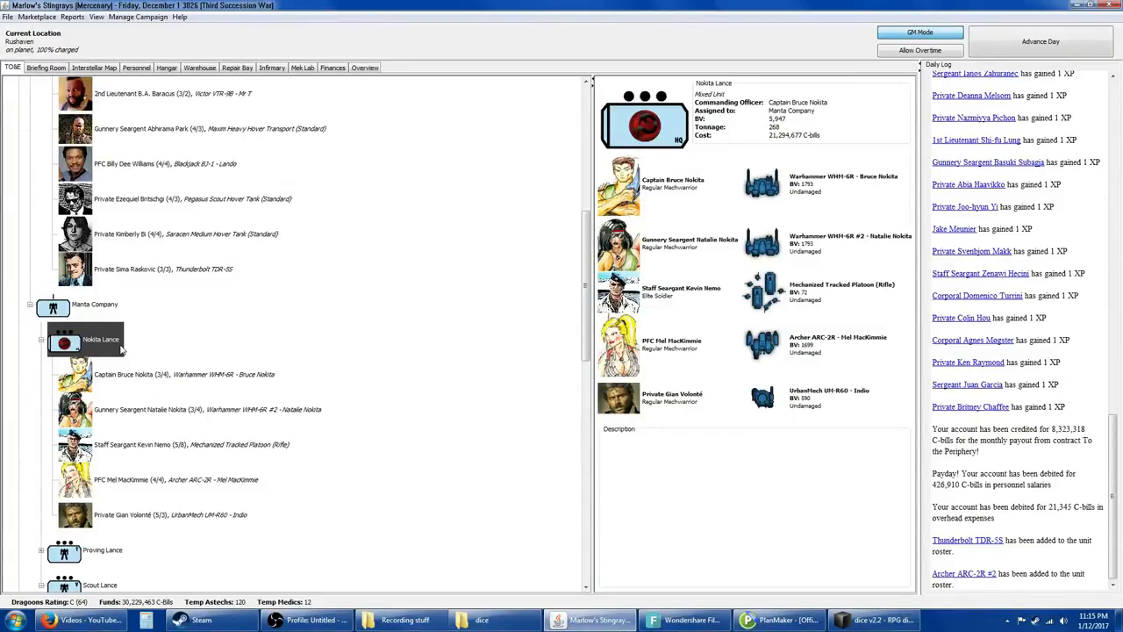
pyautogui.moveTo(130, 372)
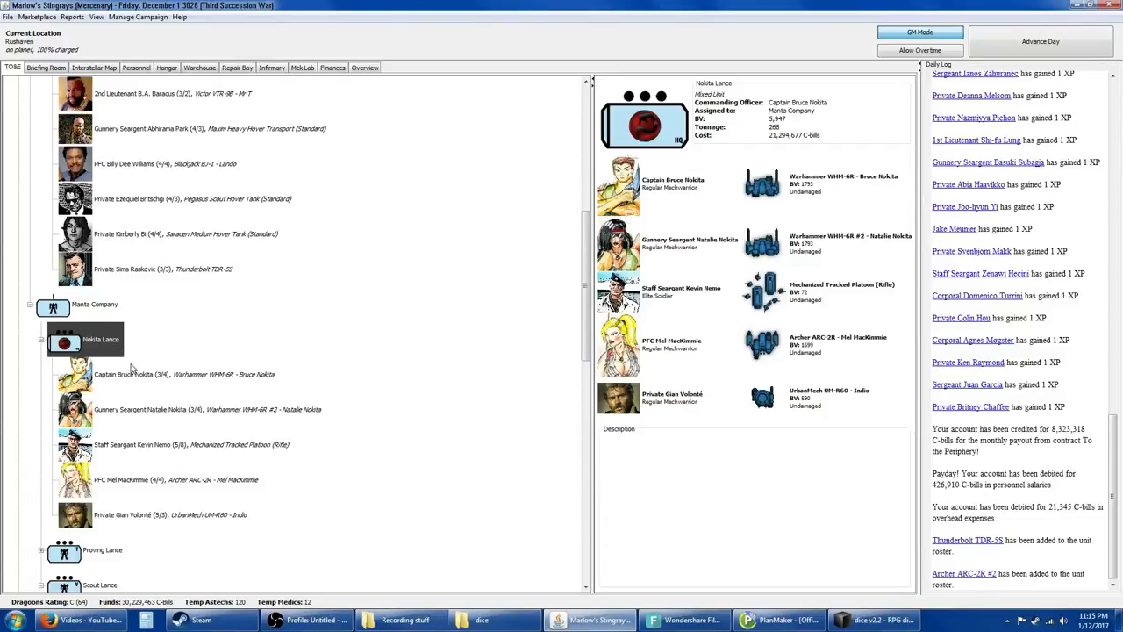
pyautogui.moveTo(186, 544)
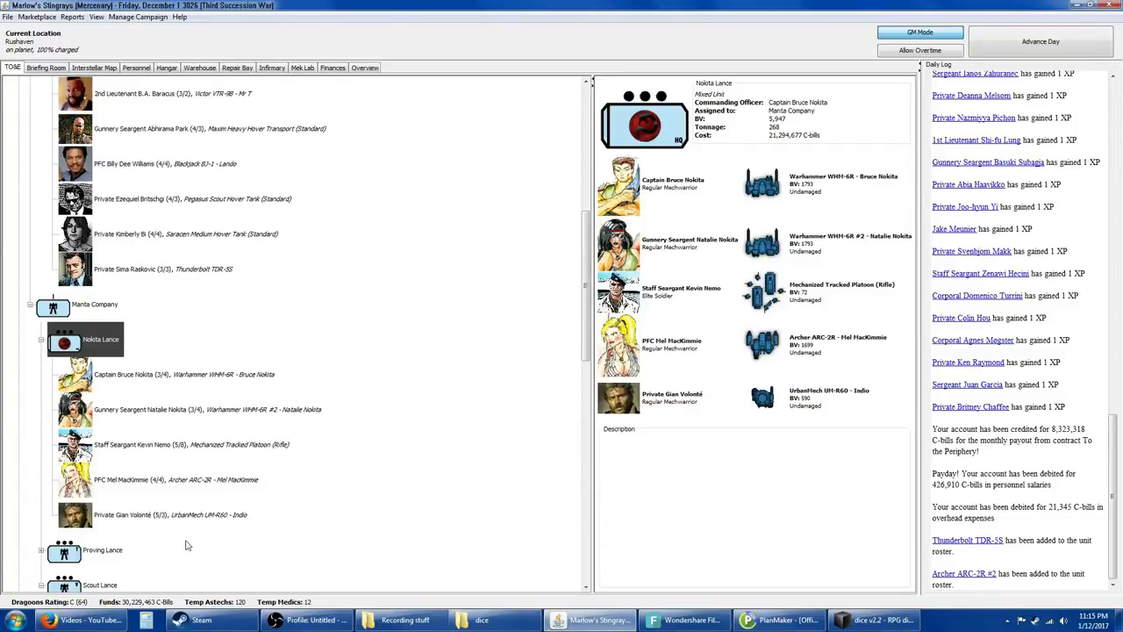
# Step: Review the UrbanMech pilot's medical record and doctor's notes, returning to their personnel details
pyautogui.click(170, 515)
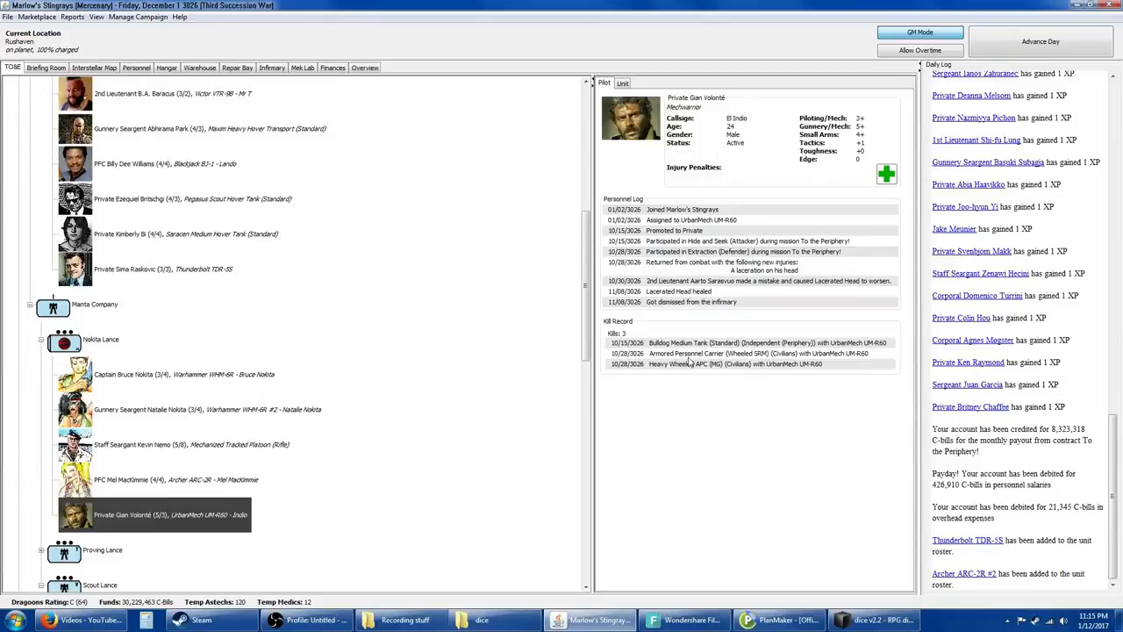
pyautogui.moveTo(687, 361)
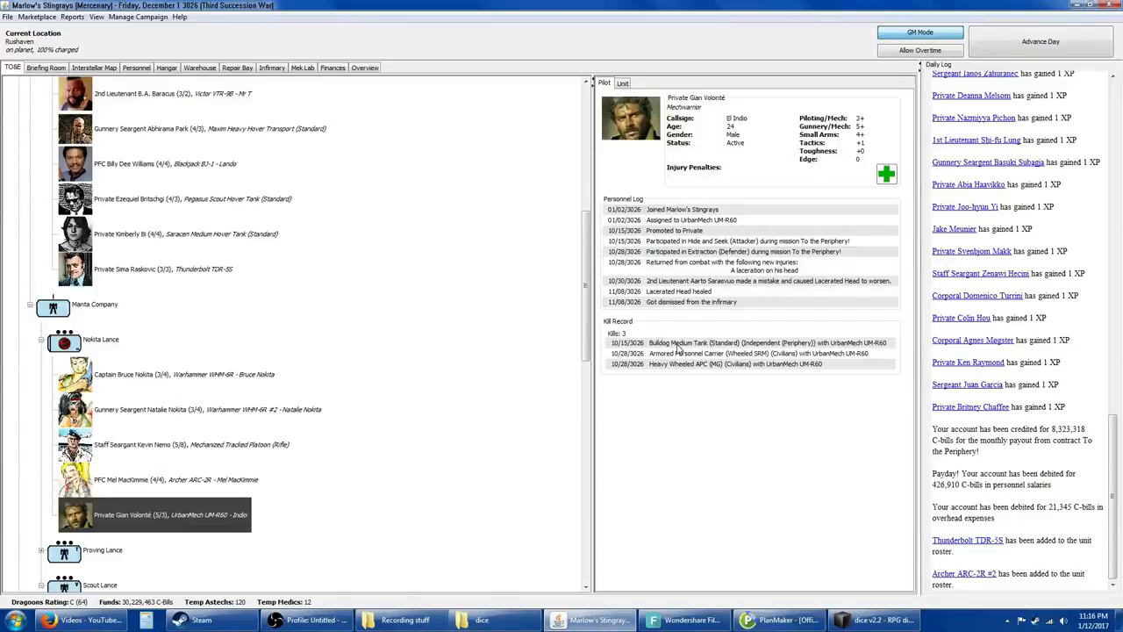
pyautogui.moveTo(694, 309)
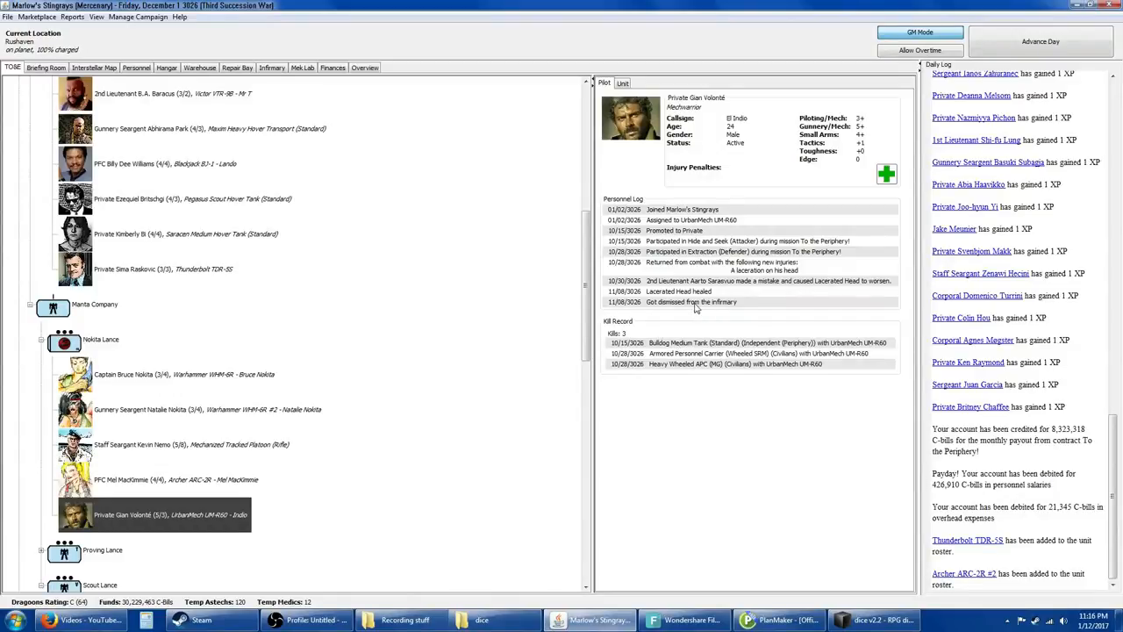
pyautogui.moveTo(723, 287)
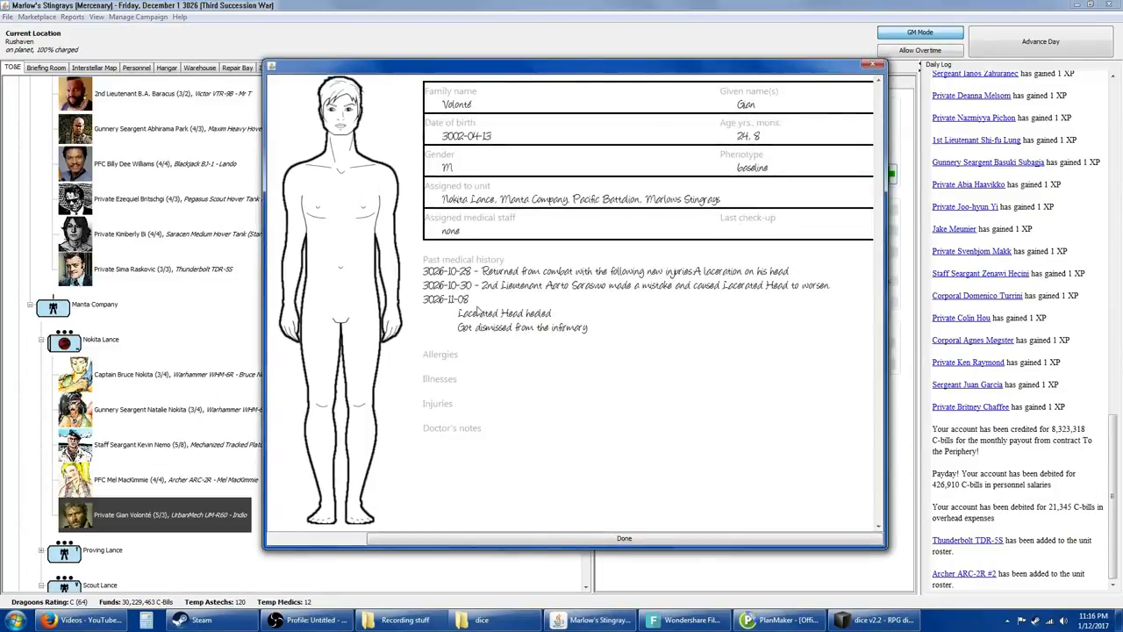
pyautogui.click(442, 443)
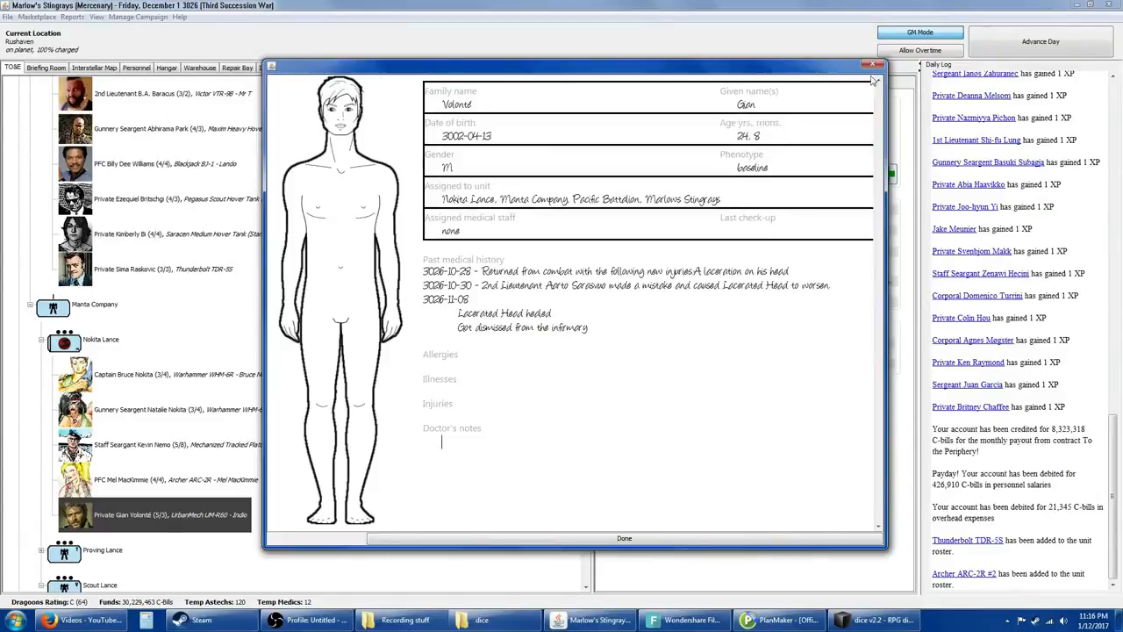
pyautogui.click(874, 63)
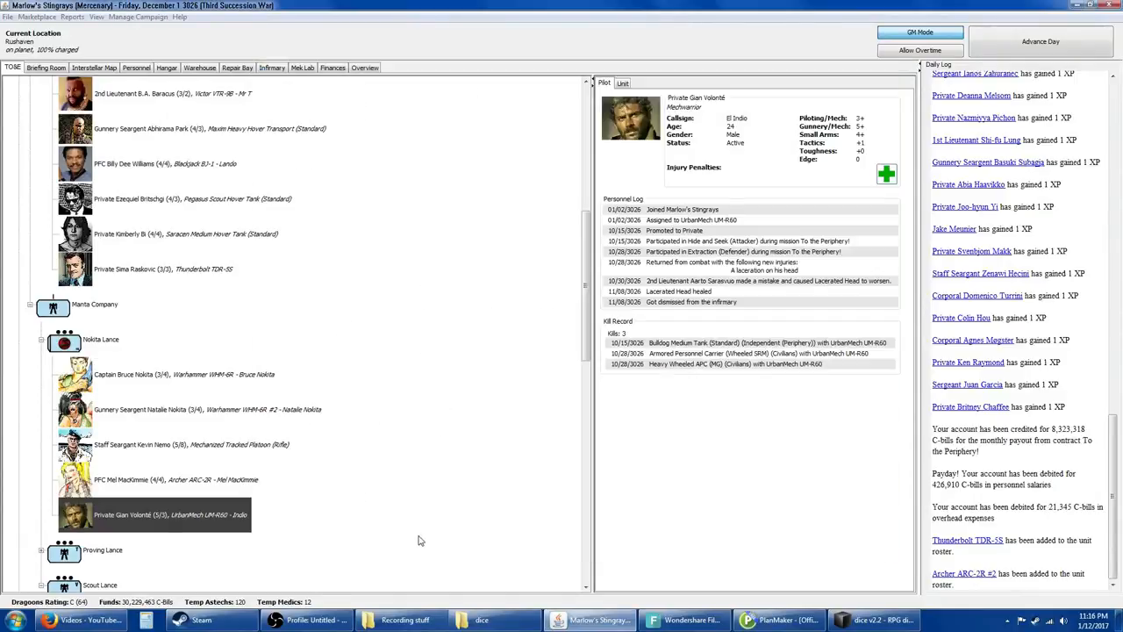
pyautogui.moveTo(382, 471)
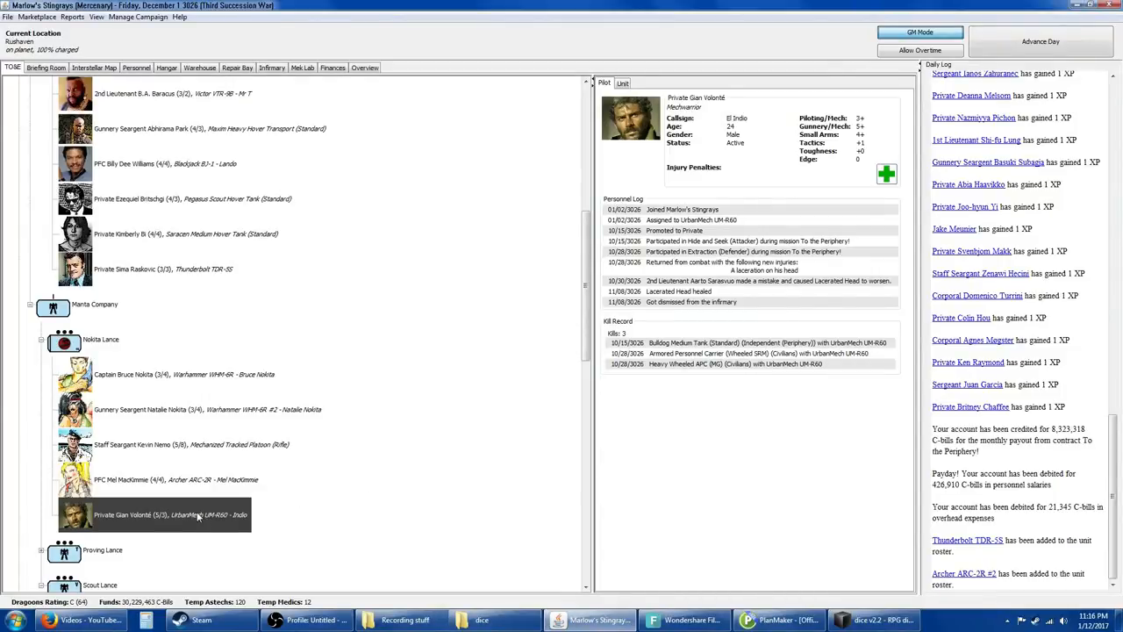
# Step: Bring up the action options for the UrbanMech pilot in Nakita Lance
pyautogui.rightClick(197, 516)
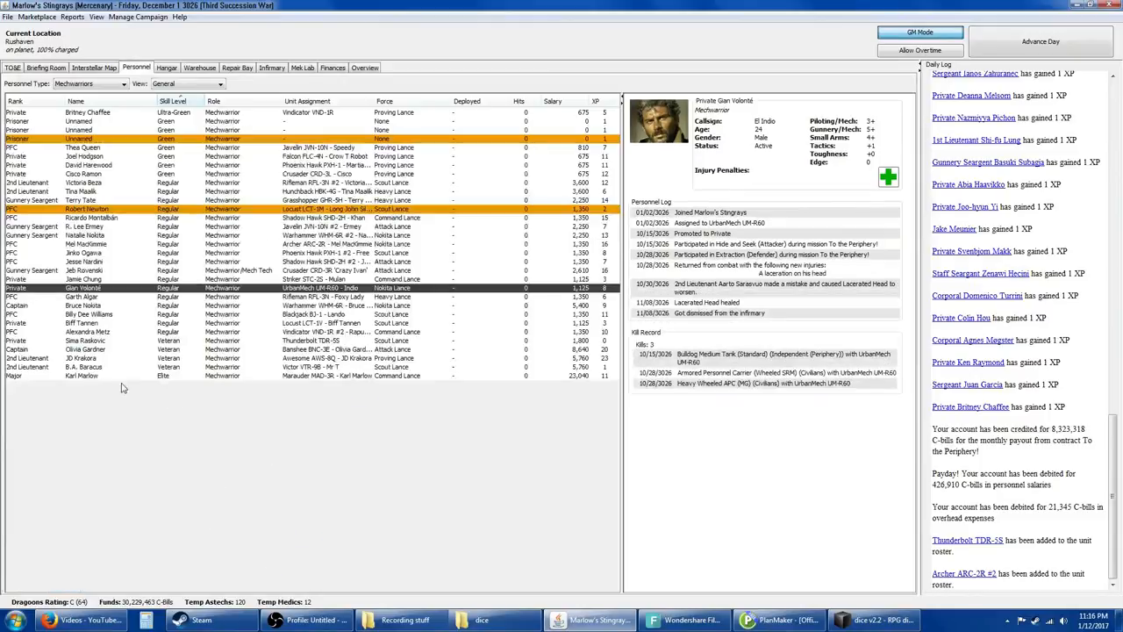
pyautogui.moveTo(137, 289)
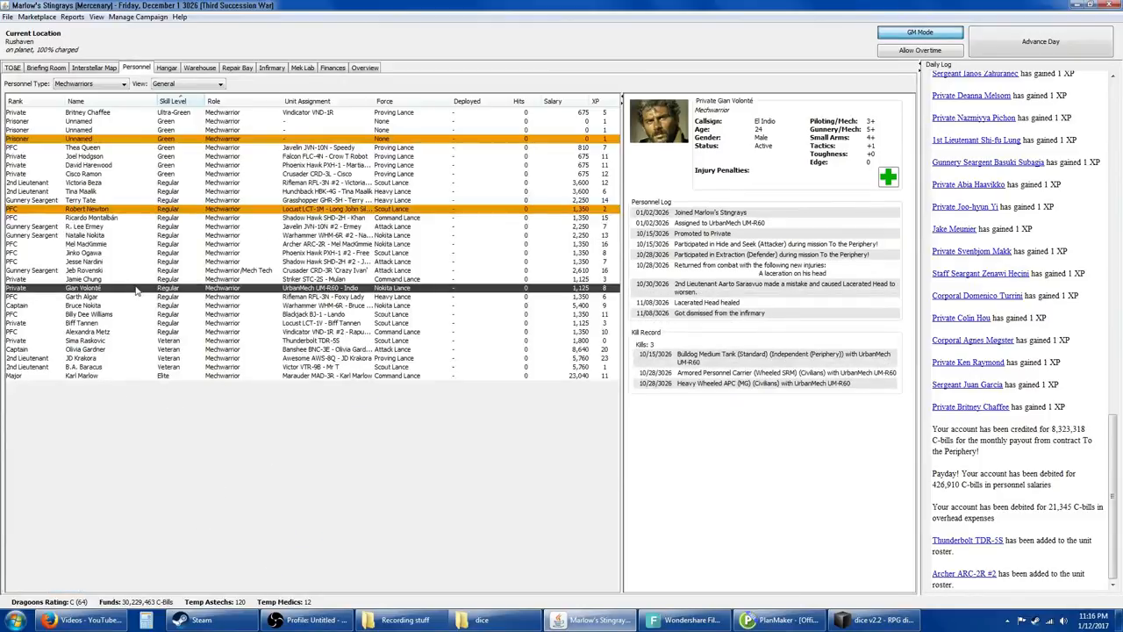
pyautogui.rightClick(85, 288)
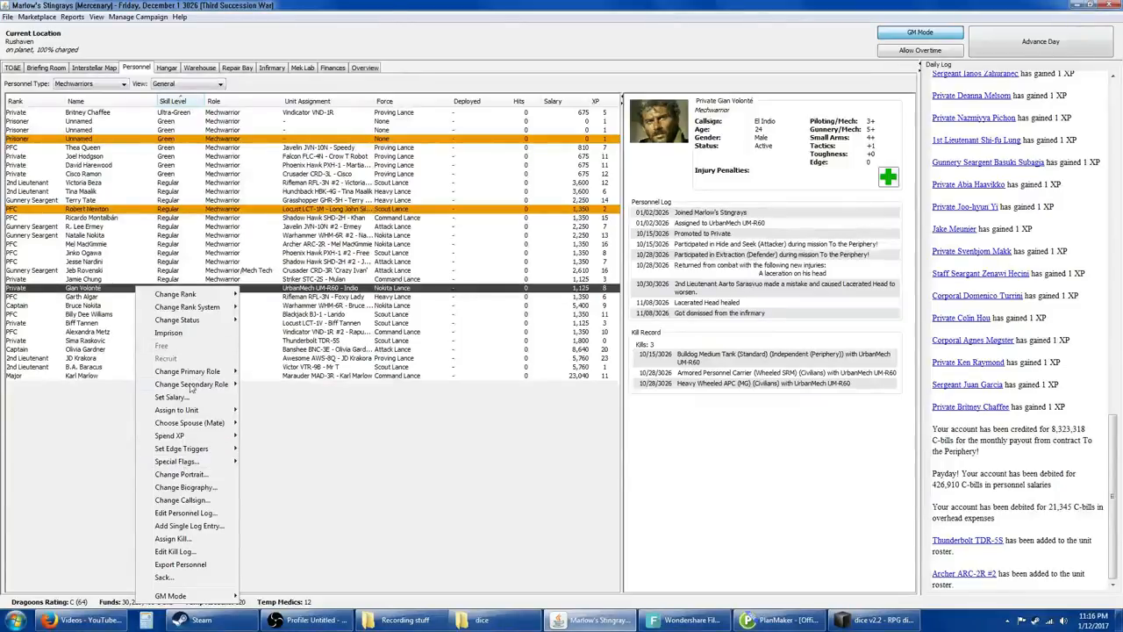
pyautogui.moveTo(185, 513)
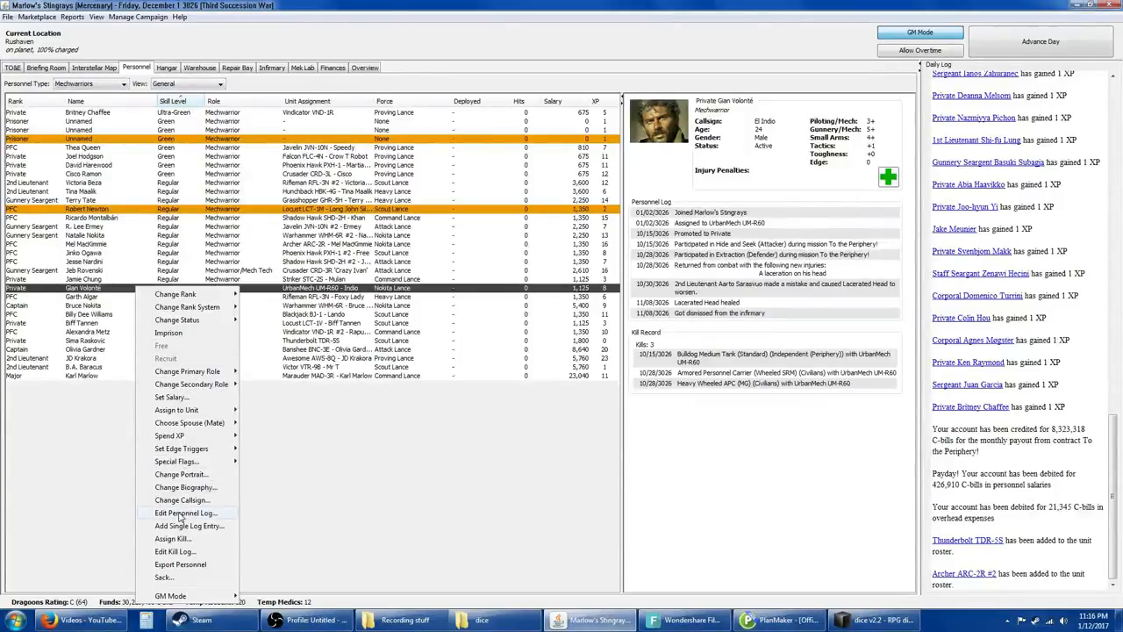
pyautogui.moveTo(179, 518)
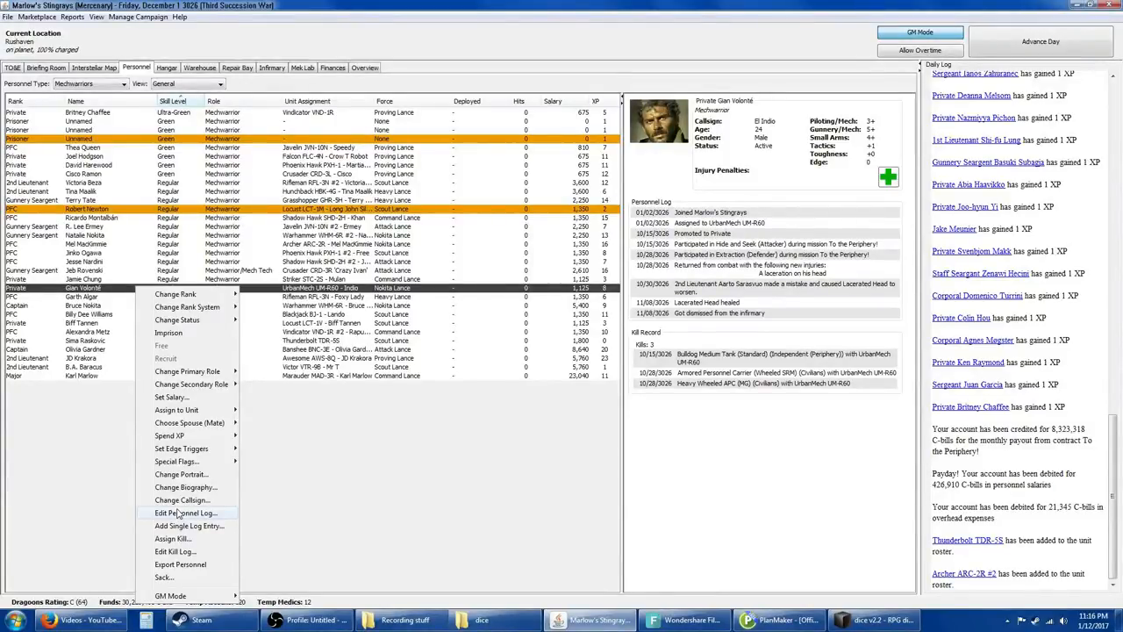
pyautogui.moveTo(176, 411)
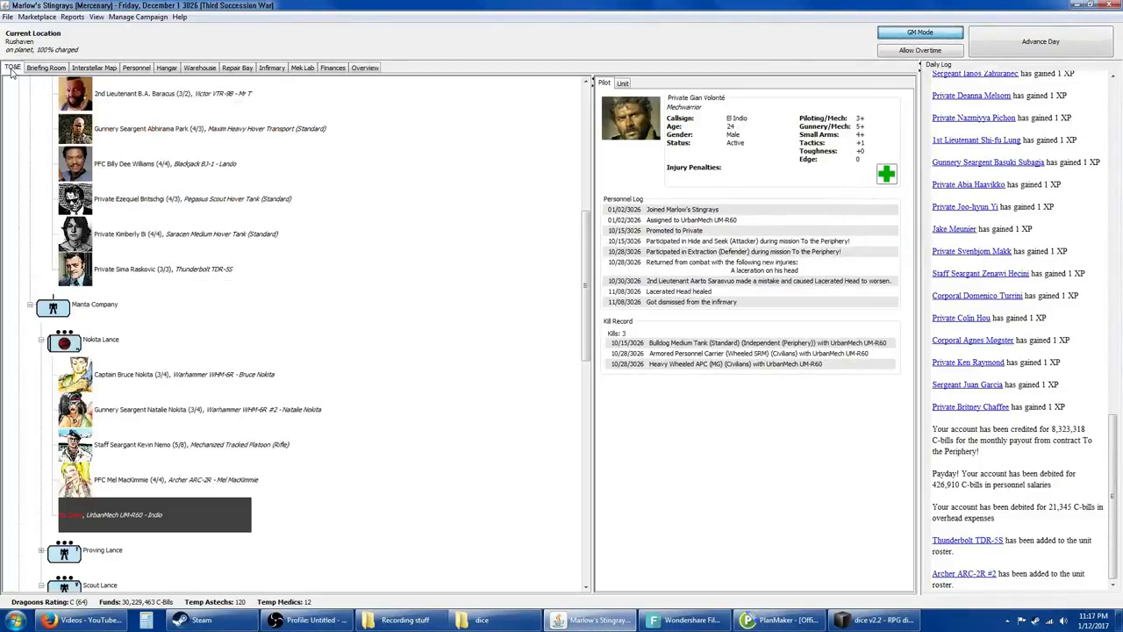
# Step: Remove the UrbanMech from the TO&E and add the Archer ARC-2R #2 to Nakita Lance
pyautogui.click(166, 67)
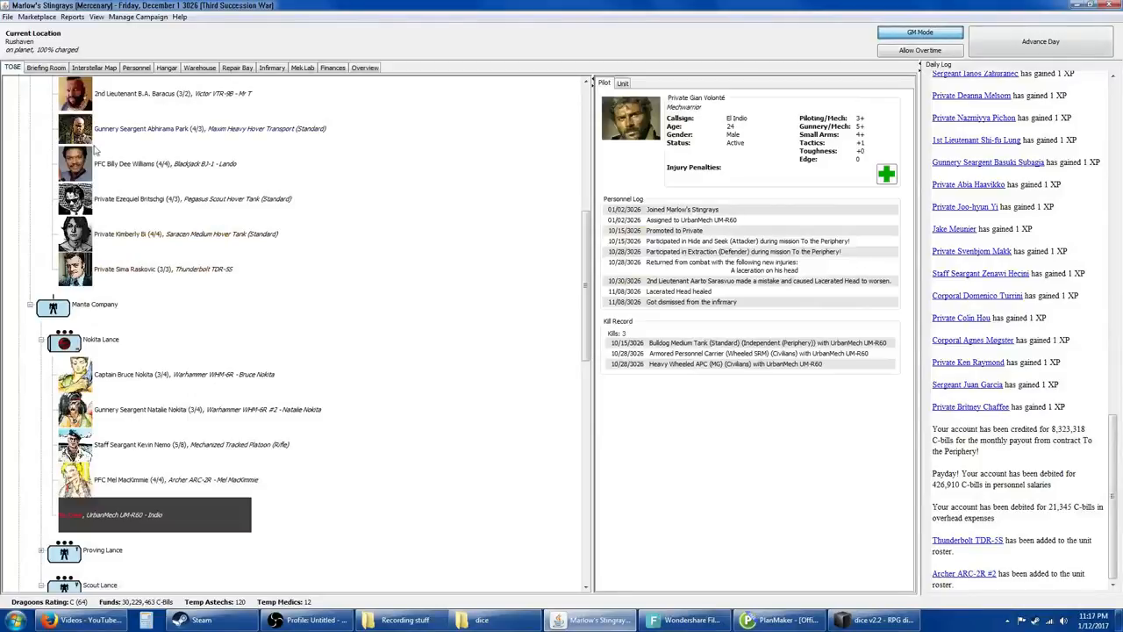
pyautogui.moveTo(123, 505)
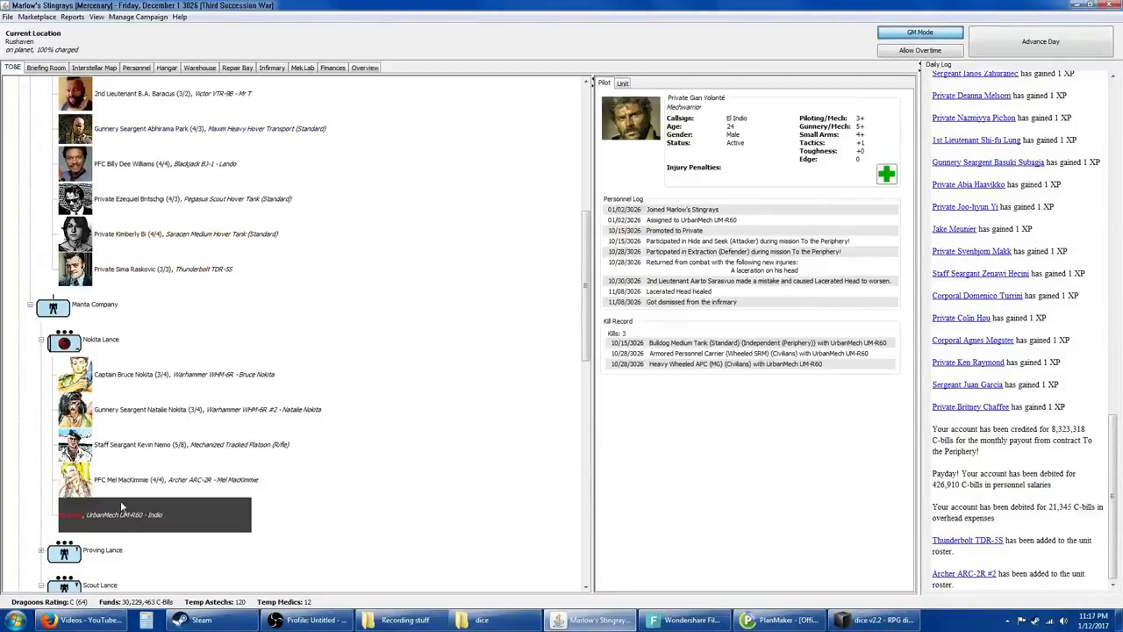
pyautogui.rightClick(155, 514)
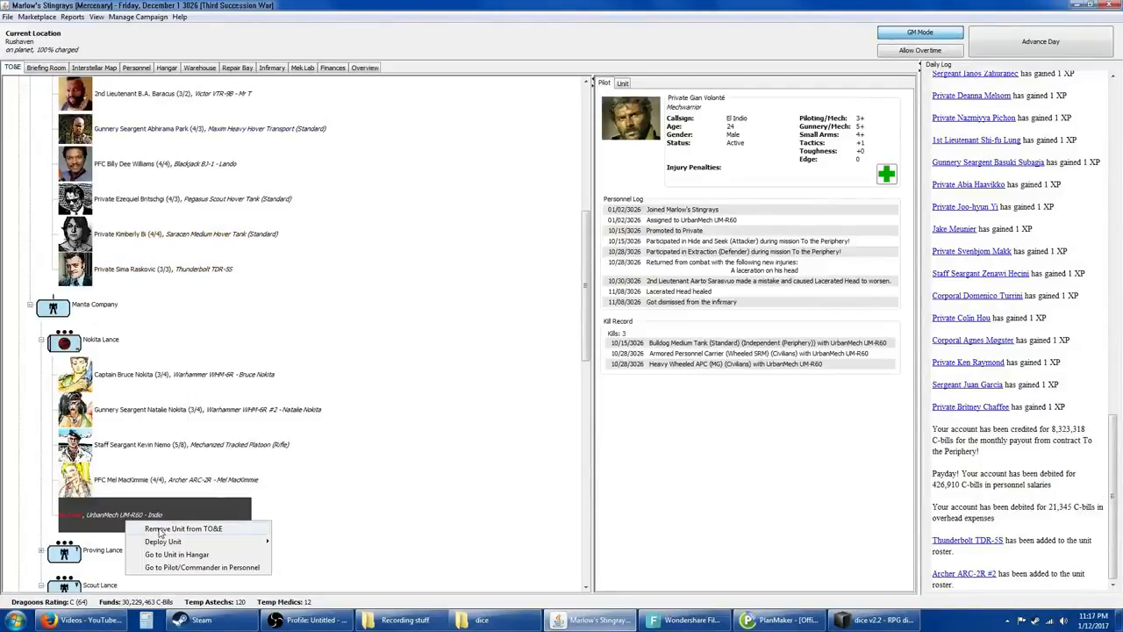
pyautogui.click(102, 340)
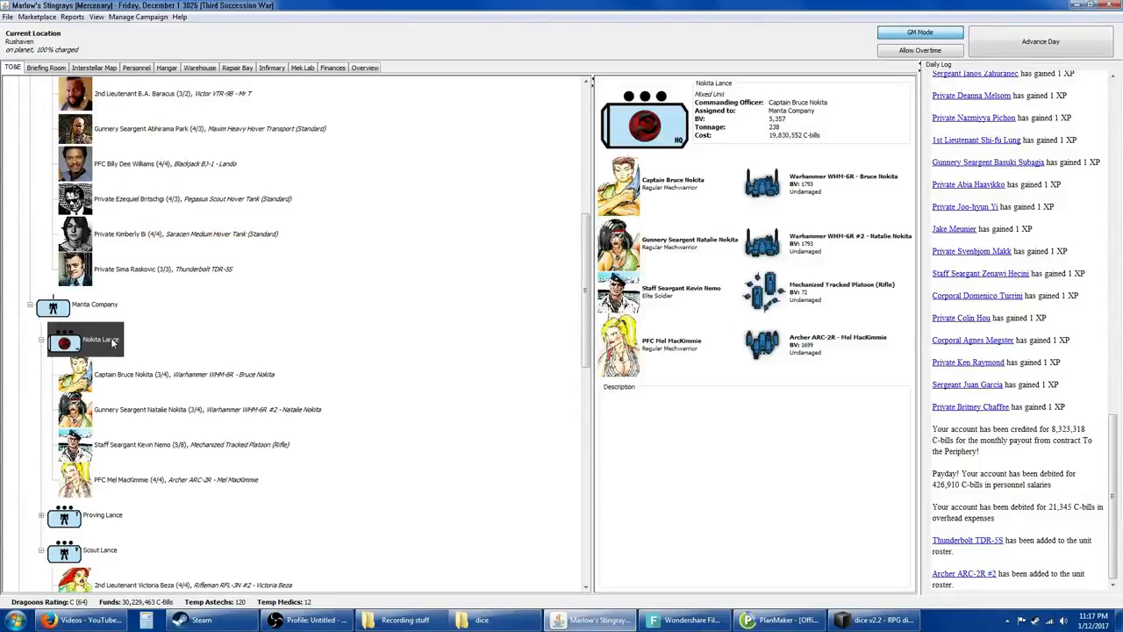
pyautogui.rightClick(98, 340)
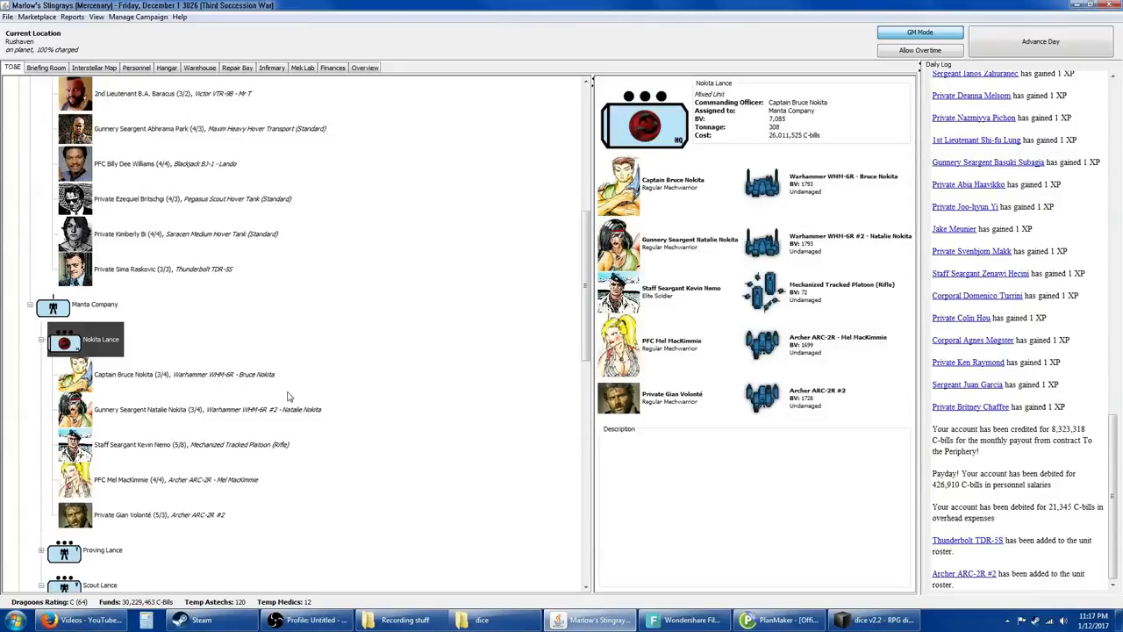
pyautogui.click(1039, 42)
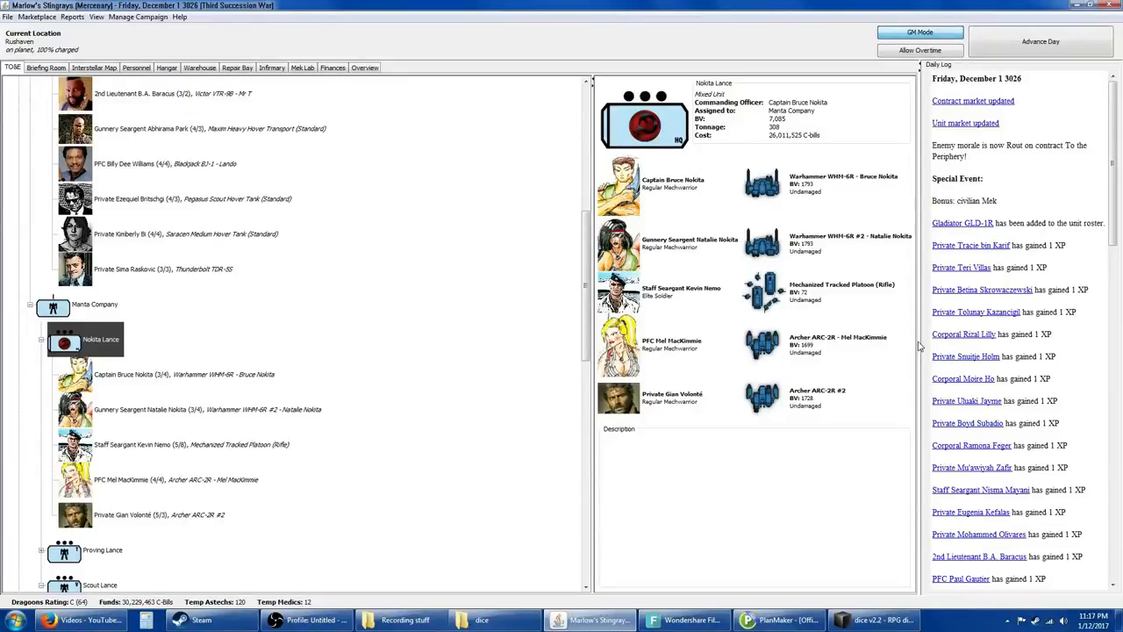
pyautogui.moveTo(842, 322)
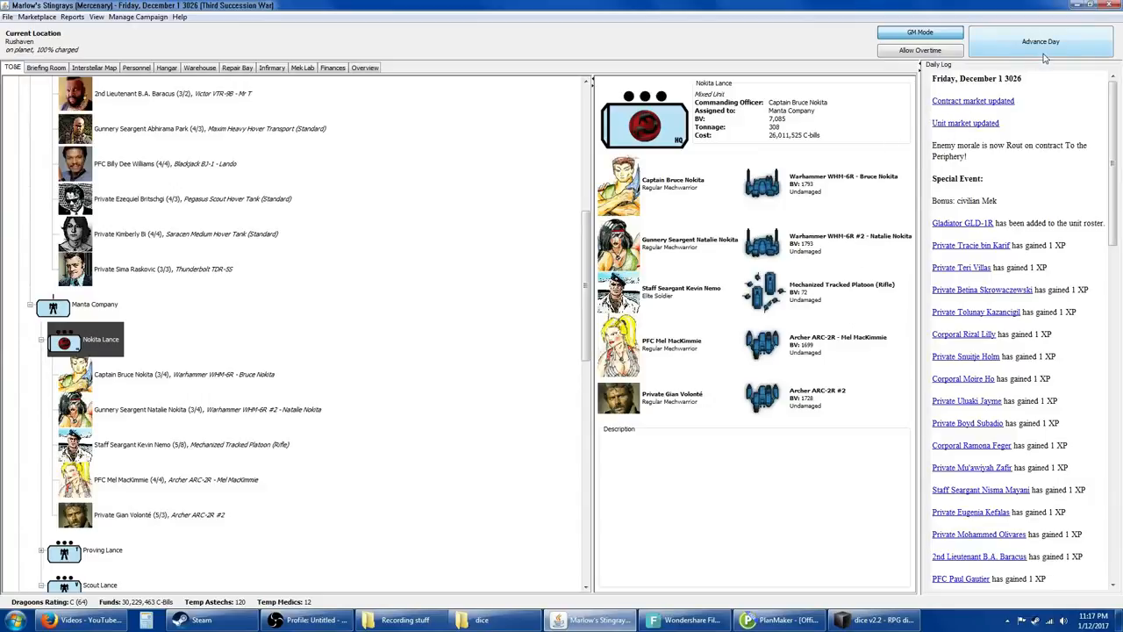
pyautogui.moveTo(1041, 42)
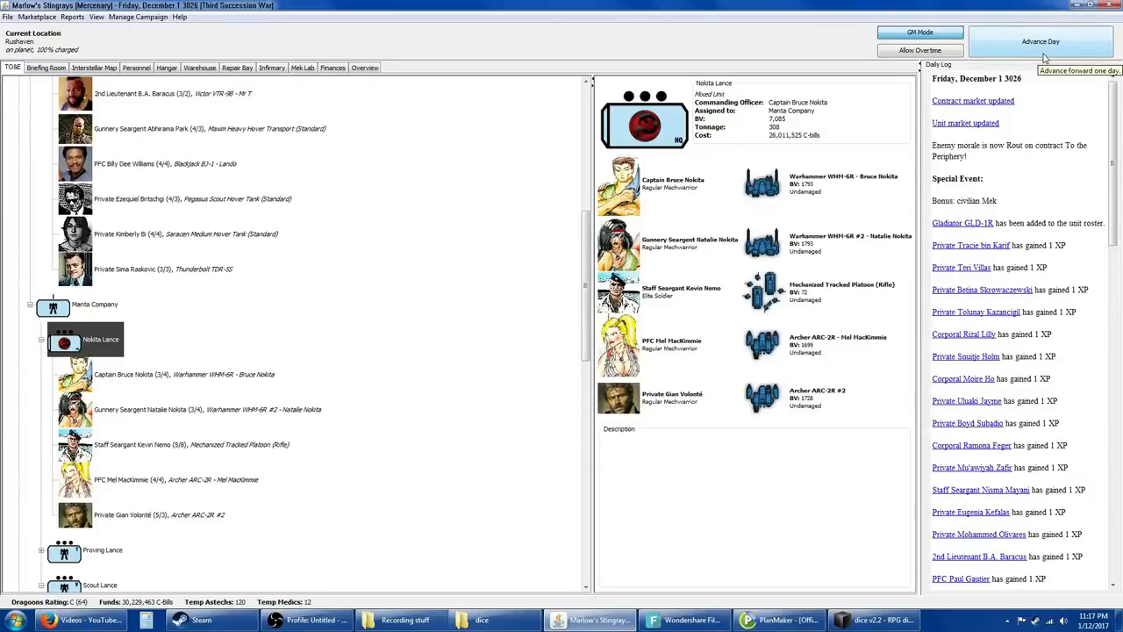
# Step: Advance the campaign three days to Monday, December 4, 3026
pyautogui.click(1041, 43)
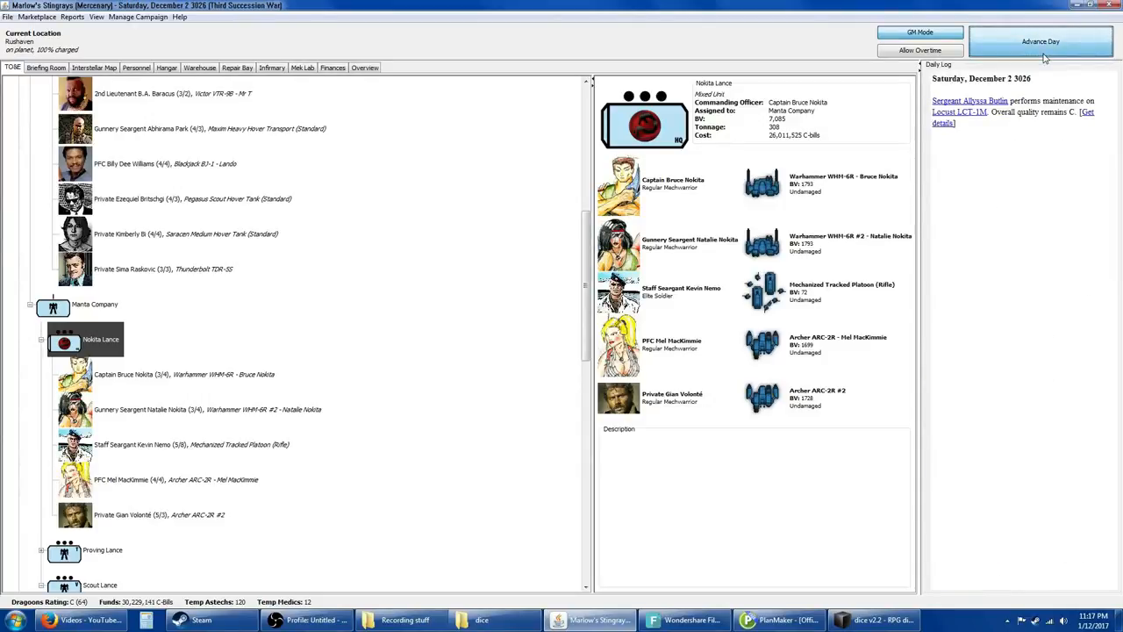
pyautogui.click(1041, 42)
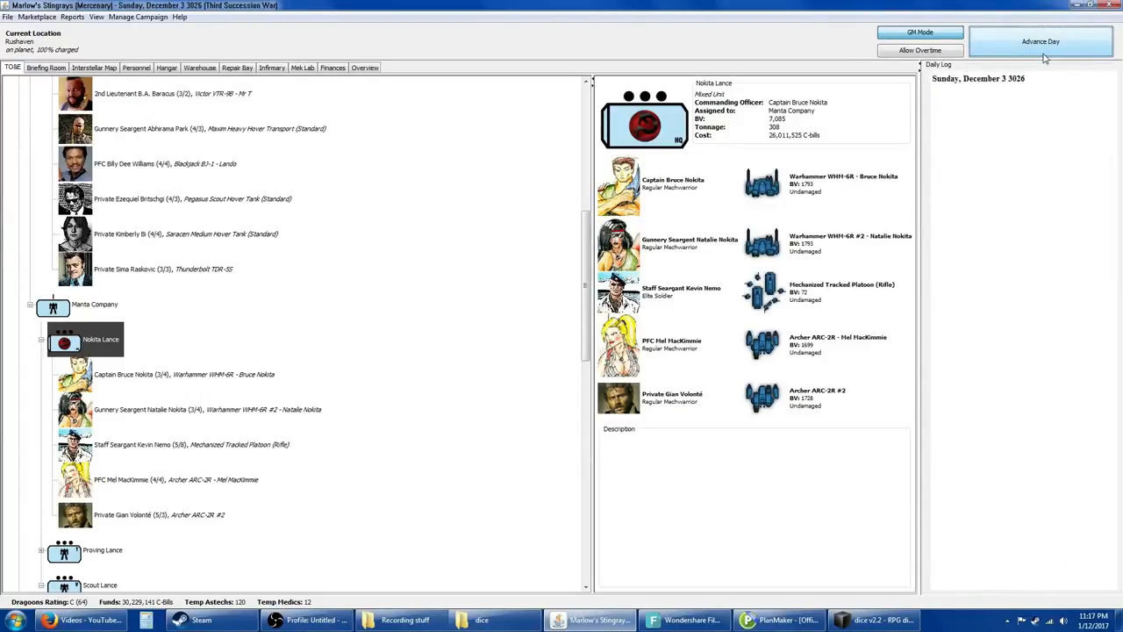
pyautogui.click(1040, 42)
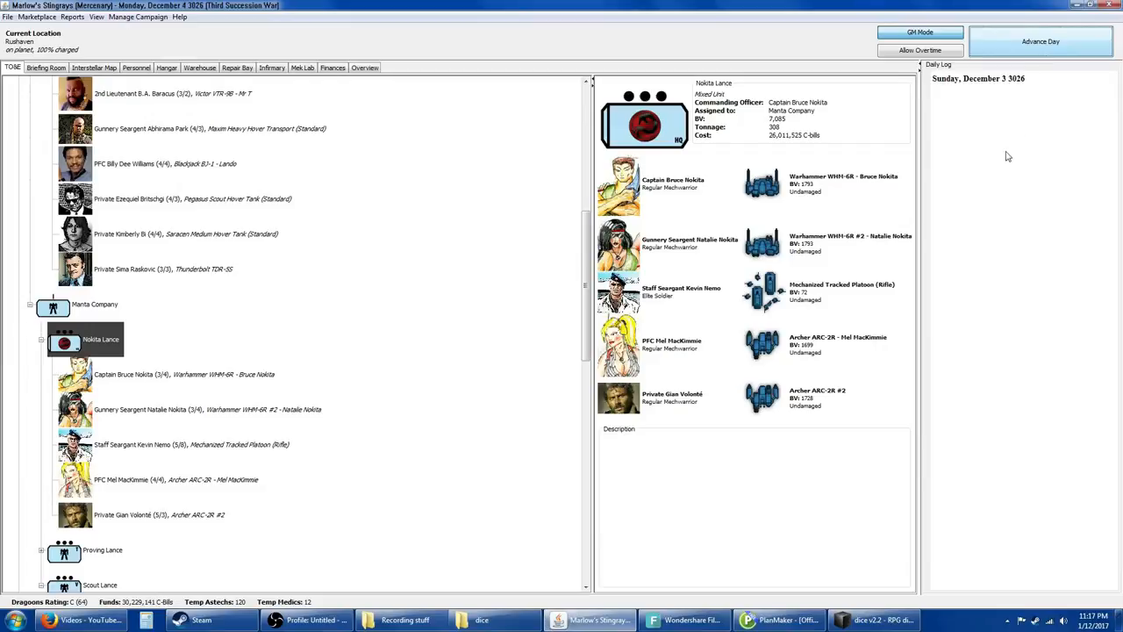
pyautogui.click(1040, 42)
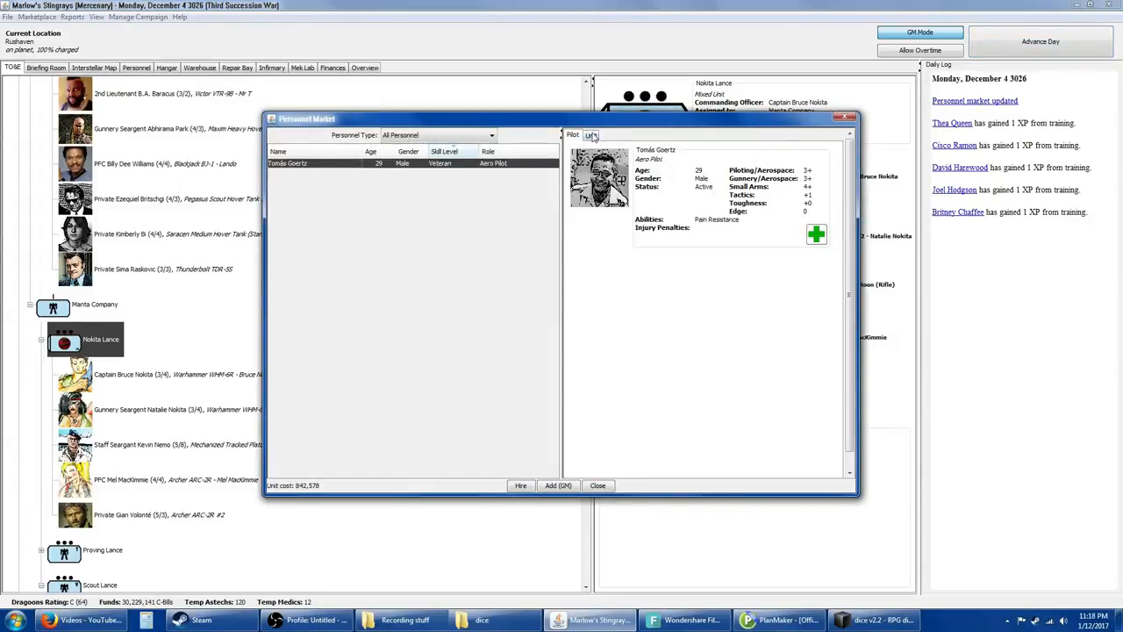
# Step: Hire veteran aero pilot Tomas Goertz together with his Thrush TR-7 fighter
pyautogui.click(589, 136)
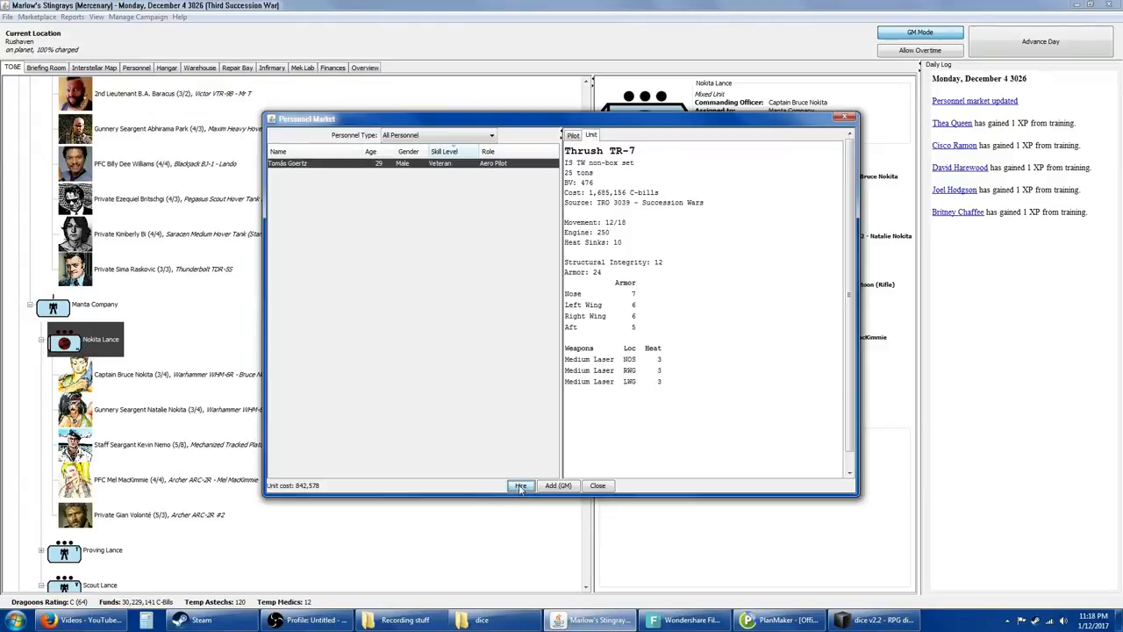
pyautogui.click(519, 484)
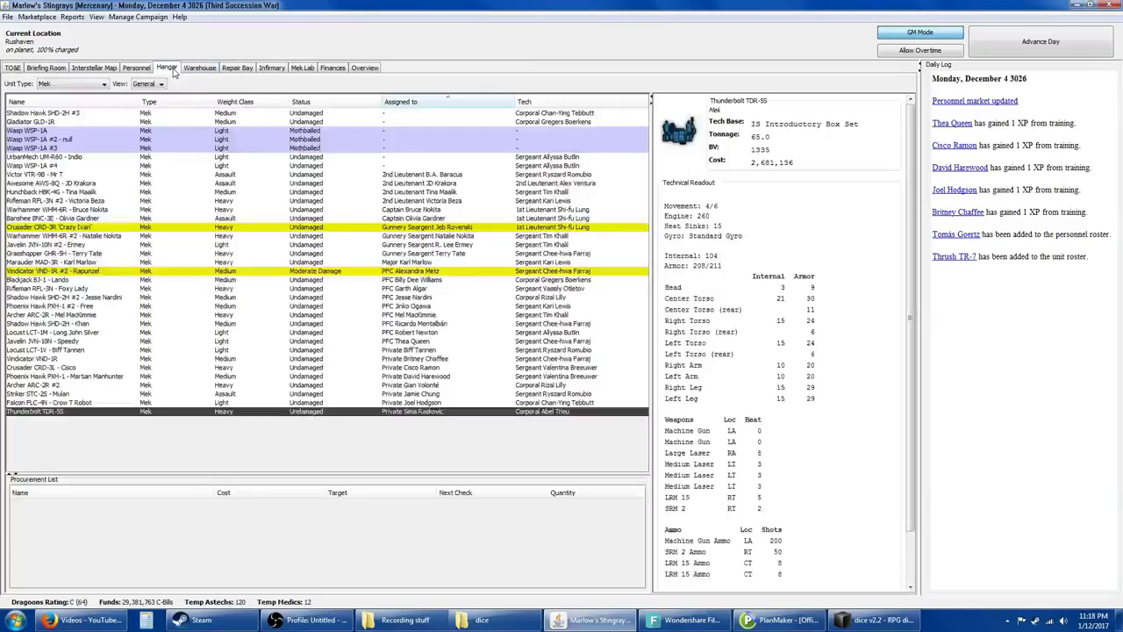
# Step: Filter the hangar to aerospace fighters, assign Luisa Tzannetakis as the Thrush TR-7's tech, and advance one day
pyautogui.click(103, 84)
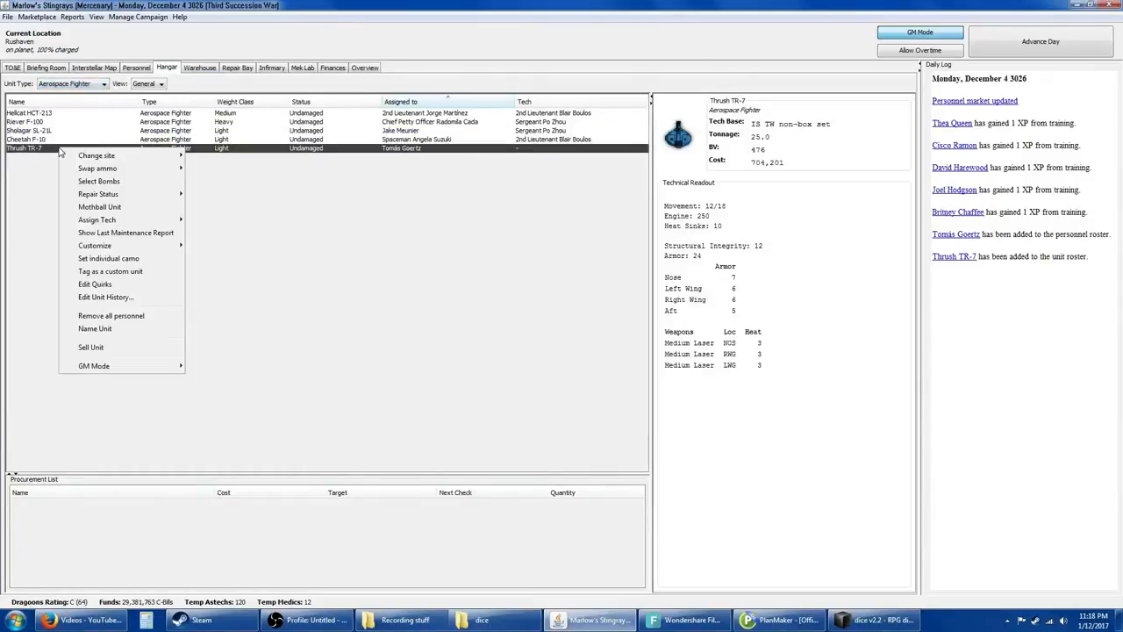
pyautogui.moveTo(97, 219)
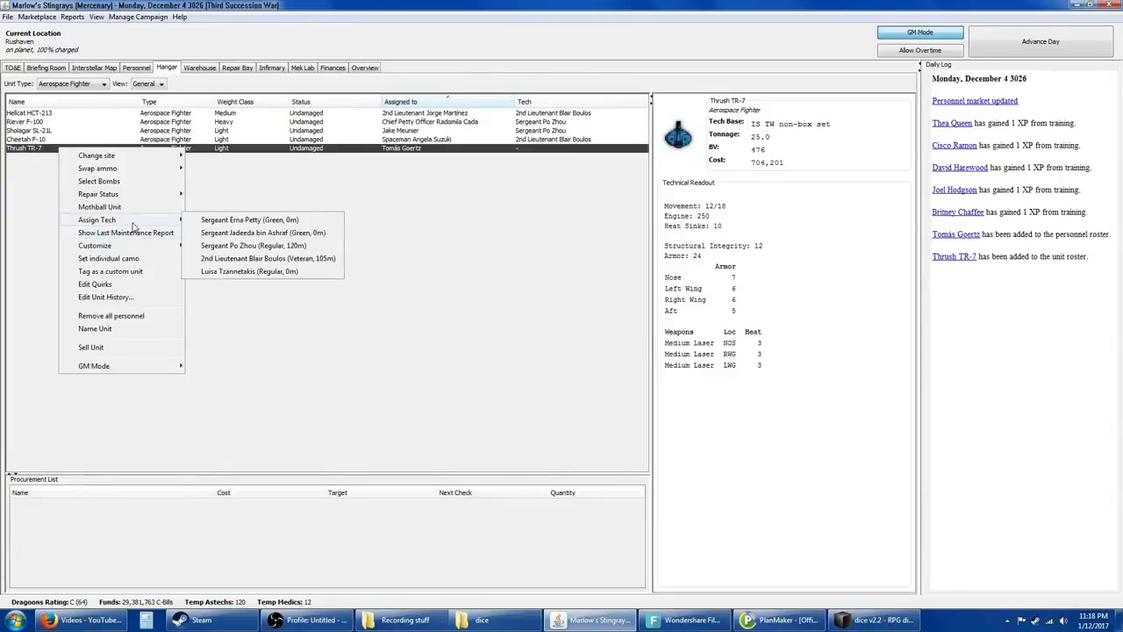
pyautogui.moveTo(260, 242)
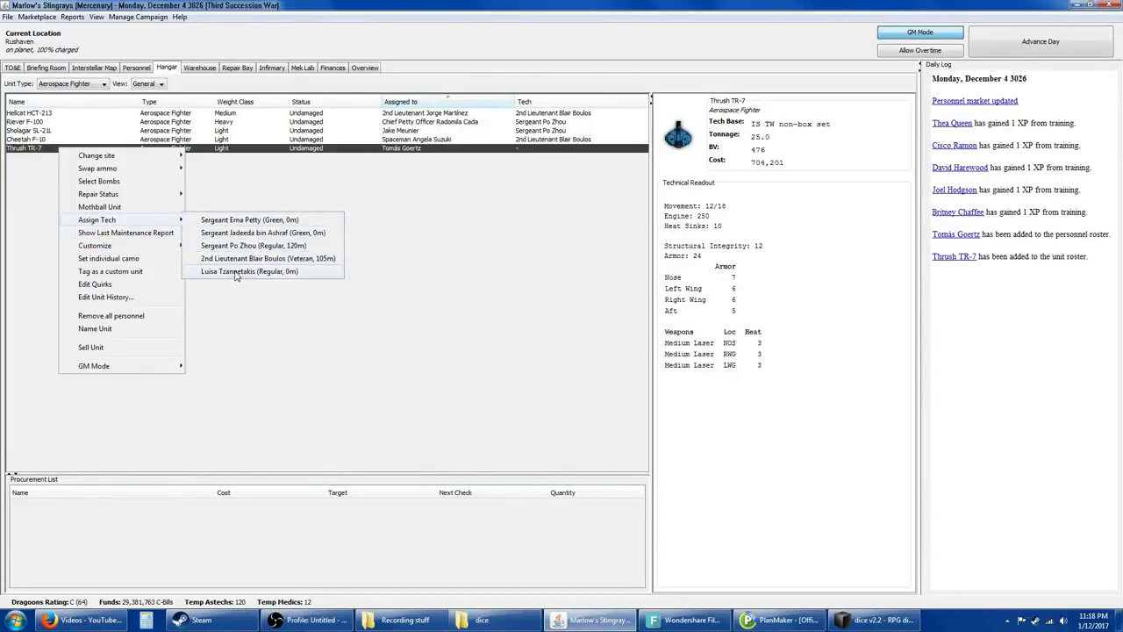
pyautogui.click(250, 270)
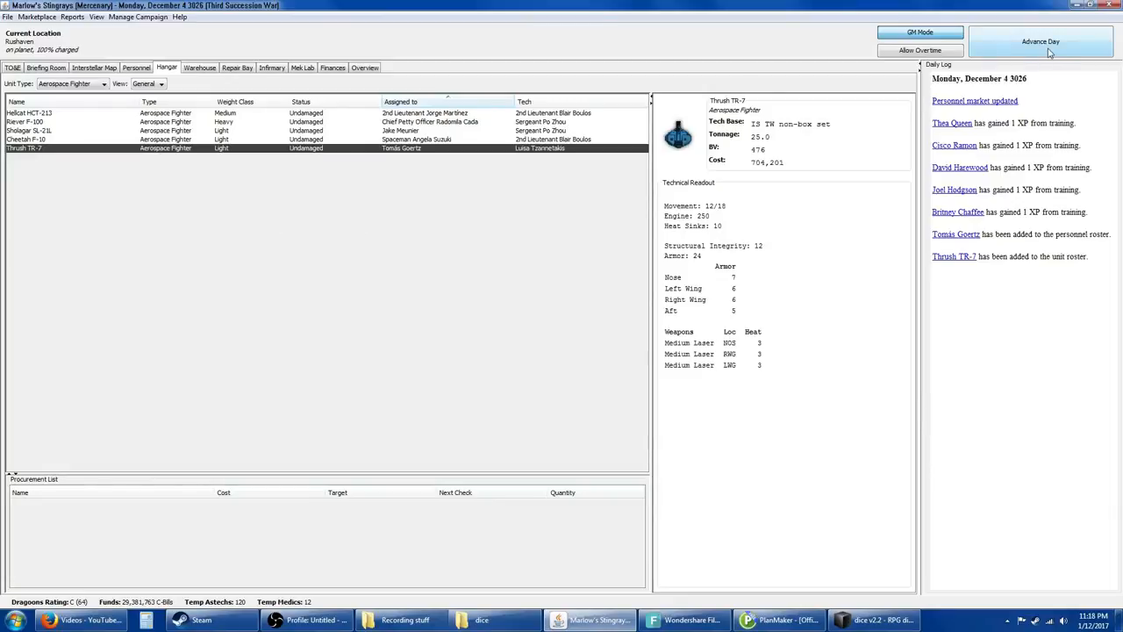
pyautogui.click(1041, 42)
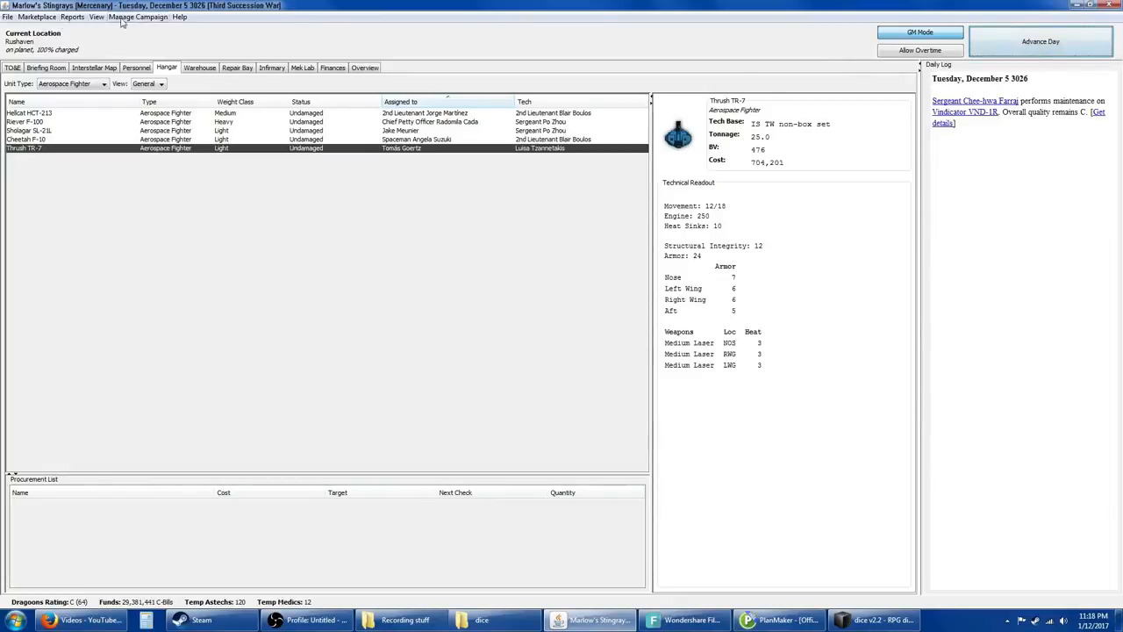
# Step: Advance the campaign several days via Advance Multiple Days and dismiss the empty personnel market
pyautogui.click(1039, 42)
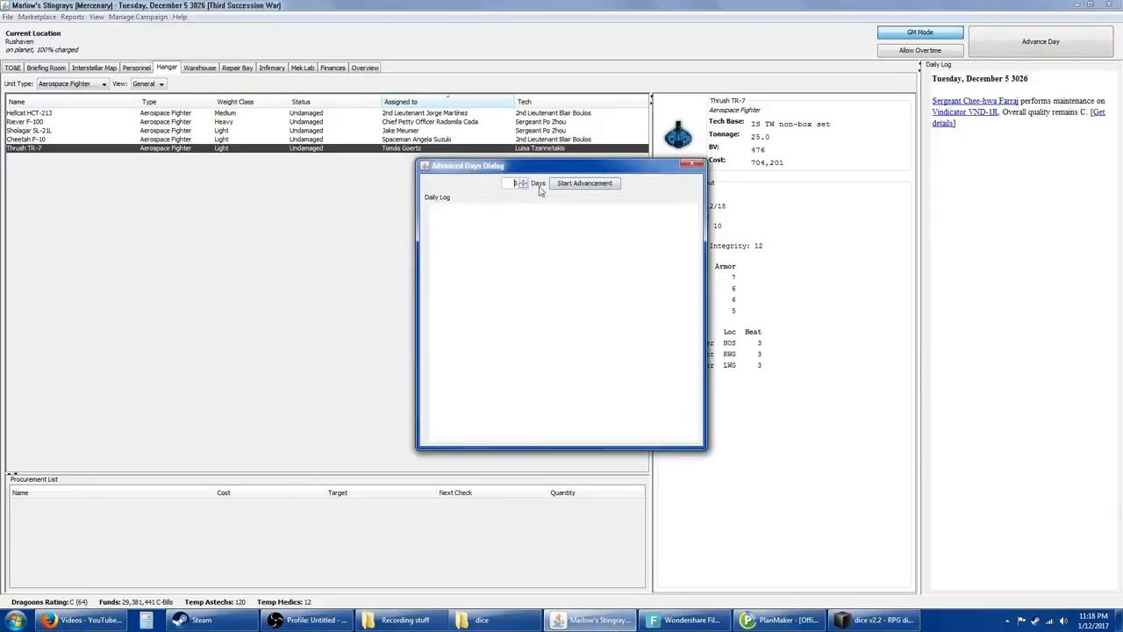
pyautogui.click(585, 183)
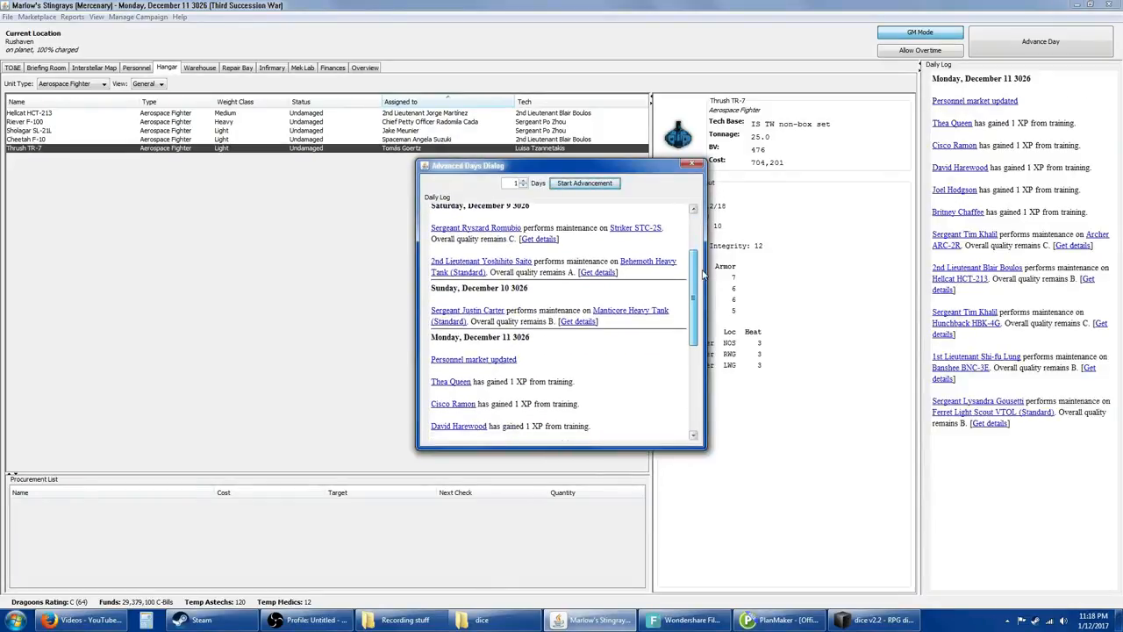
pyautogui.scroll(-3)
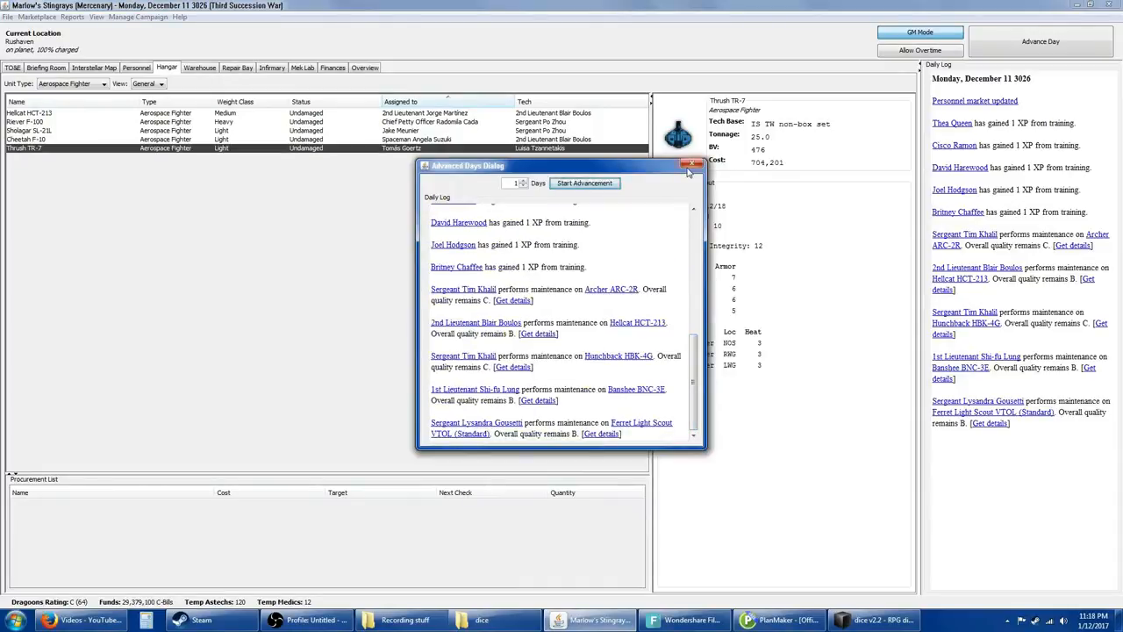
pyautogui.click(691, 165)
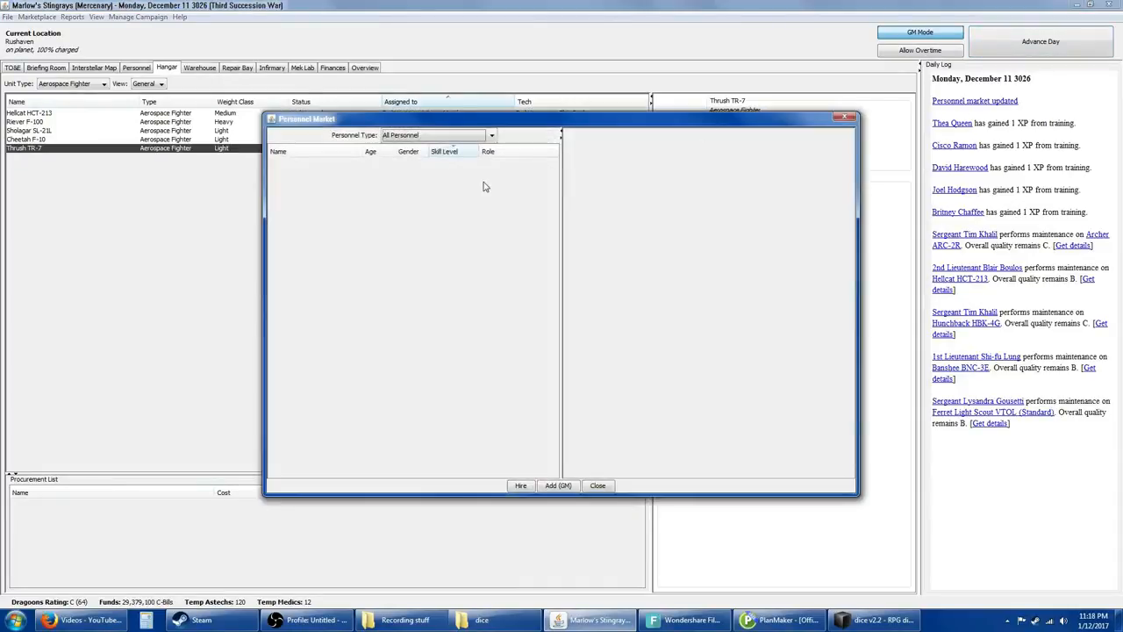
pyautogui.click(596, 485)
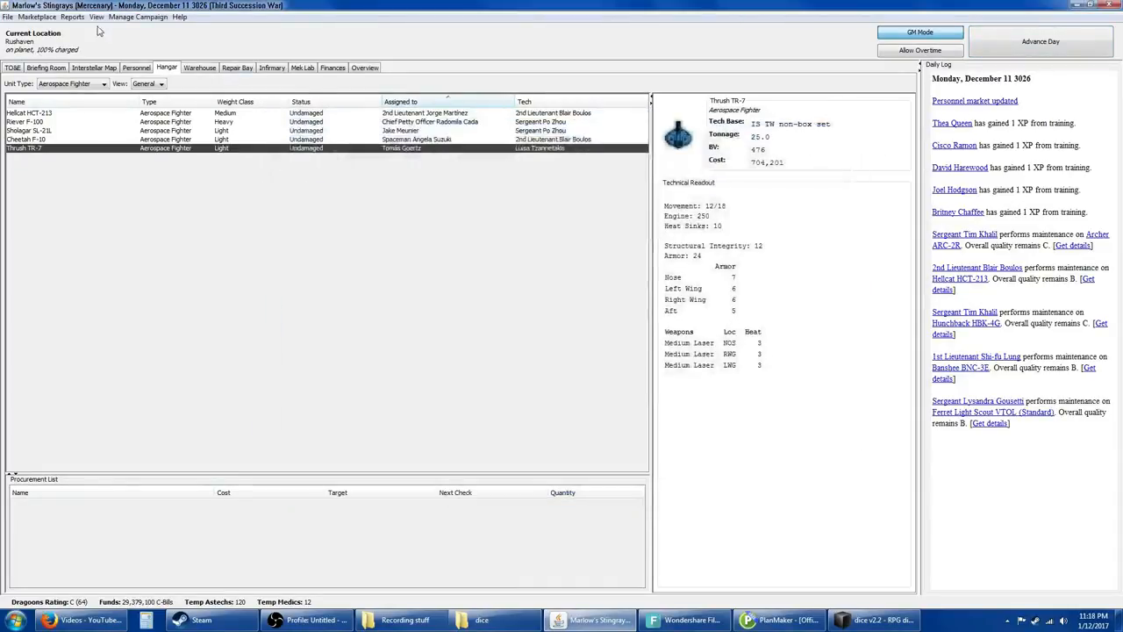
# Step: Run a second multi-day advancement to reach Monday, December 18, 3026
pyautogui.click(1041, 42)
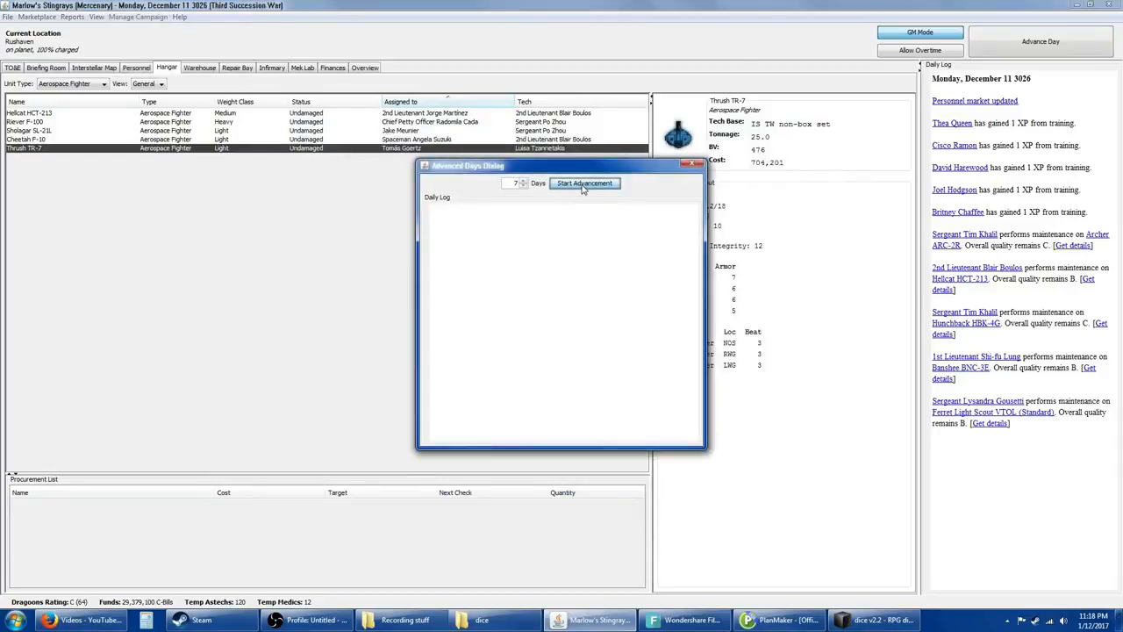
pyautogui.click(585, 182)
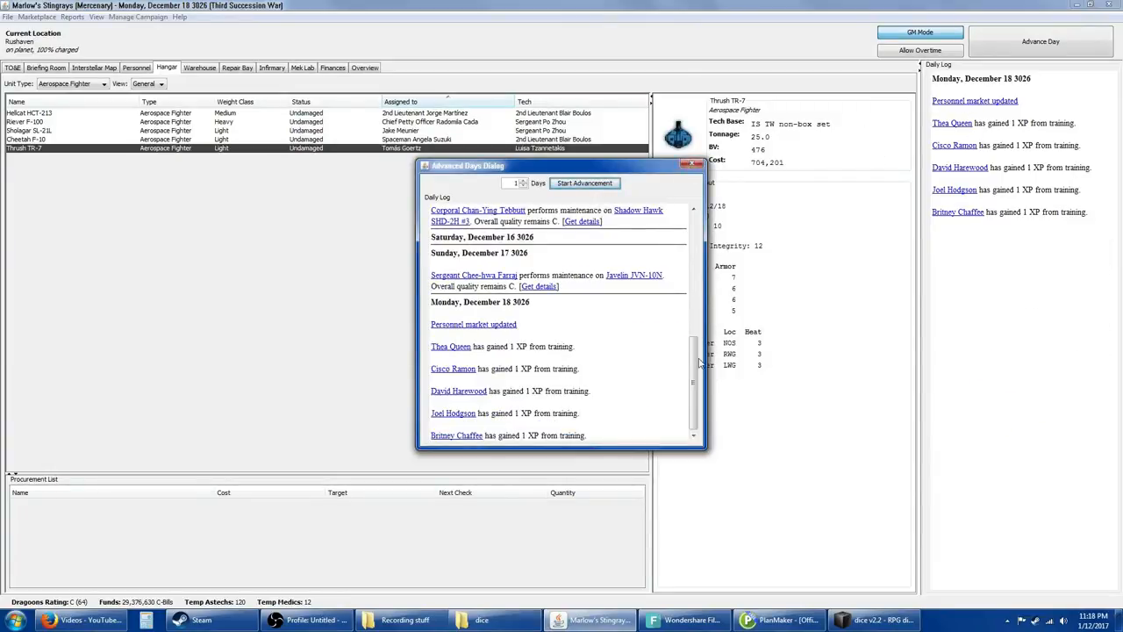
# Step: Hire MechWarrior Alexander Barnes from the personnel market and close it
pyautogui.click(693, 165)
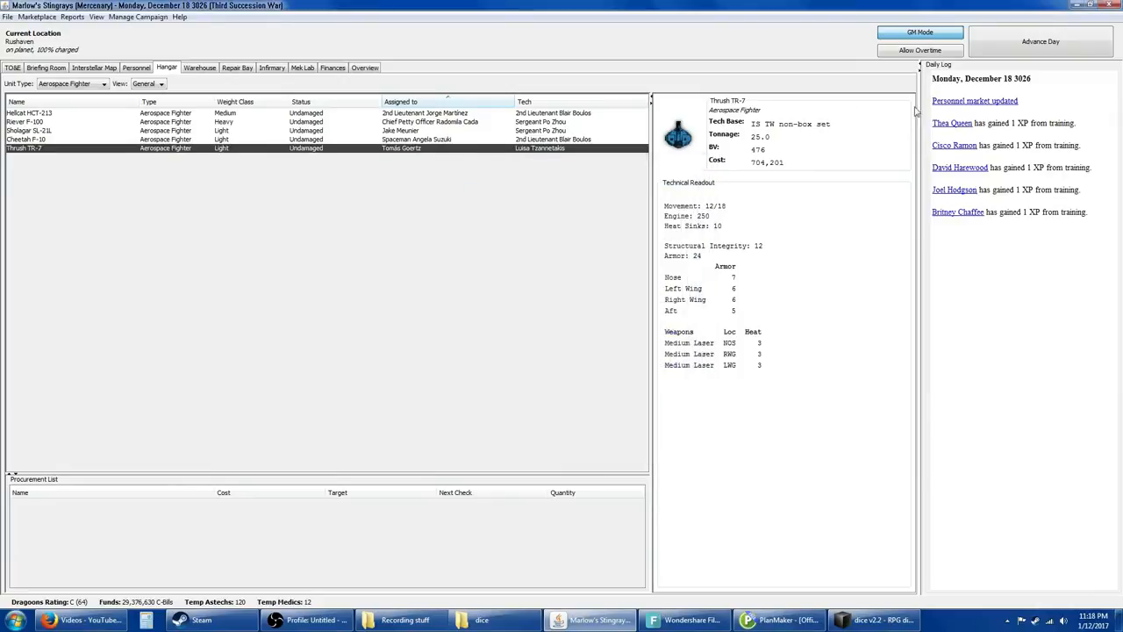
pyautogui.click(974, 100)
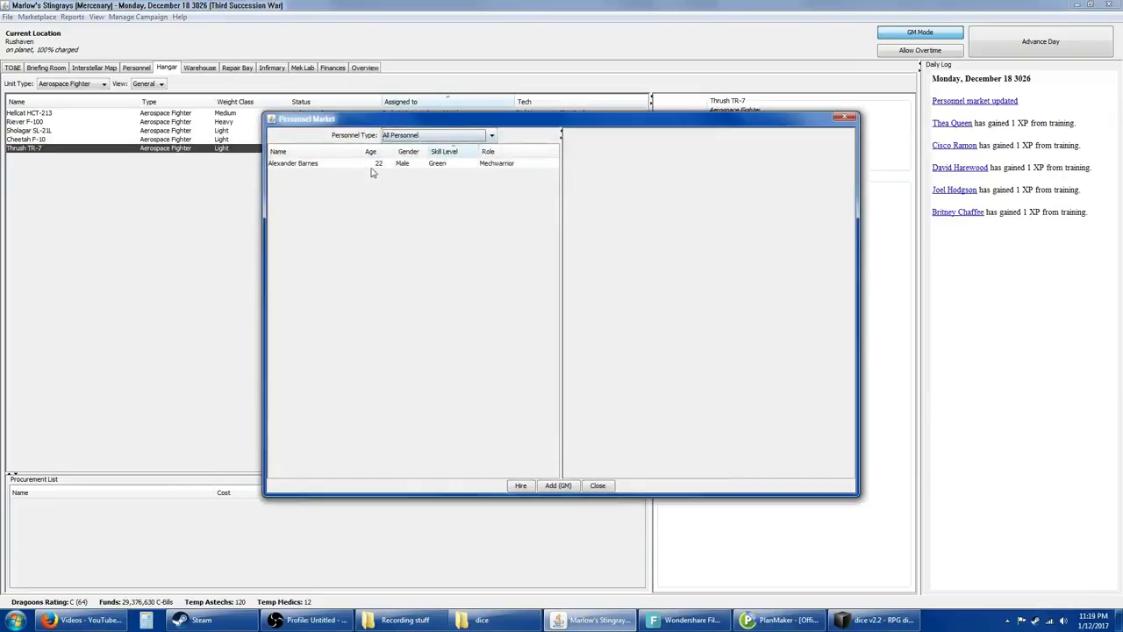
pyautogui.click(293, 163)
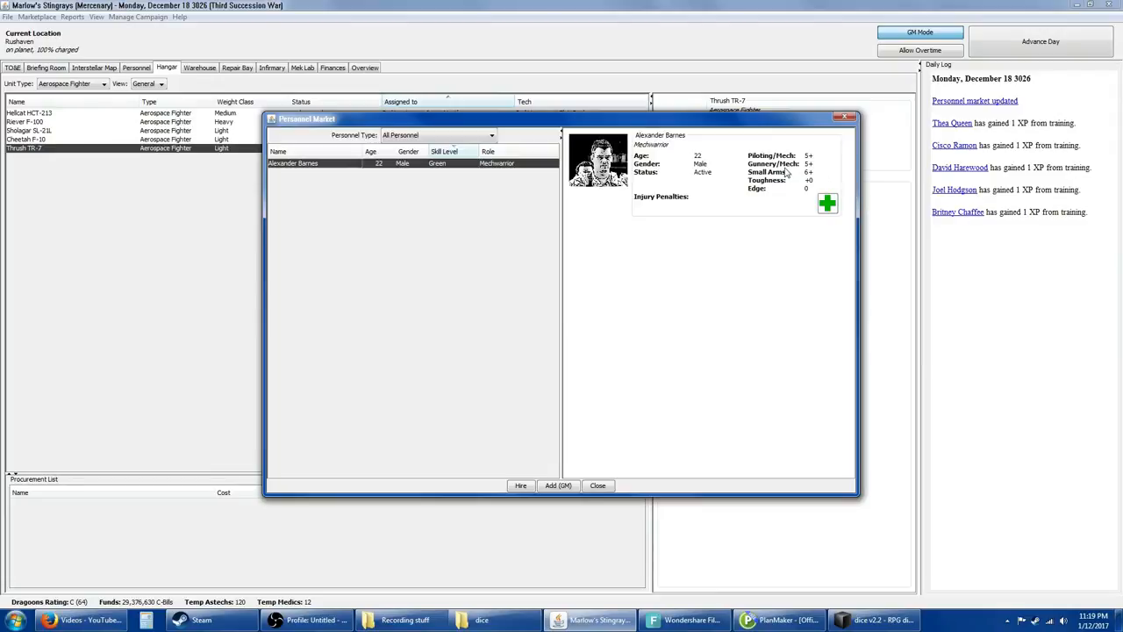
pyautogui.moveTo(687, 151)
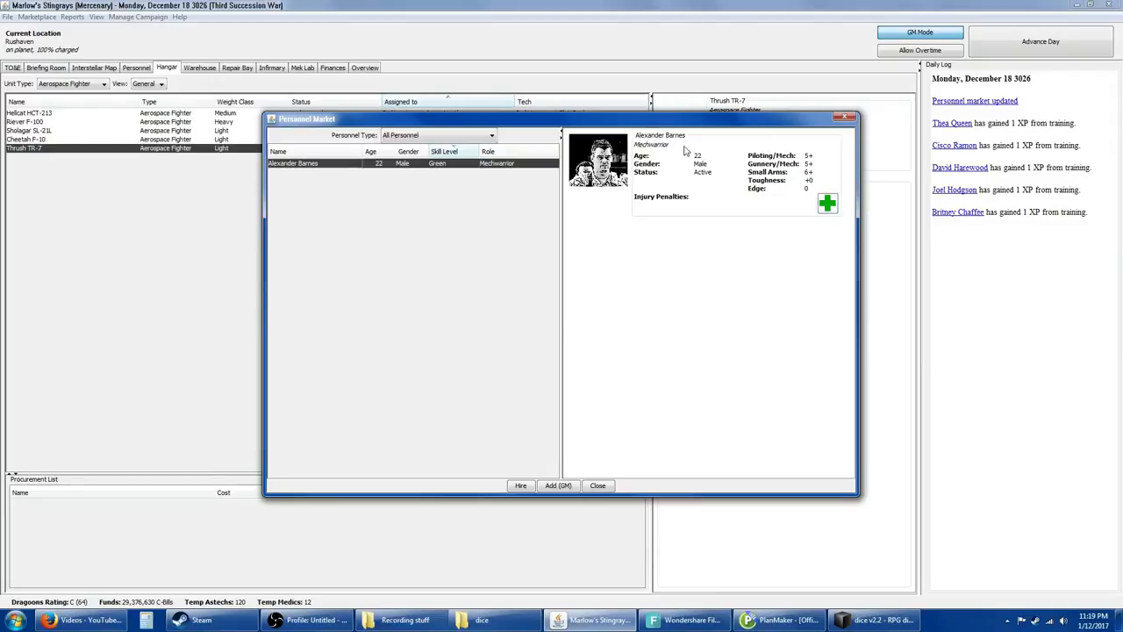
pyautogui.click(519, 484)
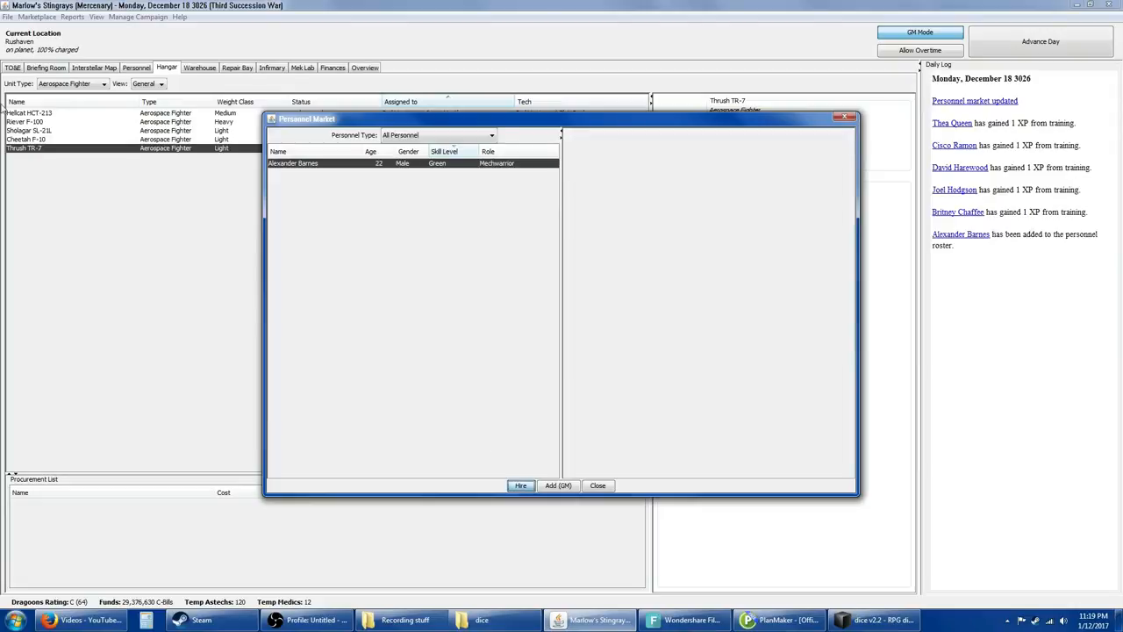
pyautogui.click(597, 484)
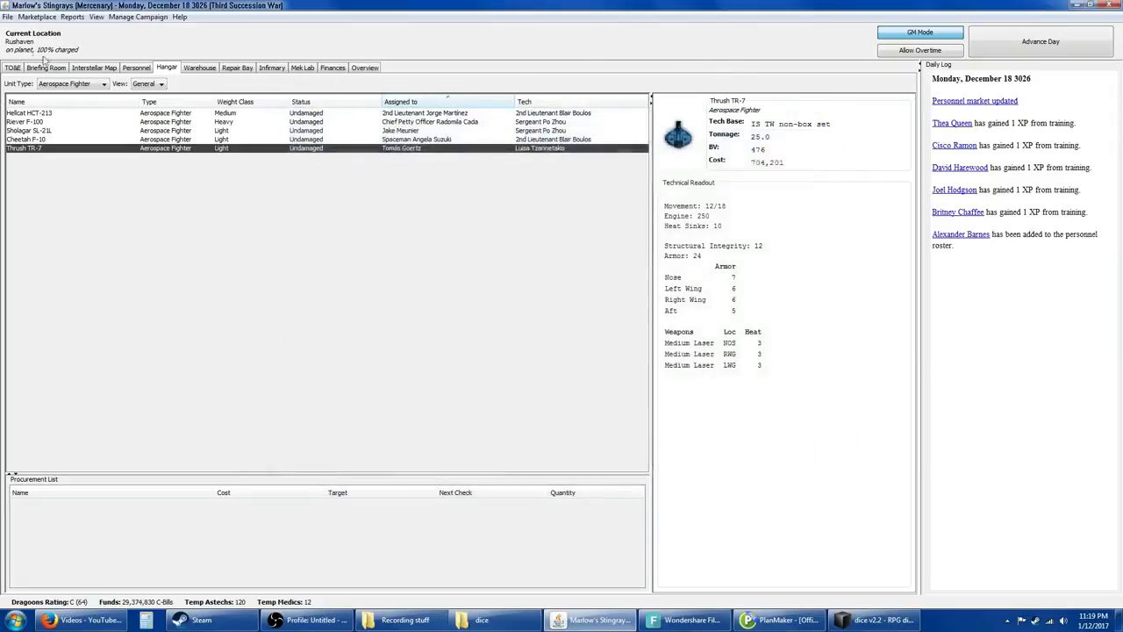
# Step: Review the TO&E force tree showing Nakita Lance and the Training Lance members
pyautogui.click(12, 67)
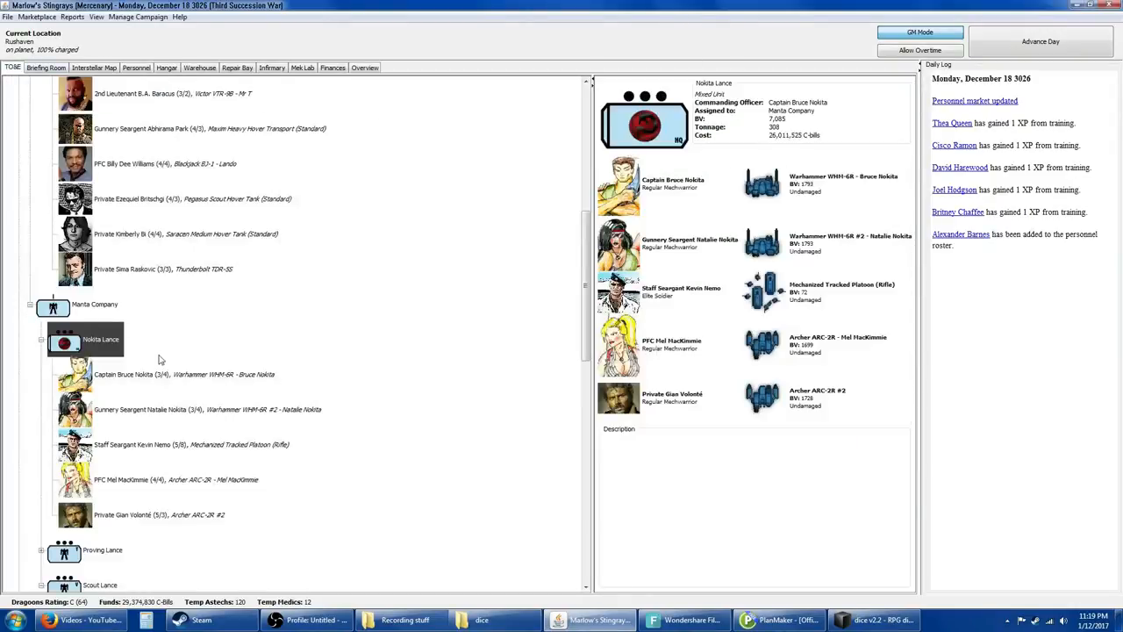
pyautogui.moveTo(49, 548)
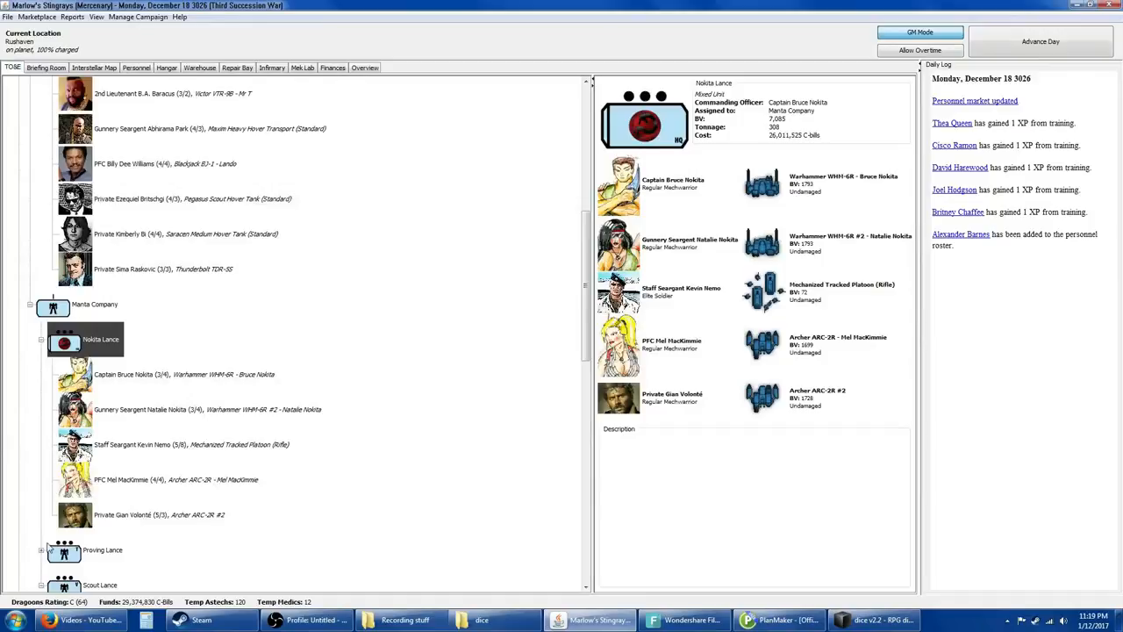
pyautogui.scroll(-3)
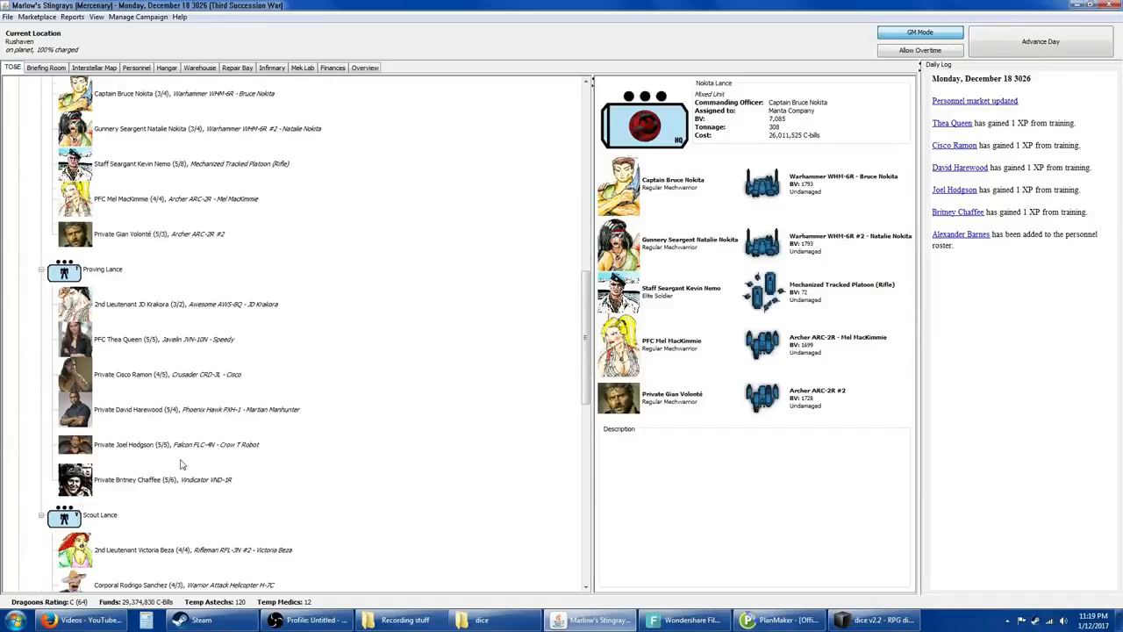
pyautogui.moveTo(139, 414)
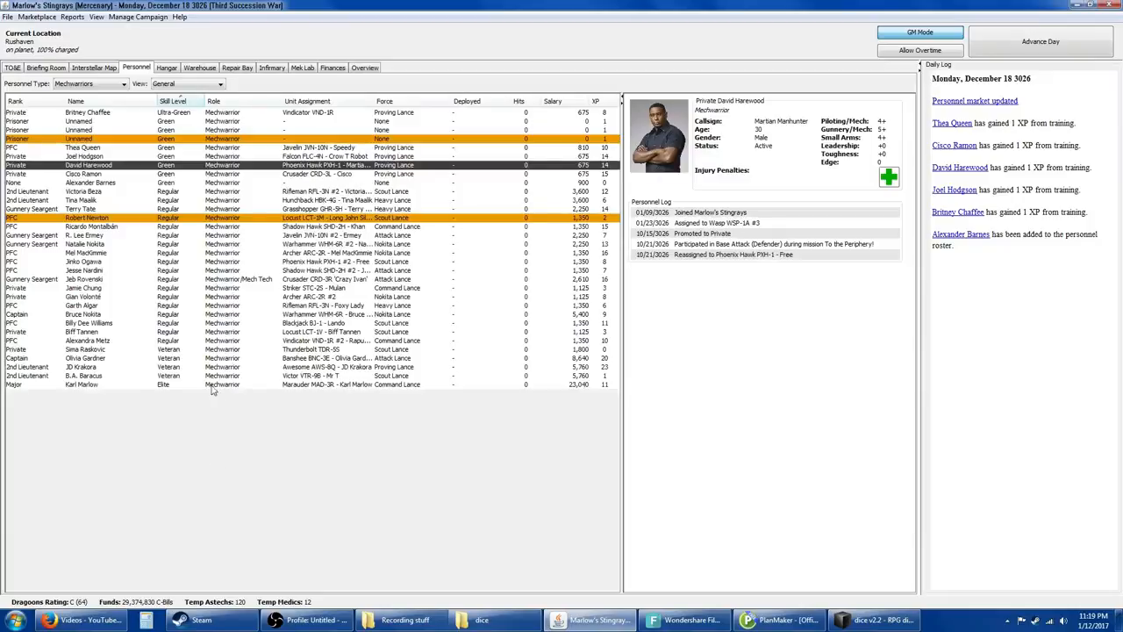
pyautogui.moveTo(530, 165)
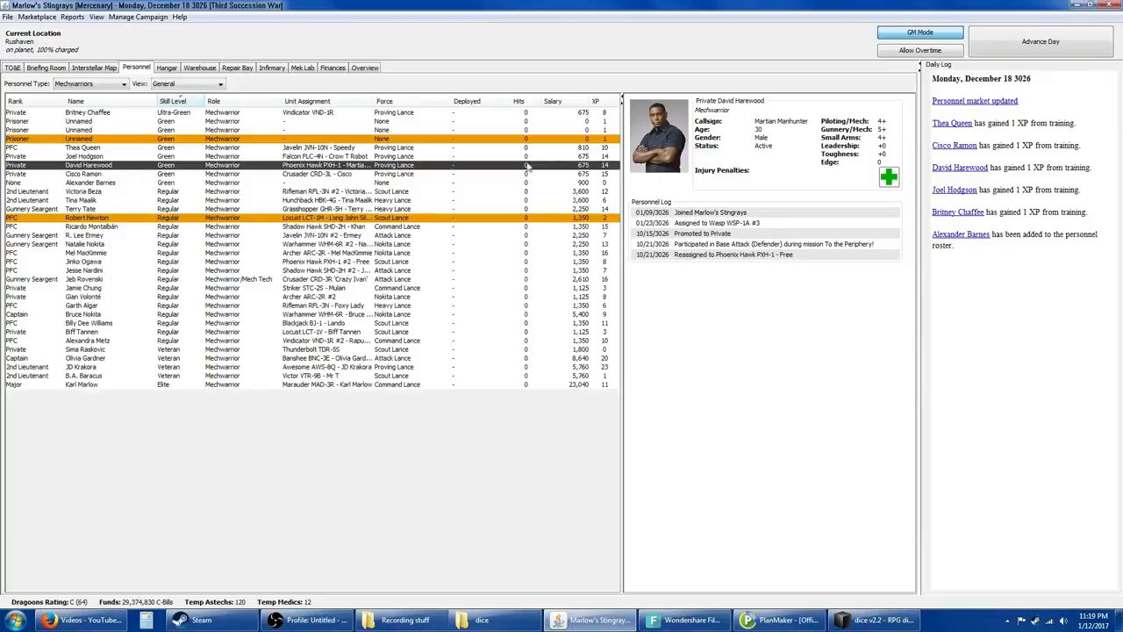
# Step: Inspect a couple of pilots' records, then sort the MechWarrior roster by skill level, best first
pyautogui.rightClick(87, 165)
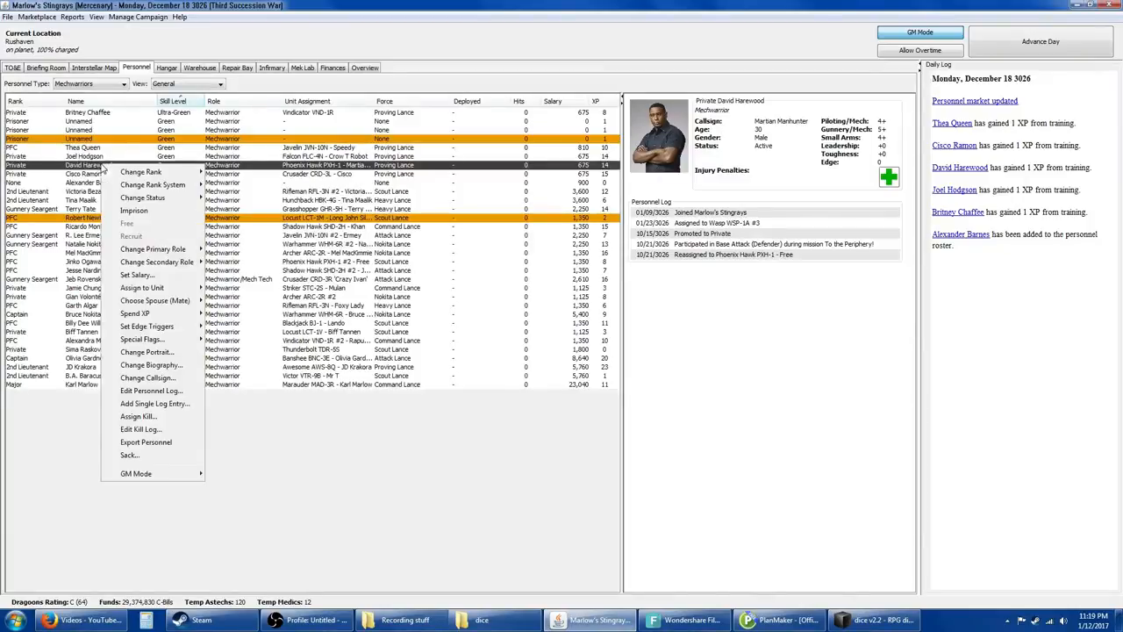
pyautogui.moveTo(142, 288)
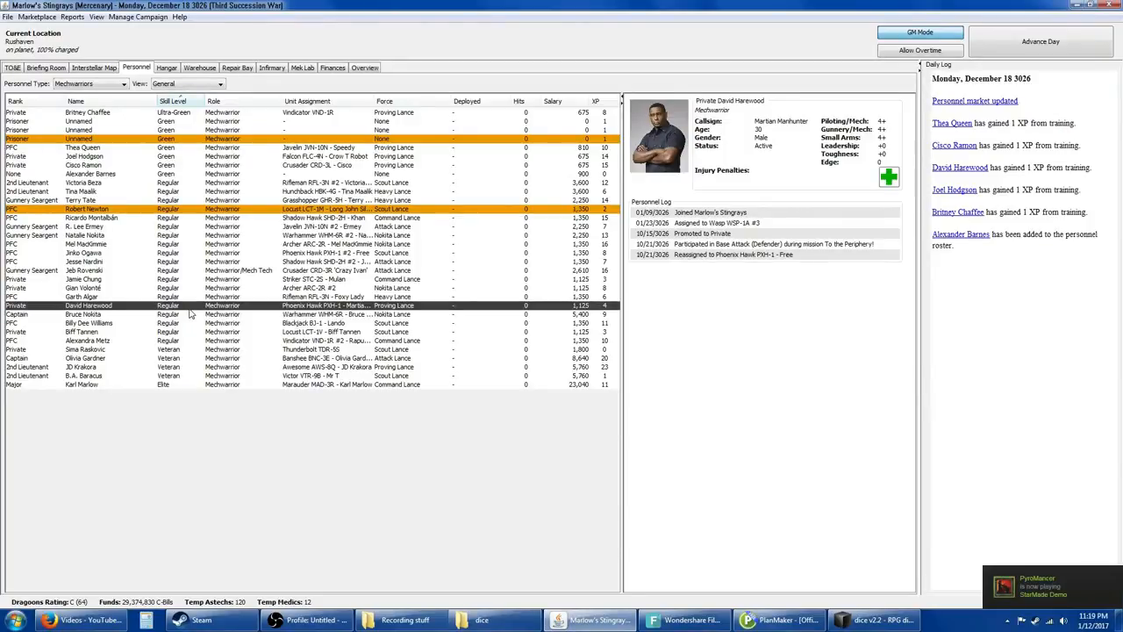
pyautogui.moveTo(107, 306)
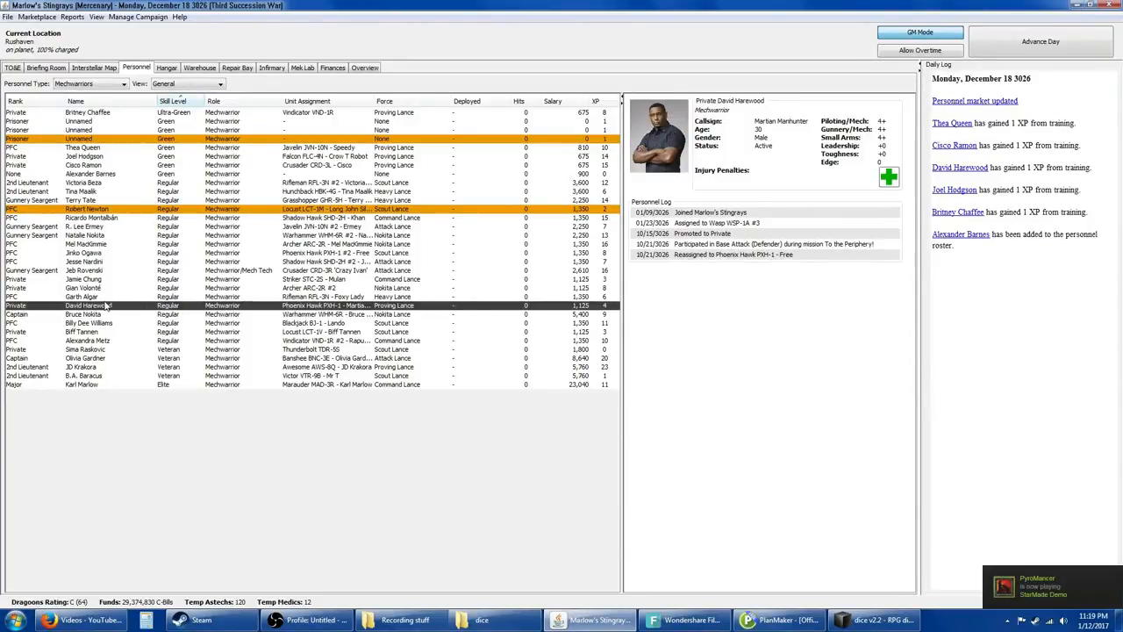
pyautogui.click(88, 323)
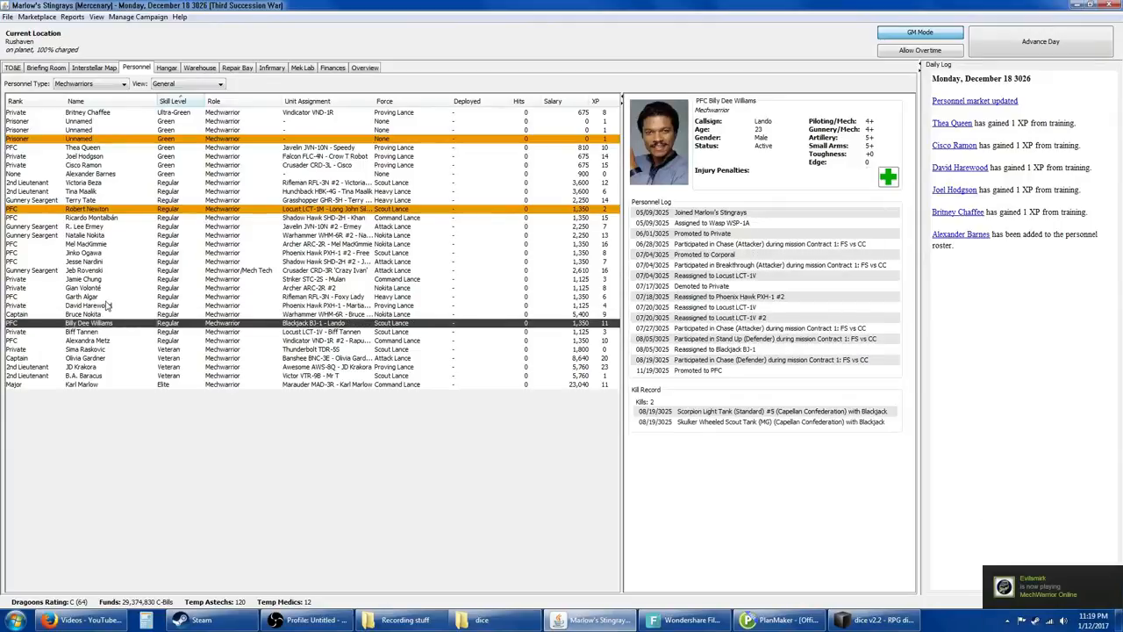
pyautogui.click(88, 306)
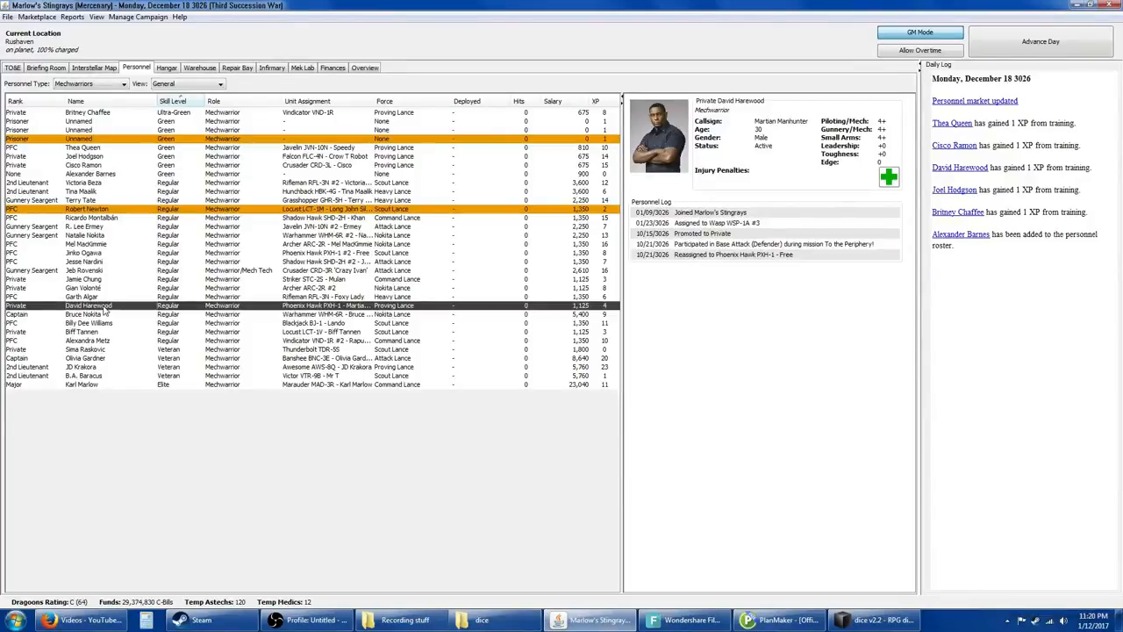
pyautogui.moveTo(54, 218)
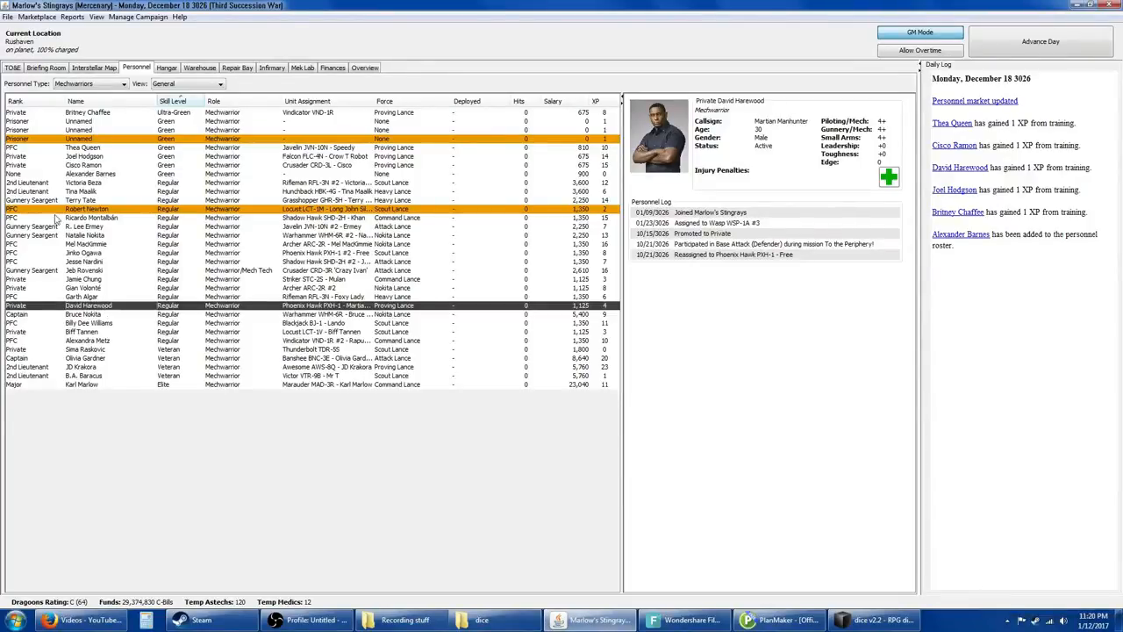
pyautogui.moveTo(109, 267)
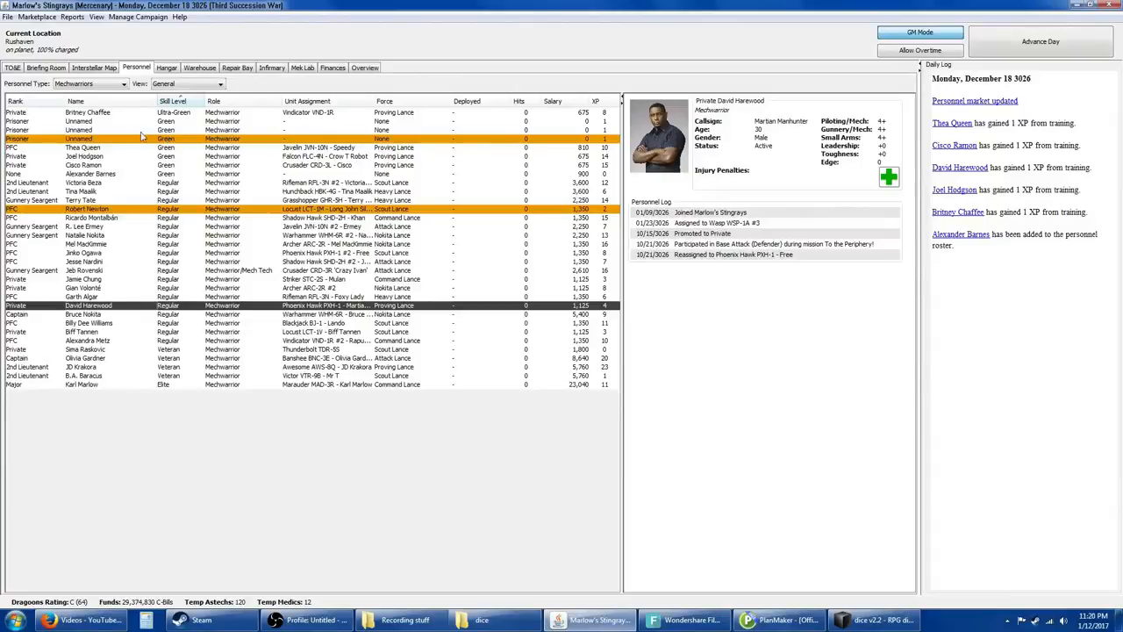
pyautogui.click(172, 100)
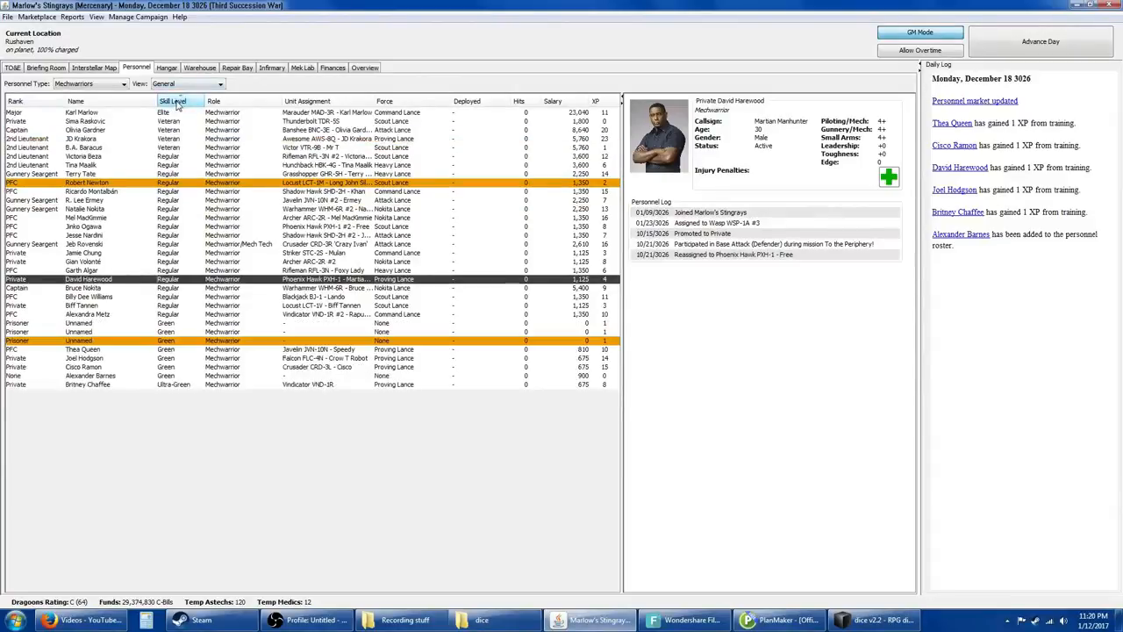
pyautogui.click(175, 100)
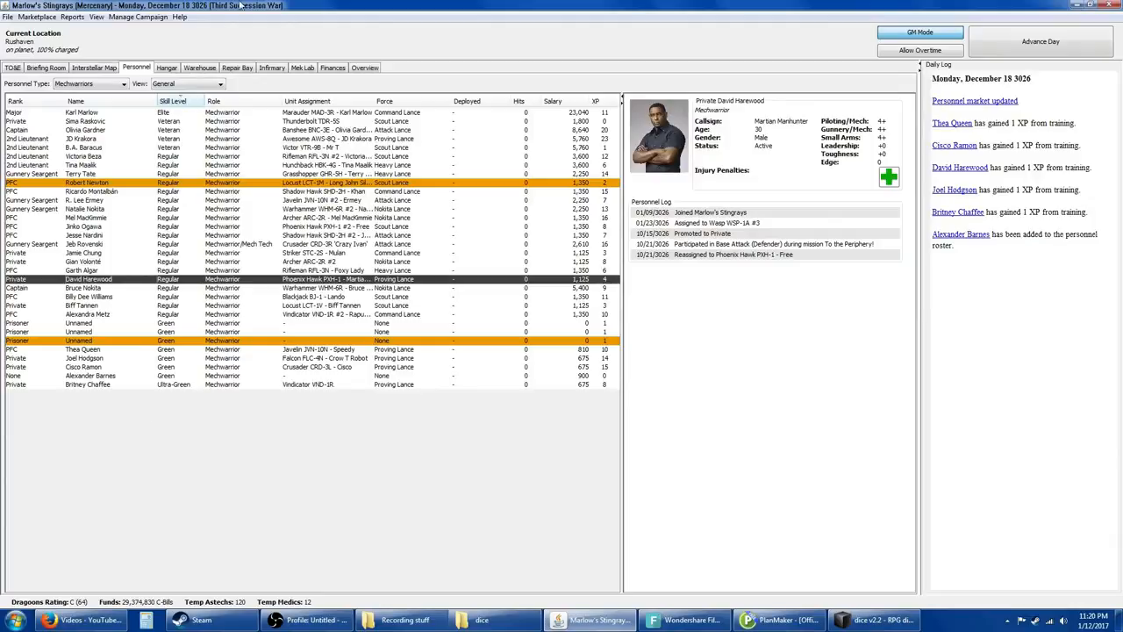
pyautogui.moveTo(169, 279)
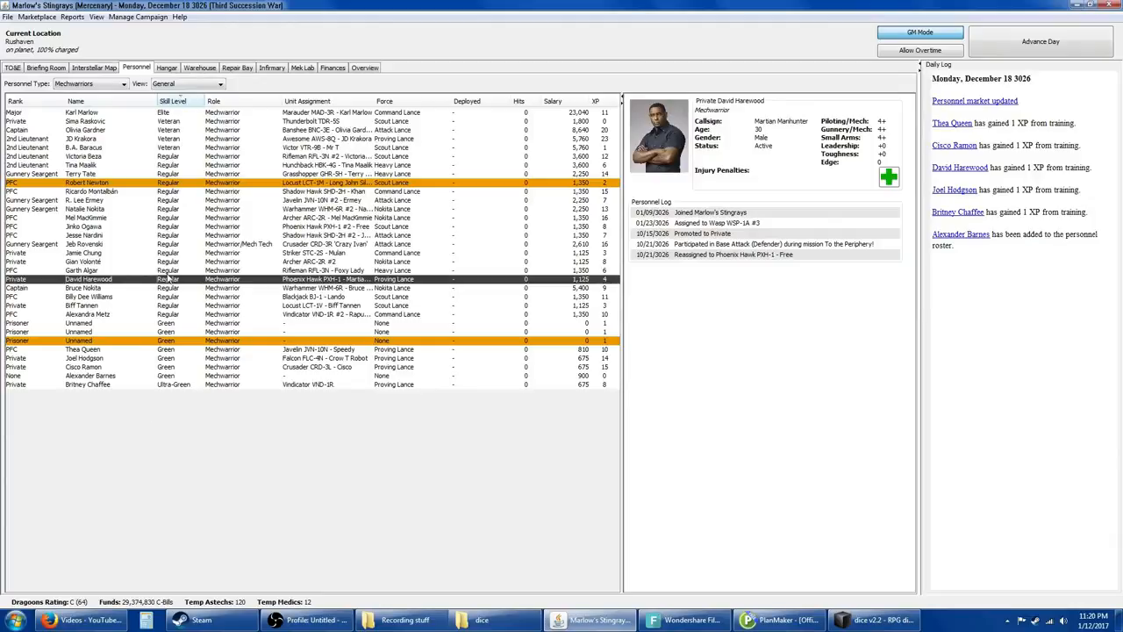
pyautogui.moveTo(163, 268)
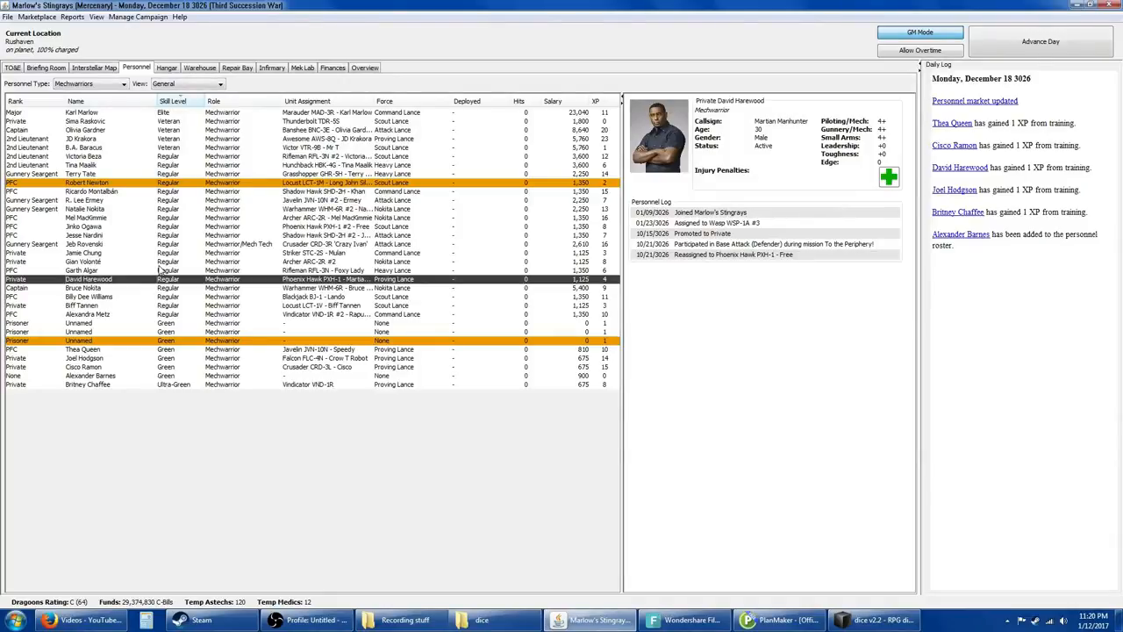
pyautogui.moveTo(161, 266)
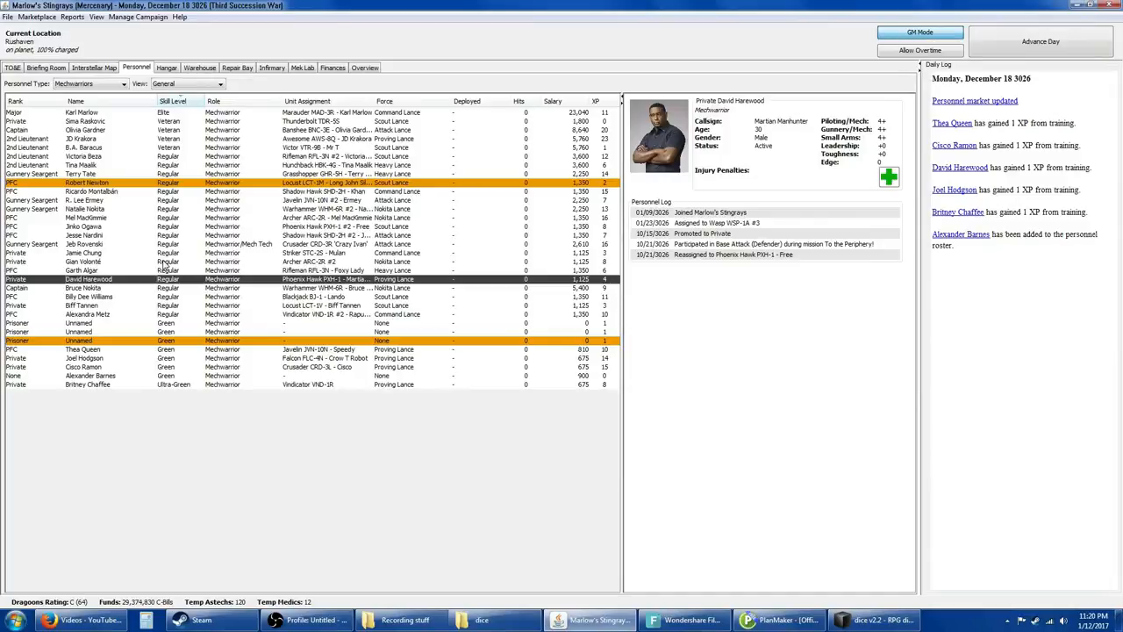
pyautogui.moveTo(168, 265)
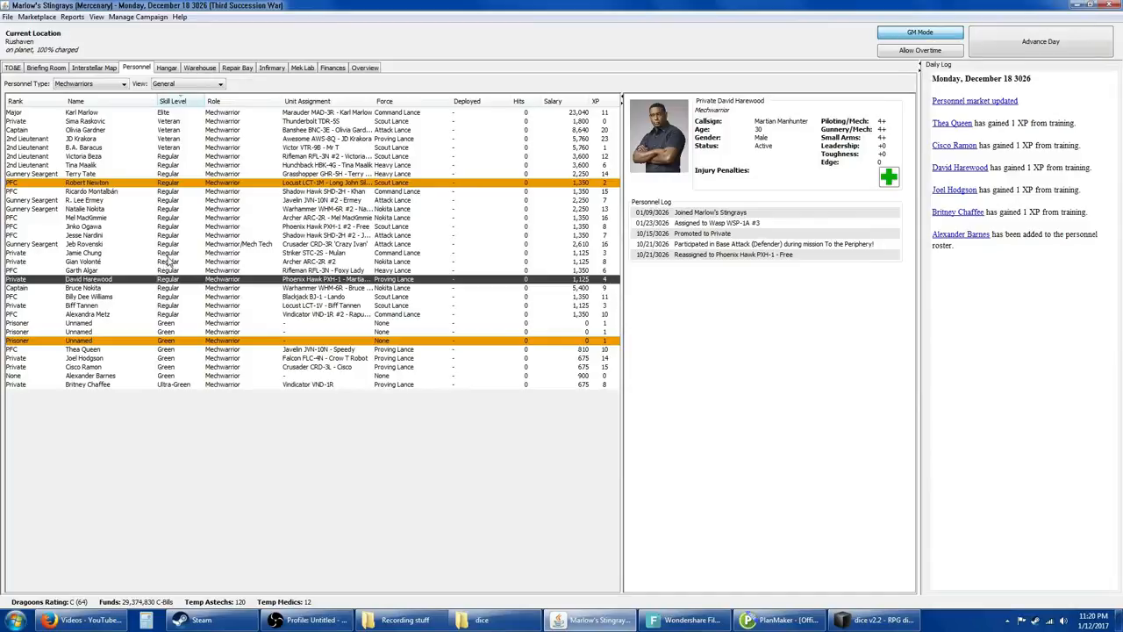
pyautogui.moveTo(172, 252)
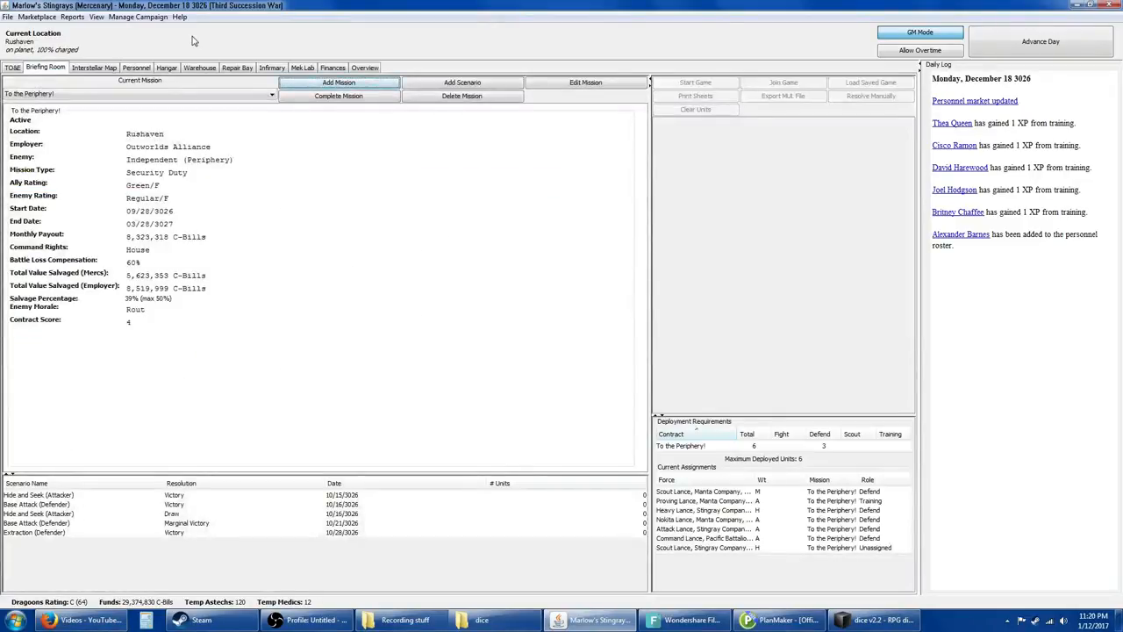
pyautogui.click(236, 67)
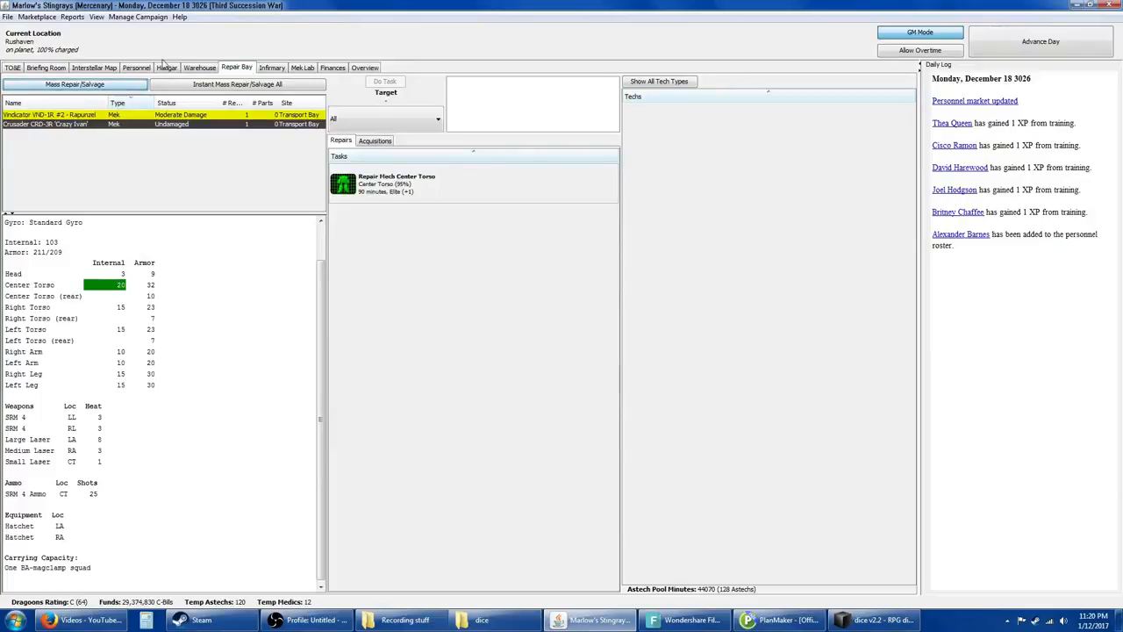
pyautogui.click(167, 67)
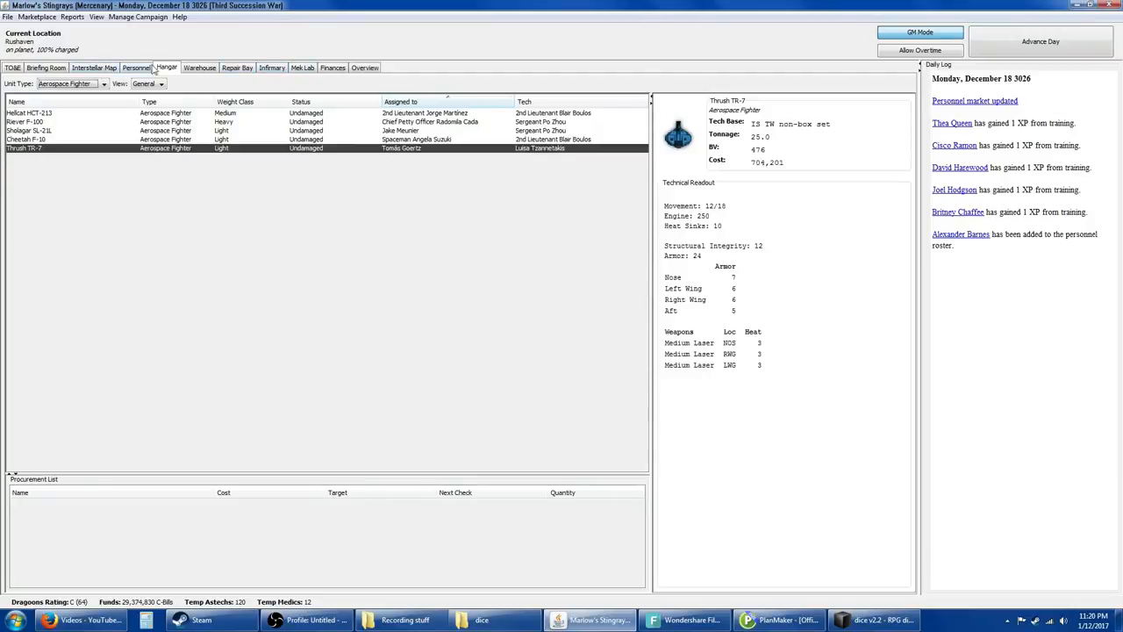
pyautogui.click(137, 67)
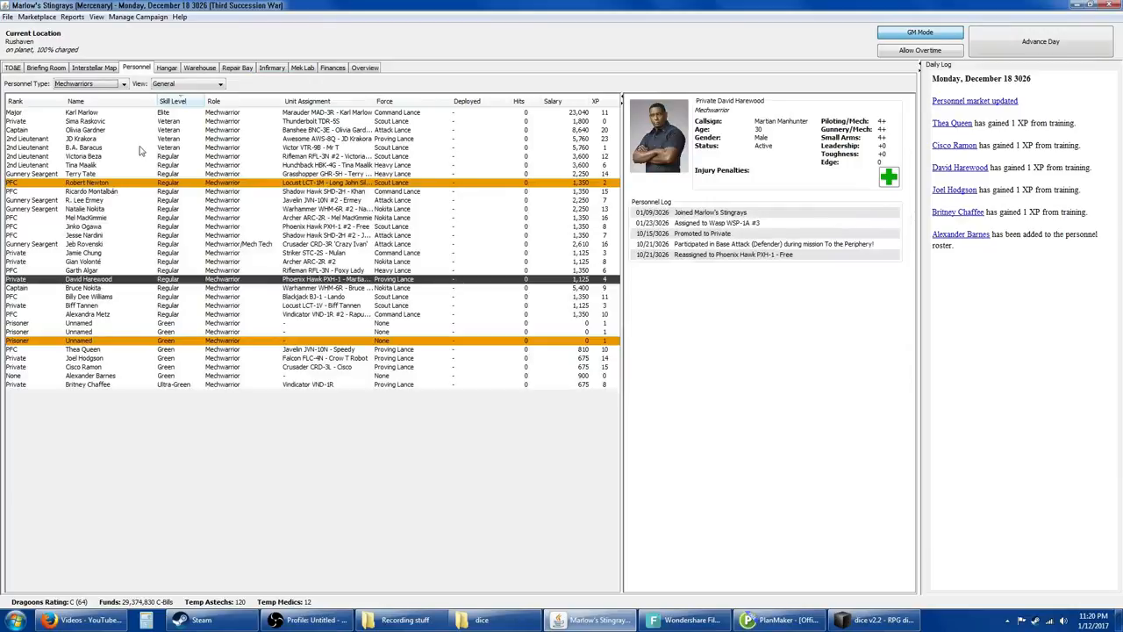
pyautogui.moveTo(98, 203)
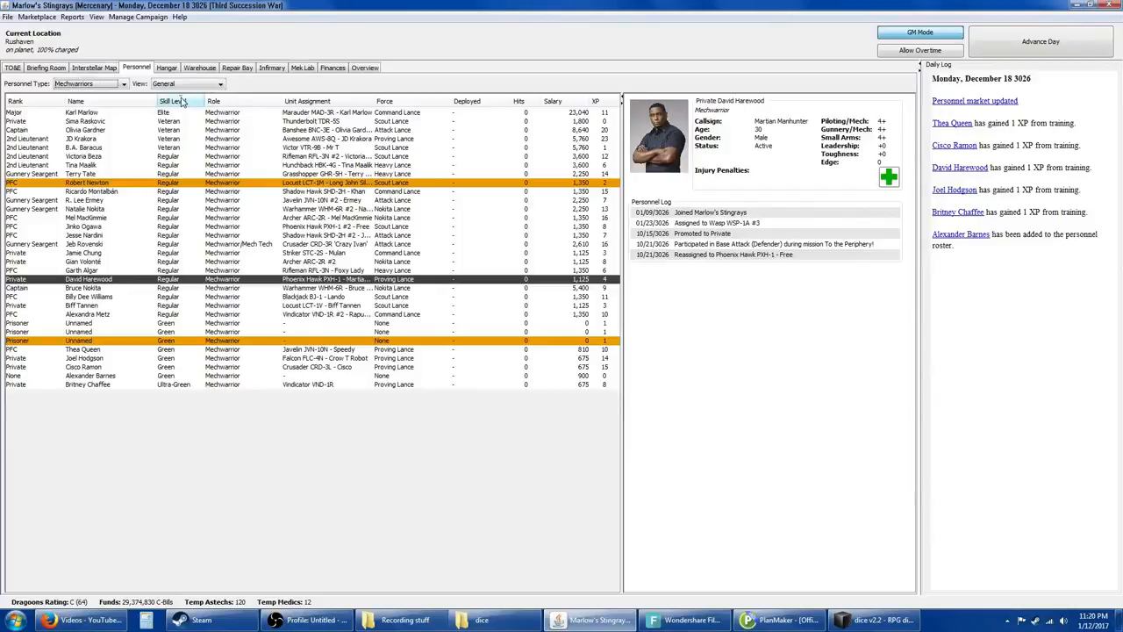
pyautogui.click(172, 100)
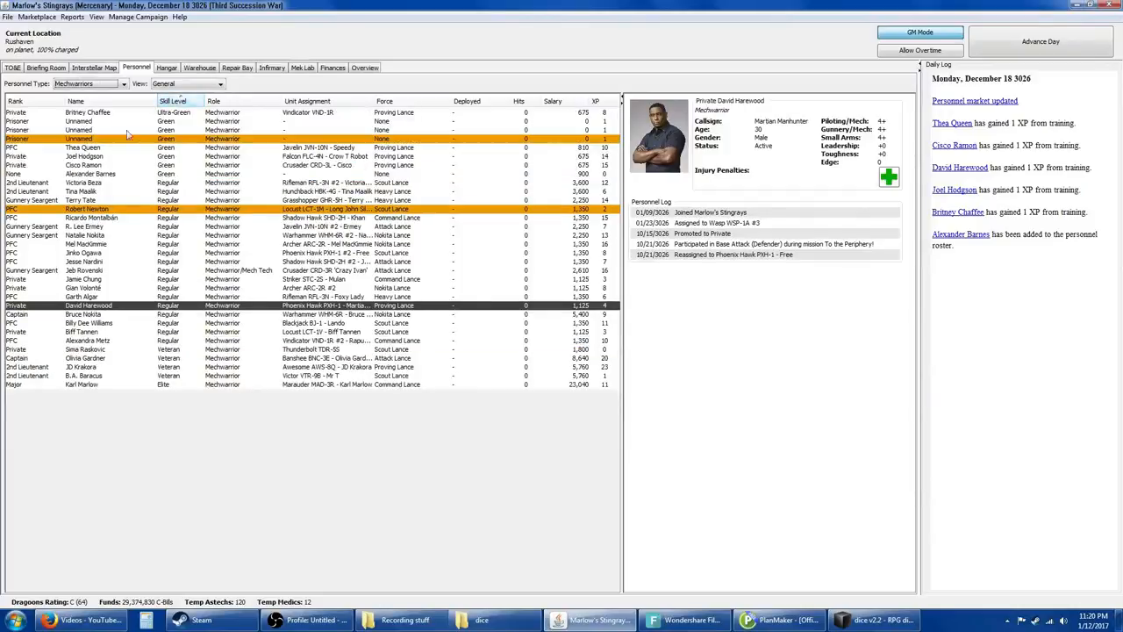
pyautogui.moveTo(176, 151)
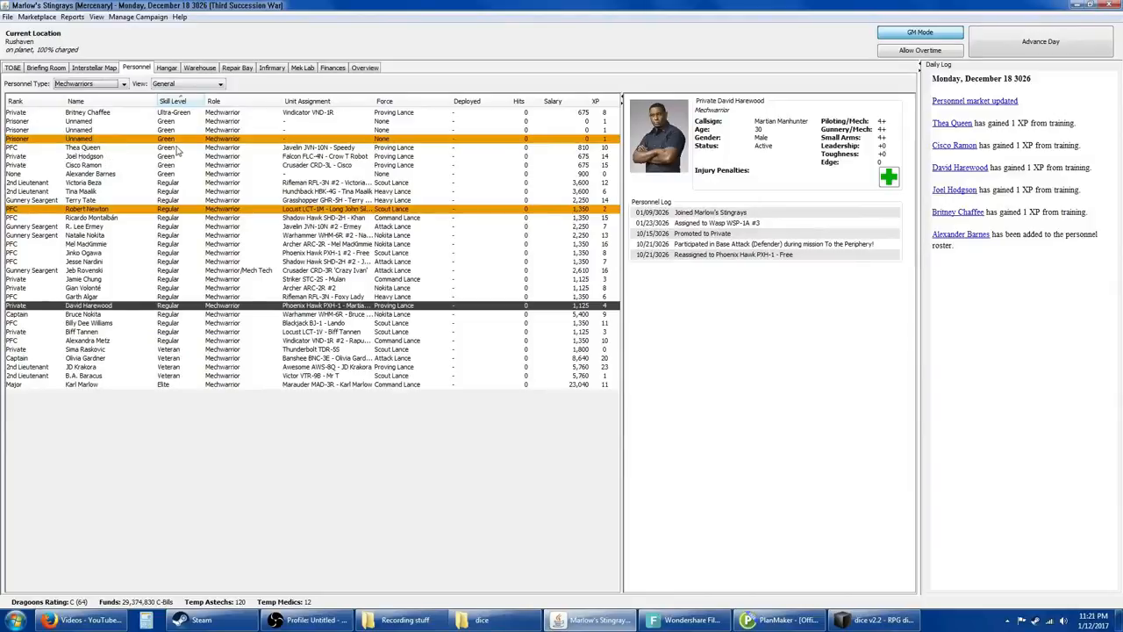
pyautogui.click(84, 147)
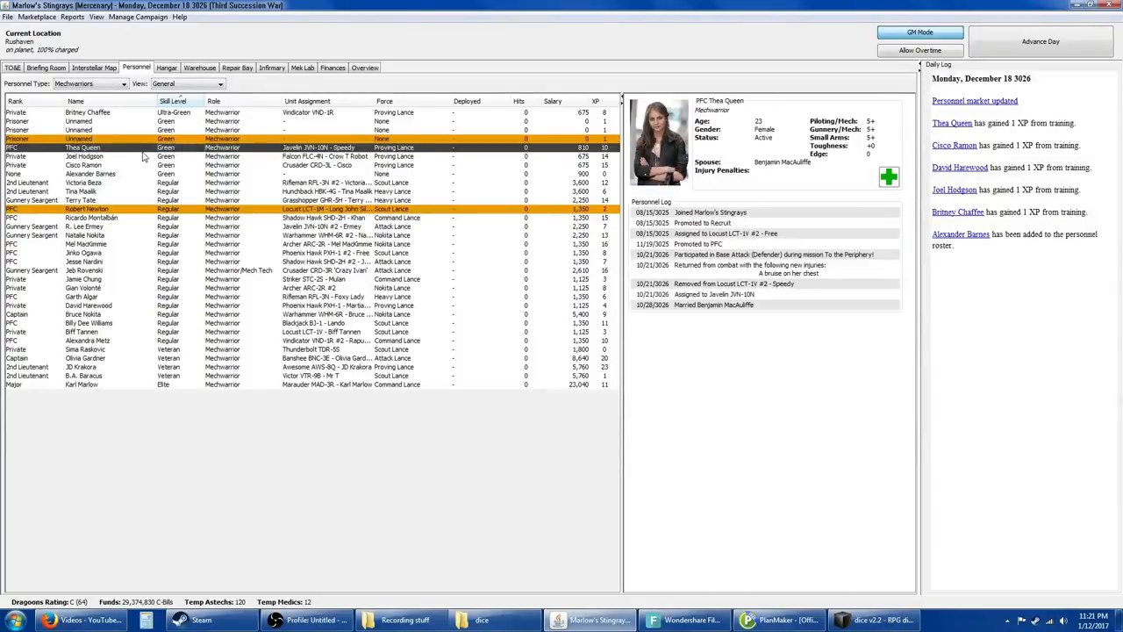
pyautogui.rightClick(140, 147)
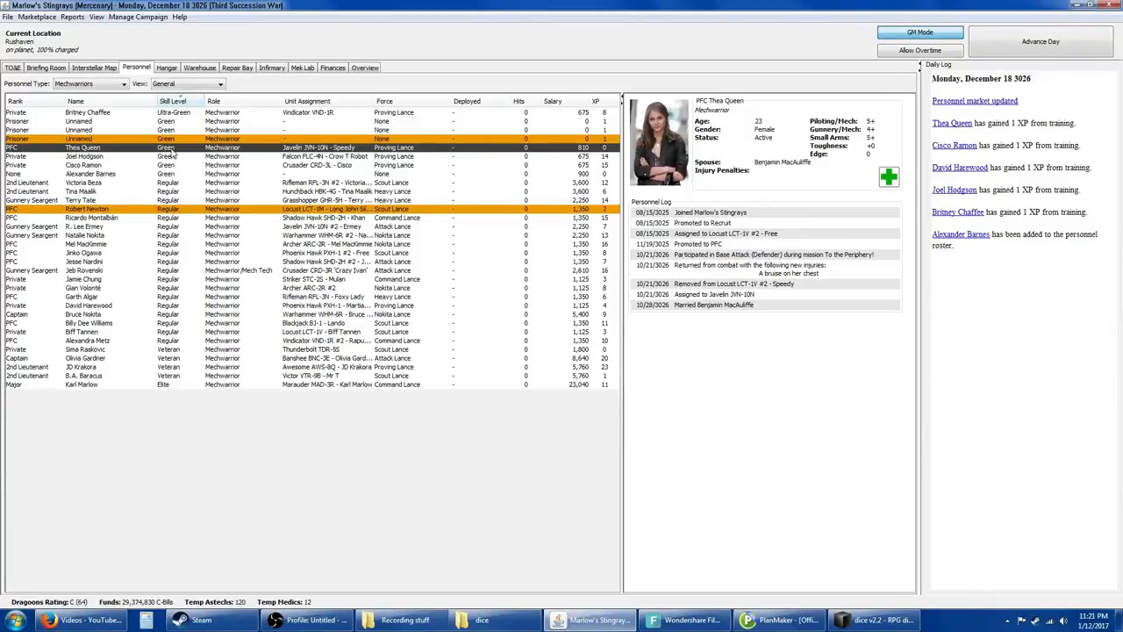
pyautogui.click(84, 156)
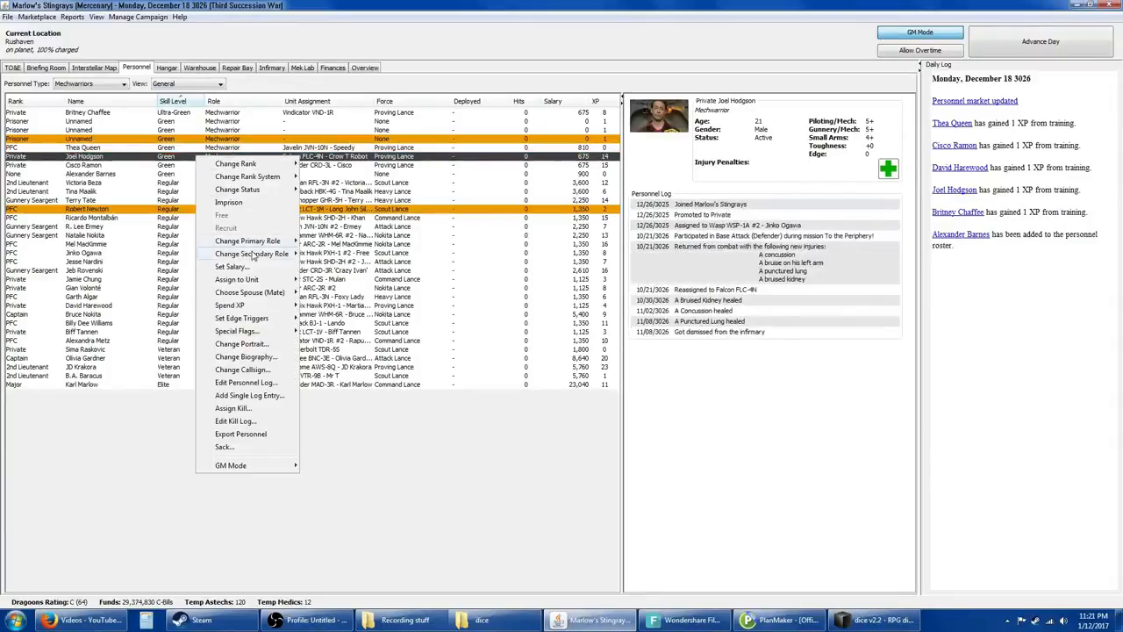
pyautogui.moveTo(230, 305)
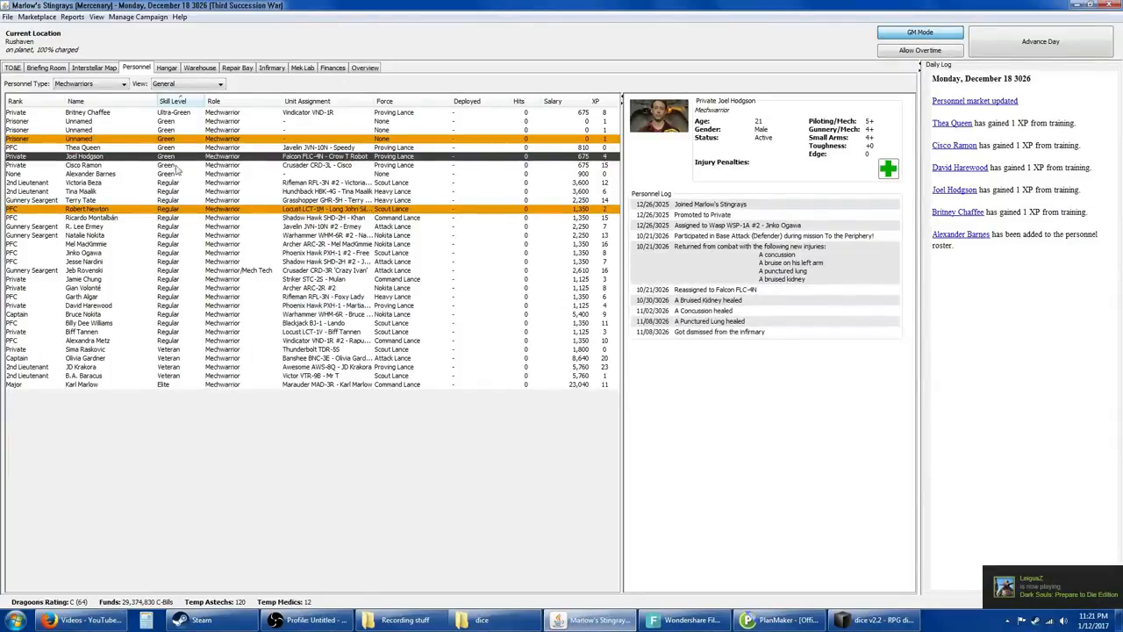
pyautogui.rightClick(92, 165)
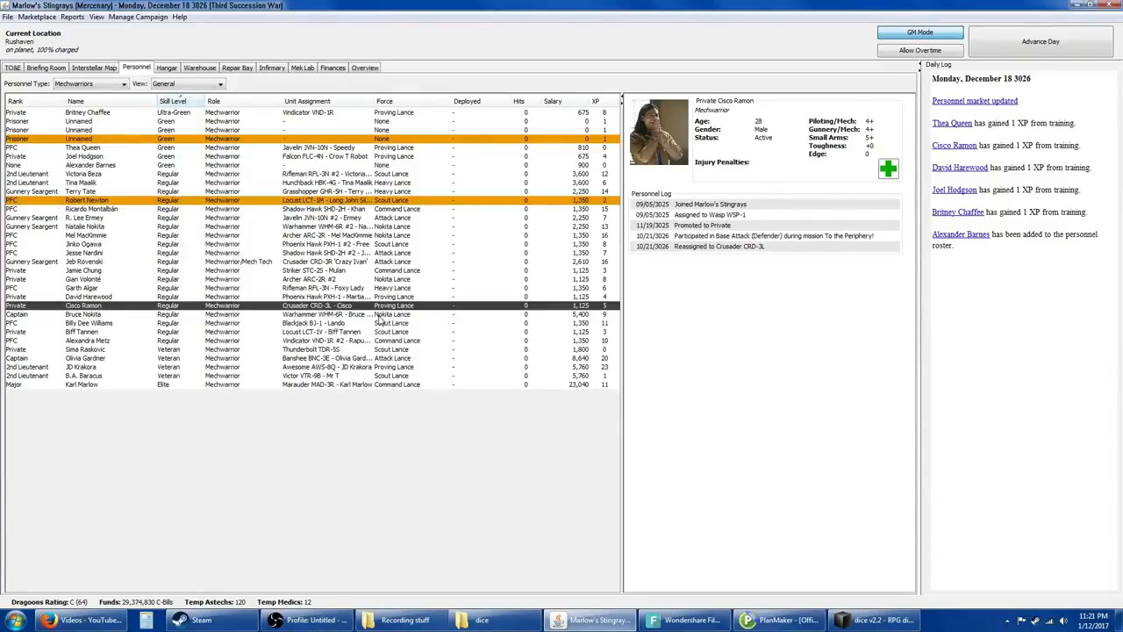
pyautogui.moveTo(119, 147)
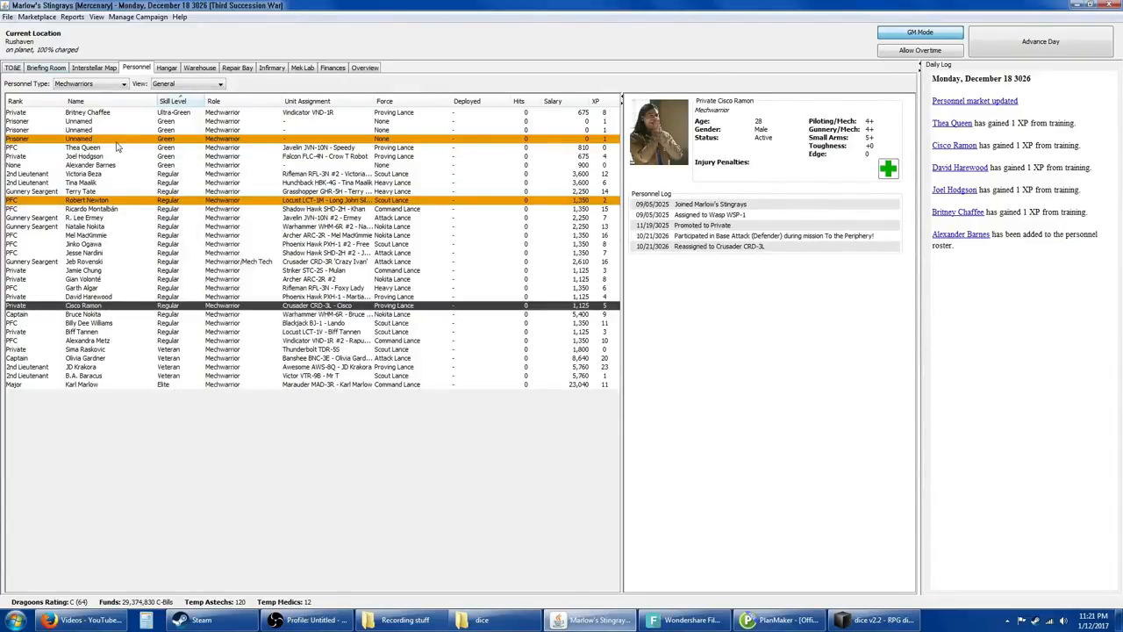
# Step: Scroll the TO&E force tree and place Cisco Ramon's Crusader in Attack Lance
pyautogui.click(13, 66)
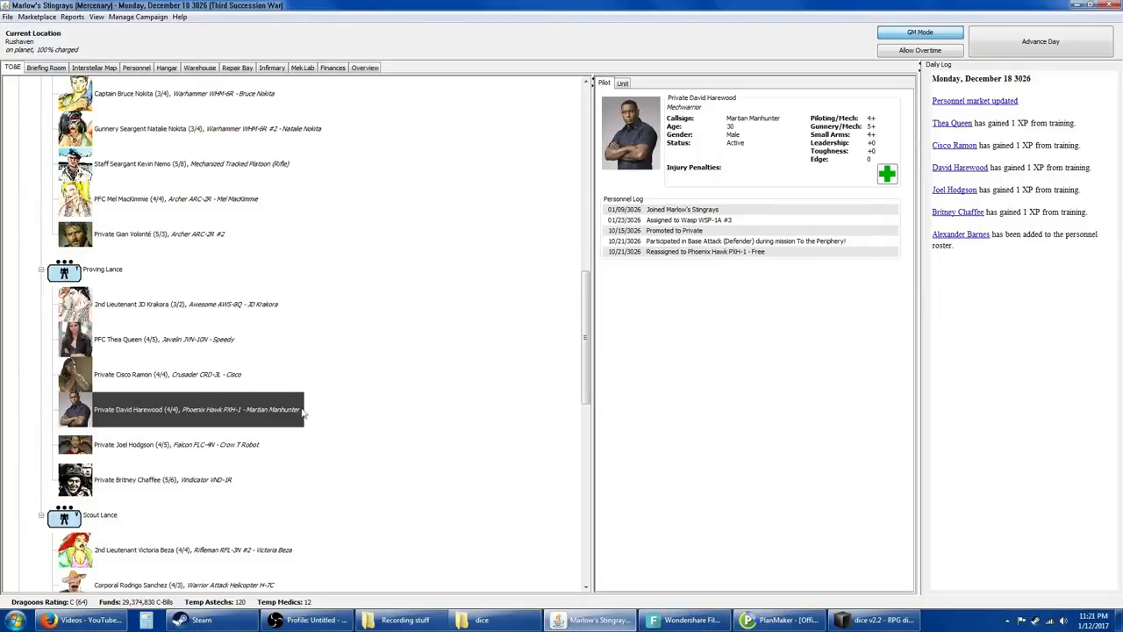
pyautogui.scroll(-3)
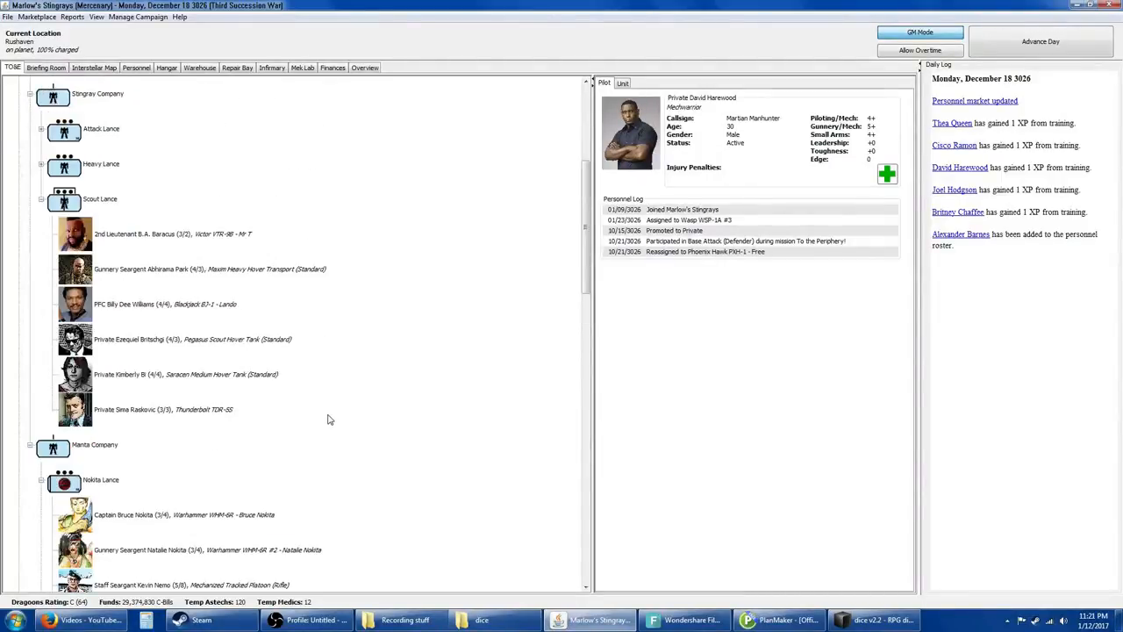
pyautogui.scroll(-3)
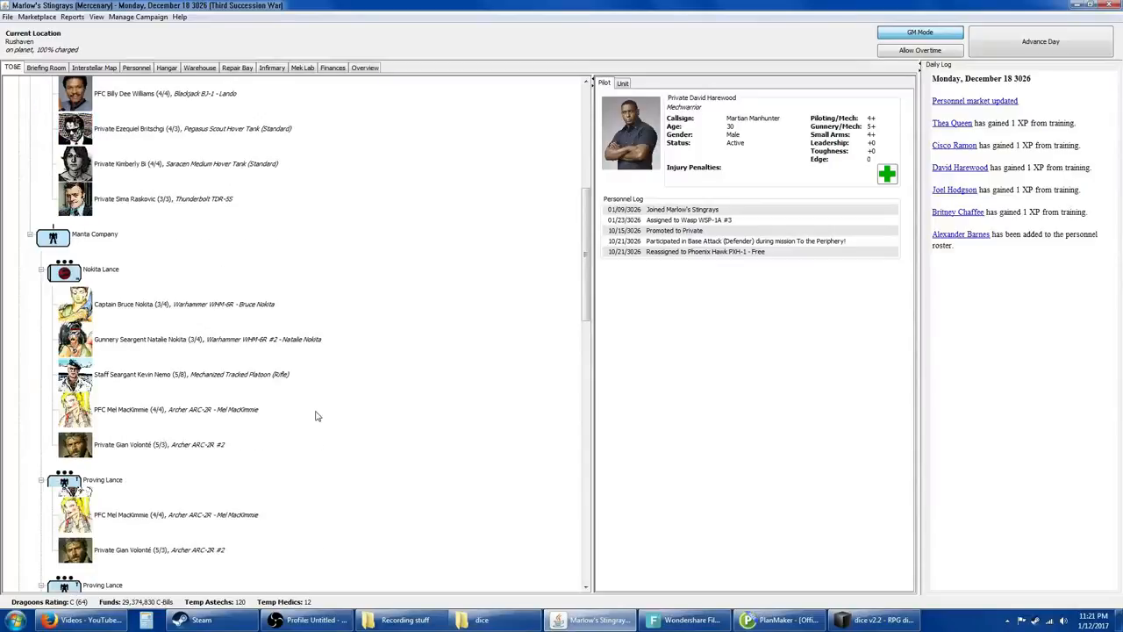
pyautogui.scroll(-3)
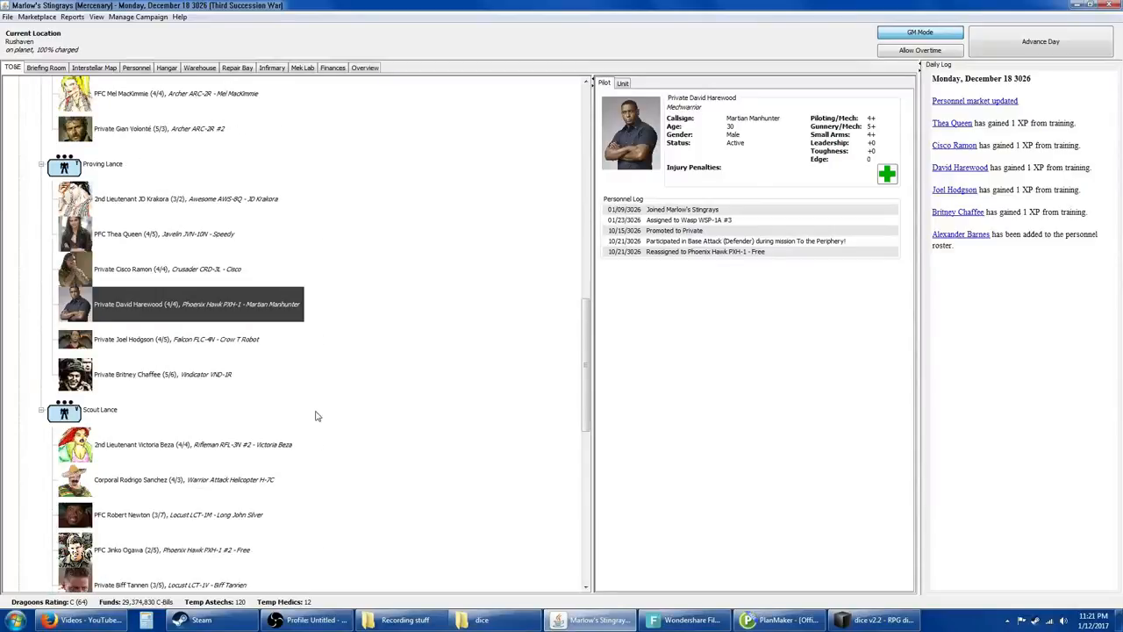
pyautogui.moveTo(319, 407)
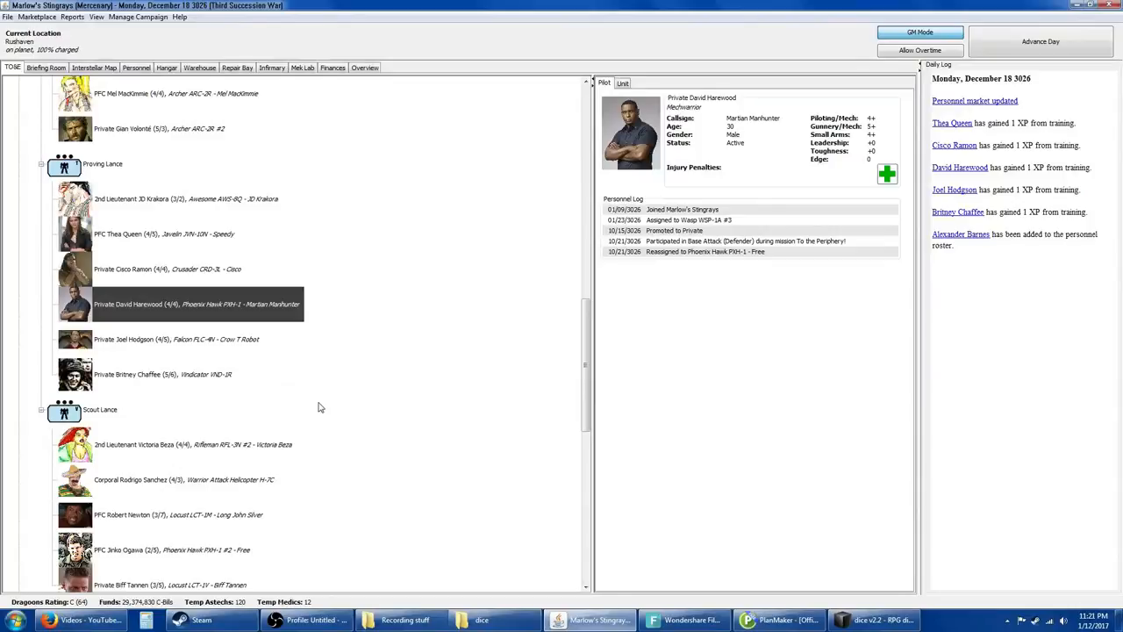
pyautogui.scroll(-3)
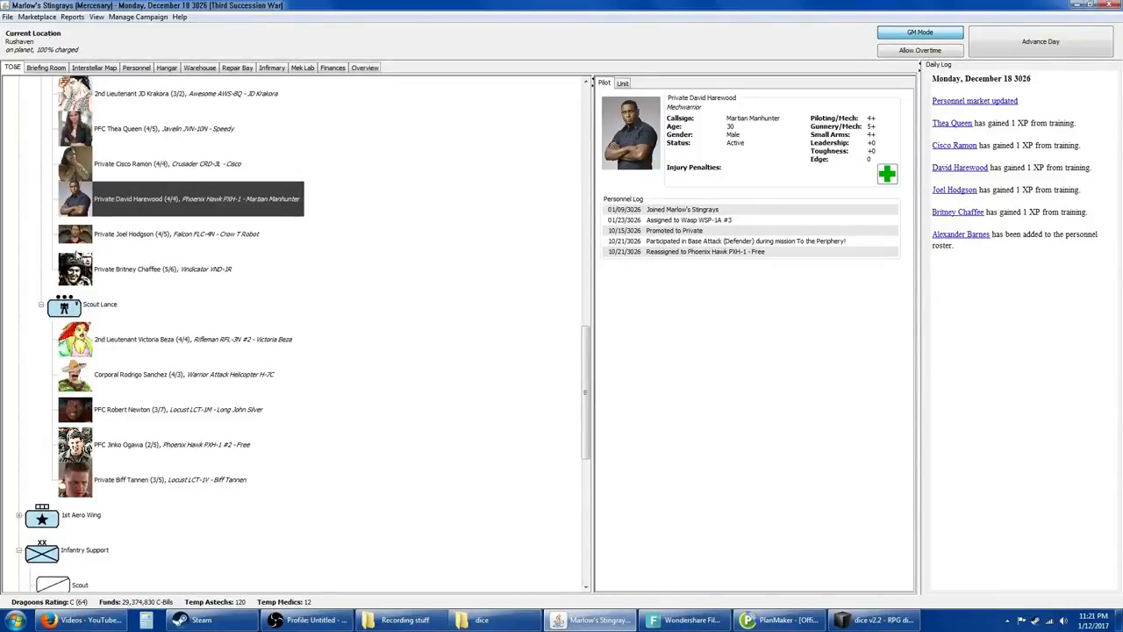
pyautogui.moveTo(125, 309)
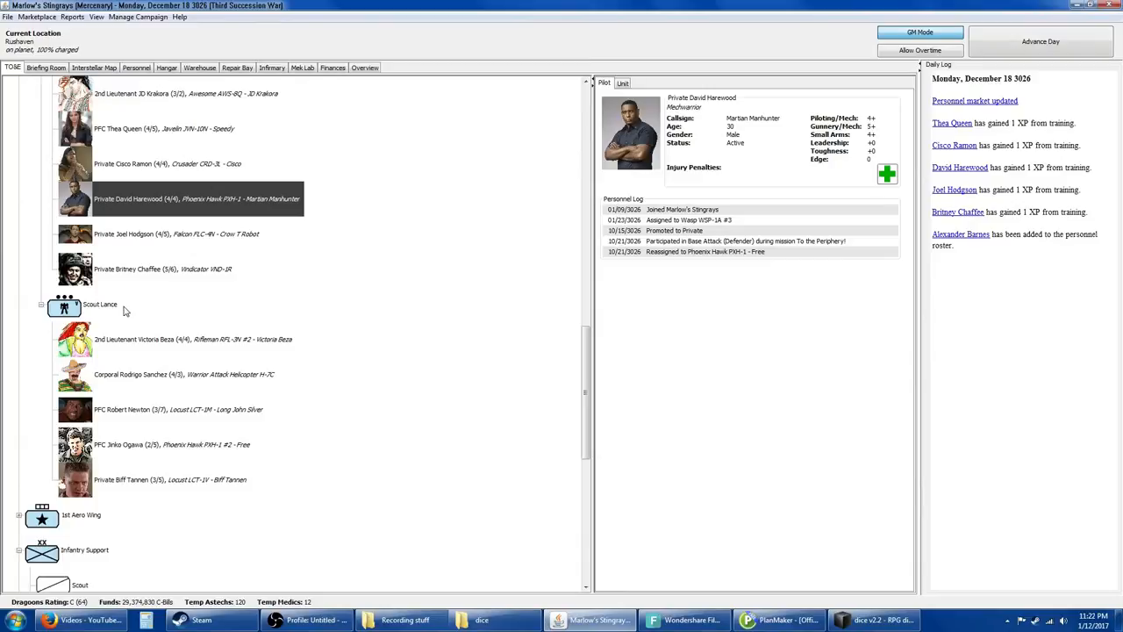
pyautogui.moveTo(86, 363)
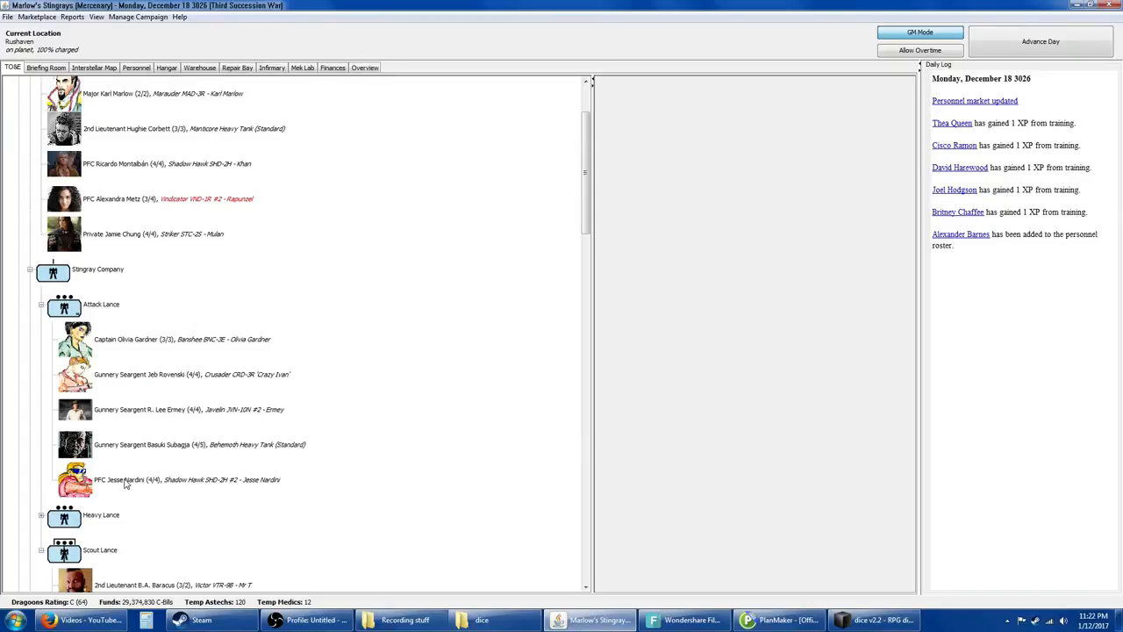
pyautogui.scroll(-3)
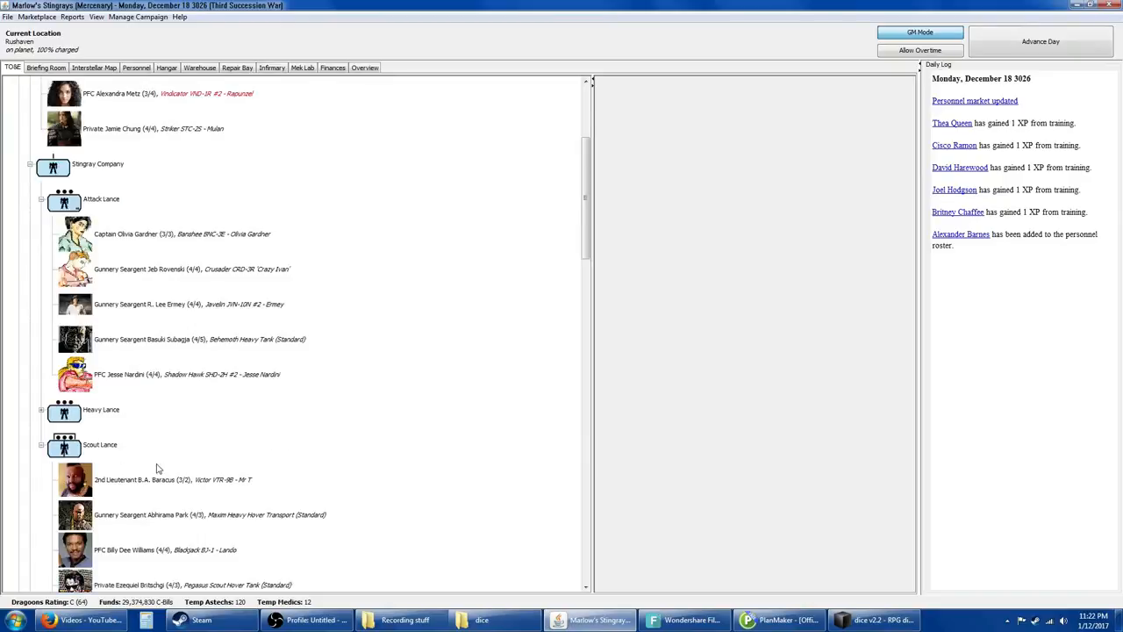
pyautogui.scroll(-3)
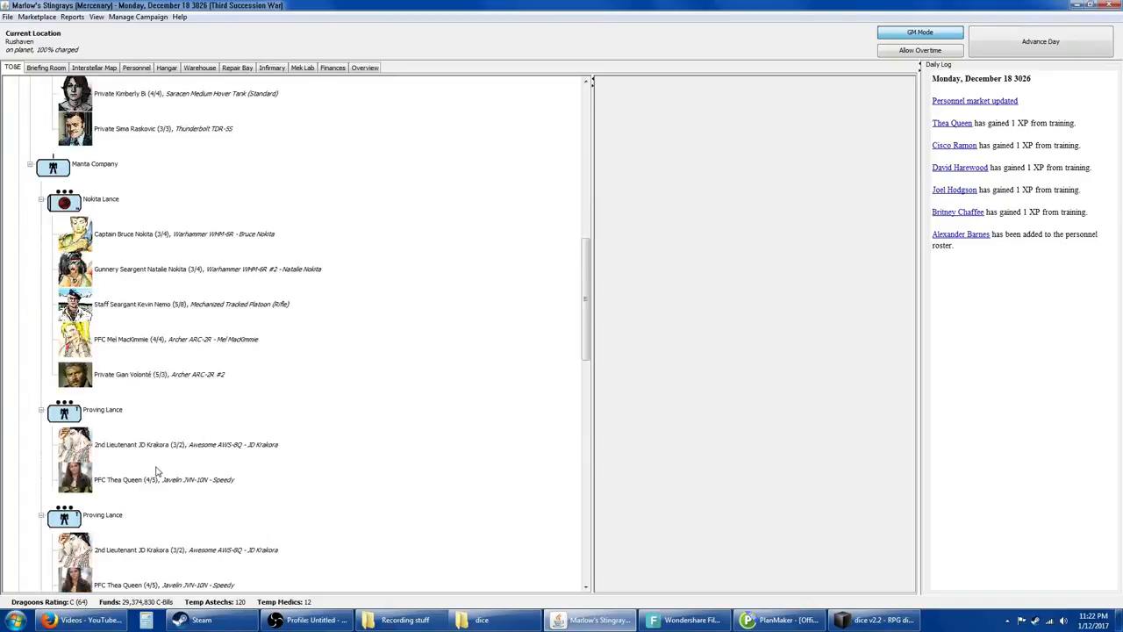
pyautogui.scroll(-3)
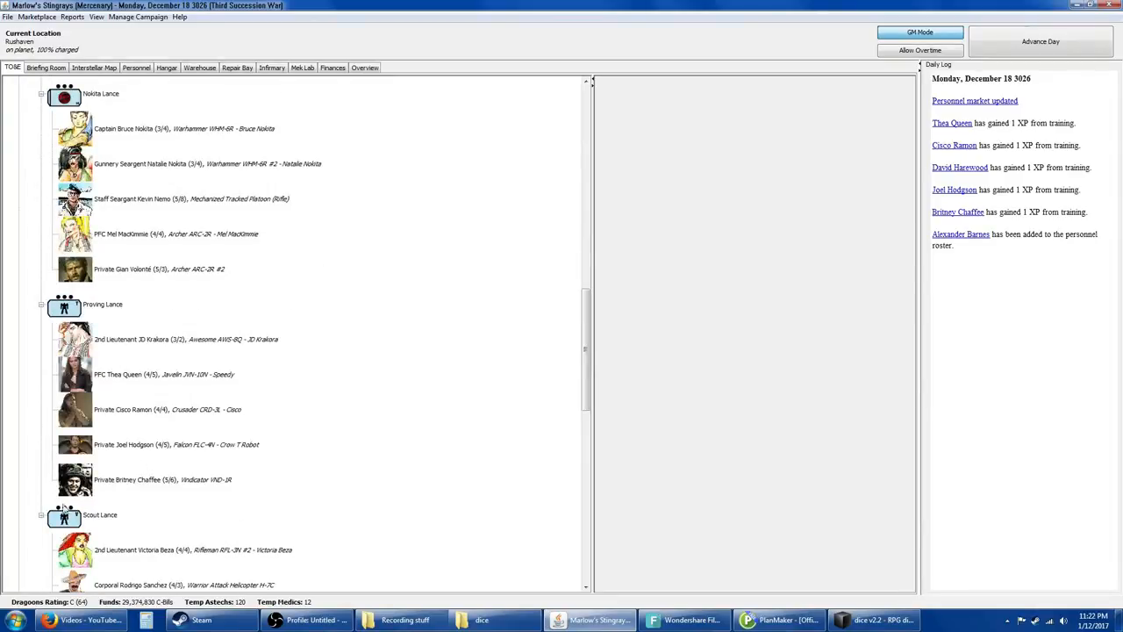
pyautogui.scroll(-3)
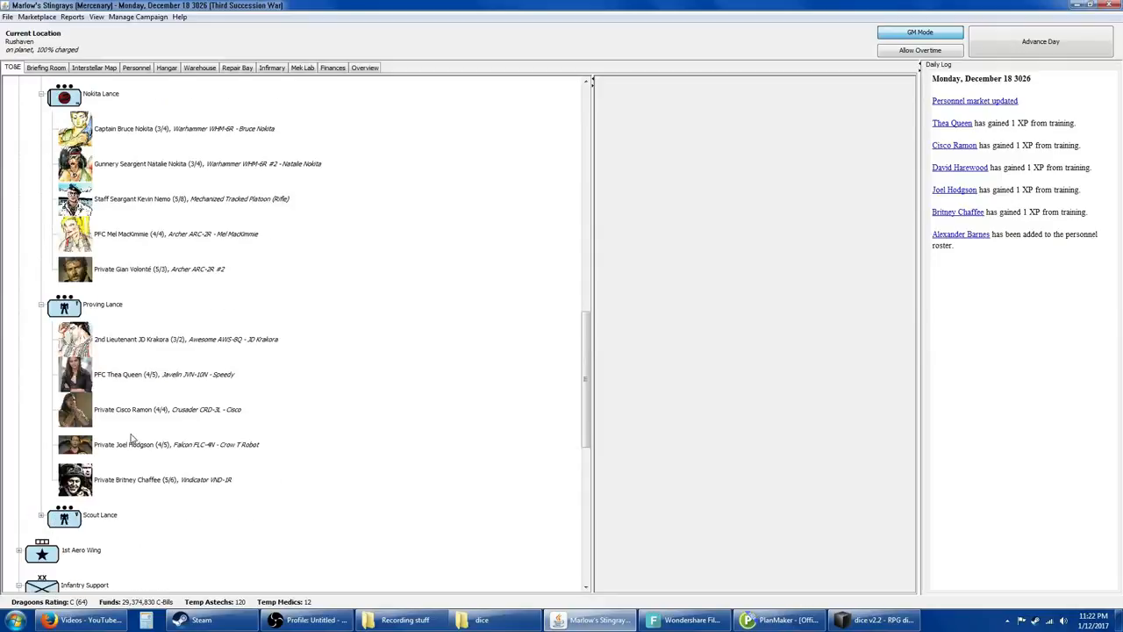
pyautogui.scroll(-3)
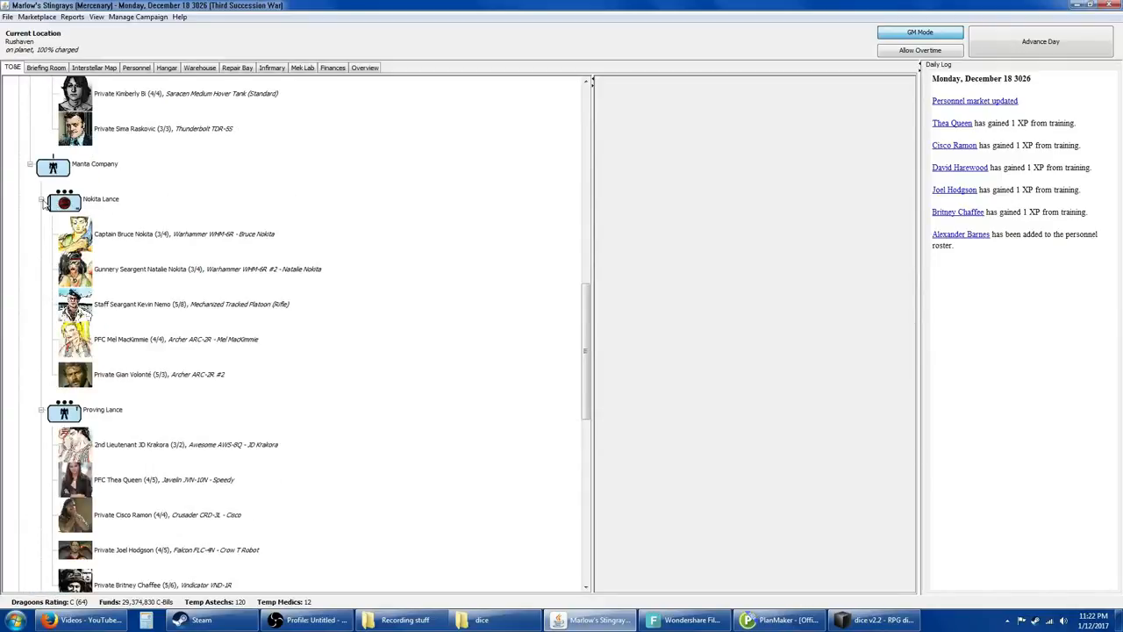
pyautogui.click(40, 200)
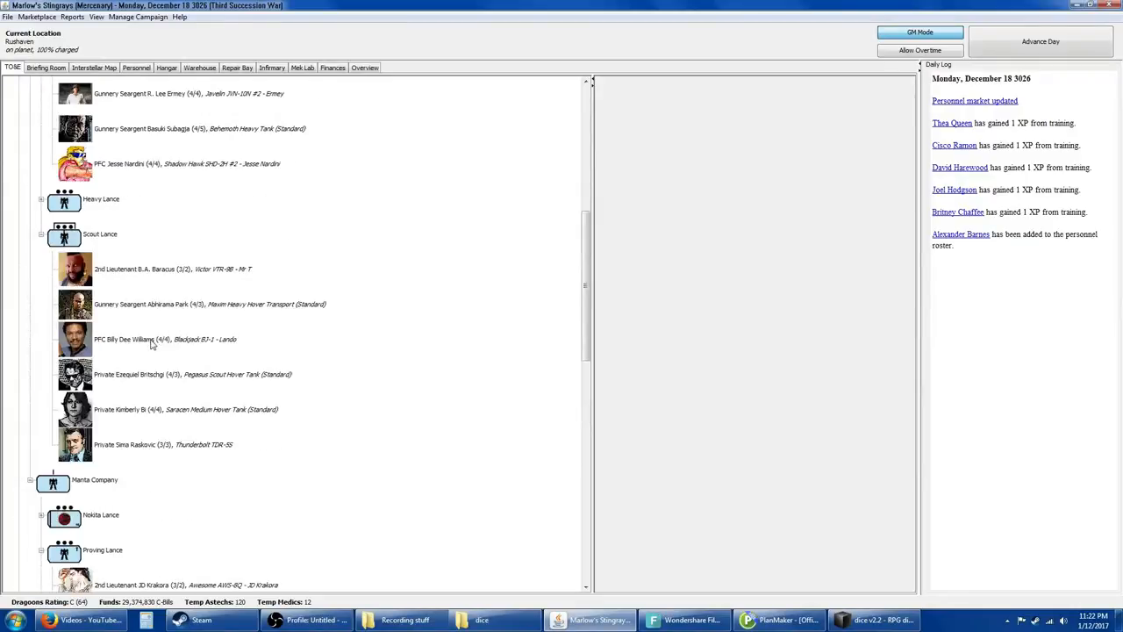
# Step: Expand Heavy Lance and move R. Lee Ermey's Javelin into it, then return to personnel
pyautogui.scroll(-3)
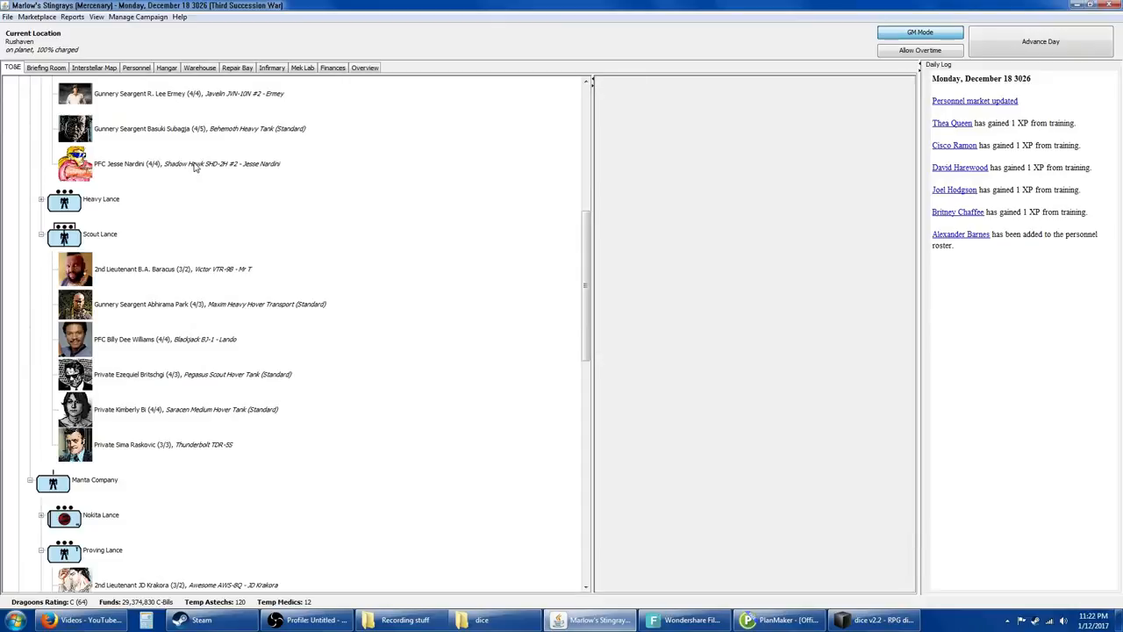
pyautogui.scroll(-3)
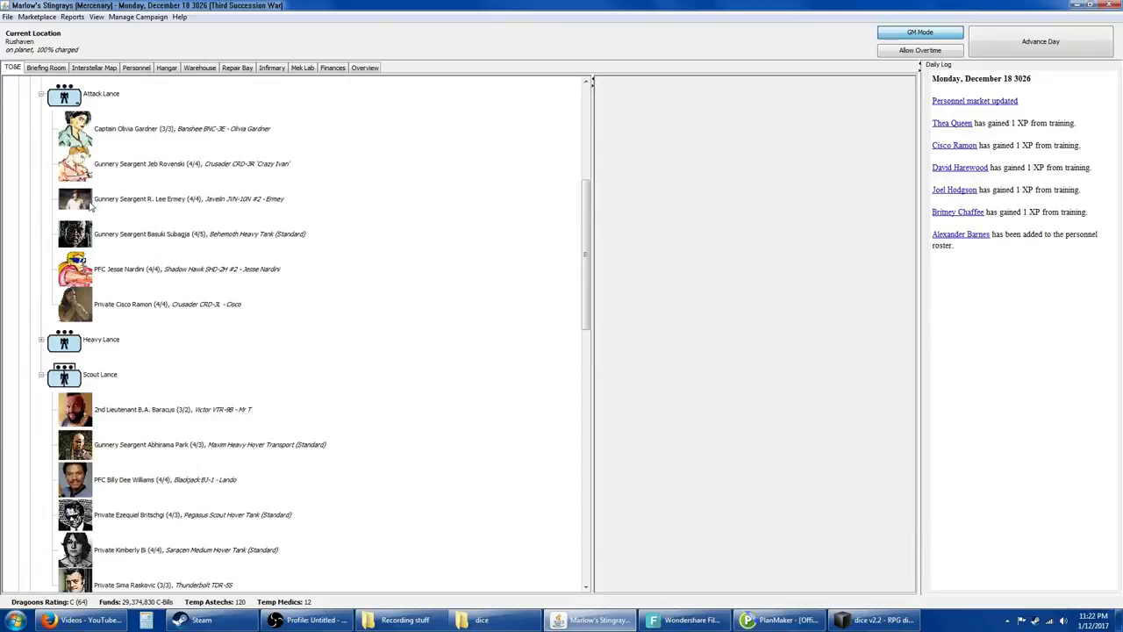
pyautogui.click(42, 340)
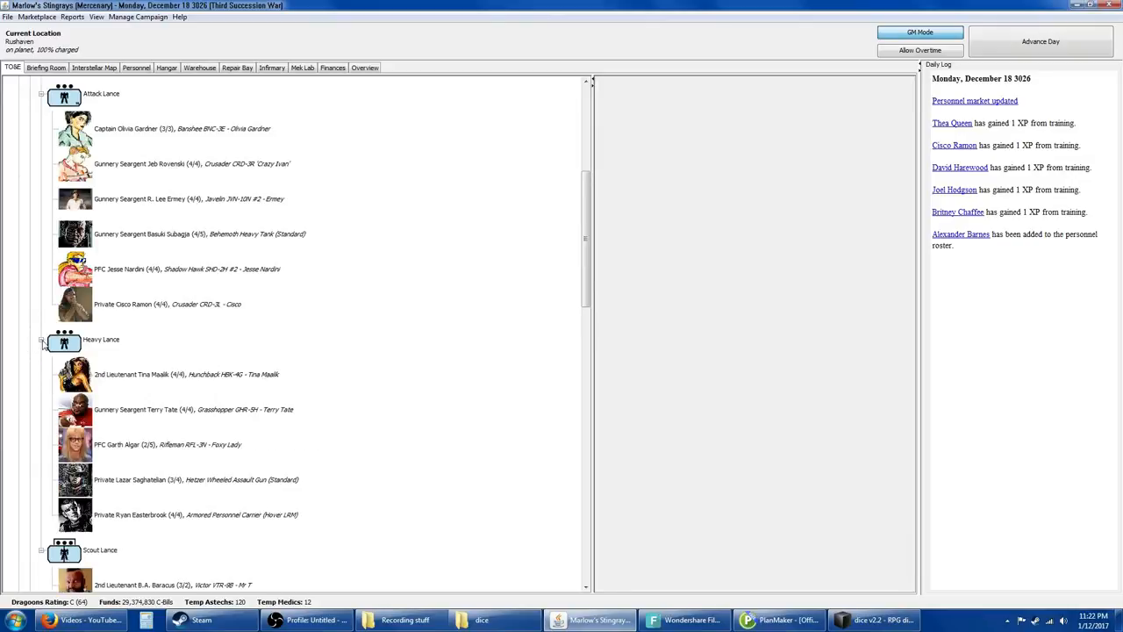
pyautogui.moveTo(165, 490)
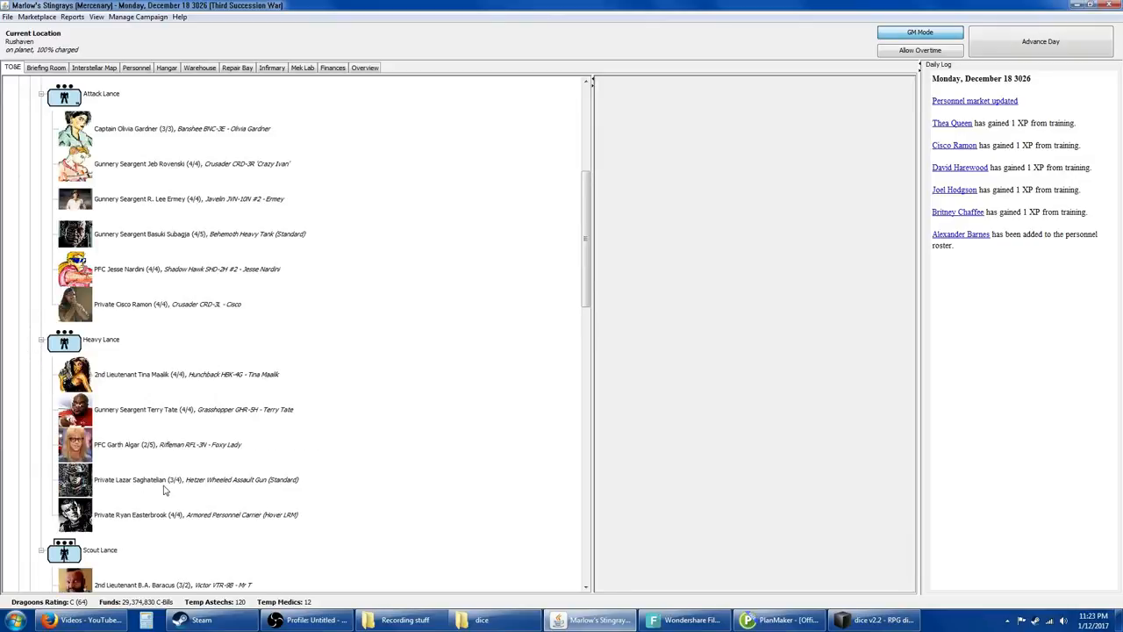
pyautogui.moveTo(77, 211)
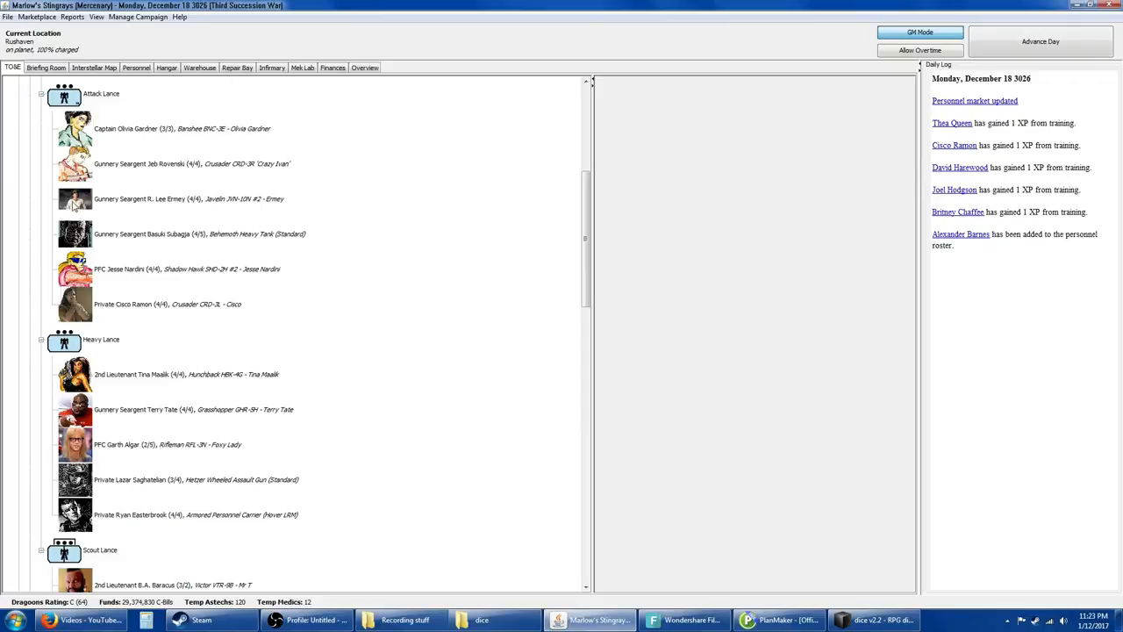
pyautogui.click(190, 199)
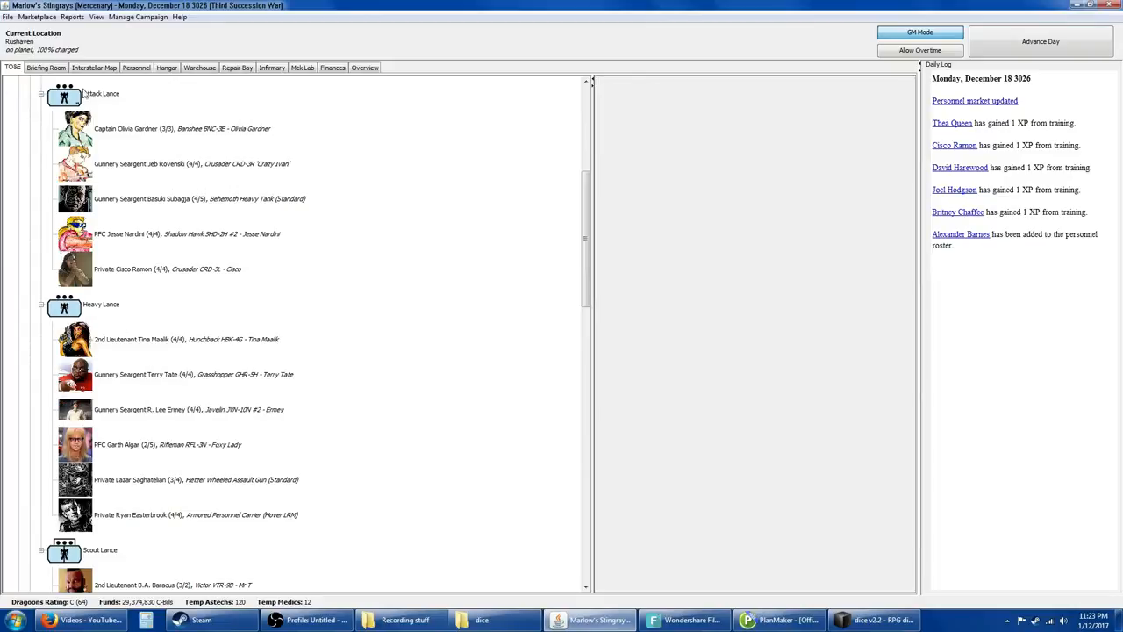
pyautogui.click(137, 67)
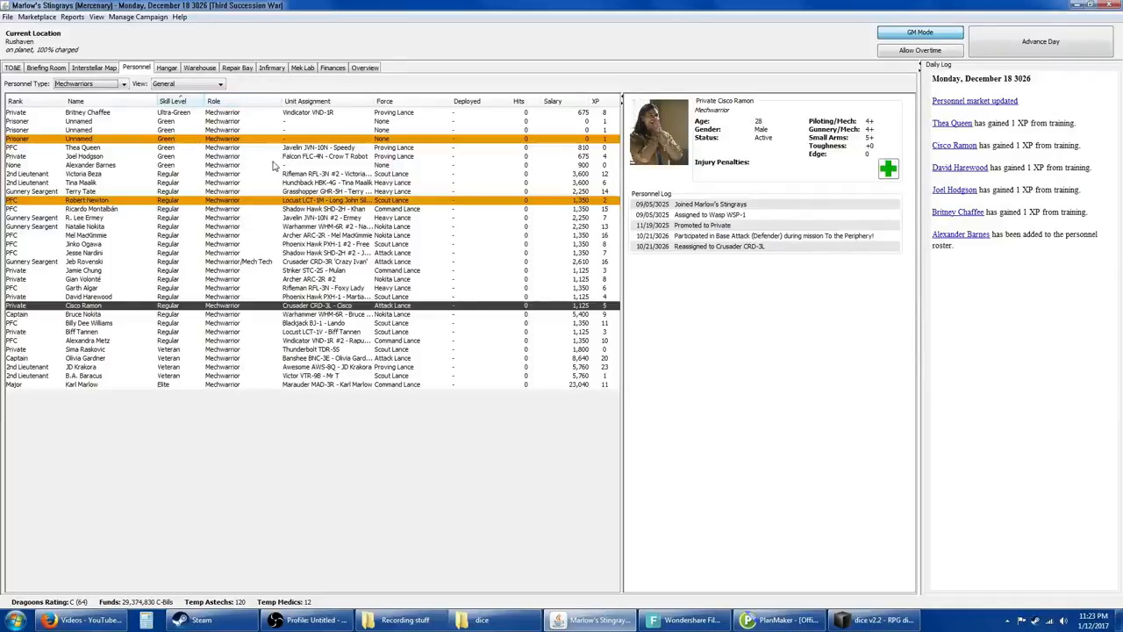
# Step: Assign the Gladiator GLD-1R to Alexander Barnes and view Proving Lance's five units in the TO&E
pyautogui.click(92, 165)
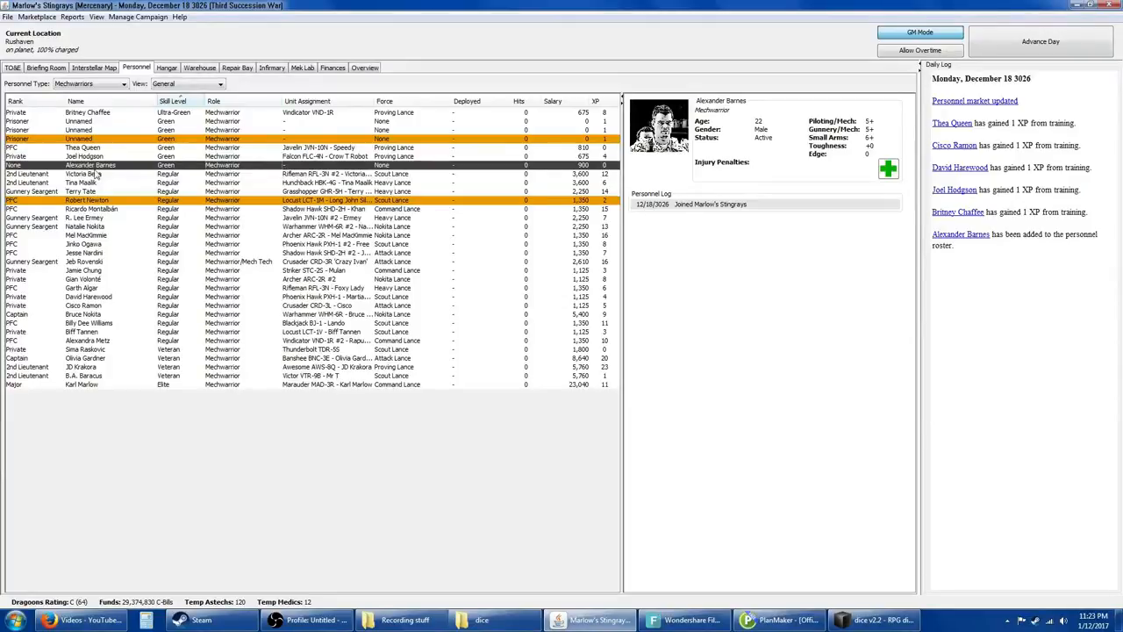
pyautogui.rightClick(92, 165)
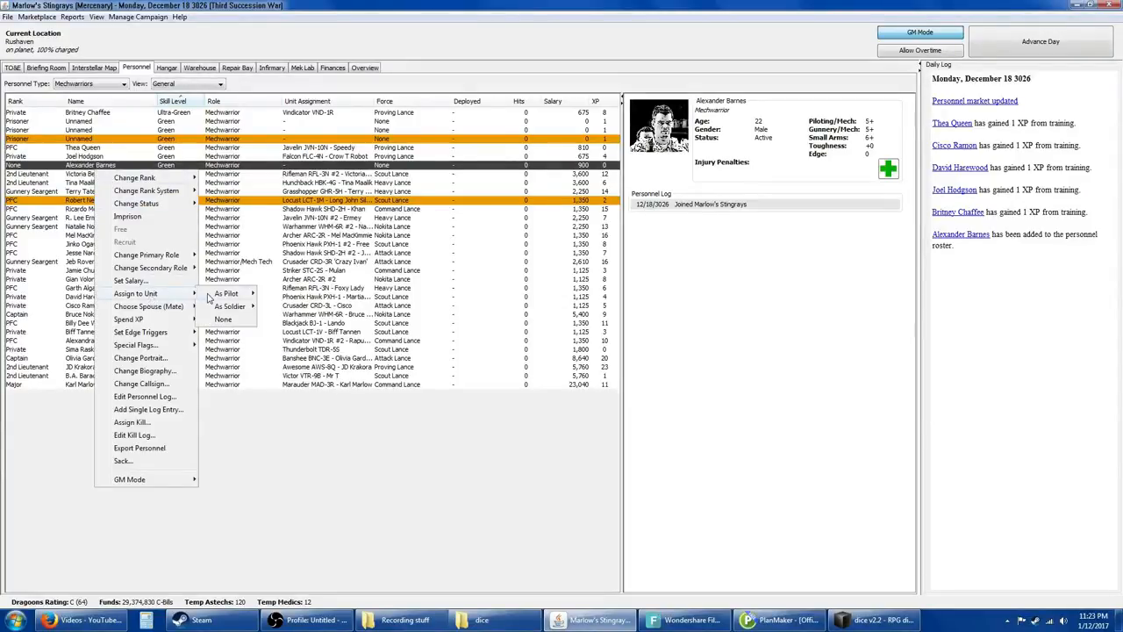
pyautogui.moveTo(226, 293)
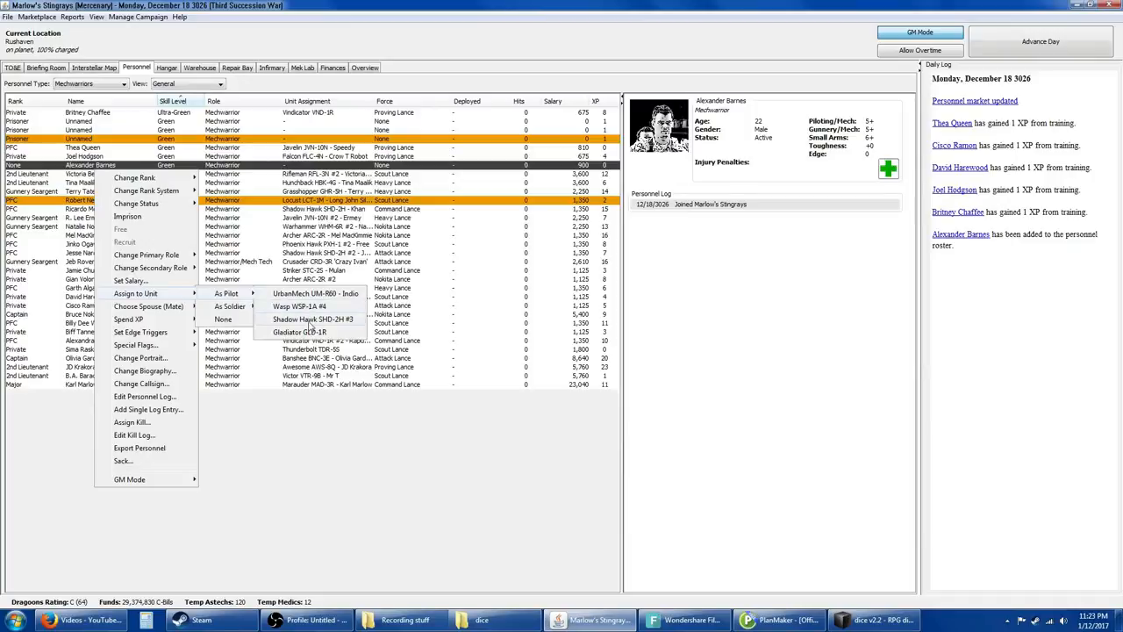
pyautogui.click(300, 331)
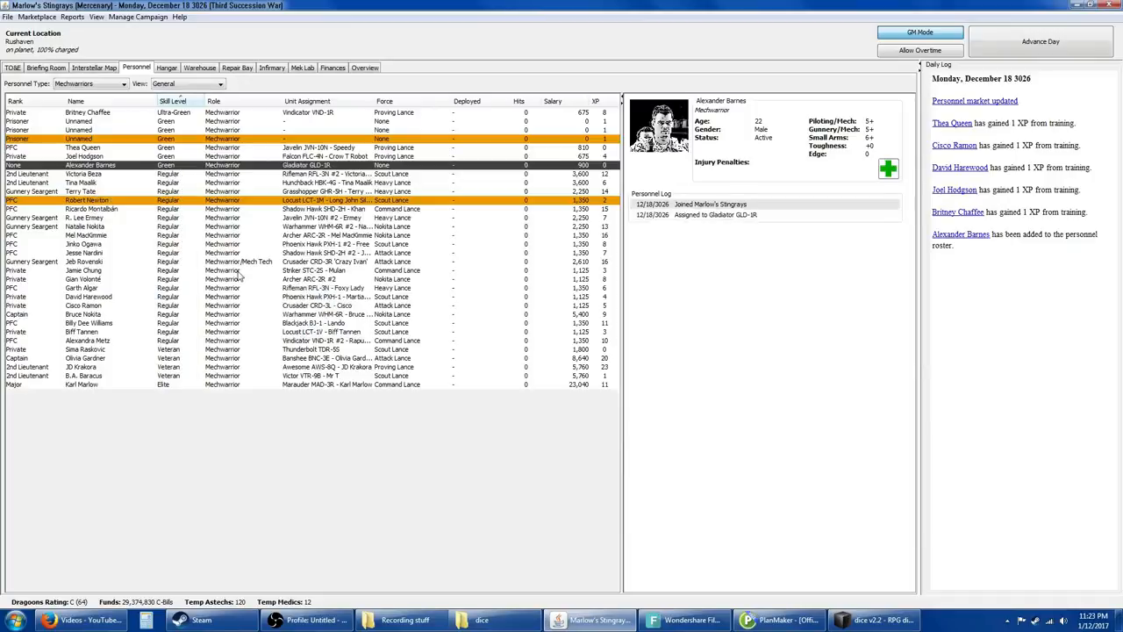
pyautogui.click(12, 66)
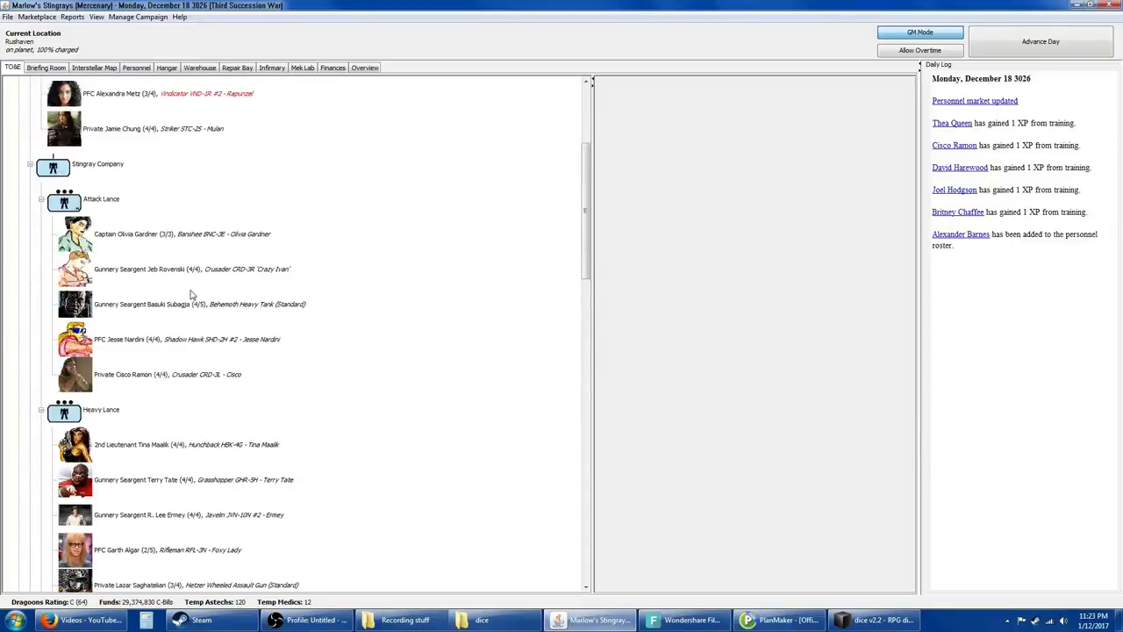
pyautogui.scroll(-3)
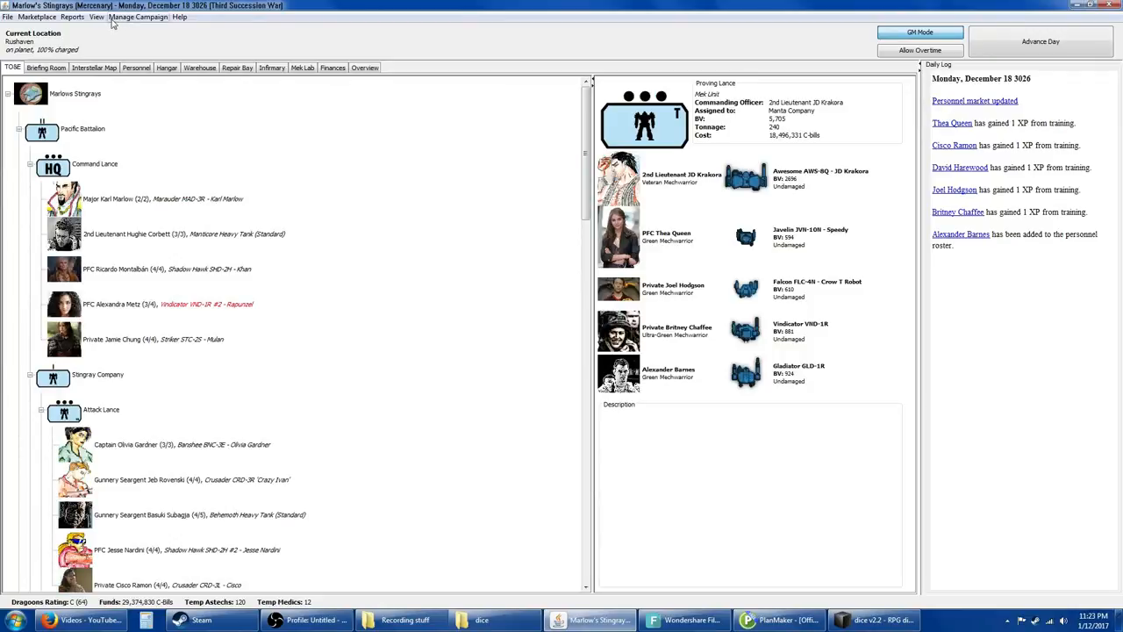
# Step: Advance the campaign to December 25, 3026 and hire the hover assault infantry recruit from the market
pyautogui.click(1040, 42)
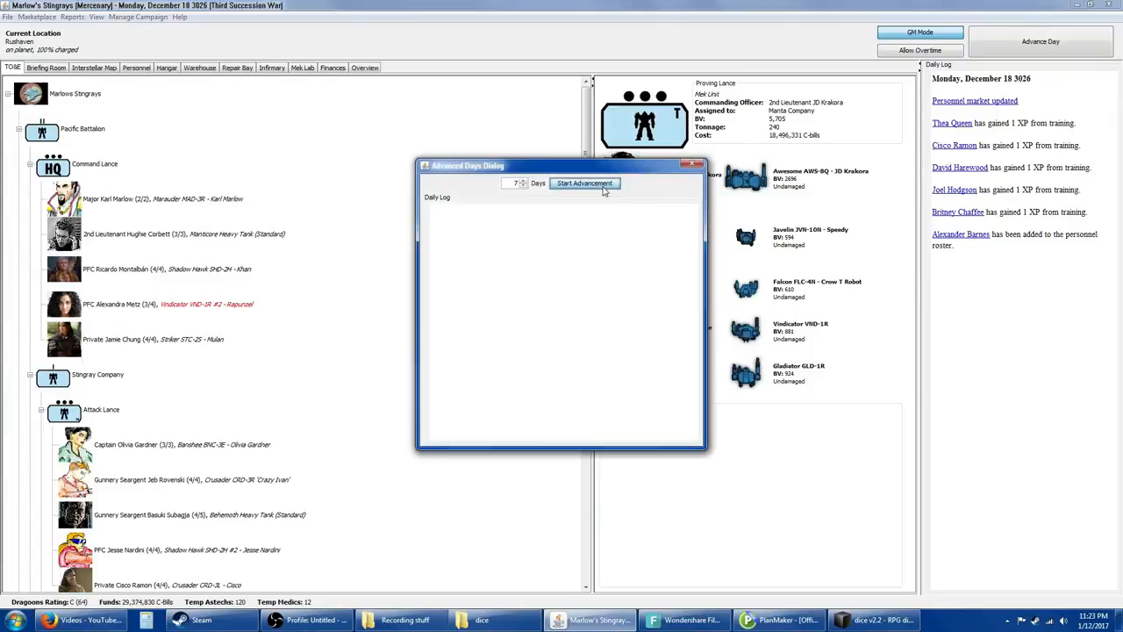
pyautogui.click(584, 183)
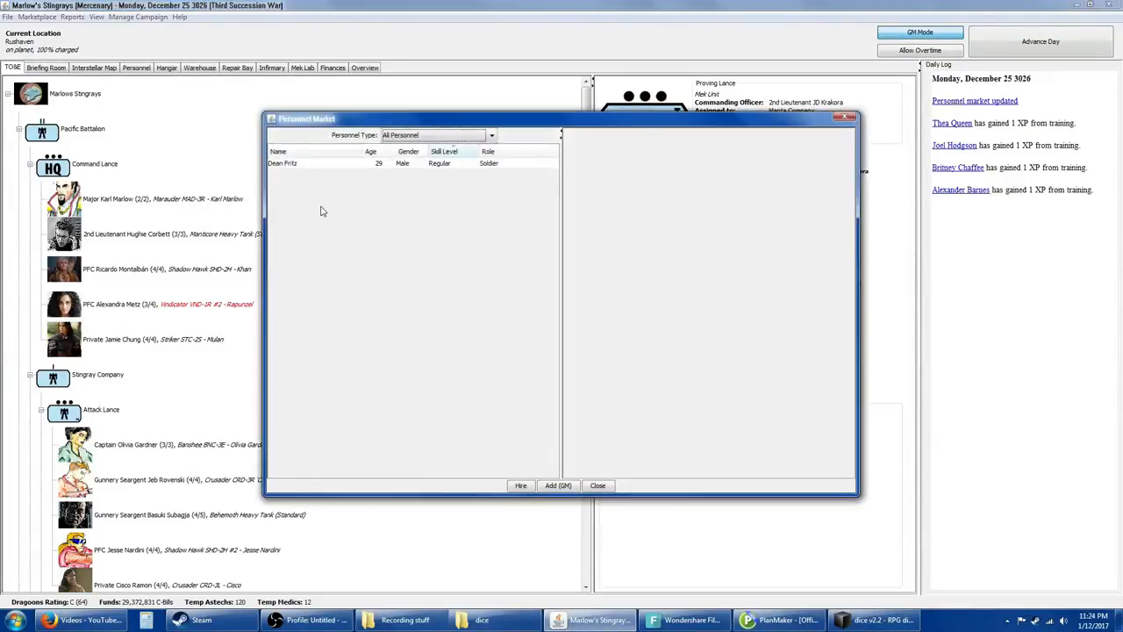
pyautogui.click(612, 133)
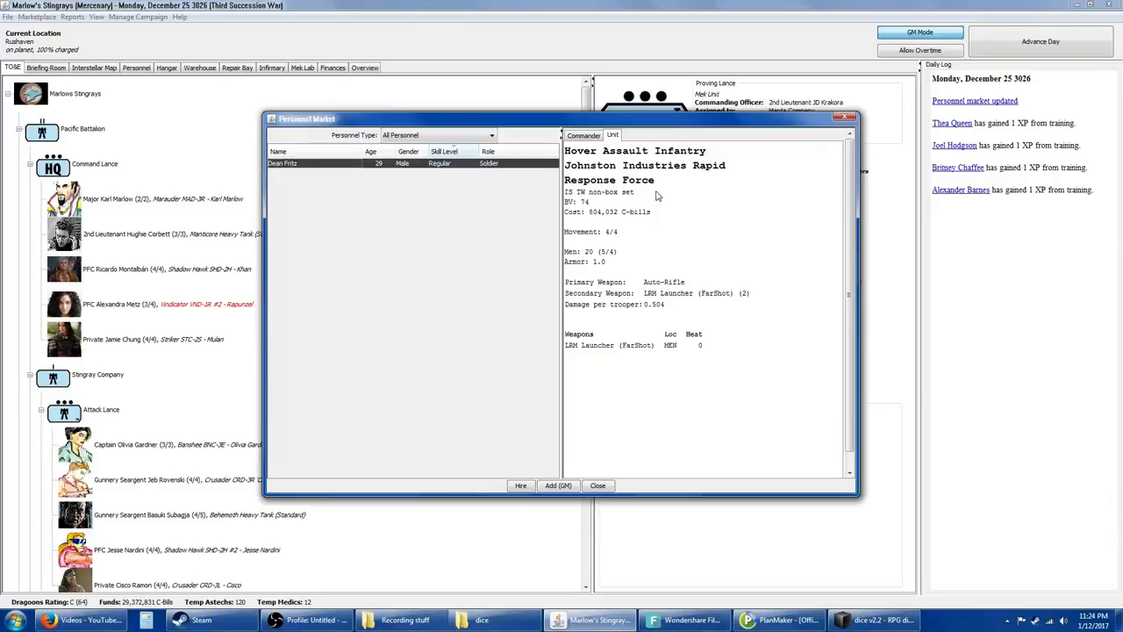
pyautogui.moveTo(695, 302)
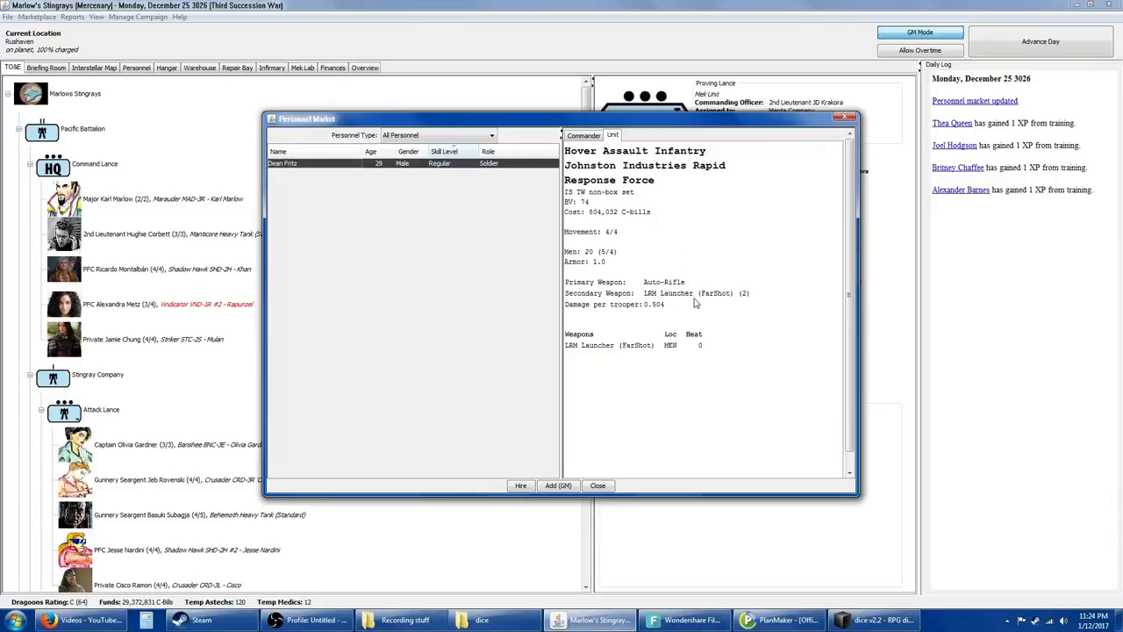
pyautogui.moveTo(681, 358)
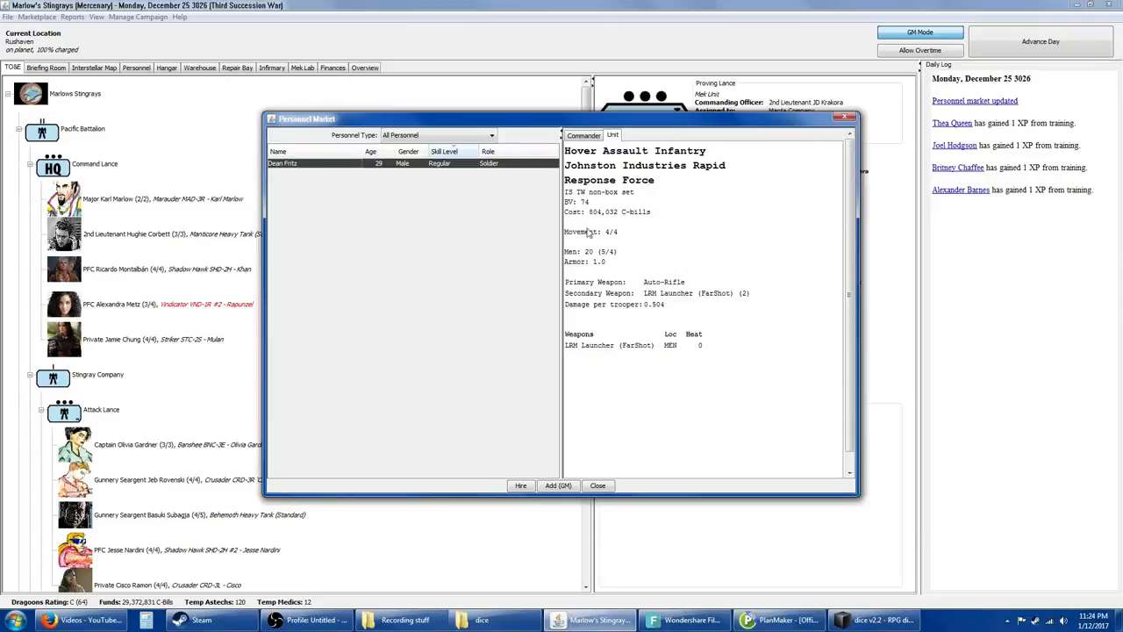
pyautogui.moveTo(521, 481)
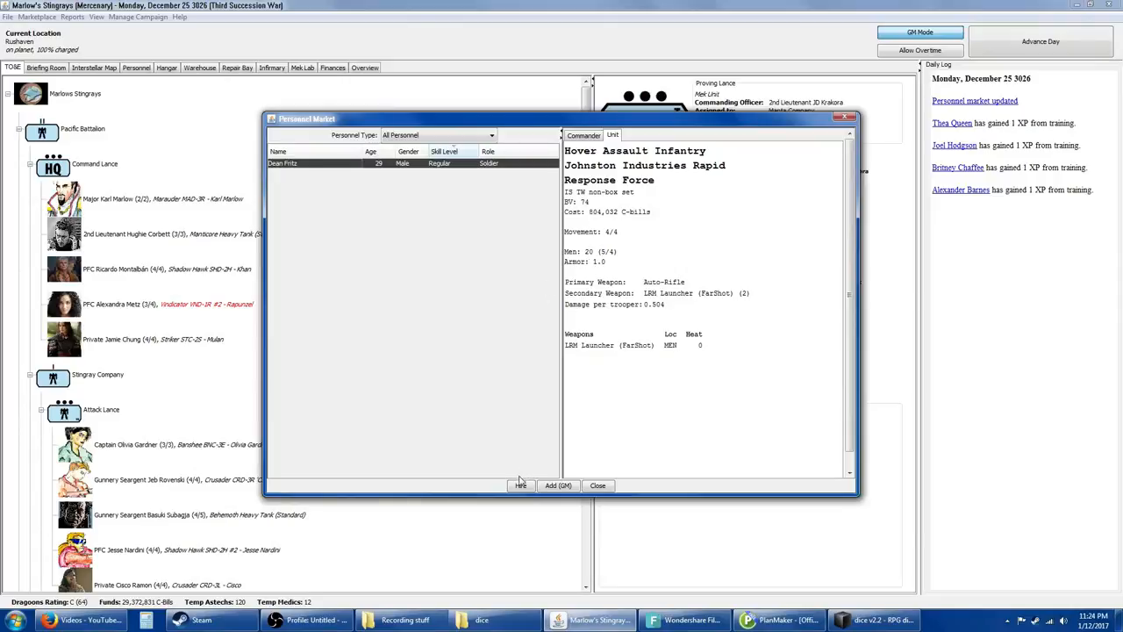
pyautogui.click(519, 484)
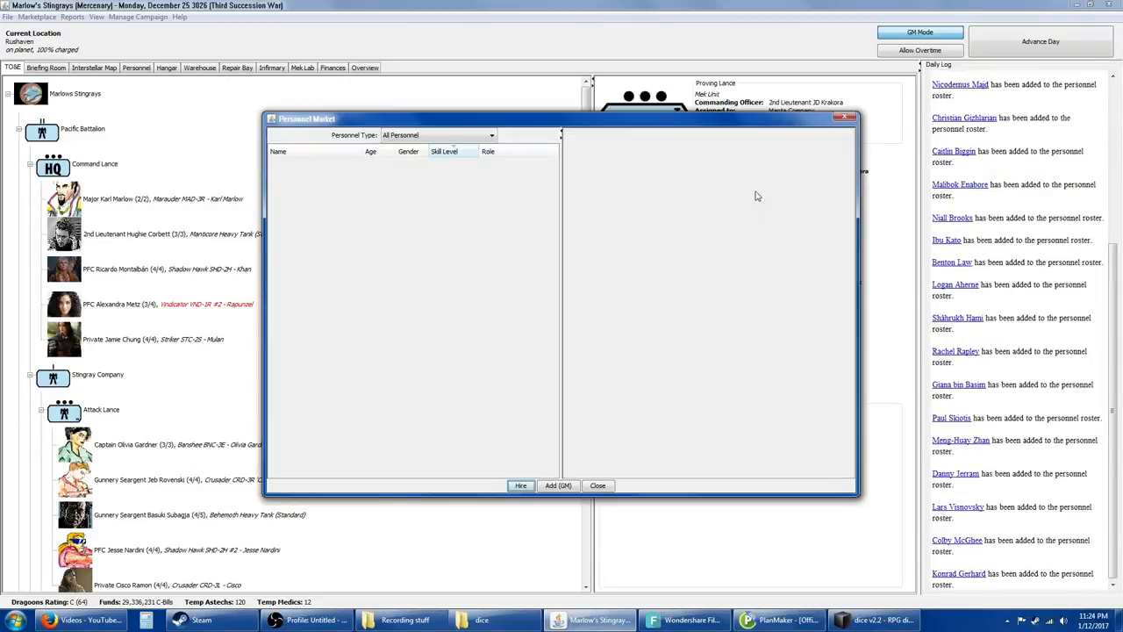
pyautogui.click(597, 485)
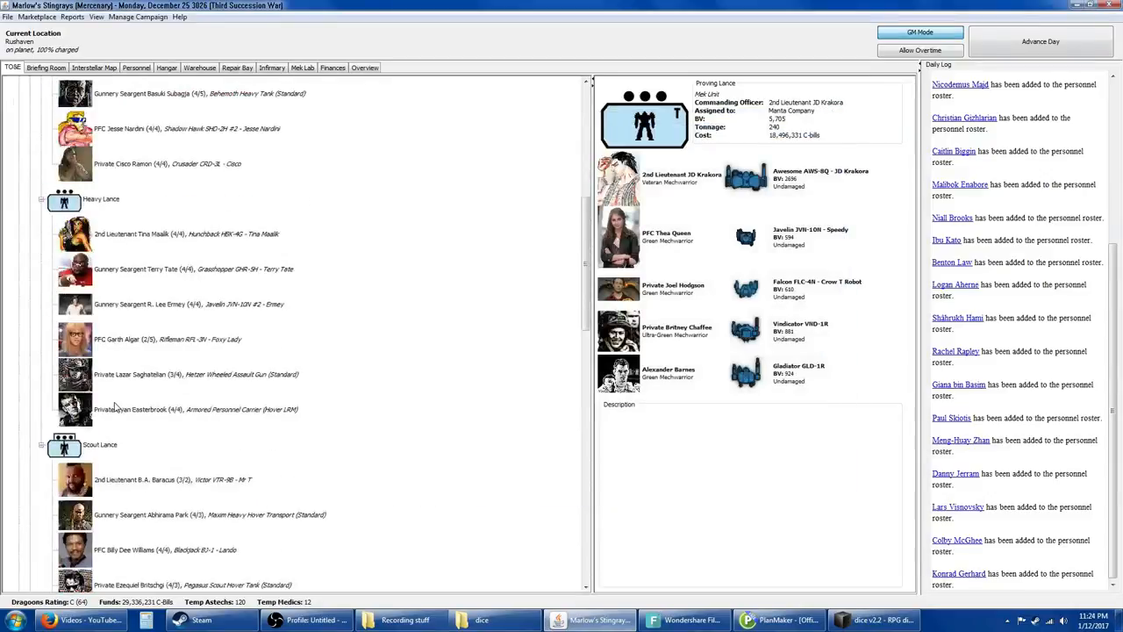
# Step: Add Dean Frits's hover assault infantry unit to the Base force under Infantry Support
pyautogui.scroll(-3)
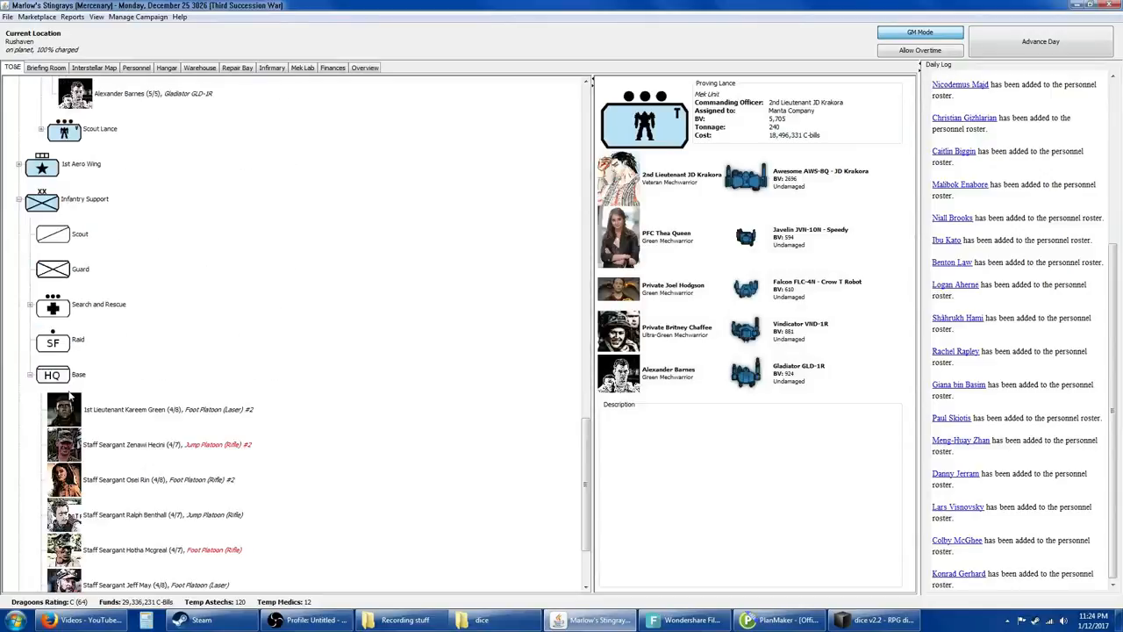
pyautogui.click(52, 375)
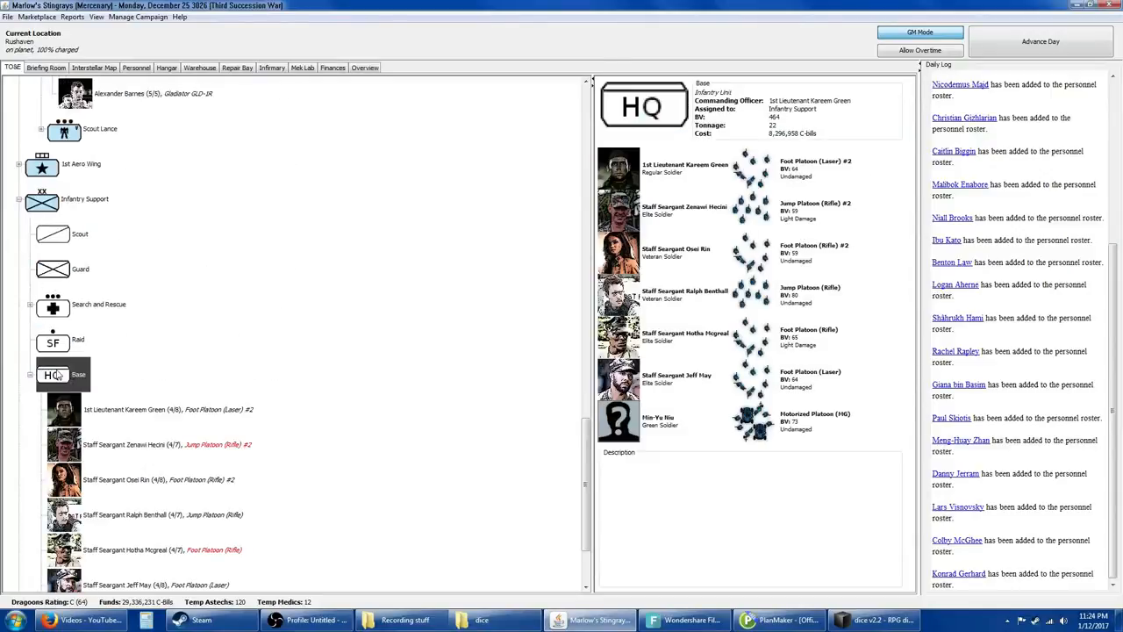
pyautogui.rightClick(56, 375)
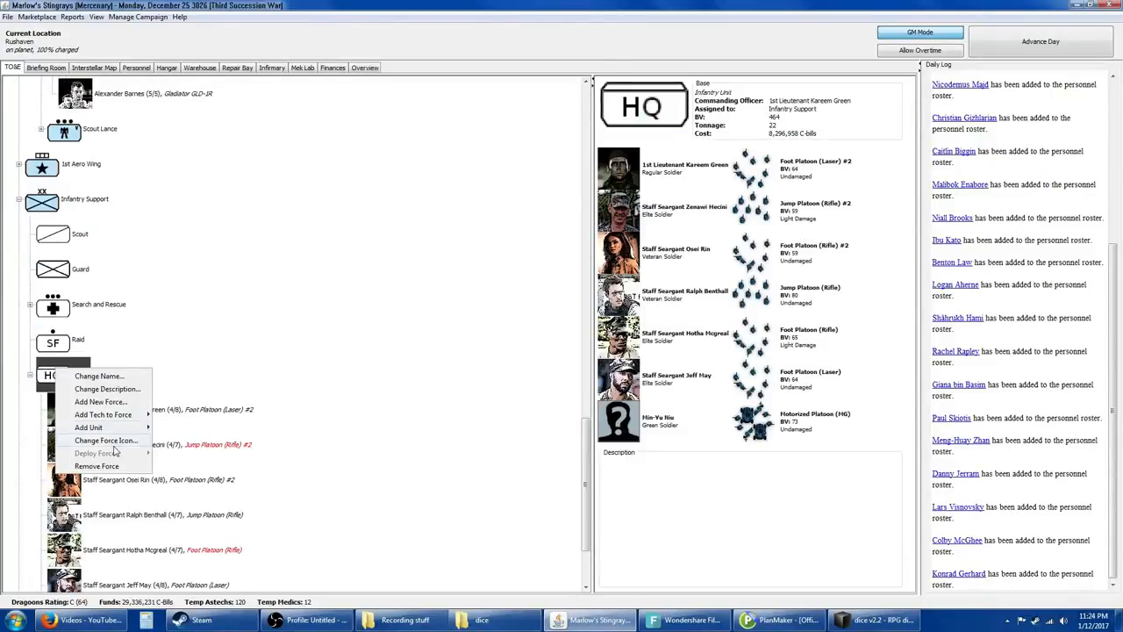
pyautogui.moveTo(87, 428)
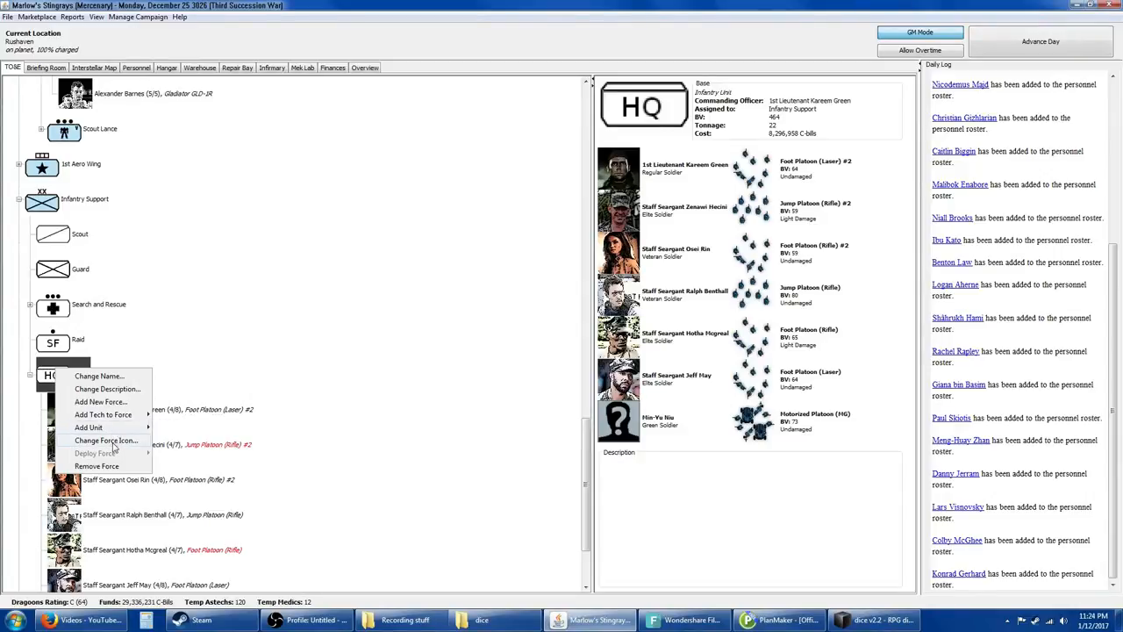
pyautogui.moveTo(87, 428)
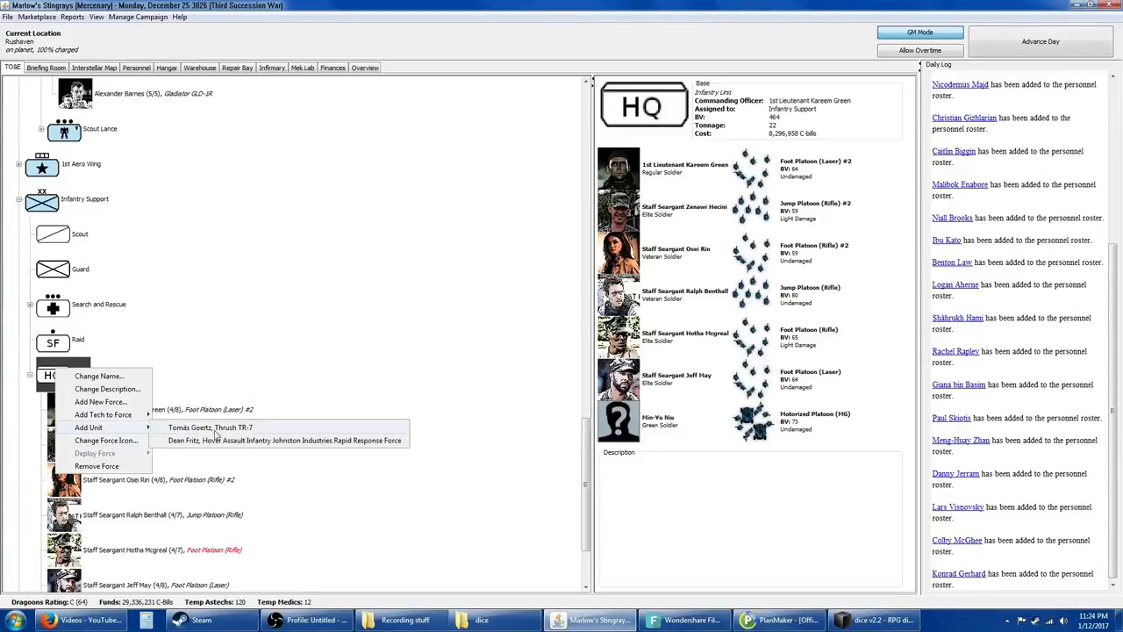
pyautogui.click(172, 393)
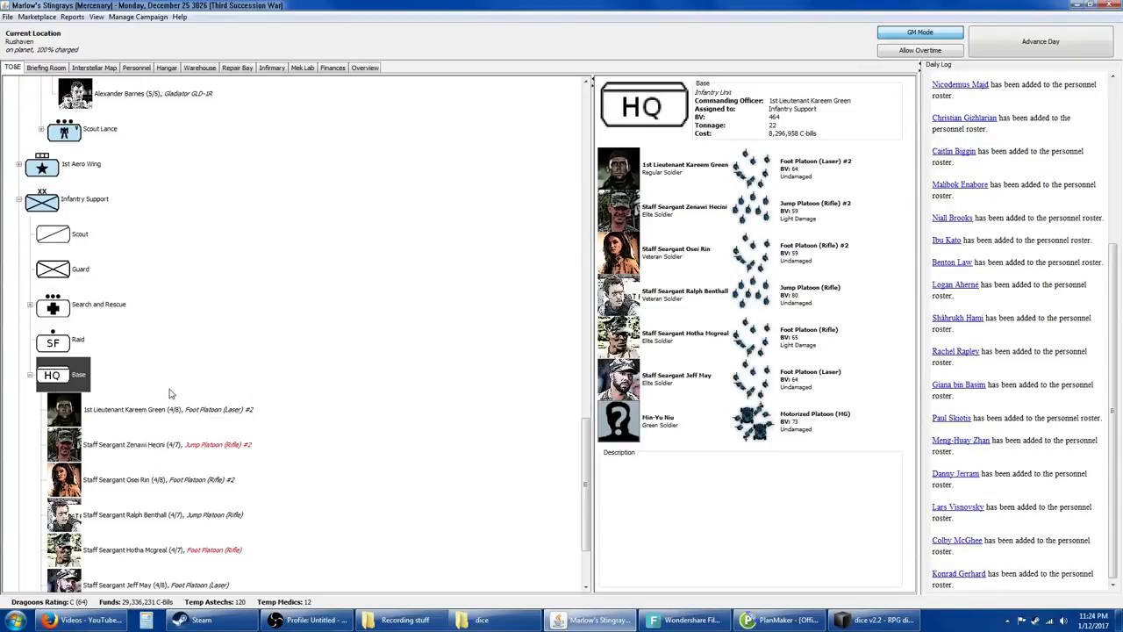
# Step: View the new infantry soldier's record and the unit's technical readout
pyautogui.scroll(-3)
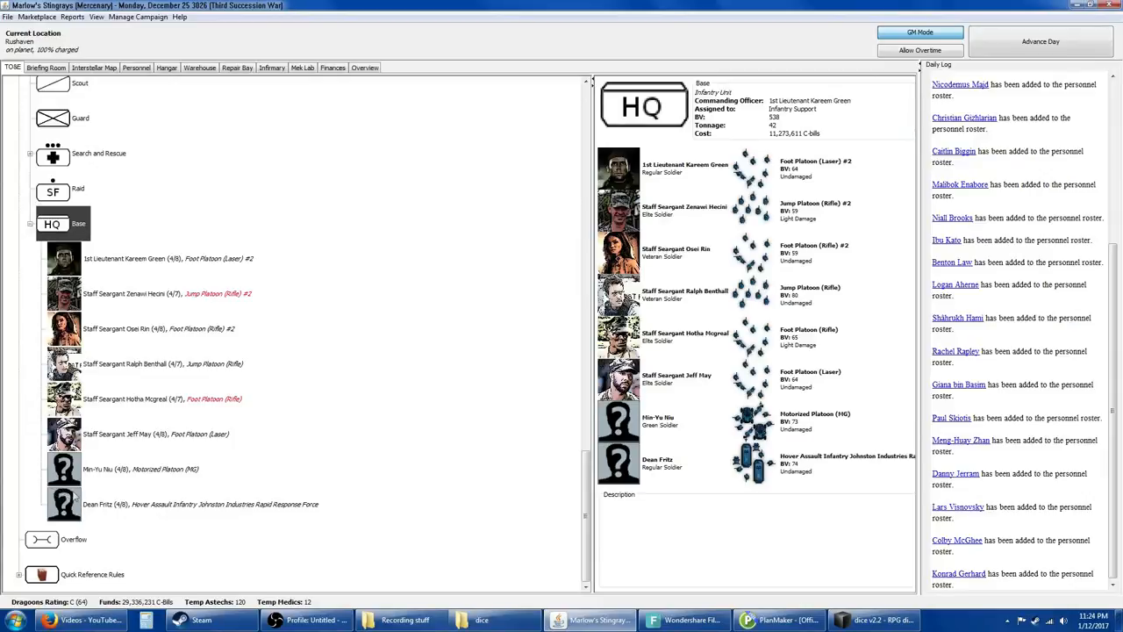
pyautogui.moveTo(218, 506)
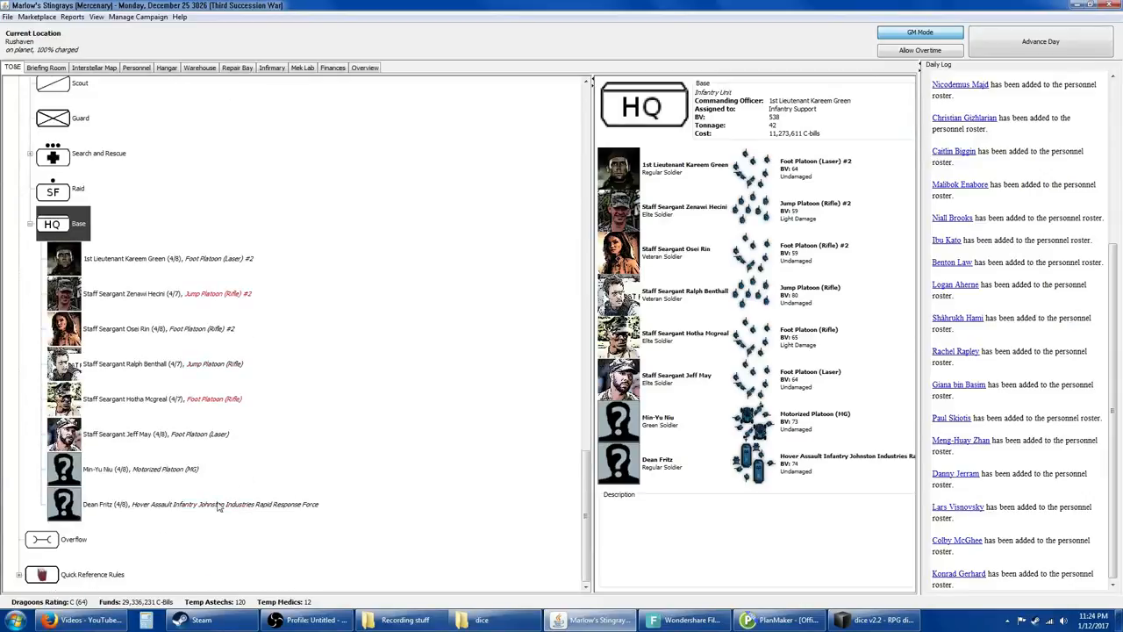
pyautogui.click(200, 504)
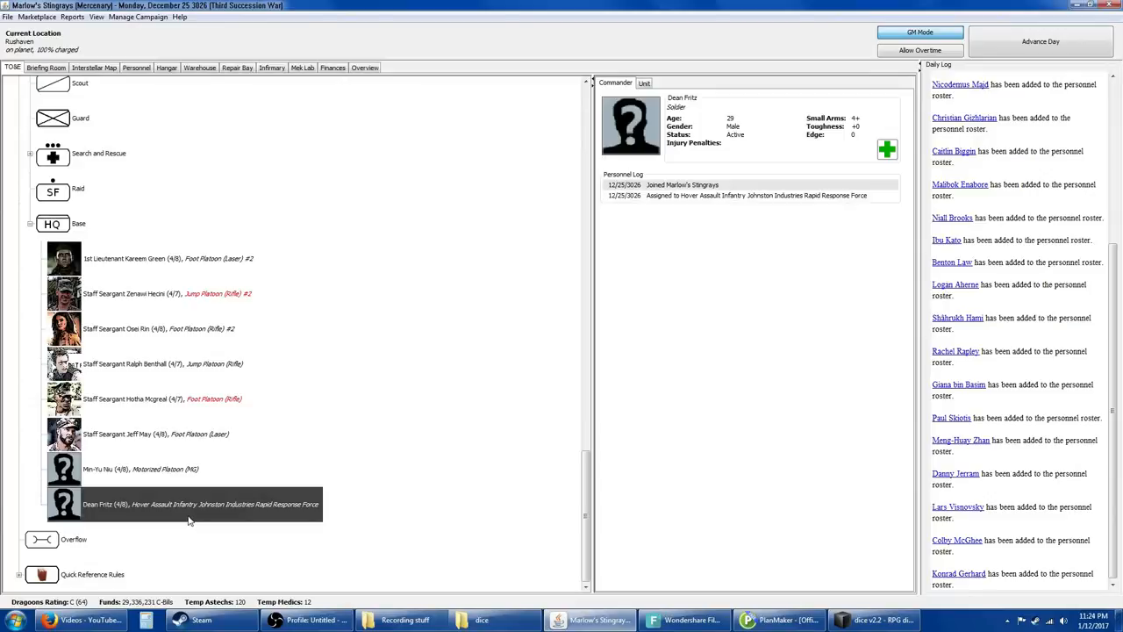
pyautogui.moveTo(430, 258)
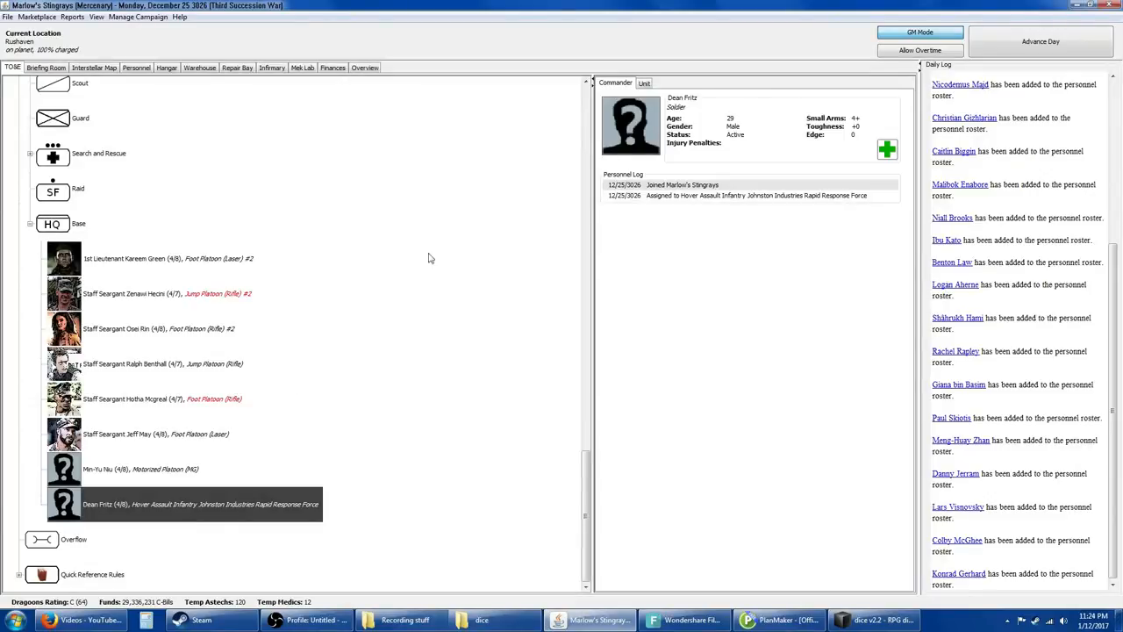
pyautogui.click(644, 82)
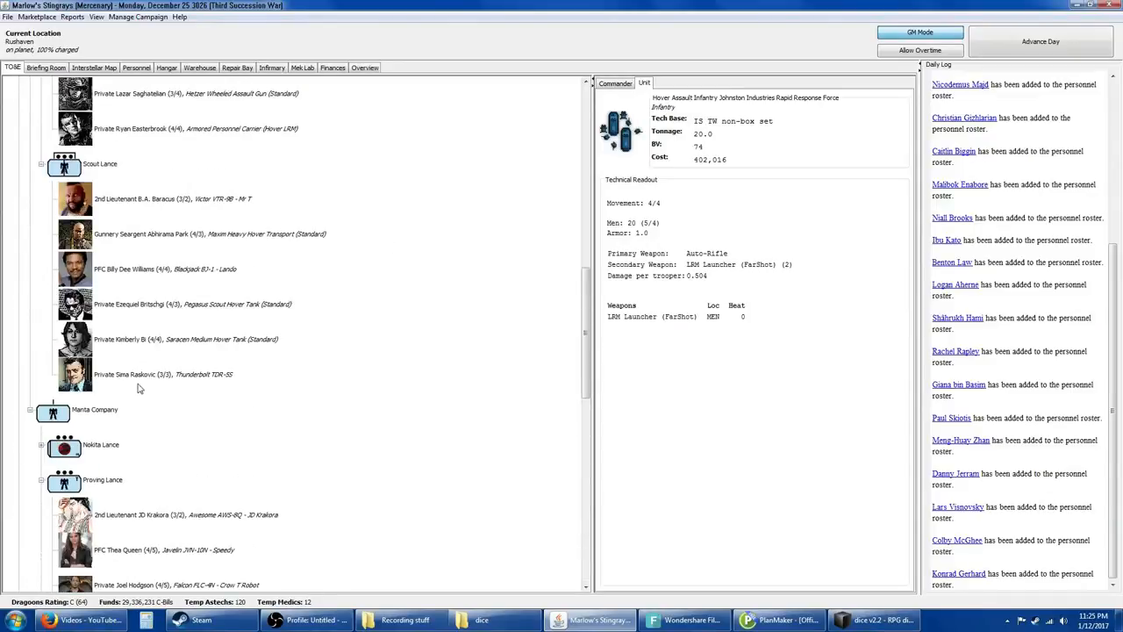
# Step: Review the infantry soldier's record and readout and locate the unit within Proving Lance
pyautogui.scroll(-3)
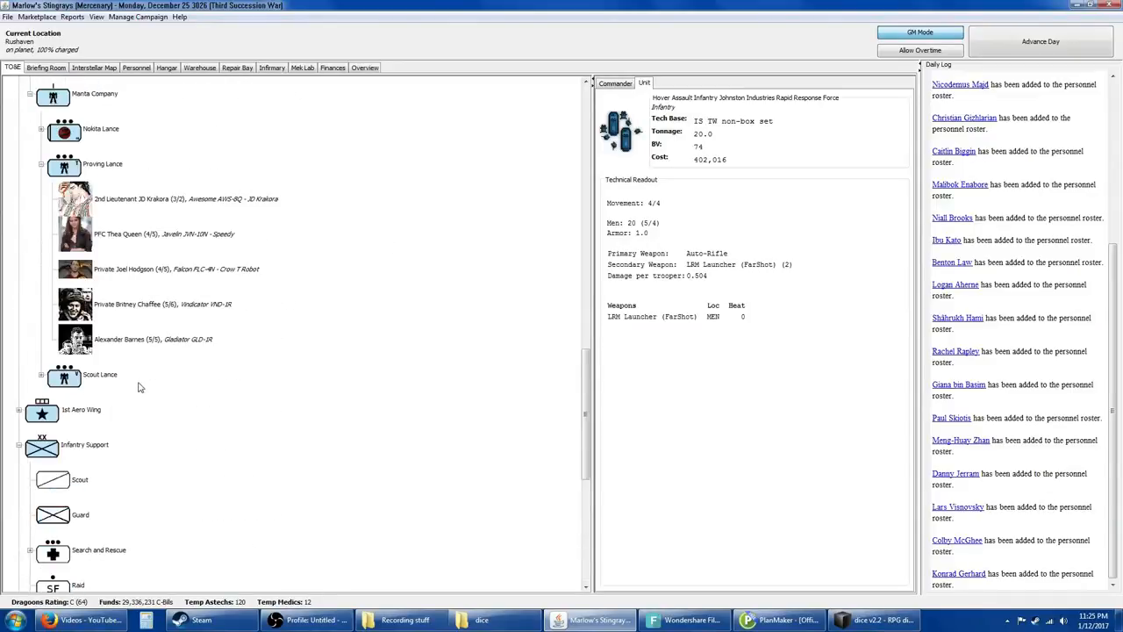
pyautogui.click(614, 82)
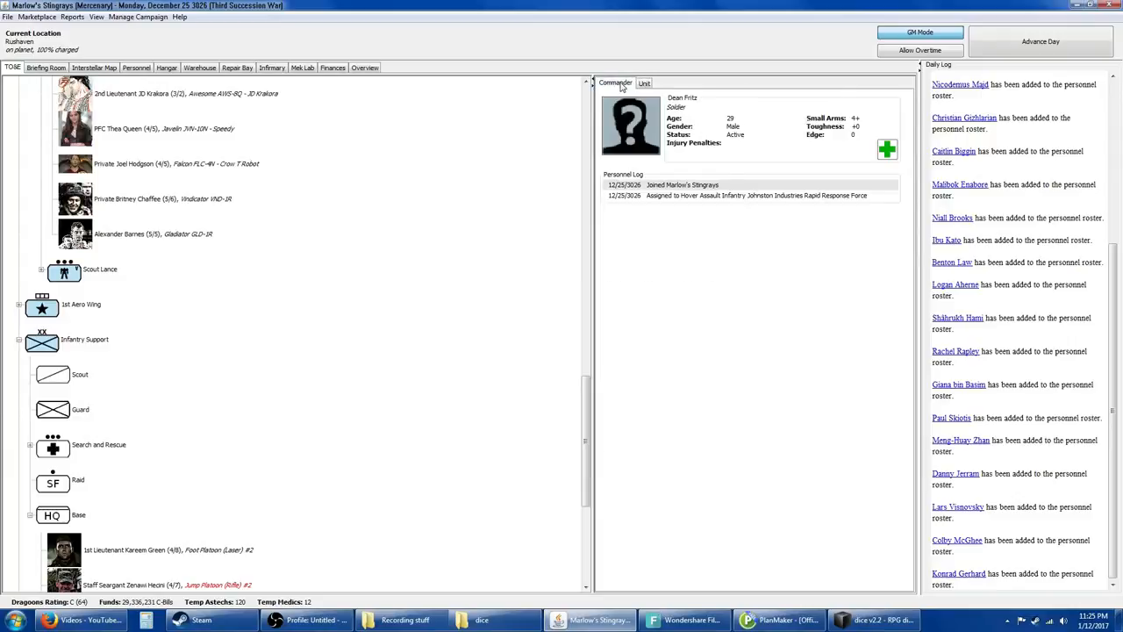
pyautogui.click(644, 83)
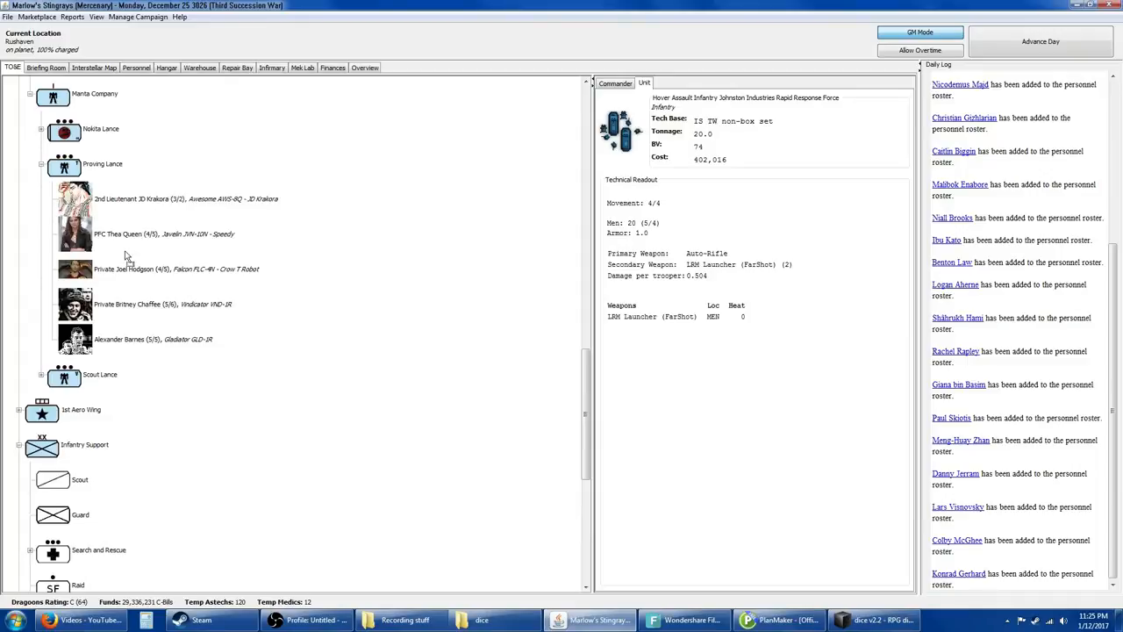
pyautogui.moveTo(186, 237)
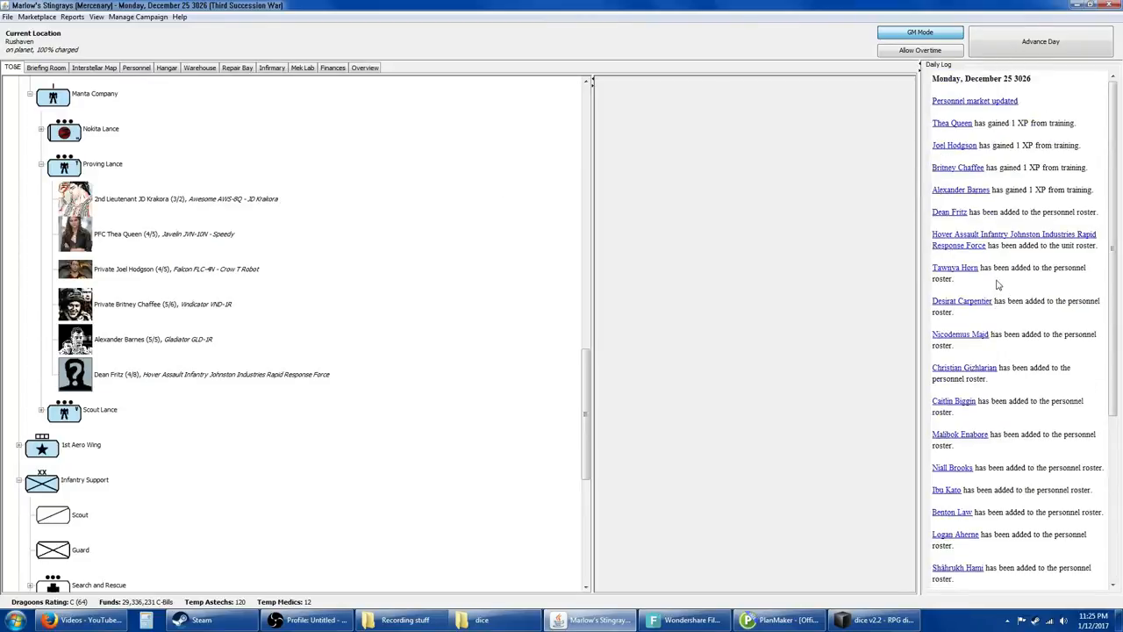
pyautogui.scroll(-3)
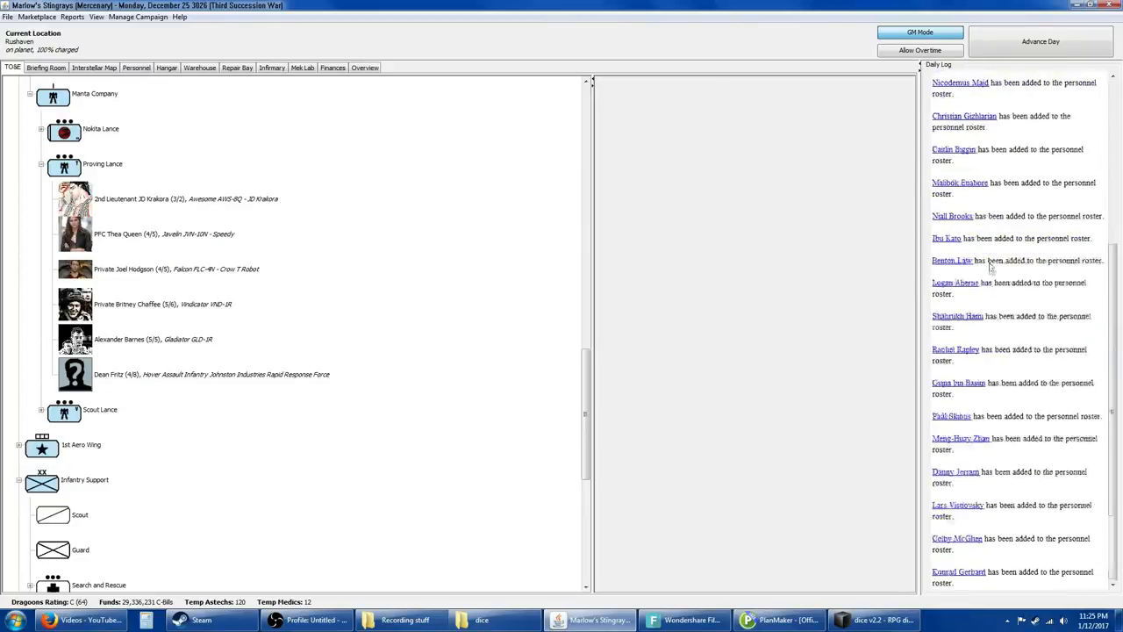
# Step: Advance the campaign several days to Monday, January 1, 3027 via the Advance Days dialog
pyautogui.click(1039, 42)
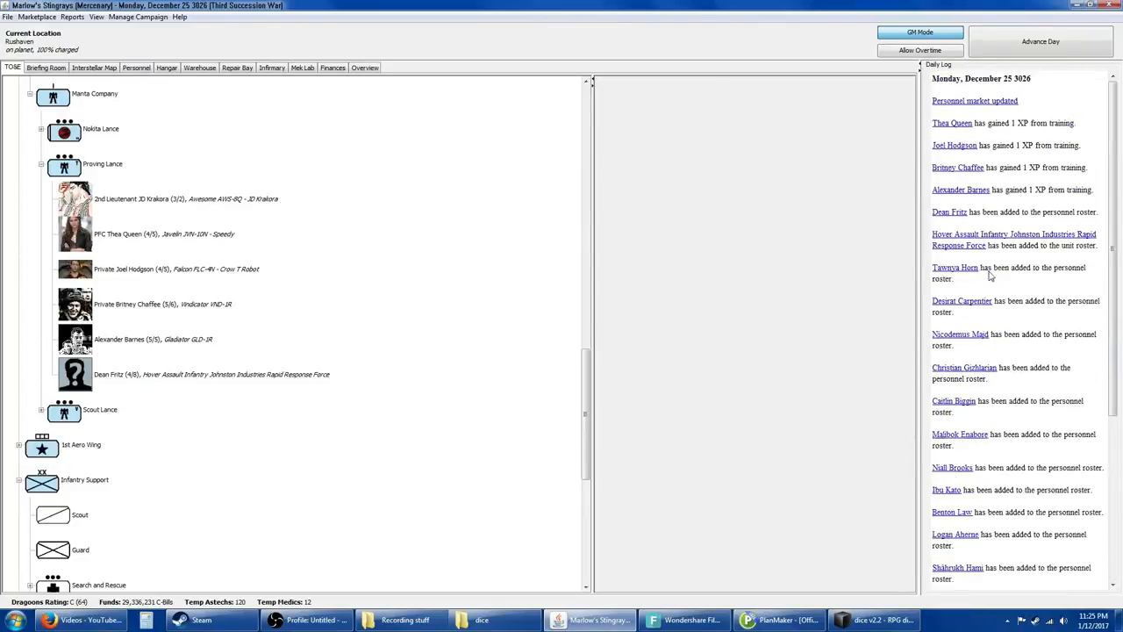
pyautogui.click(137, 17)
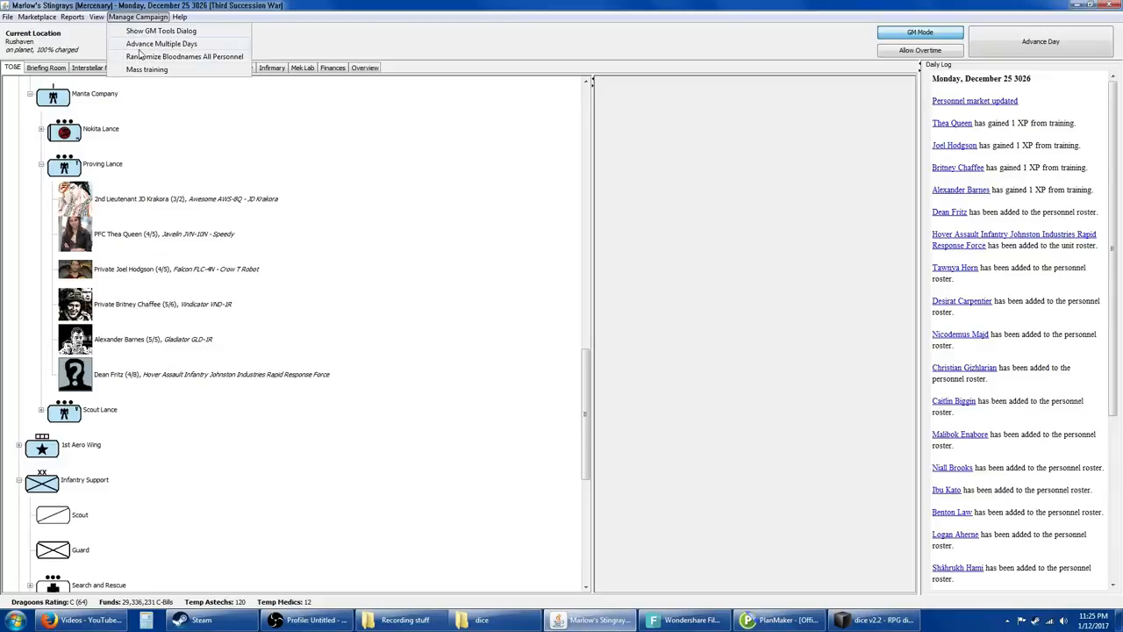
pyautogui.click(161, 44)
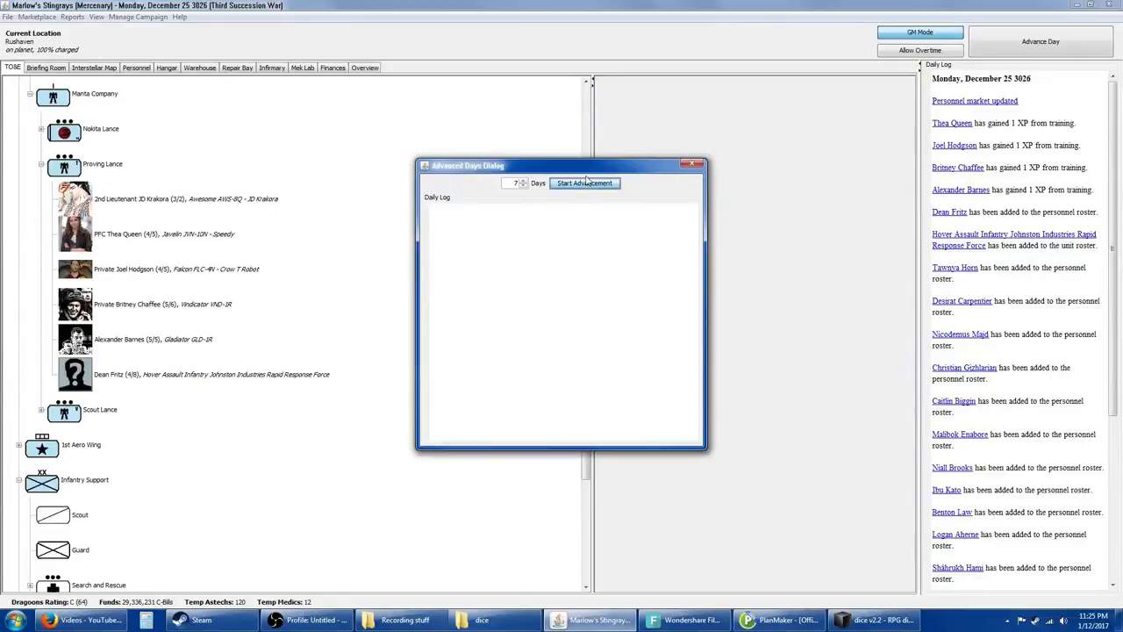
pyautogui.click(585, 183)
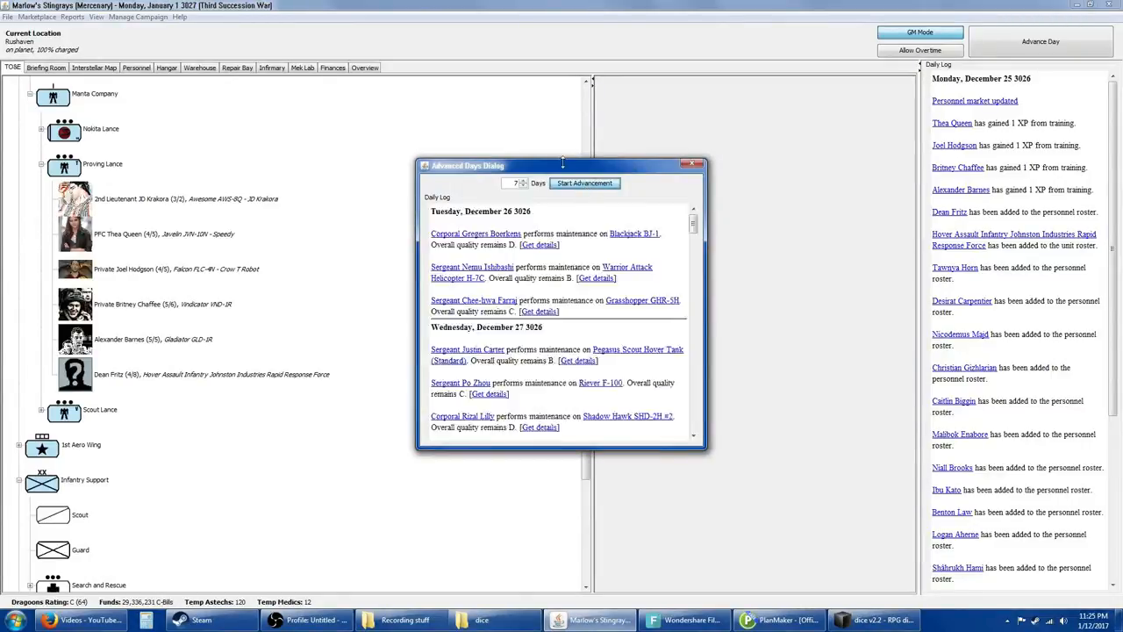
pyautogui.click(584, 182)
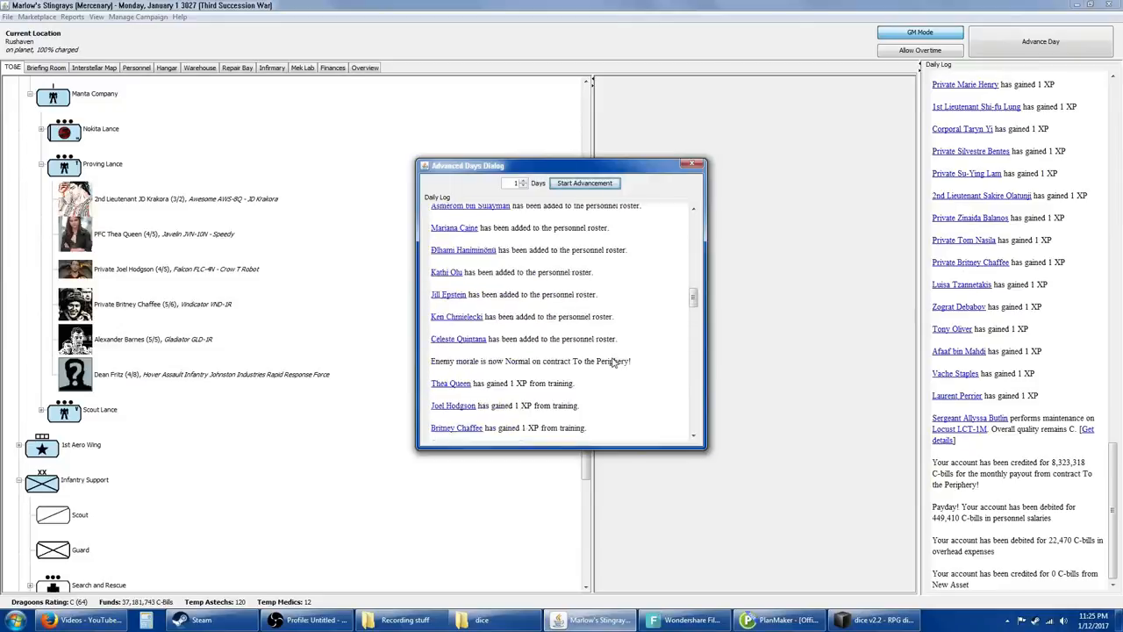
# Step: Read through the advance-days daily report and close the dialog
pyautogui.scroll(-3)
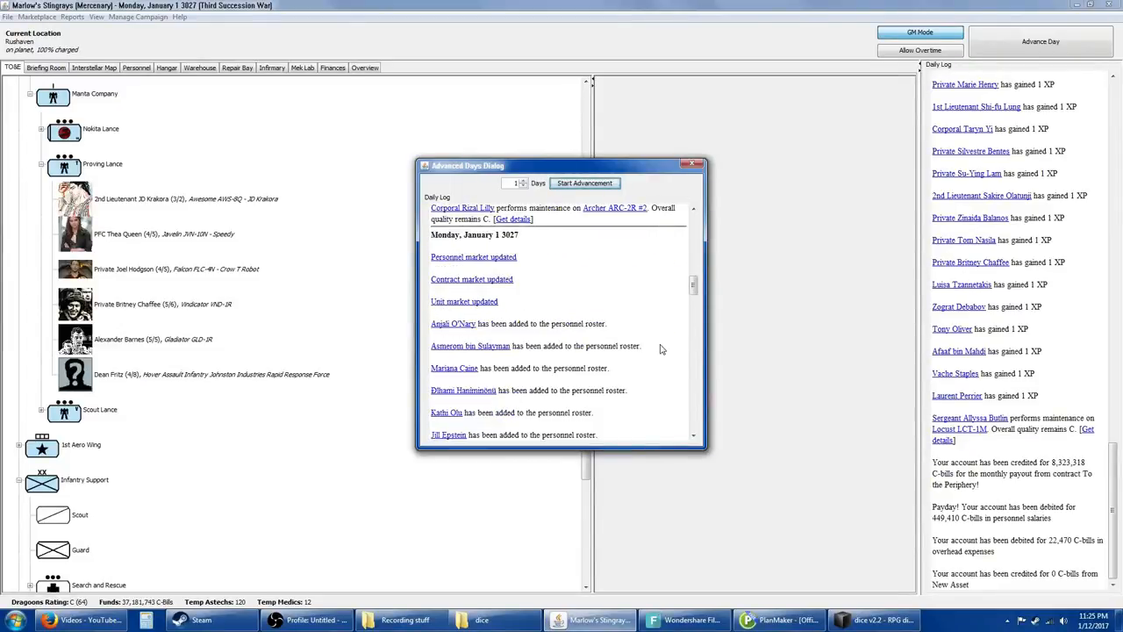
pyautogui.moveTo(663, 305)
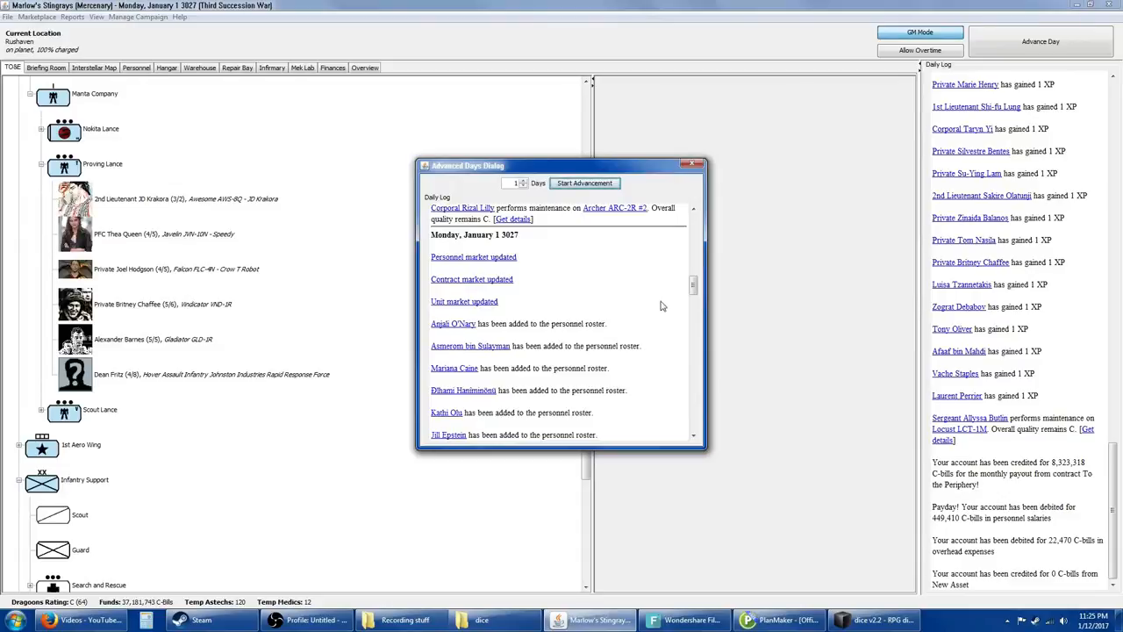
pyautogui.moveTo(586, 395)
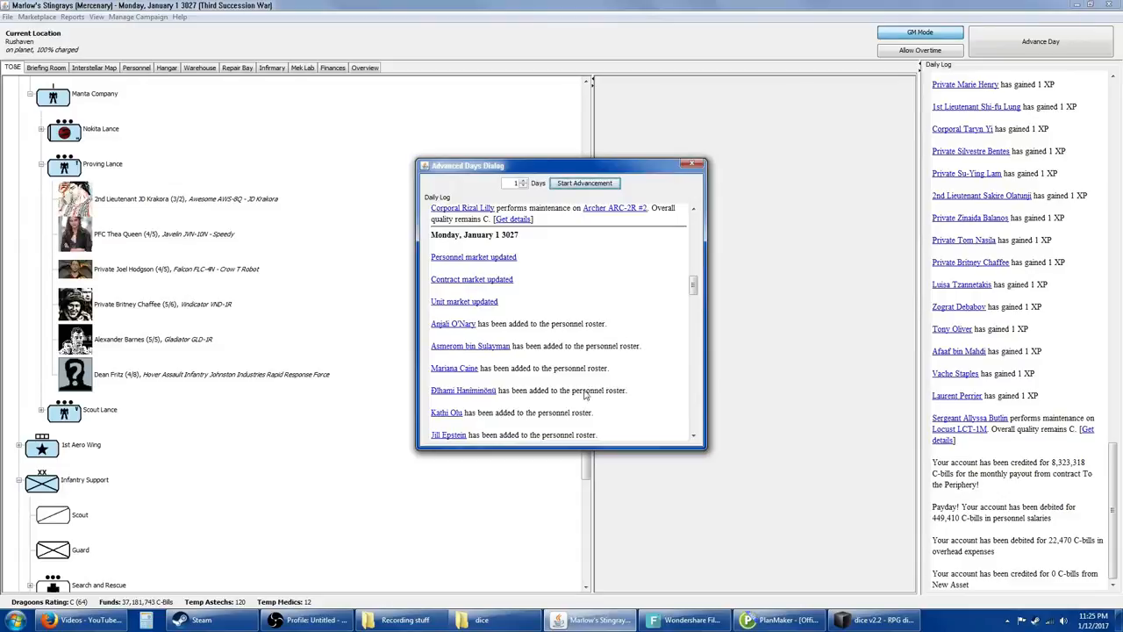
pyautogui.scroll(-3)
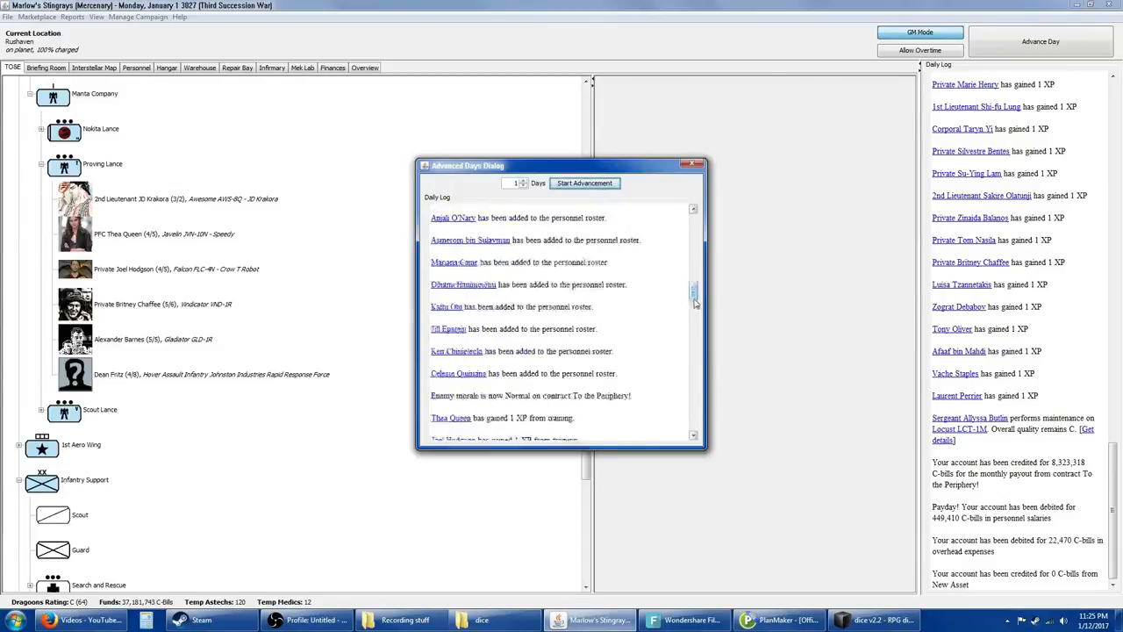
pyautogui.scroll(-3)
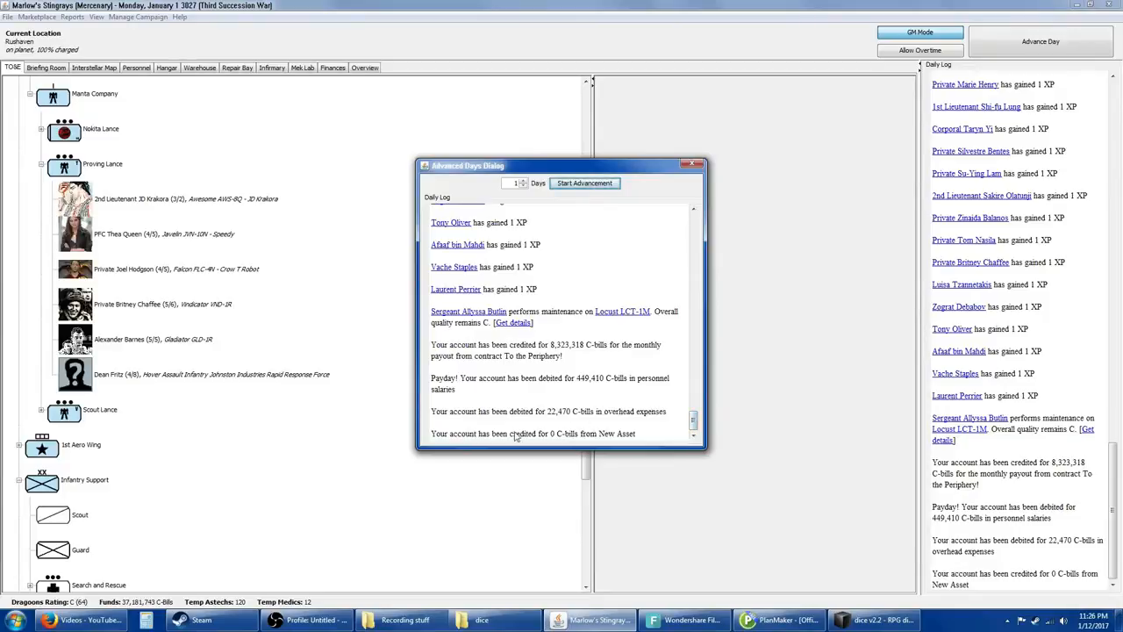
pyautogui.click(692, 165)
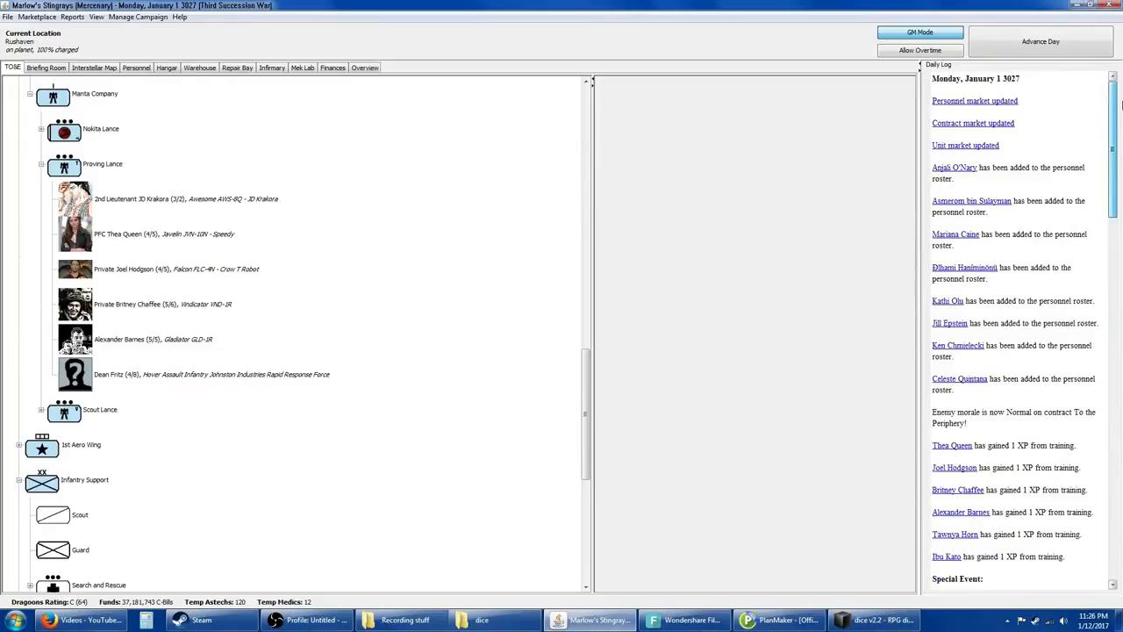
pyautogui.scroll(-3)
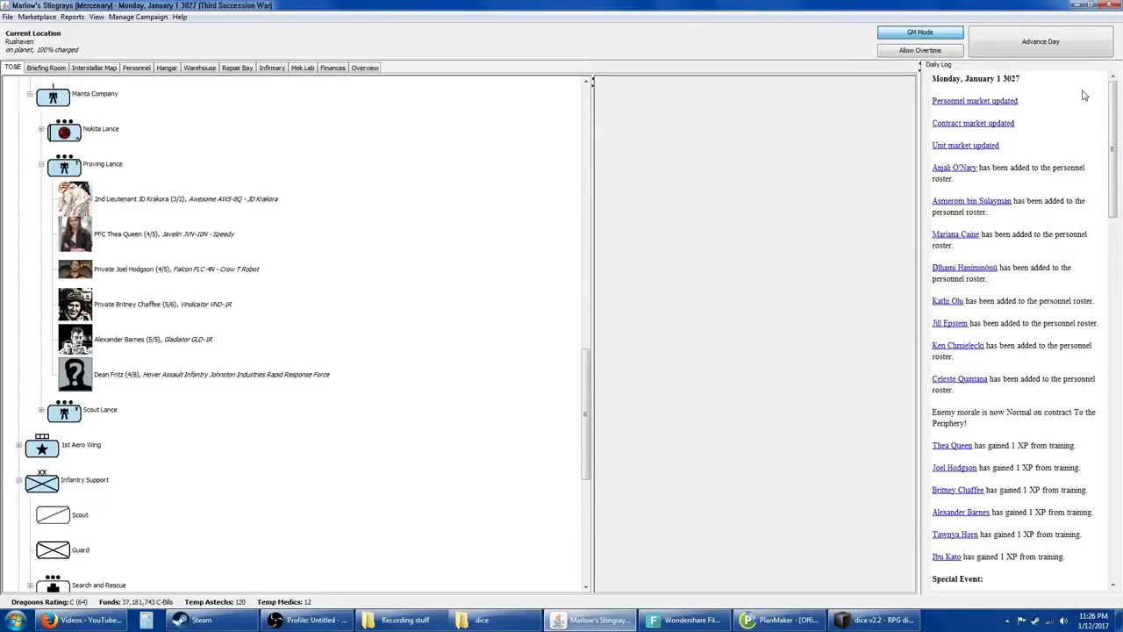
pyautogui.moveTo(971, 105)
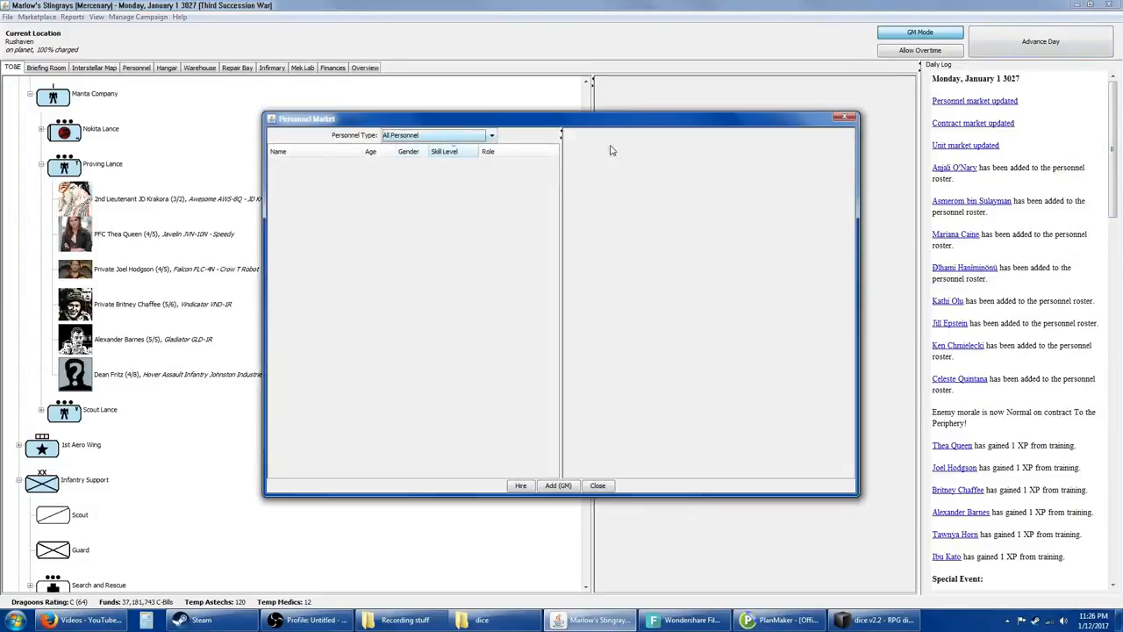
pyautogui.click(597, 484)
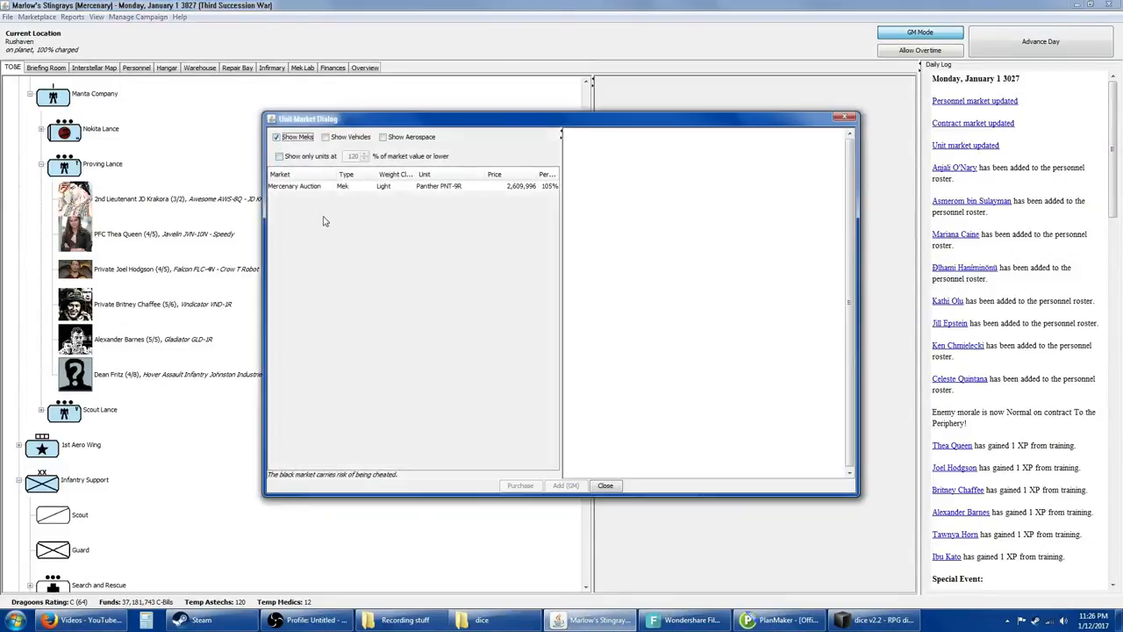
pyautogui.click(395, 186)
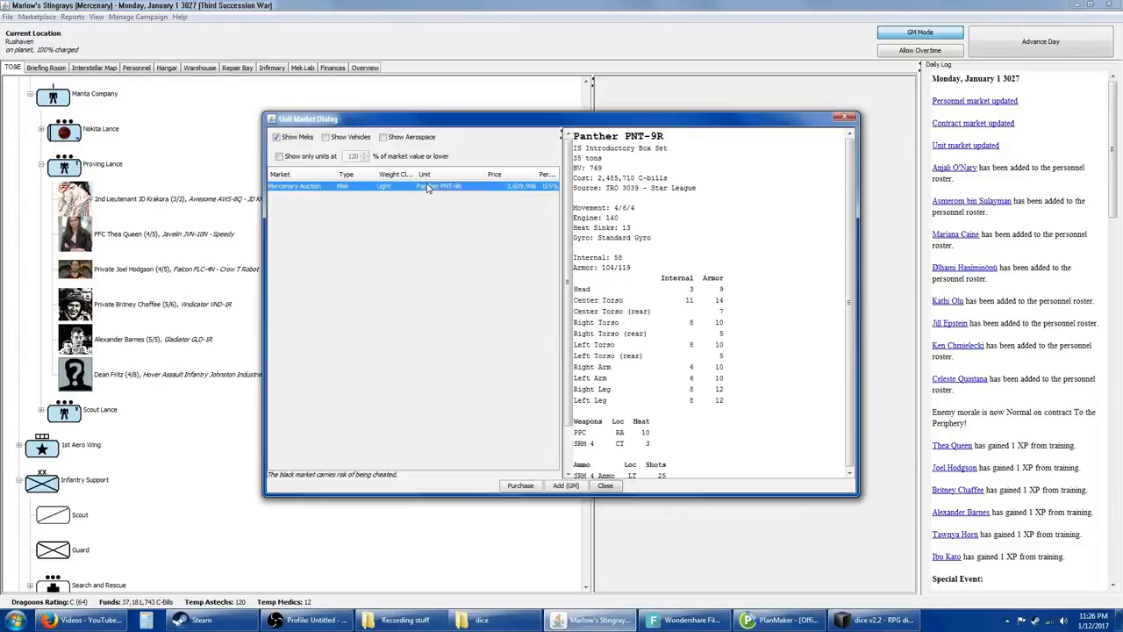
pyautogui.moveTo(409, 246)
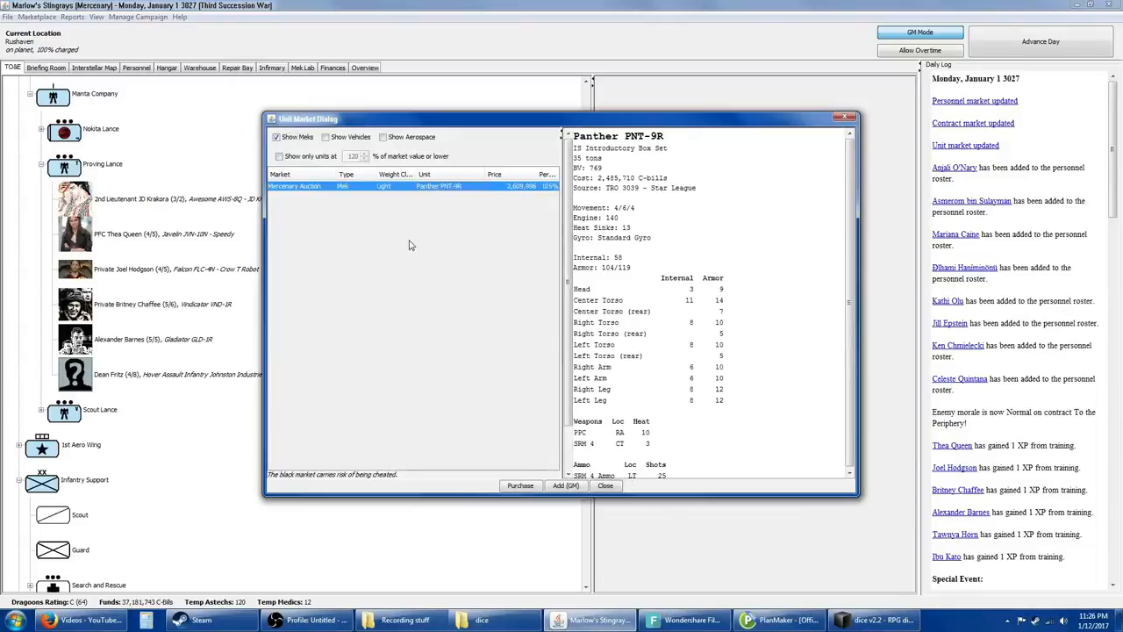
pyautogui.moveTo(831, 351)
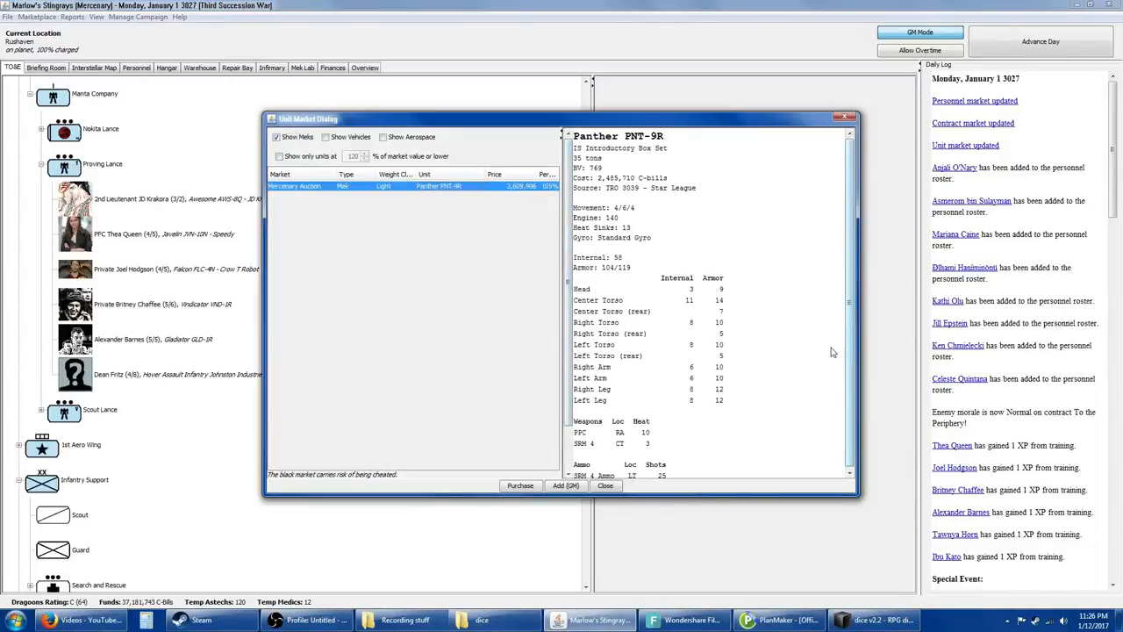
pyautogui.moveTo(665, 312)
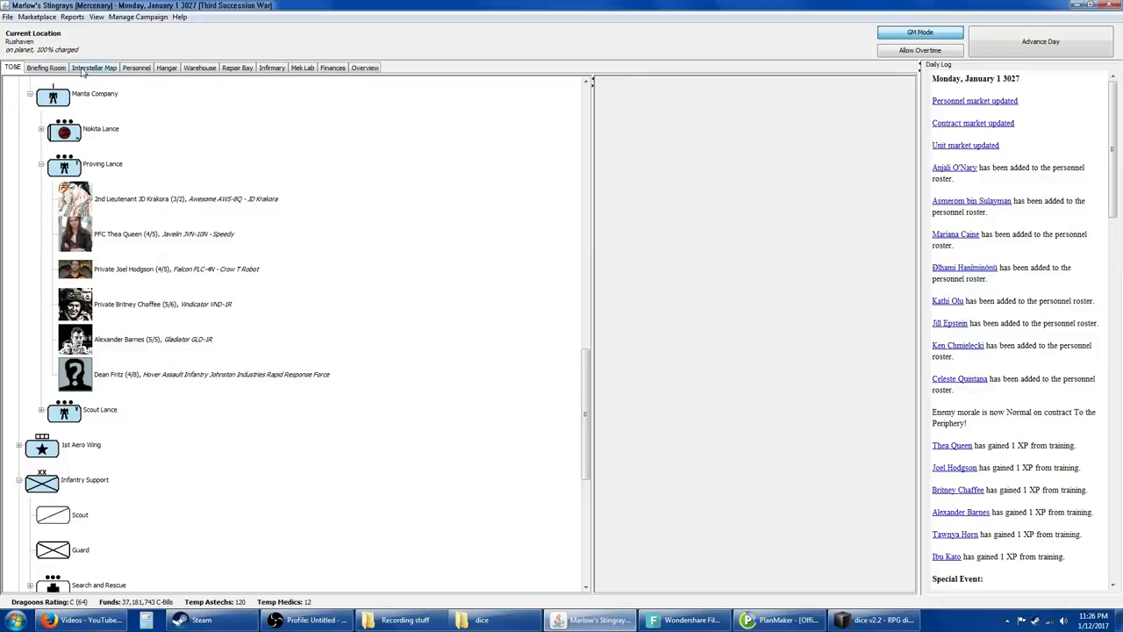
# Step: Filter the personnel roster to Dependents and browse the portrait view before returning to the table
pyautogui.click(136, 67)
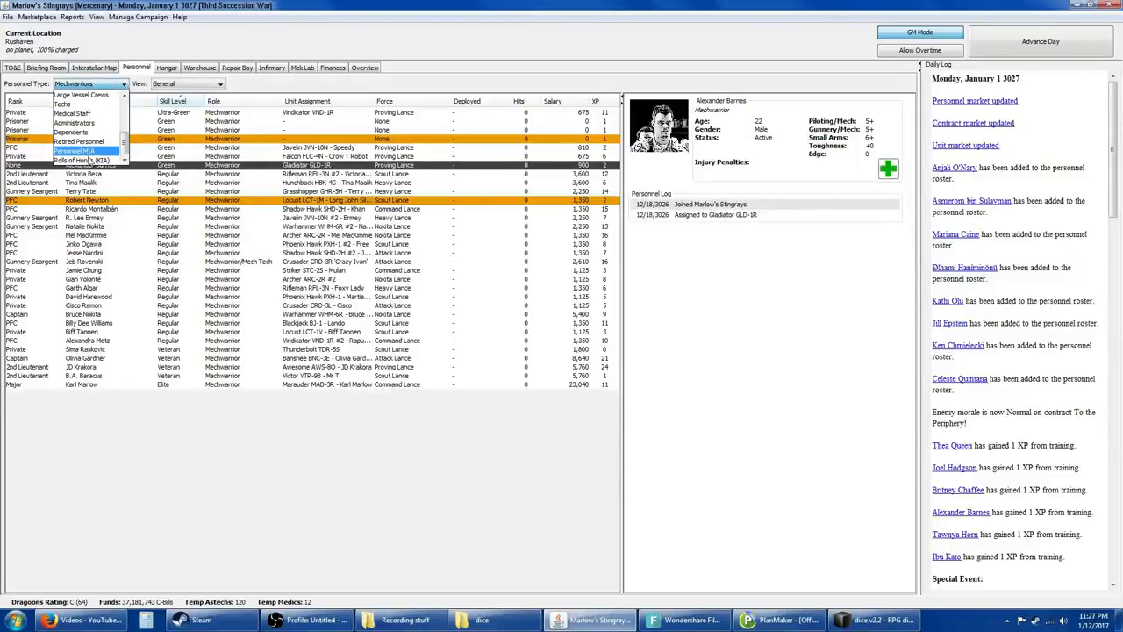
pyautogui.click(79, 159)
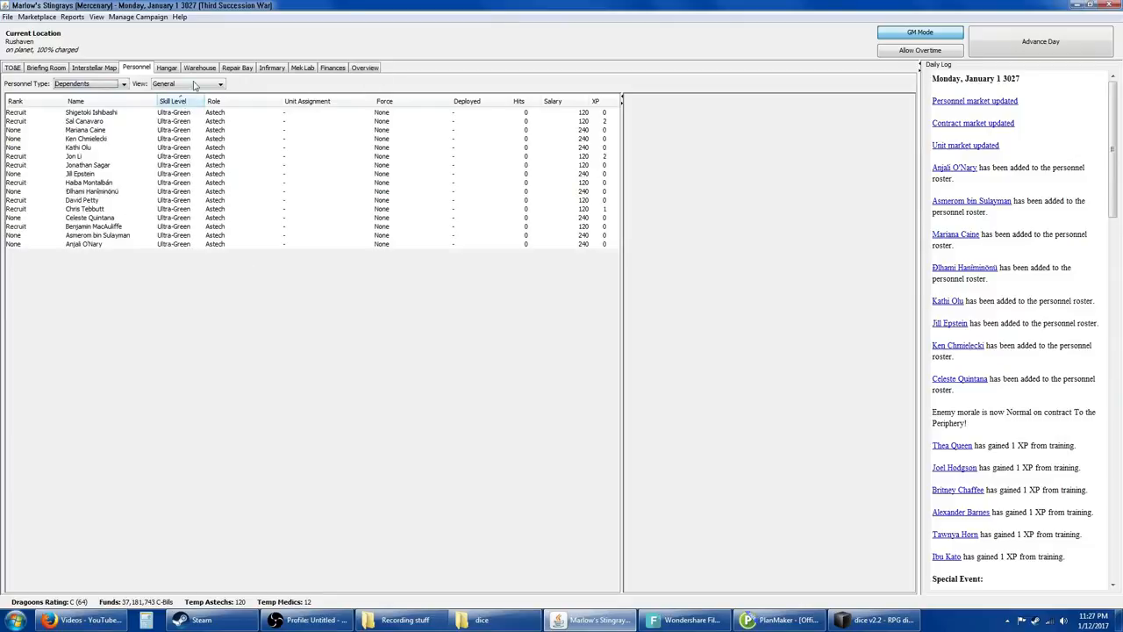
pyautogui.click(186, 85)
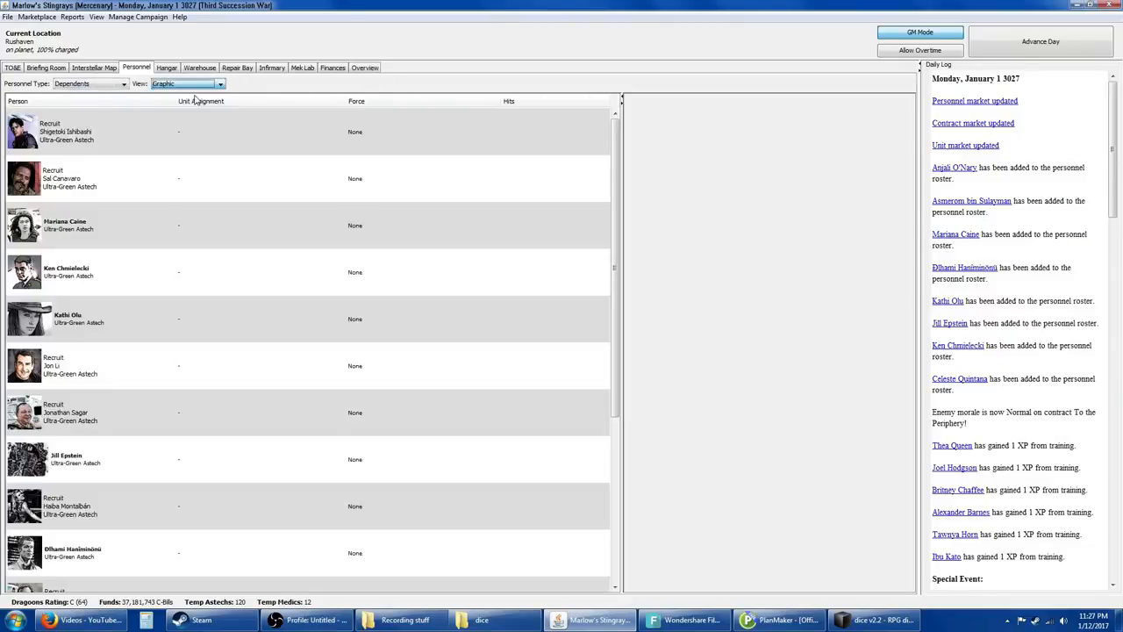
pyautogui.scroll(-3)
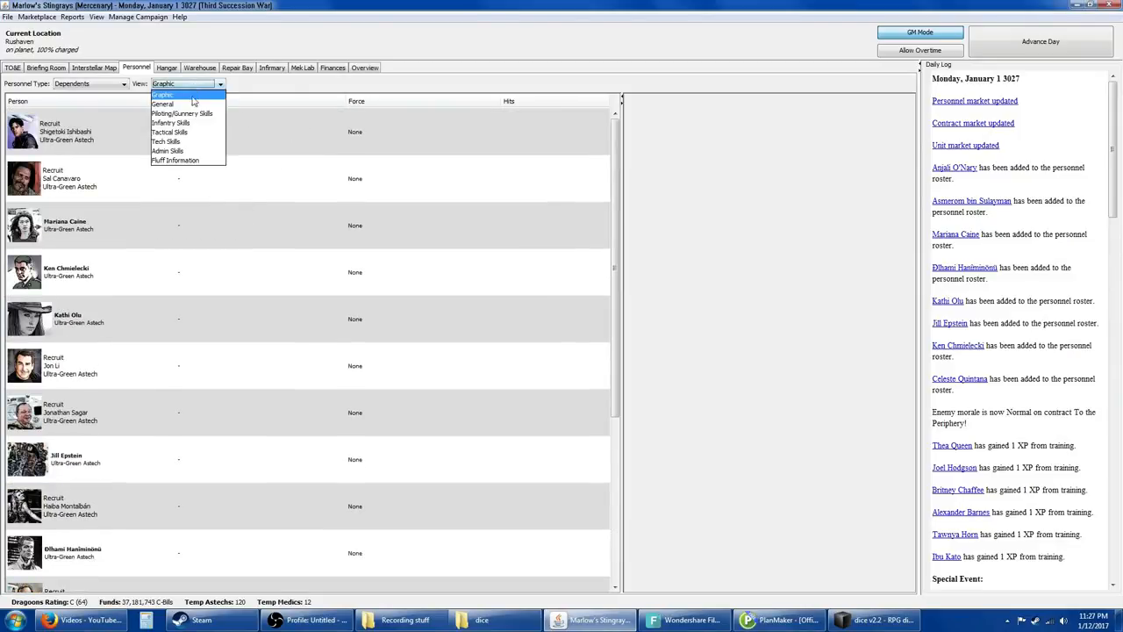
pyautogui.moveTo(161, 104)
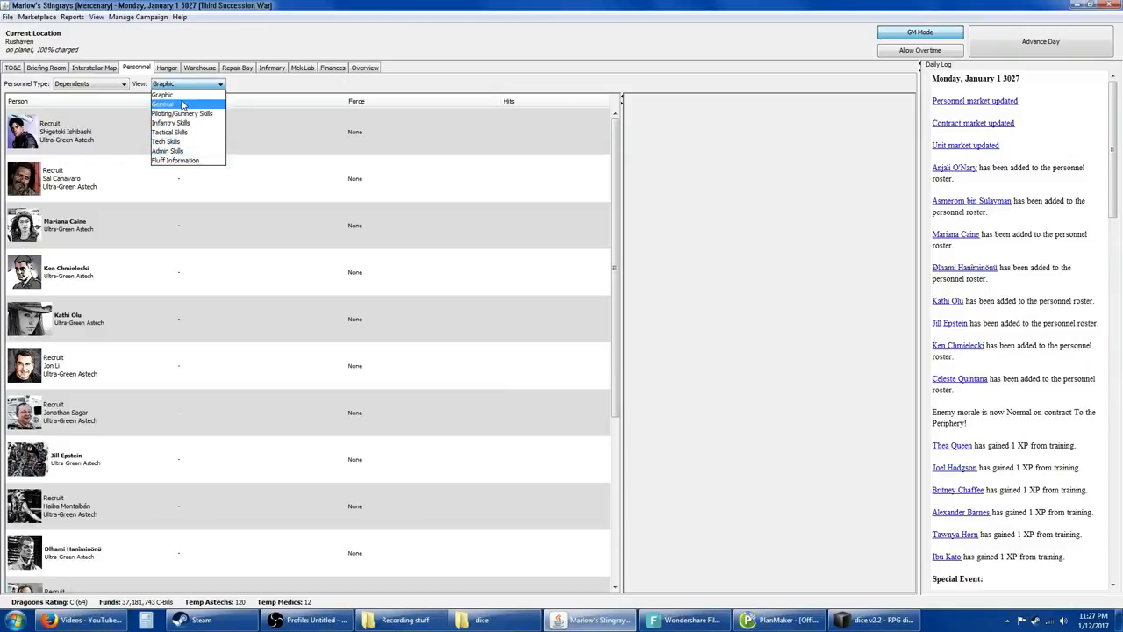
pyautogui.click(163, 106)
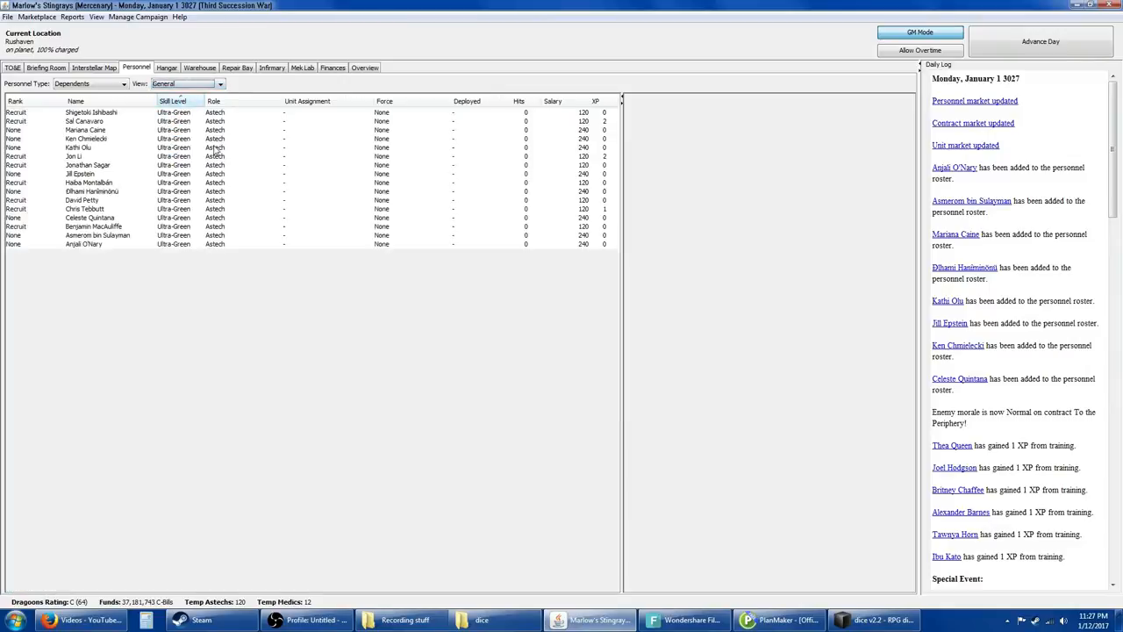
pyautogui.click(219, 85)
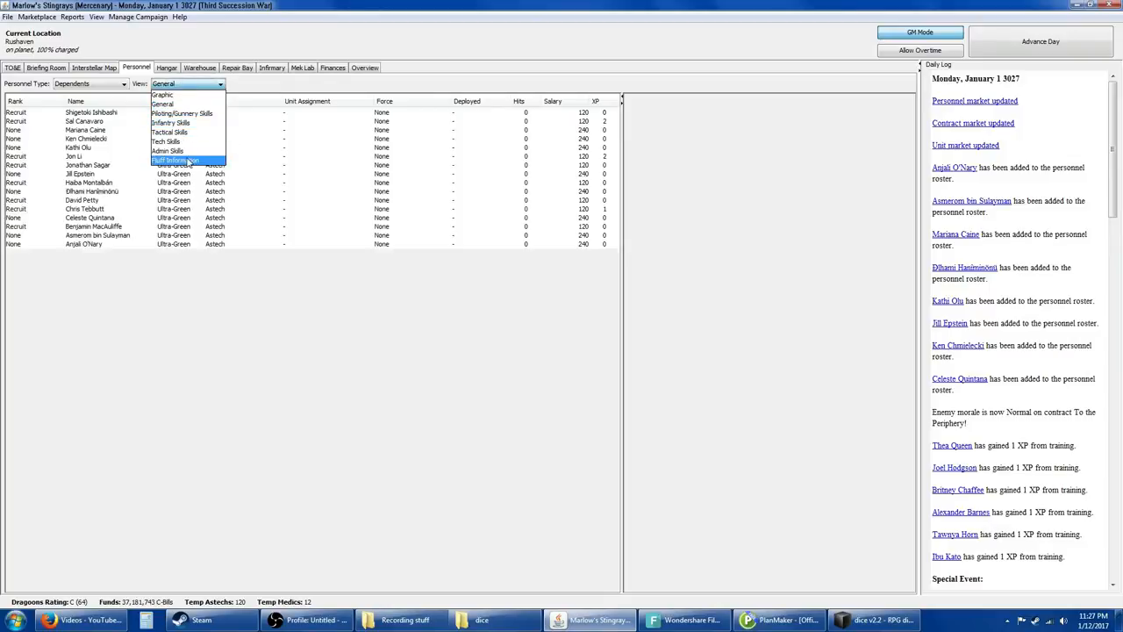
pyautogui.click(175, 161)
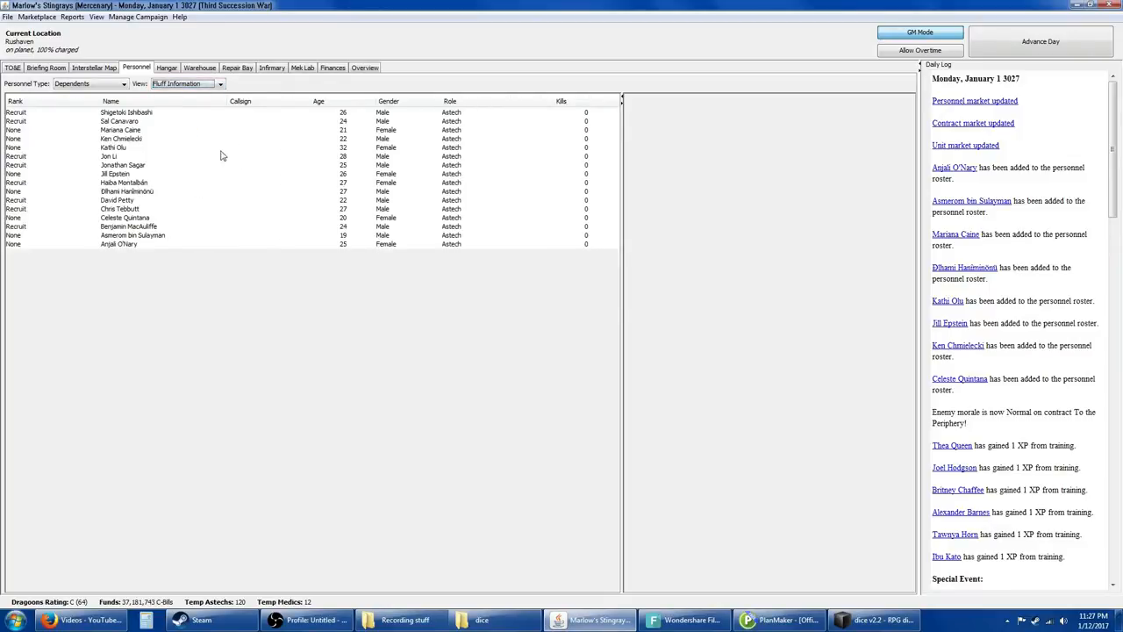
pyautogui.moveTo(218, 148)
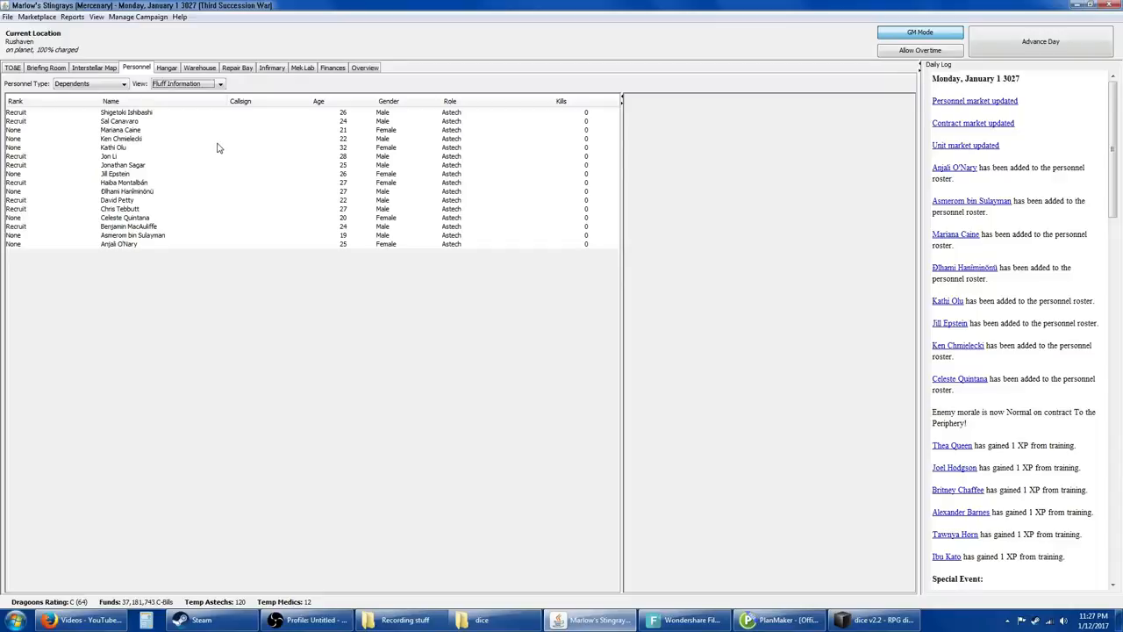
pyautogui.moveTo(329, 151)
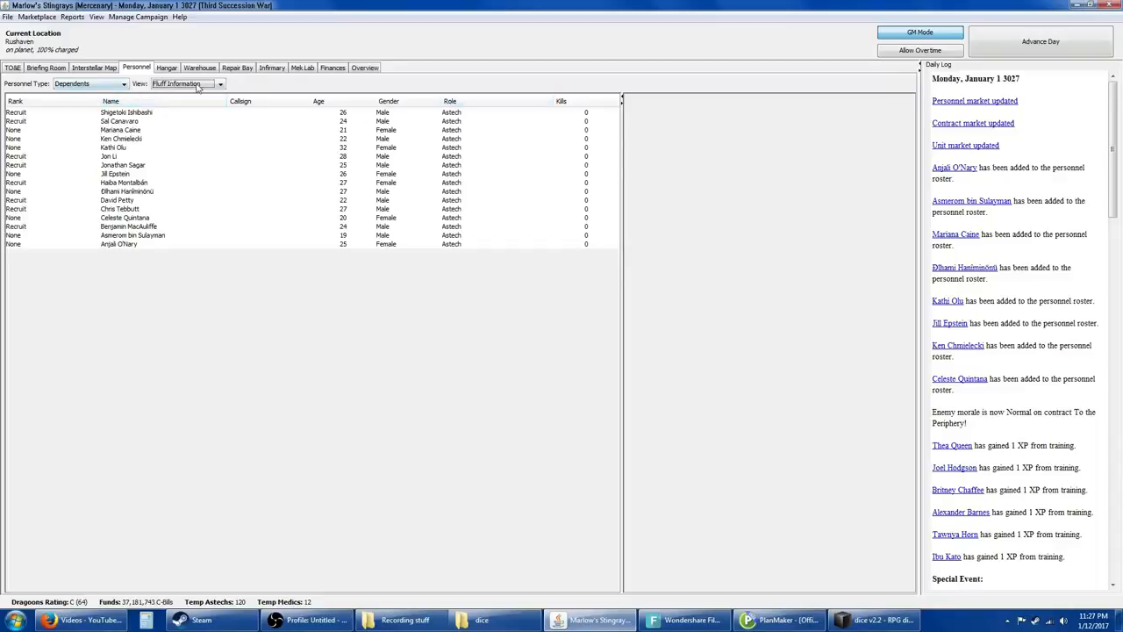
pyautogui.click(126, 112)
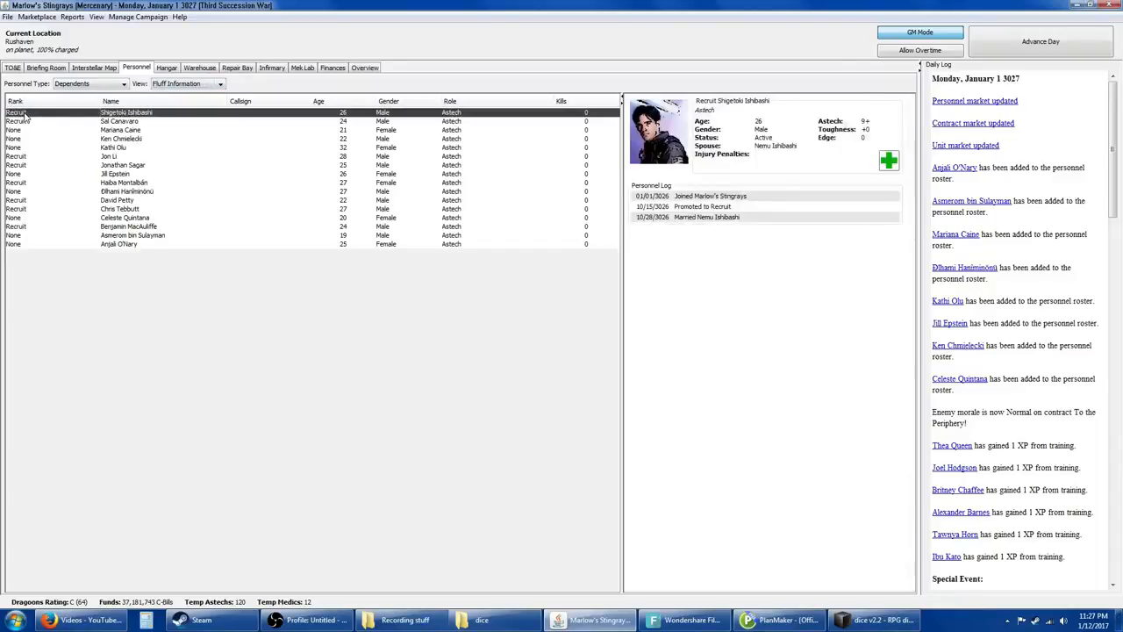
pyautogui.moveTo(25, 119)
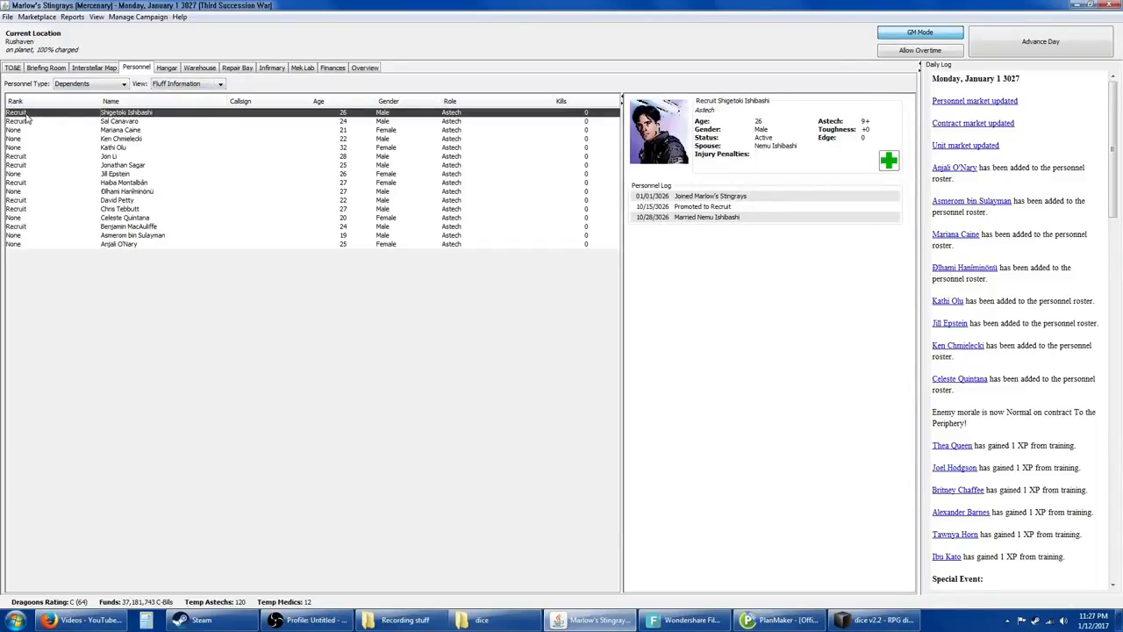
pyautogui.click(119, 119)
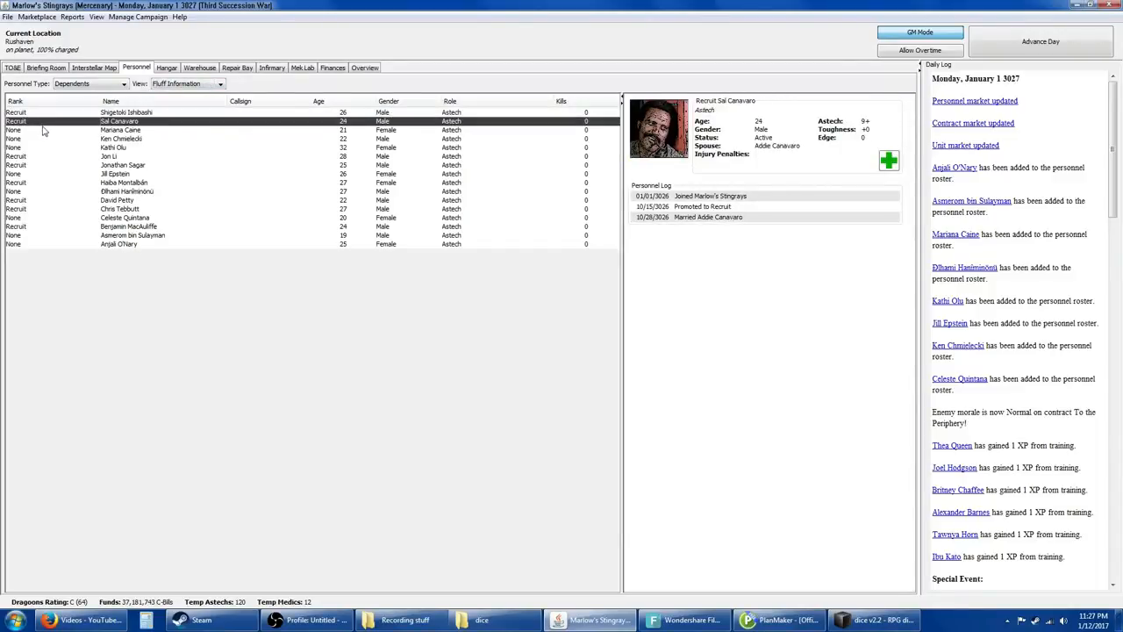
pyautogui.click(120, 244)
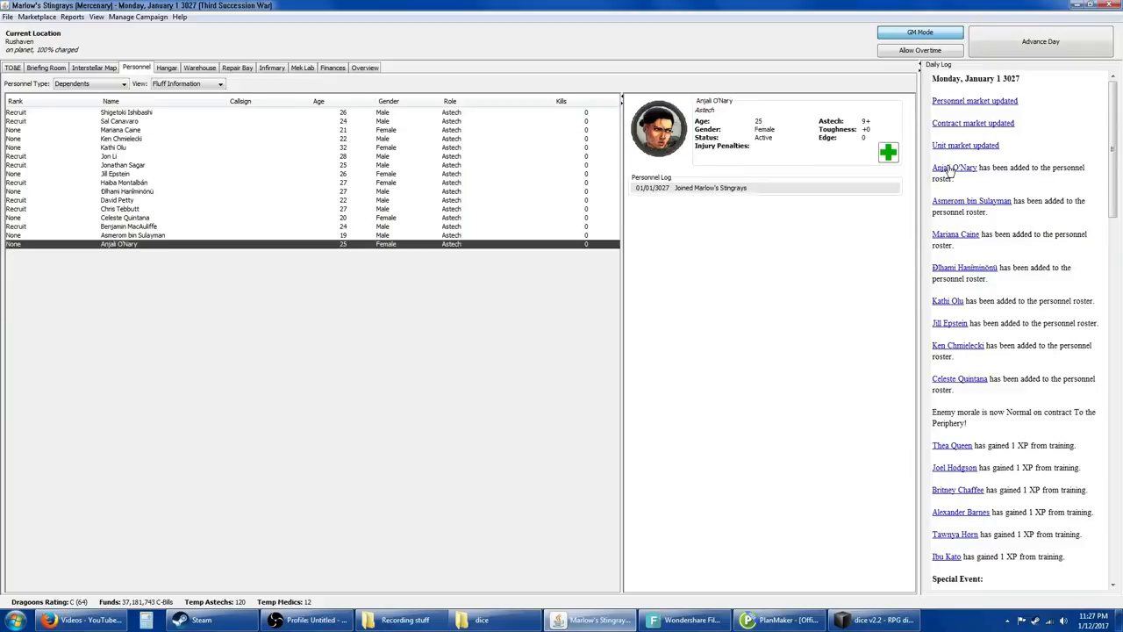
pyautogui.moveTo(284, 263)
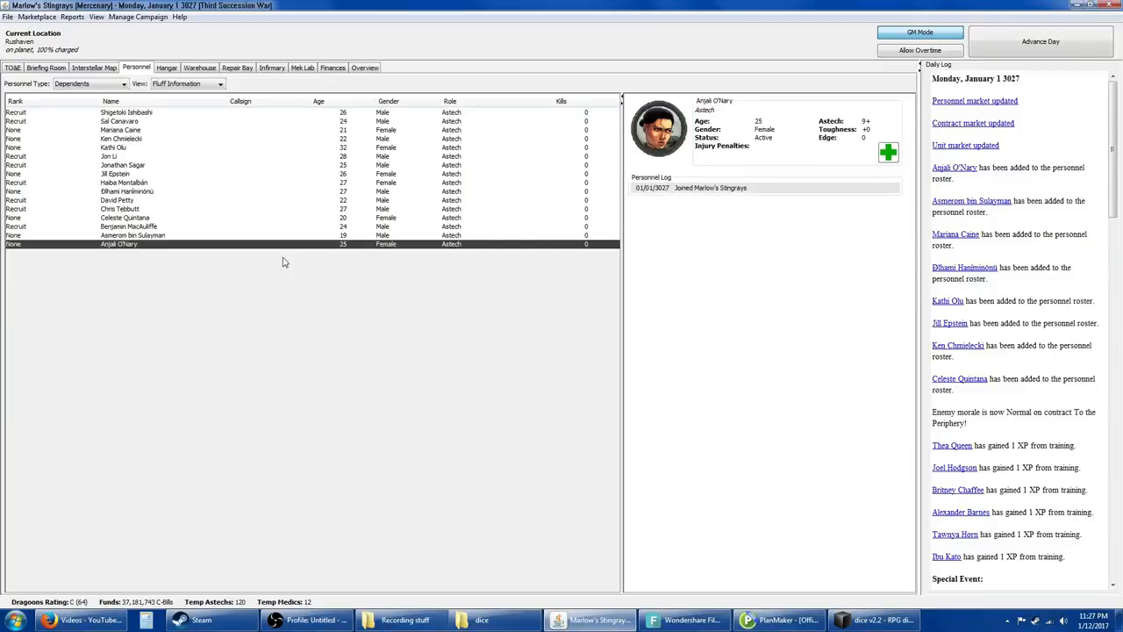
pyautogui.rightClick(119, 243)
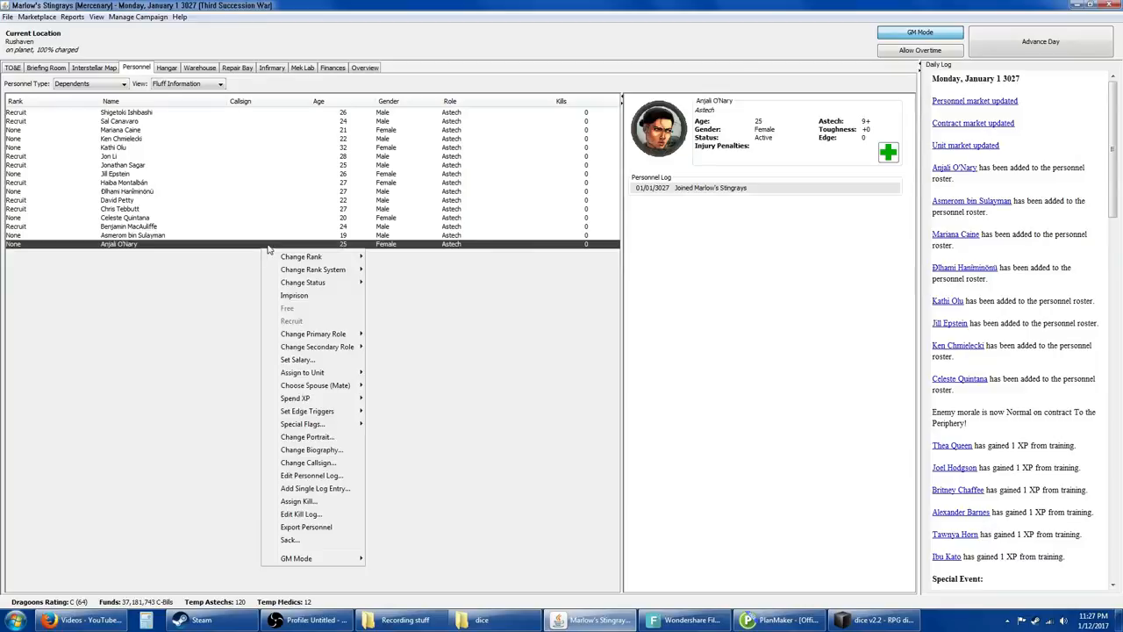
pyautogui.moveTo(313, 386)
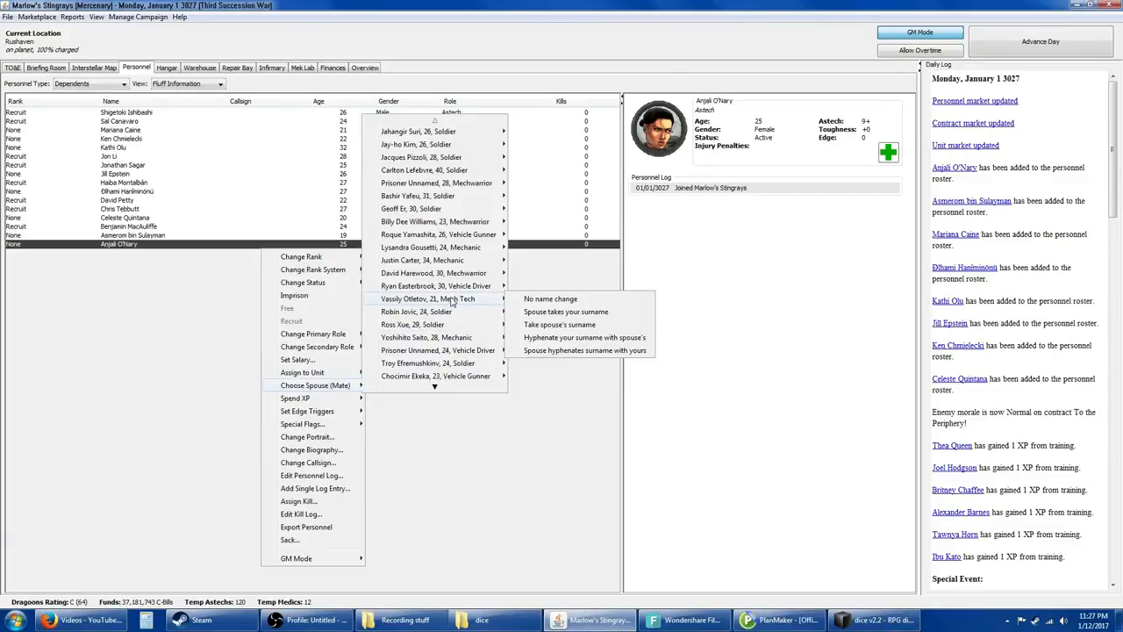
pyautogui.moveTo(423, 260)
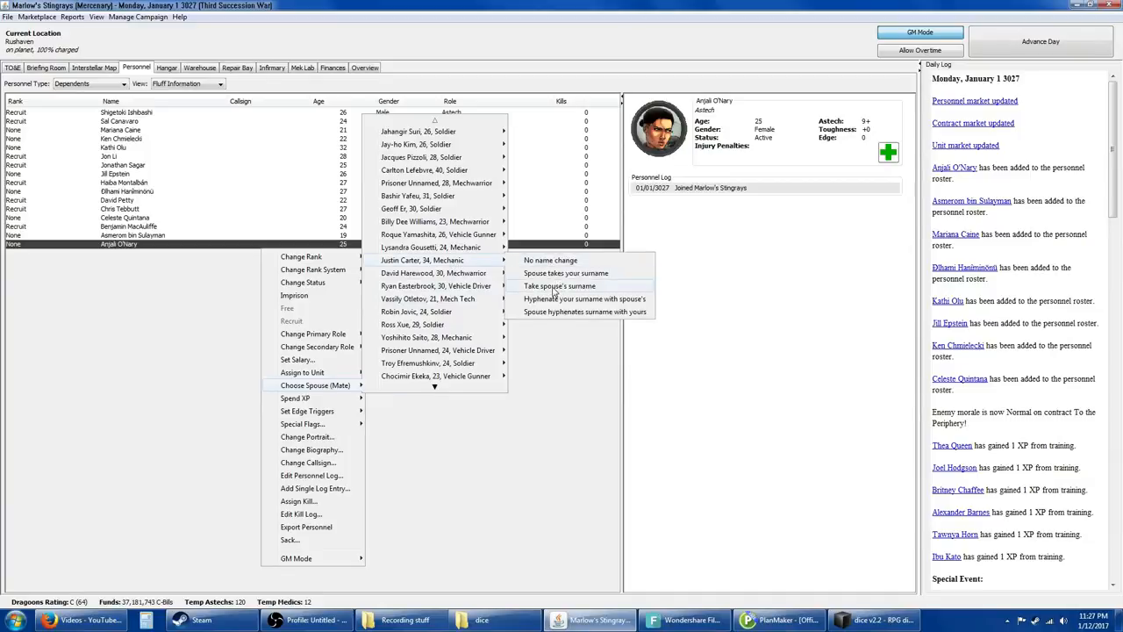
pyautogui.click(558, 284)
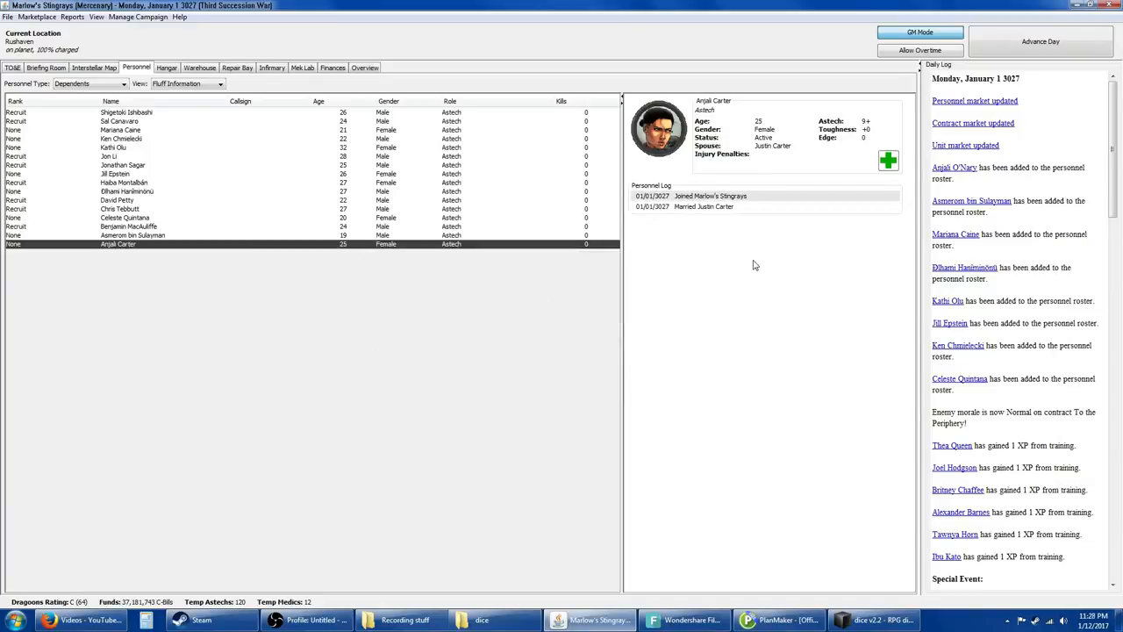
pyautogui.click(132, 236)
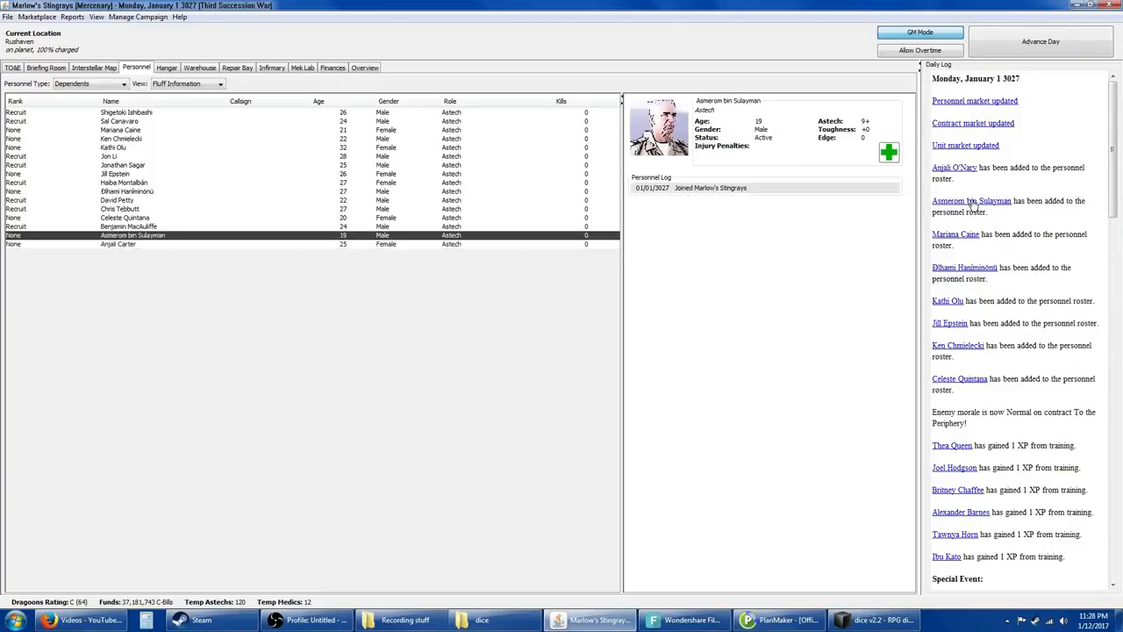
pyautogui.moveTo(48, 242)
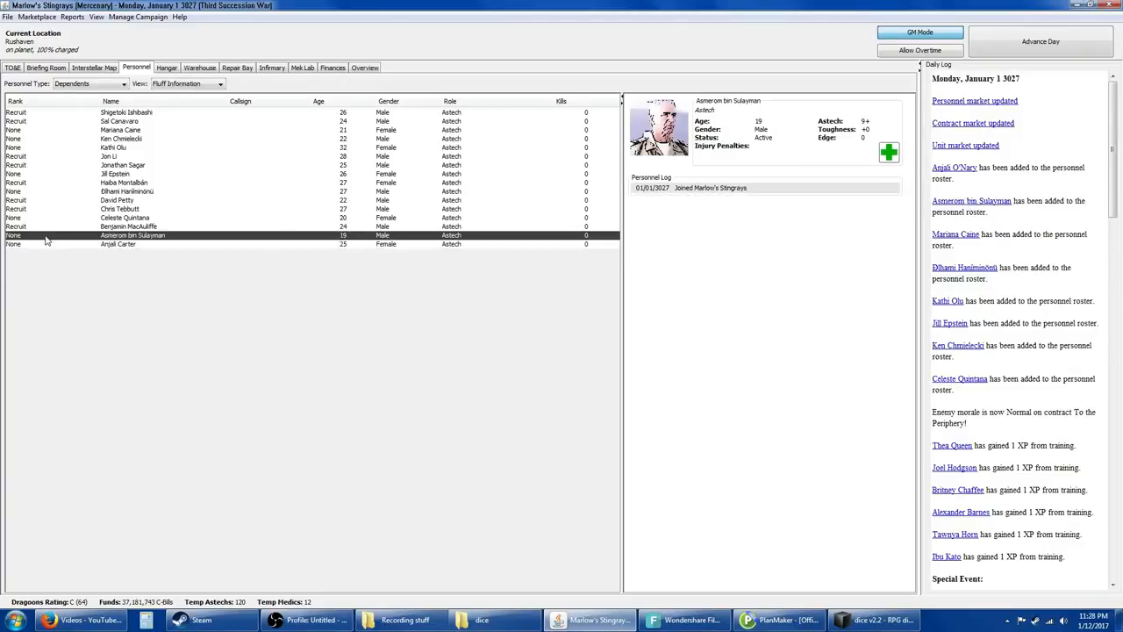
# Step: Marry dependent astech Aameron bin Sulayman, with his spouse taking his surname
pyautogui.rightClick(134, 236)
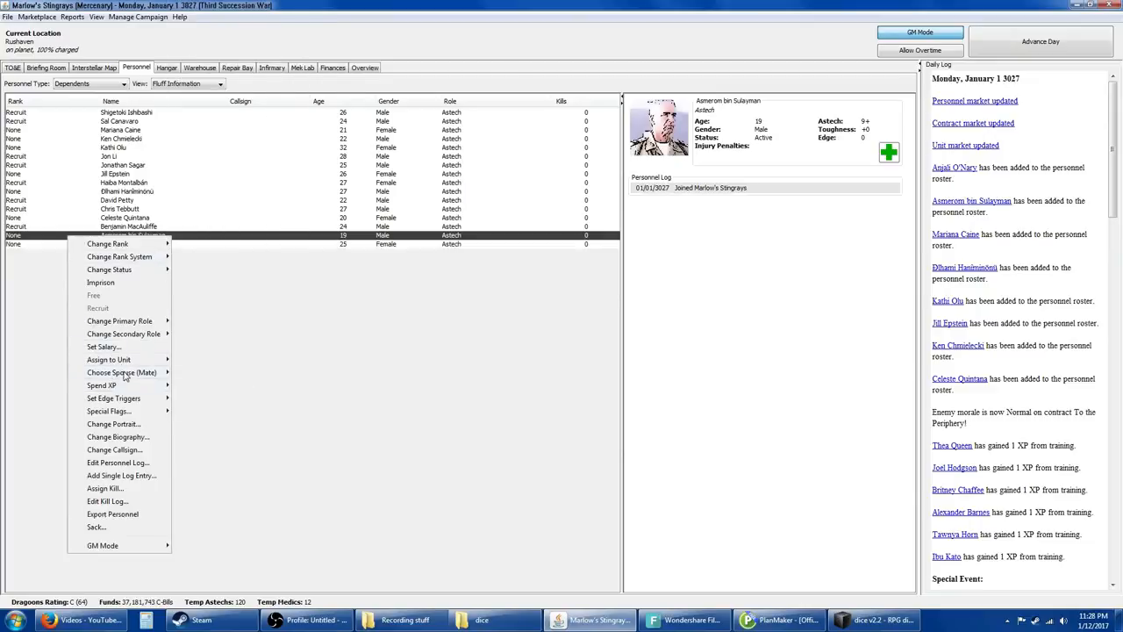
pyautogui.click(123, 372)
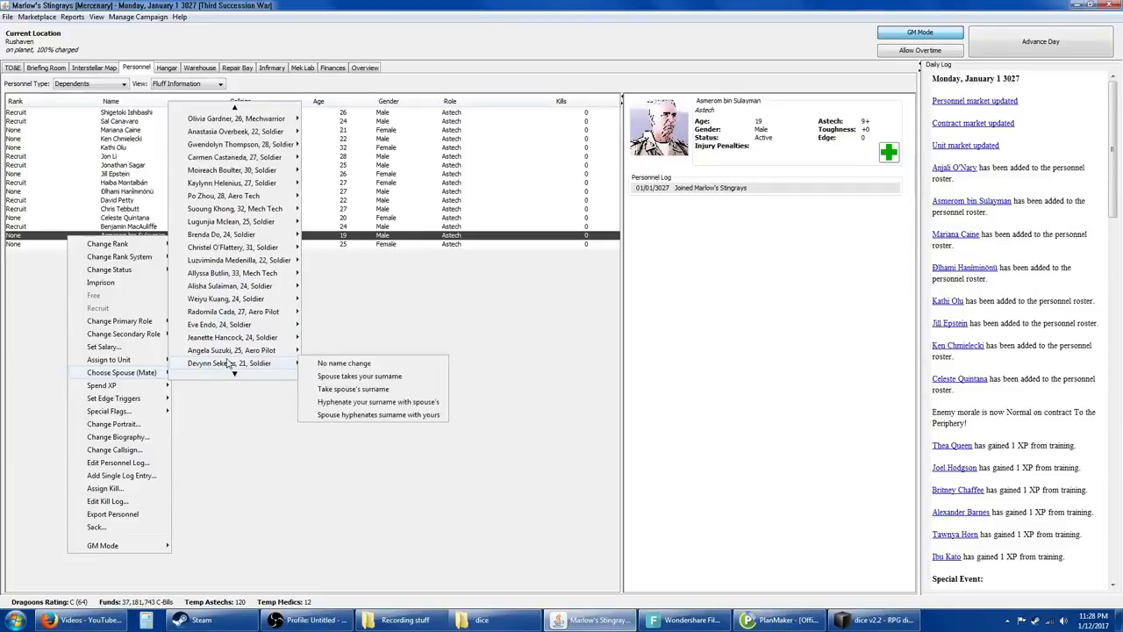
pyautogui.scroll(-3)
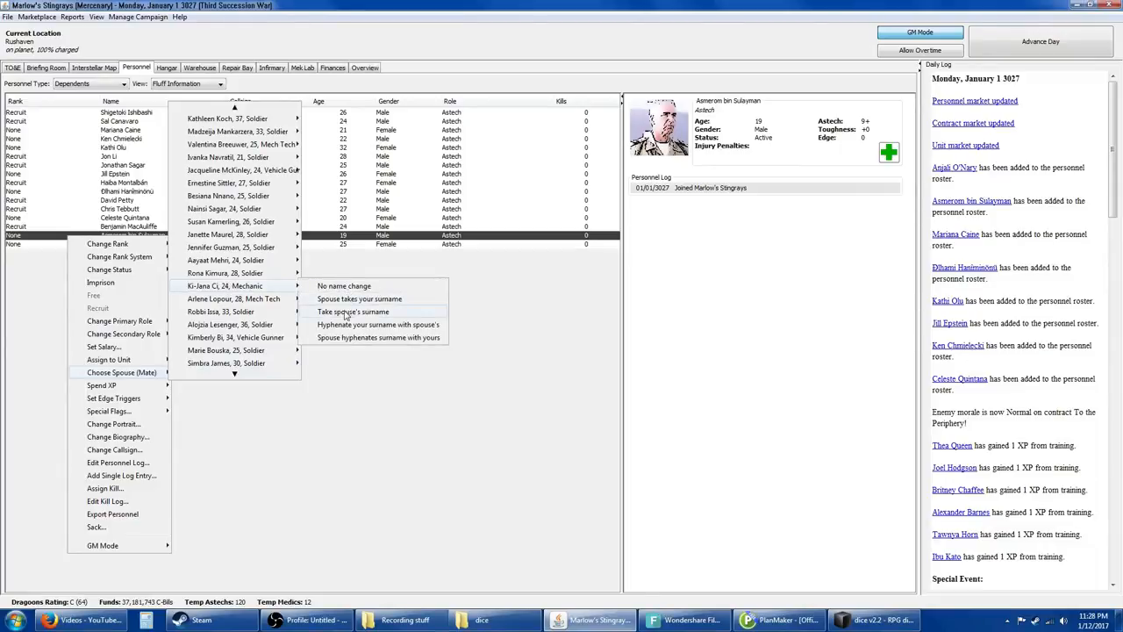
pyautogui.click(352, 313)
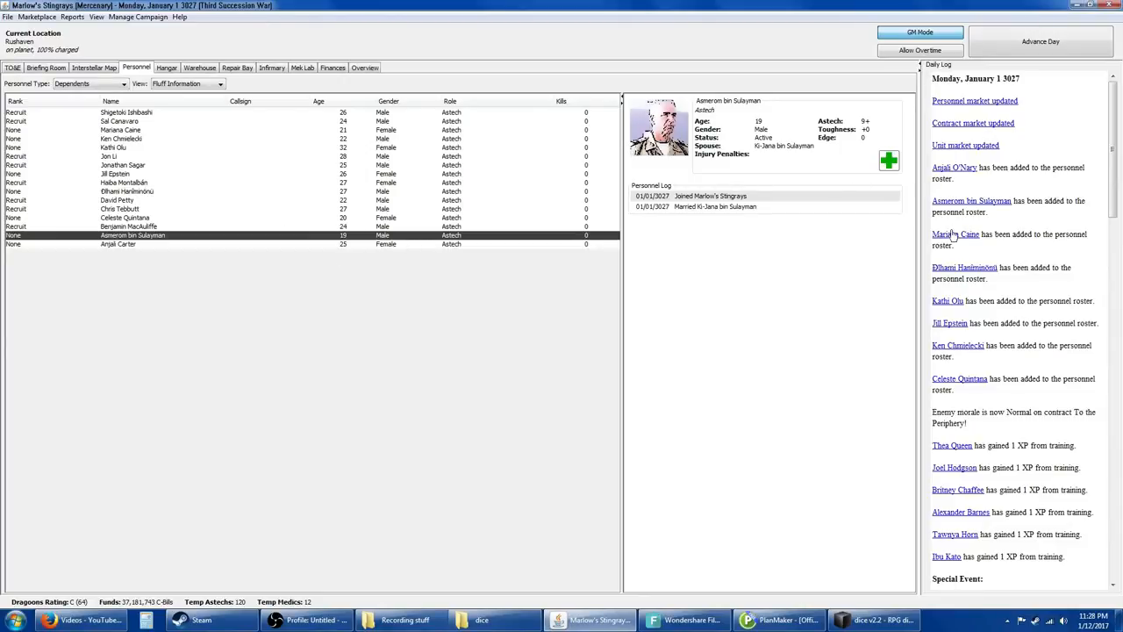
# Step: Marry the third-row astech Mariana Caine, taking her spouse's surname Gousetti
pyautogui.click(119, 130)
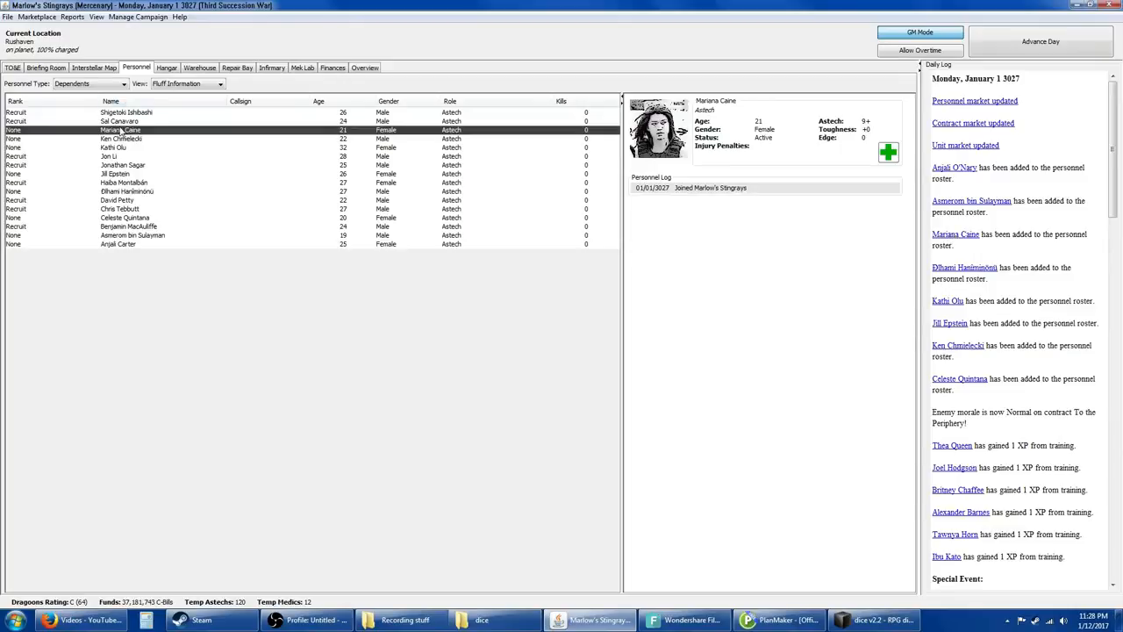
pyautogui.rightClick(119, 130)
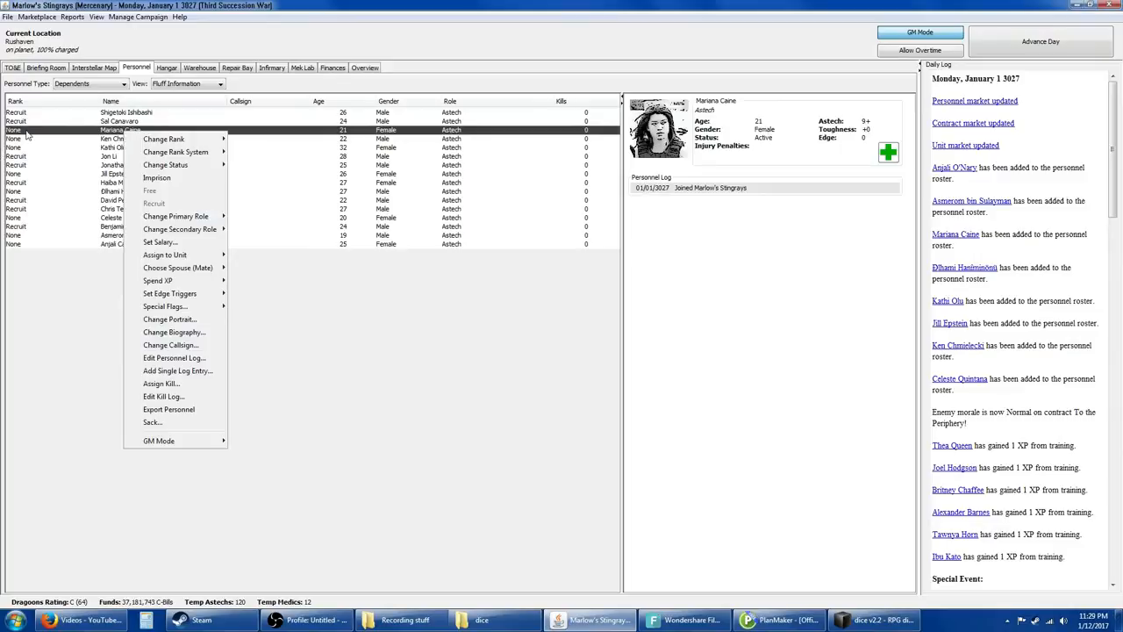
pyautogui.moveTo(177, 371)
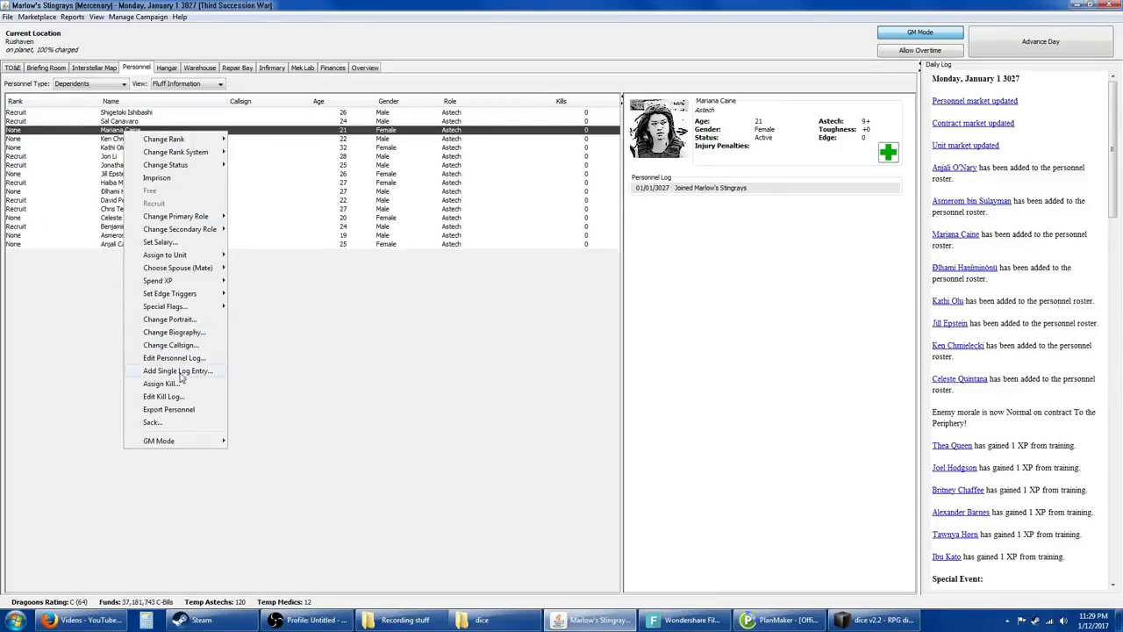
pyautogui.click(177, 267)
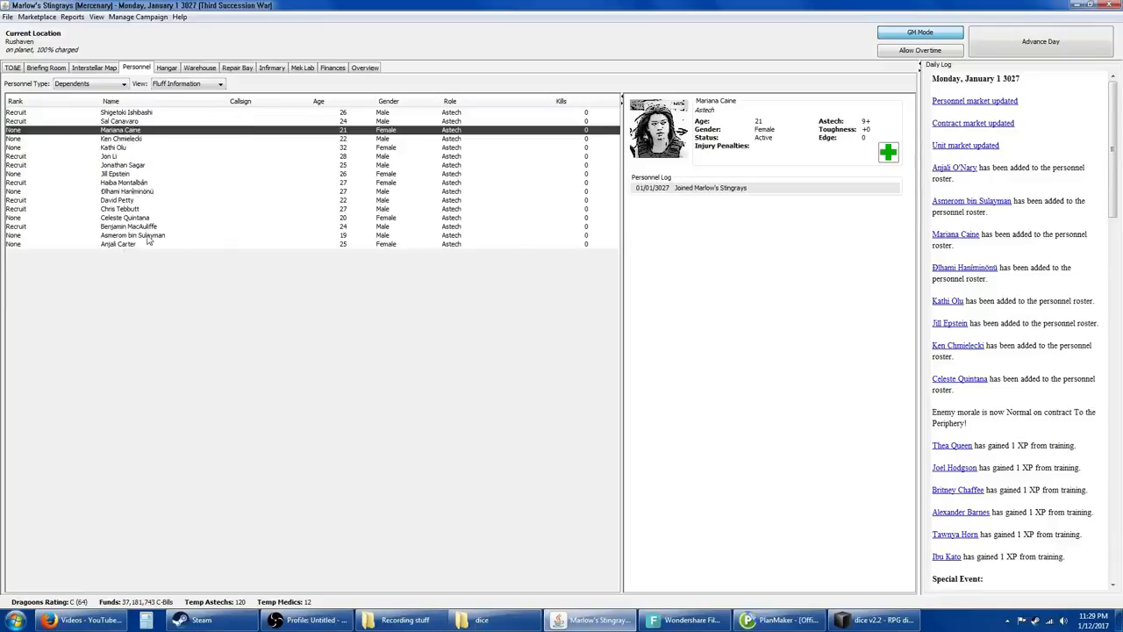
pyautogui.rightClick(119, 130)
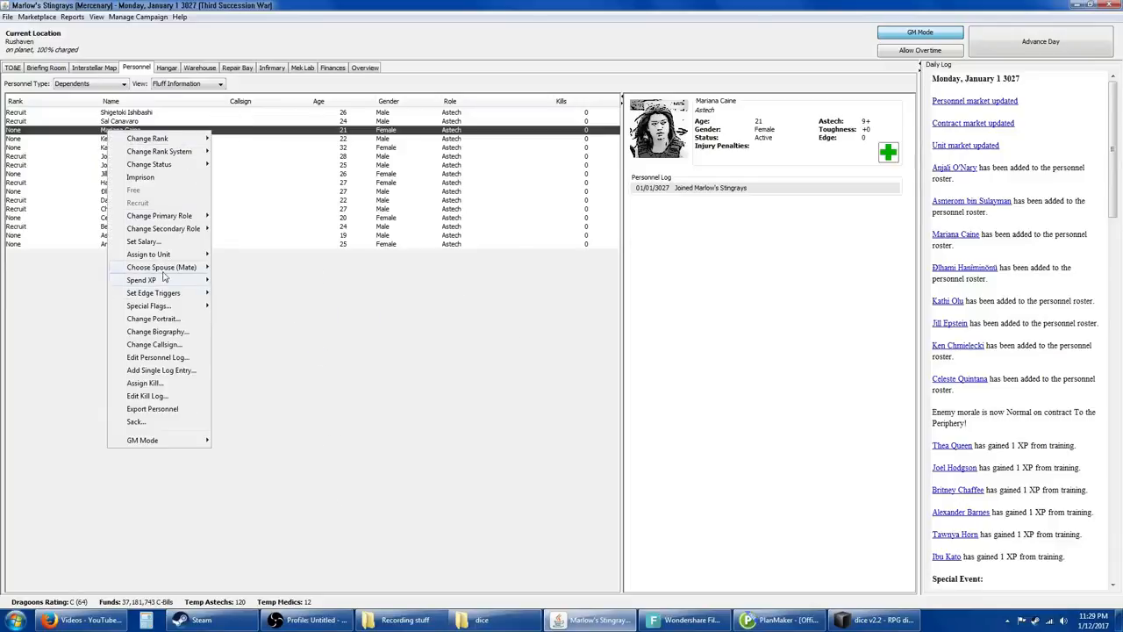
pyautogui.click(161, 267)
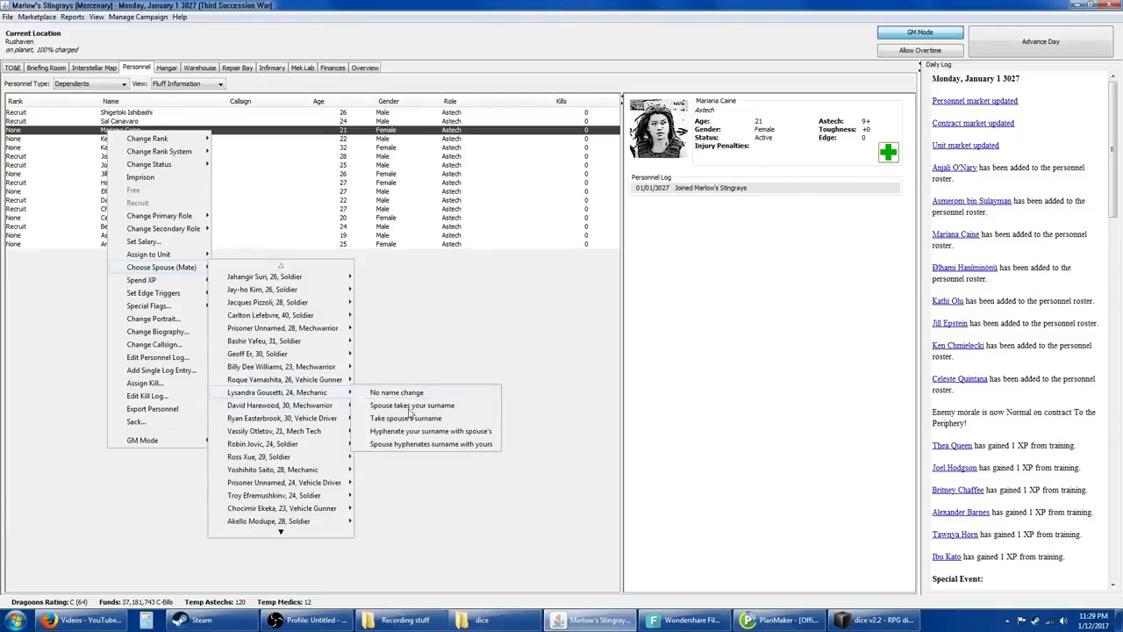
pyautogui.click(405, 418)
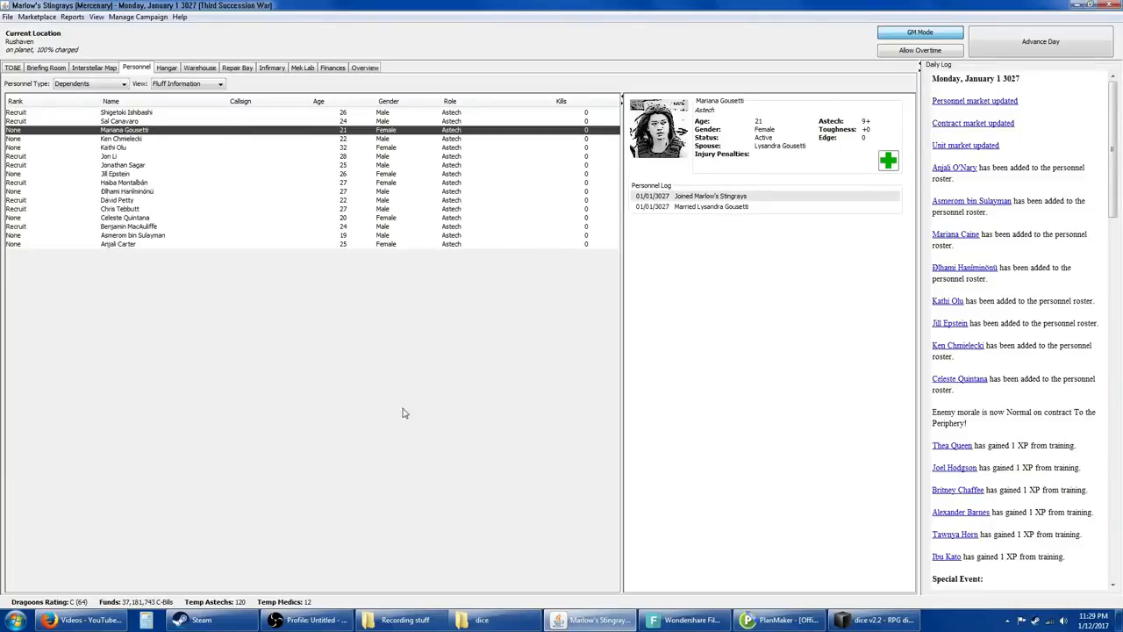
pyautogui.moveTo(949, 230)
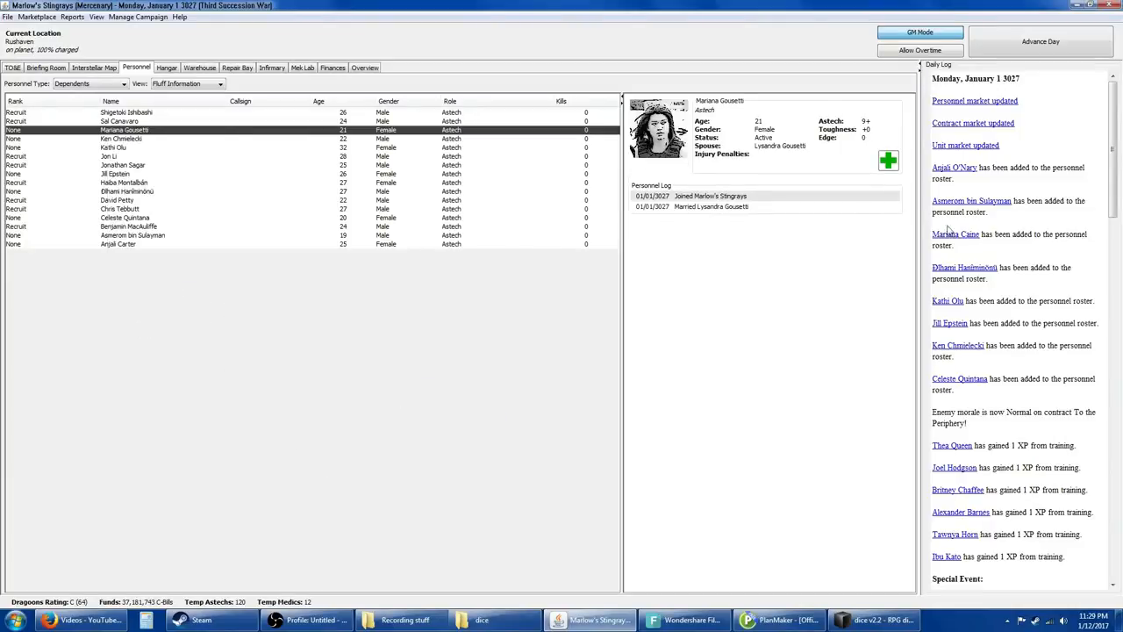
pyautogui.rightClick(124, 129)
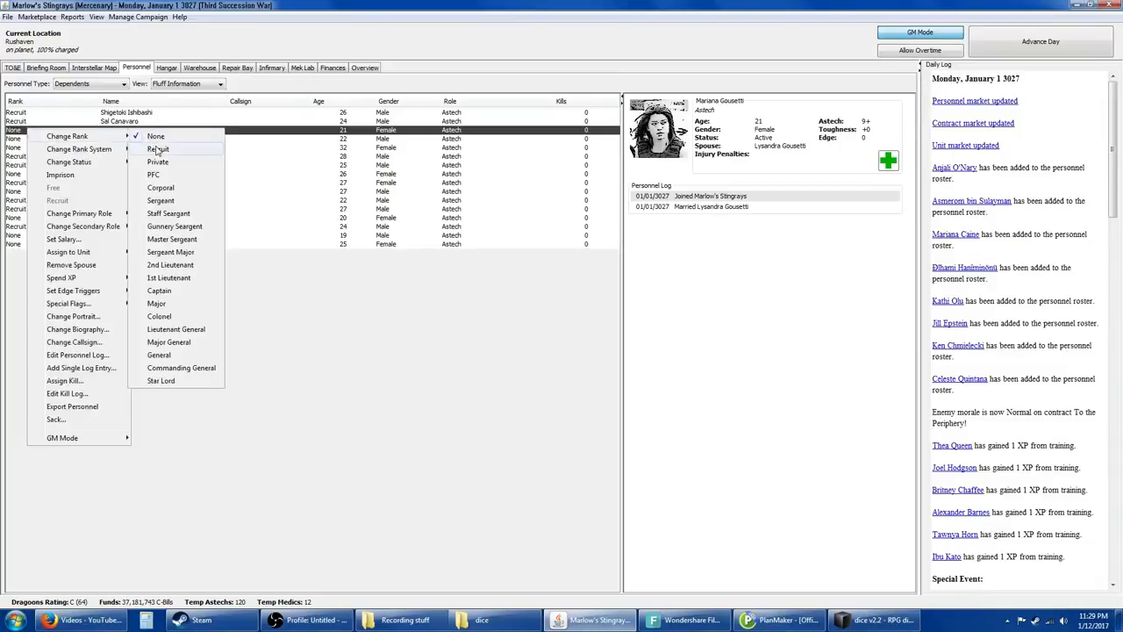
pyautogui.click(158, 148)
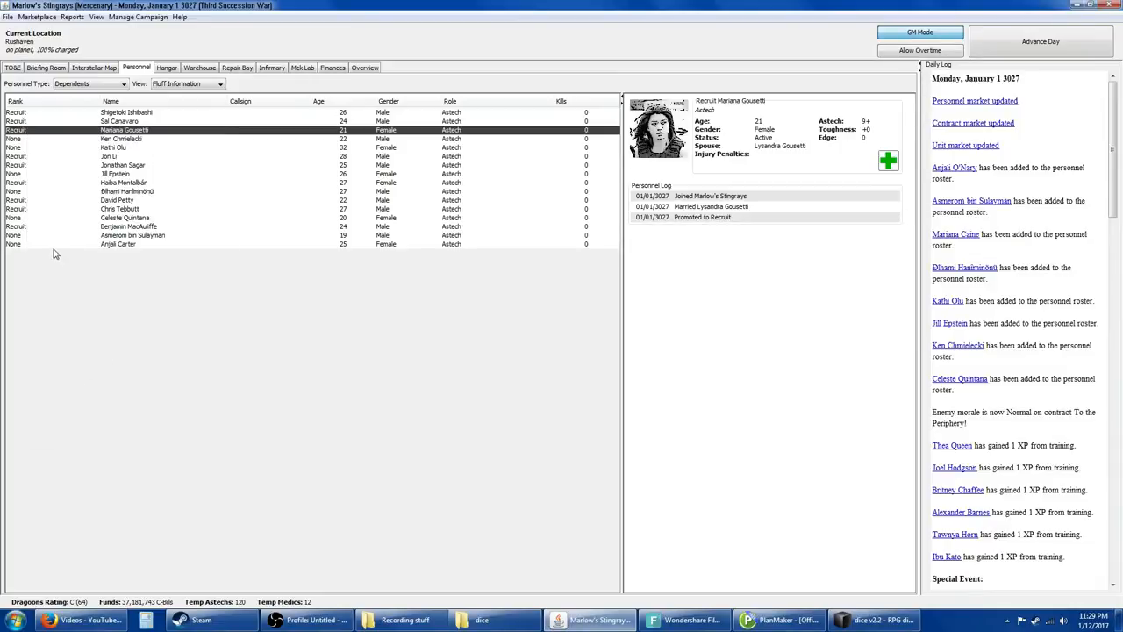
pyautogui.click(119, 243)
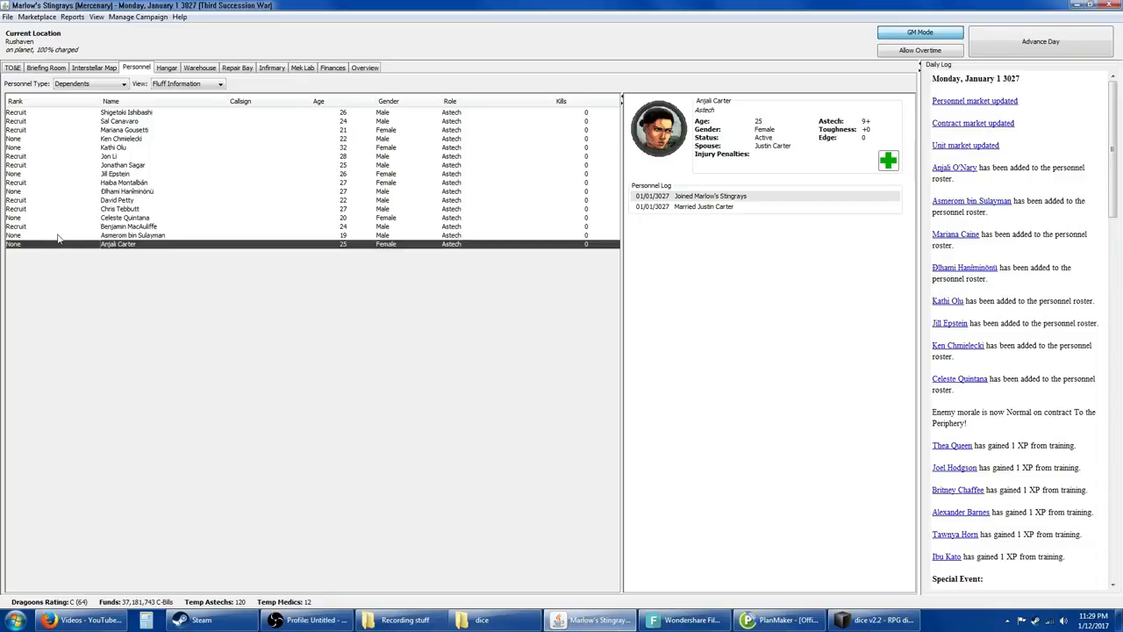
pyautogui.click(131, 235)
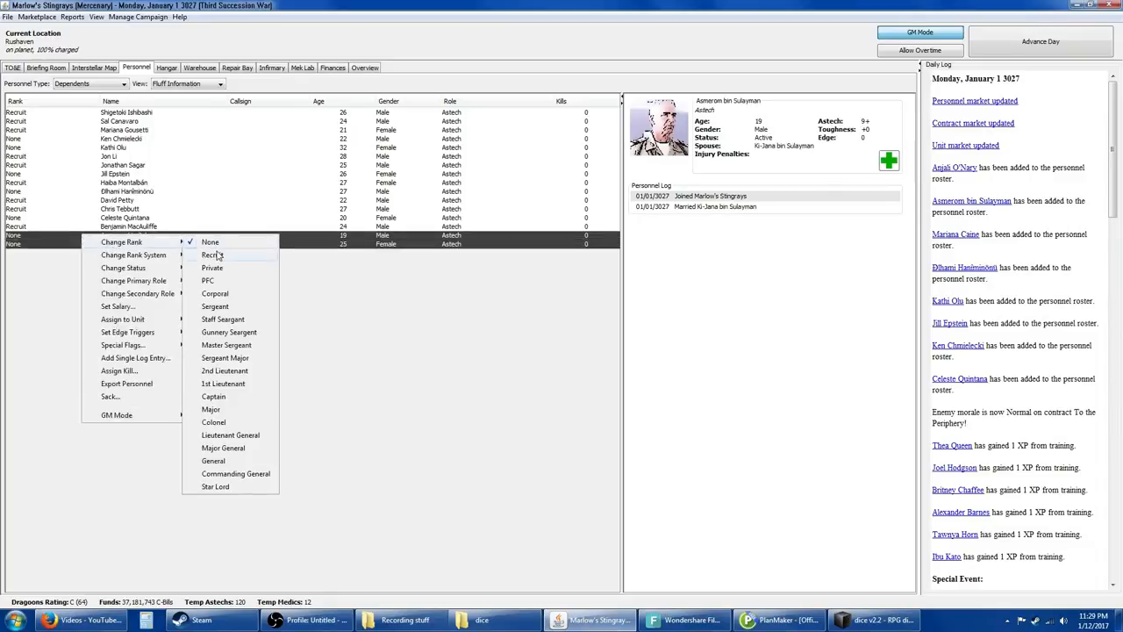
pyautogui.click(211, 255)
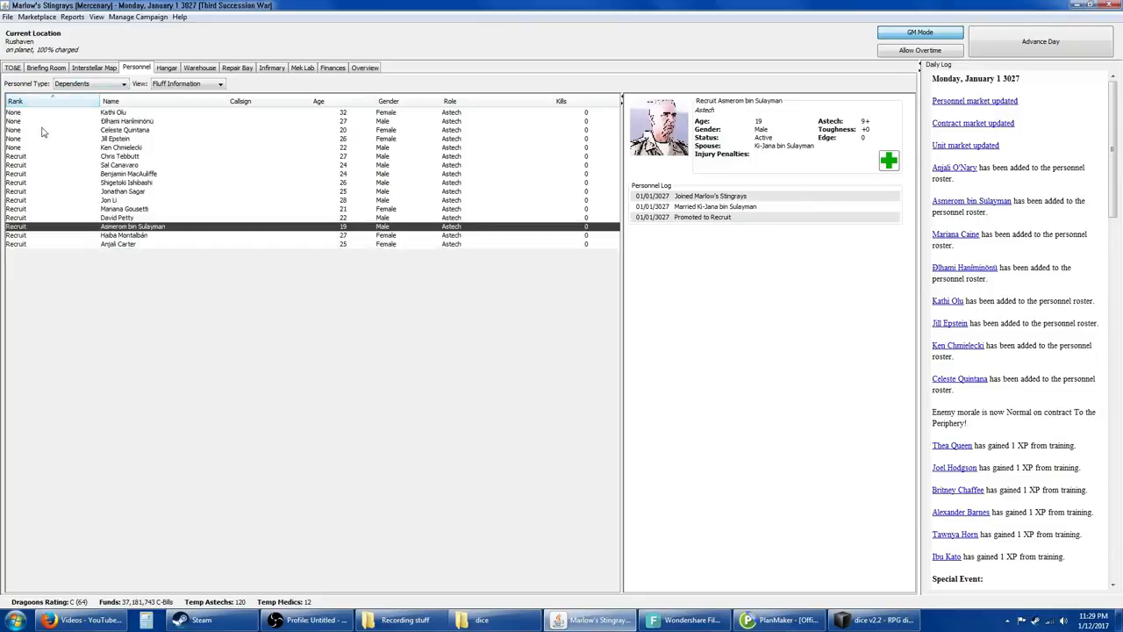
# Step: Marry Kathi Olu, who becomes Kathi Romero, and Dihann Harkinmons, whose spouse takes the Harkinmons surname
pyautogui.rightClick(112, 112)
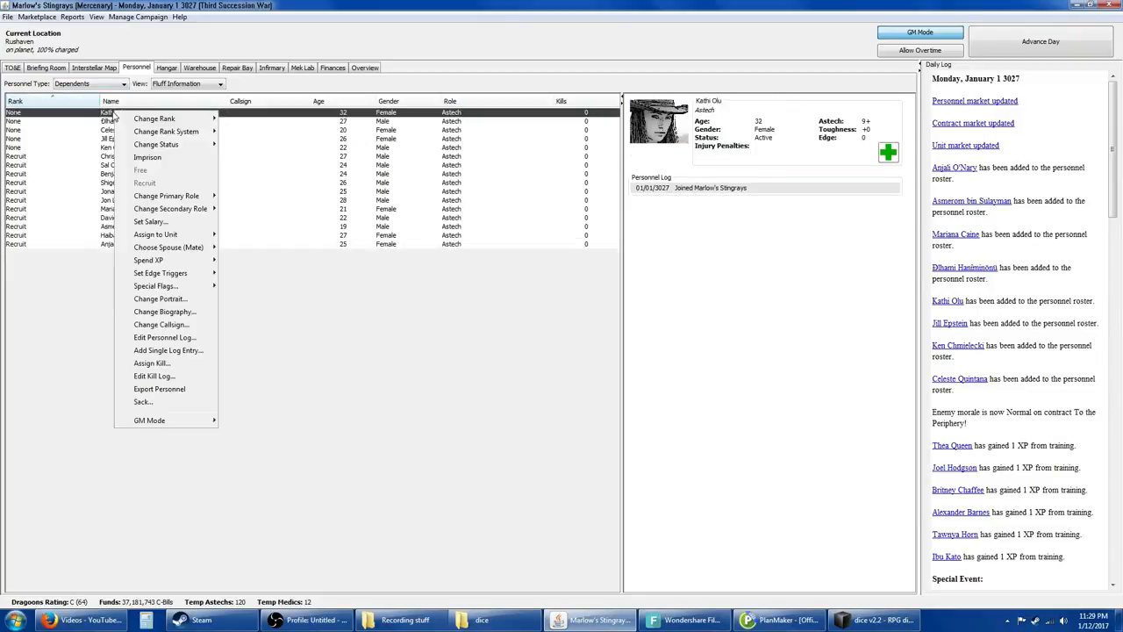
pyautogui.moveTo(162, 274)
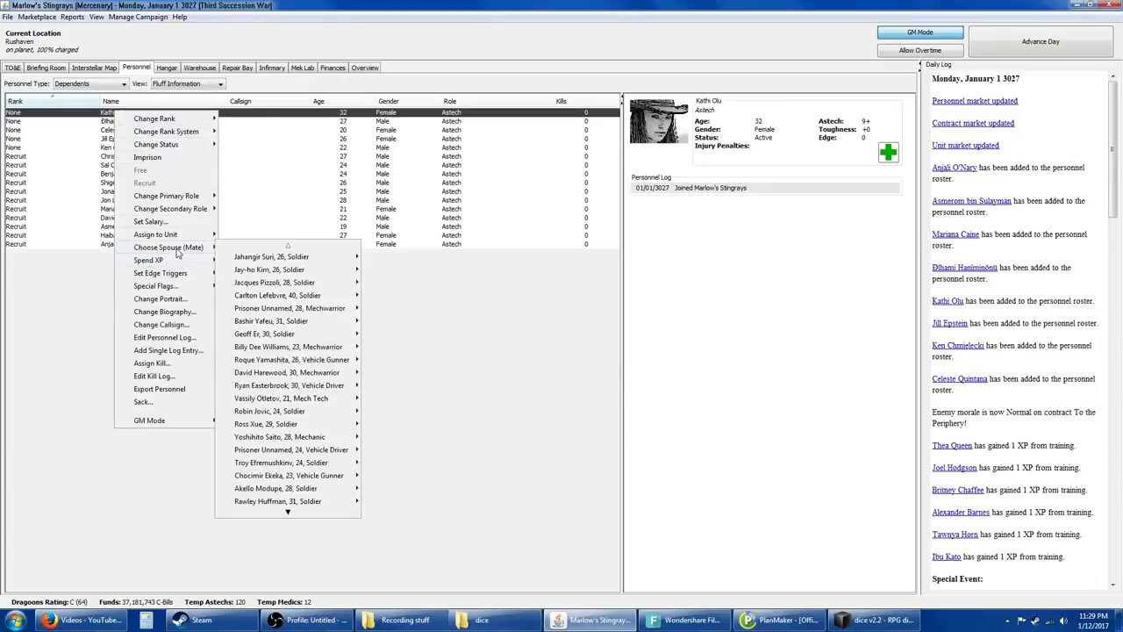
pyautogui.moveTo(295, 333)
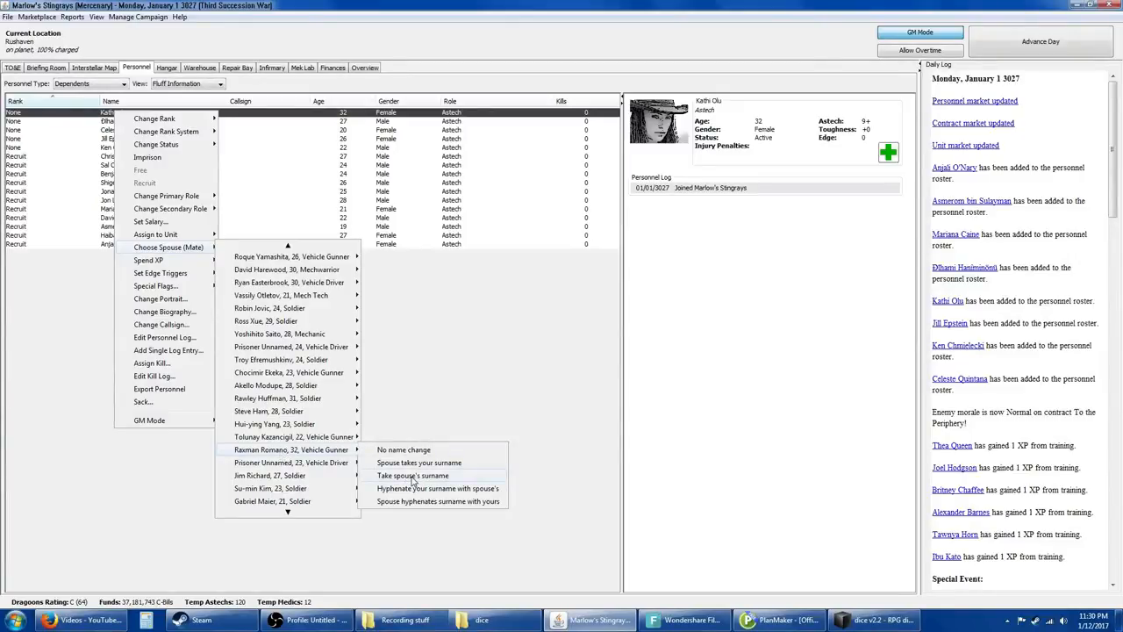
pyautogui.click(412, 474)
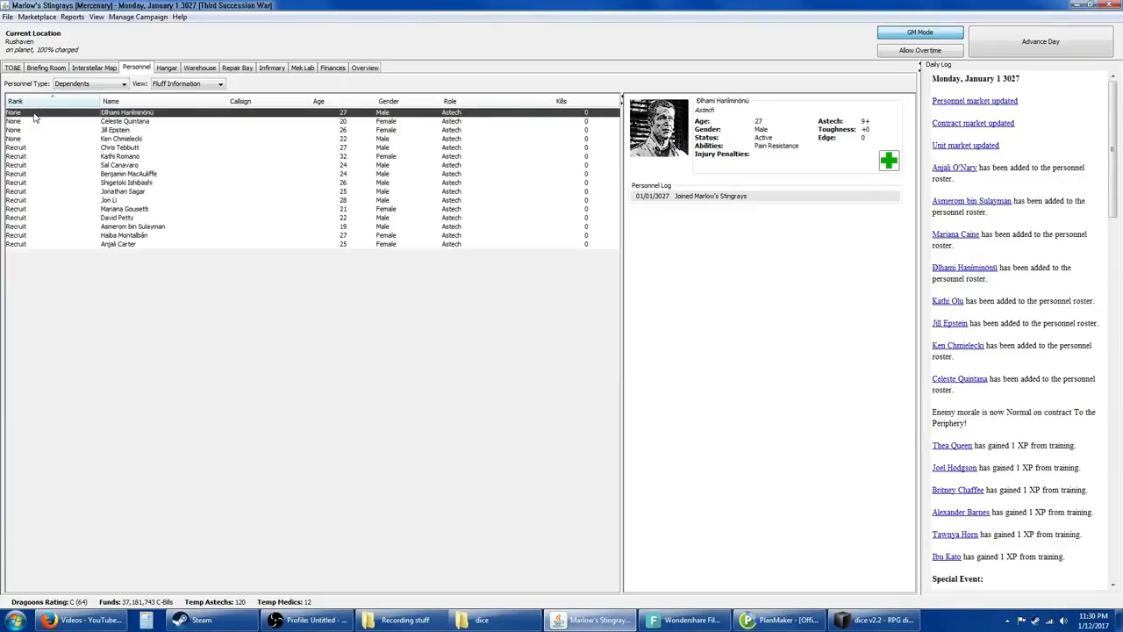
pyautogui.rightClick(126, 112)
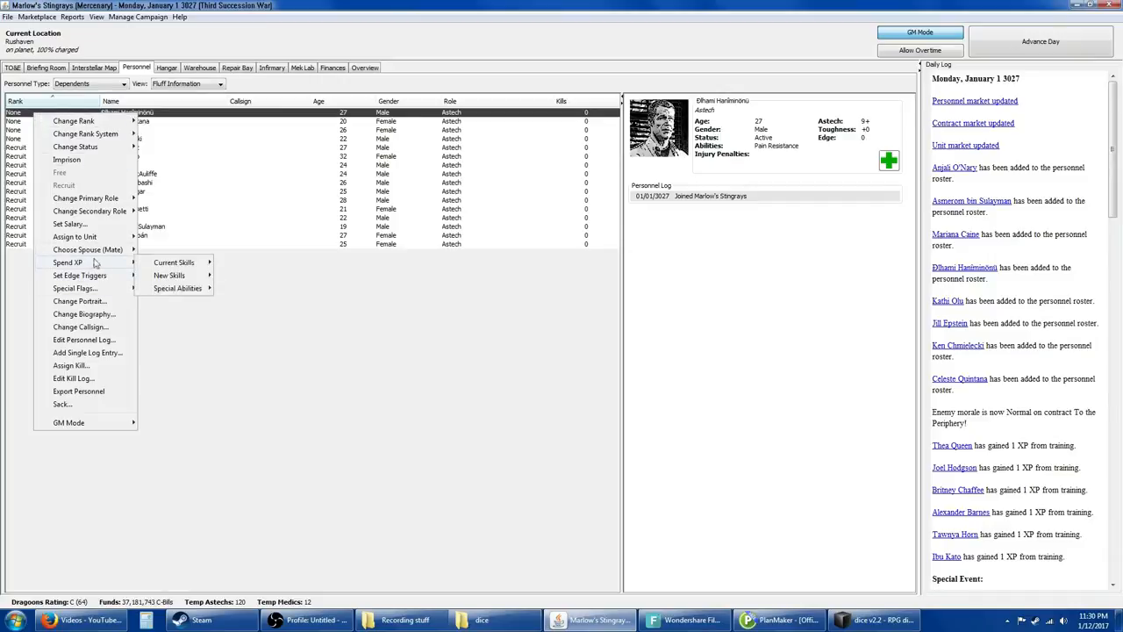
pyautogui.moveTo(88, 250)
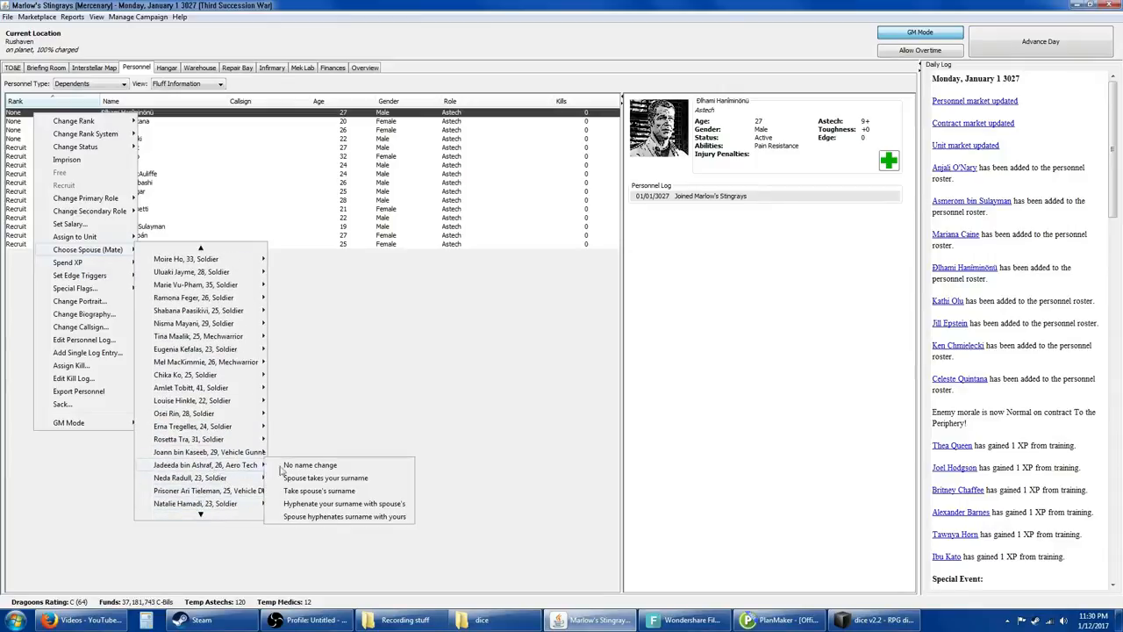
pyautogui.click(327, 477)
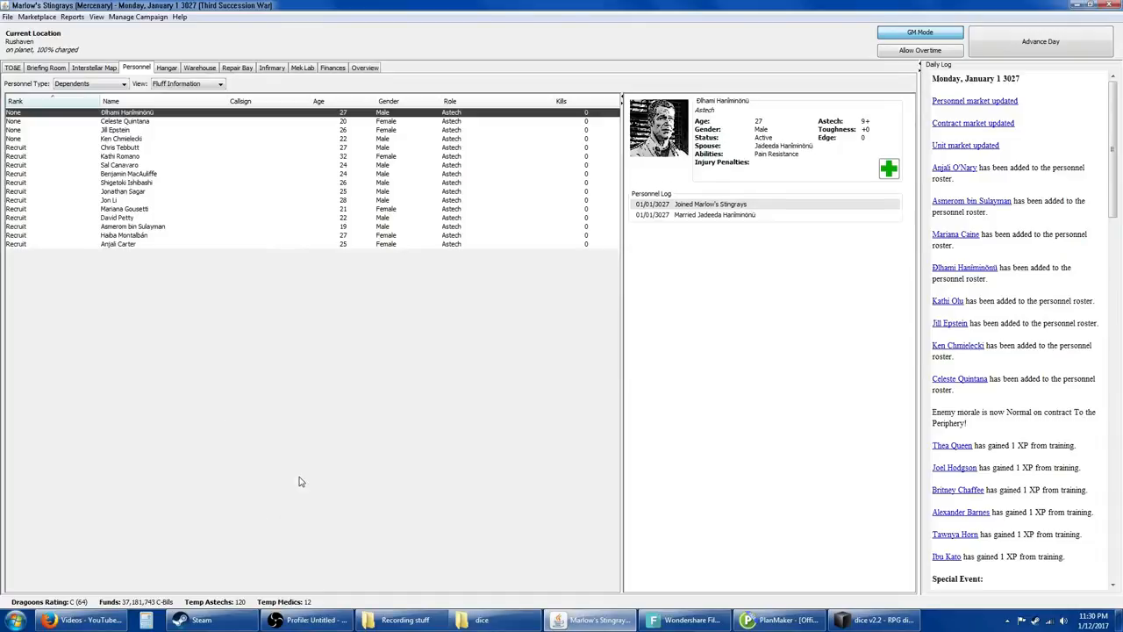
pyautogui.moveTo(723, 102)
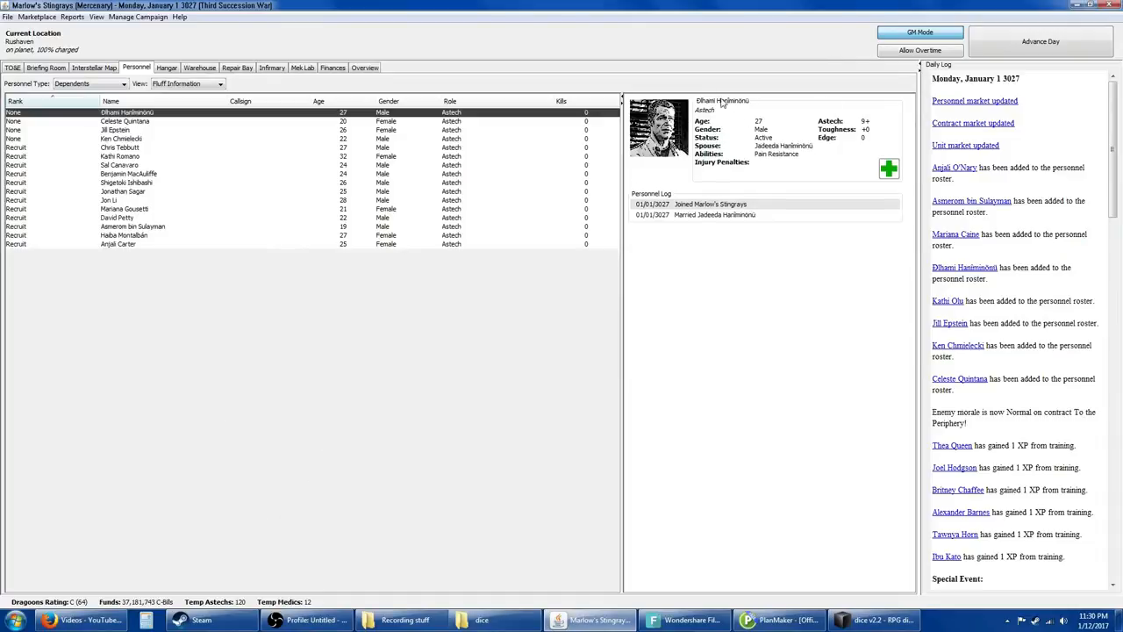
pyautogui.moveTo(116, 126)
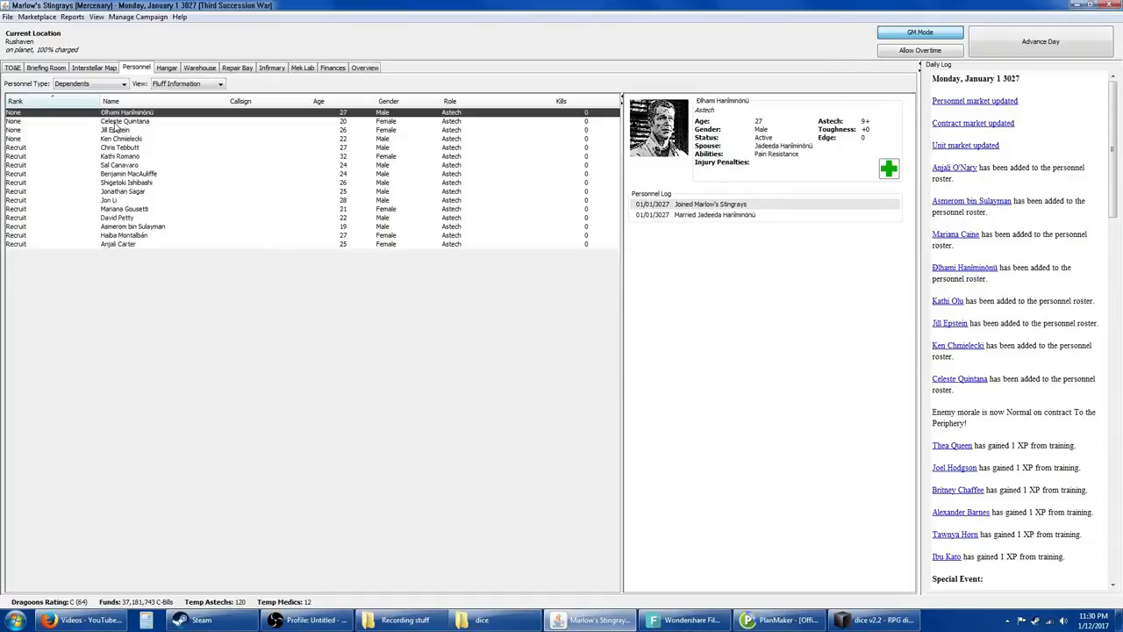
# Step: Marry Celeste Quintana to soldier Vasily Olletov, adopting the surname Olletov
pyautogui.rightClick(125, 121)
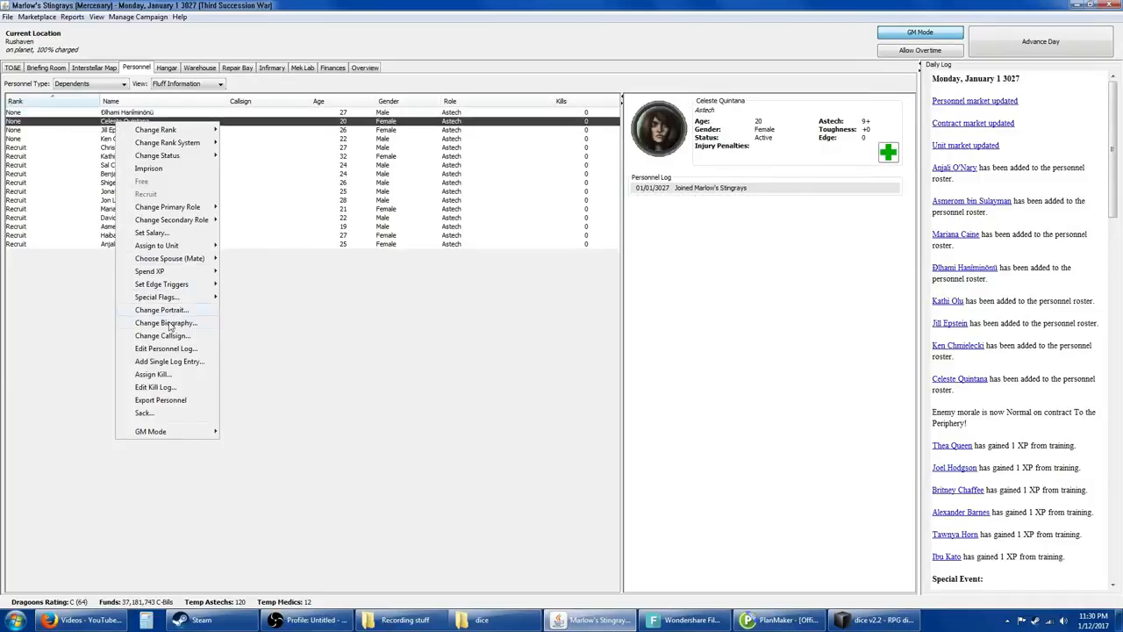
pyautogui.click(168, 258)
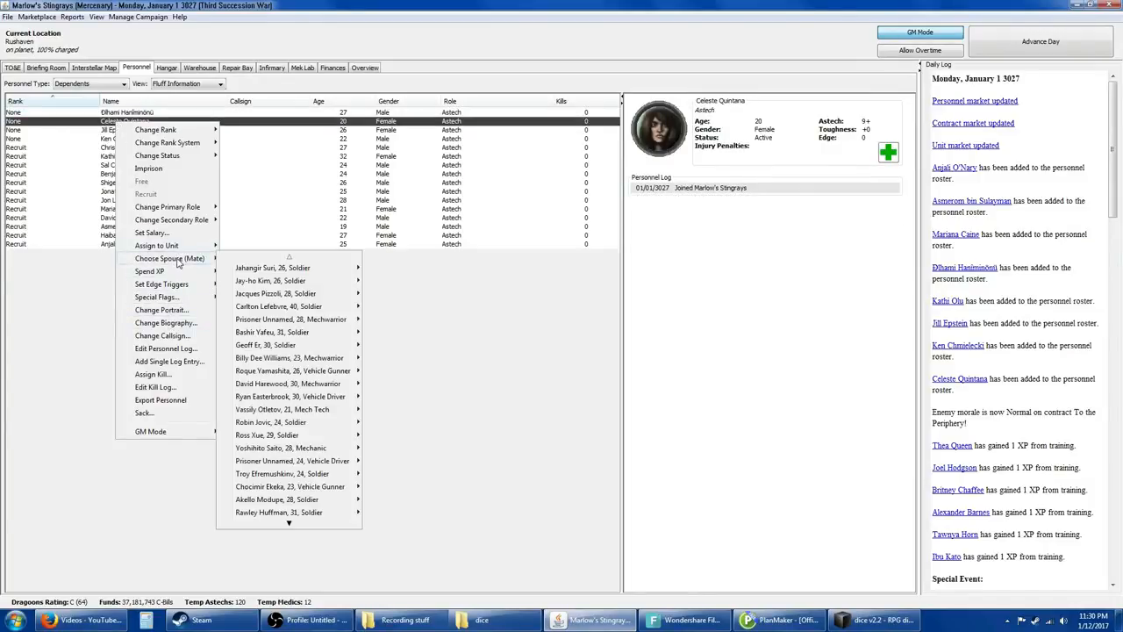
pyautogui.moveTo(272, 332)
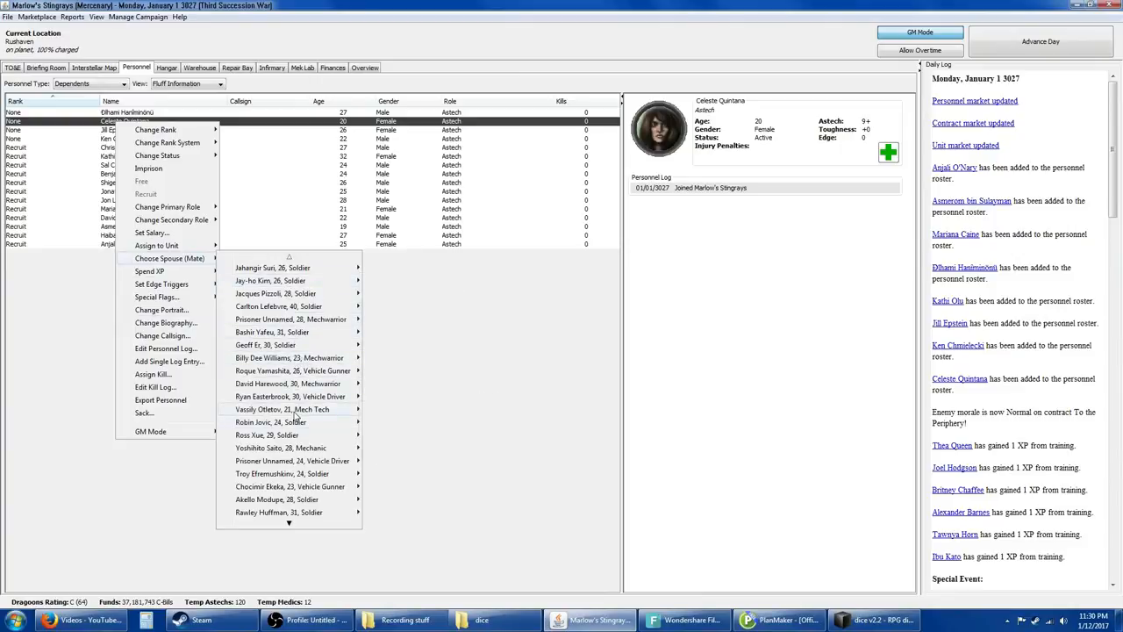
pyautogui.moveTo(284, 409)
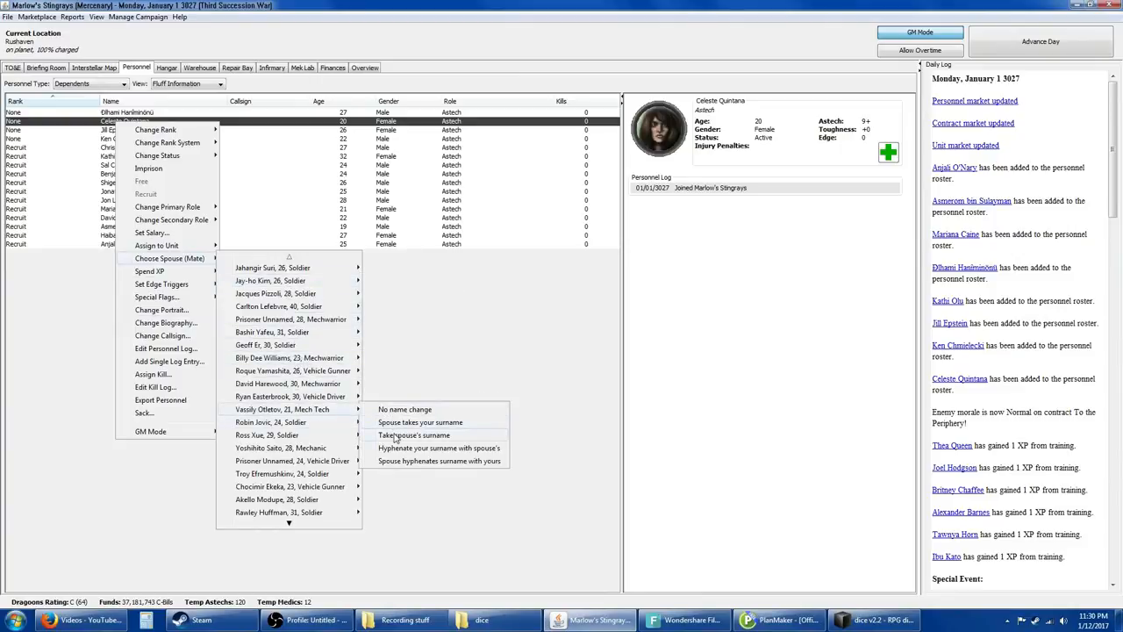
pyautogui.click(414, 435)
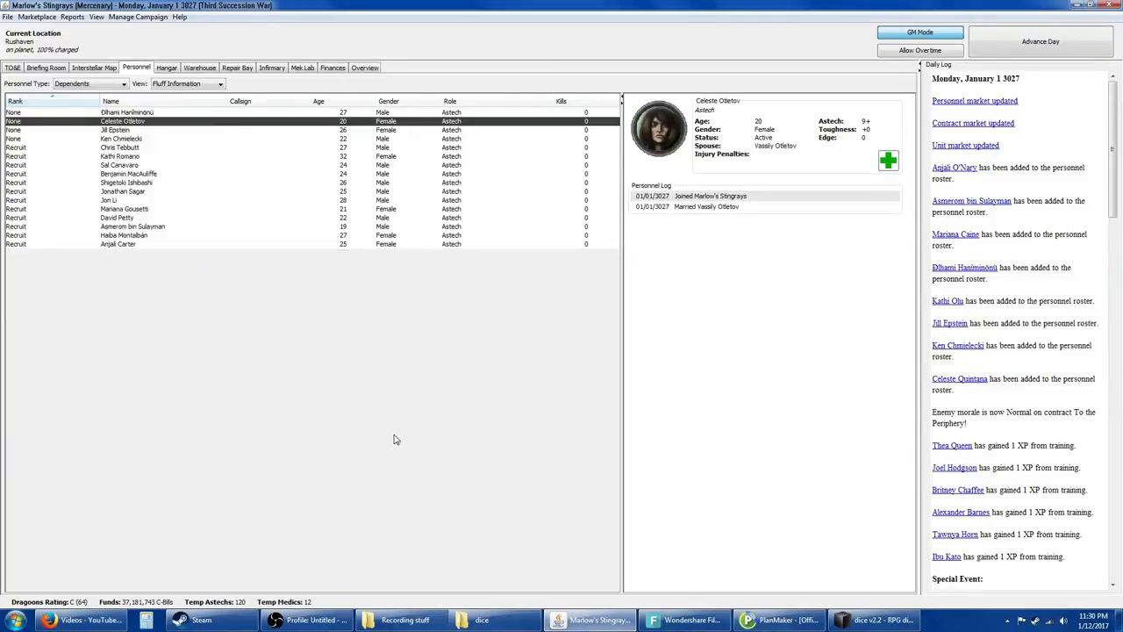
# Step: Marry Jill Epstein to Roque Yamashita, adopting the surname Yamashita
pyautogui.click(116, 130)
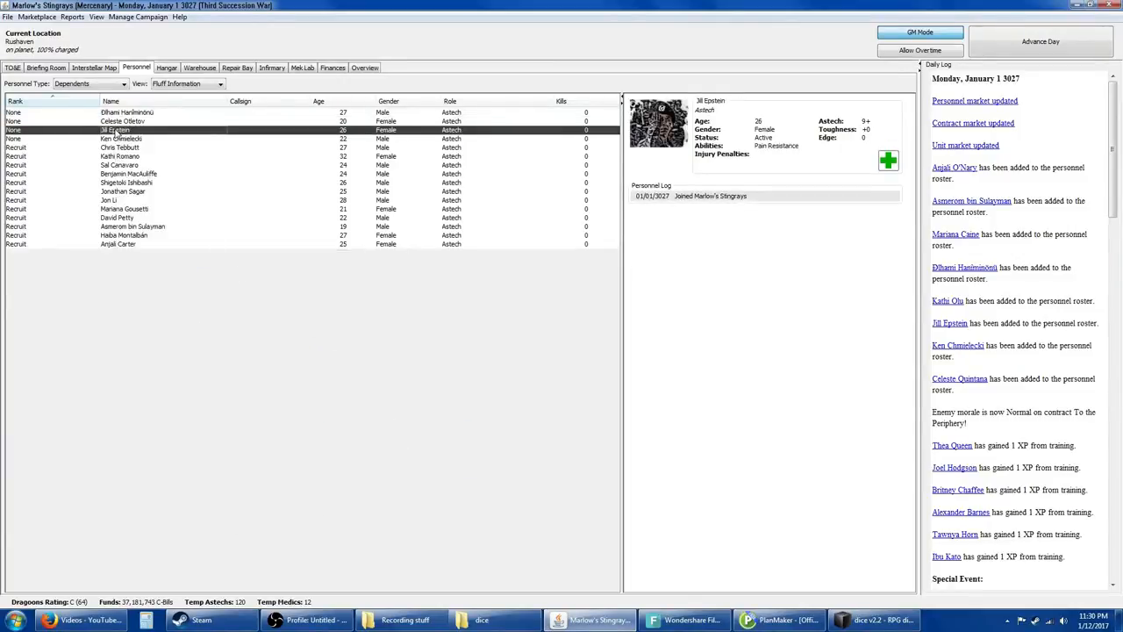
pyautogui.rightClick(116, 130)
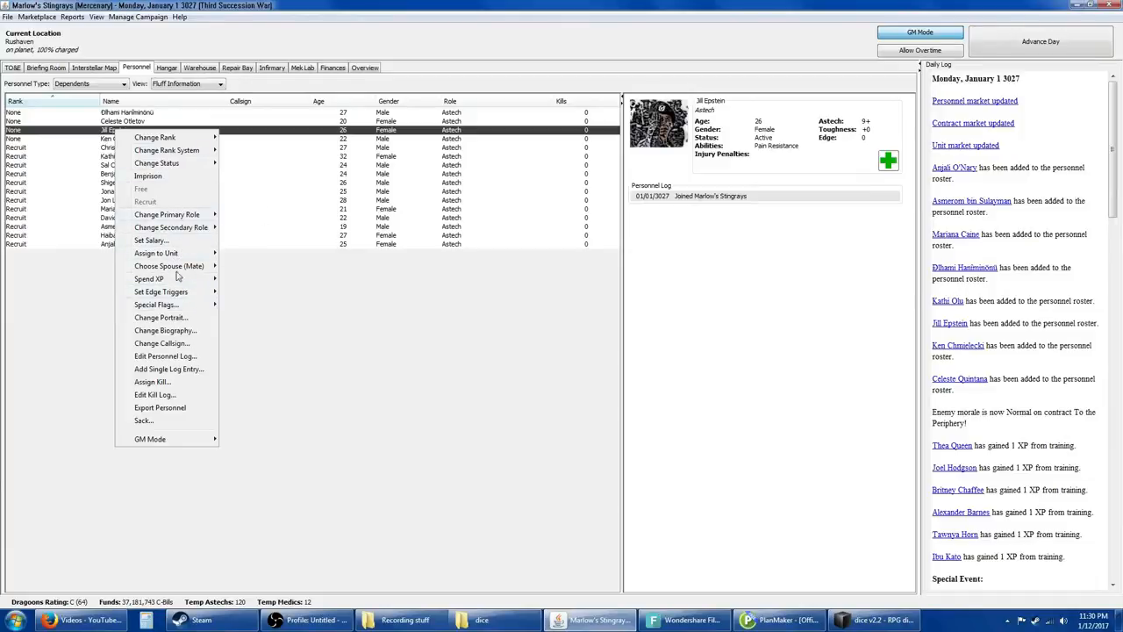
pyautogui.moveTo(168, 278)
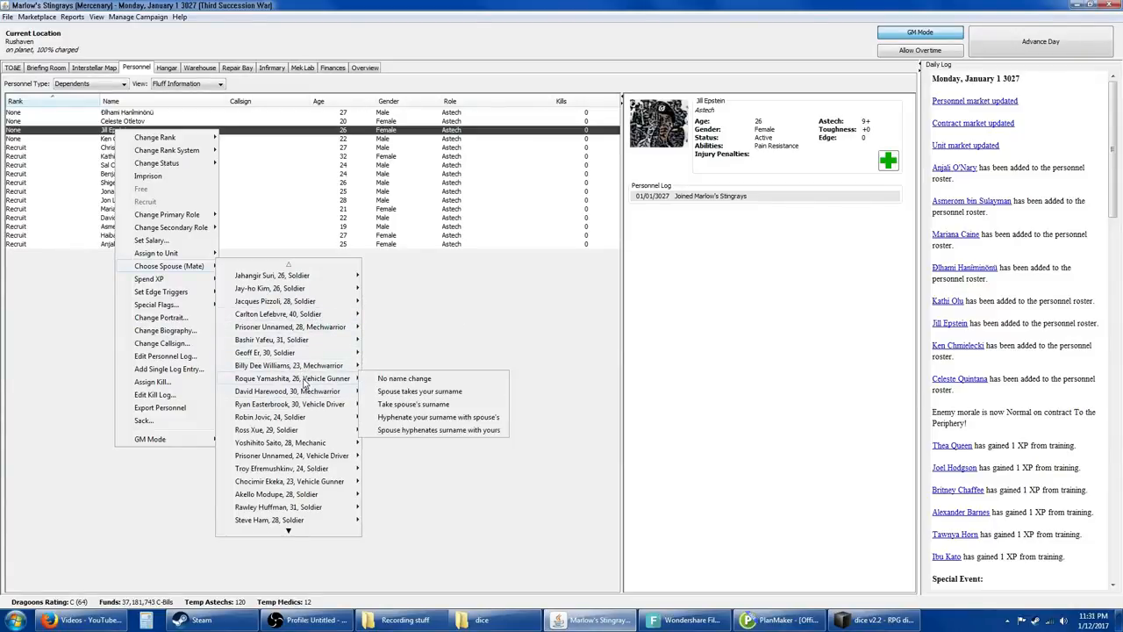
pyautogui.moveTo(419, 389)
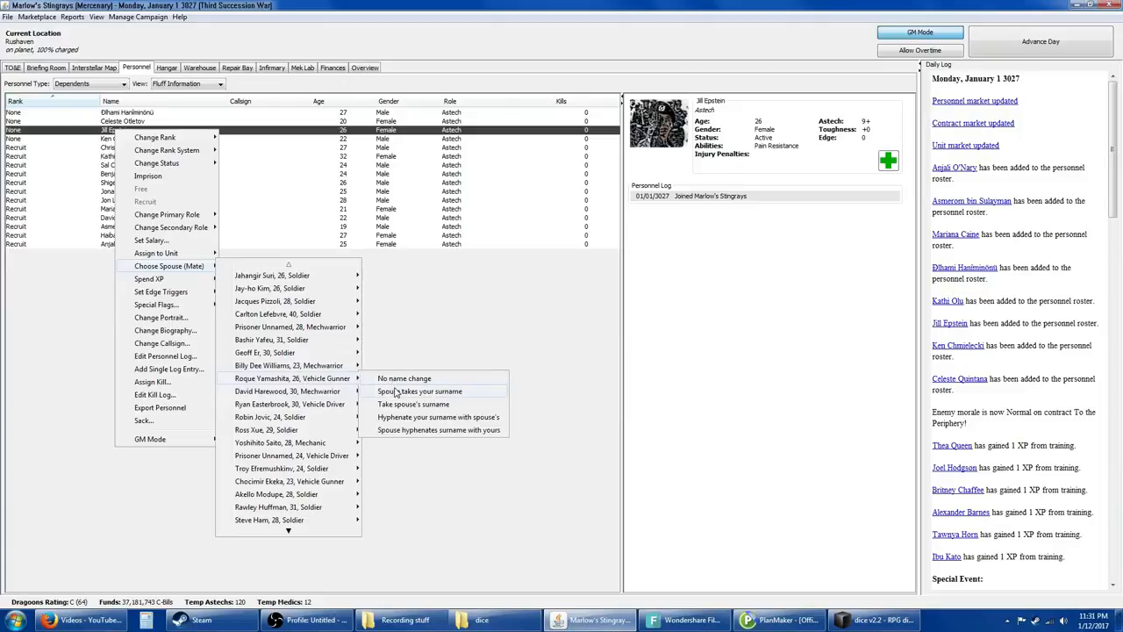
pyautogui.click(420, 390)
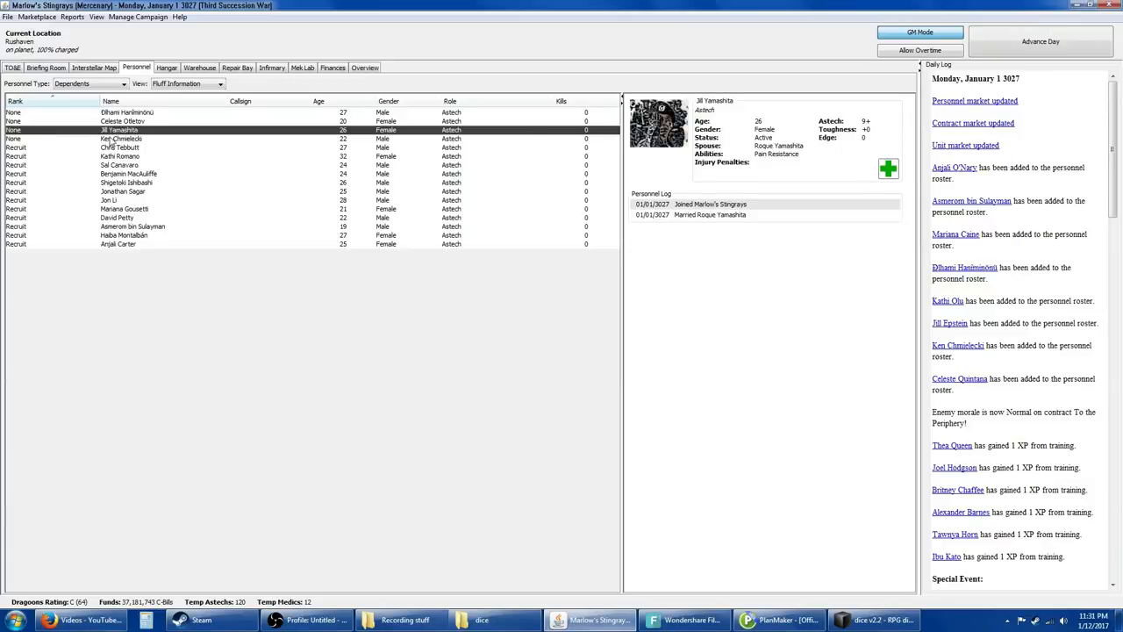
pyautogui.rightClick(121, 138)
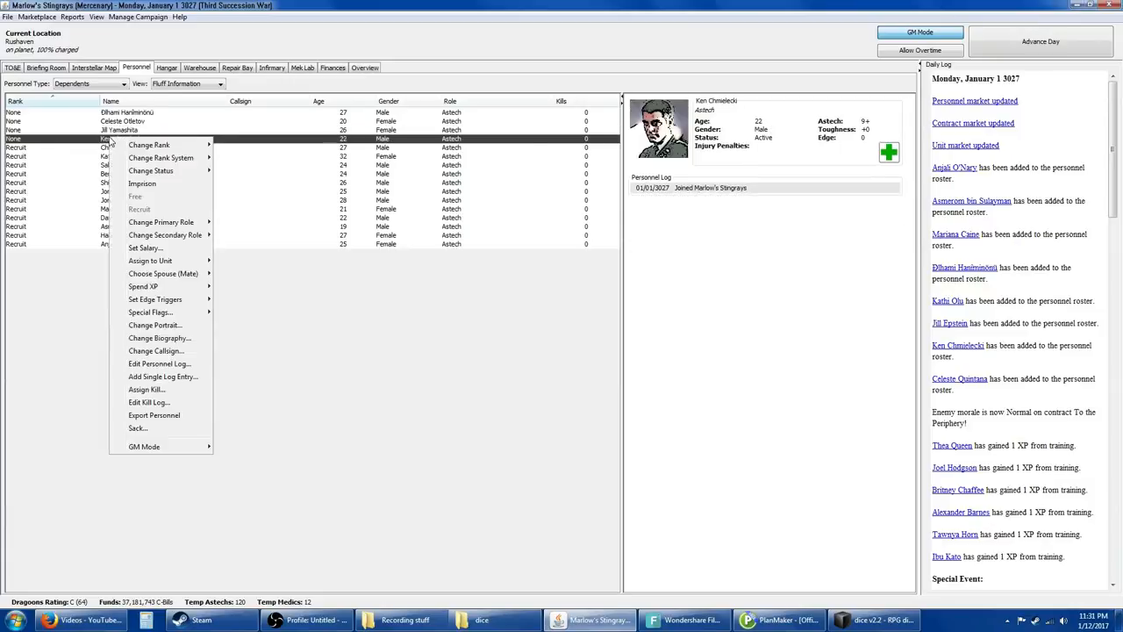
pyautogui.moveTo(176, 259)
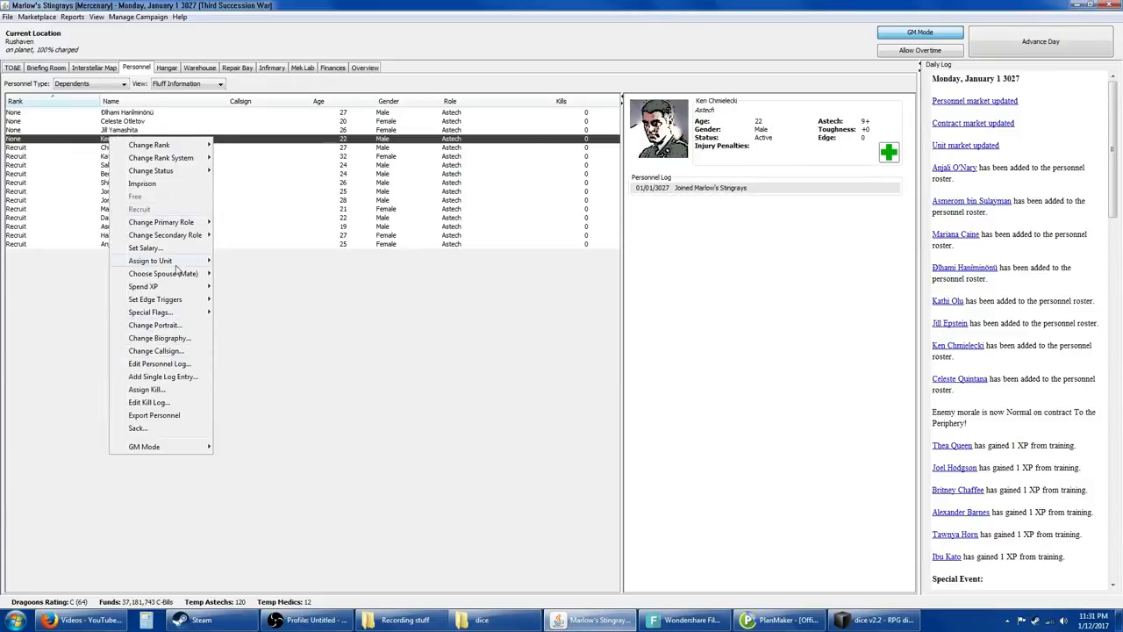
pyautogui.moveTo(163, 274)
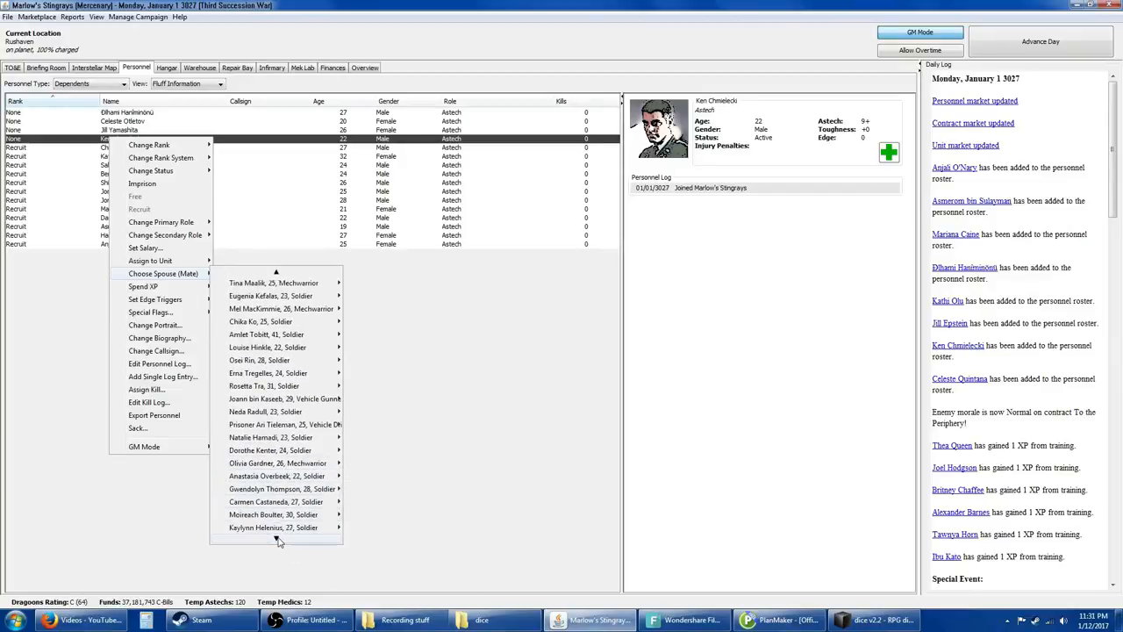
pyautogui.scroll(-3)
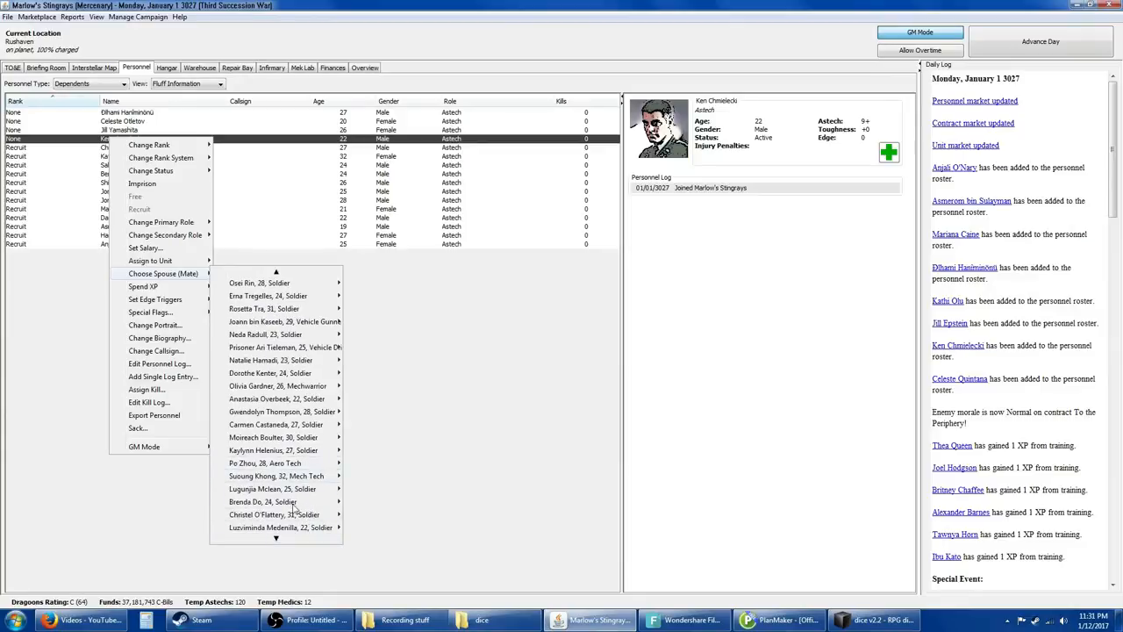
pyautogui.scroll(-3)
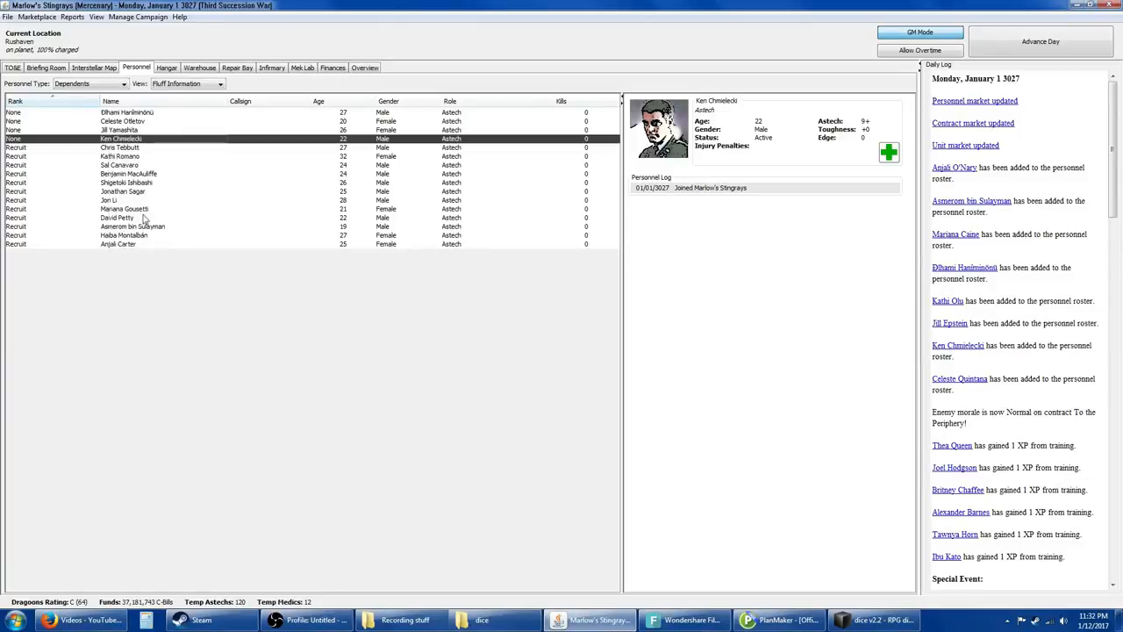
pyautogui.rightClick(121, 138)
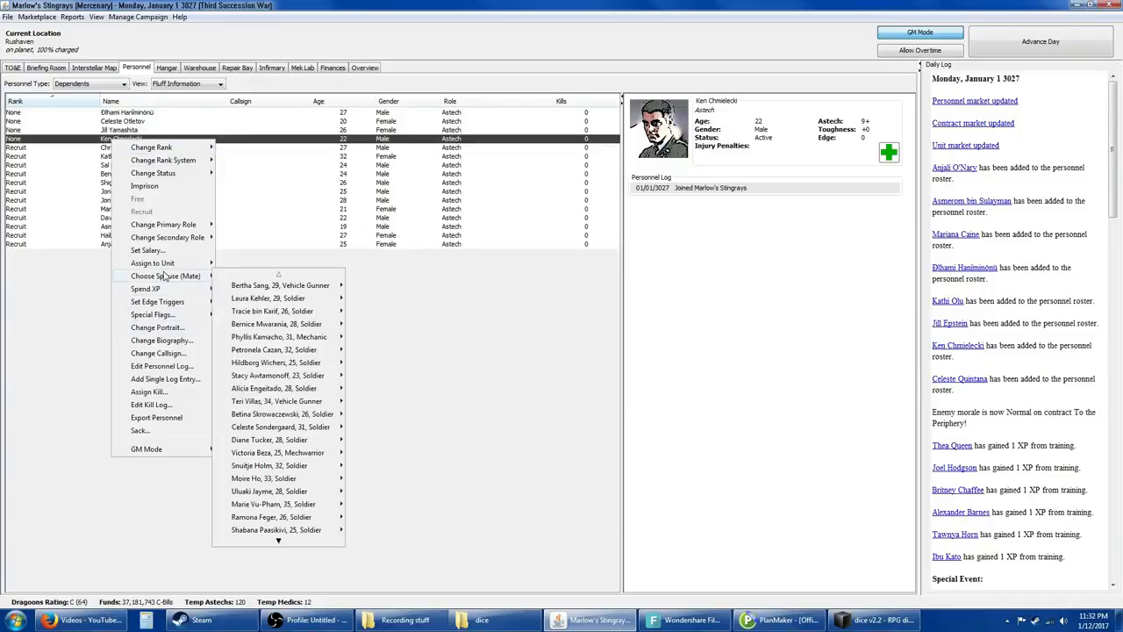
pyautogui.moveTo(277, 369)
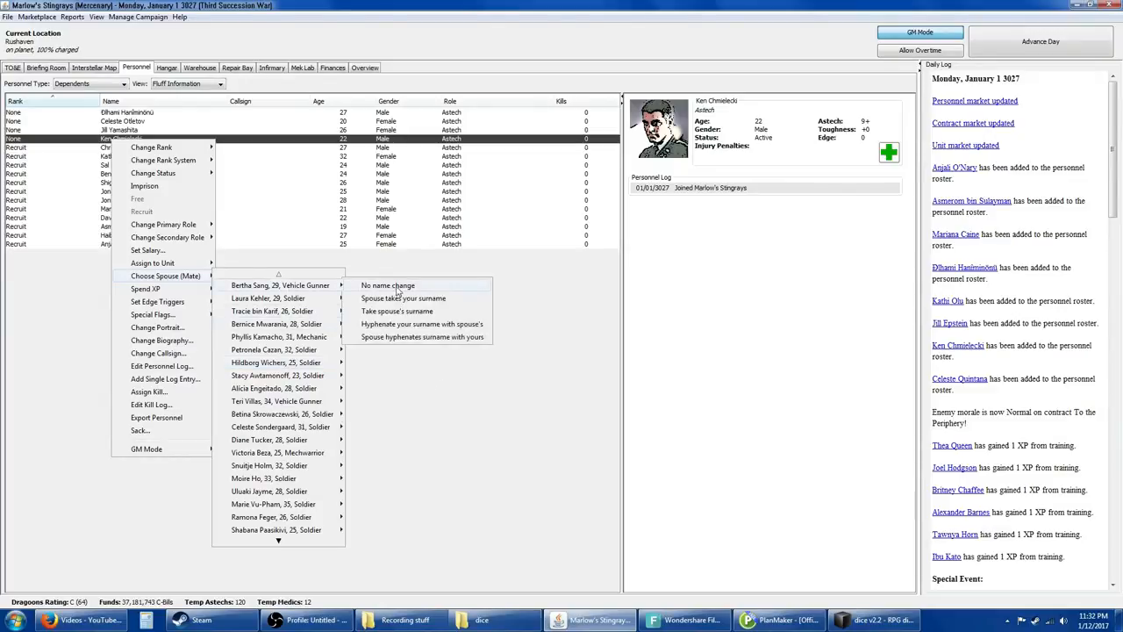
pyautogui.moveTo(396, 310)
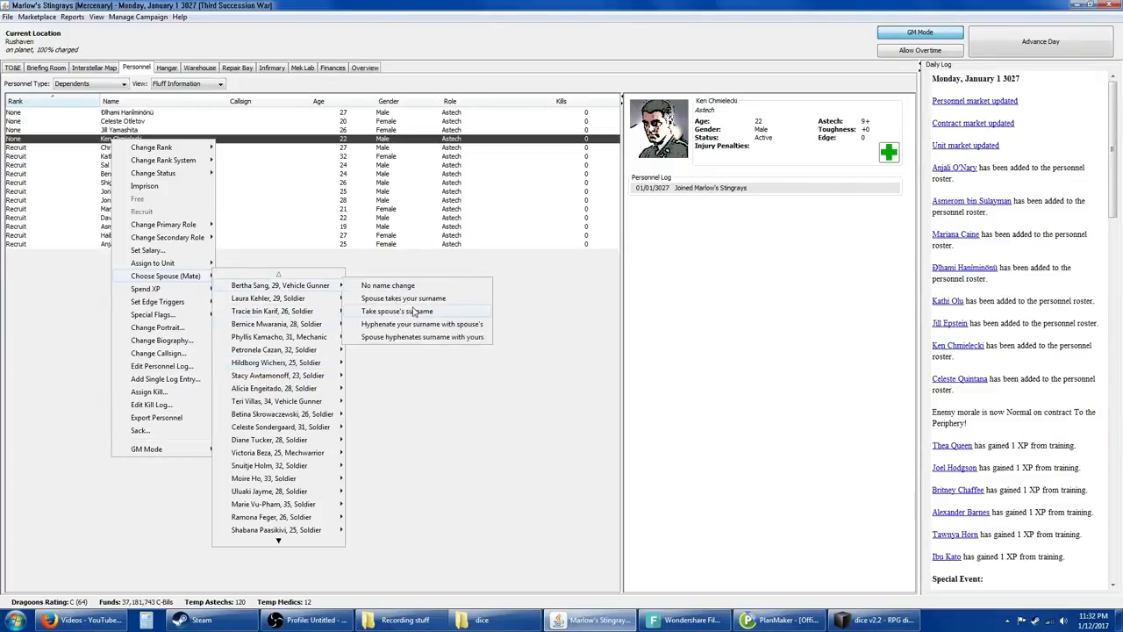
pyautogui.moveTo(404, 298)
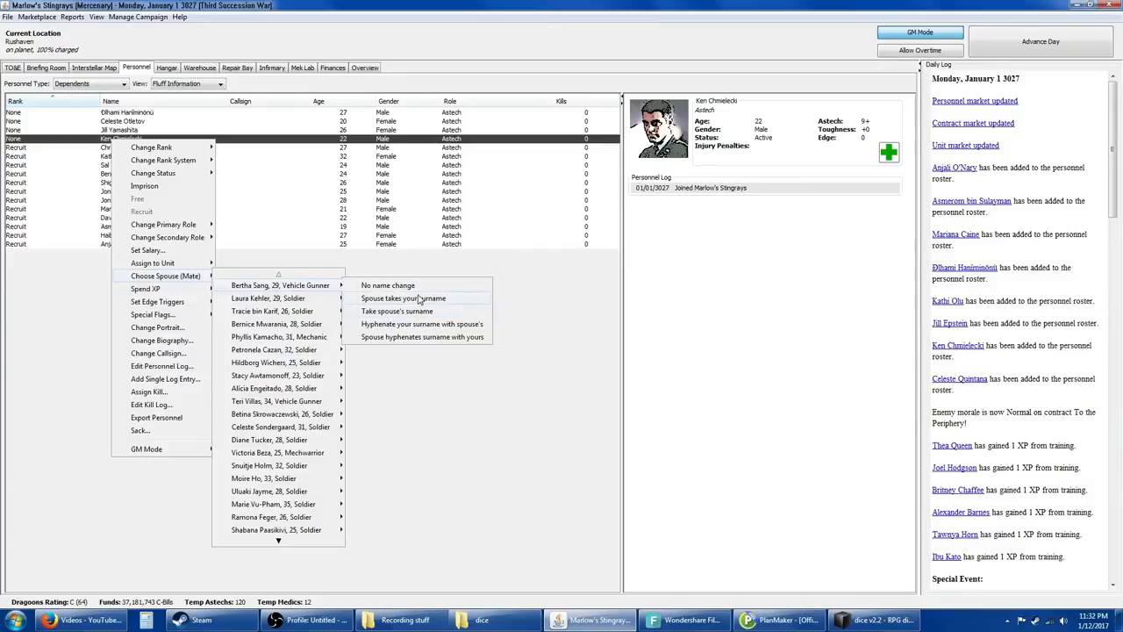
pyautogui.click(404, 299)
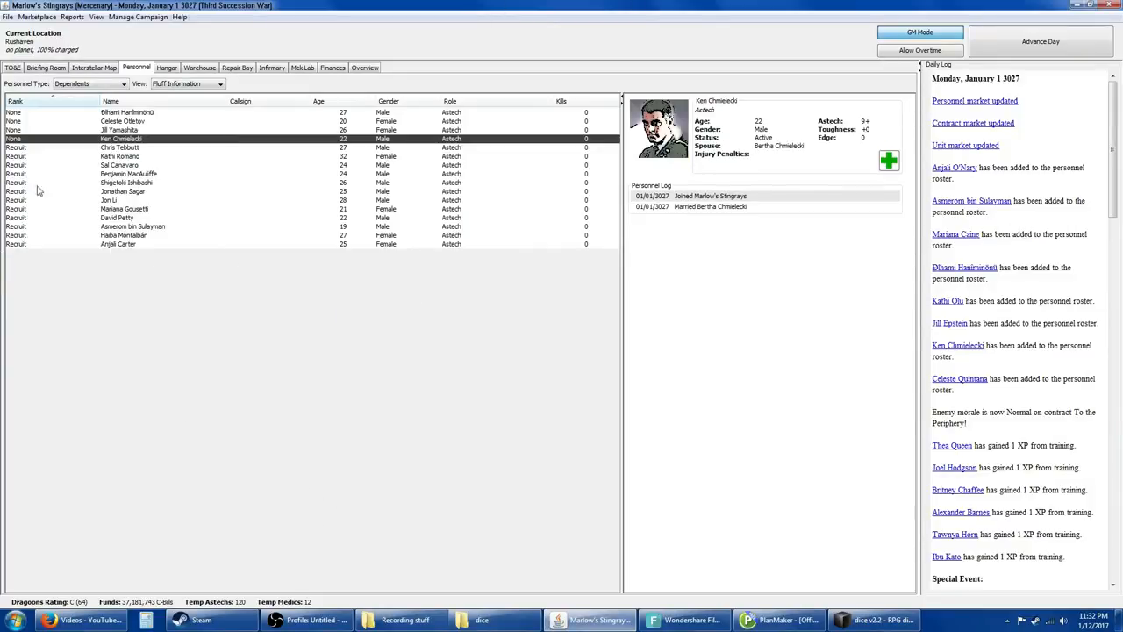
pyautogui.moveTo(85, 128)
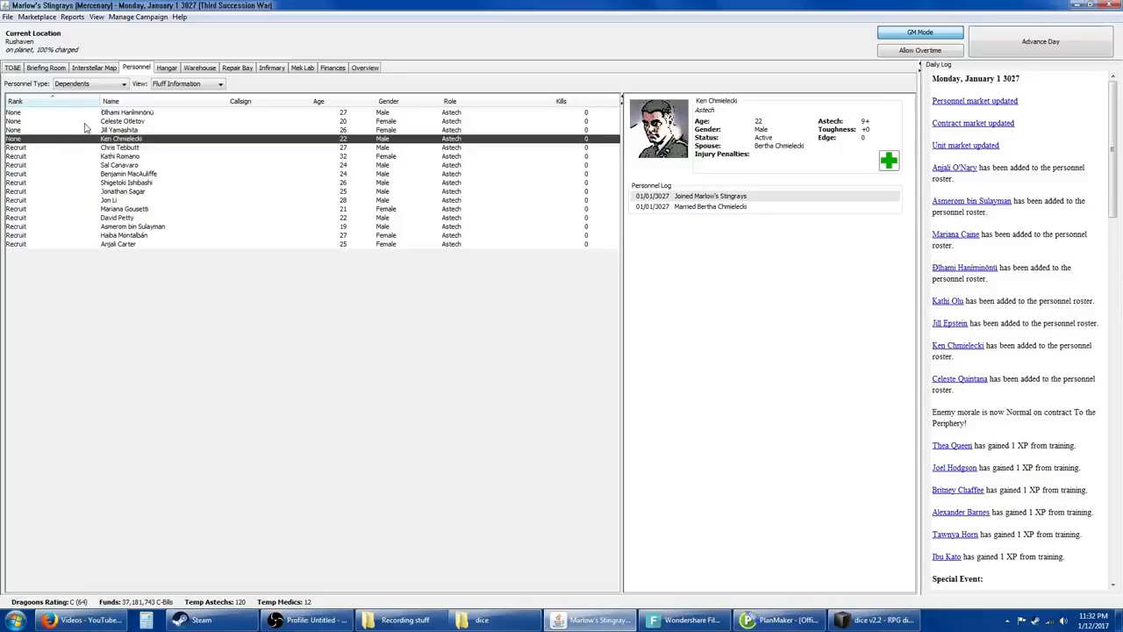
pyautogui.rightClick(126, 112)
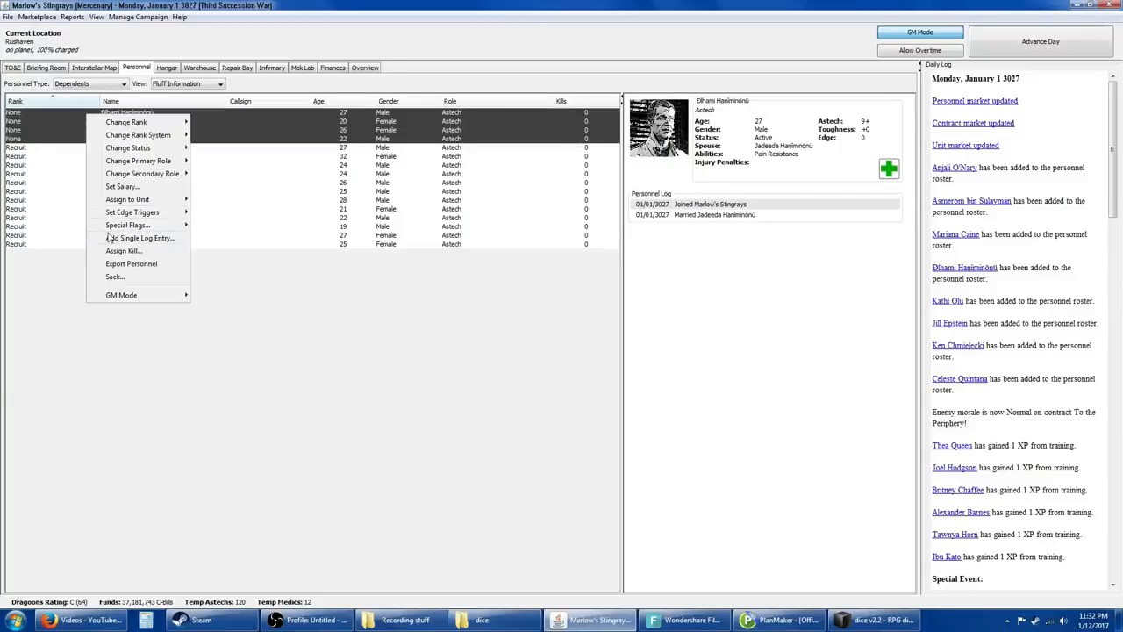
pyautogui.moveTo(123, 186)
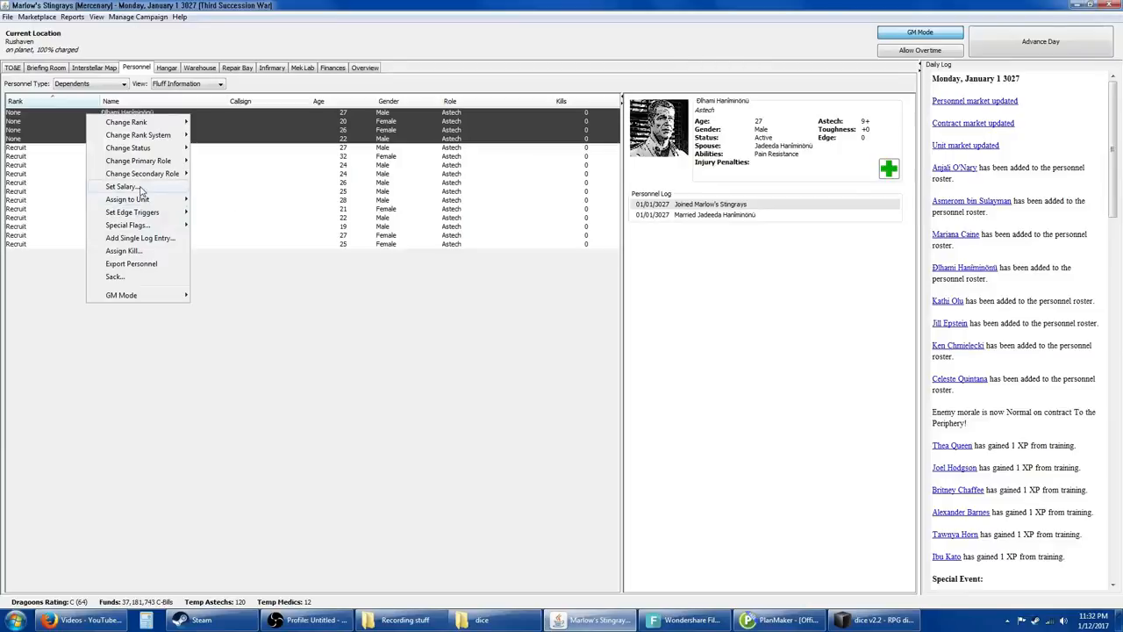
pyautogui.moveTo(126, 122)
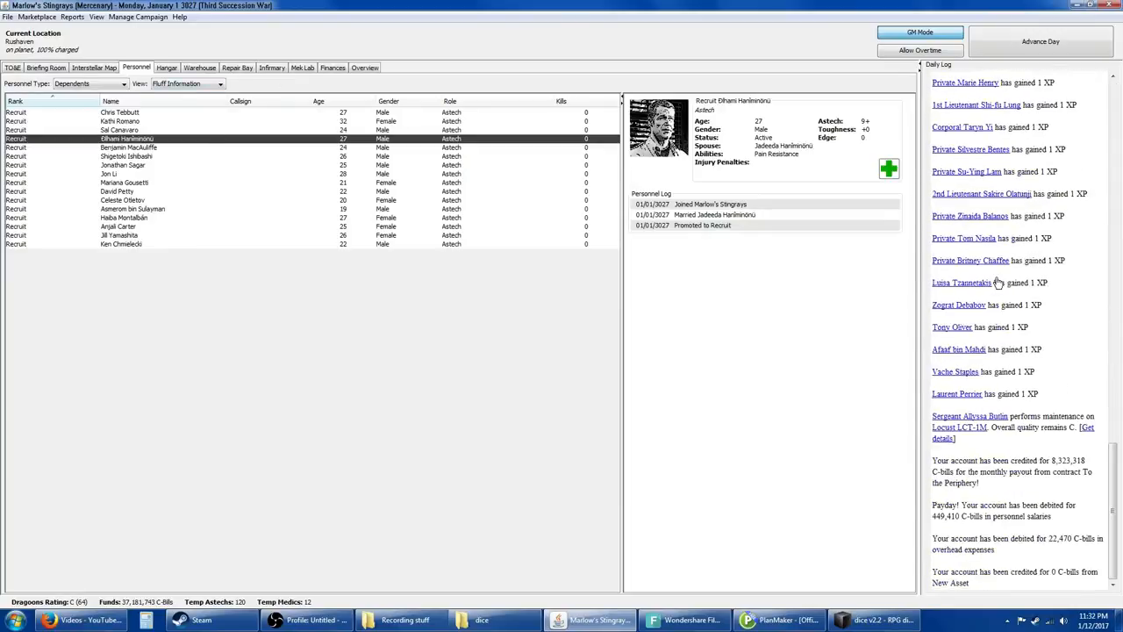
pyautogui.moveTo(997, 281)
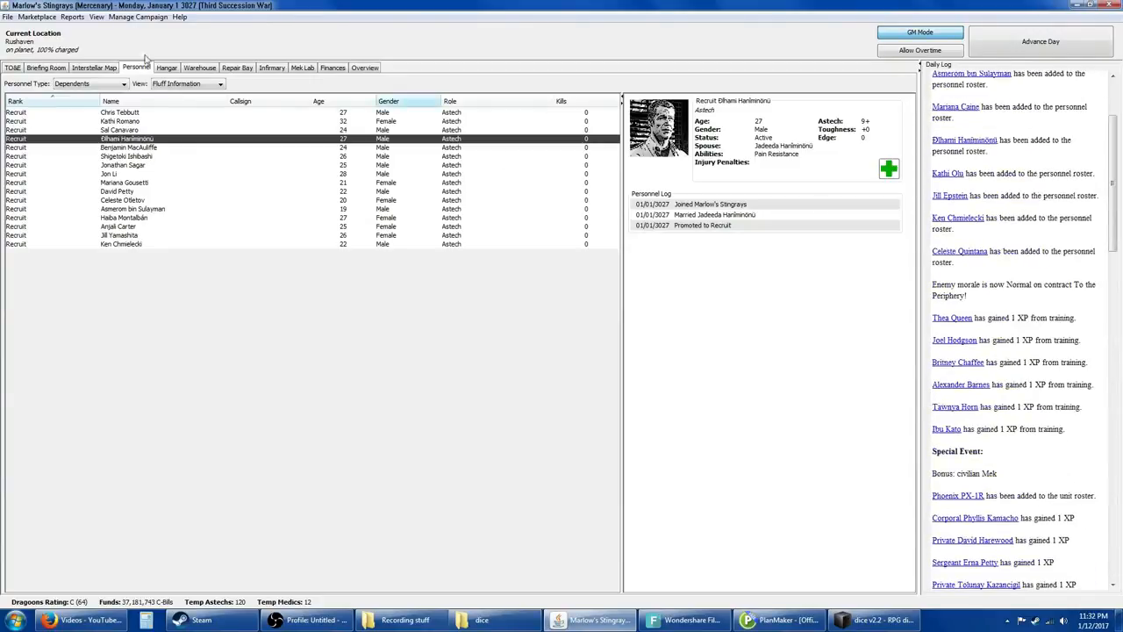
# Step: Review the 'To the Periphery!' contract briefing and its scenario results, including Base Attack (Defender)
pyautogui.click(46, 67)
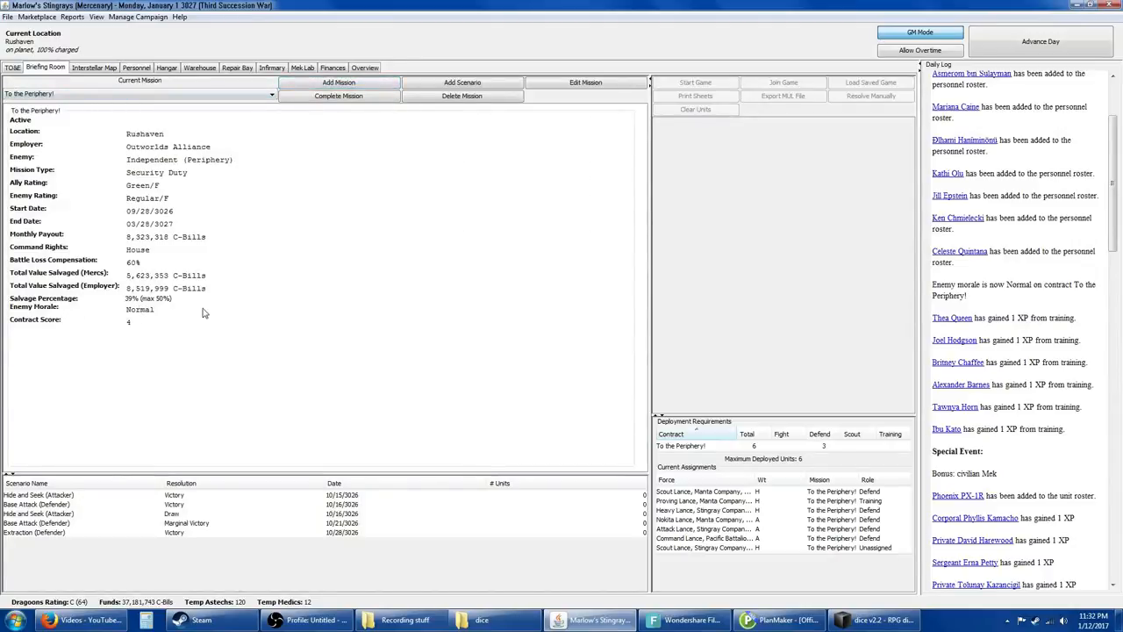
pyautogui.moveTo(214, 308)
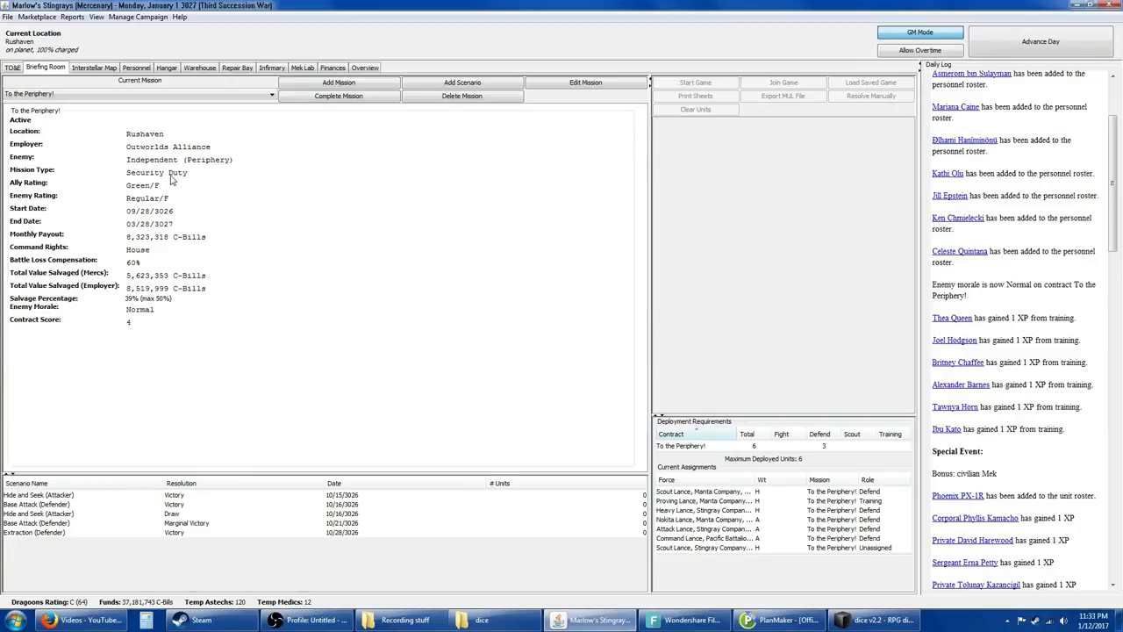
pyautogui.moveTo(174, 176)
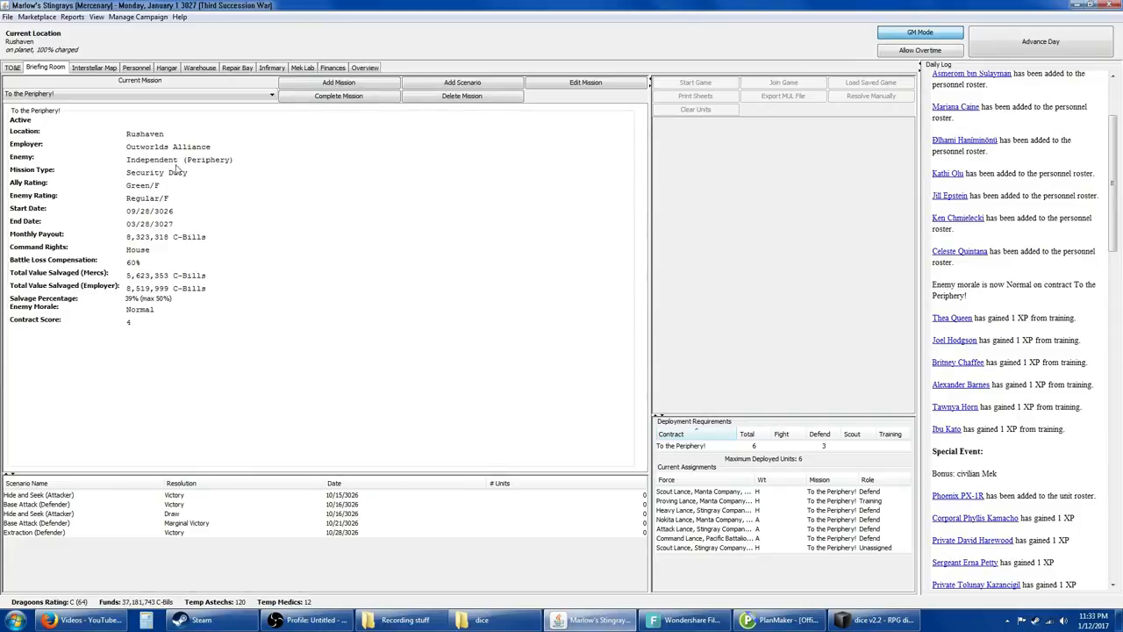
pyautogui.moveTo(951, 355)
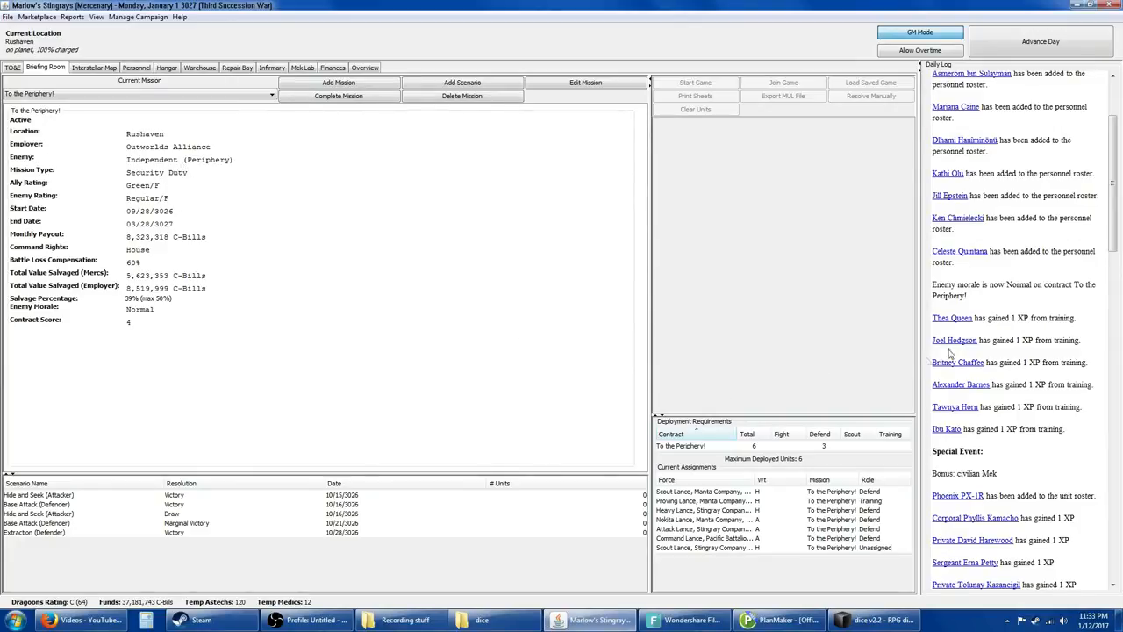
pyautogui.scroll(-3)
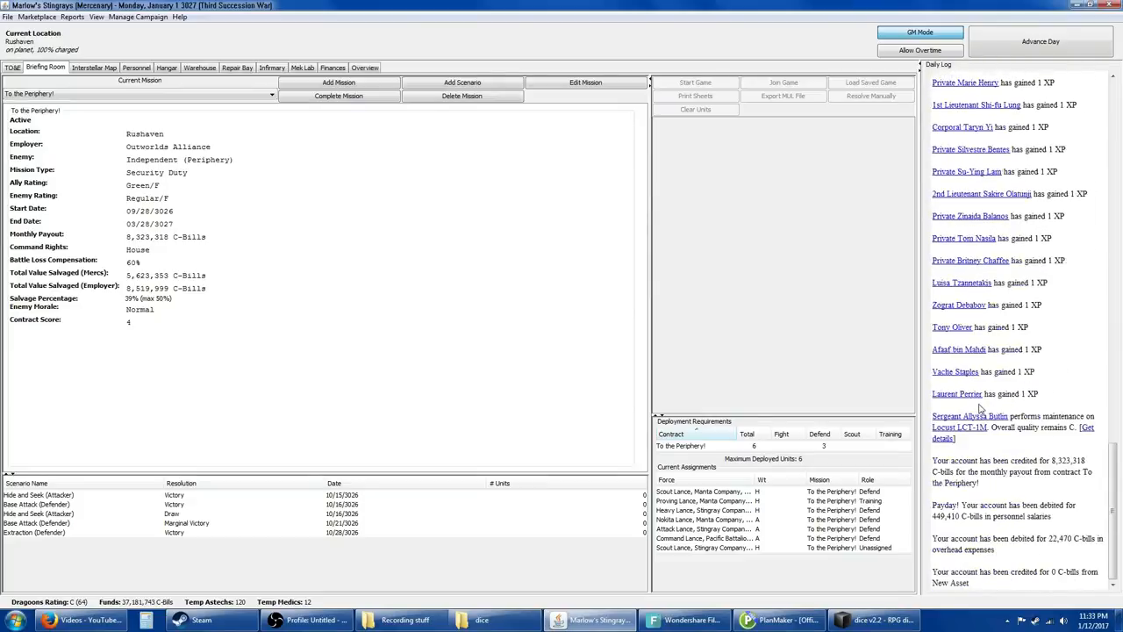
pyautogui.click(1039, 42)
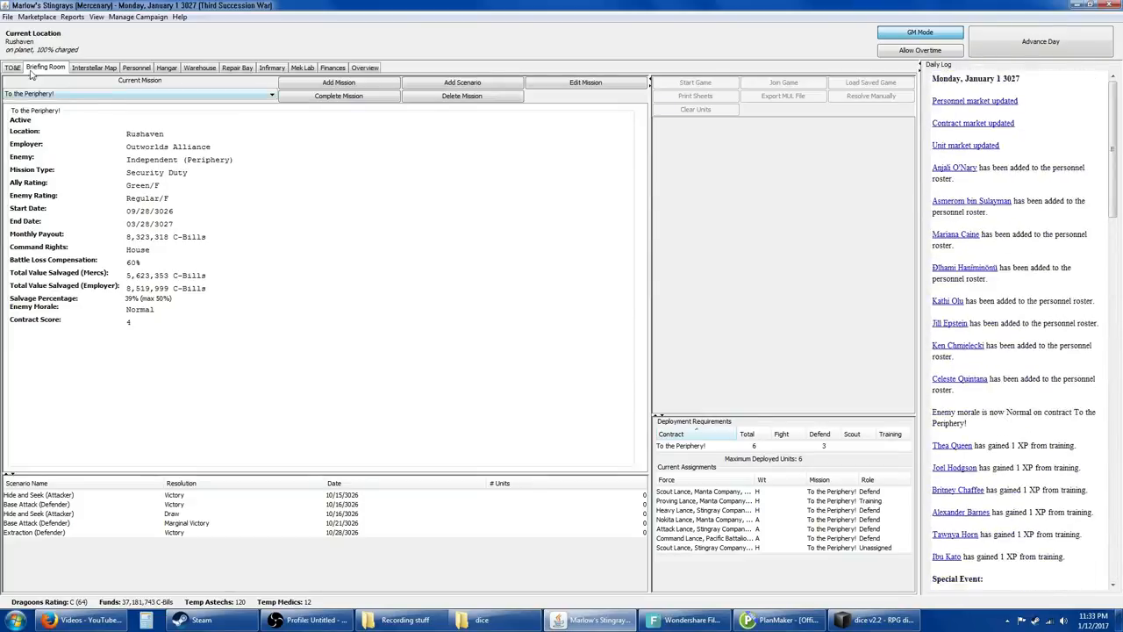
# Step: Glance at the Interstellar Map and Advance Days dialog, then return to the dependents roster
pyautogui.click(95, 67)
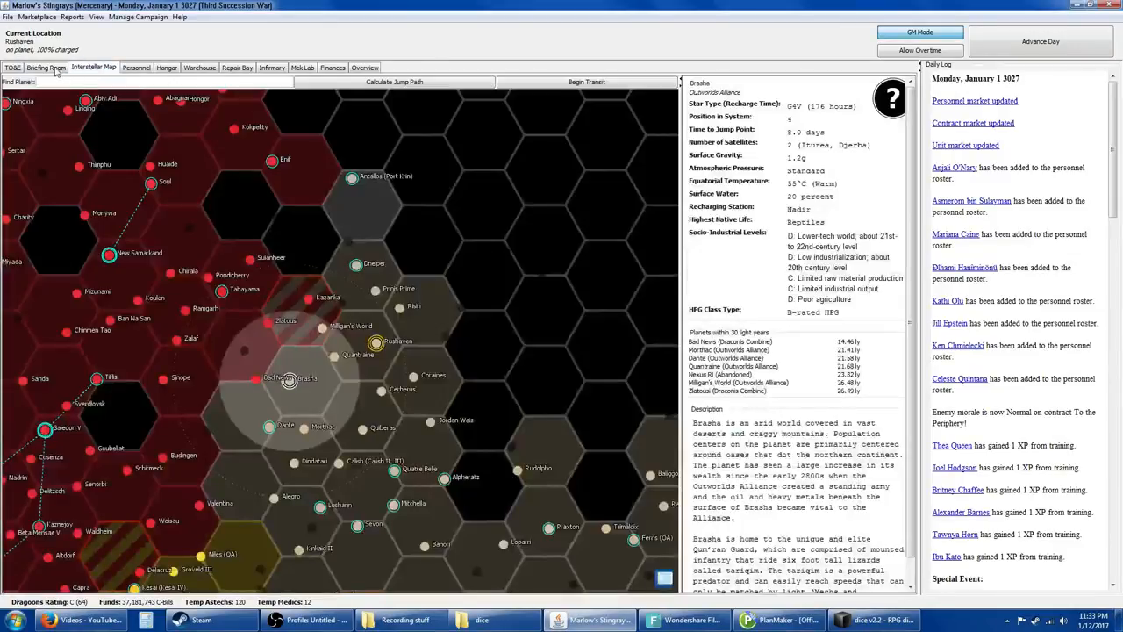
pyautogui.click(46, 67)
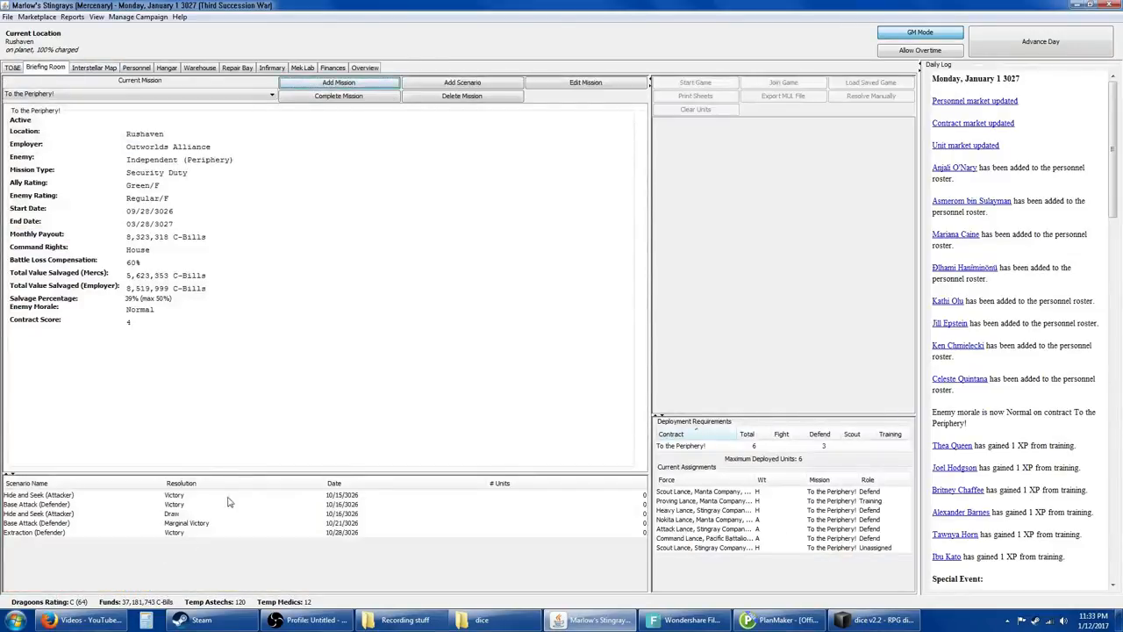
pyautogui.moveTo(959, 380)
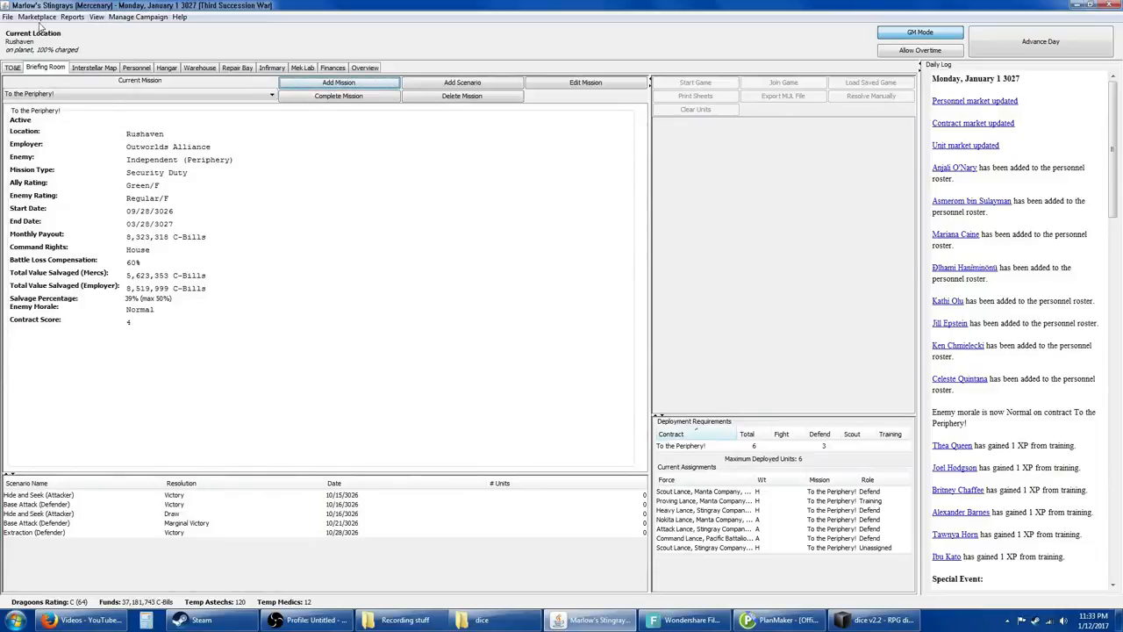
pyautogui.click(1039, 42)
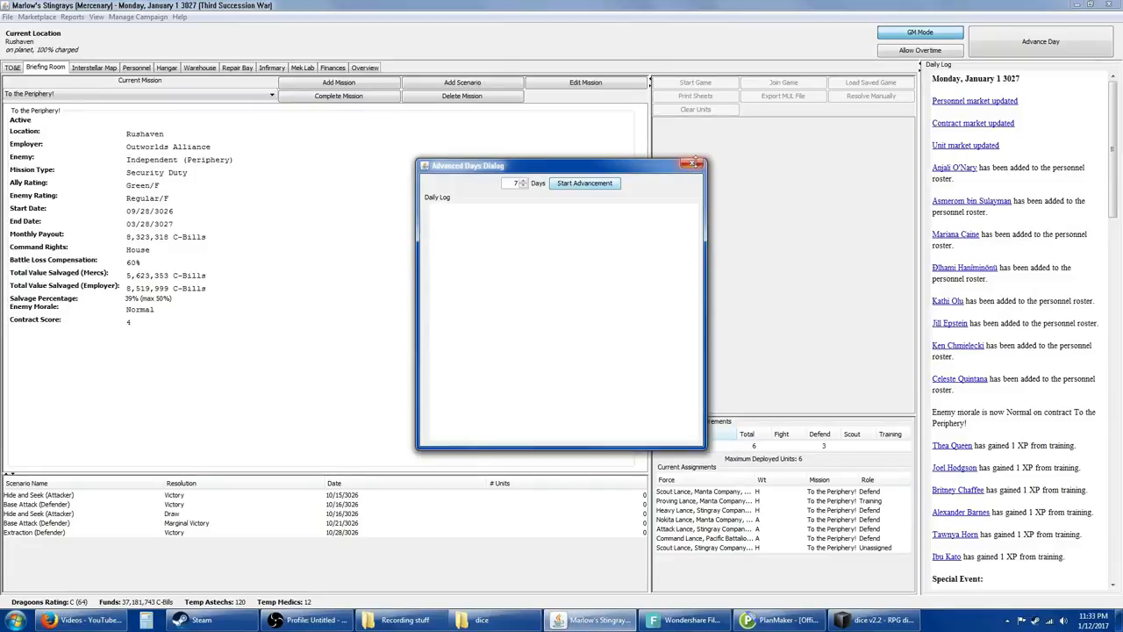
pyautogui.click(695, 165)
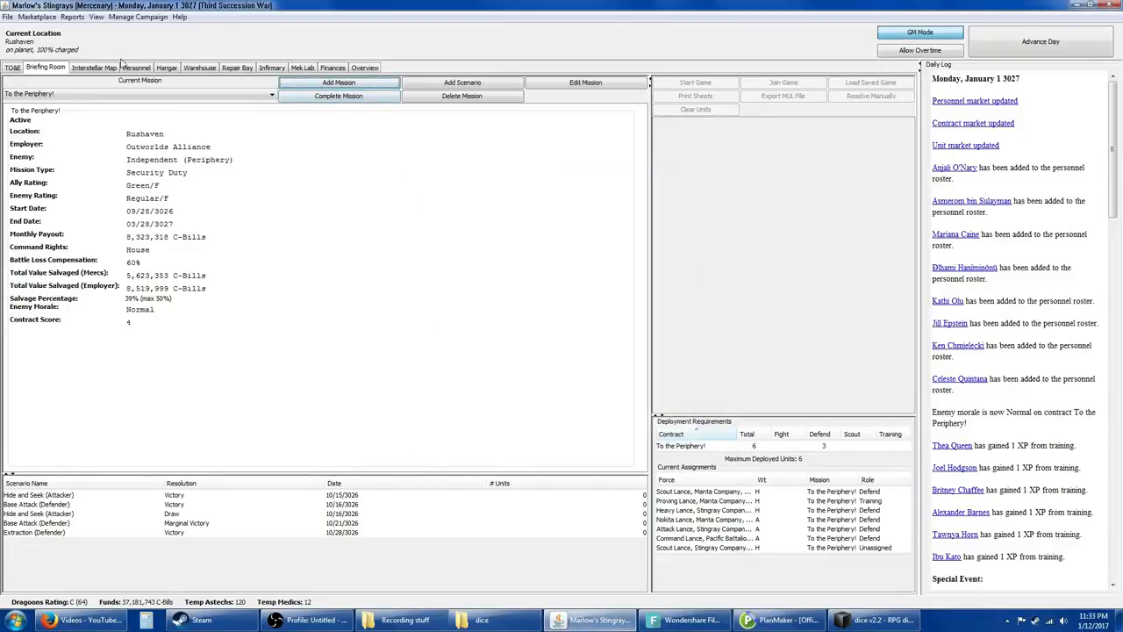
pyautogui.click(137, 67)
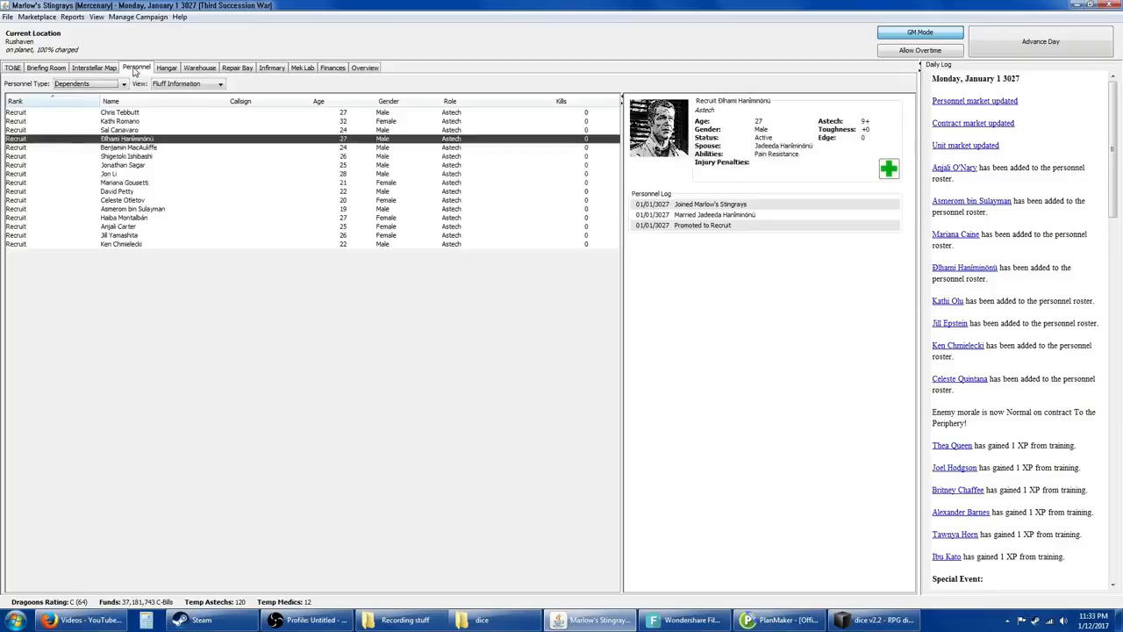
# Step: Review the Phoenix PX-1R's technical readout and its available unit actions in the Hangar
pyautogui.click(165, 67)
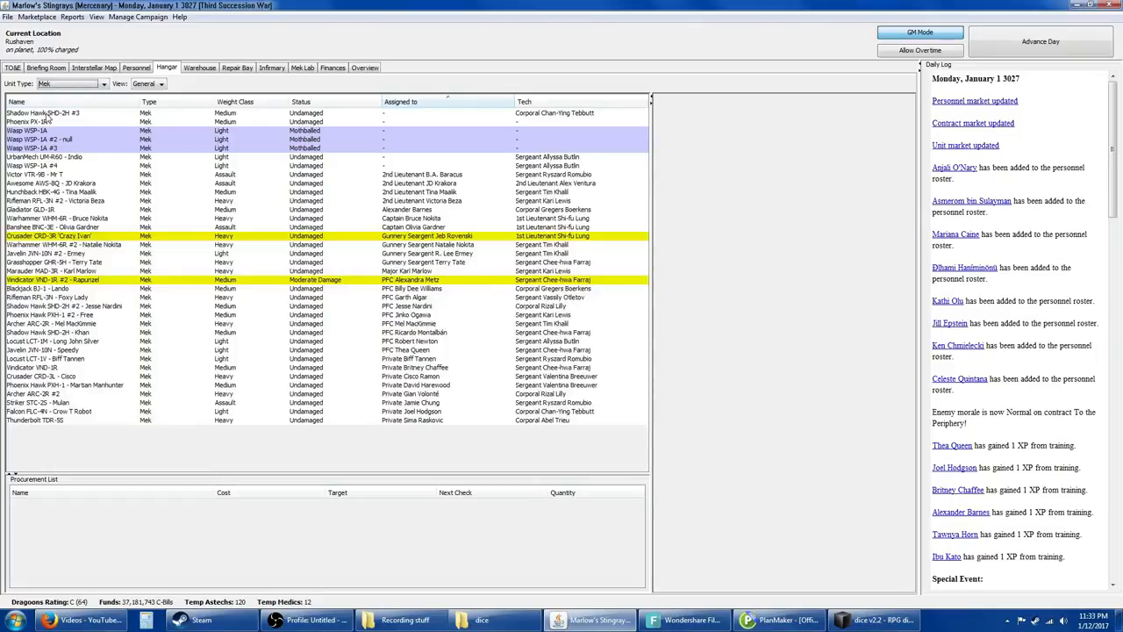
pyautogui.click(42, 123)
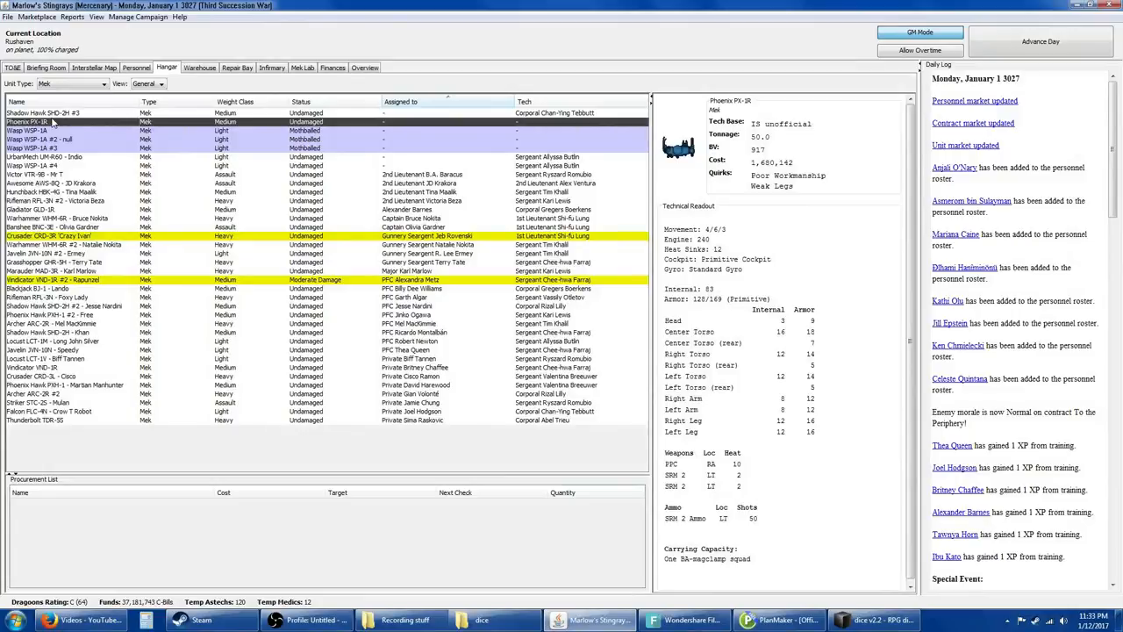
pyautogui.moveTo(56, 121)
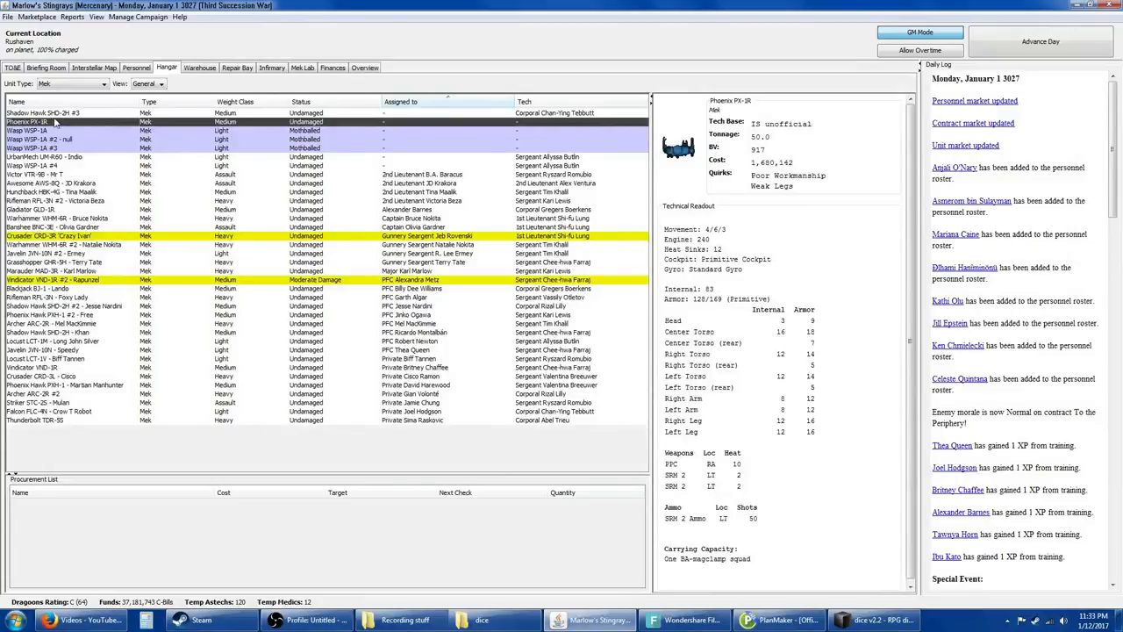
pyautogui.moveTo(711, 292)
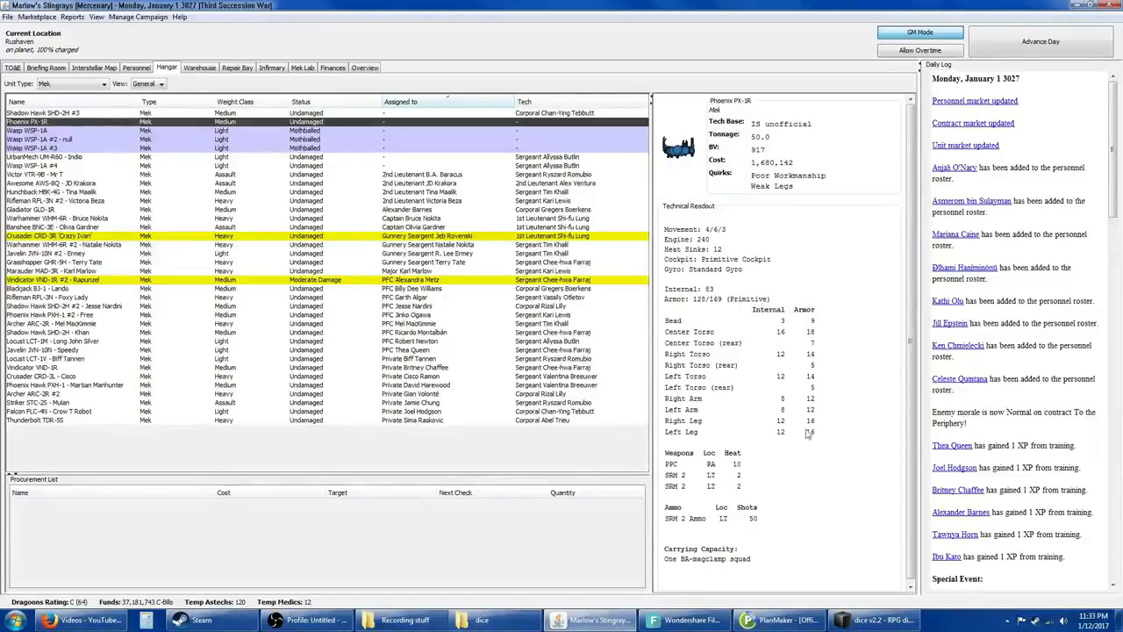
pyautogui.rightClick(53, 121)
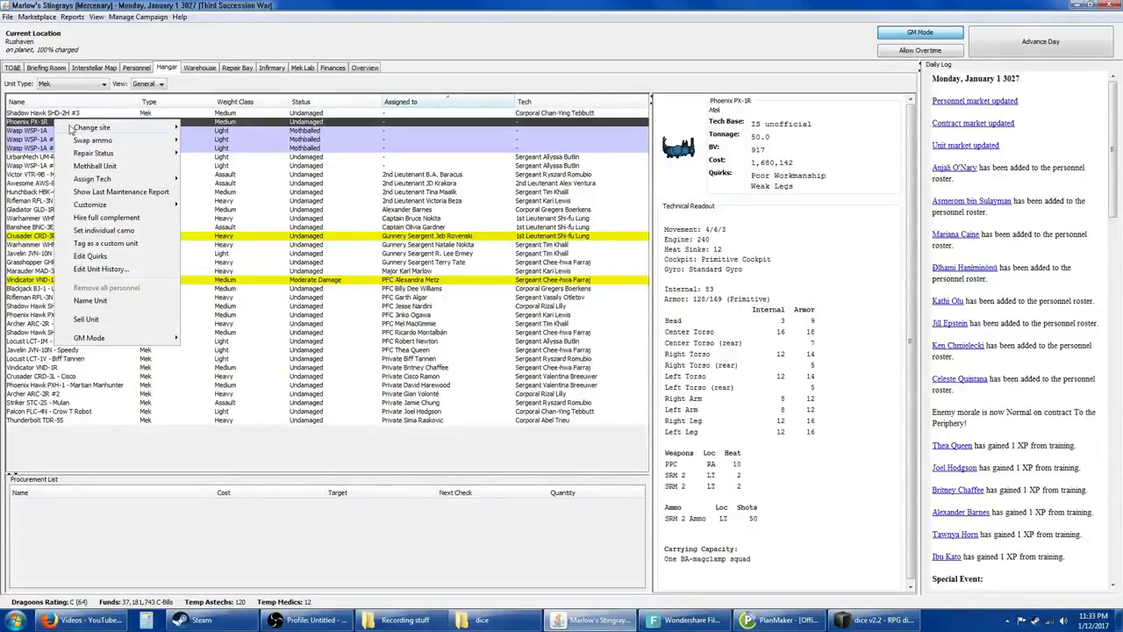
pyautogui.moveTo(130, 179)
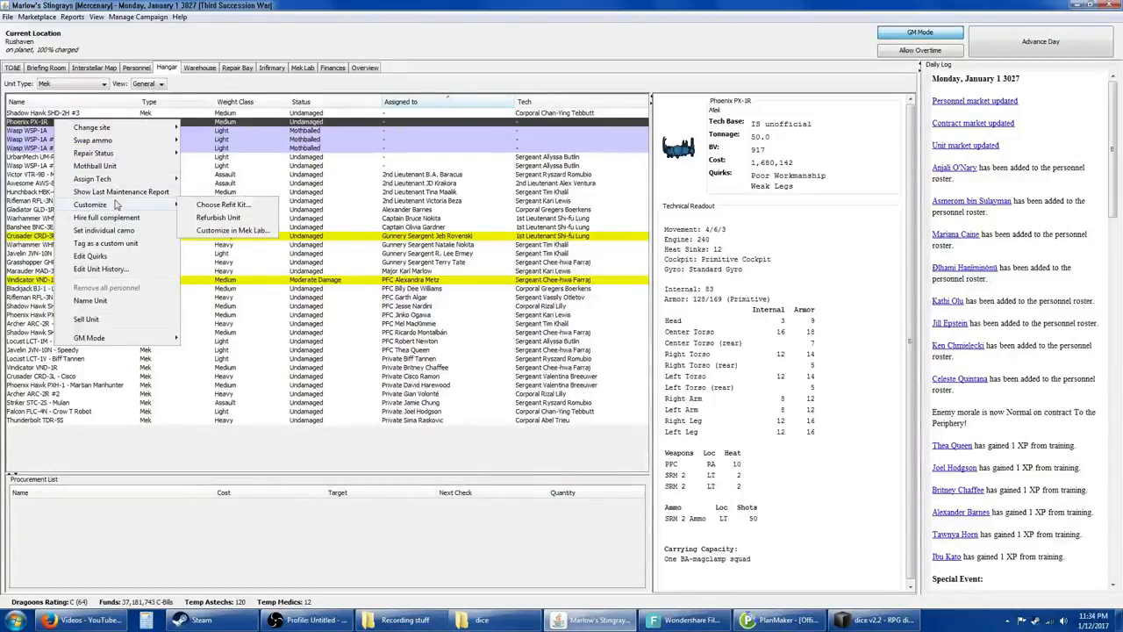
pyautogui.moveTo(95, 152)
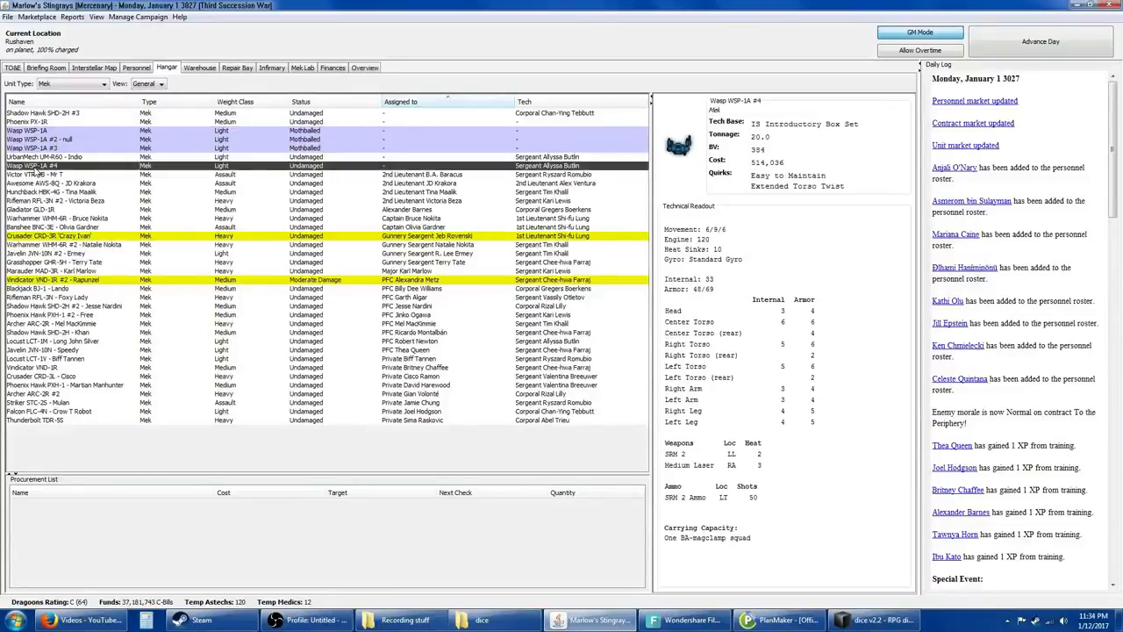
pyautogui.moveTo(42, 173)
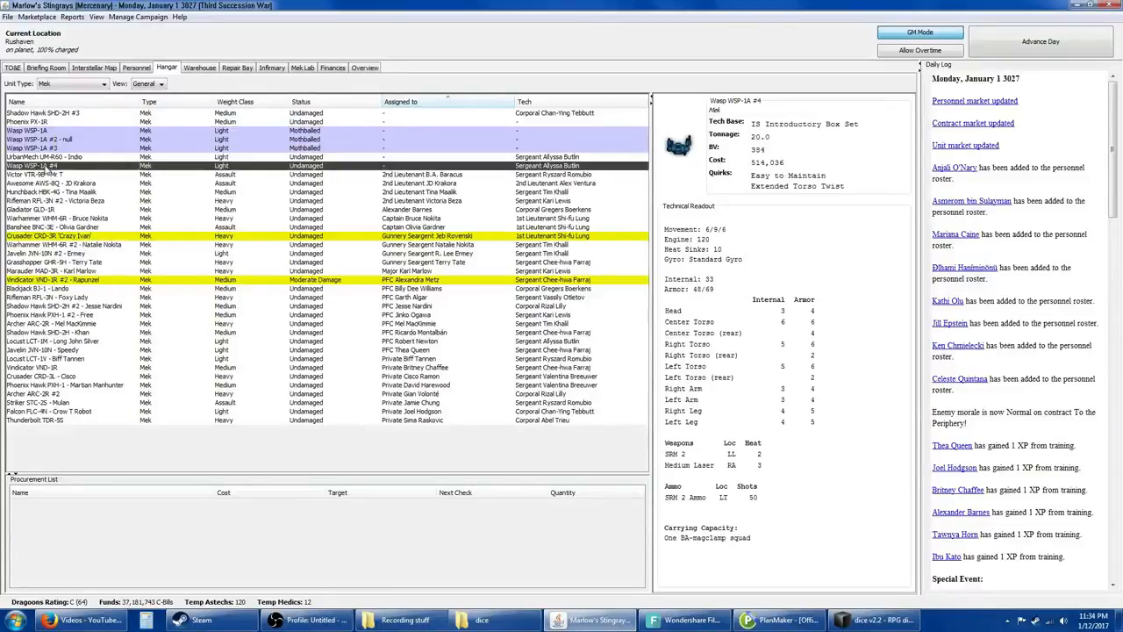
# Step: Mothball the Wasp WSP-1A #4 and begin assigning a tech to the Phoenix PX-1R
pyautogui.rightClick(35, 165)
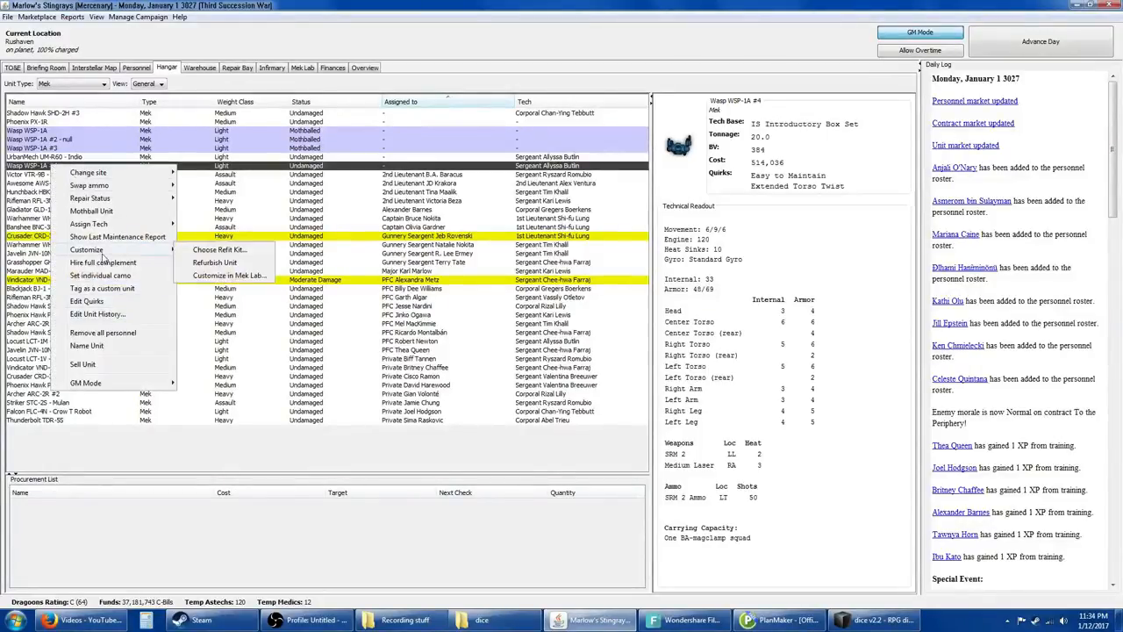
pyautogui.click(88, 224)
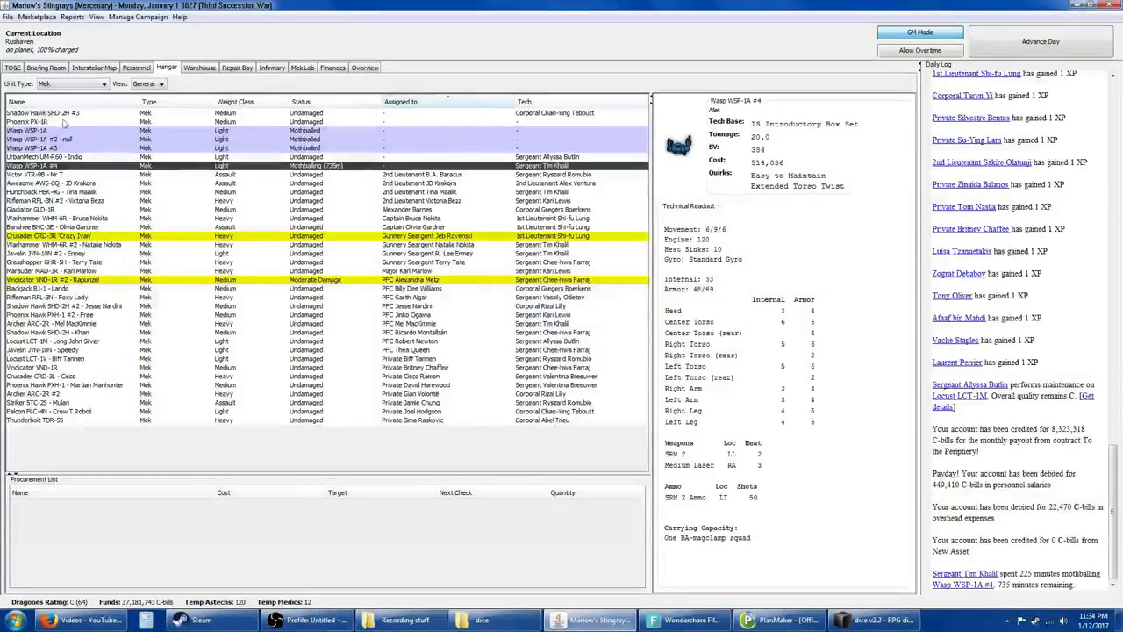
pyautogui.rightClick(27, 121)
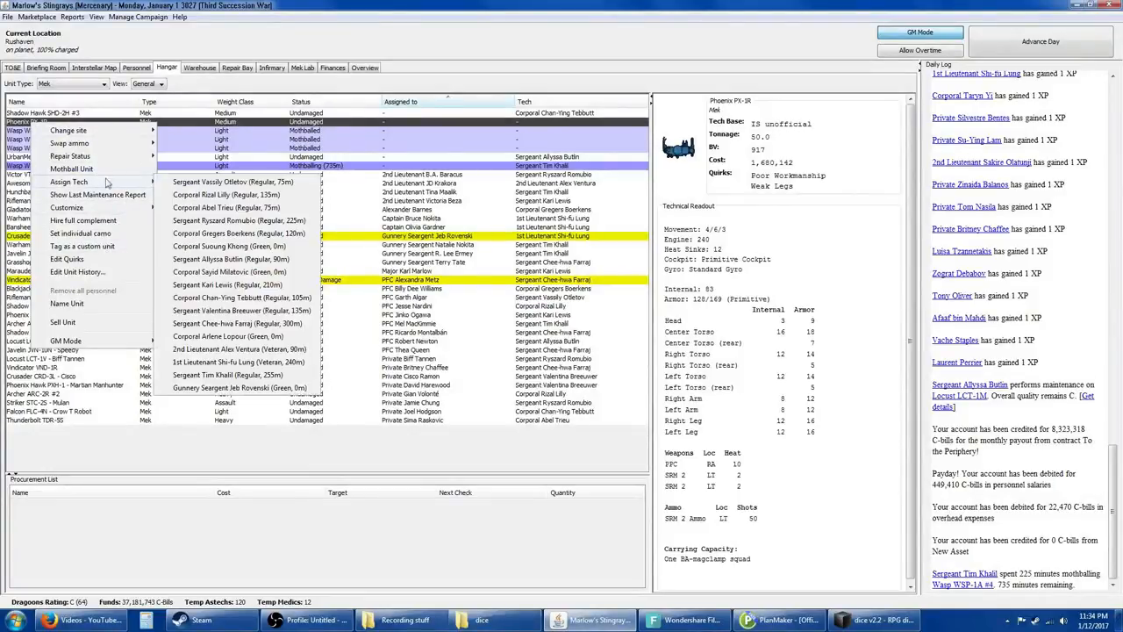
pyautogui.moveTo(235, 219)
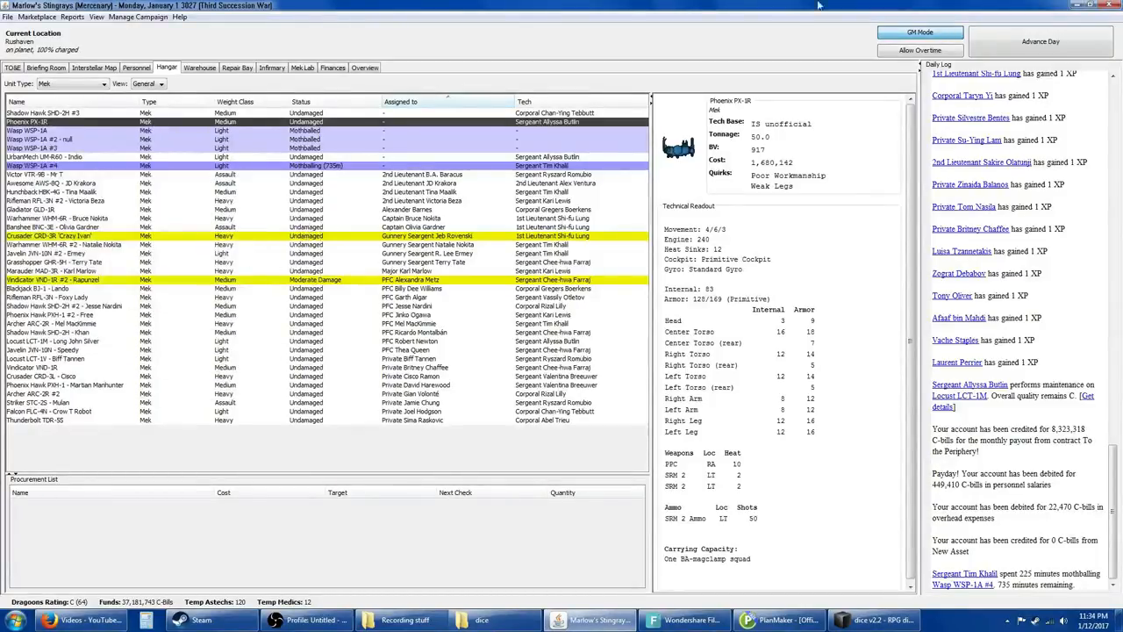
# Step: Advance the campaign 7 days to Monday, January 8, 3027 and scroll through the resulting log
pyautogui.click(137, 17)
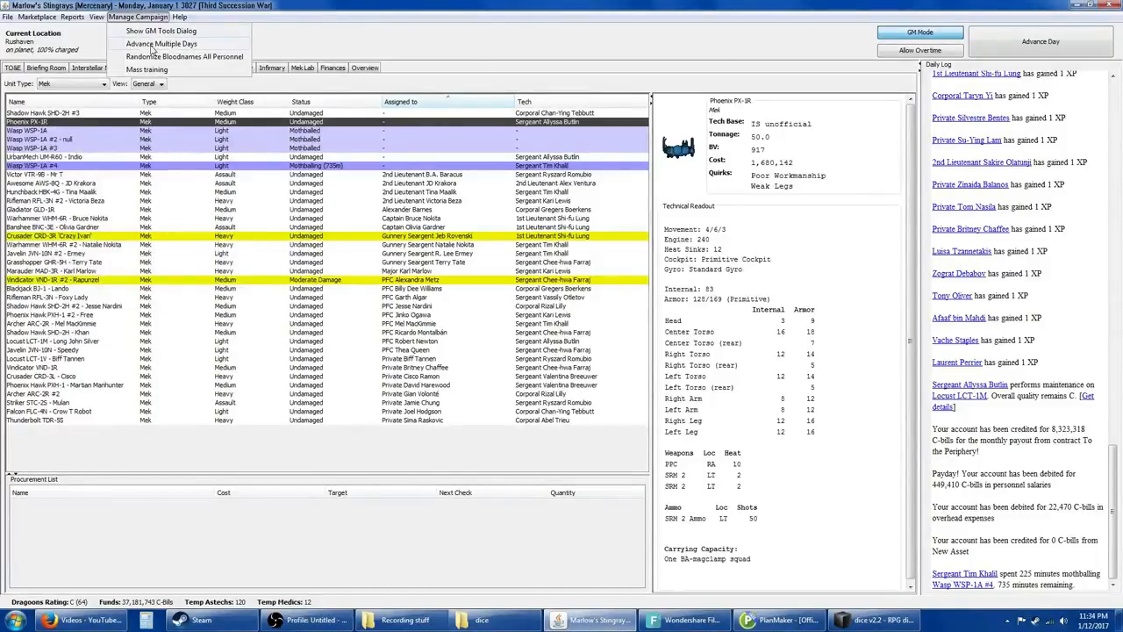
pyautogui.click(161, 43)
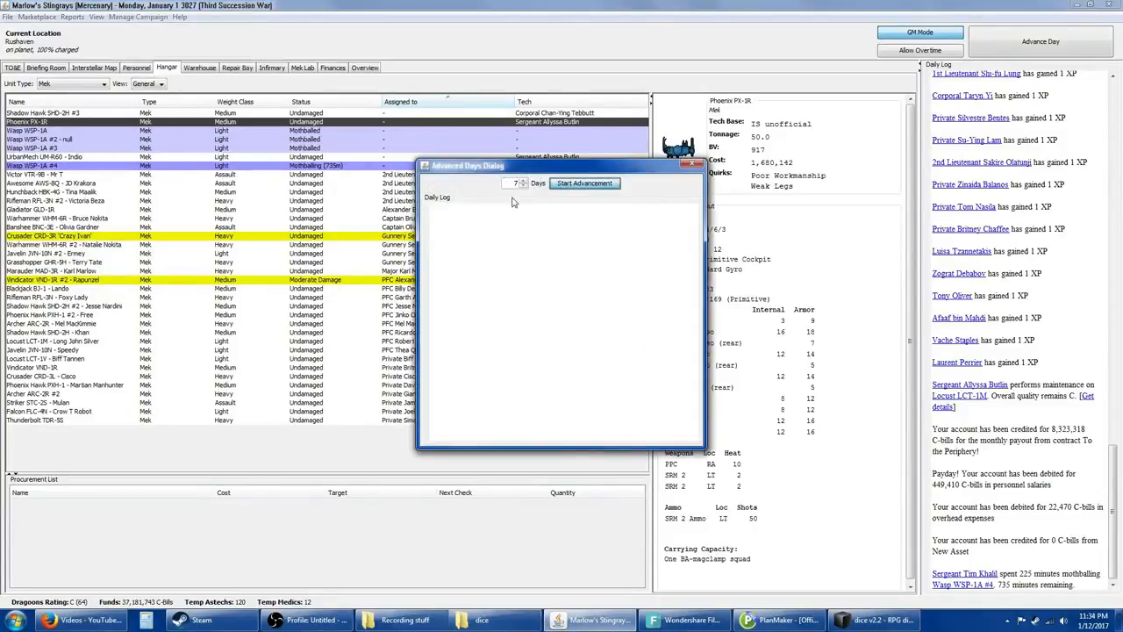
pyautogui.click(582, 182)
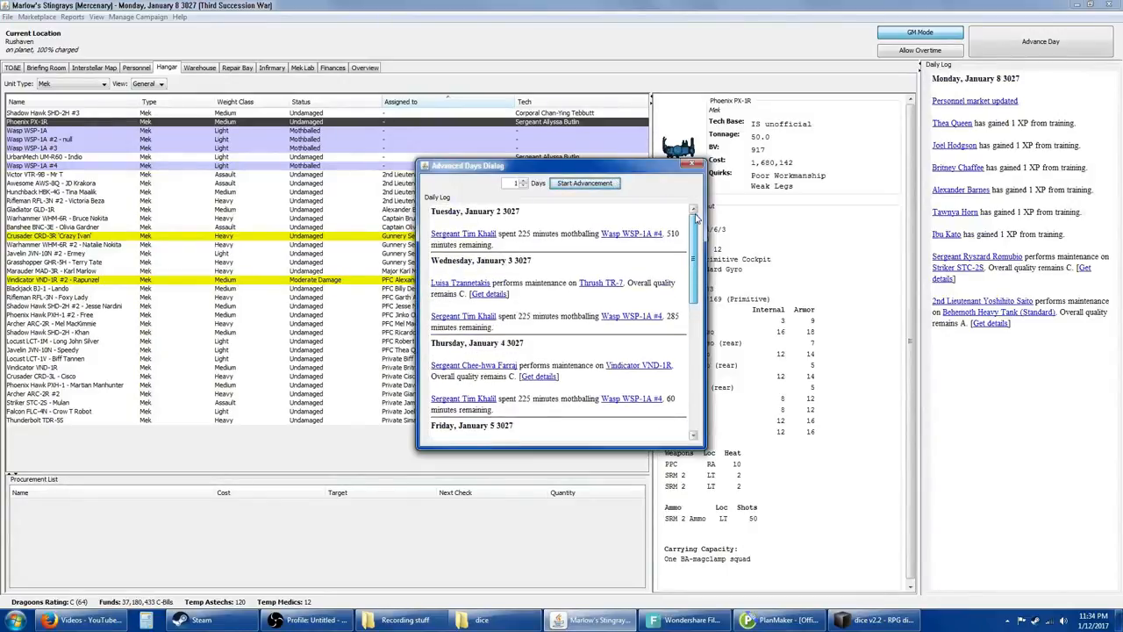
pyautogui.scroll(-3)
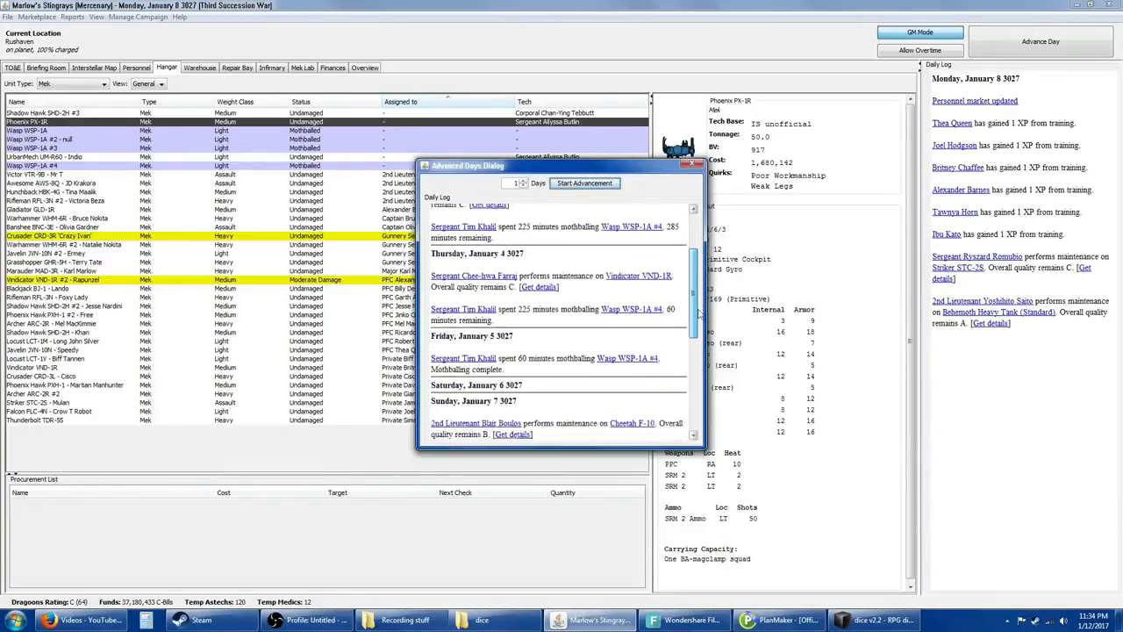
pyautogui.scroll(-3)
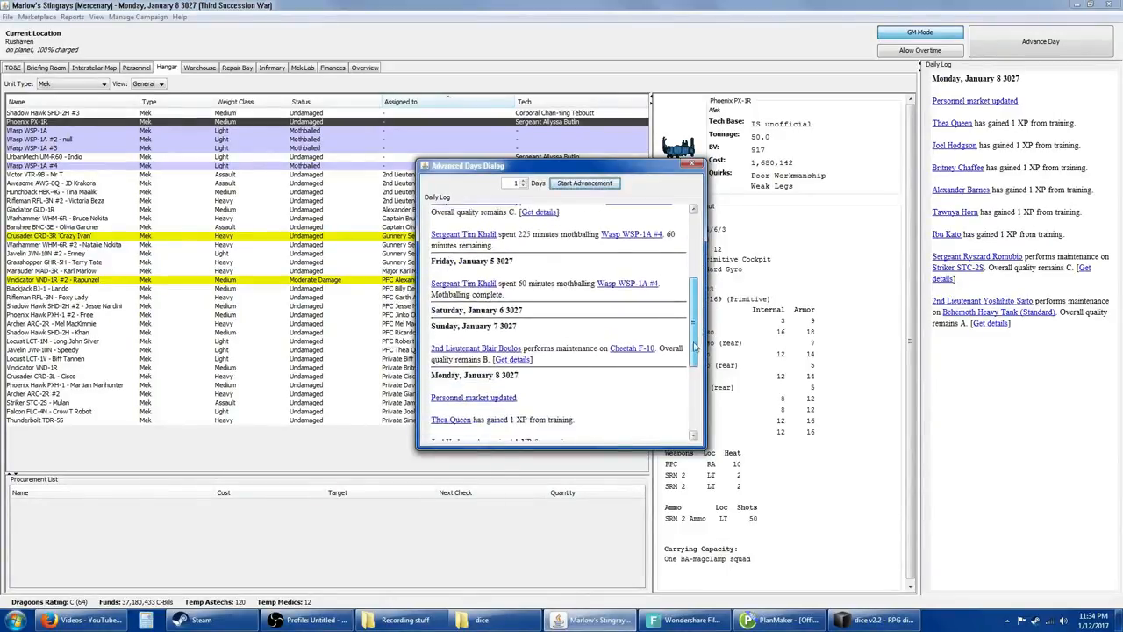
pyautogui.scroll(-3)
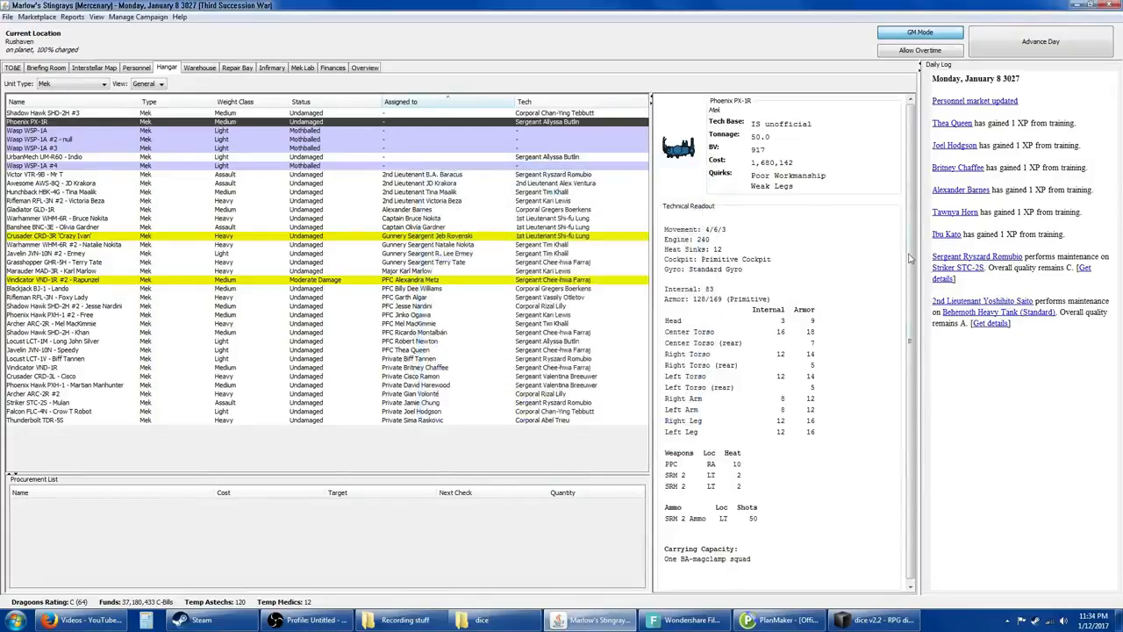
pyautogui.click(137, 67)
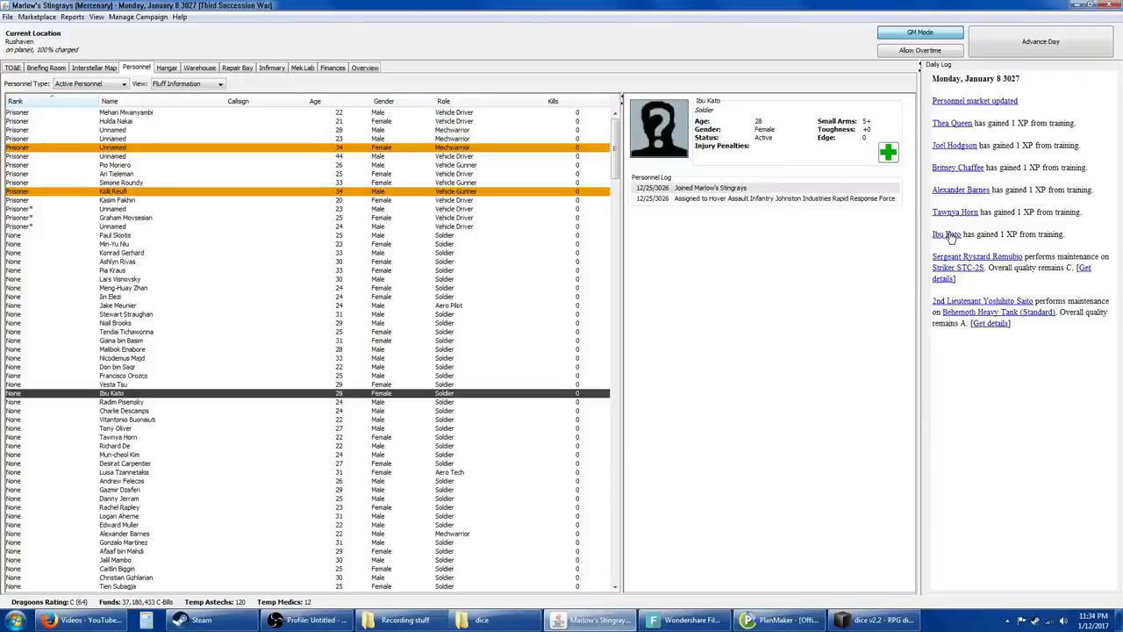
pyautogui.moveTo(916, 225)
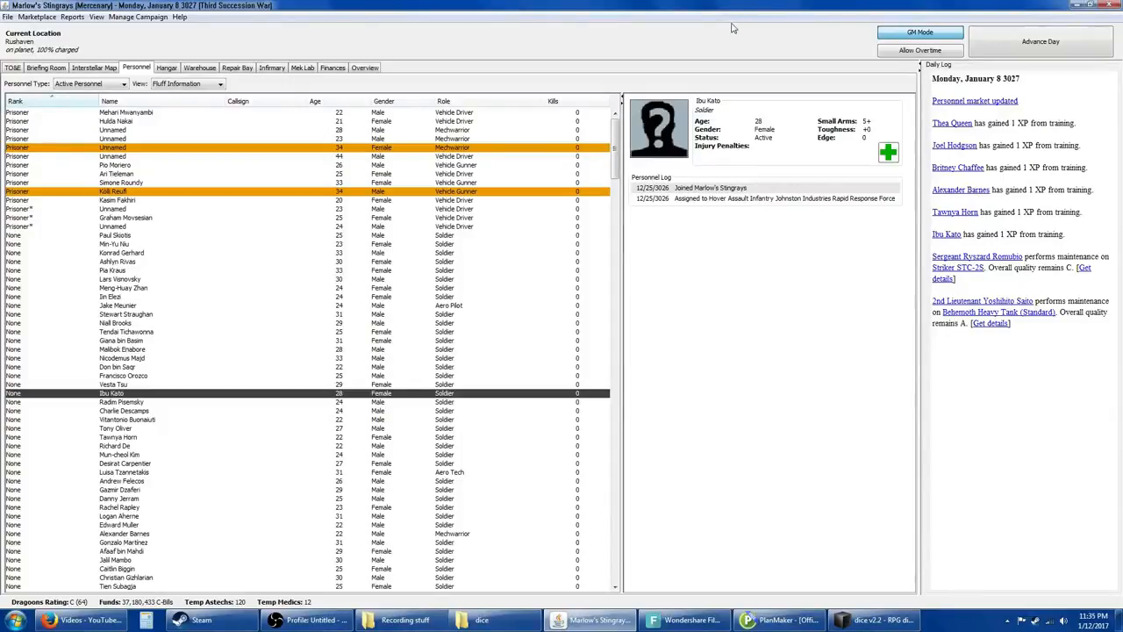
pyautogui.moveTo(734, 122)
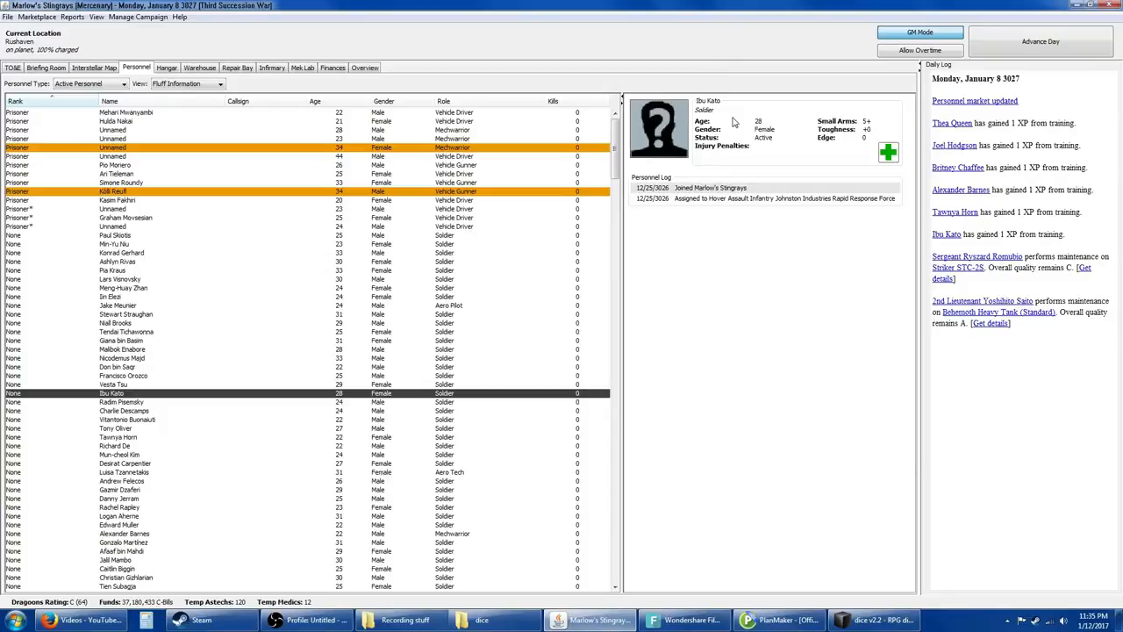
pyautogui.moveTo(838, 169)
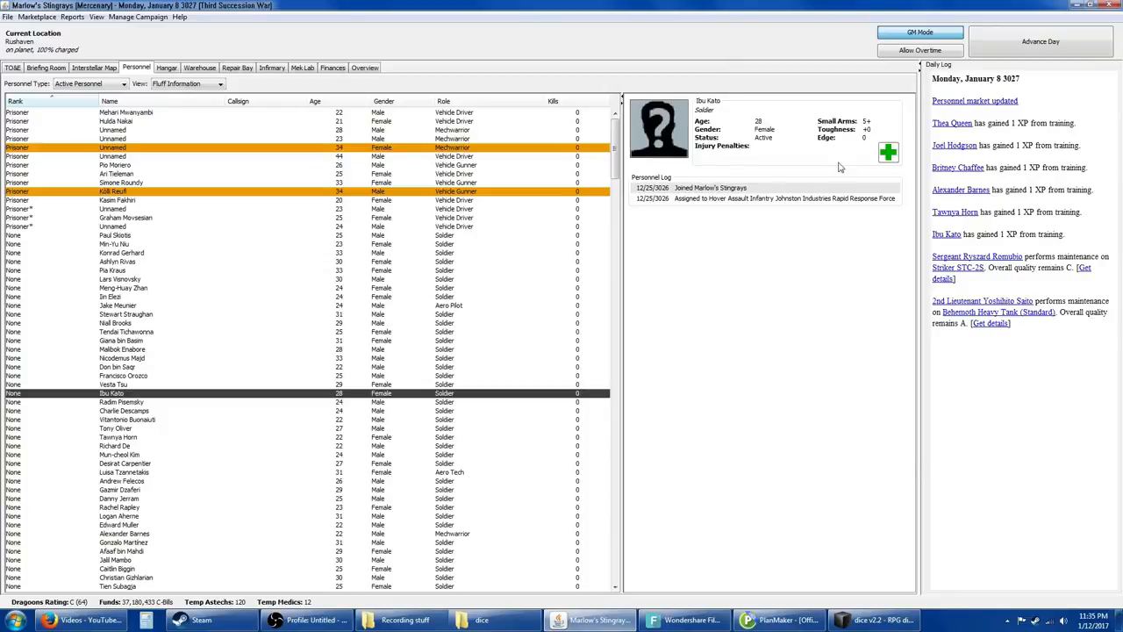
pyautogui.moveTo(658, 165)
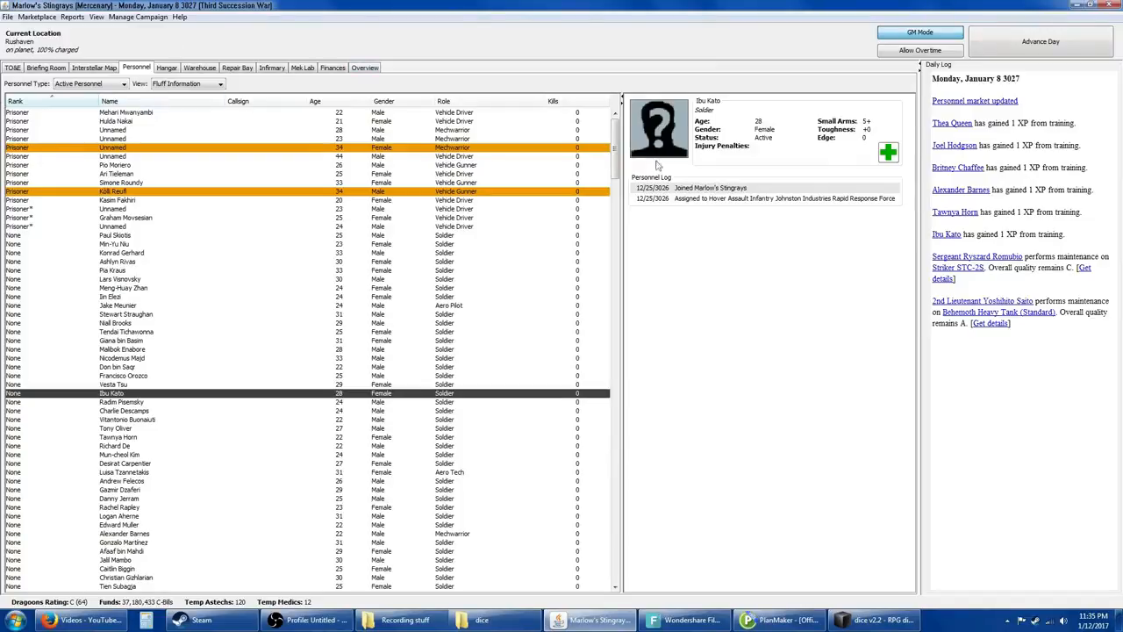
pyautogui.moveTo(951, 233)
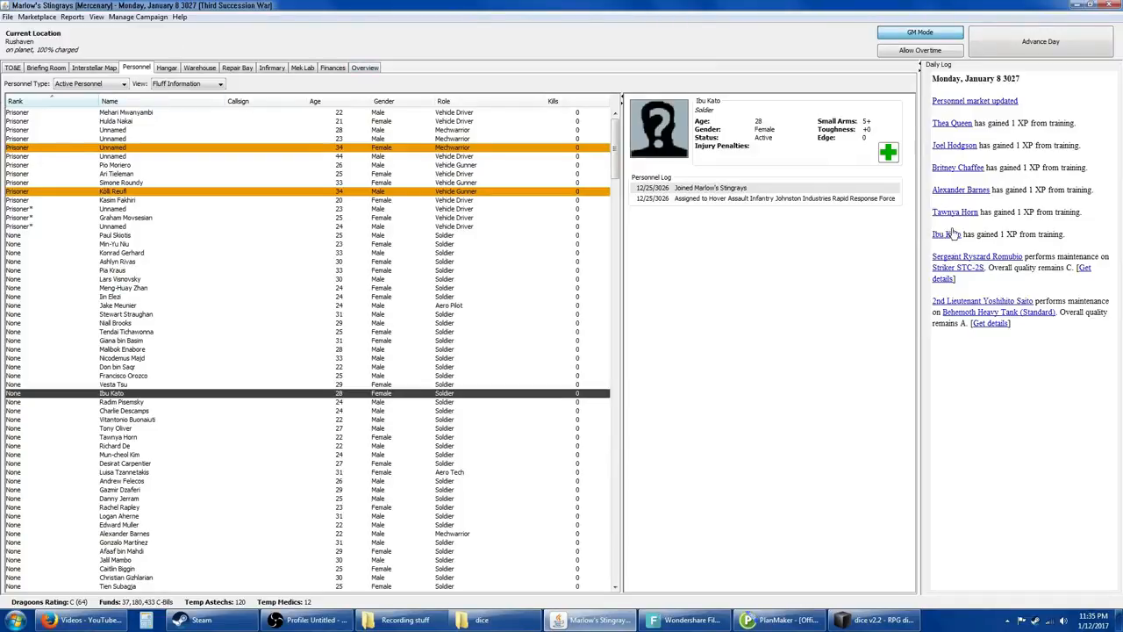
pyautogui.click(119, 437)
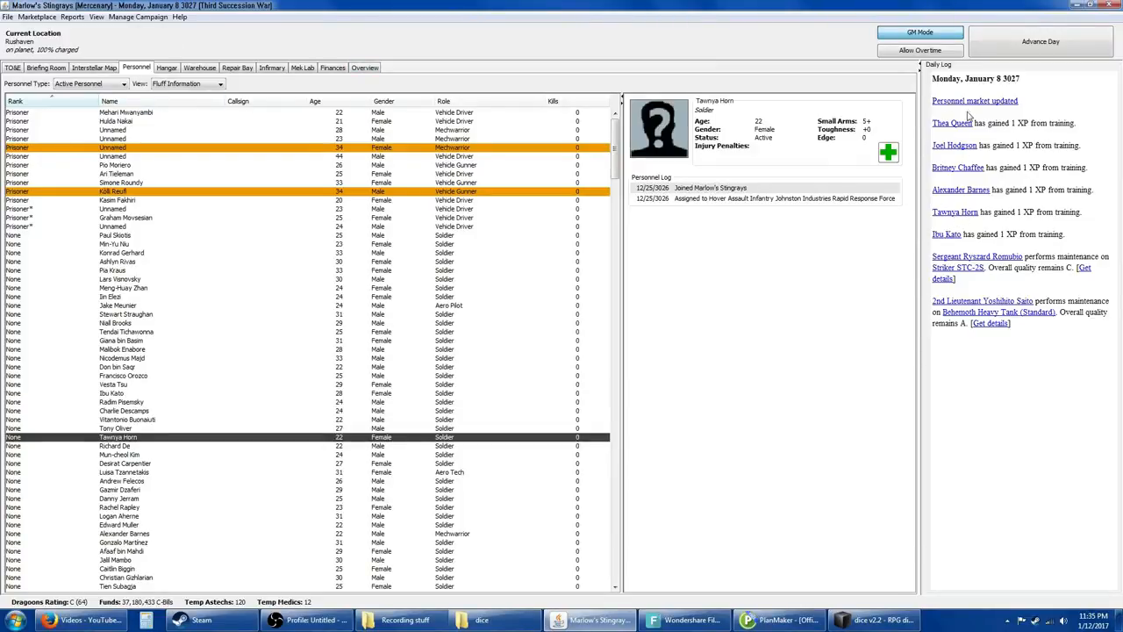
# Step: Hire aerospace pilot Shunsen Hasegawa with his Thrush TR-7 from the Personnel Market and view the hangar
pyautogui.click(976, 100)
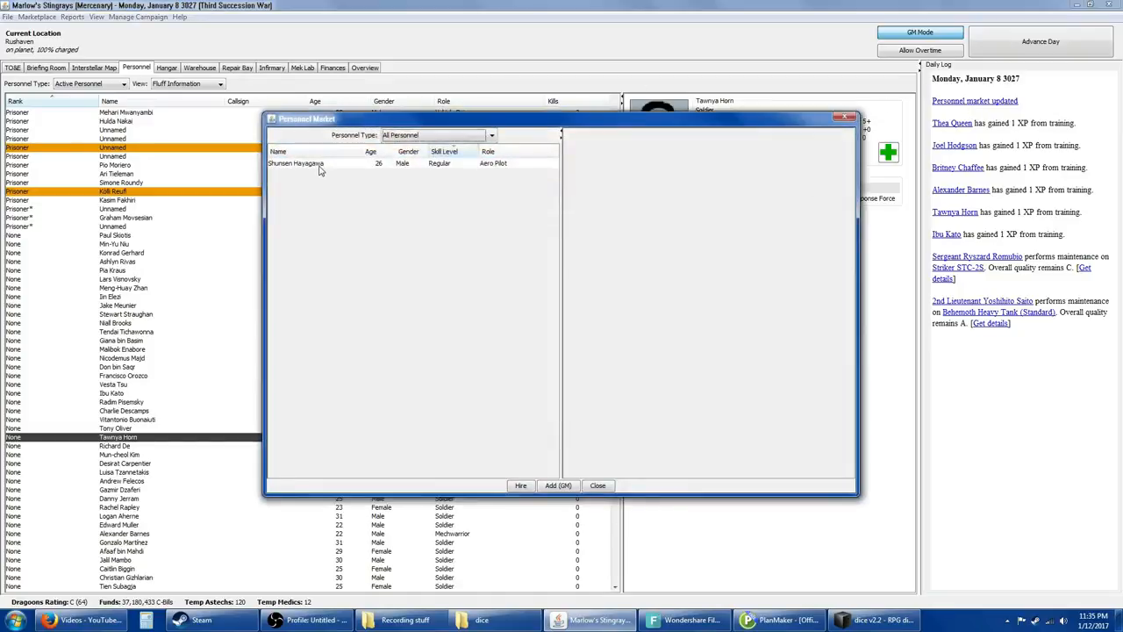
pyautogui.click(295, 163)
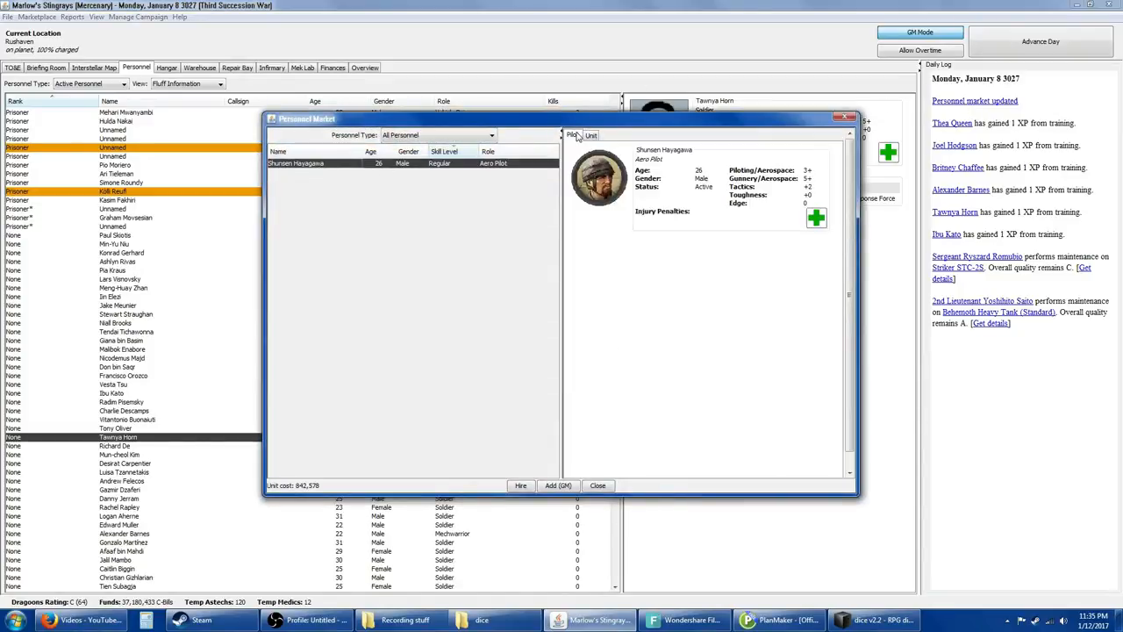
pyautogui.click(589, 134)
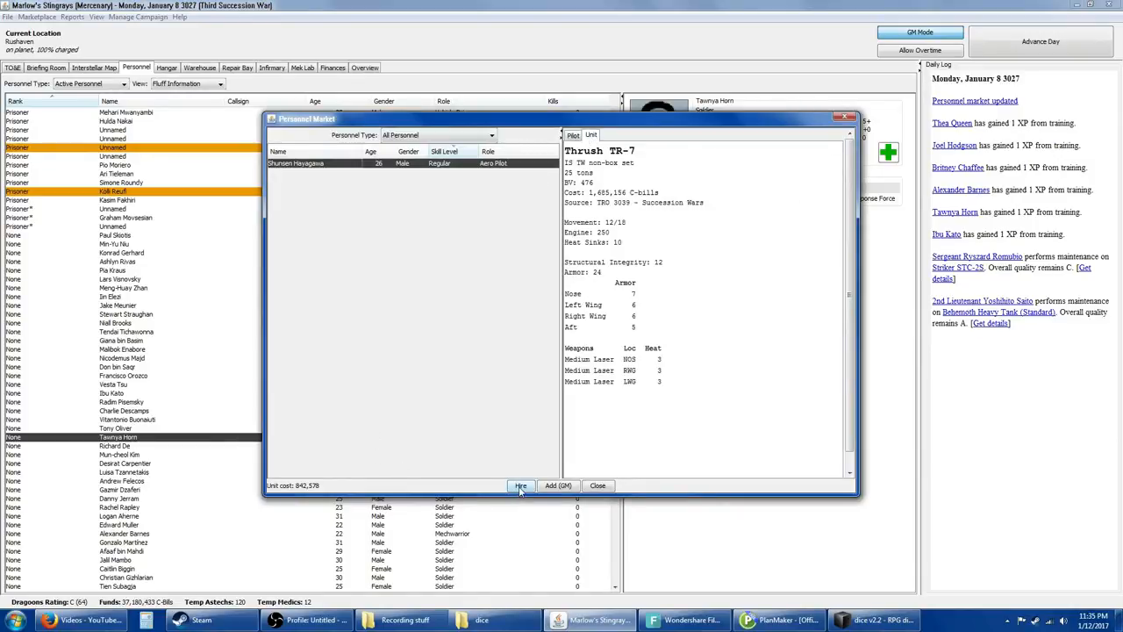
pyautogui.click(519, 485)
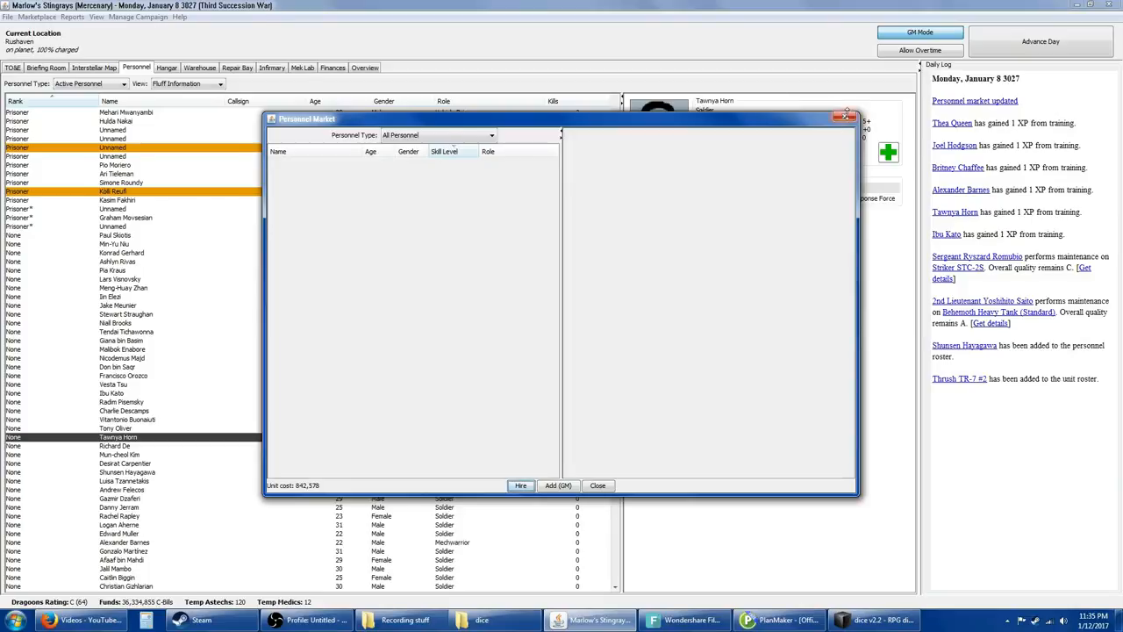
pyautogui.click(597, 484)
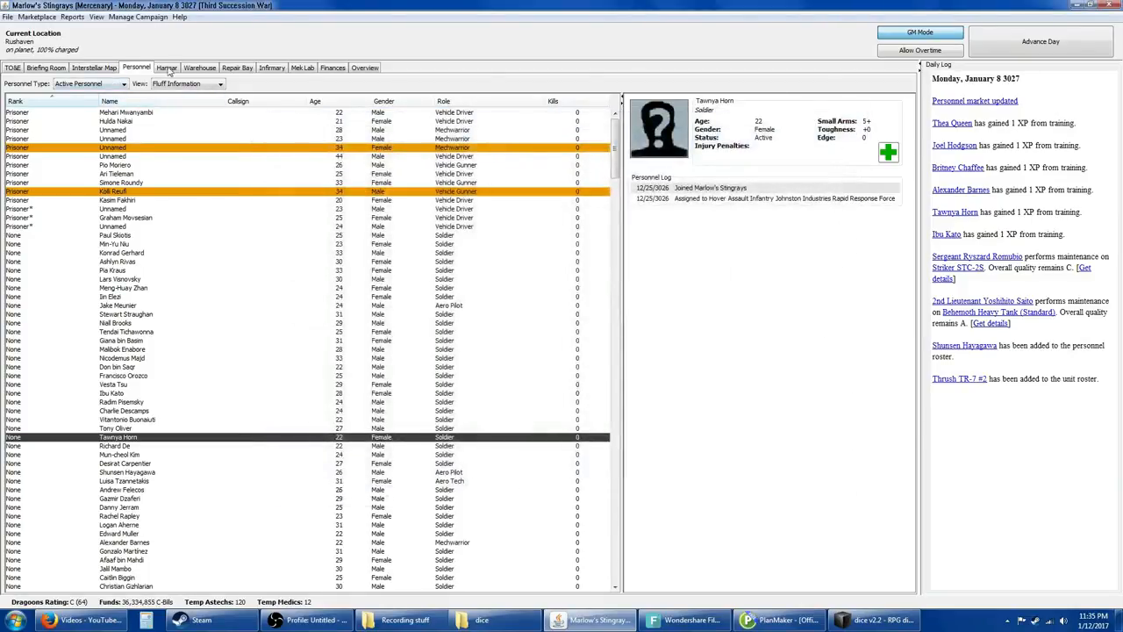
pyautogui.click(167, 66)
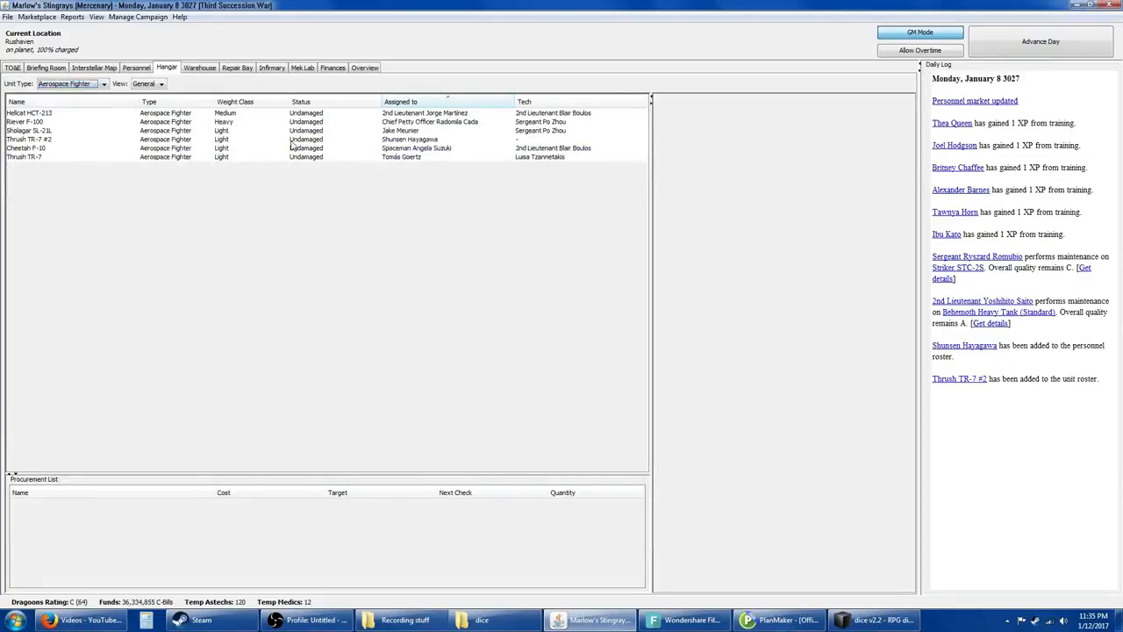
# Step: Assign Luisa Tzannetakis as tech for Thrush TR-7 #2 and return to the Briefing Room
pyautogui.rightClick(28, 141)
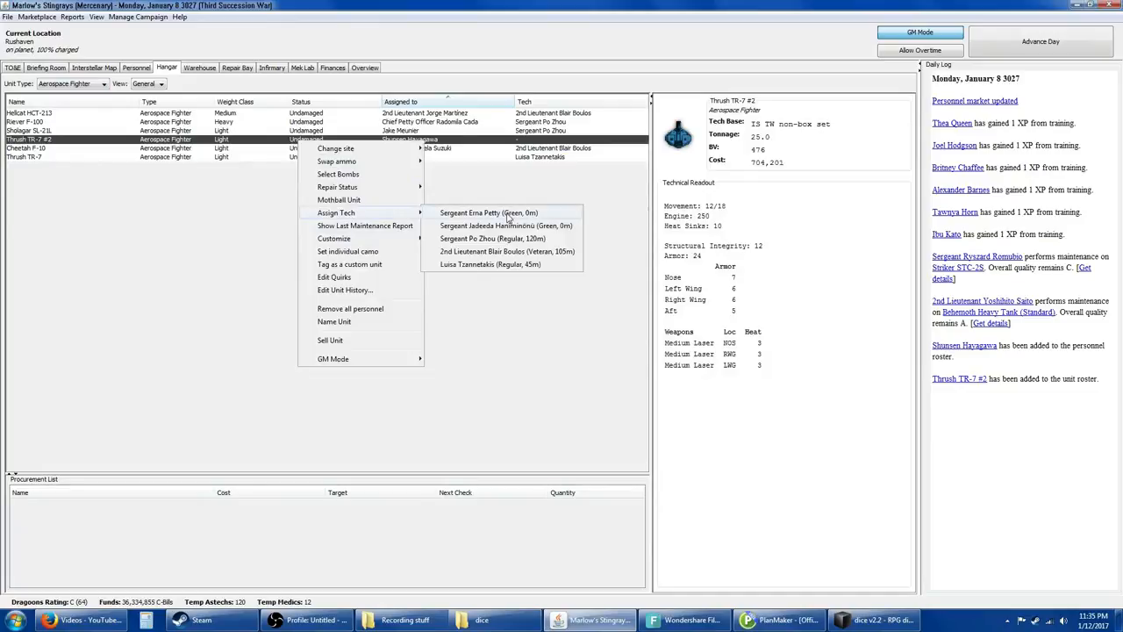
pyautogui.moveTo(489, 263)
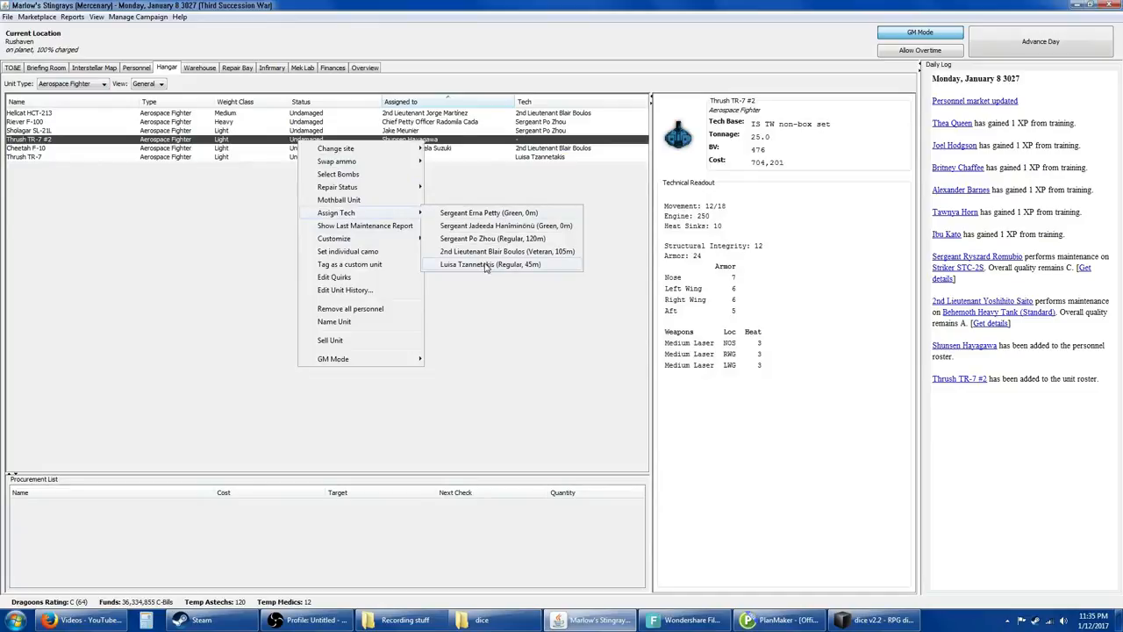
pyautogui.click(489, 264)
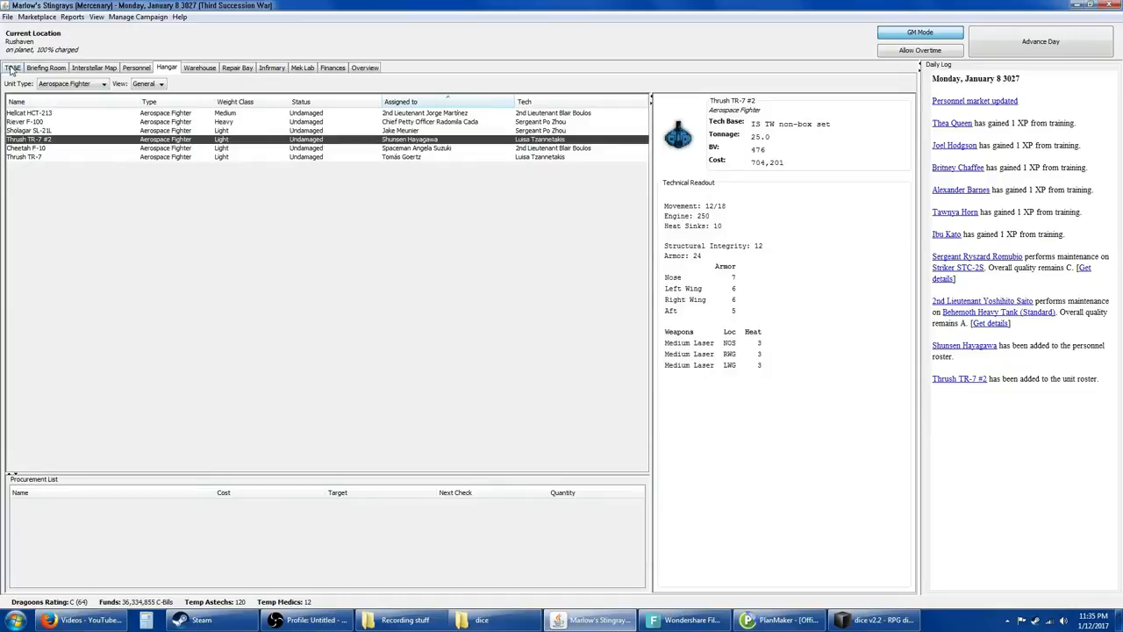
pyautogui.click(46, 66)
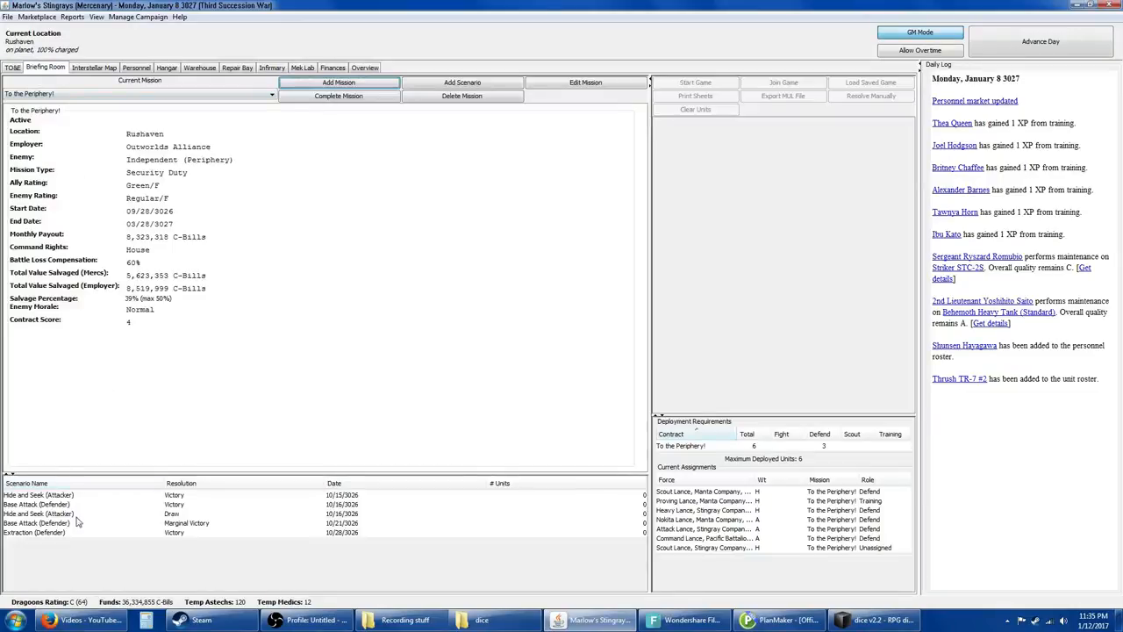
pyautogui.moveTo(479, 537)
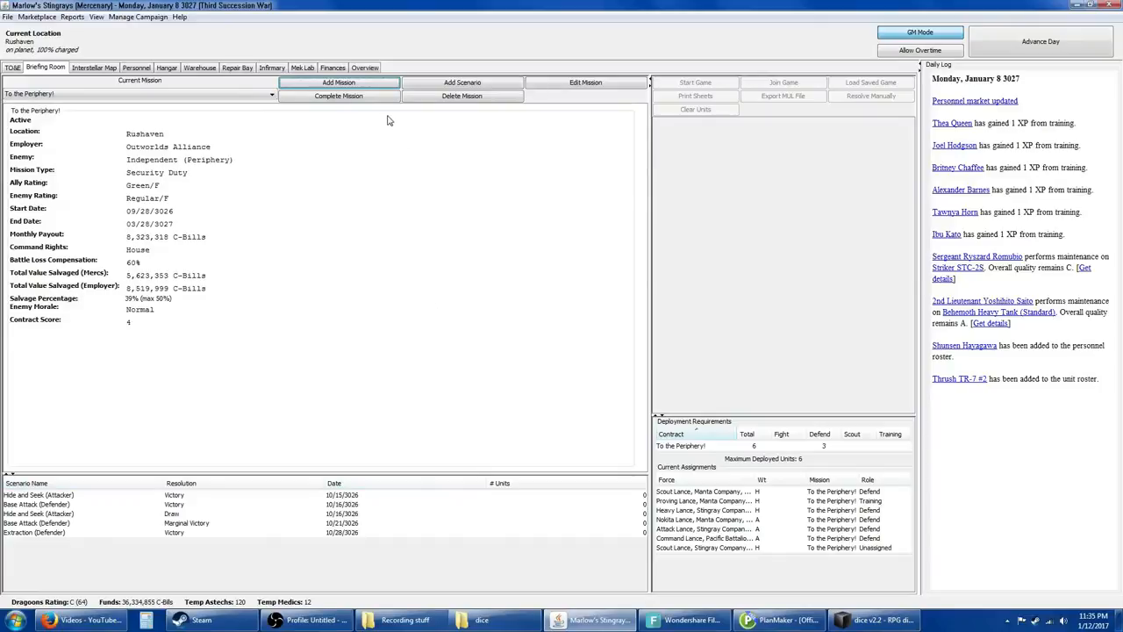
pyautogui.moveTo(168, 63)
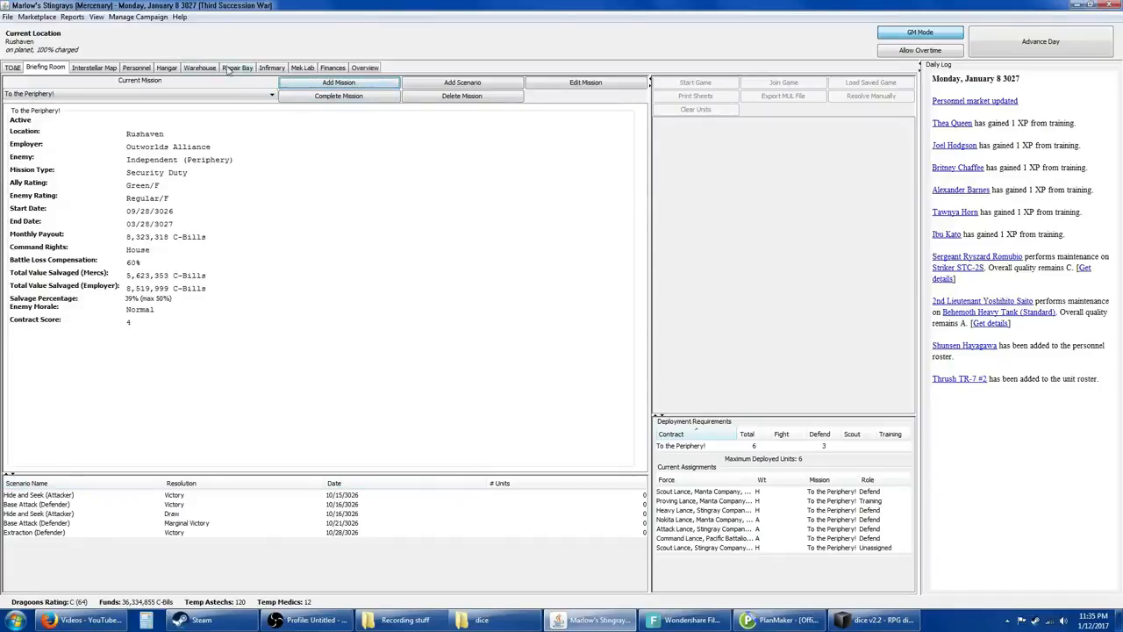
# Step: Advance the campaign another week to Monday, January 15, 3027 and review the daily log
pyautogui.click(137, 17)
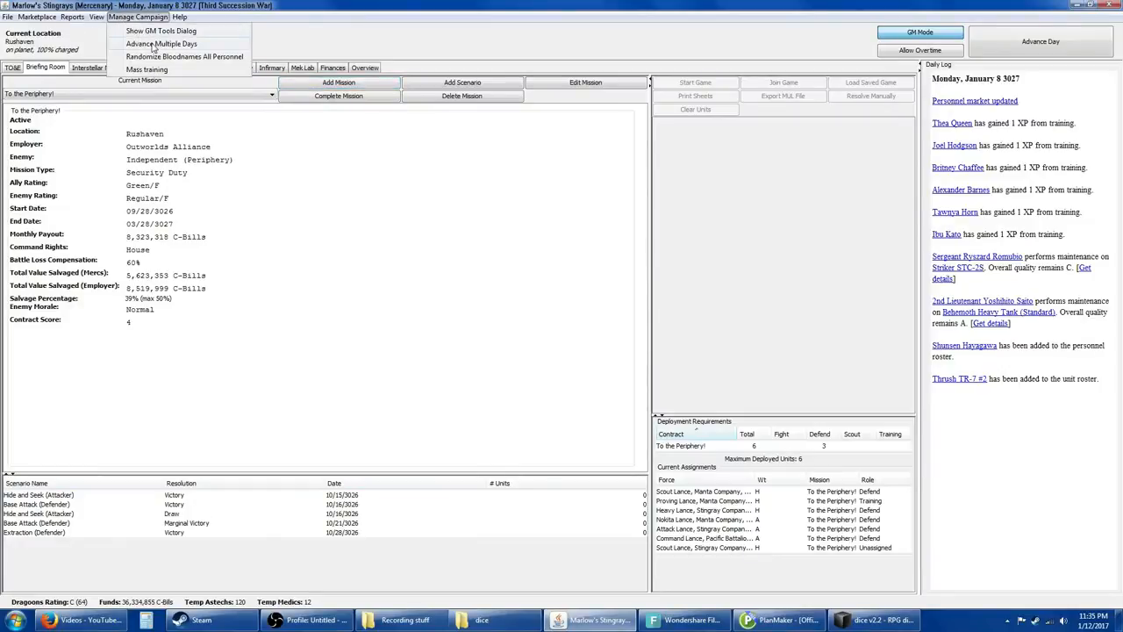
pyautogui.click(162, 44)
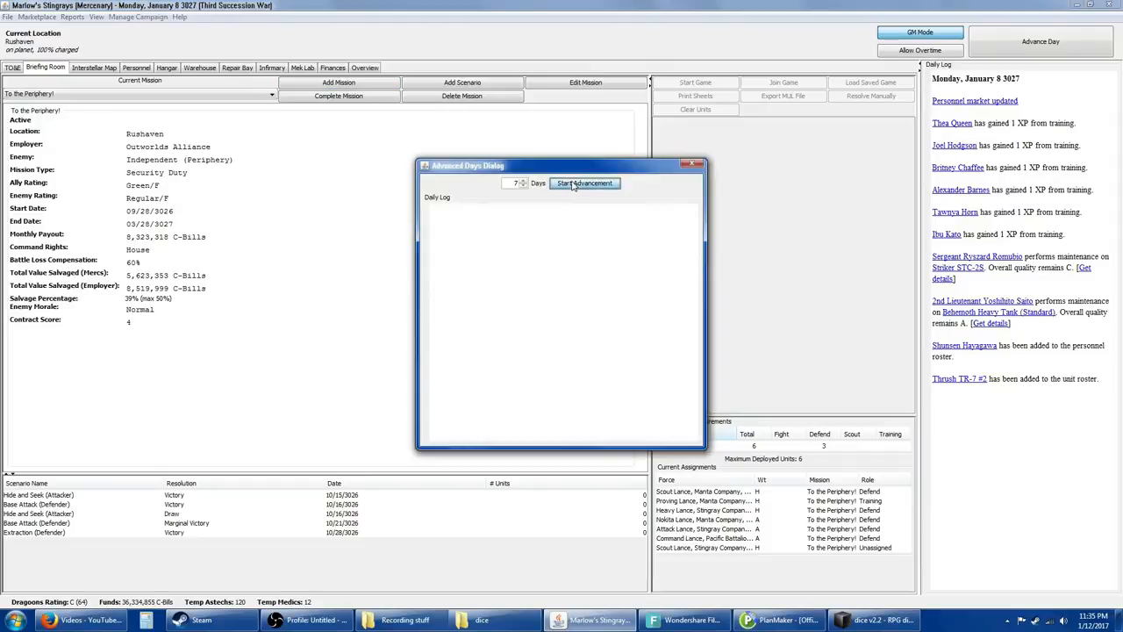
pyautogui.click(584, 183)
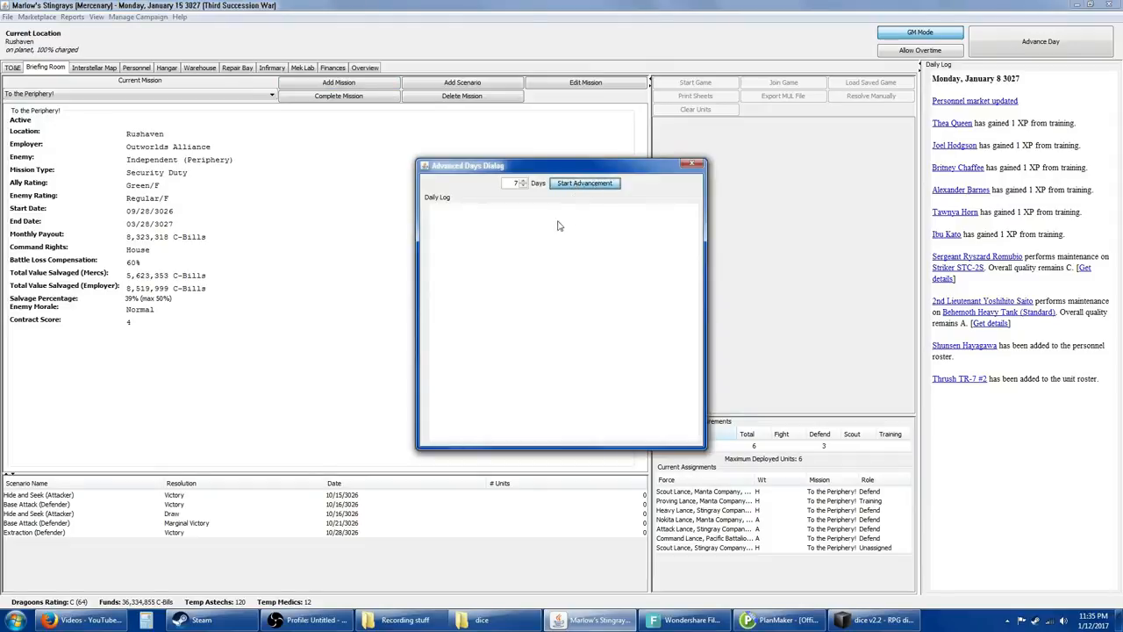
pyautogui.click(584, 182)
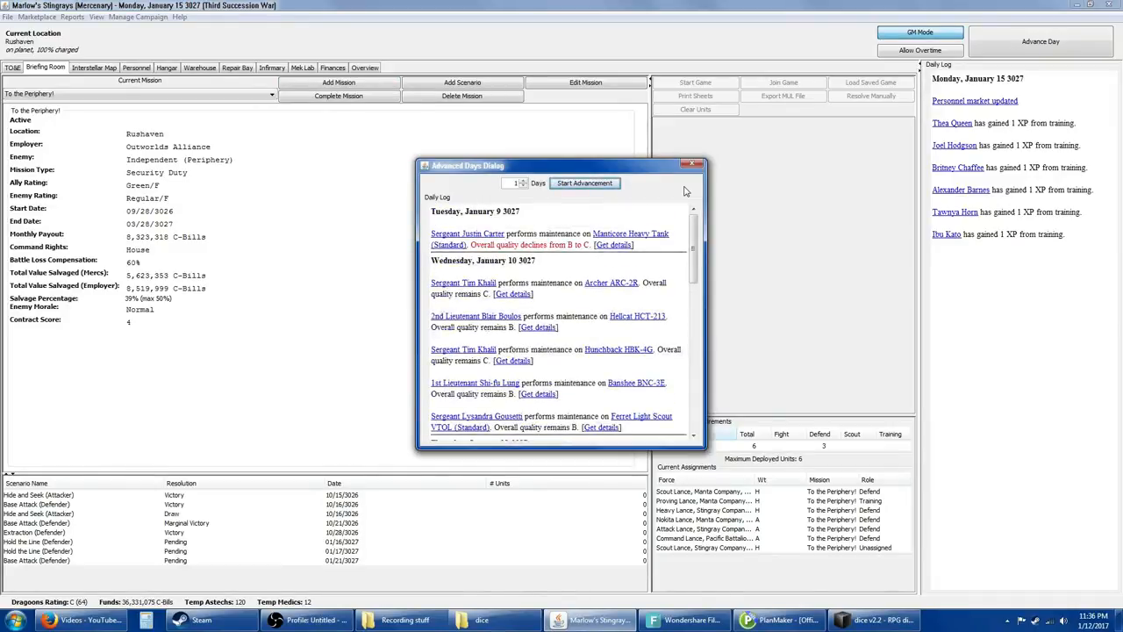
pyautogui.moveTo(671, 221)
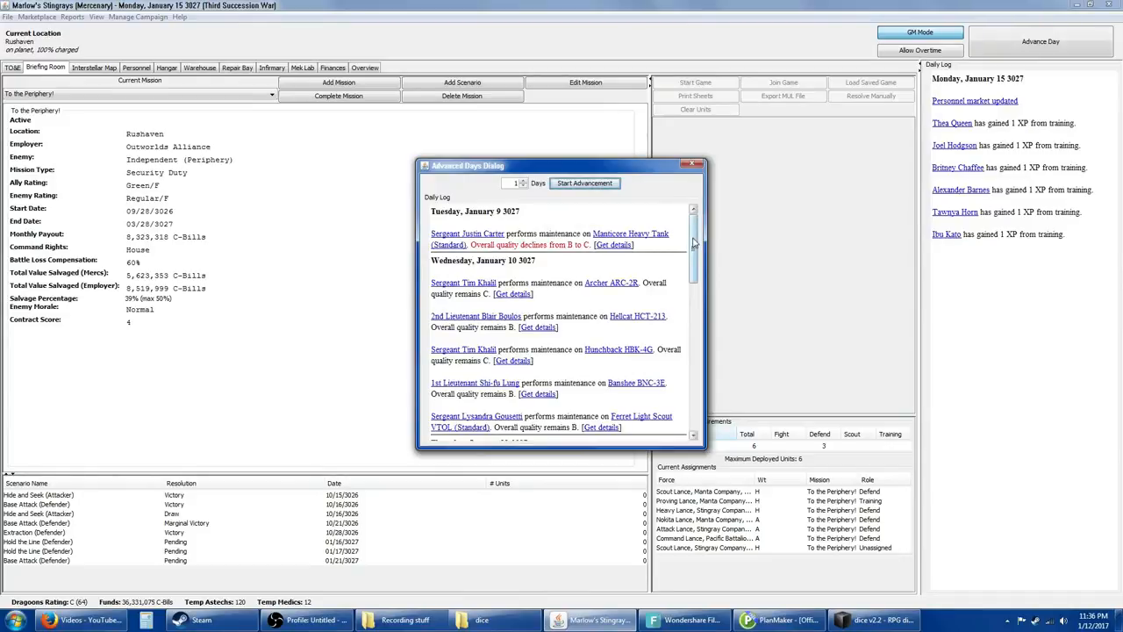
pyautogui.scroll(-3)
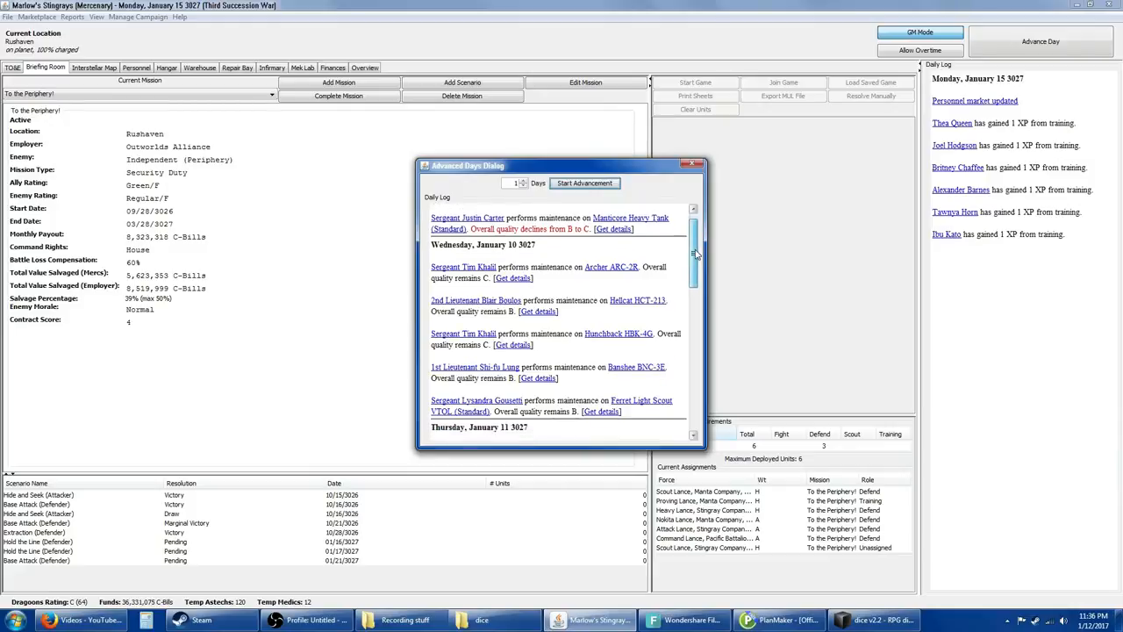
pyautogui.scroll(-3)
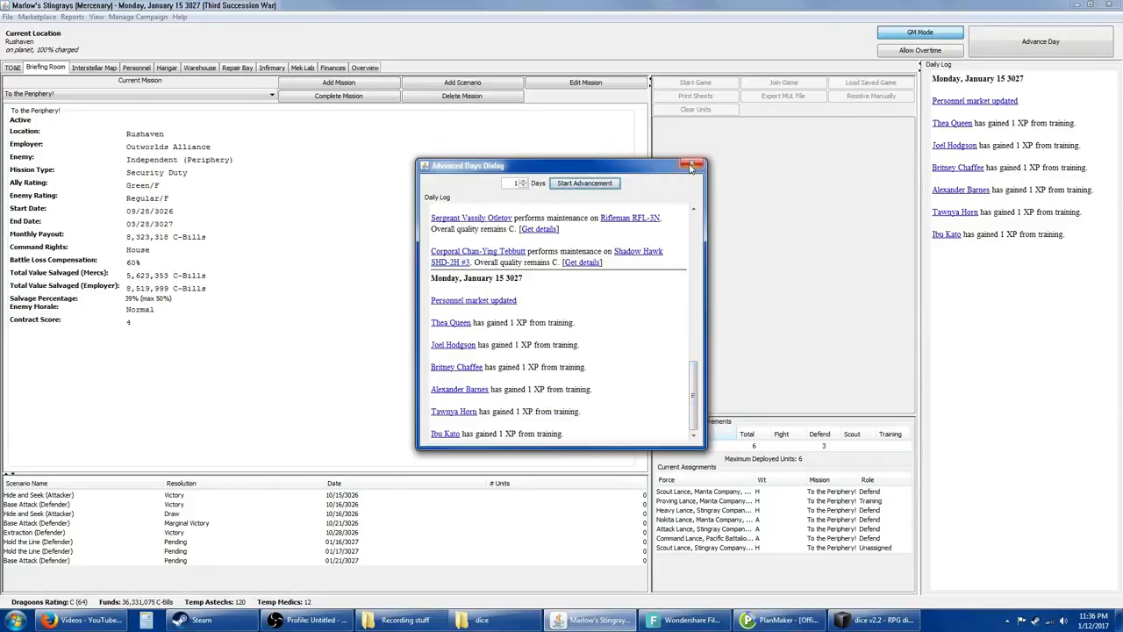
# Step: Hire the recruit who brings a Mechanized Tracked Platoon (Flamer) from the Personnel Market
pyautogui.click(691, 165)
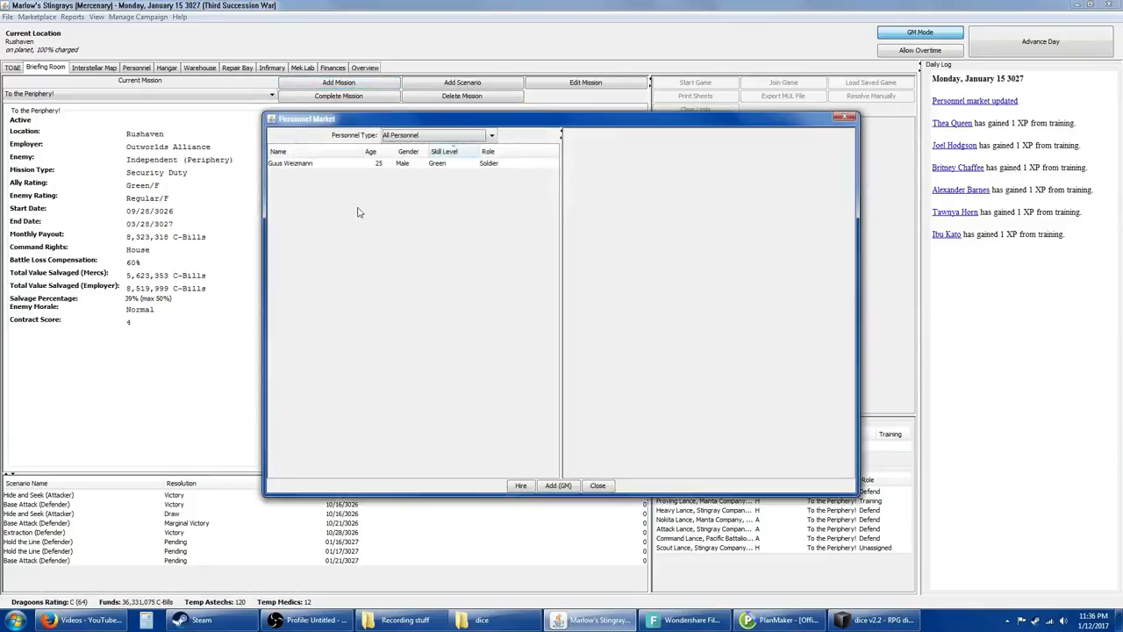
pyautogui.click(290, 163)
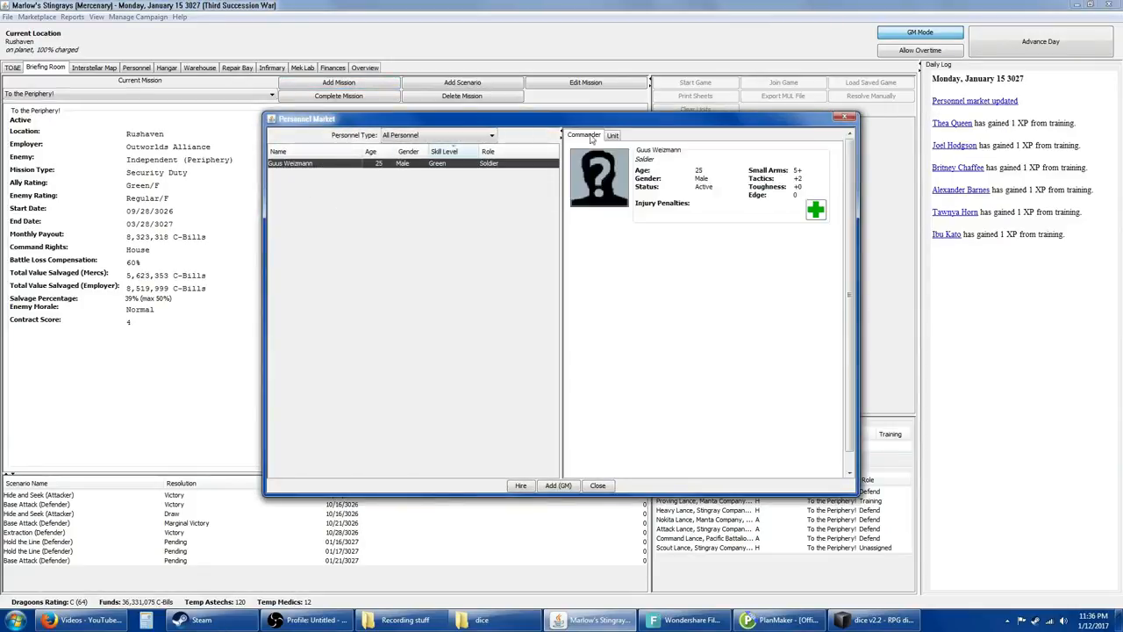
pyautogui.click(612, 133)
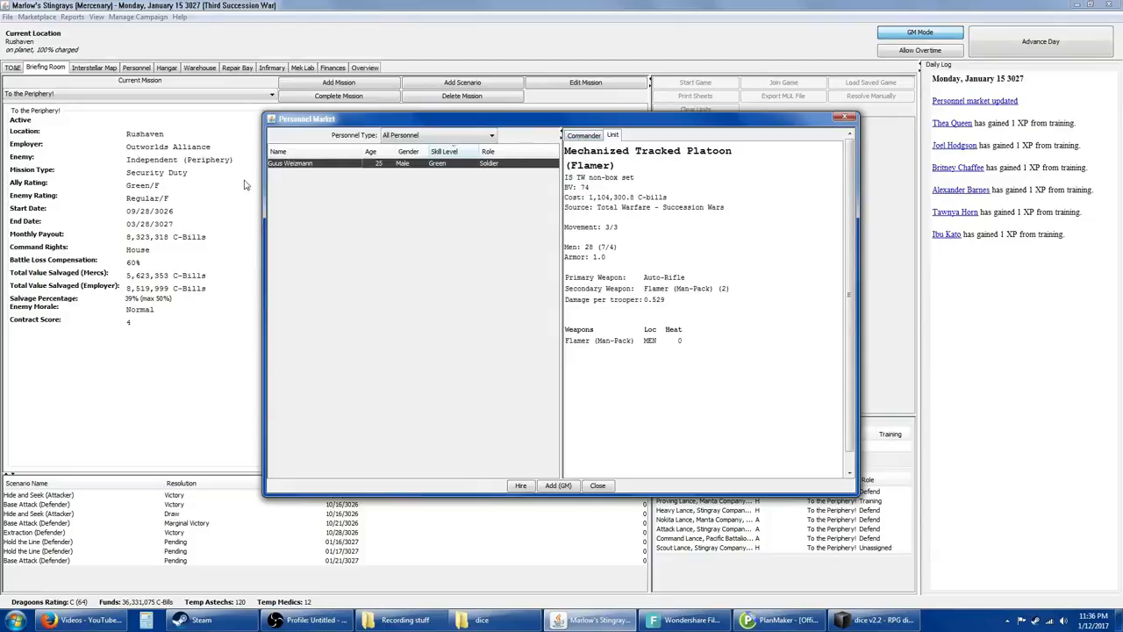
pyautogui.click(519, 484)
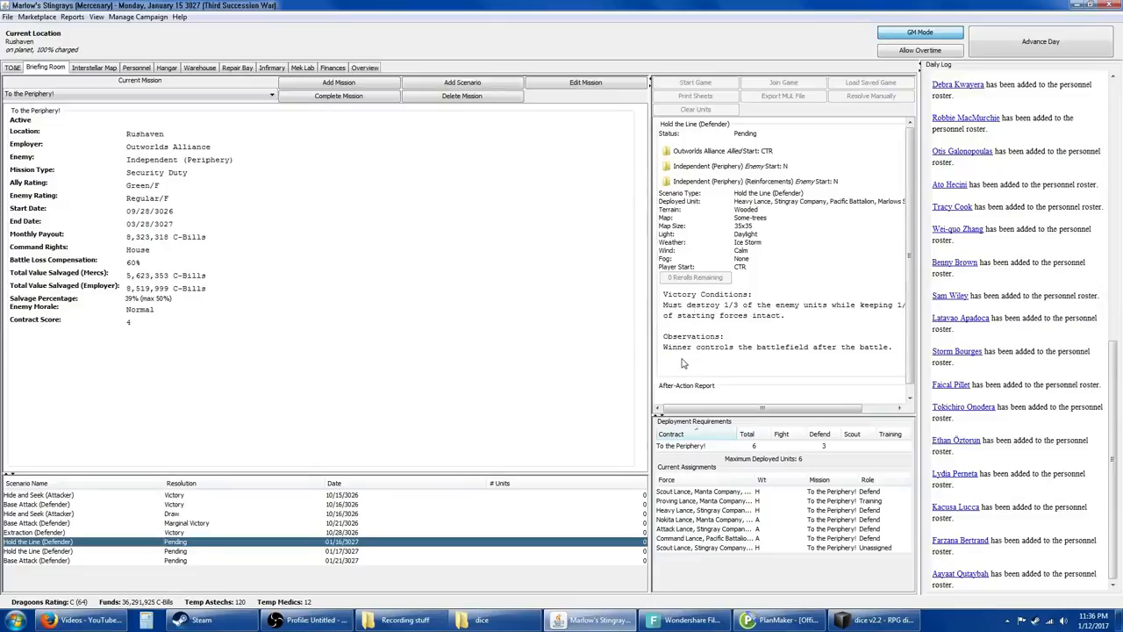
pyautogui.moveTo(723, 342)
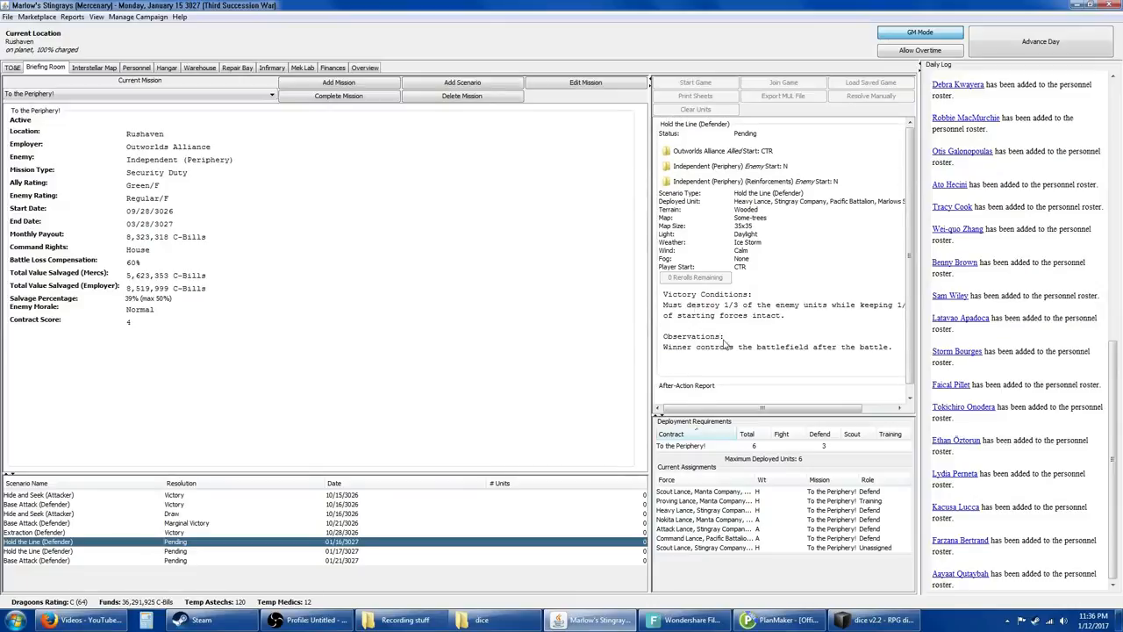
pyautogui.moveTo(800, 207)
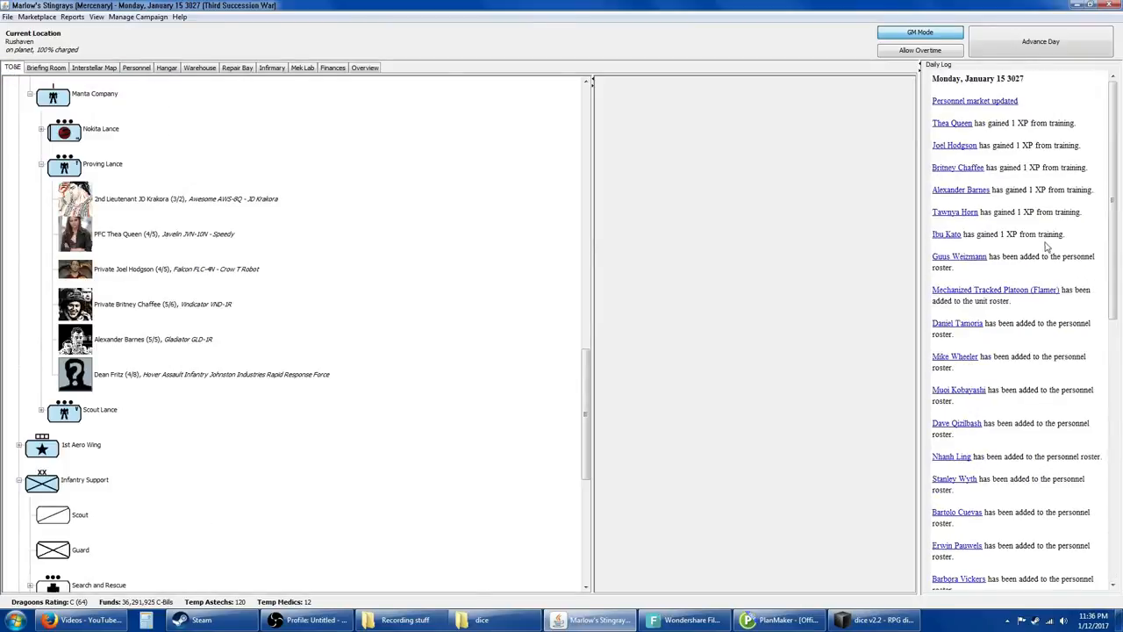
# Step: Advance one day to Tuesday, January 16, 3027 and return to the Hold the Line briefing
pyautogui.click(1041, 43)
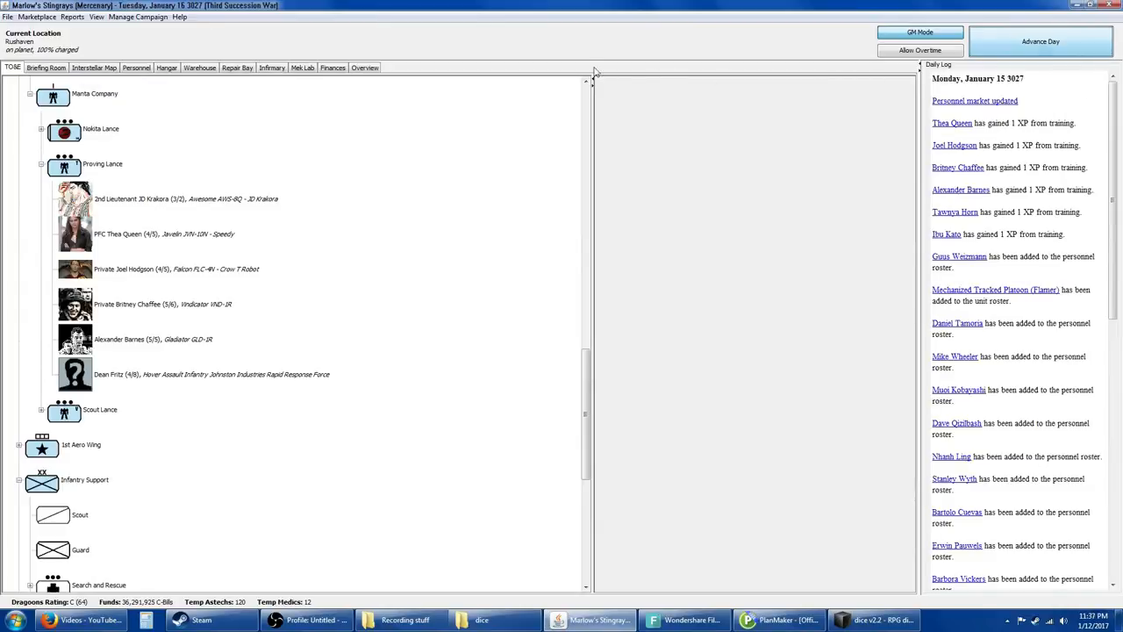
pyautogui.click(1040, 43)
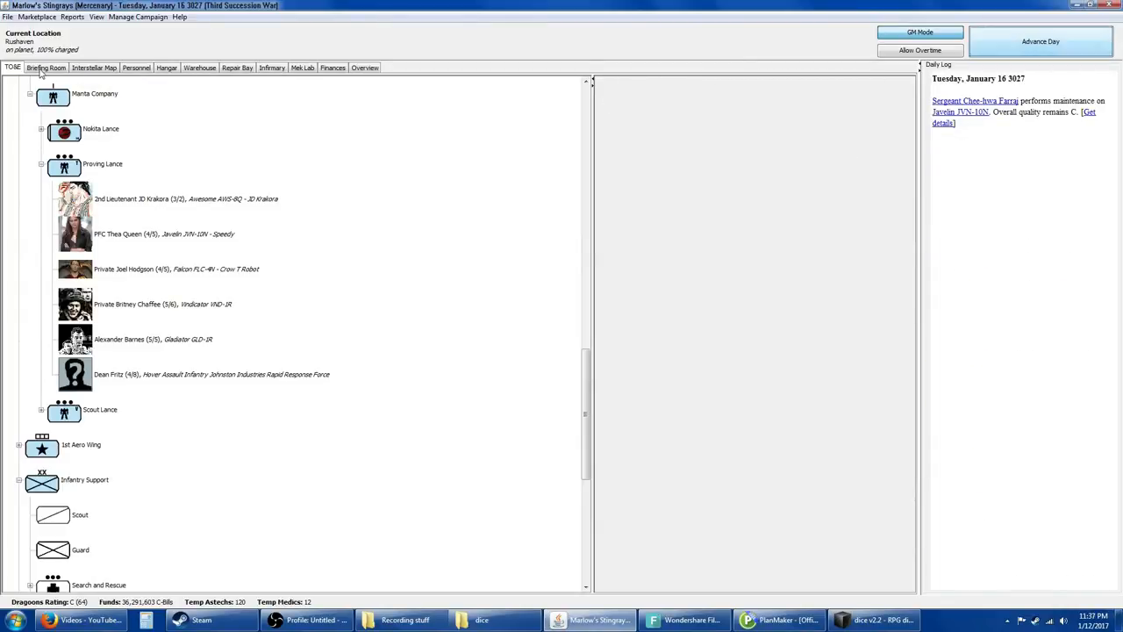
pyautogui.click(46, 67)
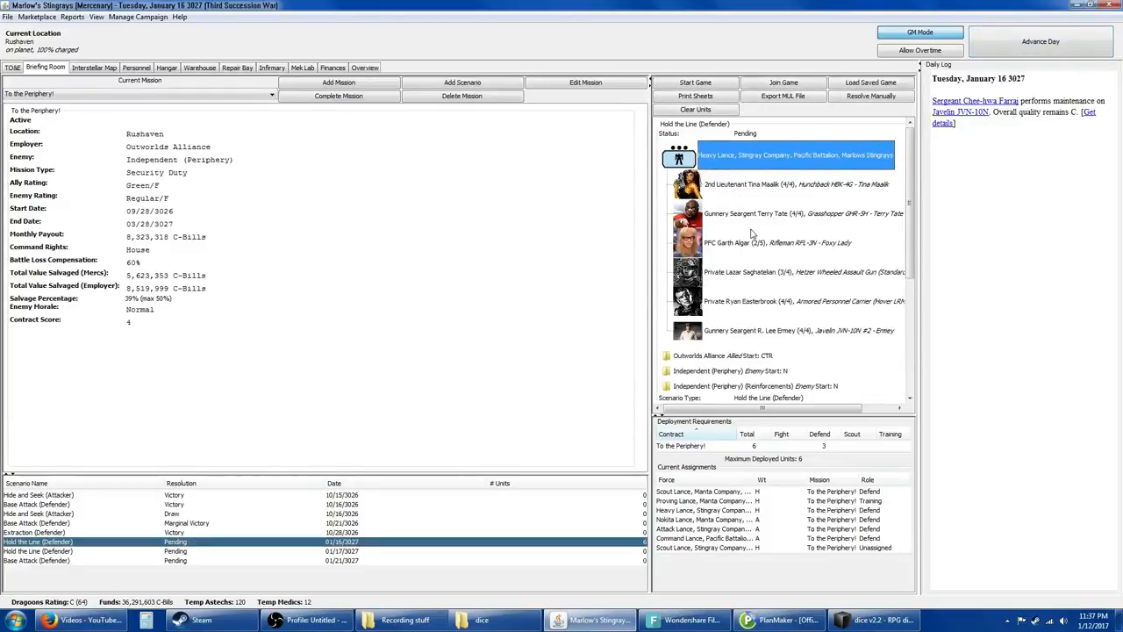
pyautogui.moveTo(831, 228)
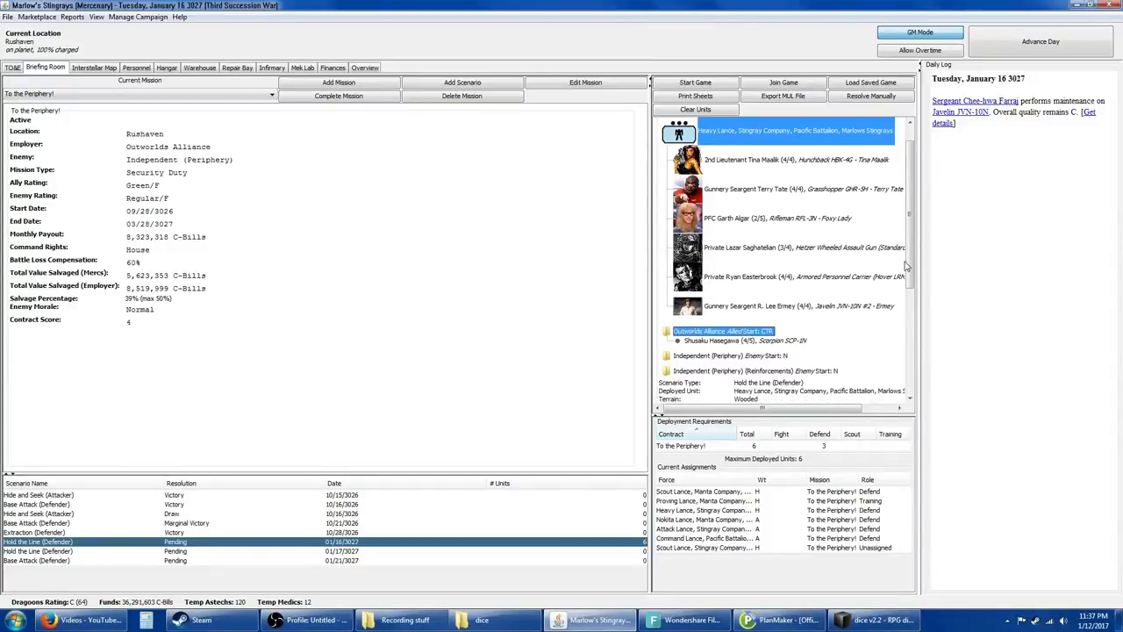
# Step: Expand the Independent (Periphery) enemy force to list its units in the Hold the Line briefing
pyautogui.scroll(-3)
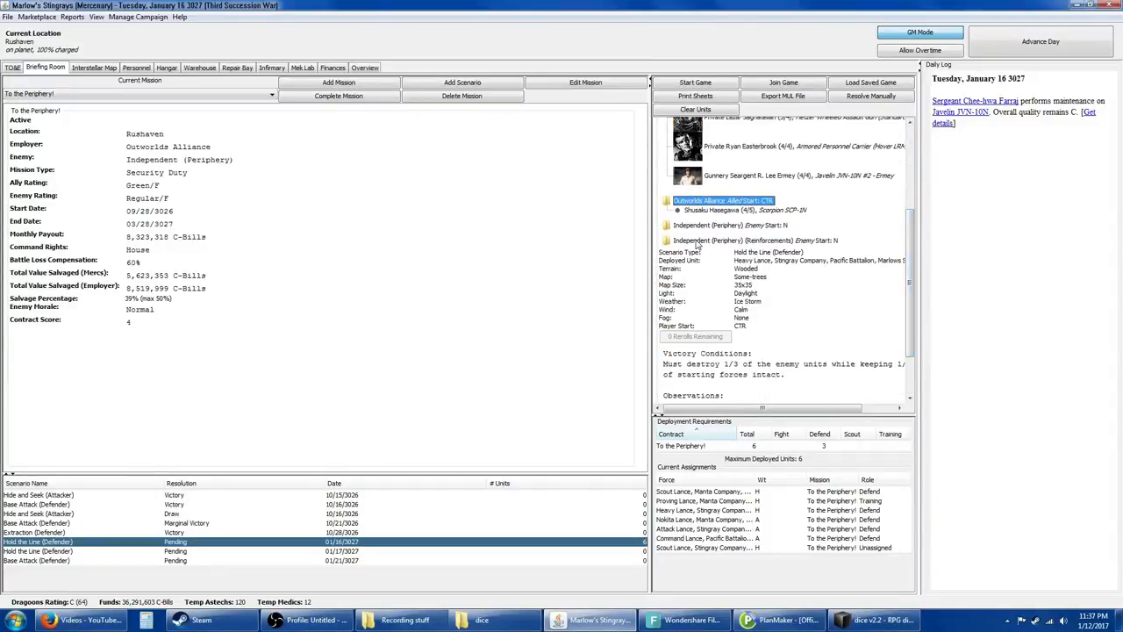
pyautogui.moveTo(758, 319)
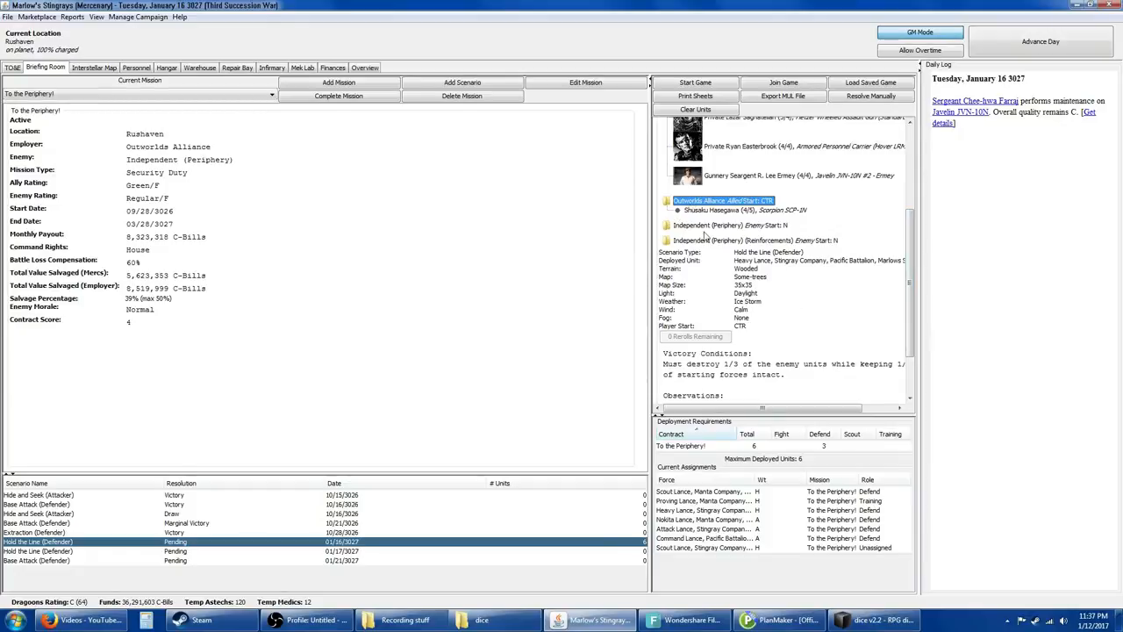
pyautogui.click(668, 224)
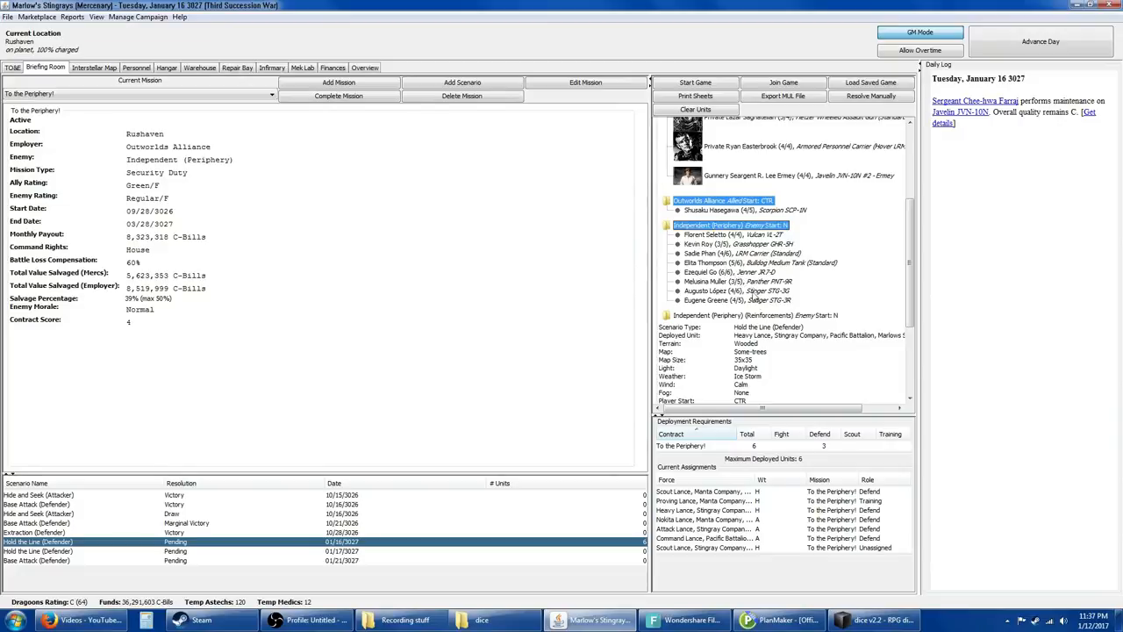
pyautogui.moveTo(757, 297)
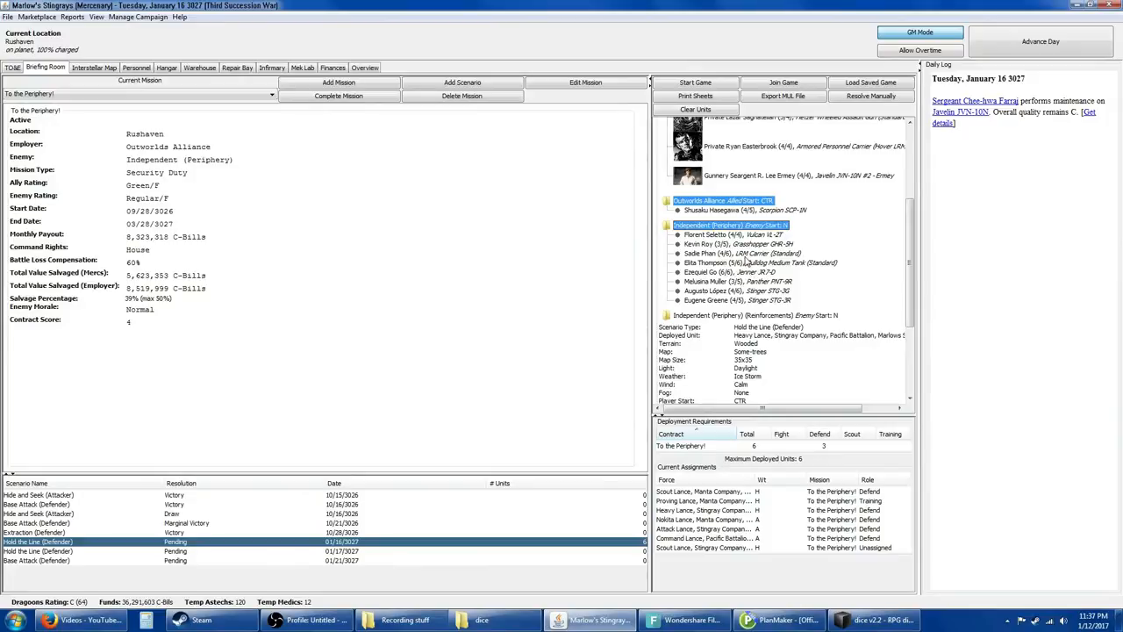
pyautogui.moveTo(744, 260)
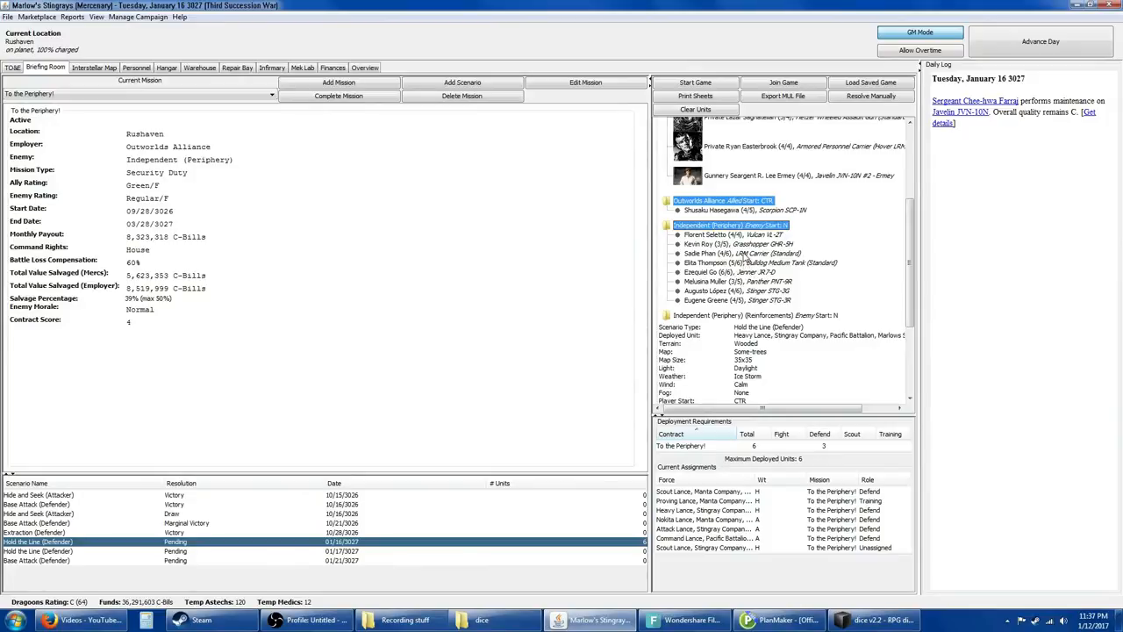
pyautogui.moveTo(756, 342)
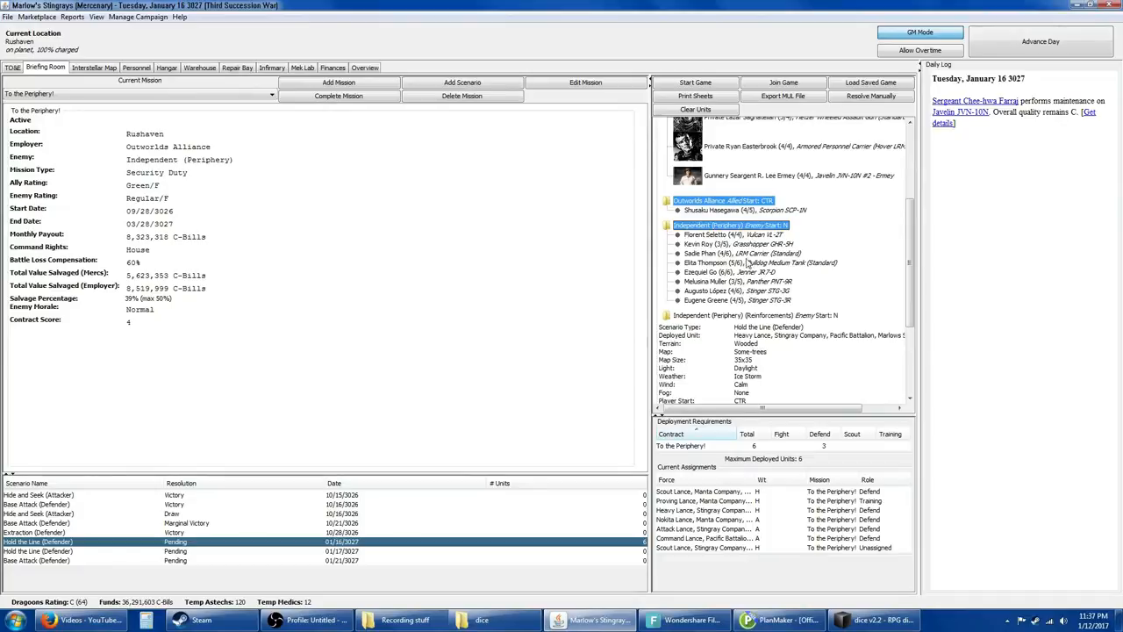
pyautogui.moveTo(744, 262)
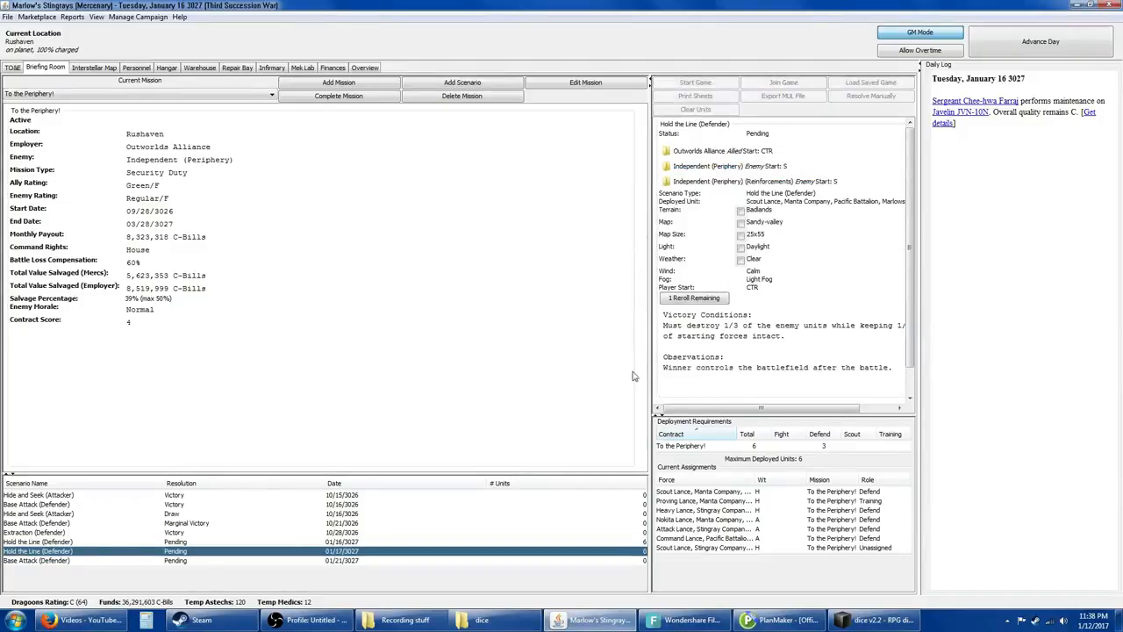
pyautogui.moveTo(730, 216)
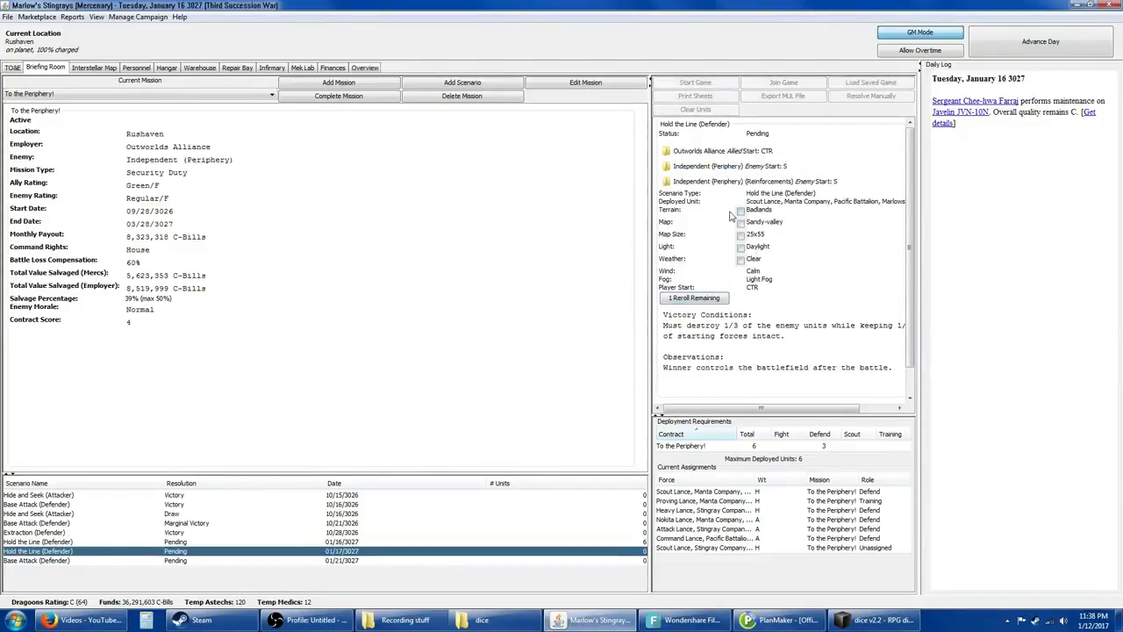
pyautogui.moveTo(660, 209)
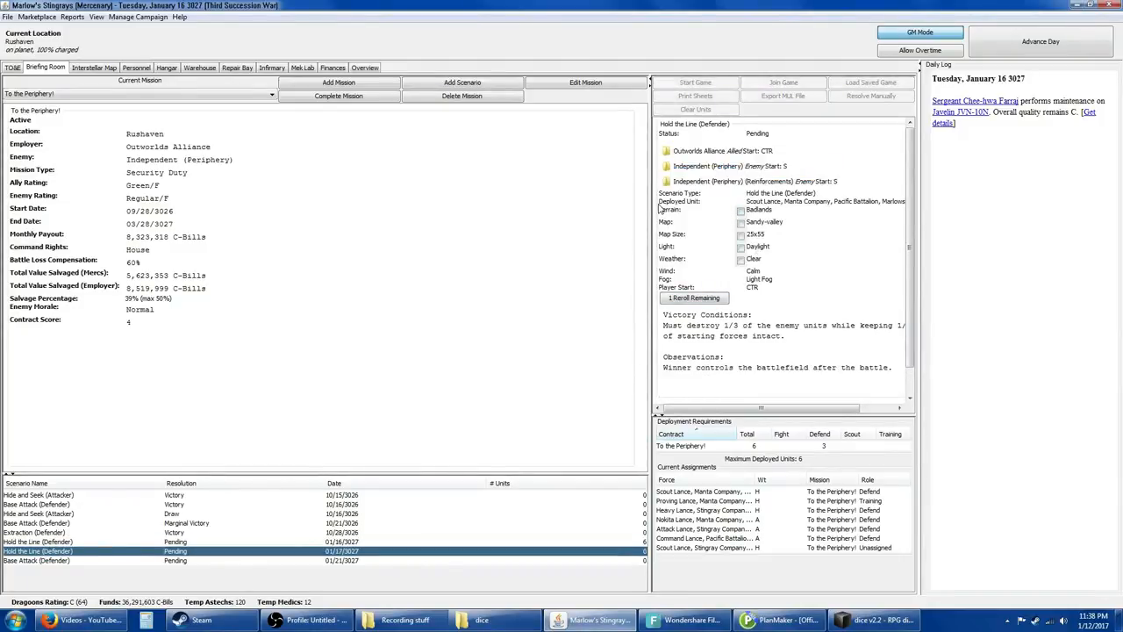
# Step: Scroll the TO&E force organization down to Scout Lance, then return to the briefings
pyautogui.click(13, 67)
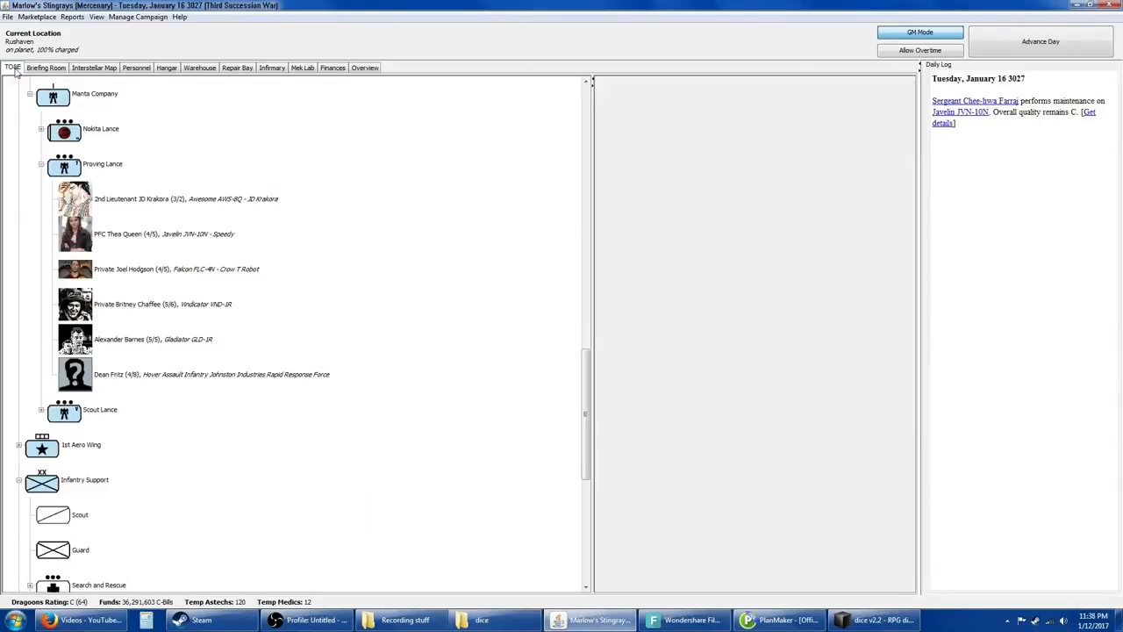
pyautogui.moveTo(39, 428)
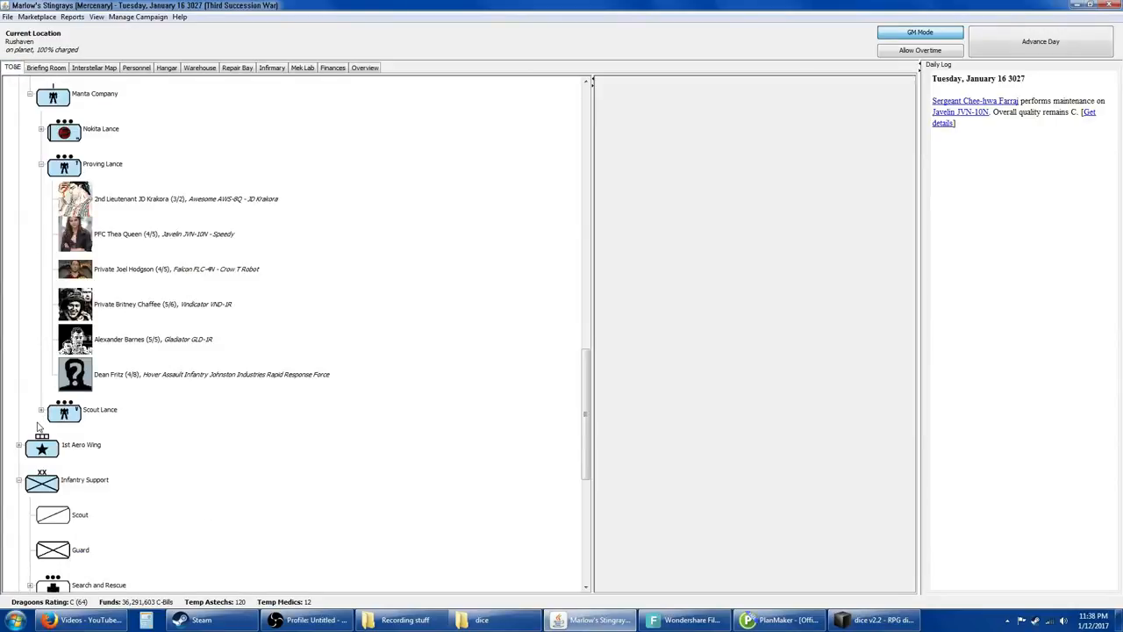
pyautogui.scroll(-3)
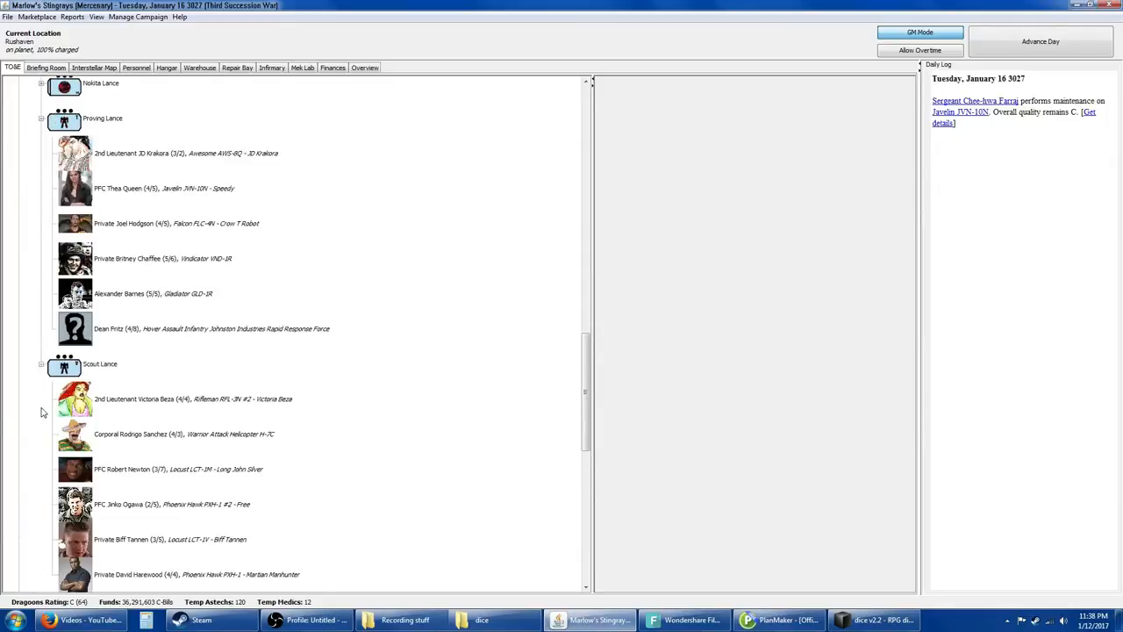
pyautogui.scroll(-3)
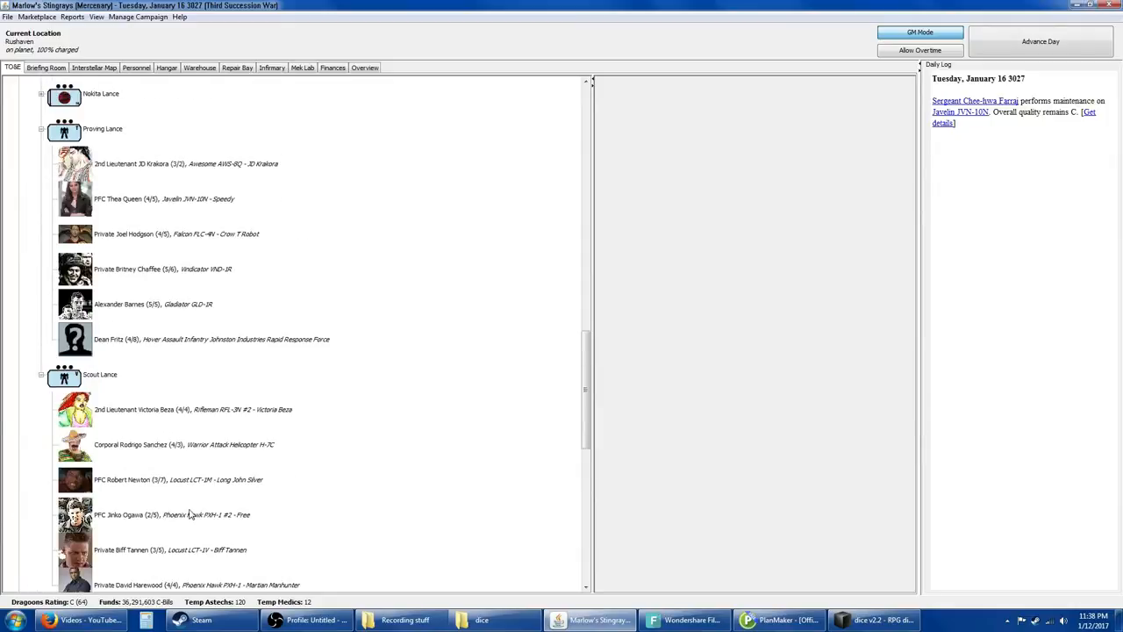
pyautogui.click(45, 66)
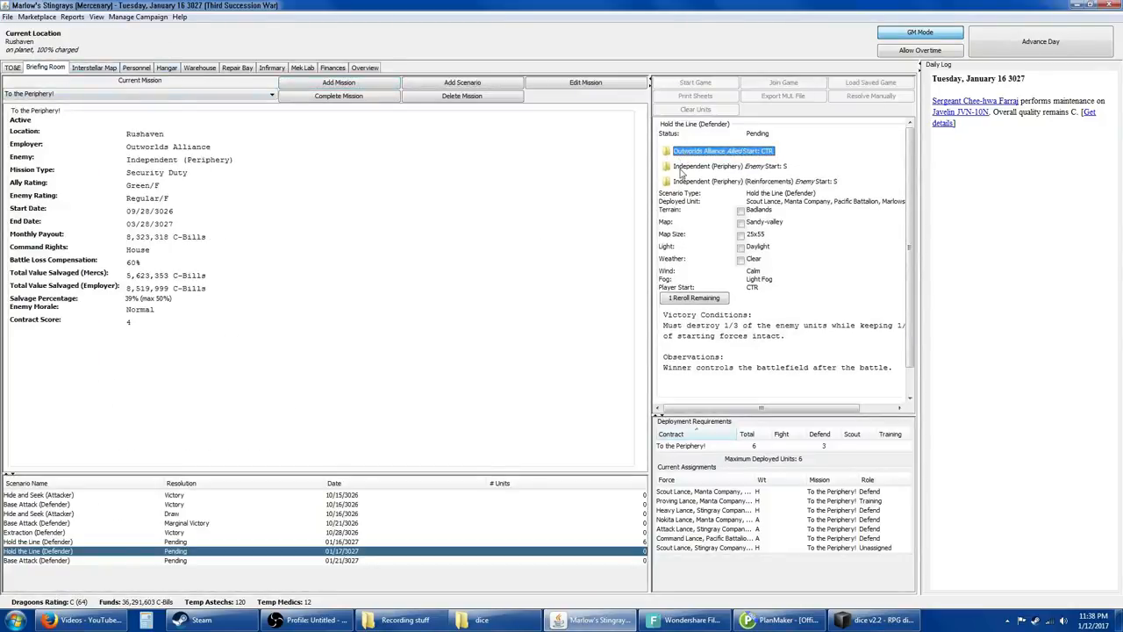
# Step: Expand the Outworlds Alliance ally, Periphery enemy and reinforcement forces to list their units
pyautogui.click(728, 165)
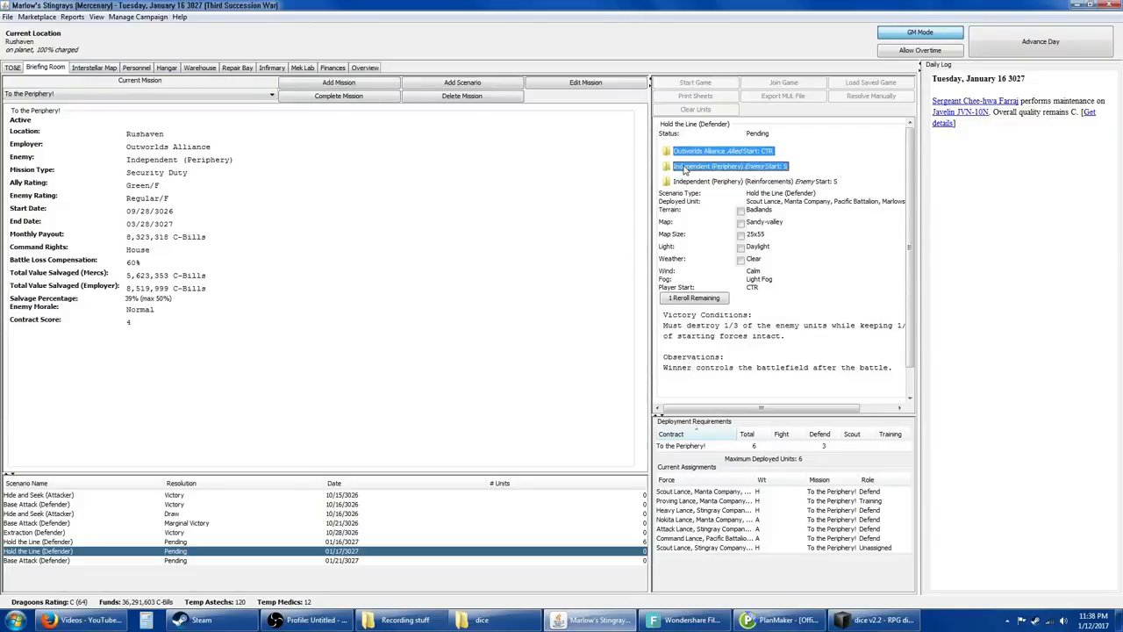
pyautogui.click(667, 165)
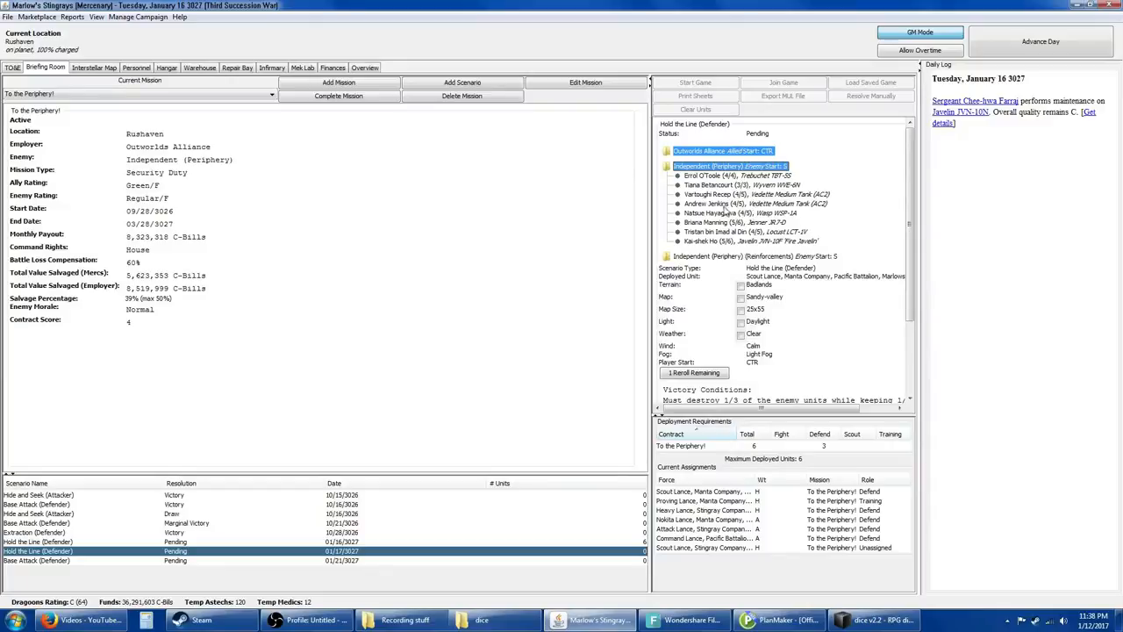
pyautogui.moveTo(665, 271)
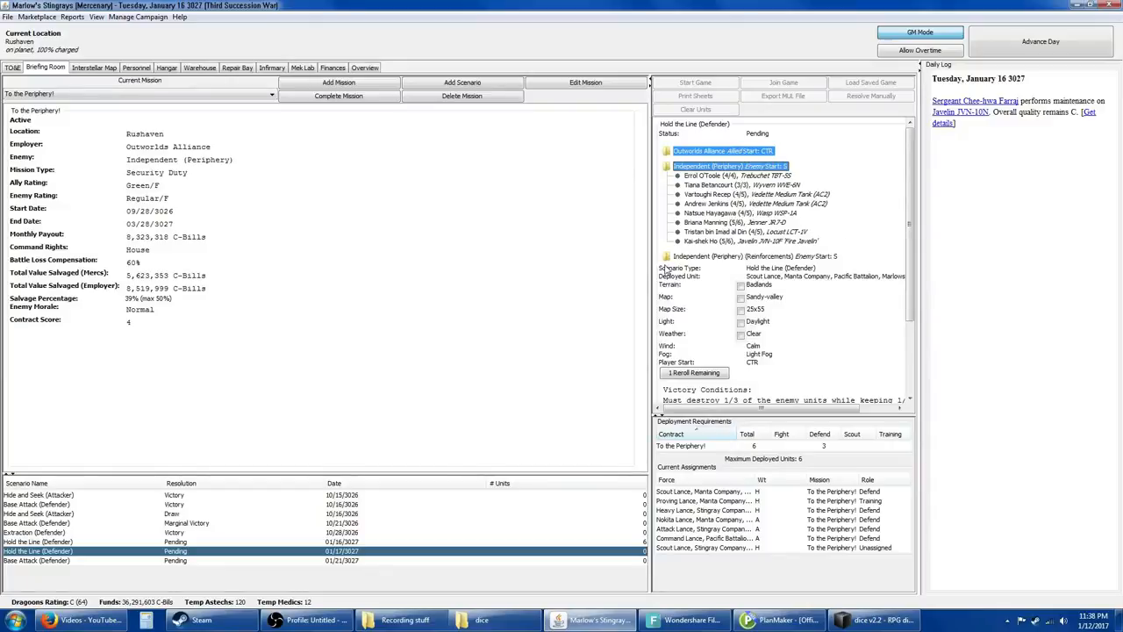
pyautogui.moveTo(670, 260)
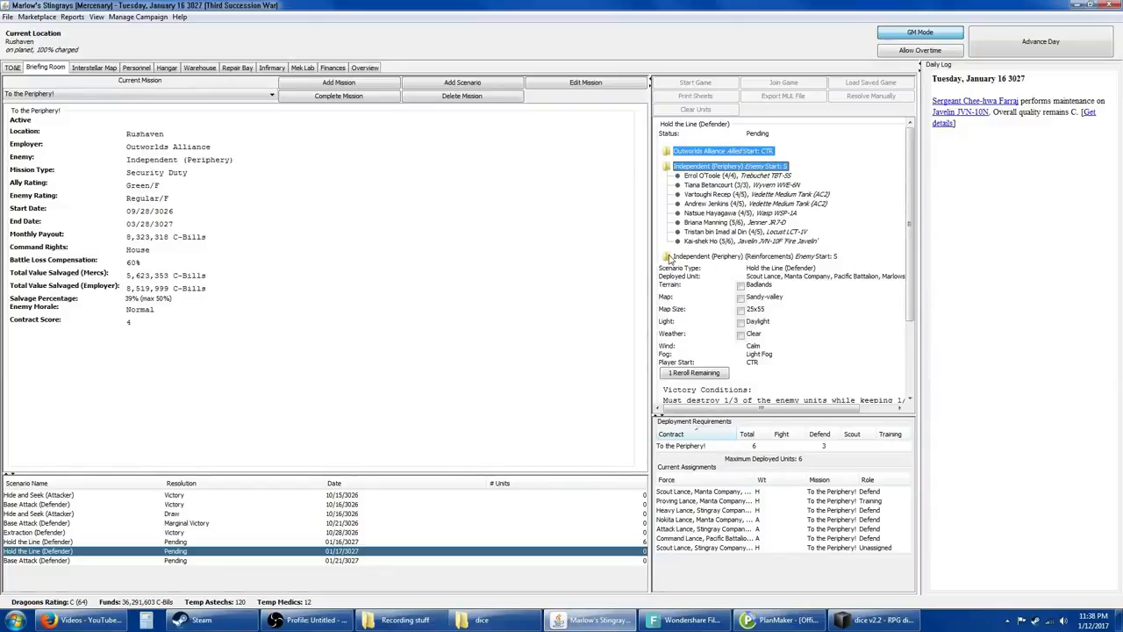
pyautogui.click(668, 256)
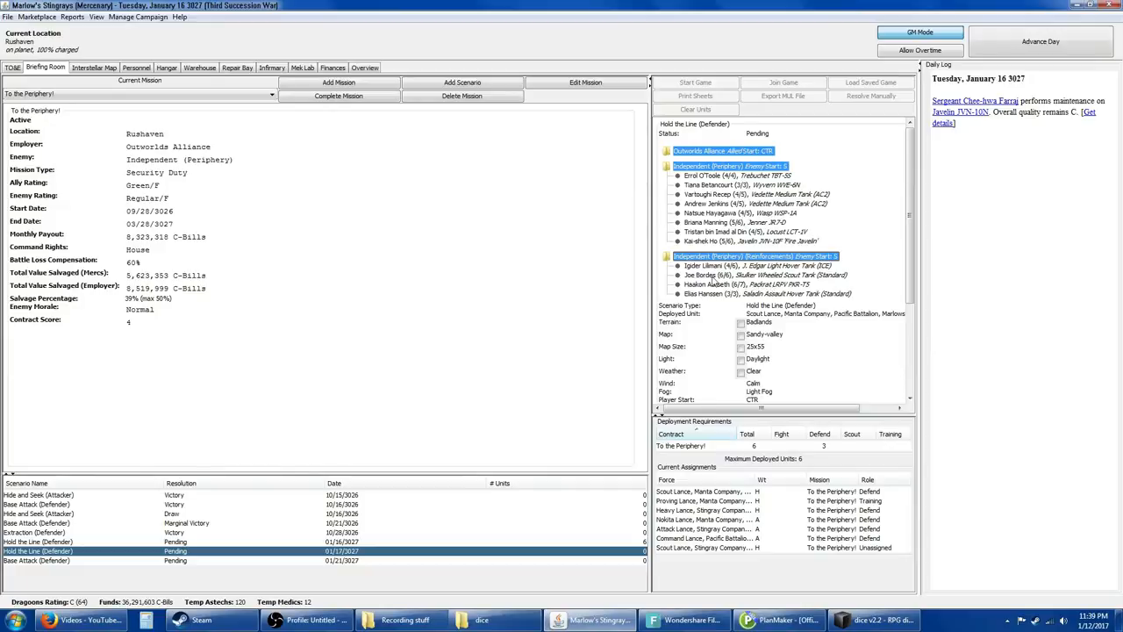
pyautogui.moveTo(768, 288)
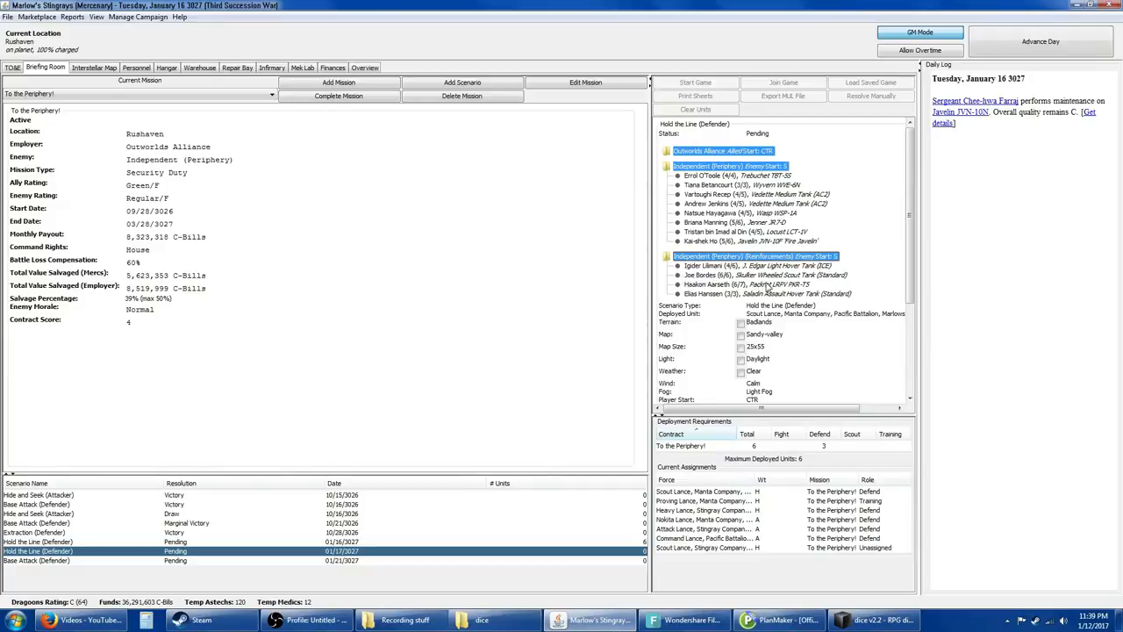
pyautogui.moveTo(781, 278)
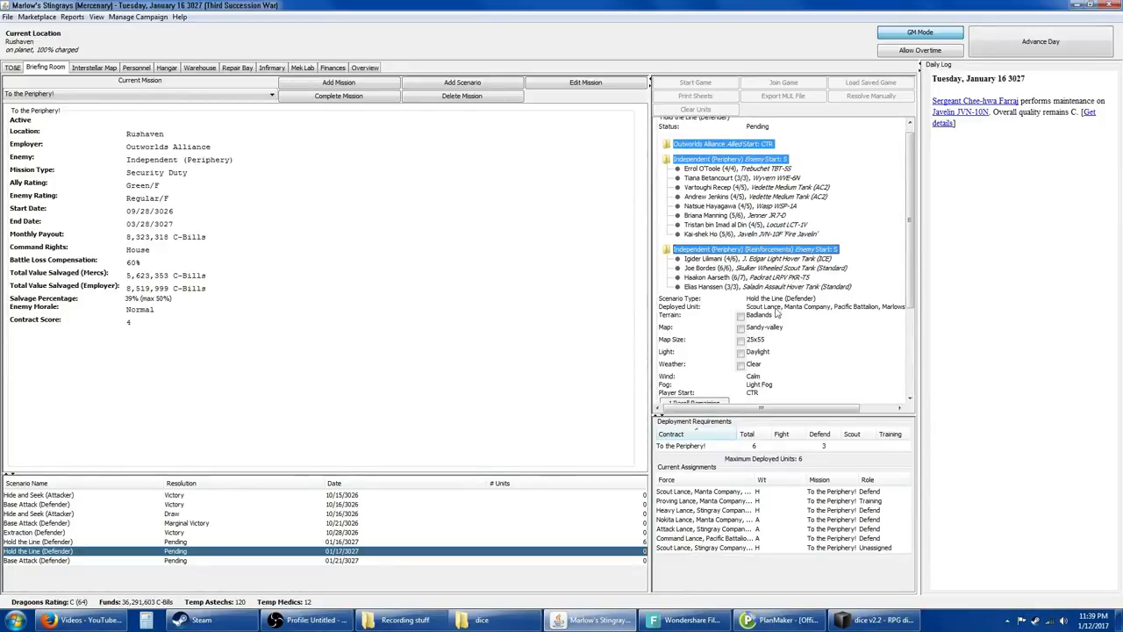
pyautogui.scroll(-3)
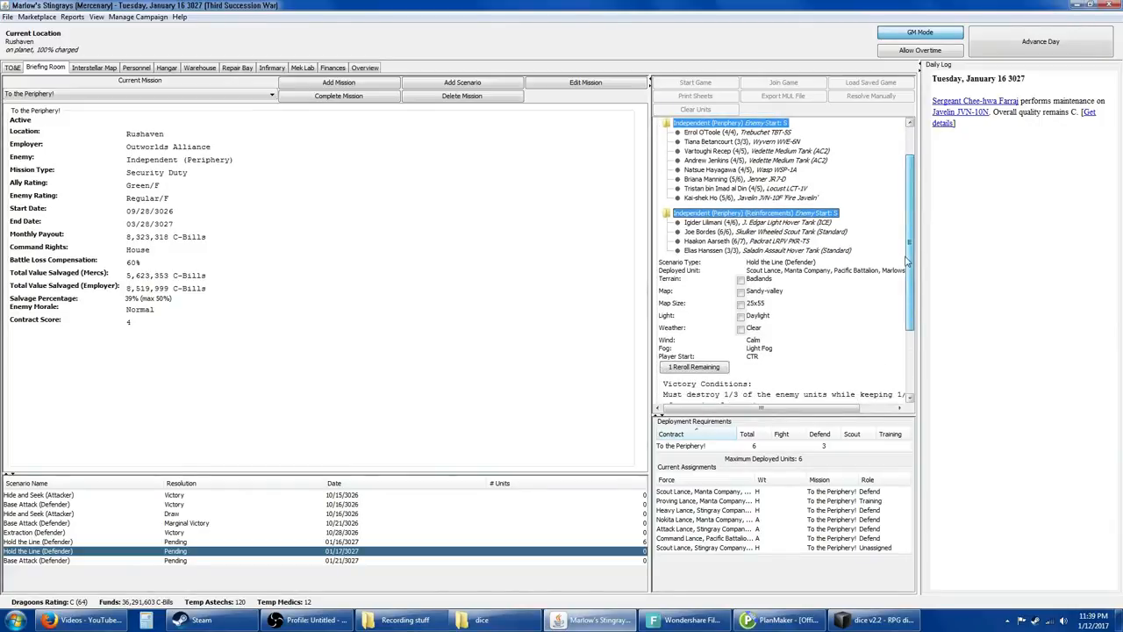
pyautogui.scroll(-3)
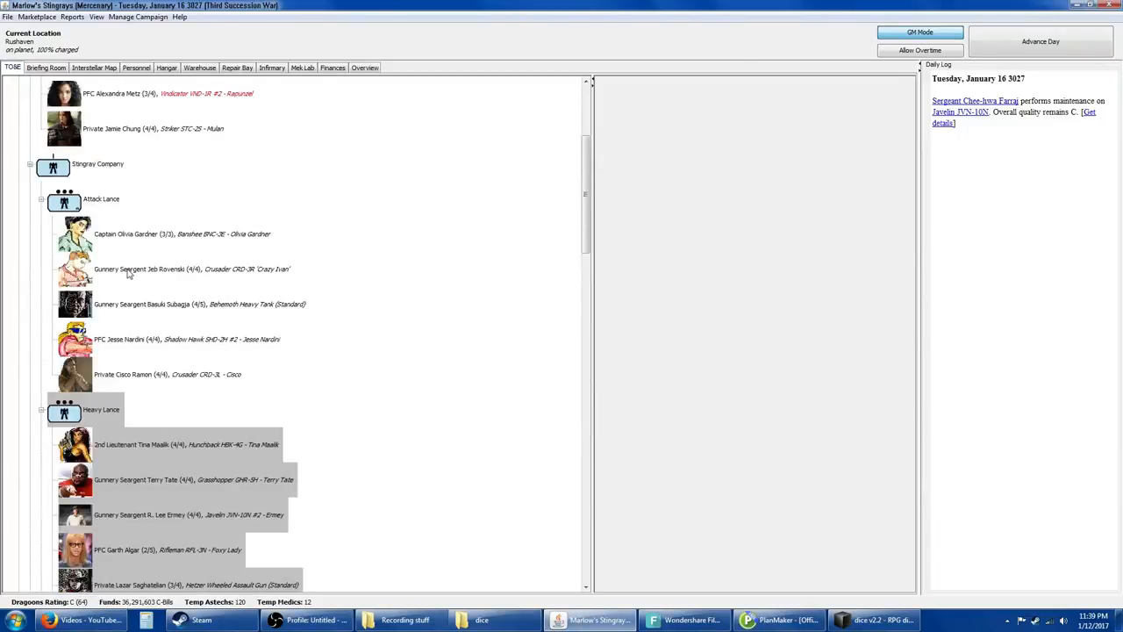
pyautogui.moveTo(135, 247)
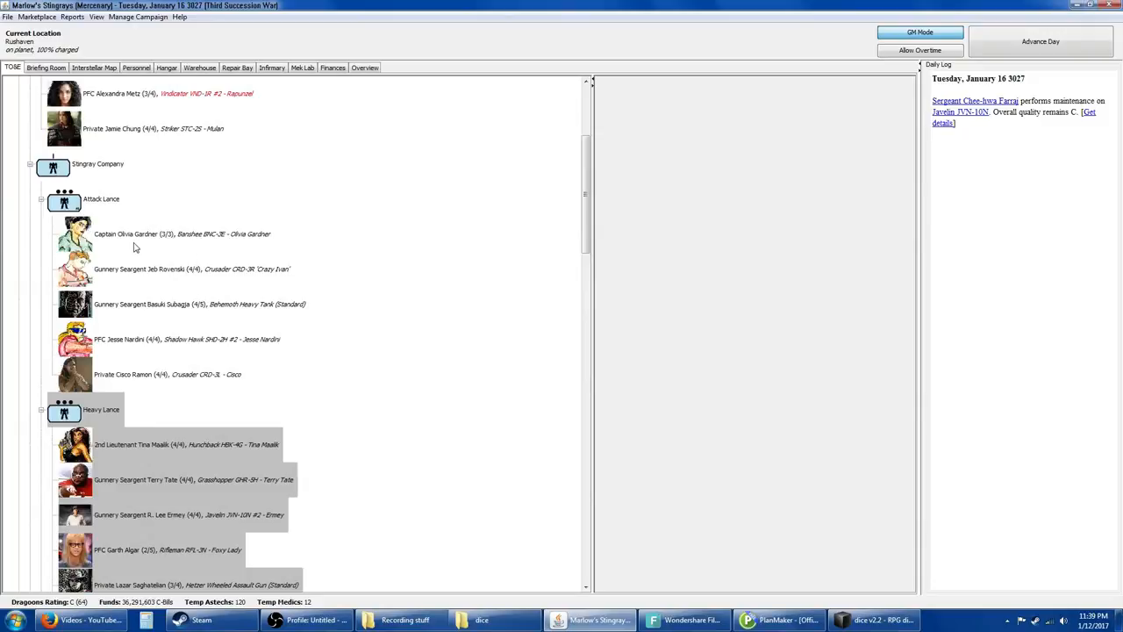
pyautogui.moveTo(45, 62)
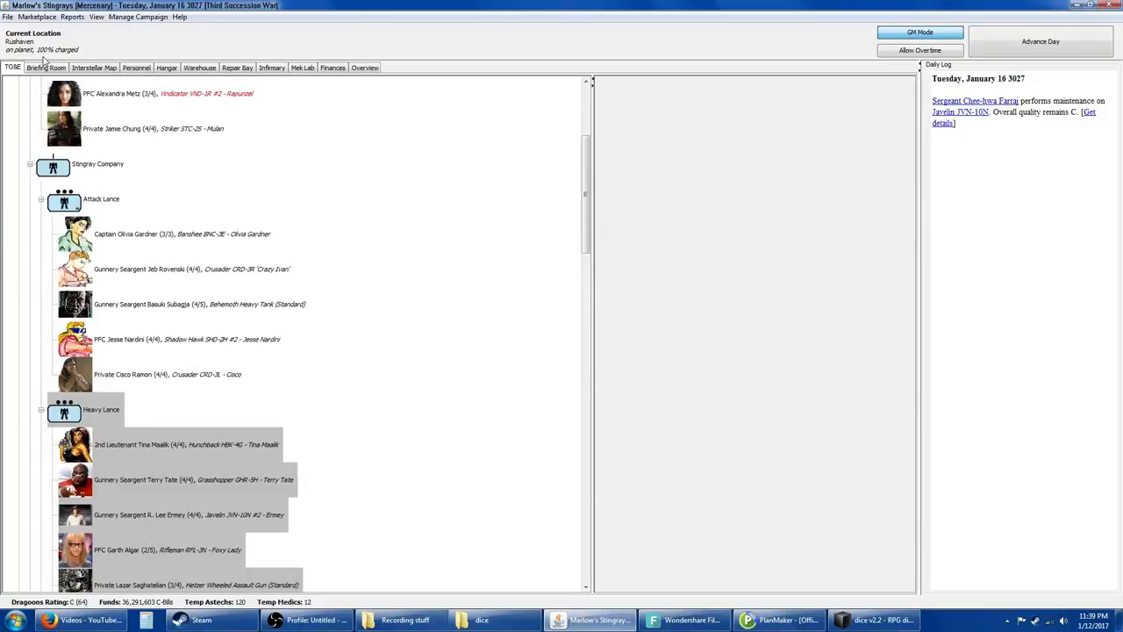
pyautogui.click(45, 67)
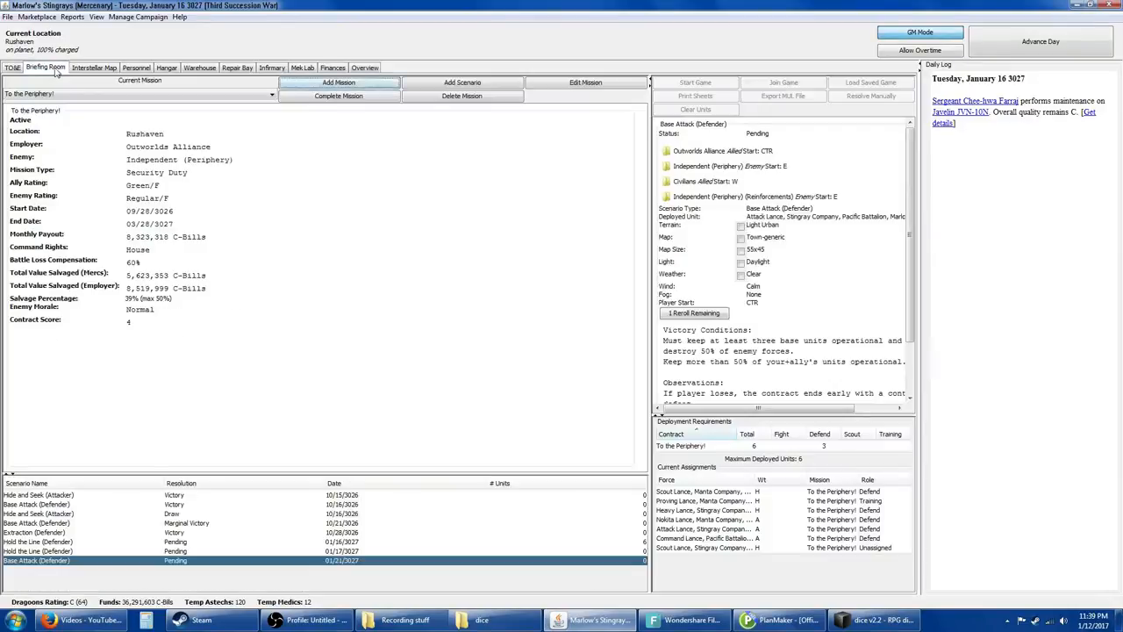
pyautogui.click(719, 151)
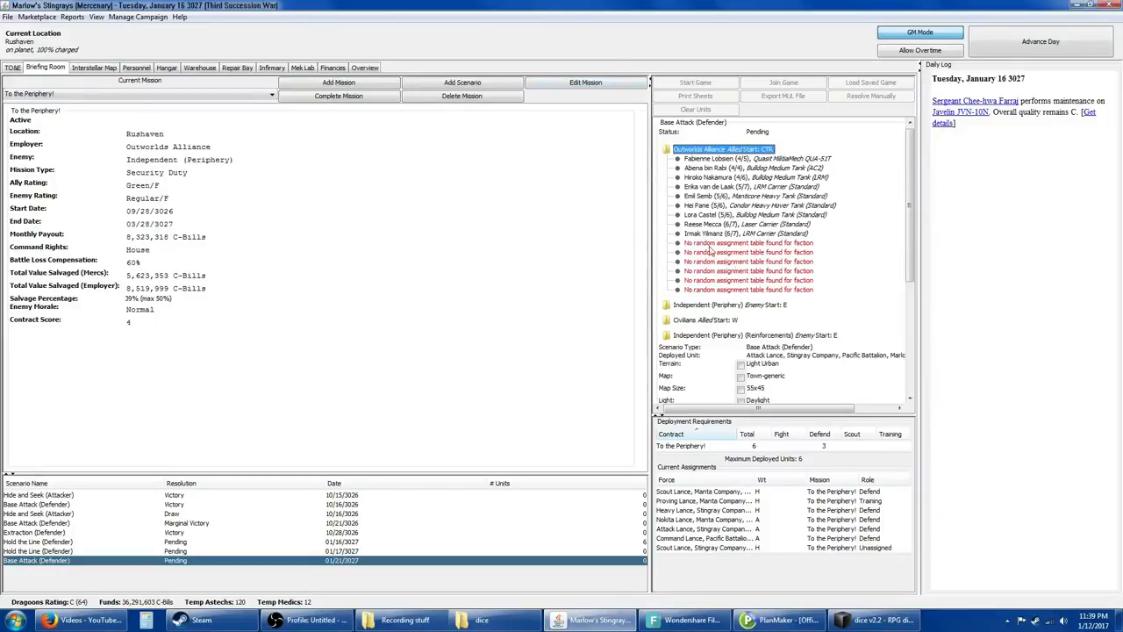
pyautogui.moveTo(726, 279)
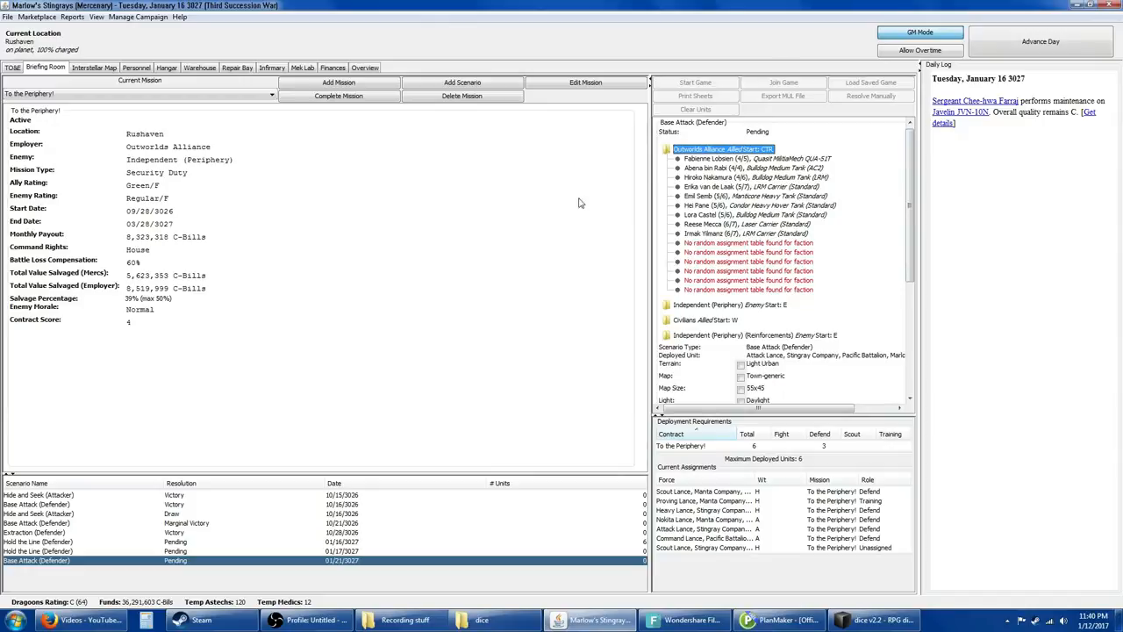
pyautogui.moveTo(600, 190)
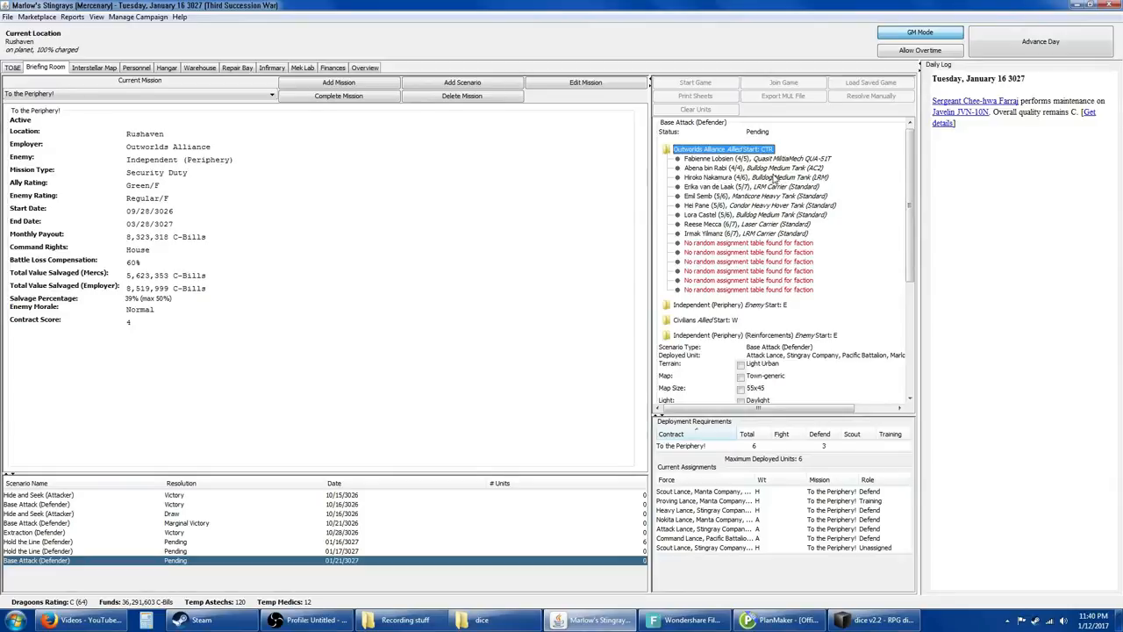
pyautogui.click(754, 158)
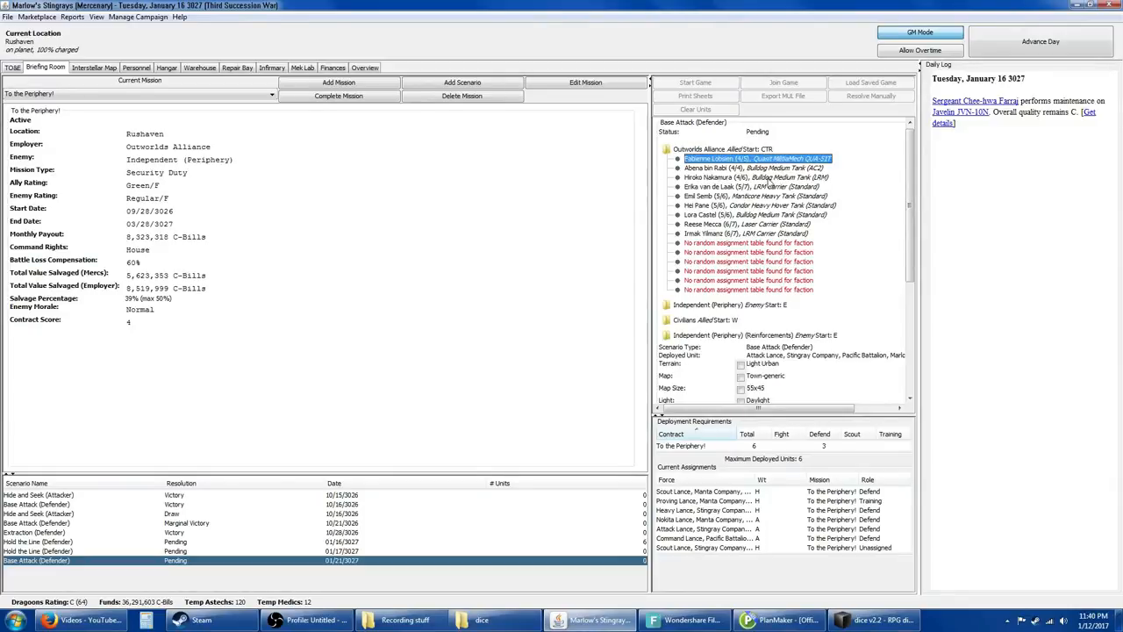
pyautogui.click(755, 178)
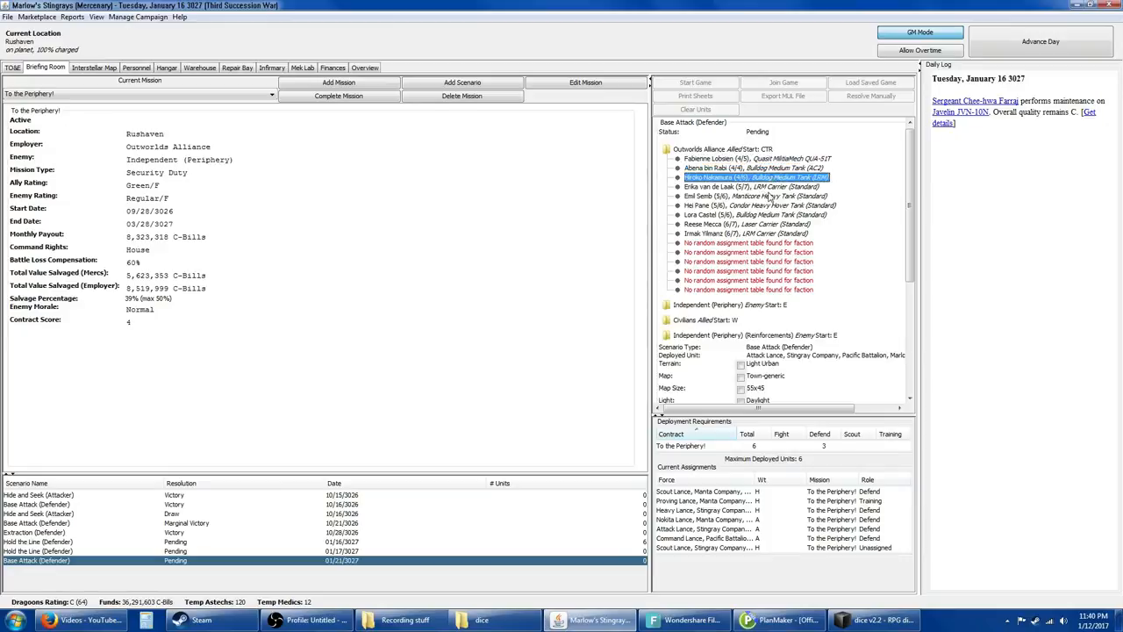
pyautogui.click(751, 186)
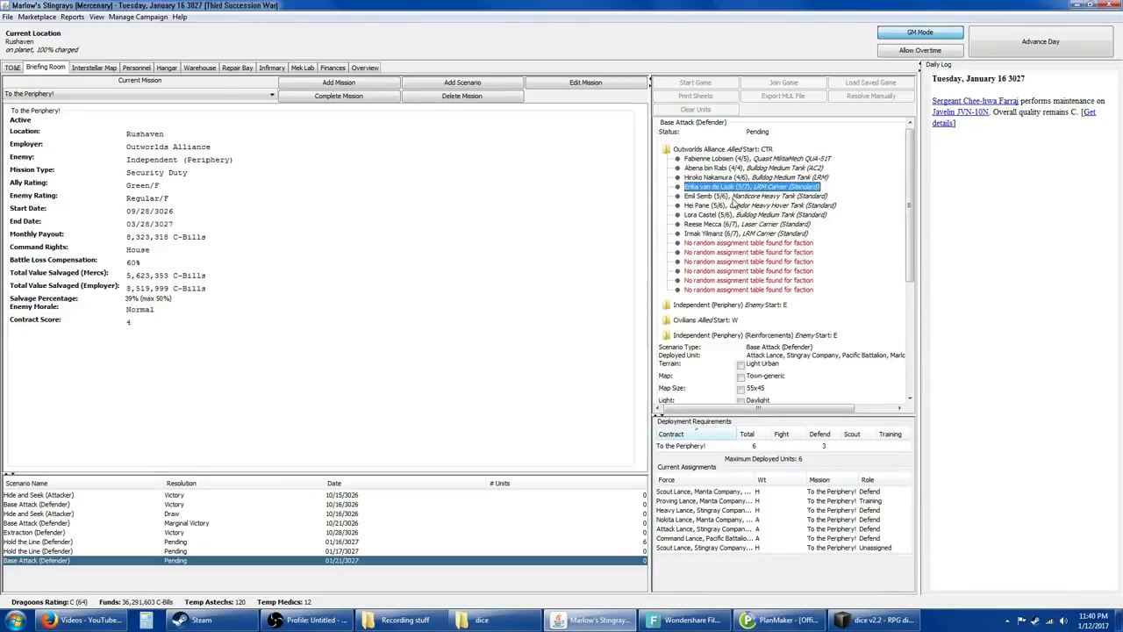
pyautogui.click(746, 197)
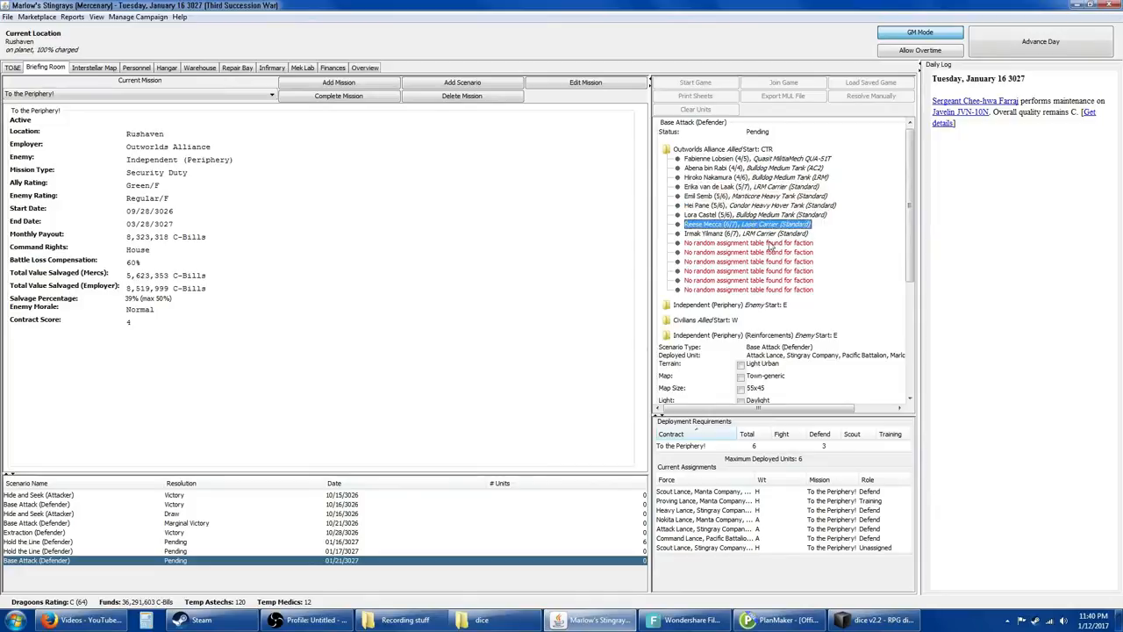
pyautogui.moveTo(763, 244)
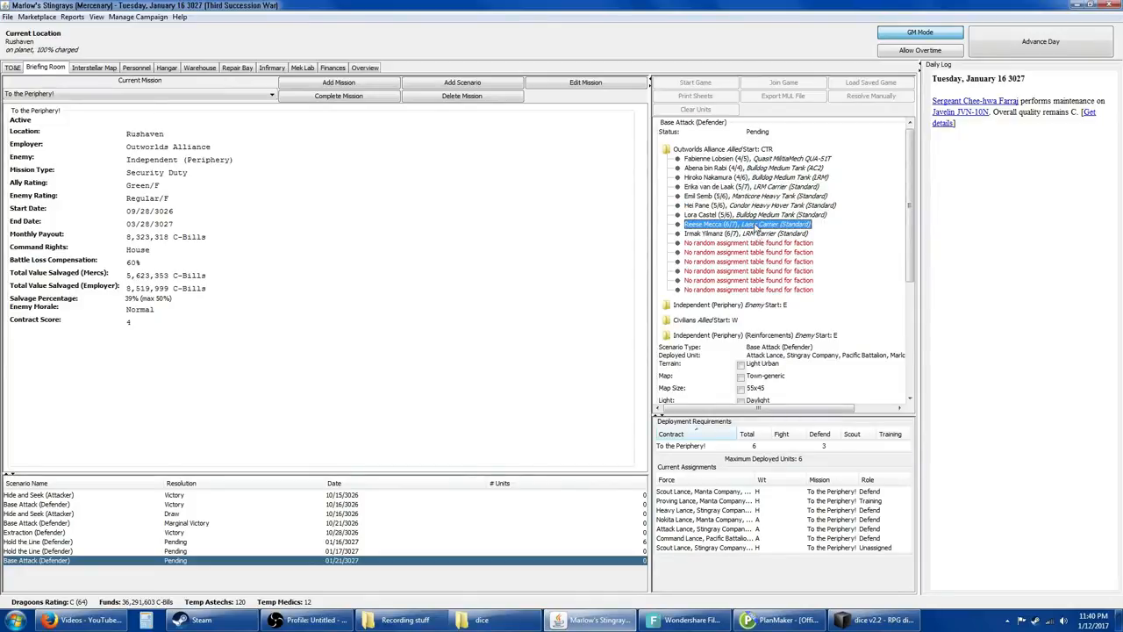
pyautogui.rightClick(748, 225)
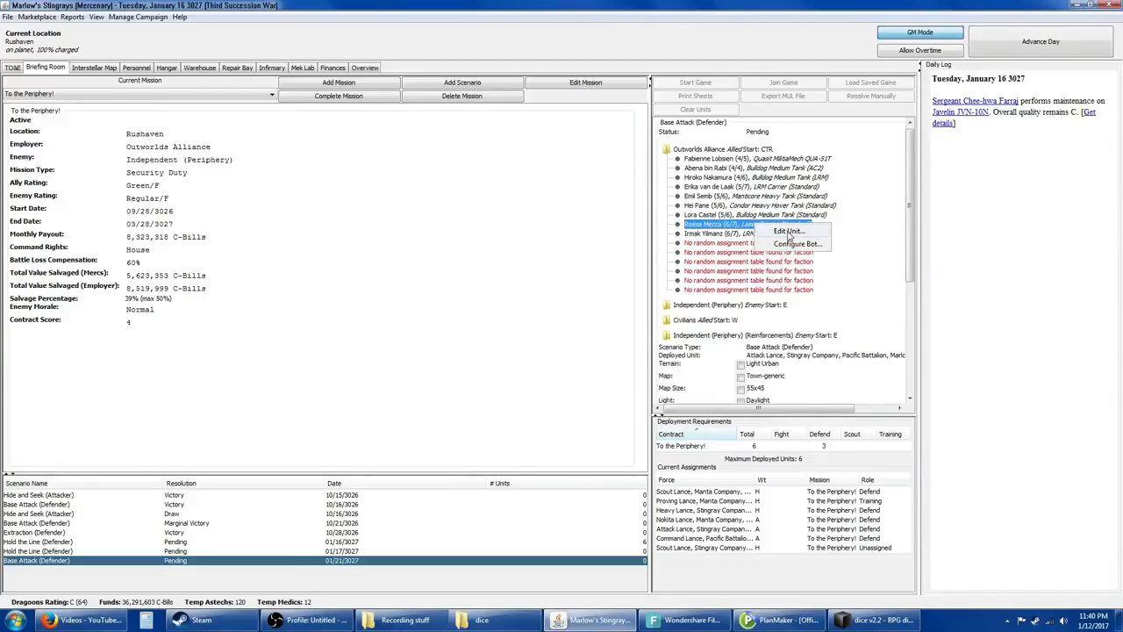
pyautogui.moveTo(788, 239)
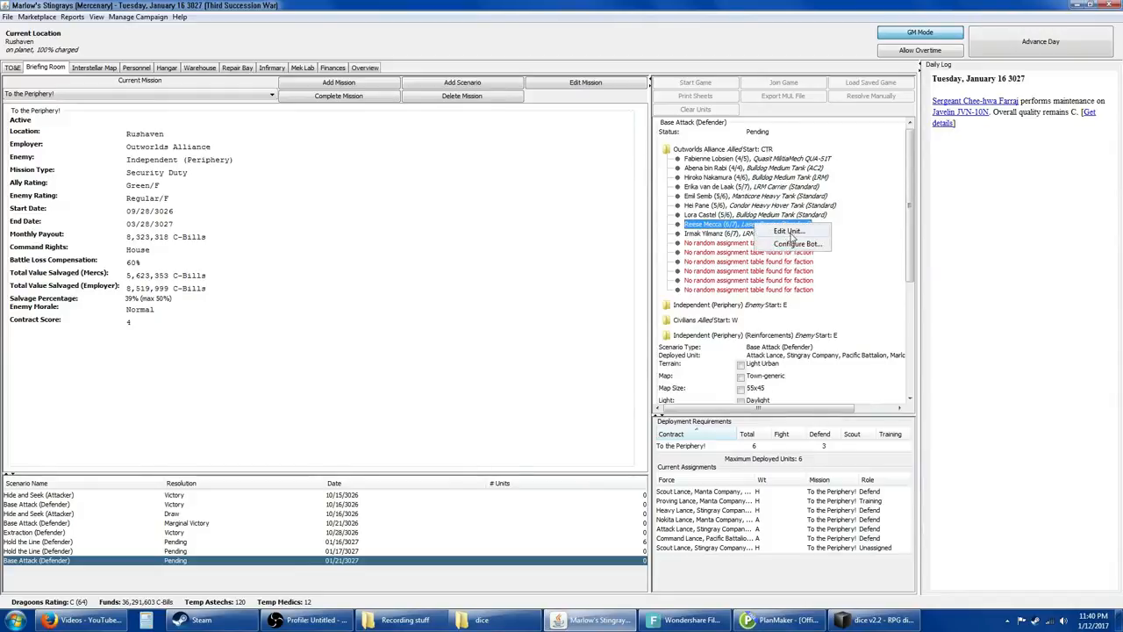
pyautogui.click(788, 232)
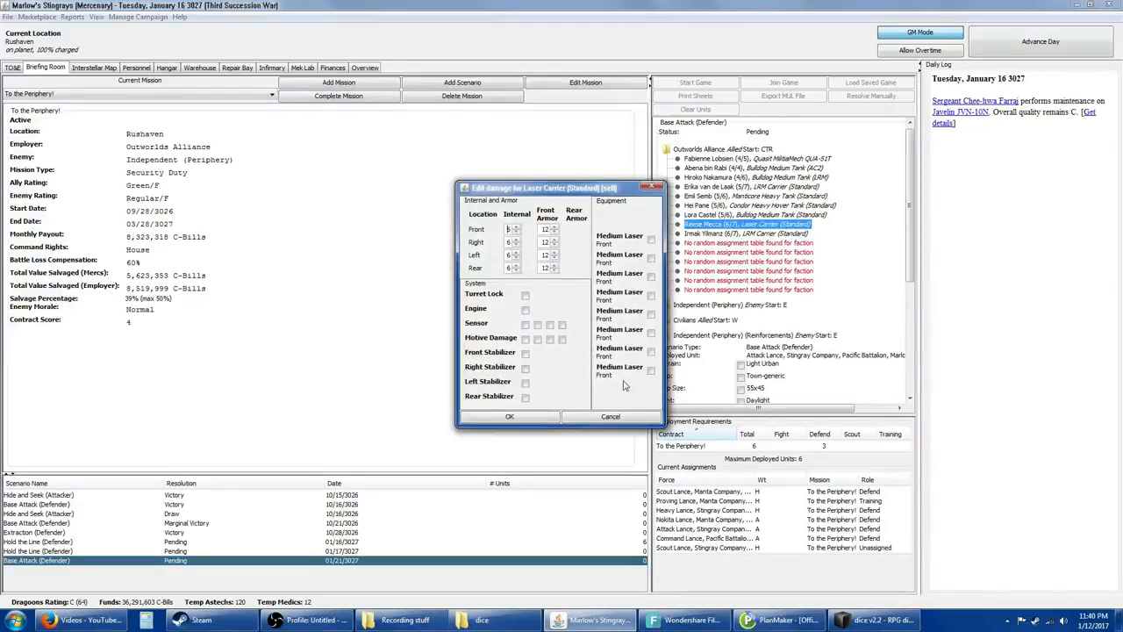
pyautogui.moveTo(617, 323)
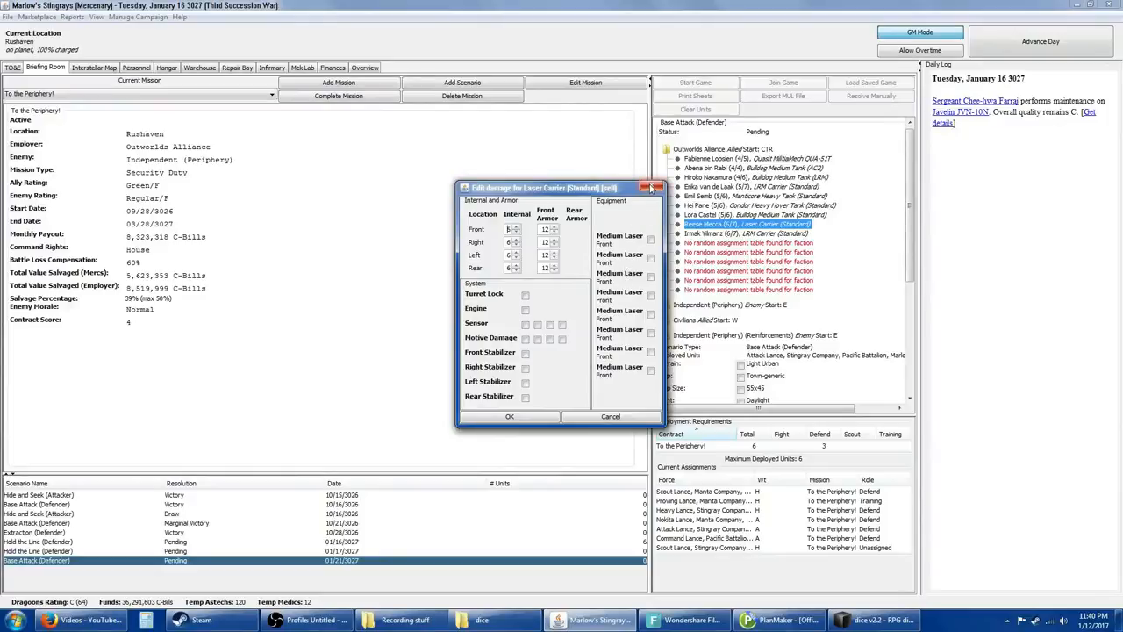
pyautogui.click(653, 186)
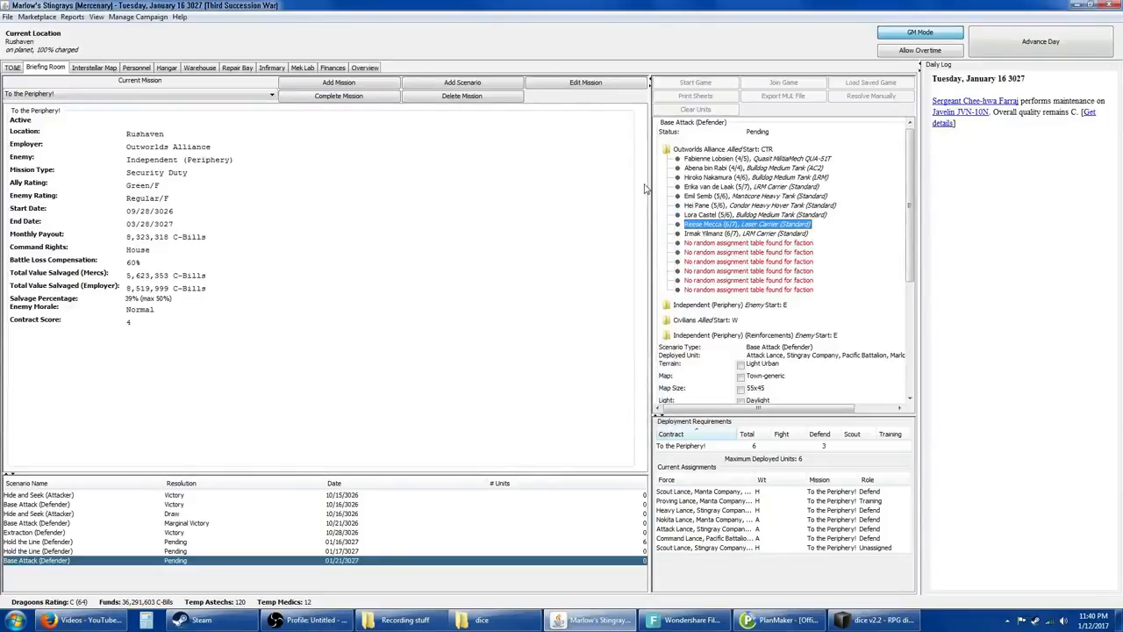
pyautogui.moveTo(906, 256)
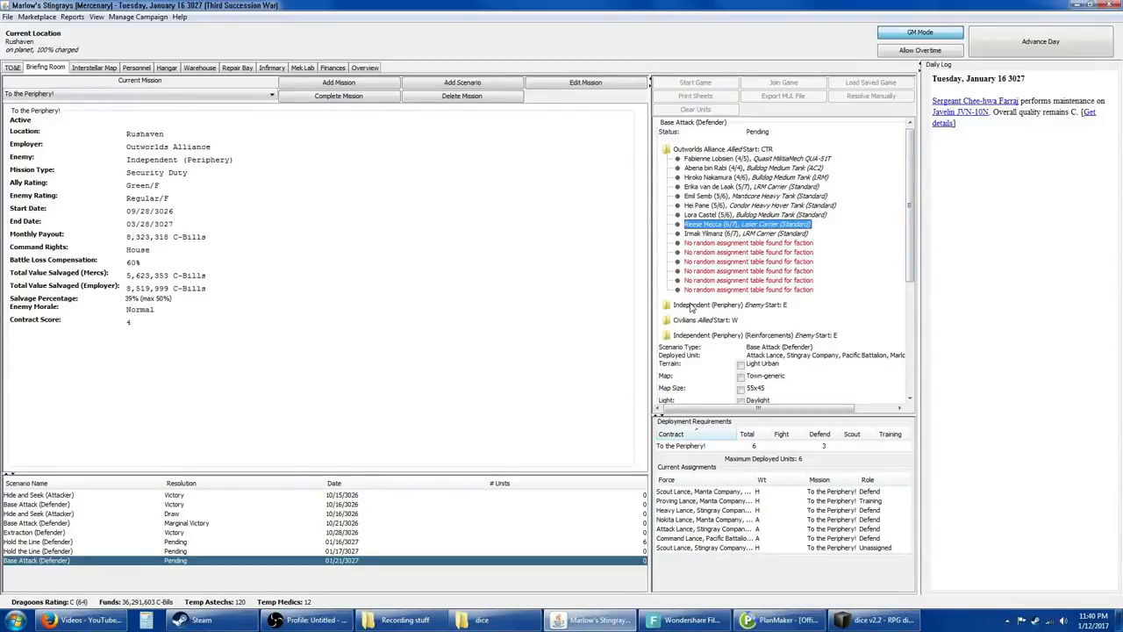
# Step: Expand the Independent (Periphery) enemy force and review its mechs and vehicles
pyautogui.click(667, 305)
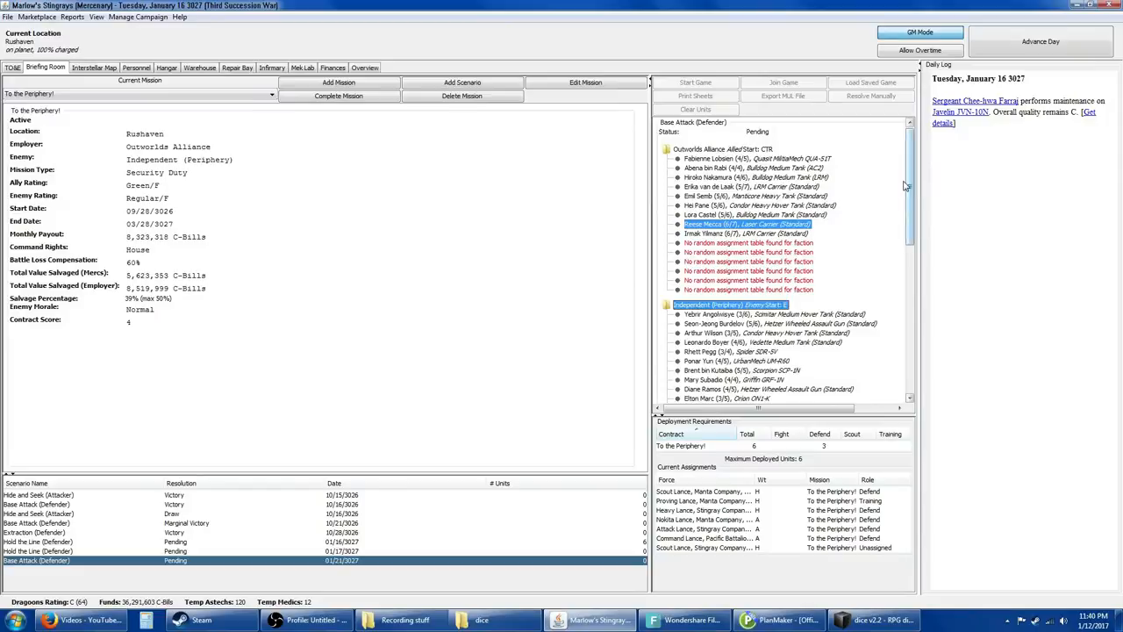
pyautogui.scroll(-3)
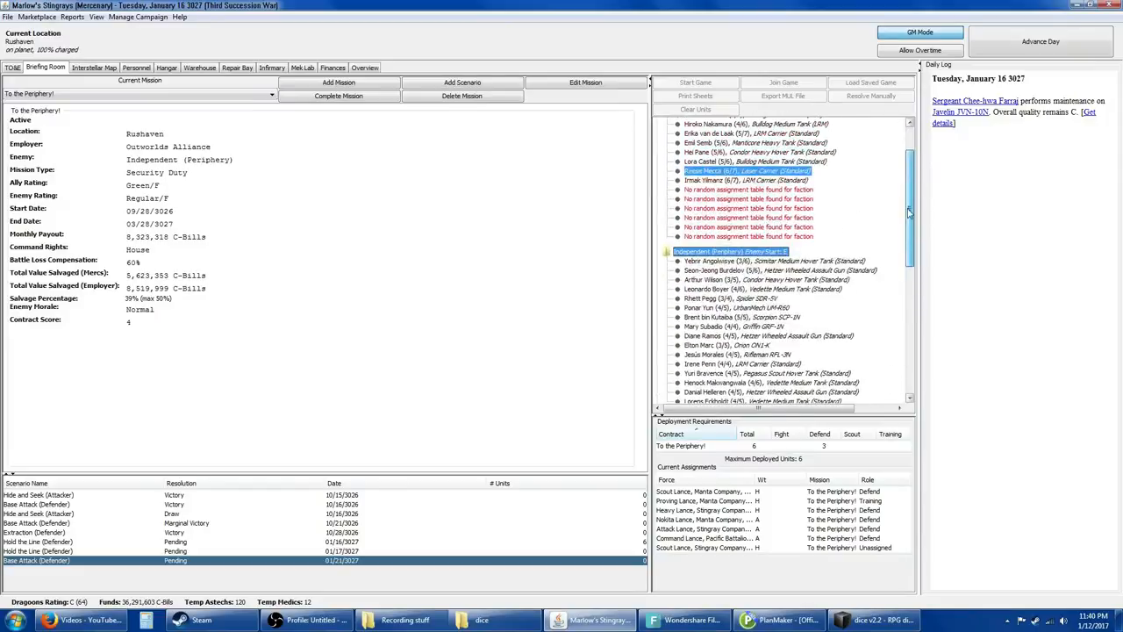
pyautogui.scroll(-3)
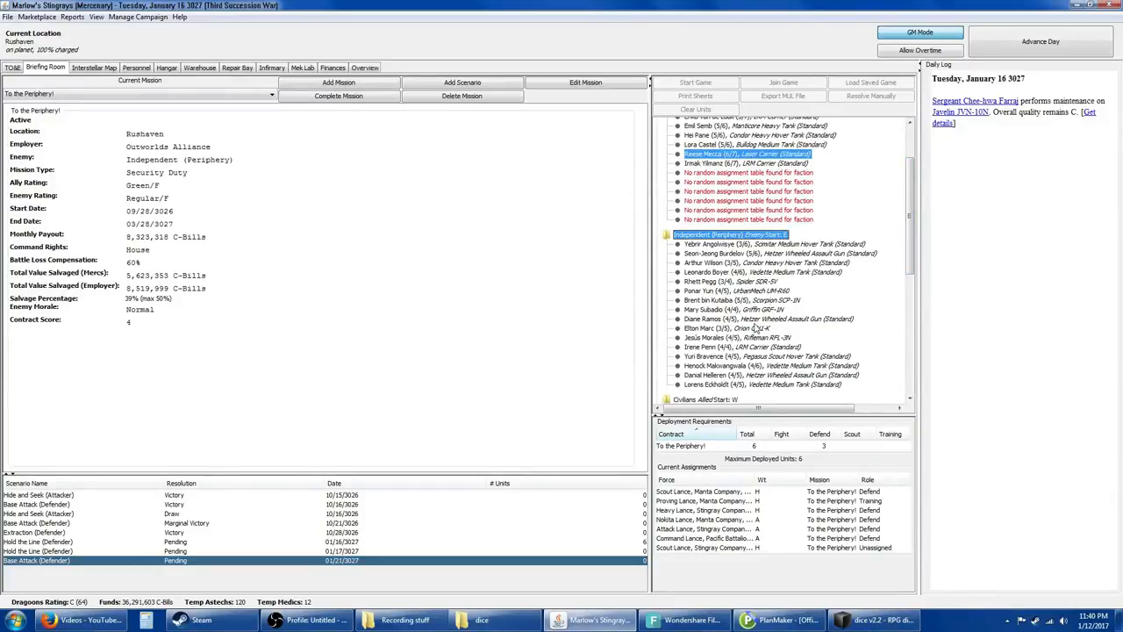
pyautogui.moveTo(755, 348)
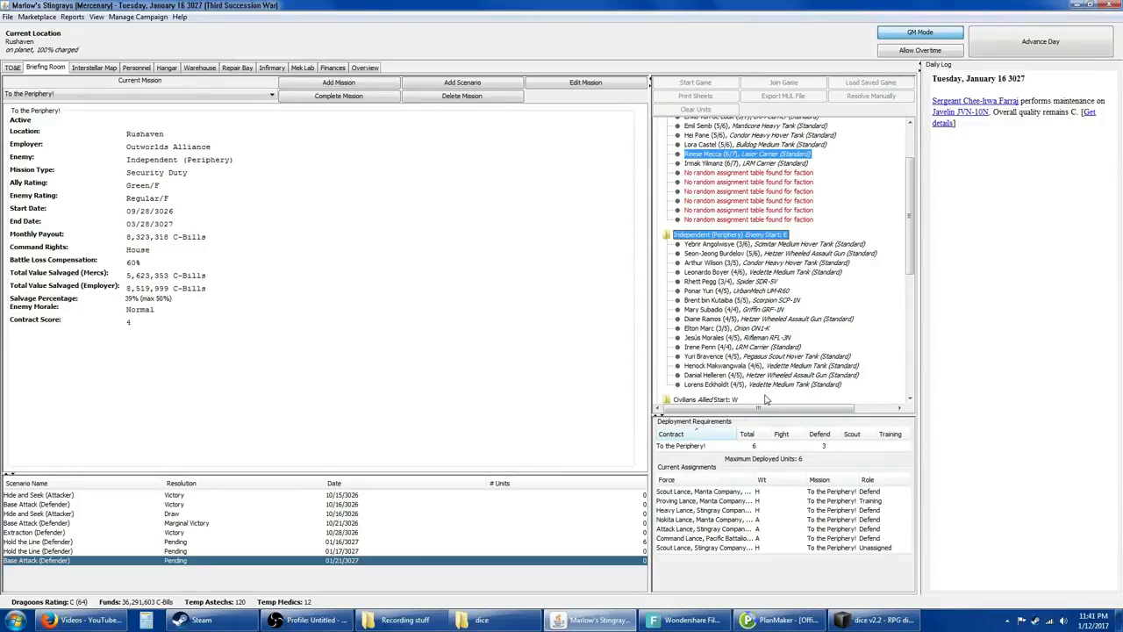
pyautogui.moveTo(762, 397)
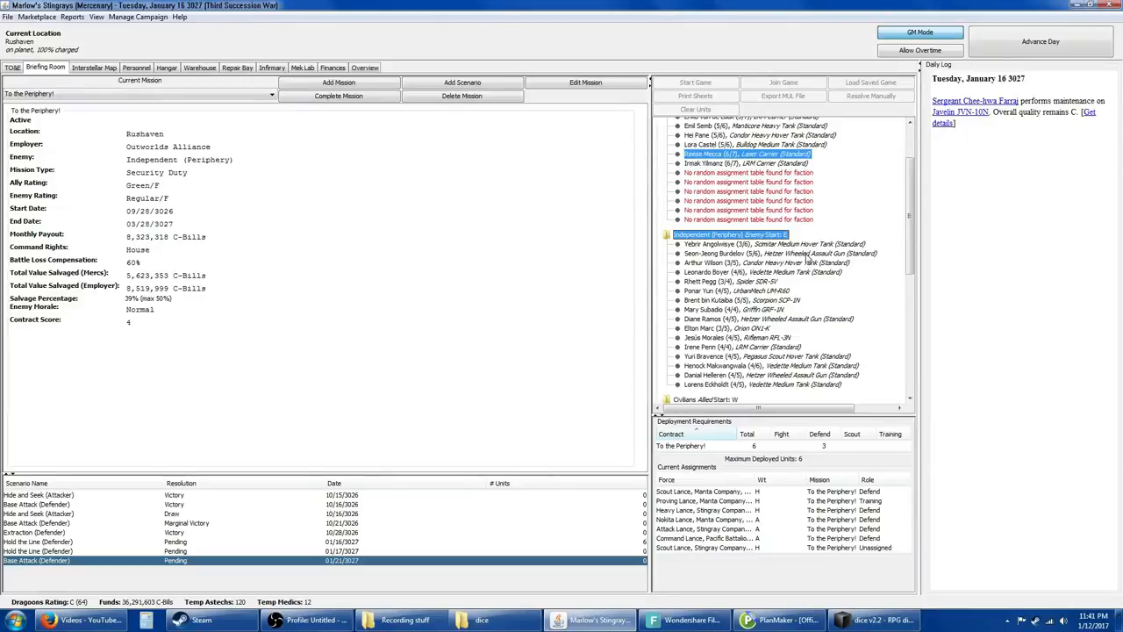
pyautogui.moveTo(803, 260)
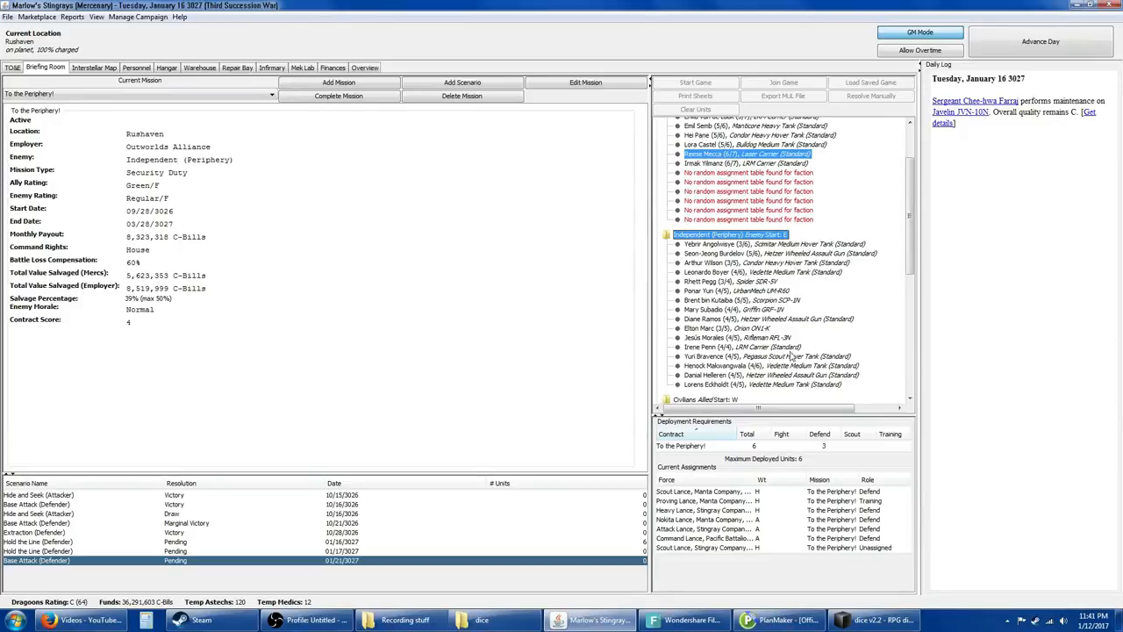
pyautogui.moveTo(770, 343)
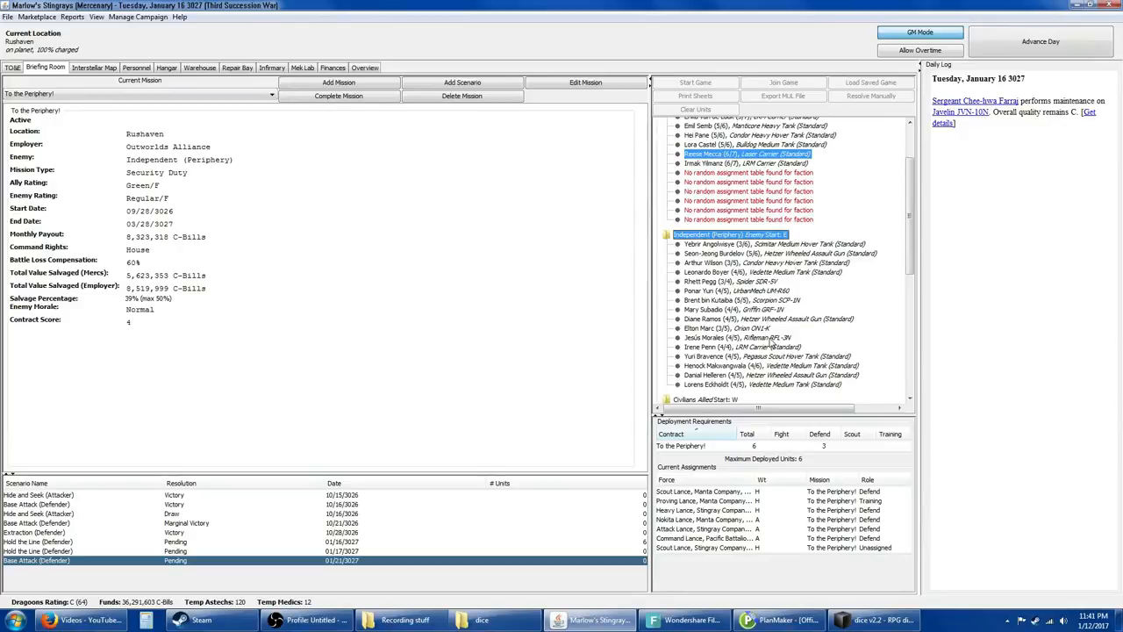
pyautogui.moveTo(751, 344)
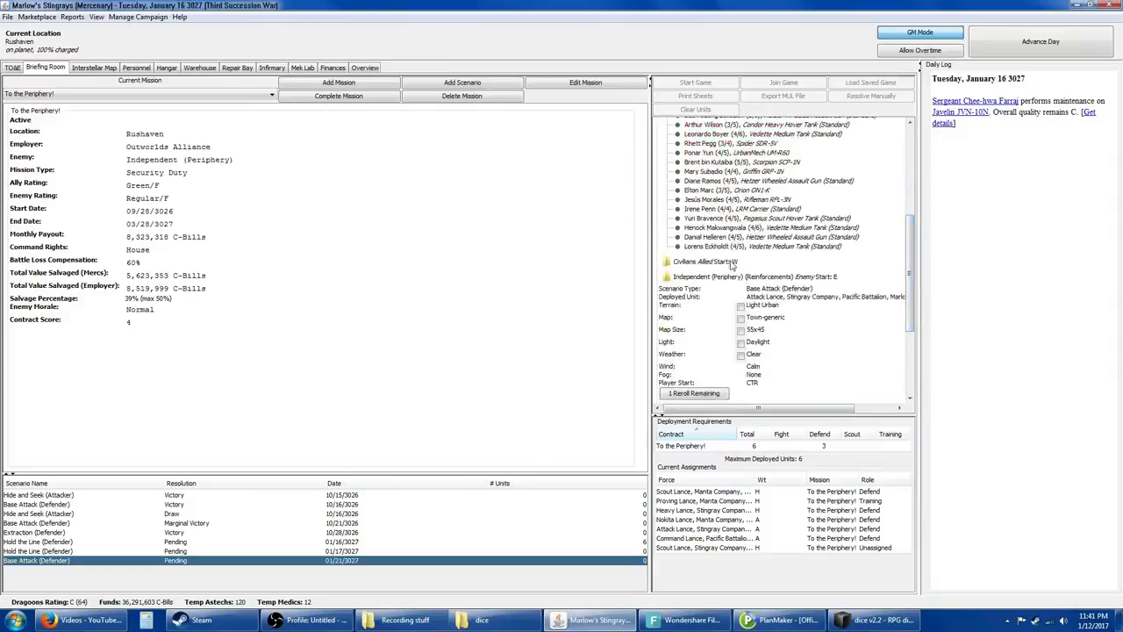
# Step: Expand the Civilians force and review its units alongside the enemy reinforcements
pyautogui.click(667, 262)
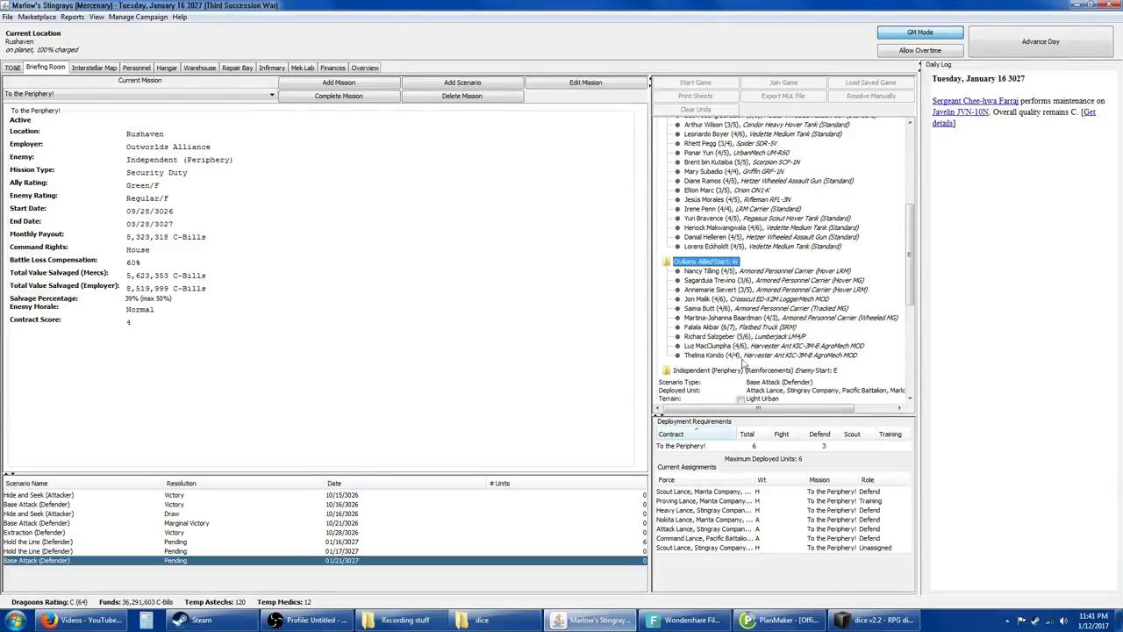
pyautogui.scroll(-3)
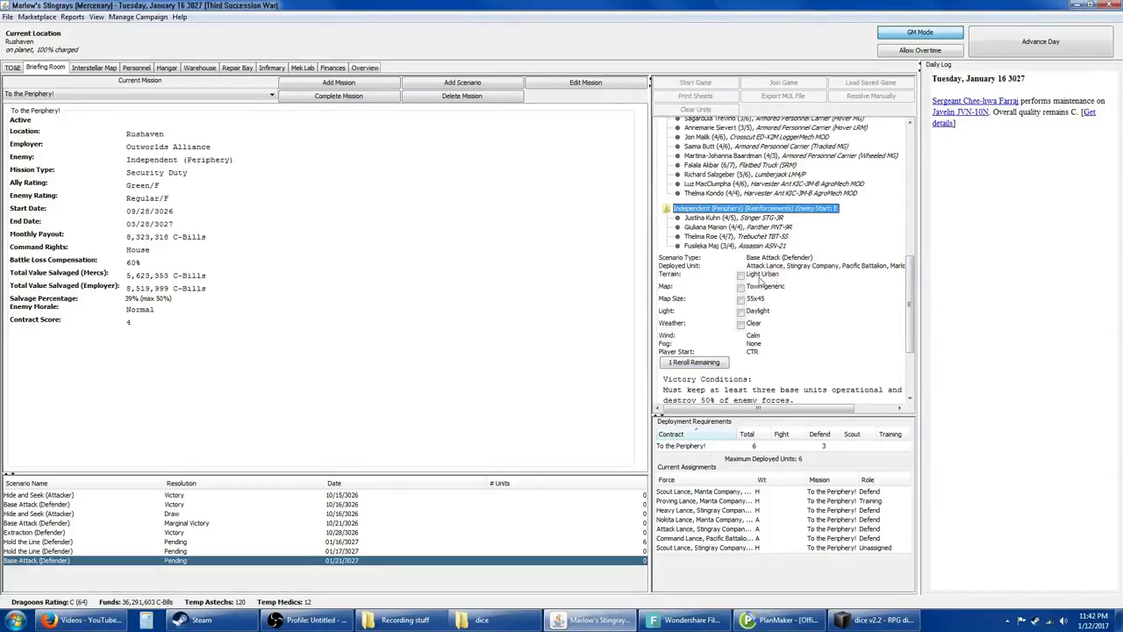
pyautogui.moveTo(783, 281)
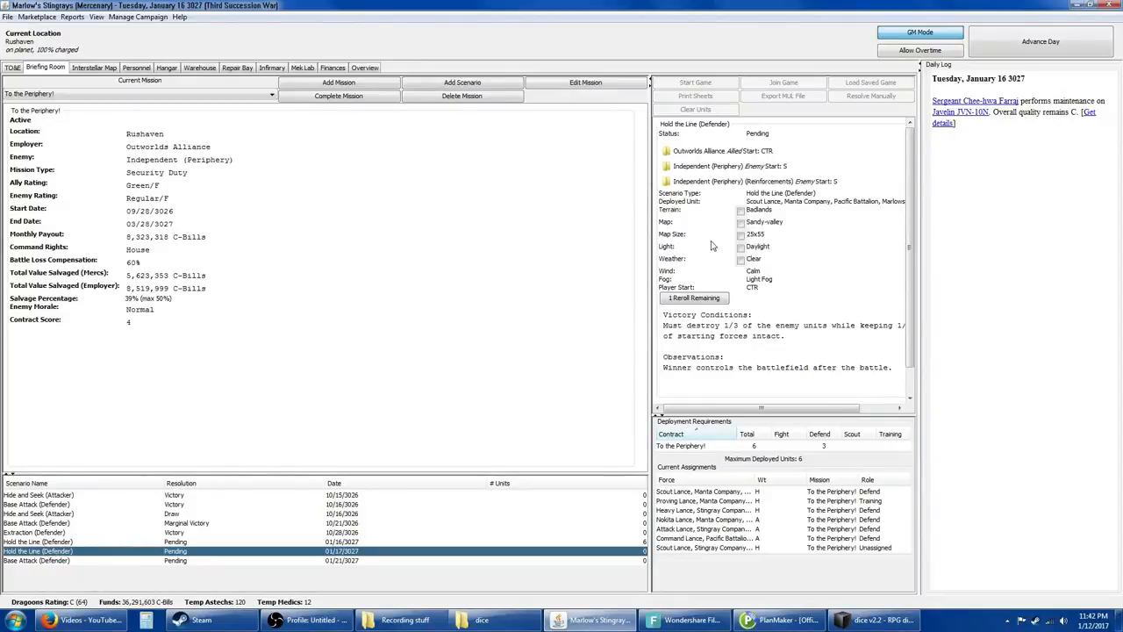
pyautogui.moveTo(757, 283)
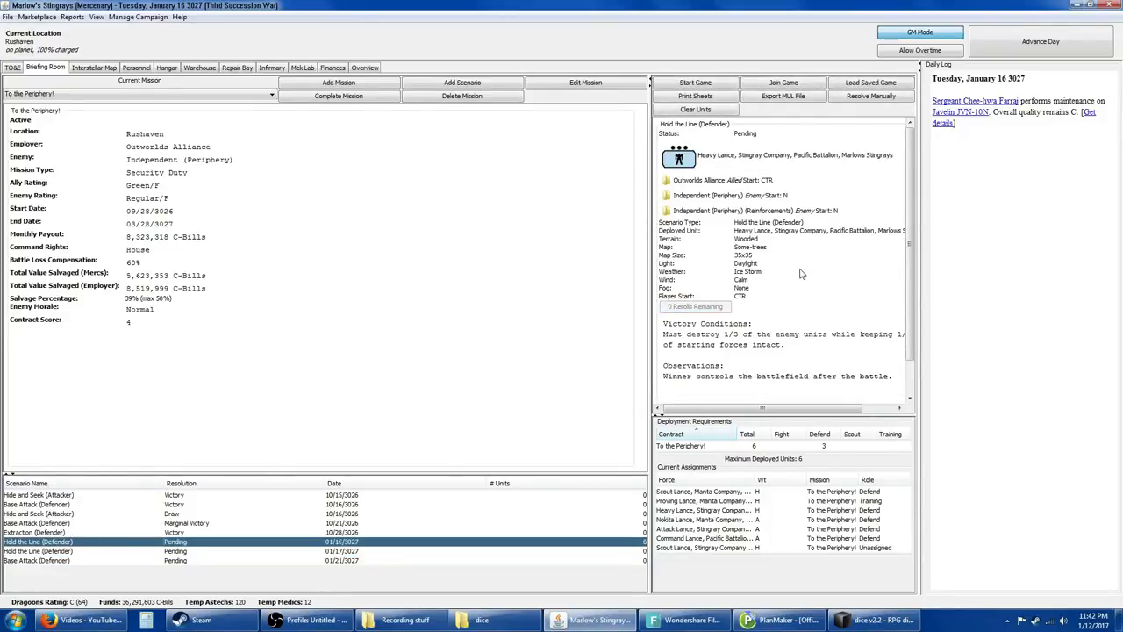
# Step: Select the Hold the Line (Defender) scenario and pick the Heavy Lance's second mech
pyautogui.click(790, 154)
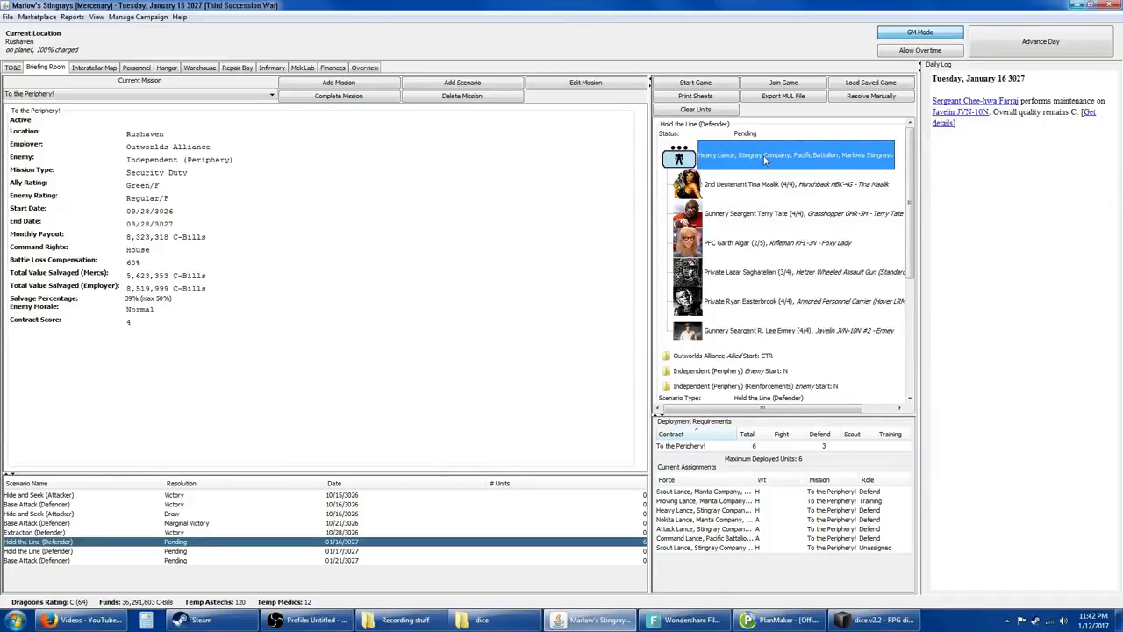
pyautogui.moveTo(756, 191)
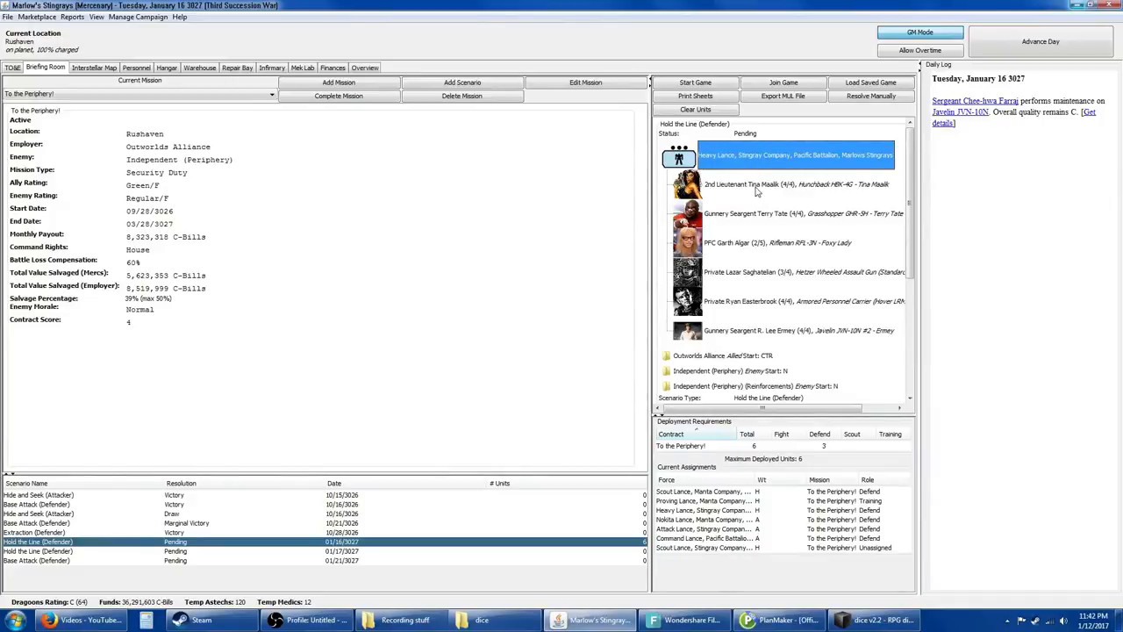
pyautogui.moveTo(753, 186)
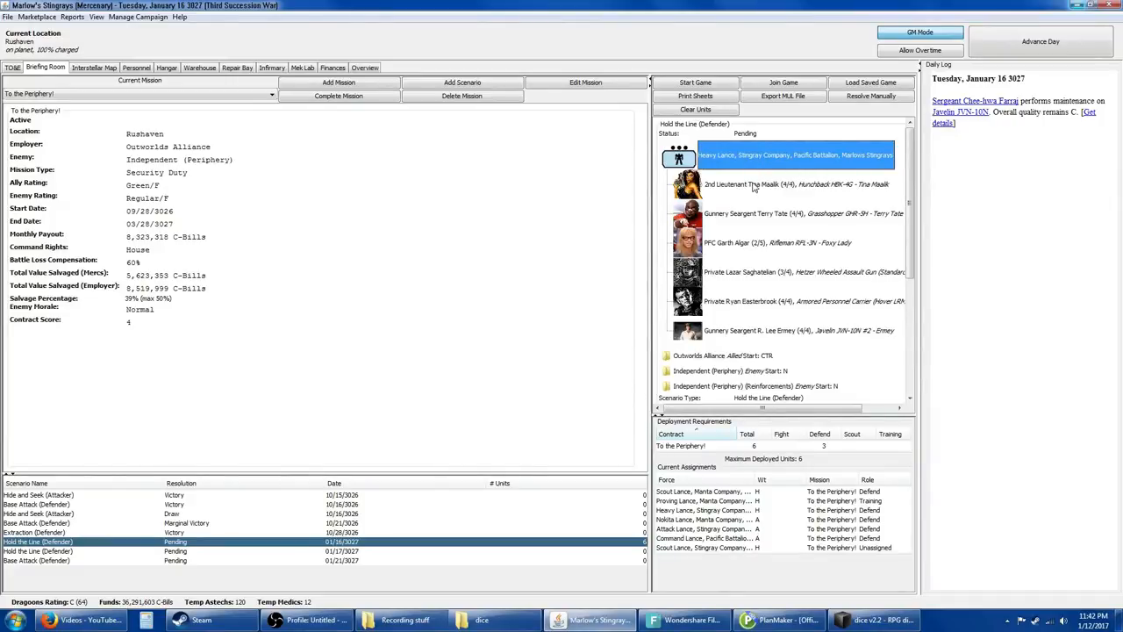
pyautogui.click(793, 185)
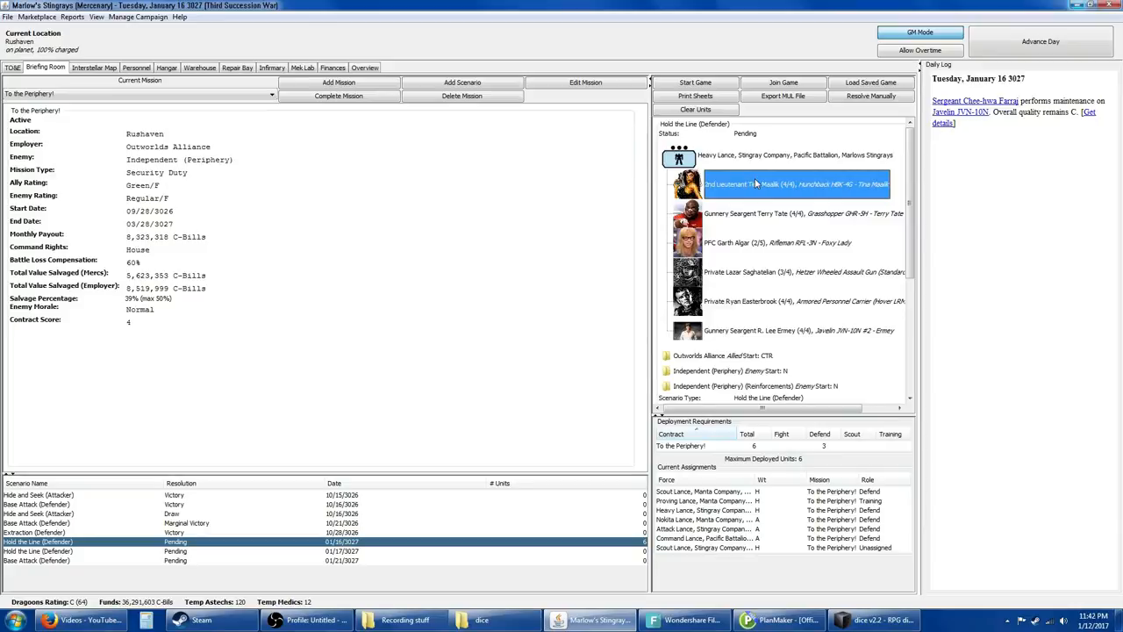